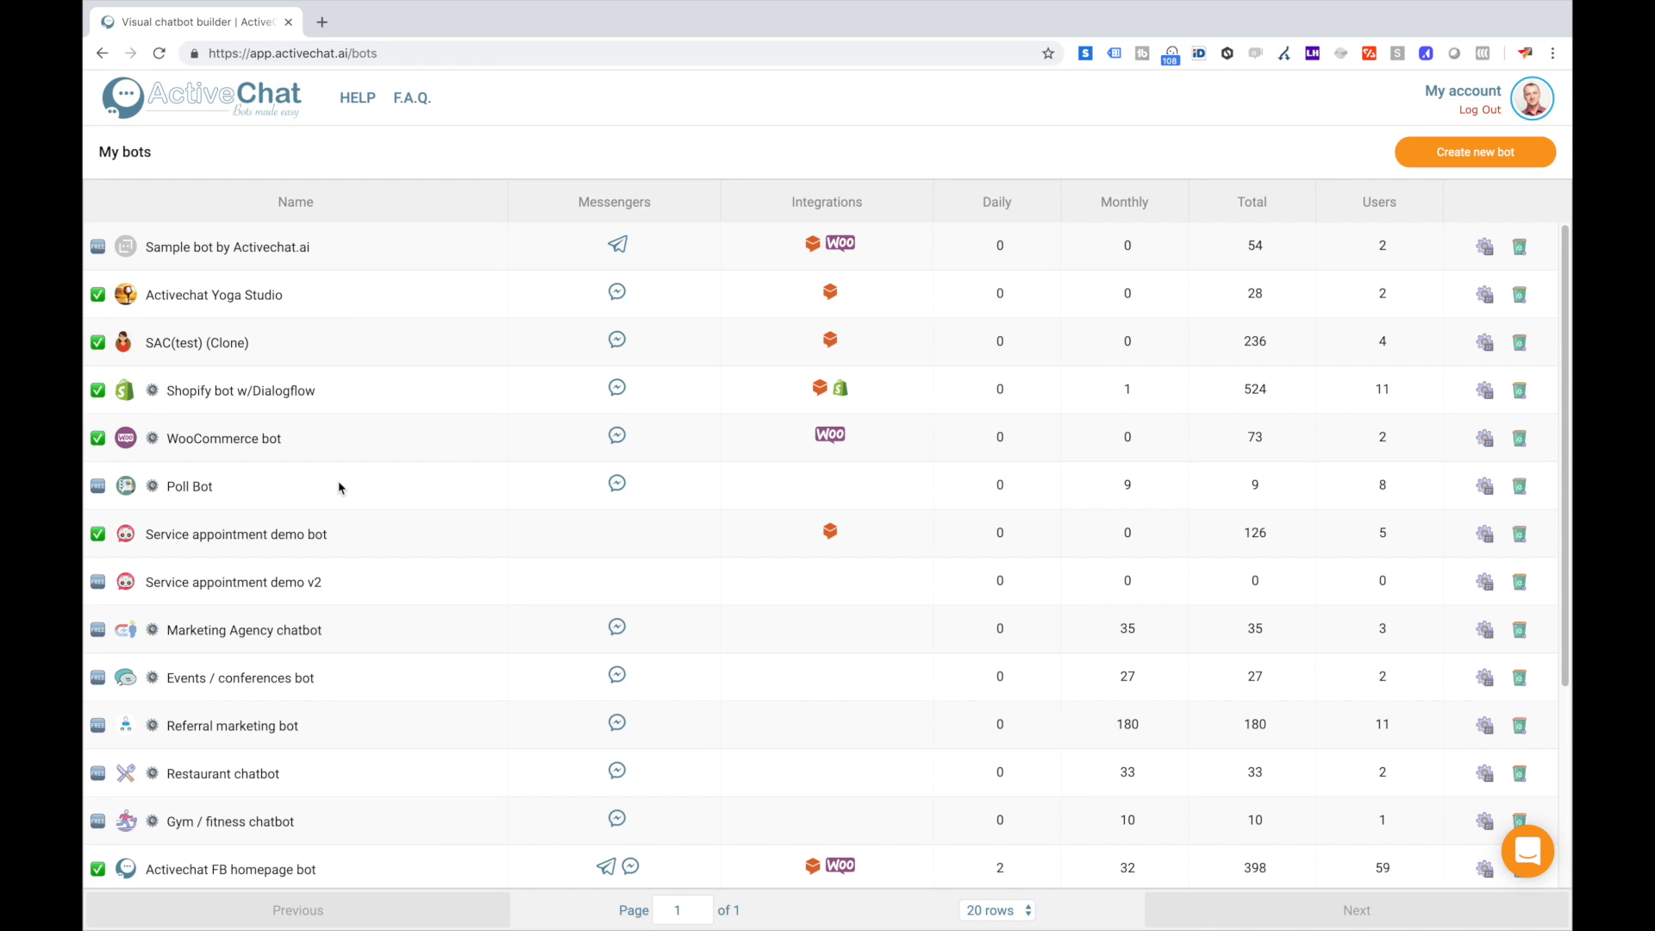
{"action": "mouse_move", "coordinate": [326, 411]}
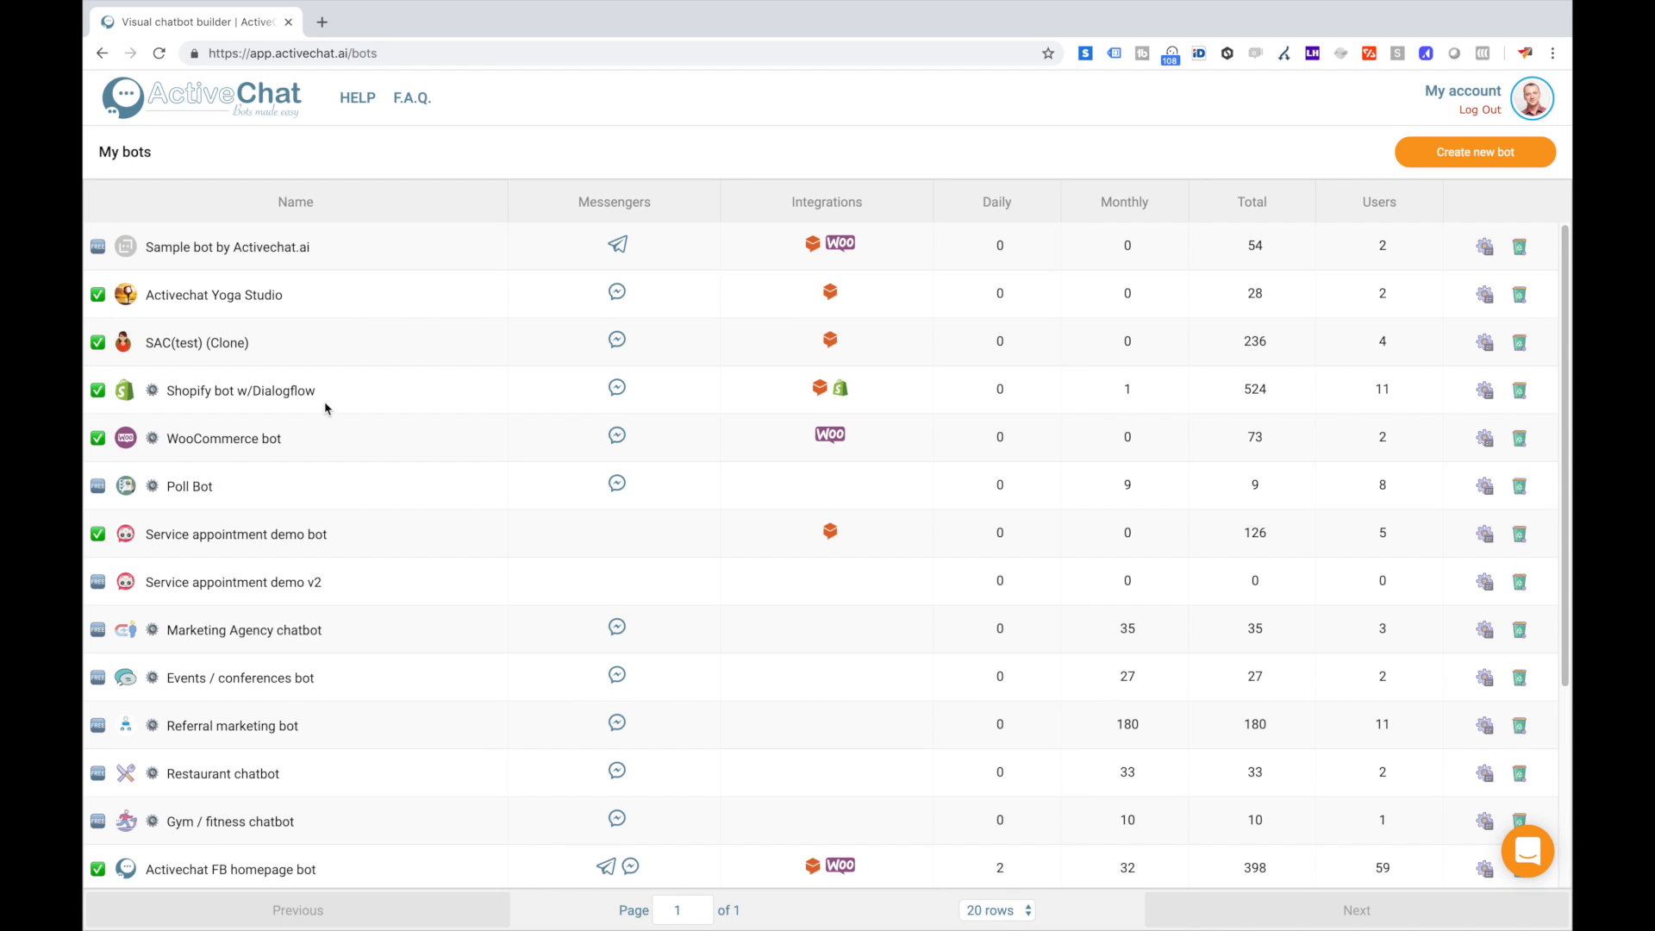
{"action": "mouse_move", "coordinate": [357, 97]}
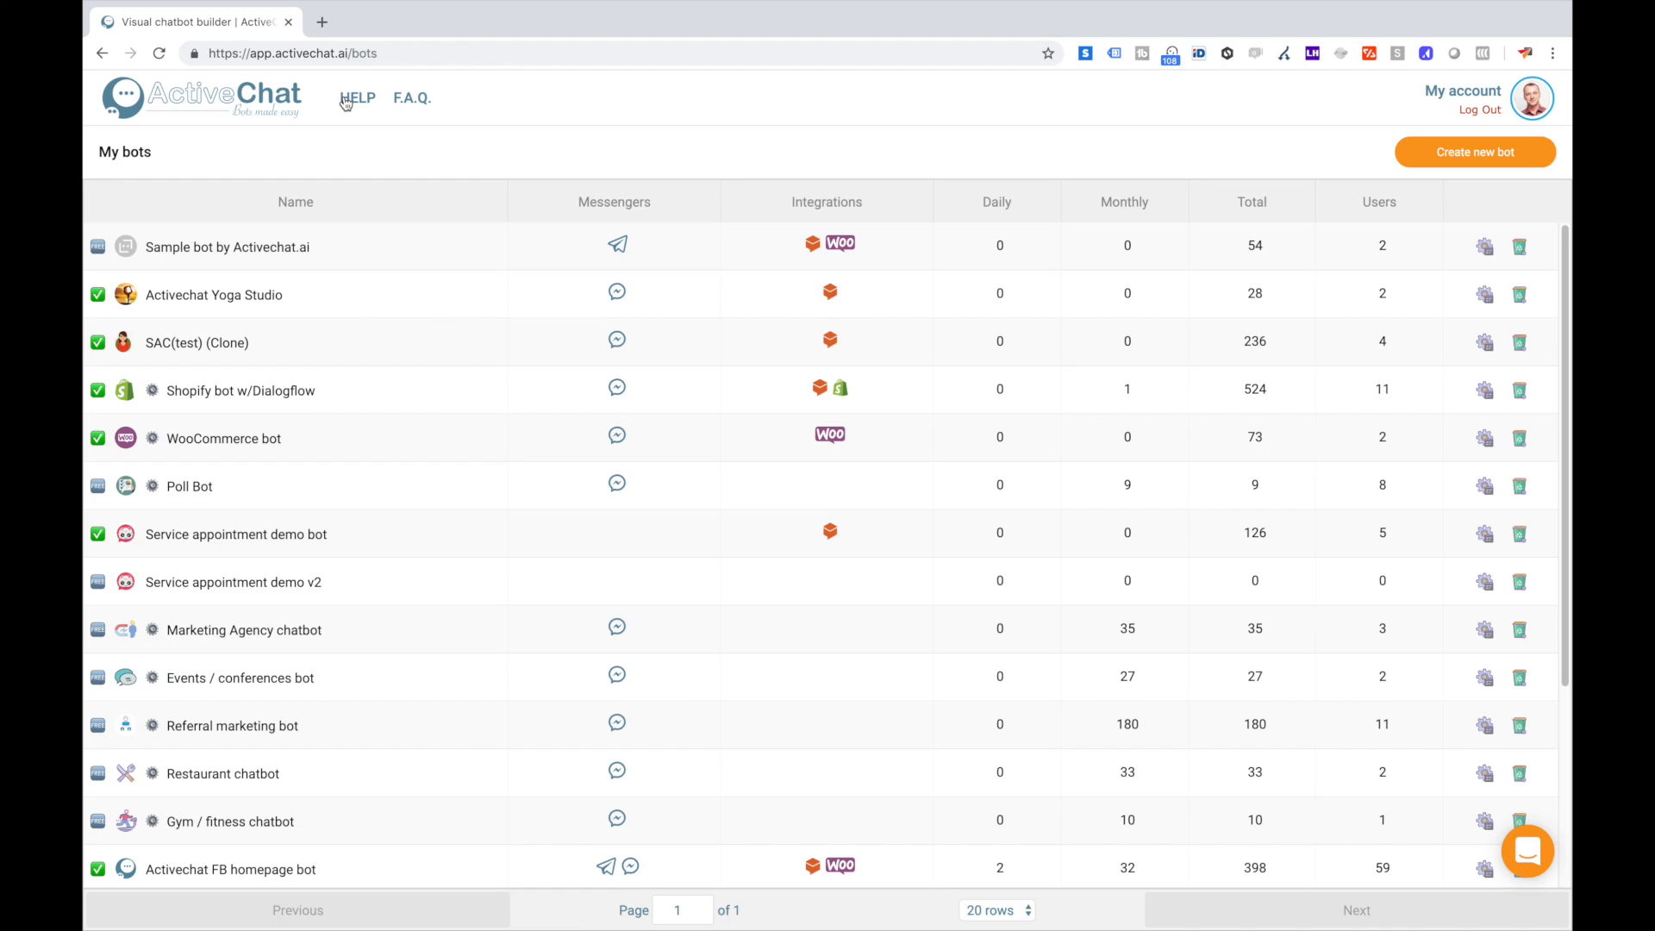
{"action": "mouse_move", "coordinate": [412, 98]}
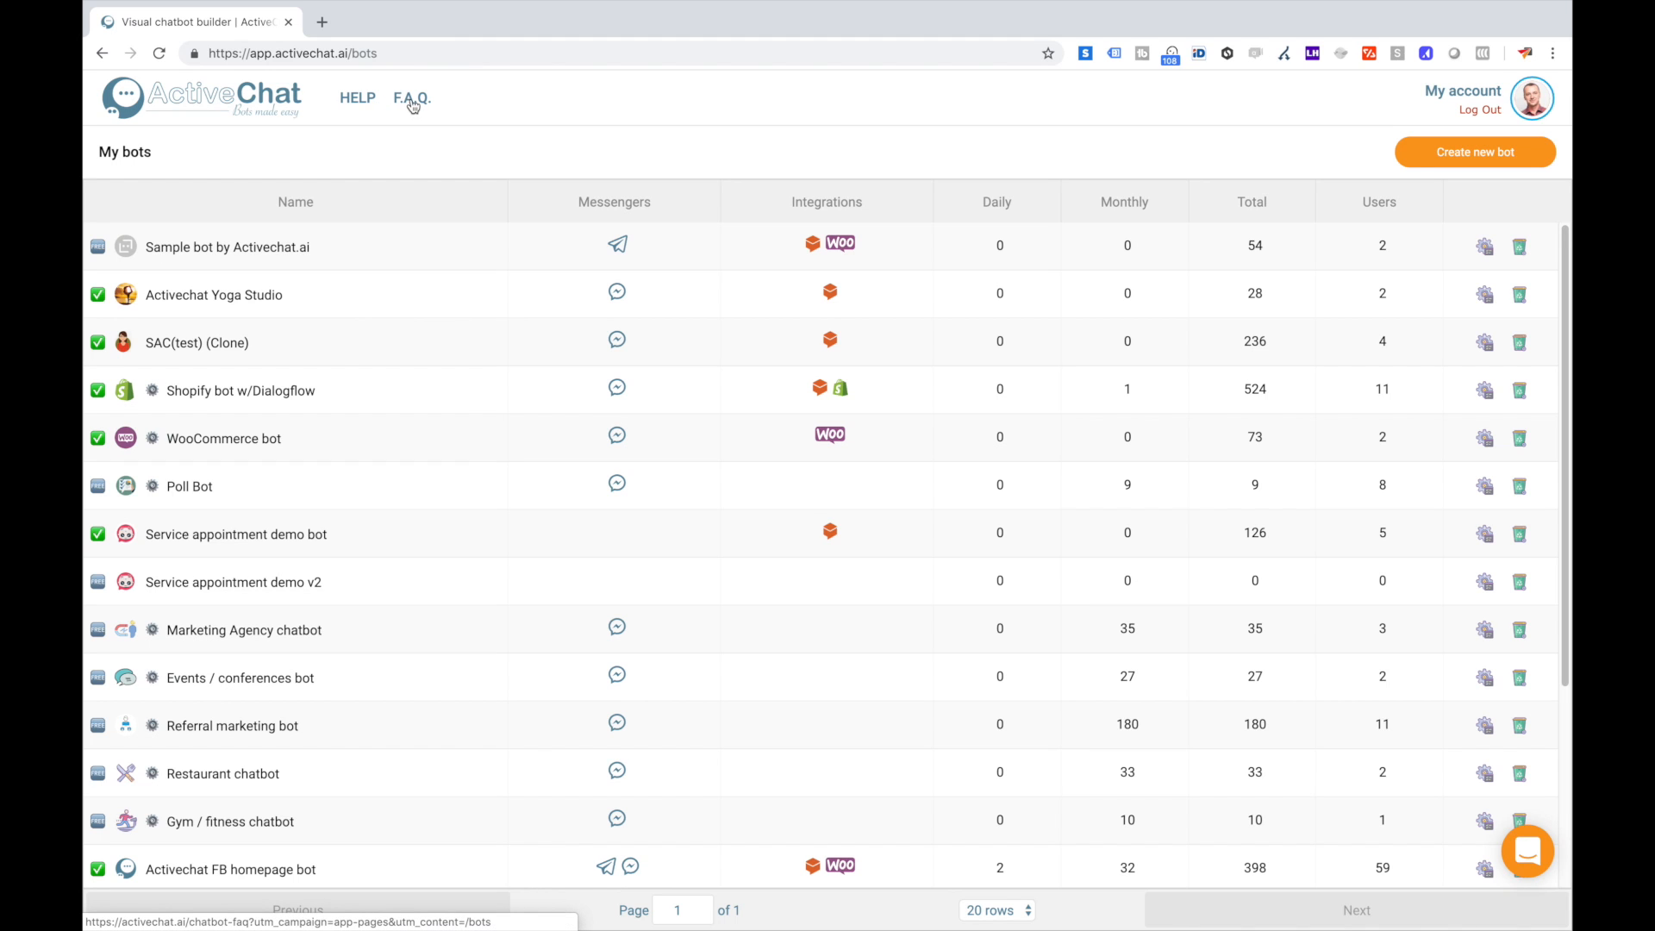
{"action": "mouse_move", "coordinate": [357, 96]}
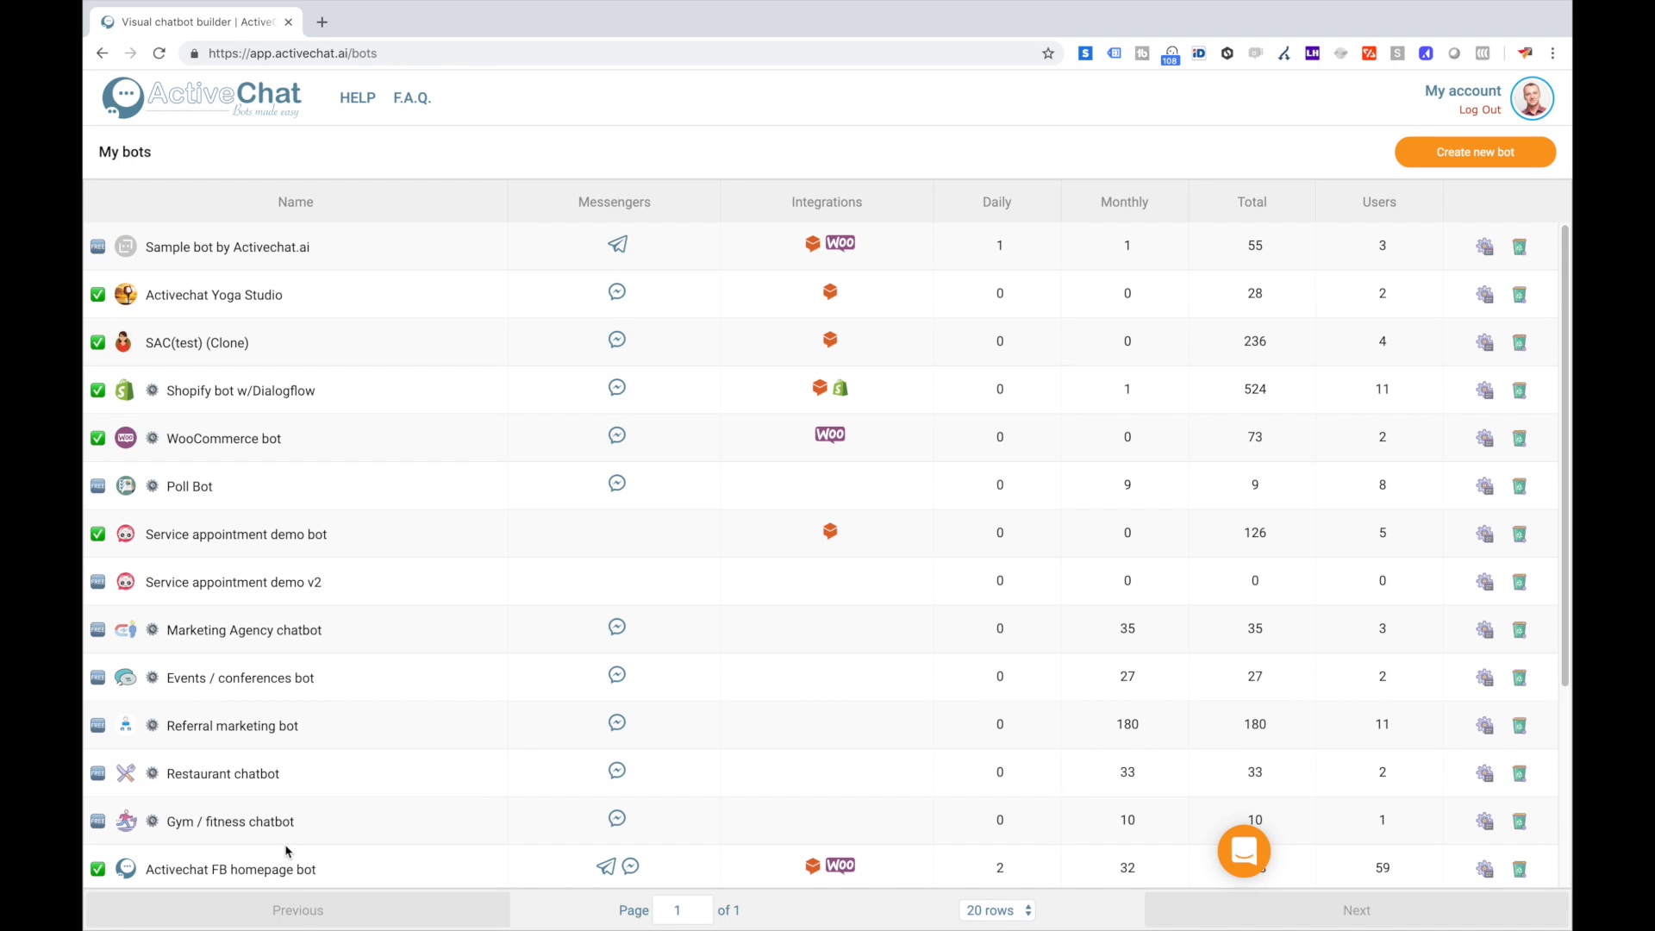
{"action": "mouse_move", "coordinate": [464, 516]}
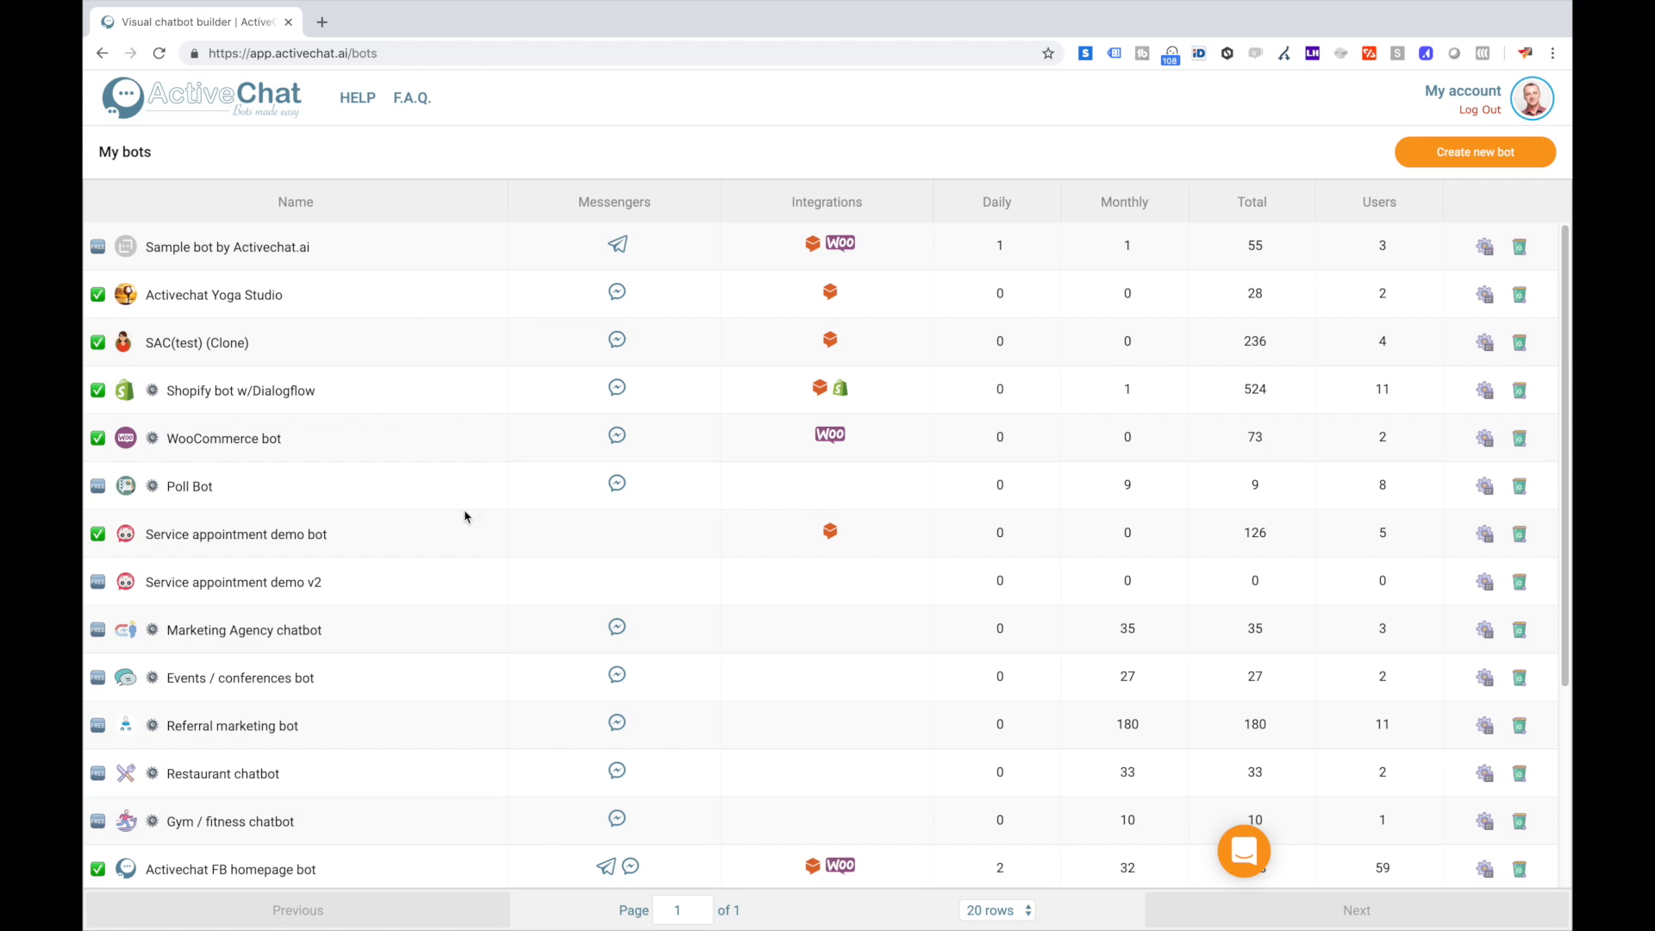
{"action": "mouse_move", "coordinate": [614, 538]}
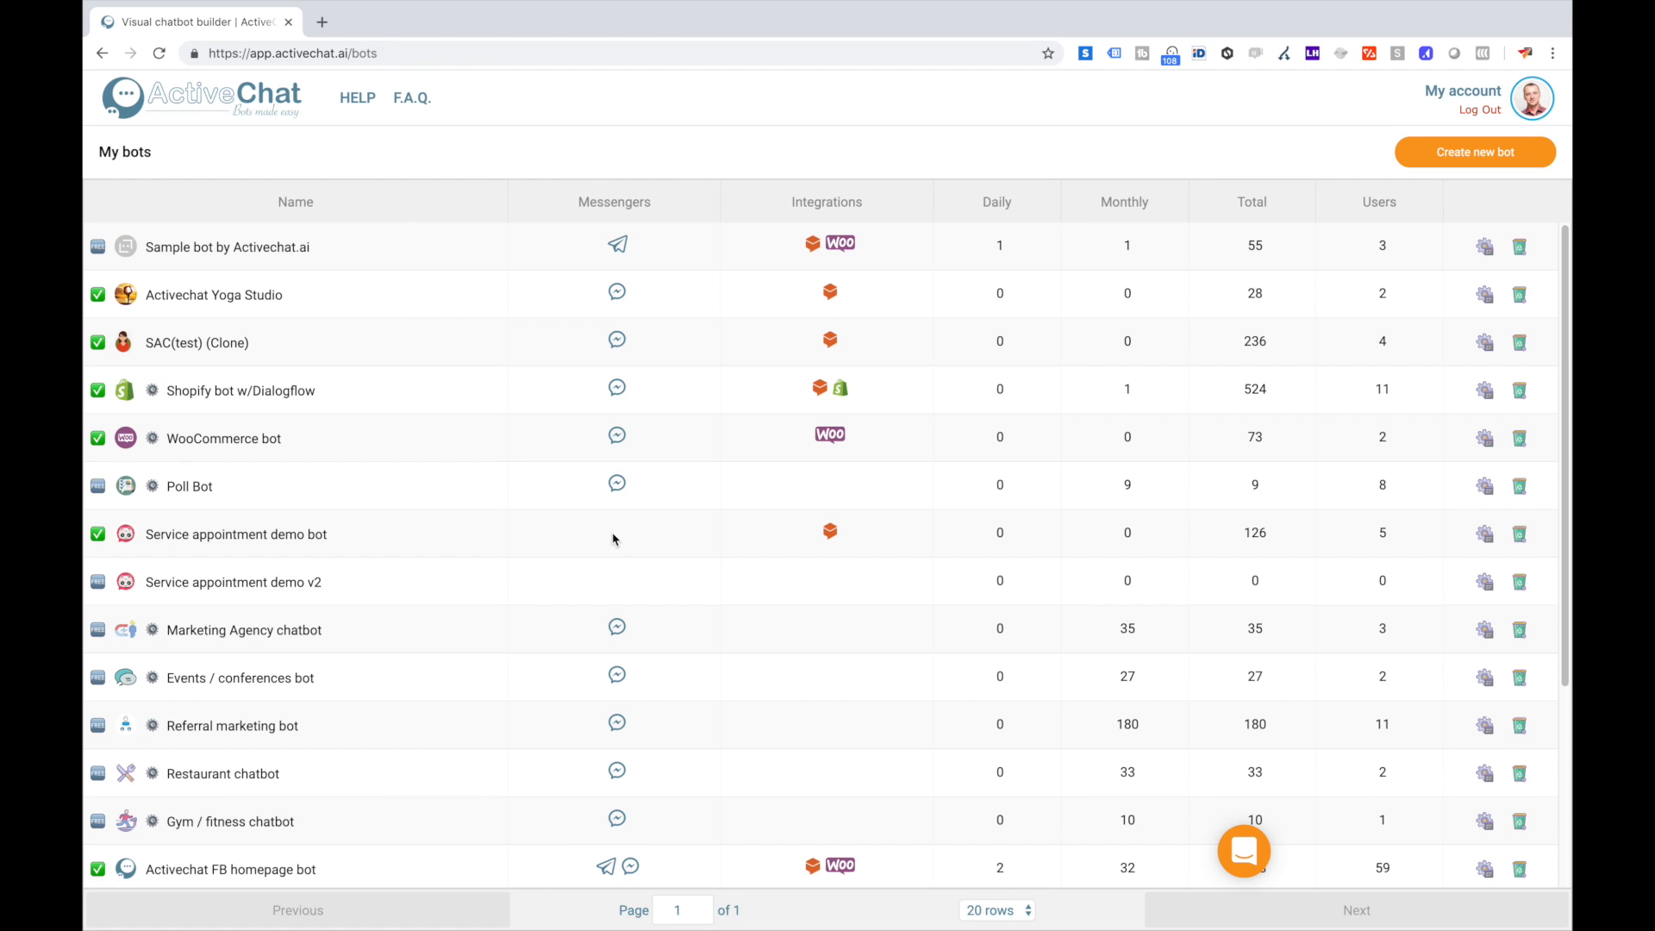
{"action": "mouse_move", "coordinate": [843, 586]}
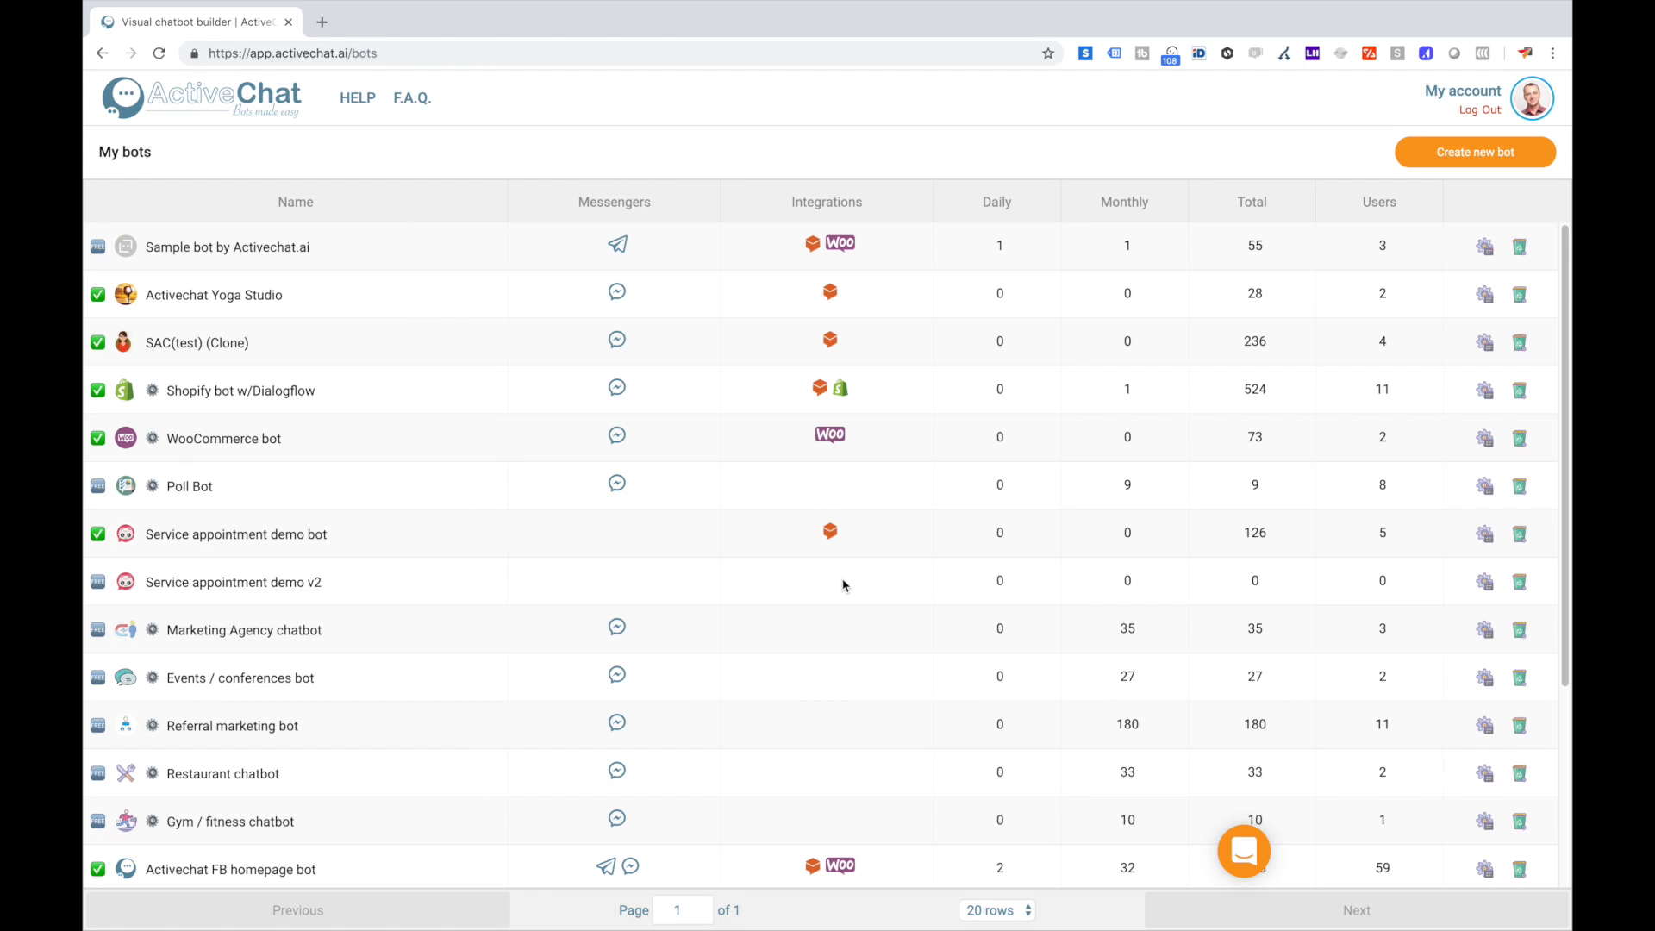
{"action": "mouse_move", "coordinate": [1237, 208]}
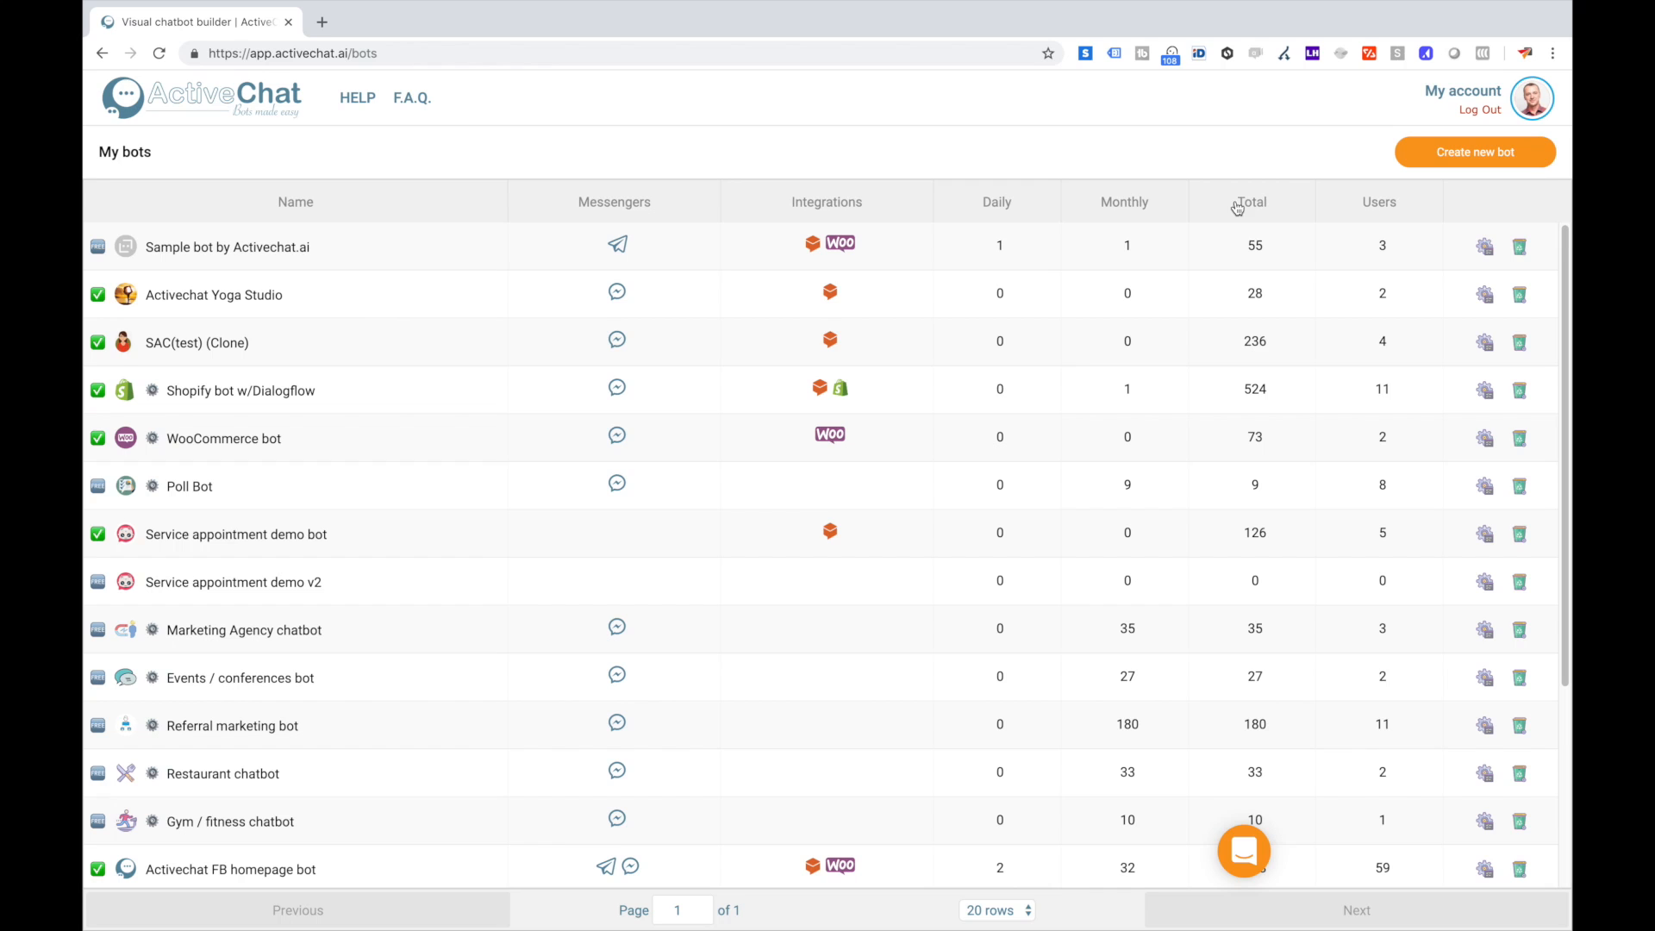
{"action": "mouse_move", "coordinate": [1353, 214]}
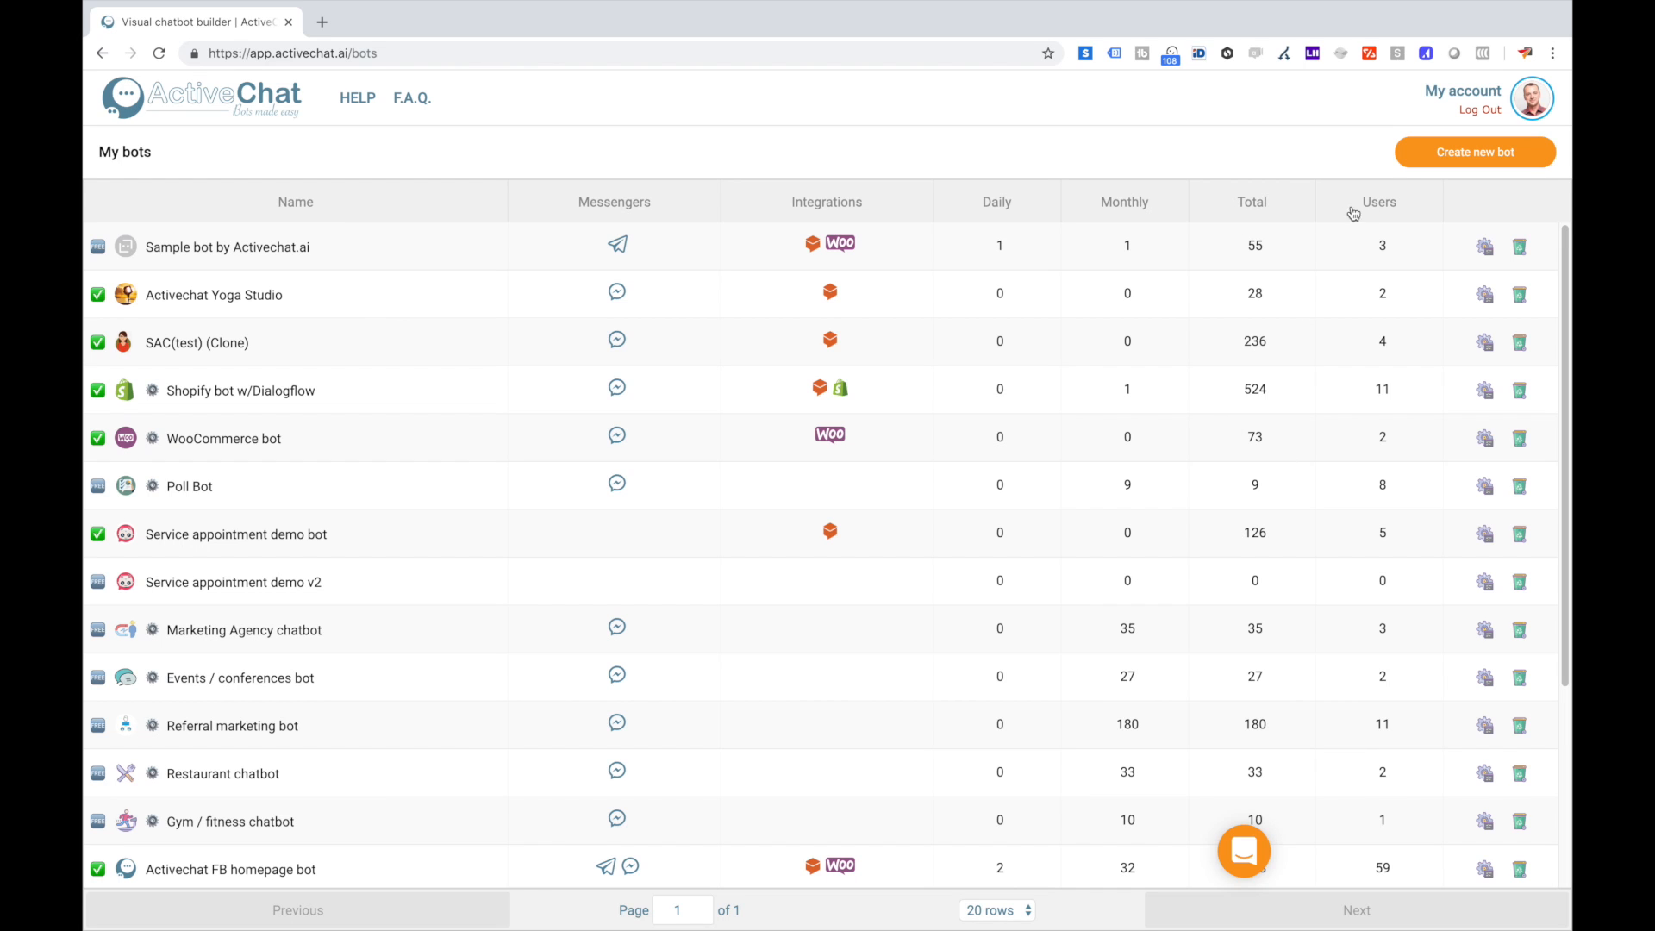
{"action": "mouse_move", "coordinate": [1484, 297]}
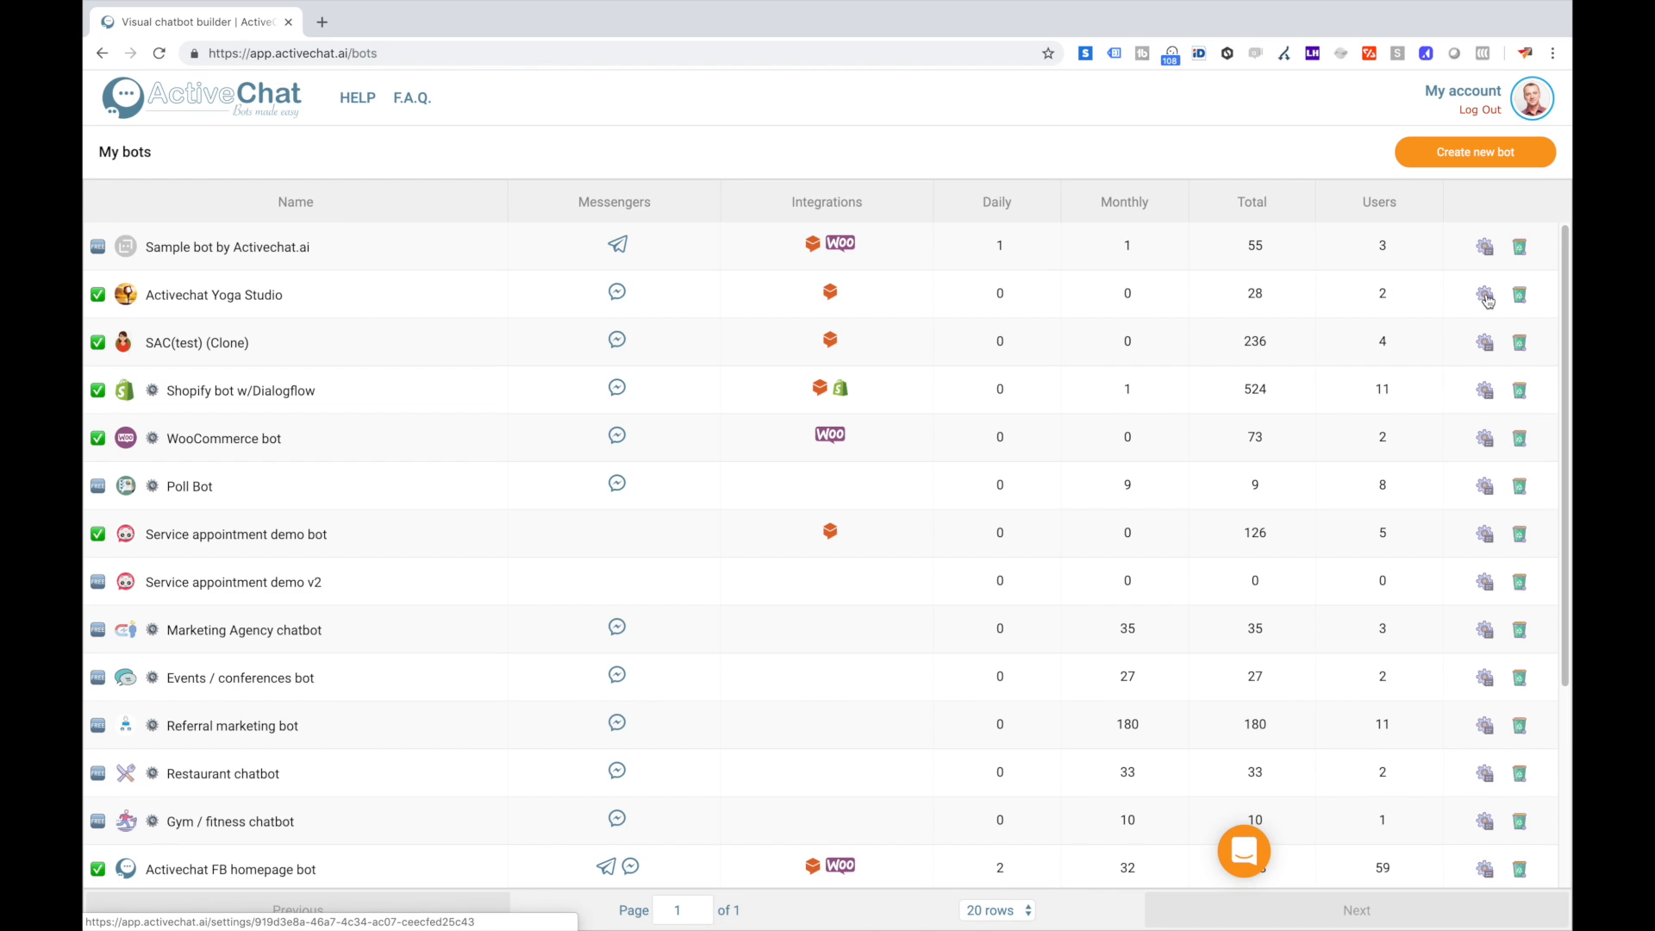
{"action": "mouse_move", "coordinate": [1521, 294]}
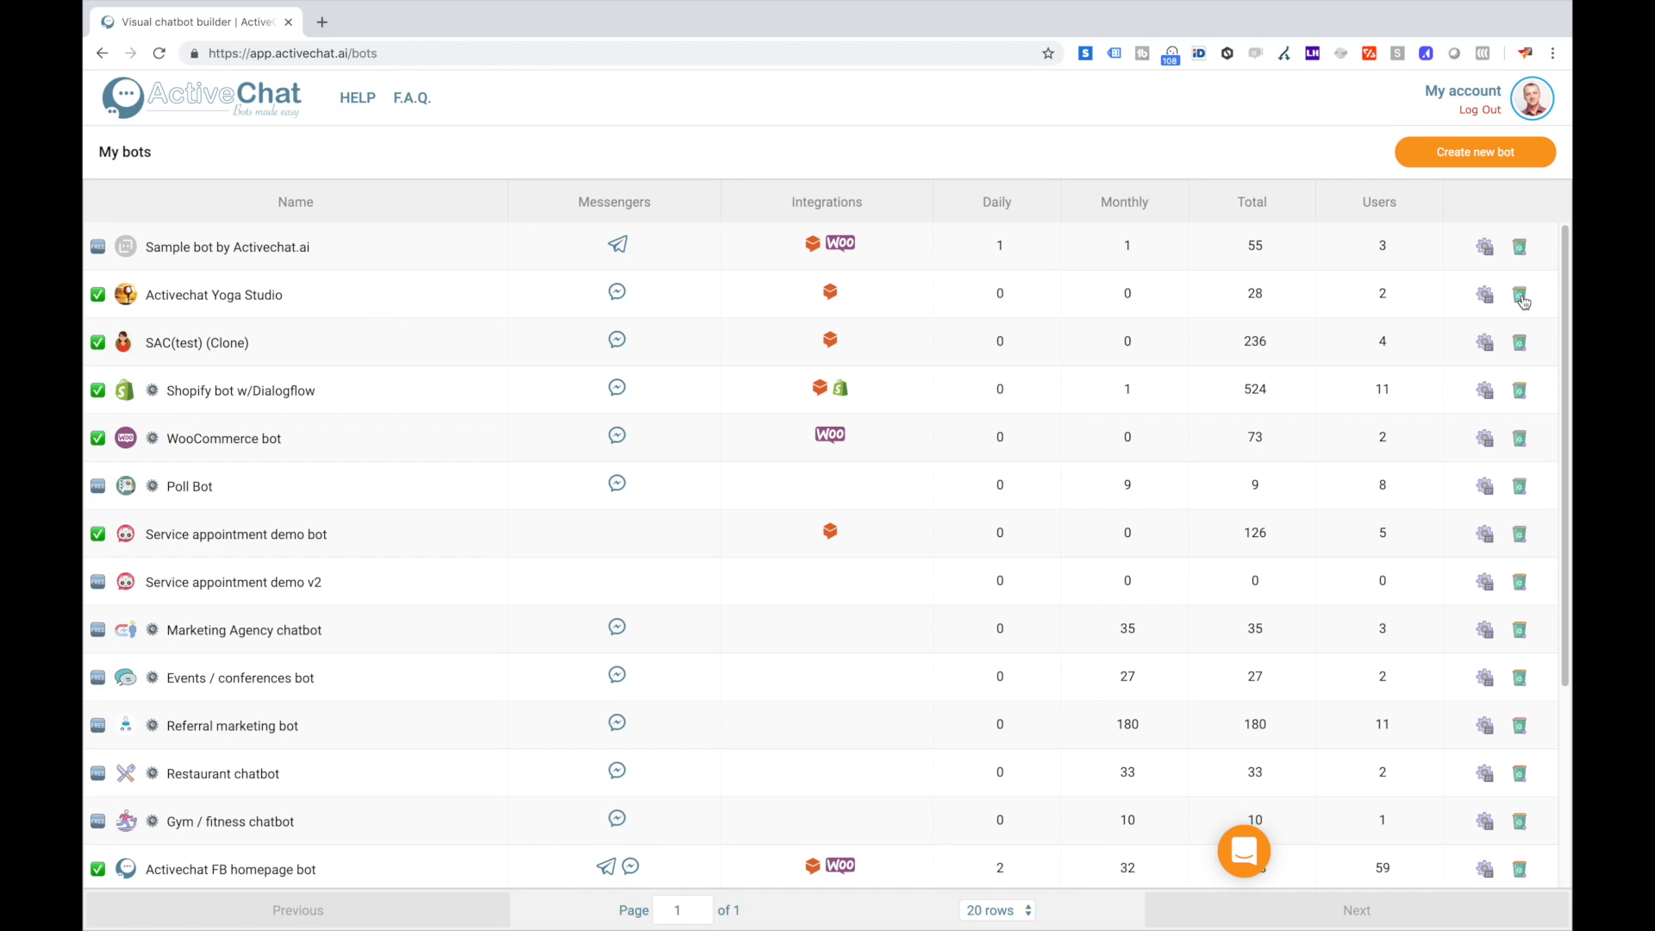
{"action": "mouse_move", "coordinate": [1226, 348]}
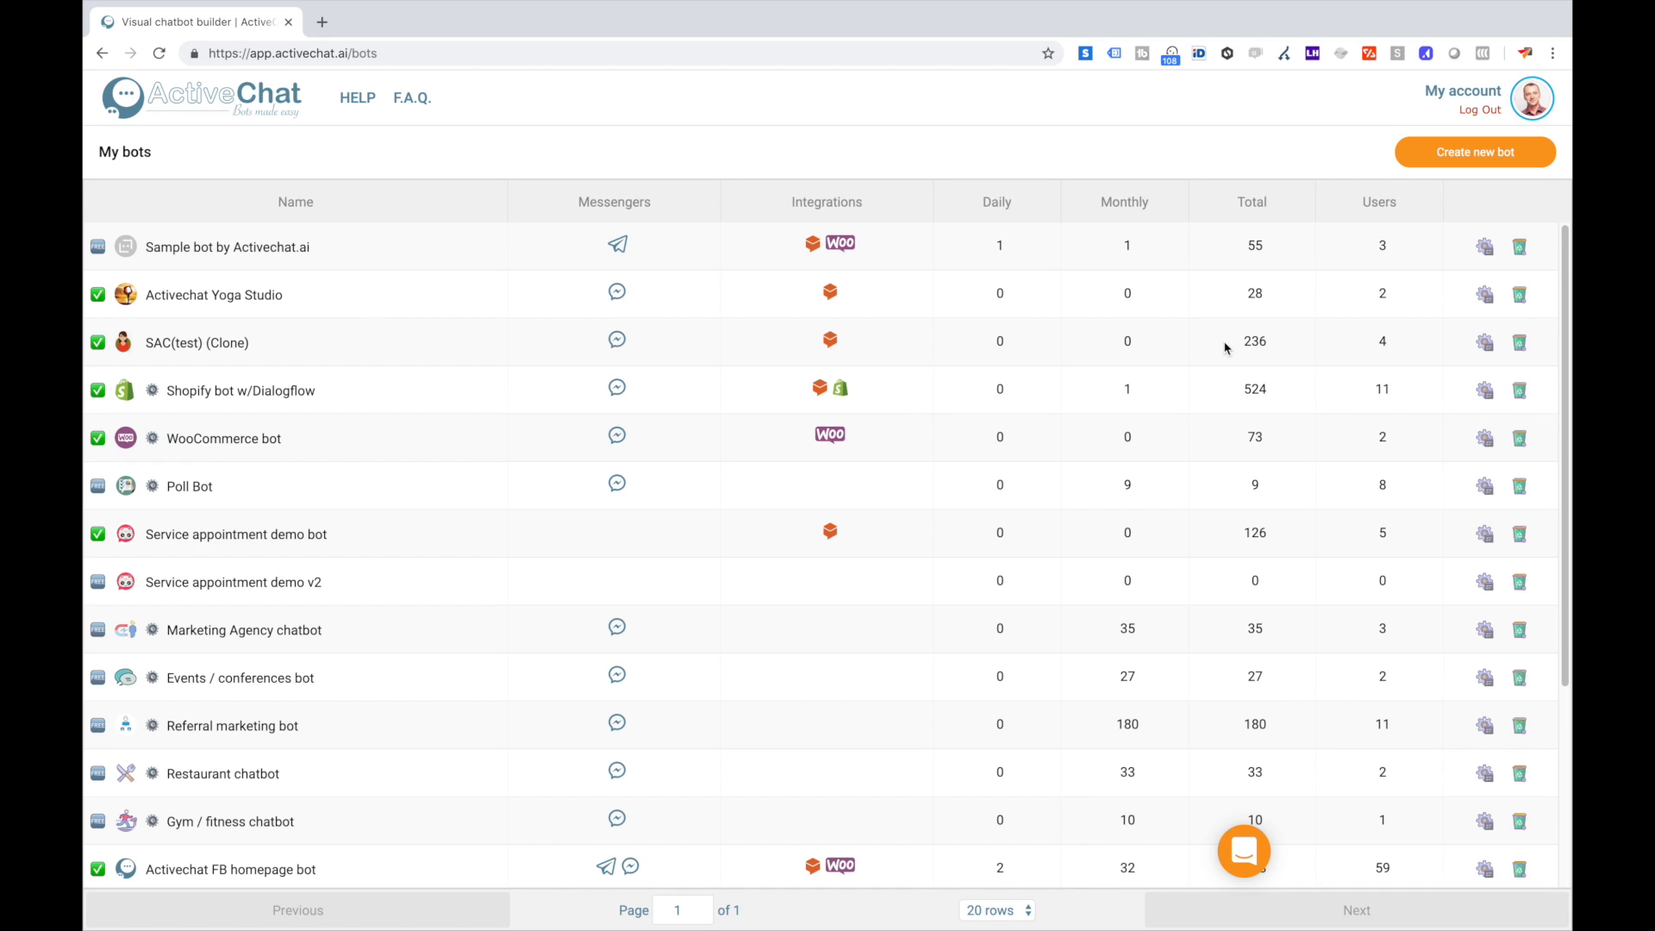
{"action": "mouse_move", "coordinate": [1474, 152]}
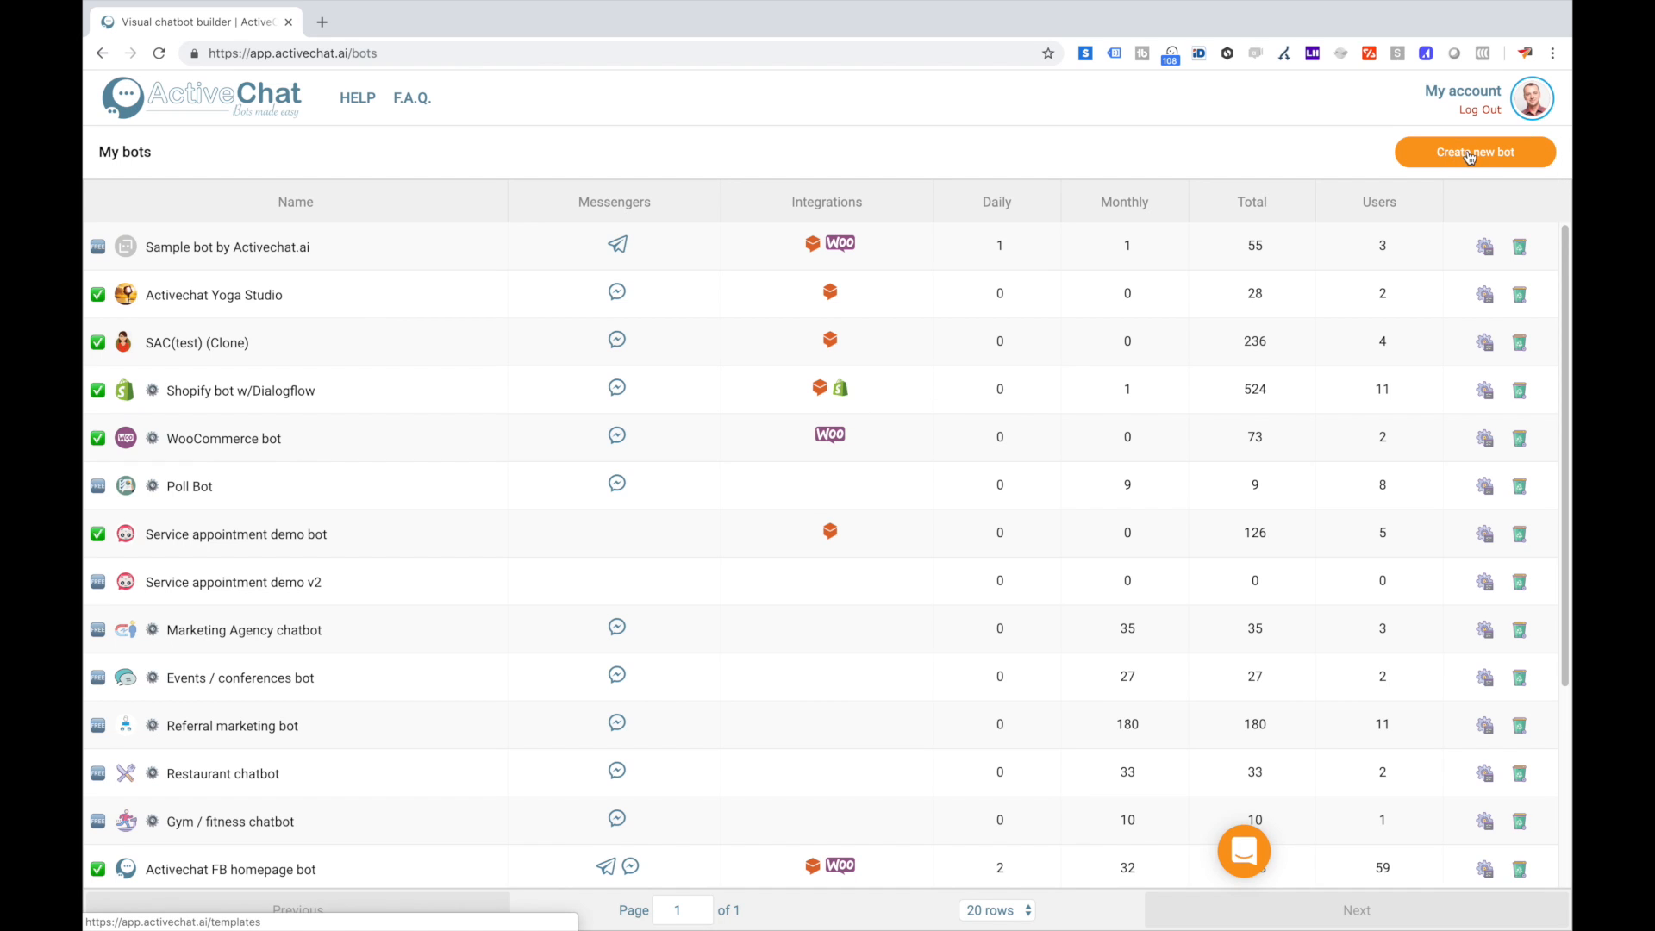
Start creating a new bot, bringing up the template gallery.
{"action": "left_click", "coordinate": [1474, 152]}
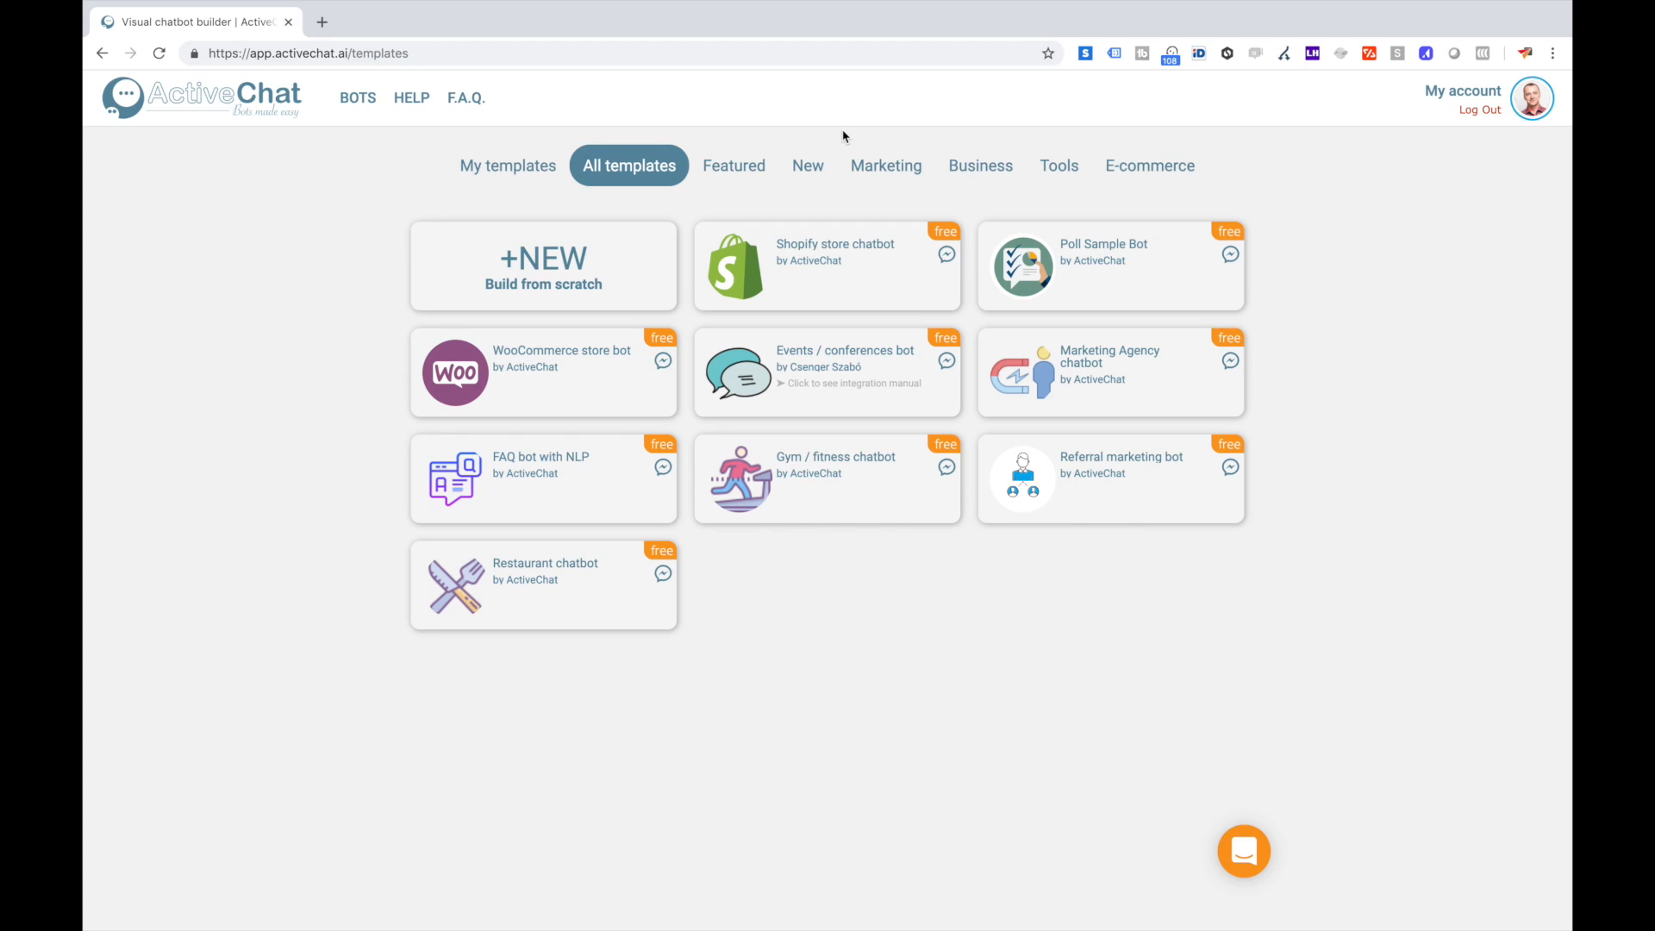
{"action": "mouse_move", "coordinate": [543, 266]}
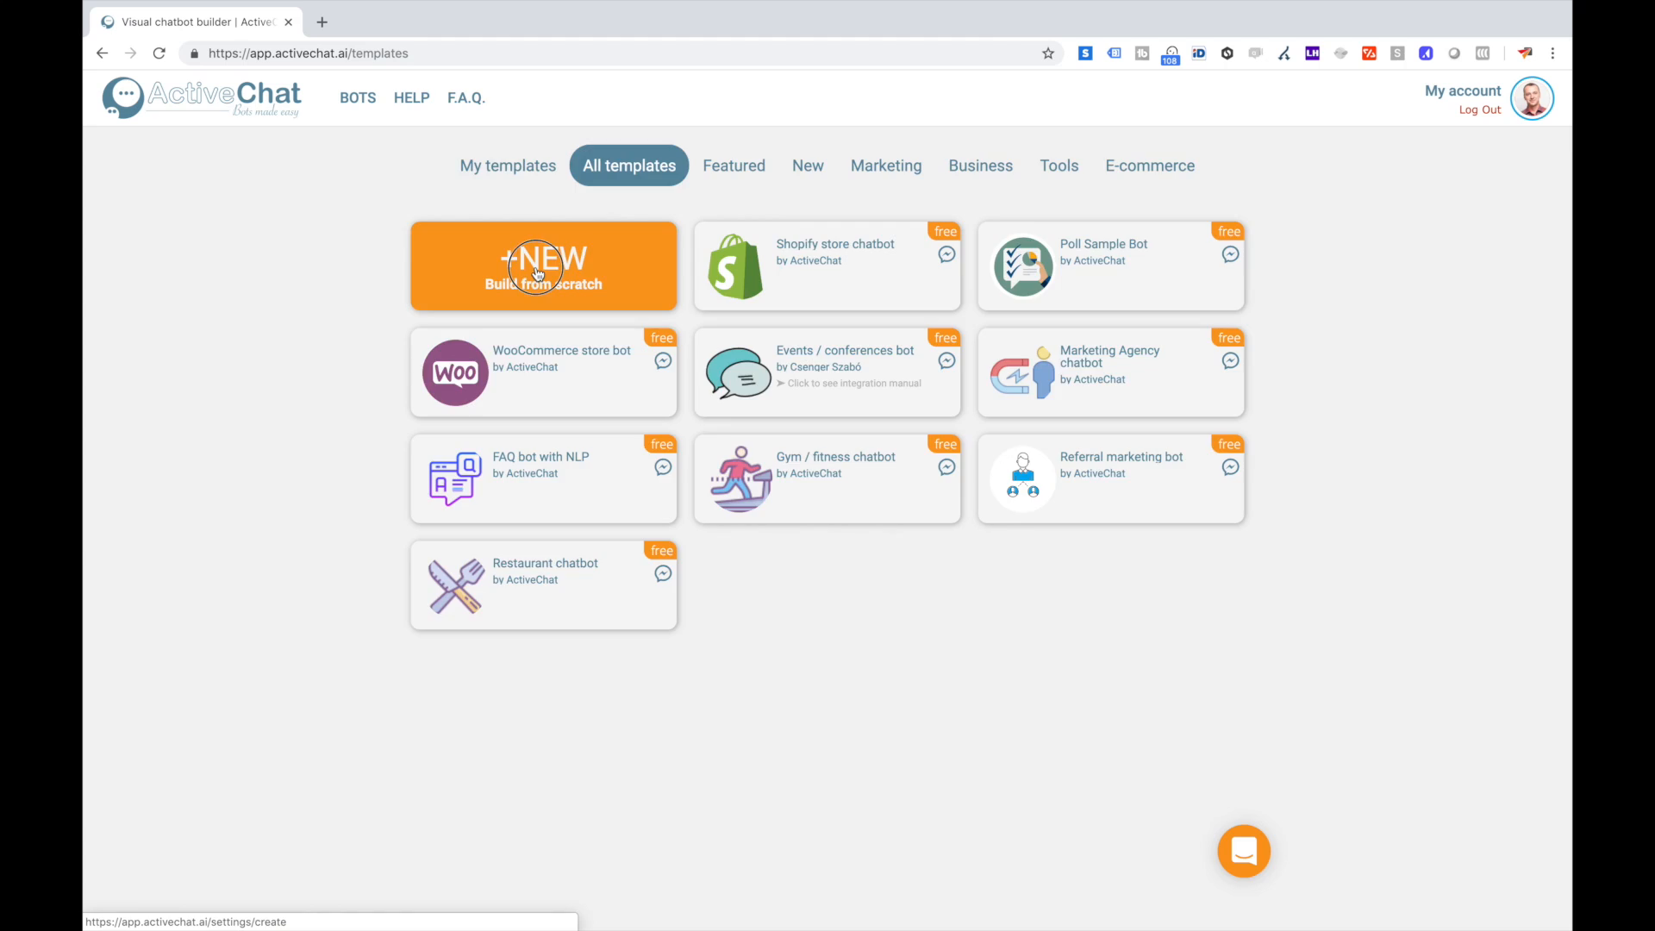
Build a bot from scratch titled 'Test chatbot by Activechat' with description 'Test chatbot description'.
{"action": "left_click", "coordinate": [543, 265]}
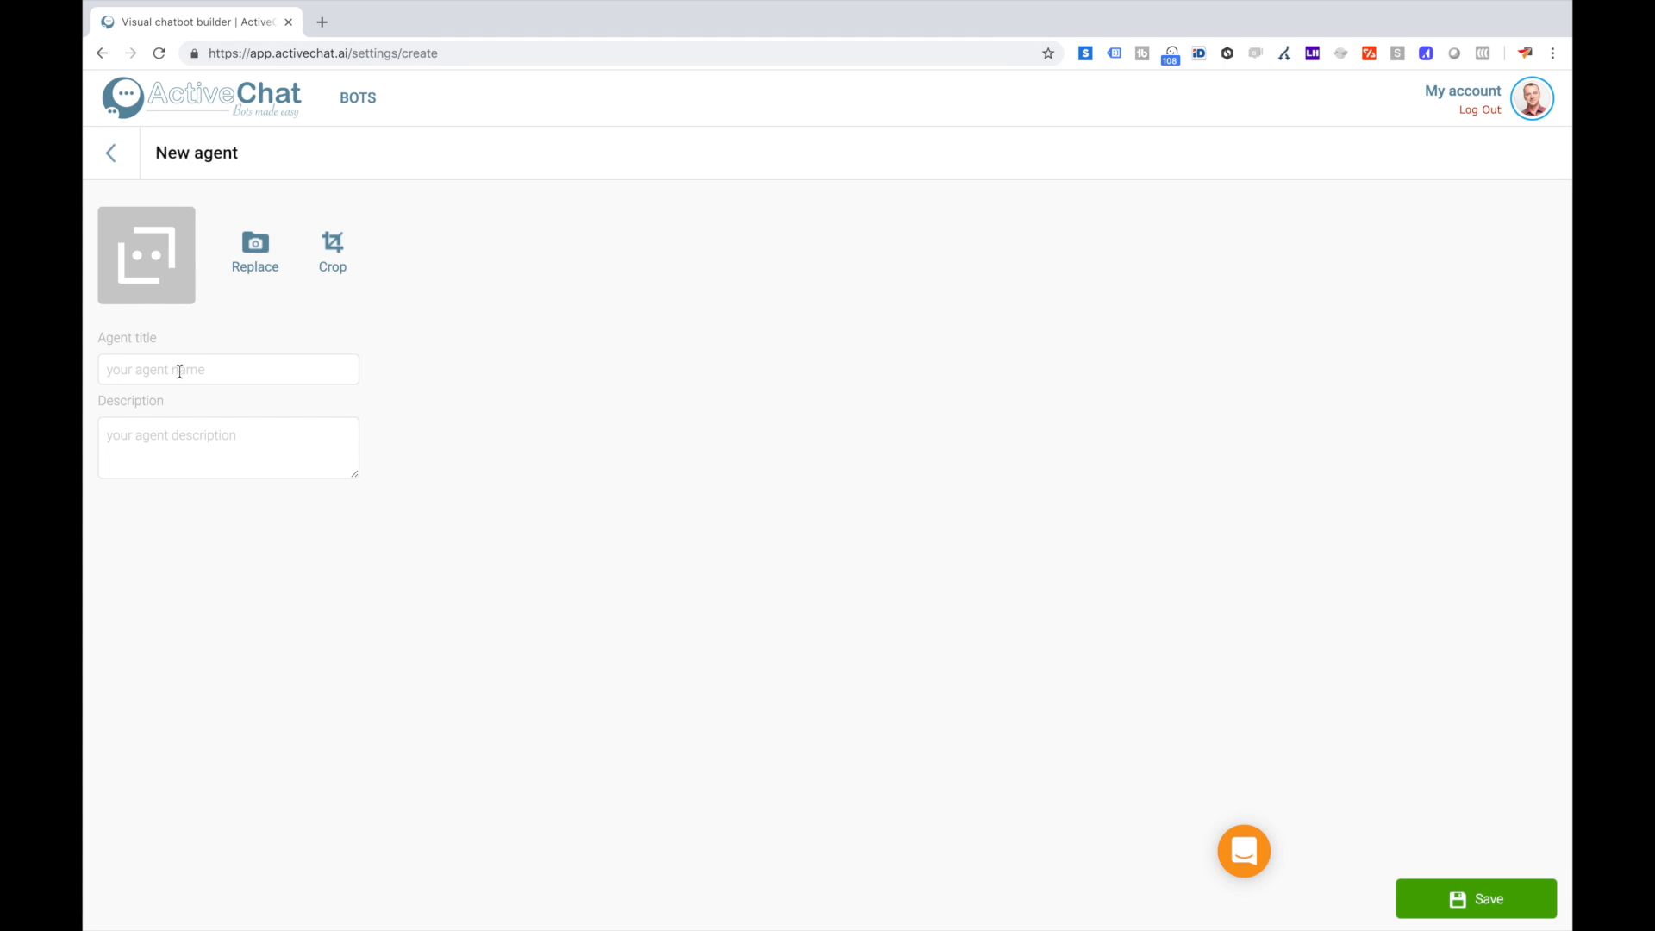
{"action": "left_click", "coordinate": [228, 369]}
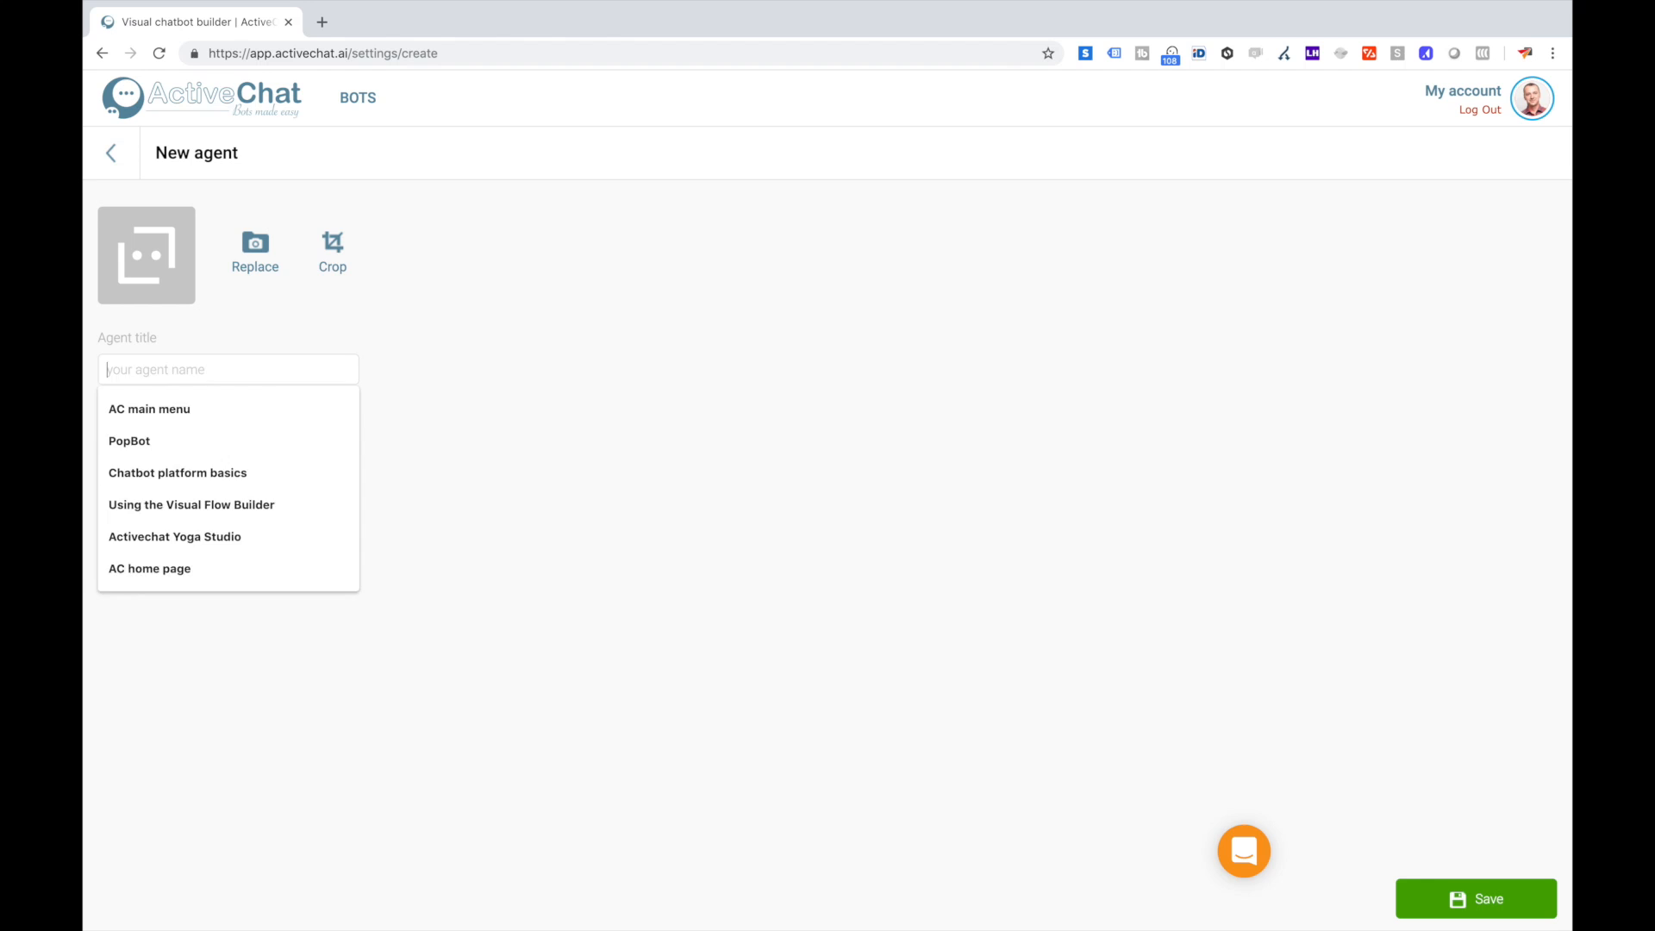
{"action": "type", "text": "Test chatbot by Activ"}
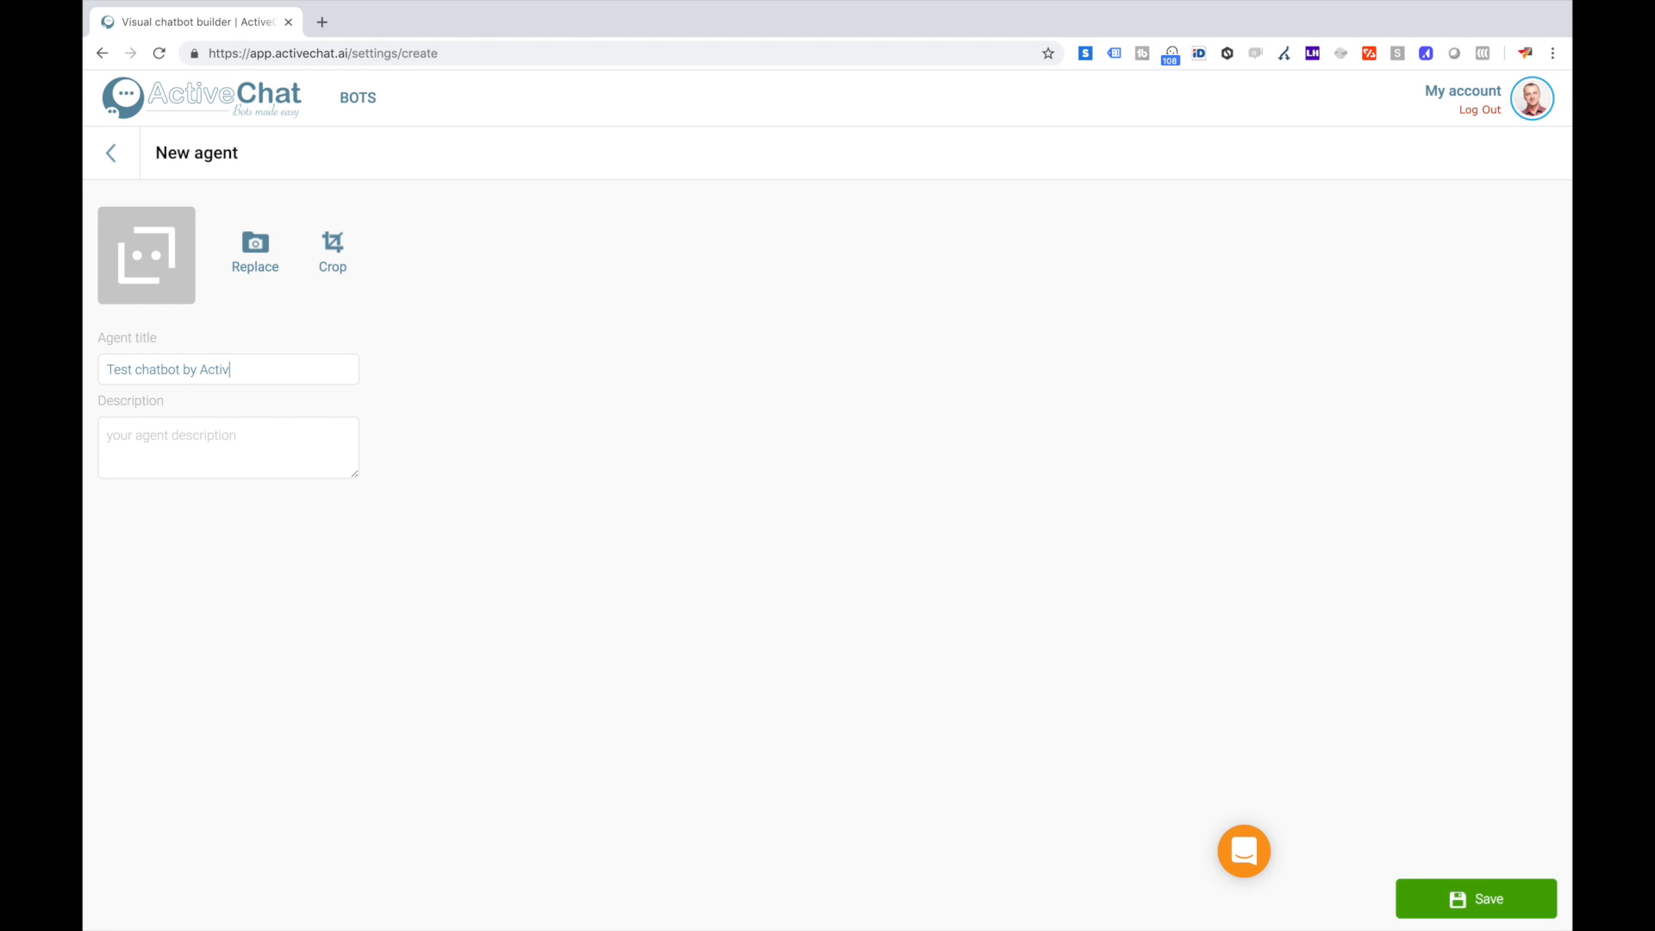
{"action": "type", "text": "echat"}
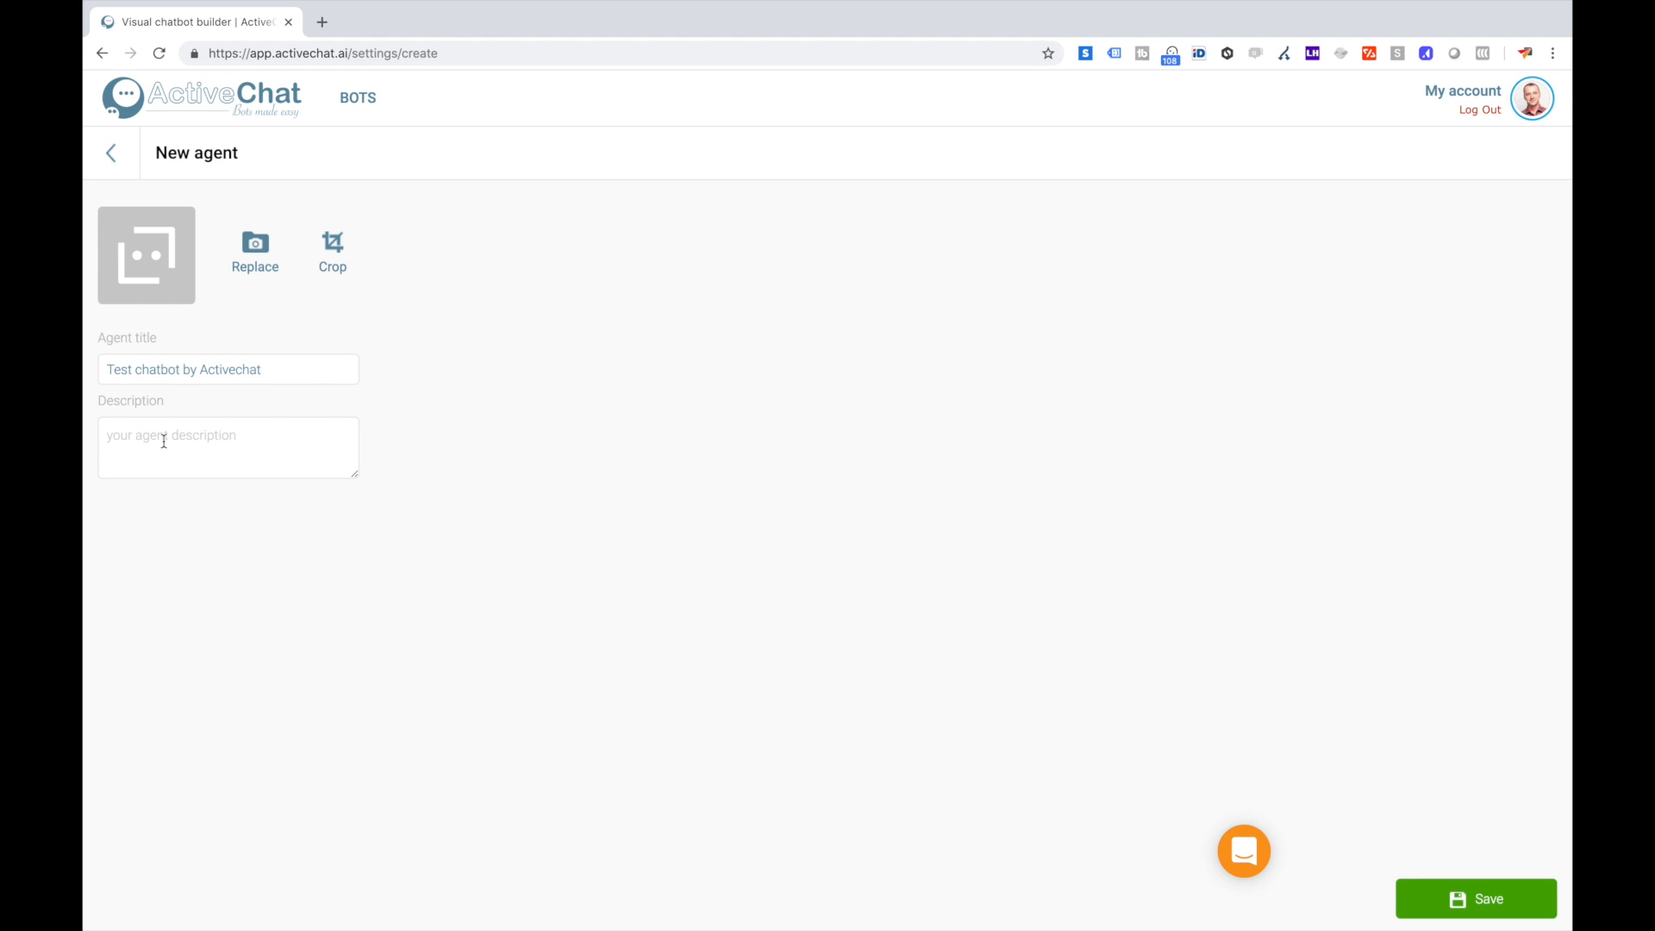
{"action": "type", "text": "Test chatbot description"}
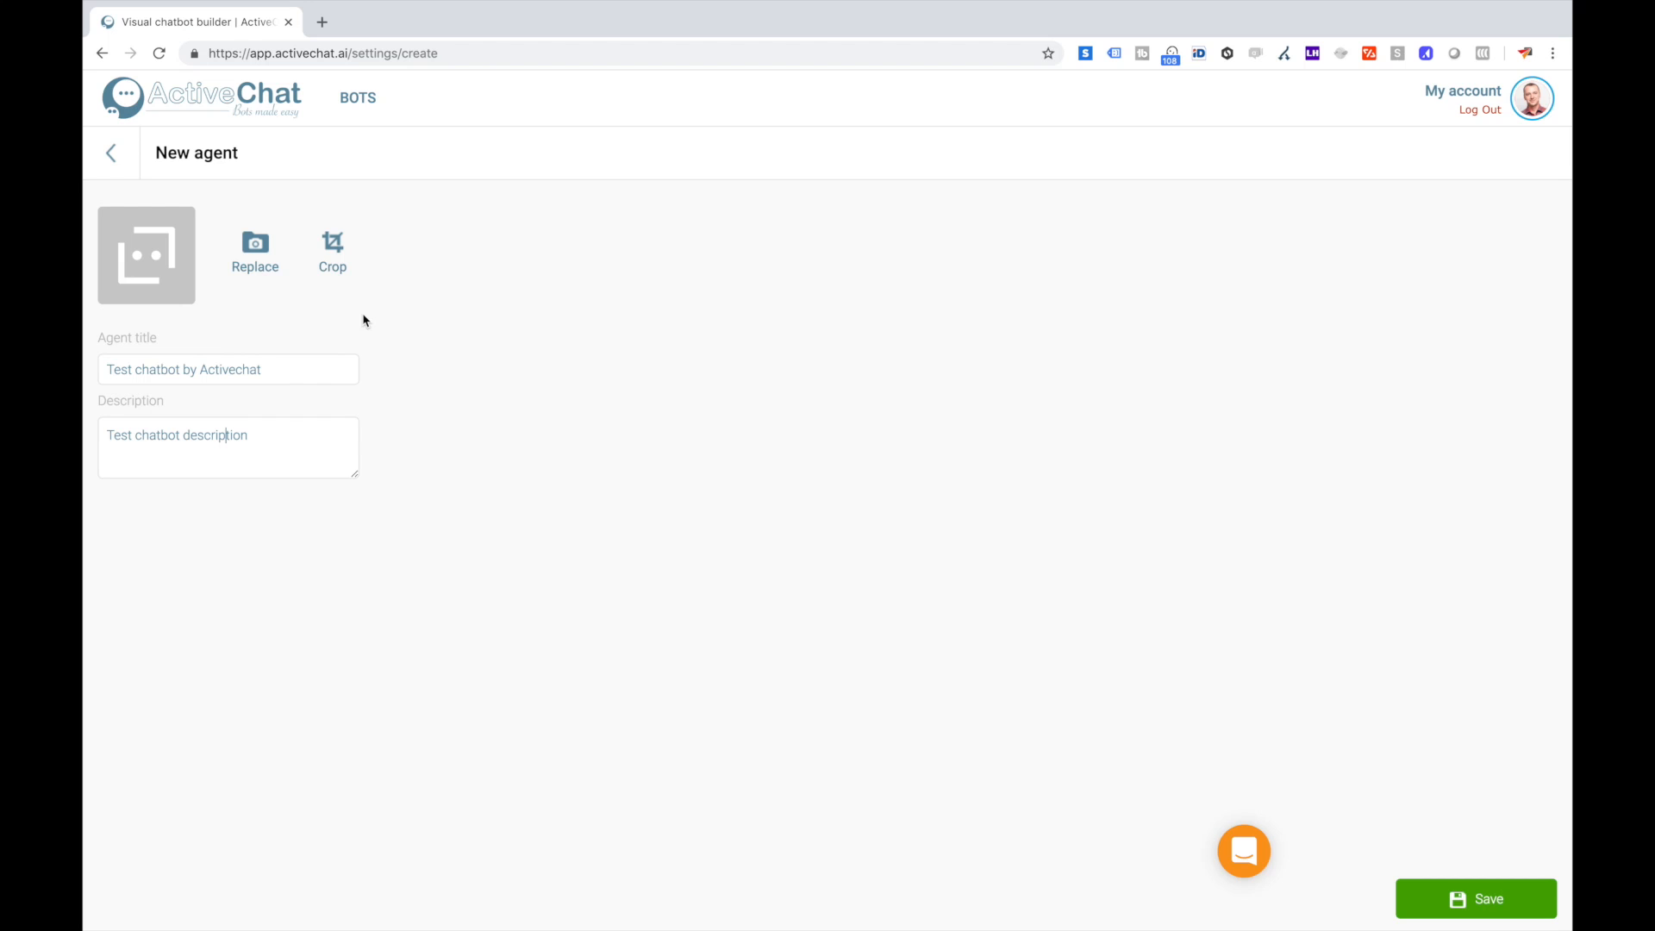
Replace the agent's avatar with a speech-bubble image from Downloads.
{"action": "left_click", "coordinate": [255, 253]}
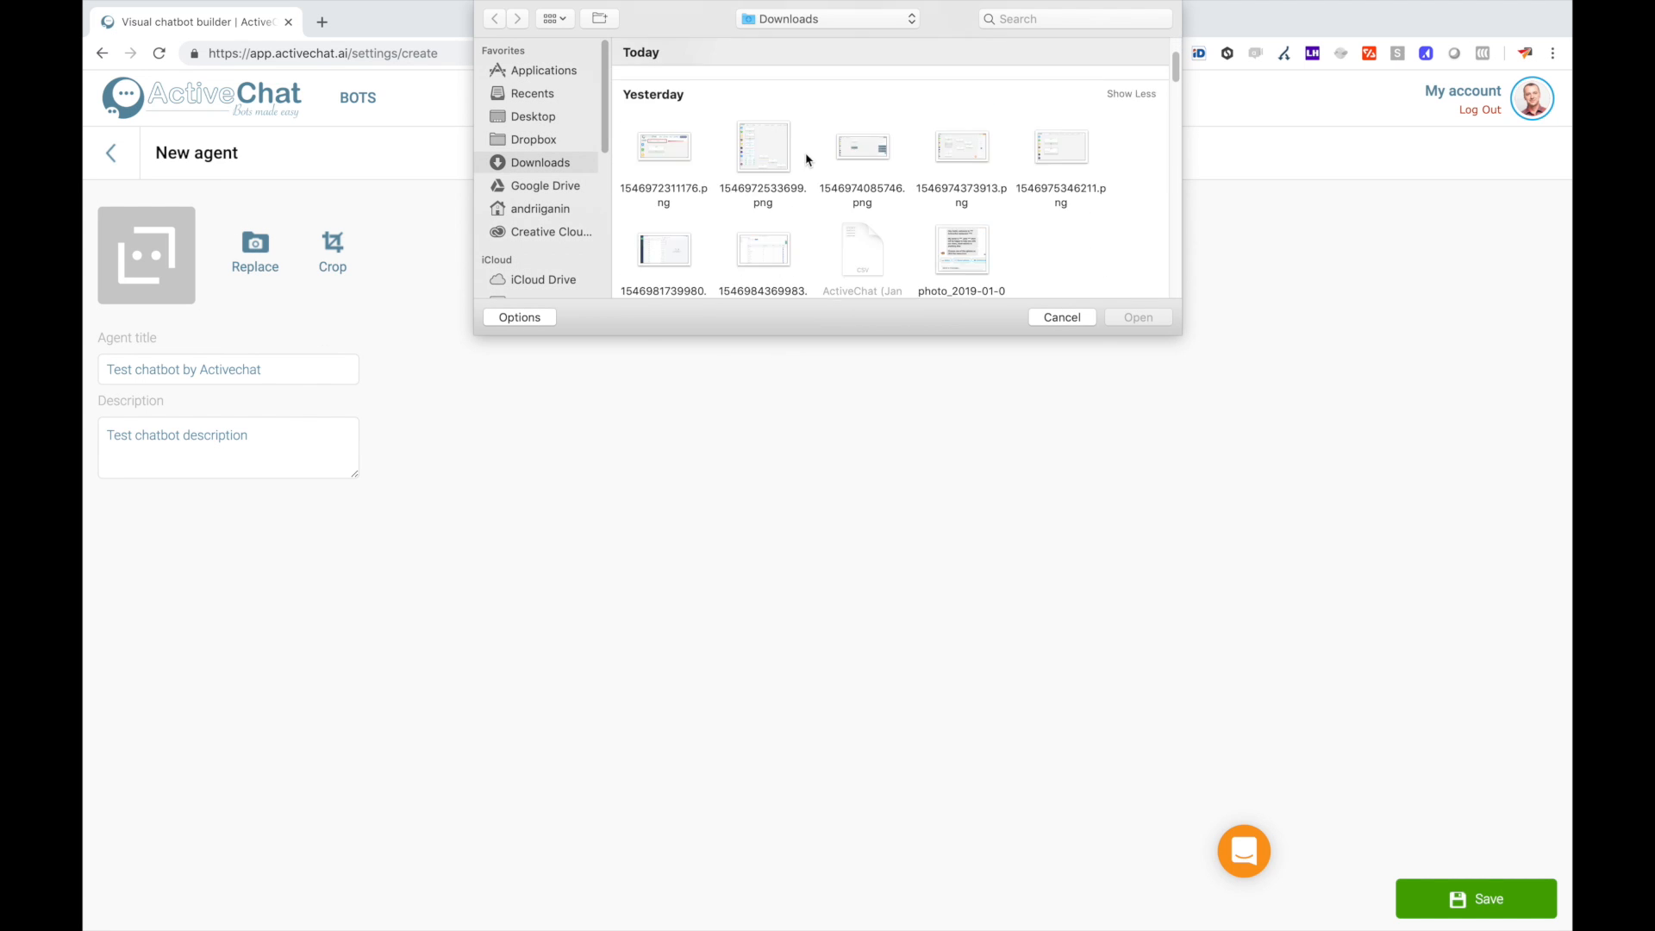
{"action": "left_click", "coordinate": [1060, 317]}
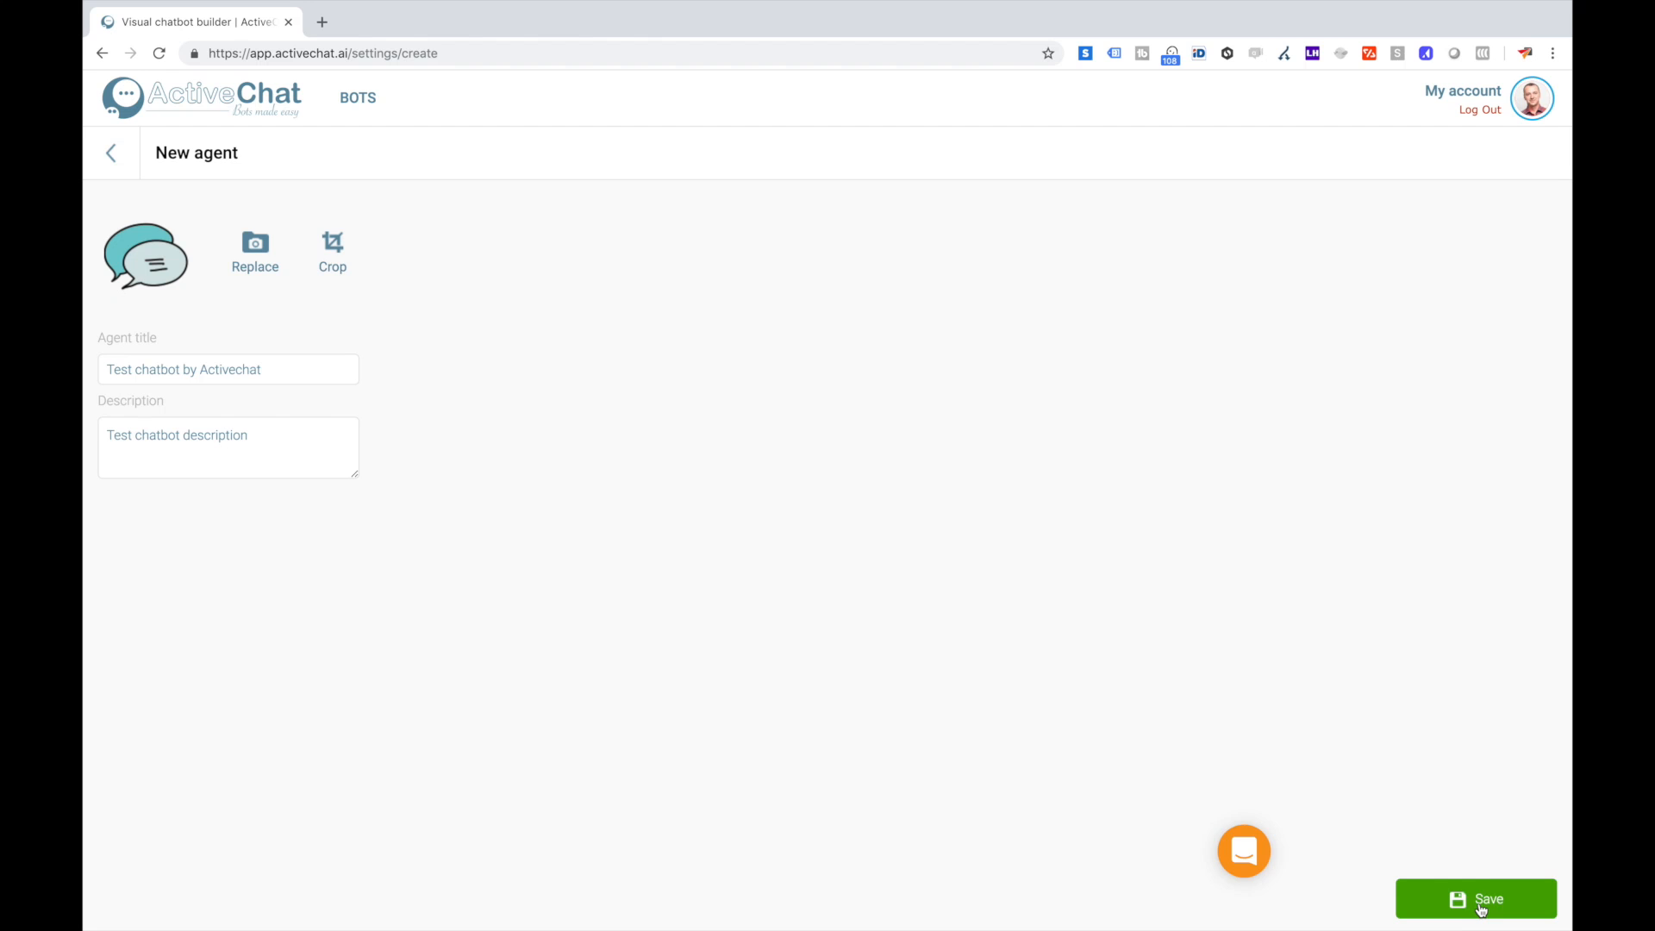
Save the new agent and connect the Facebook page 'Sample chatbot by Activechat.ai' to it.
{"action": "left_click", "coordinate": [1474, 898]}
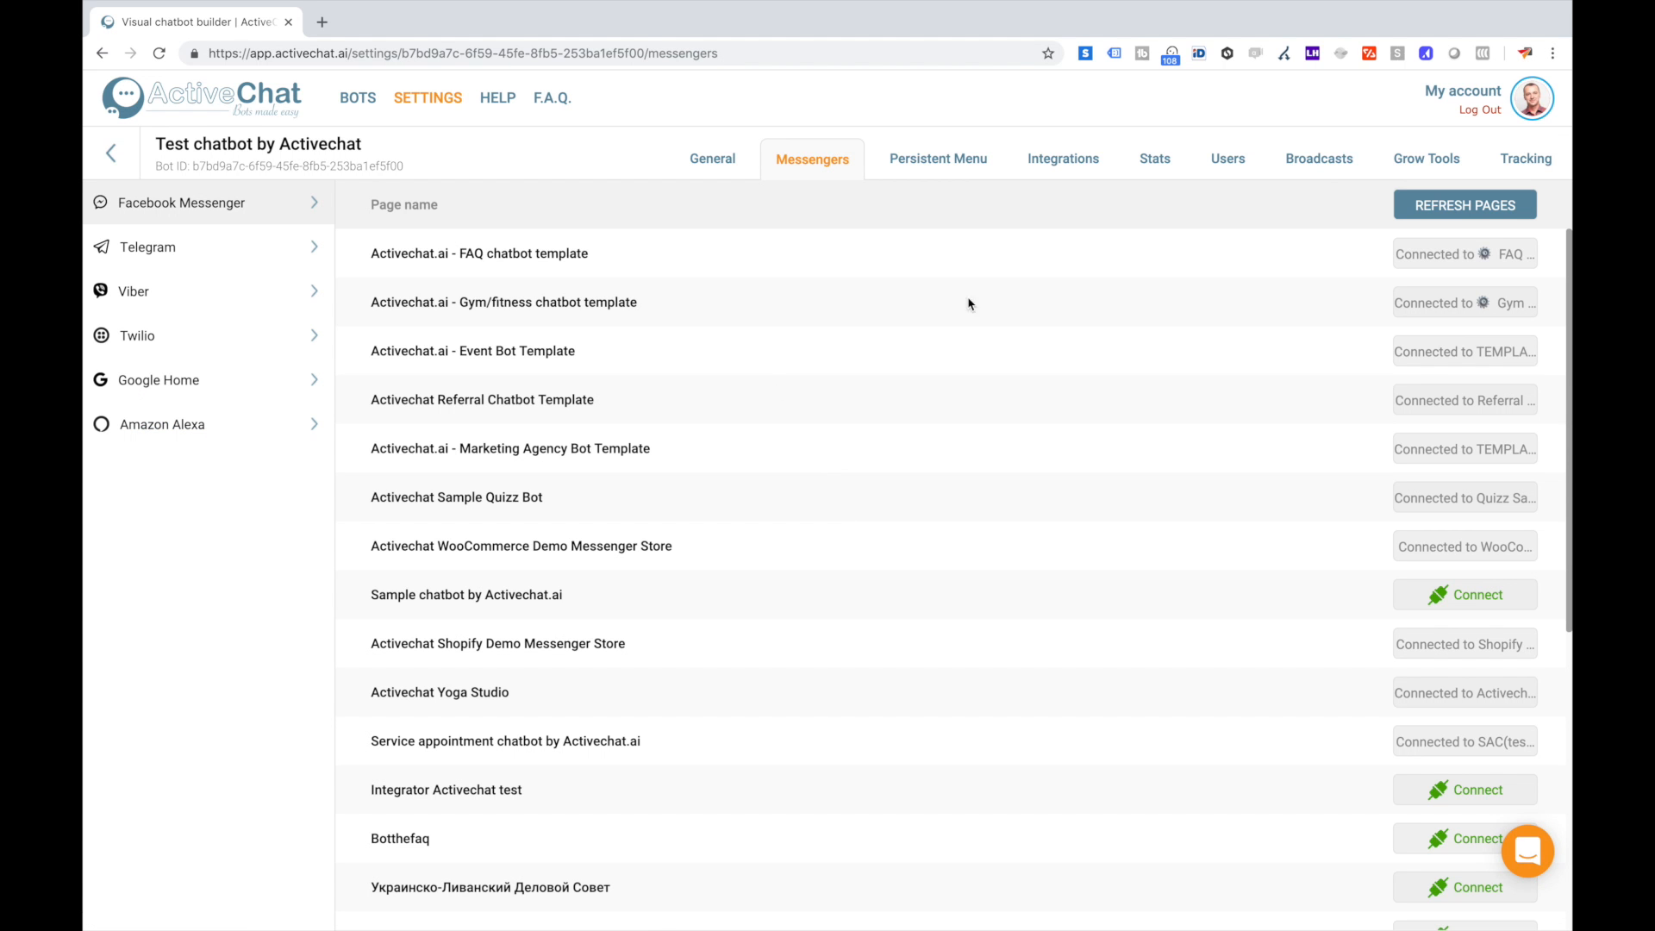
{"action": "mouse_move", "coordinate": [636, 200]}
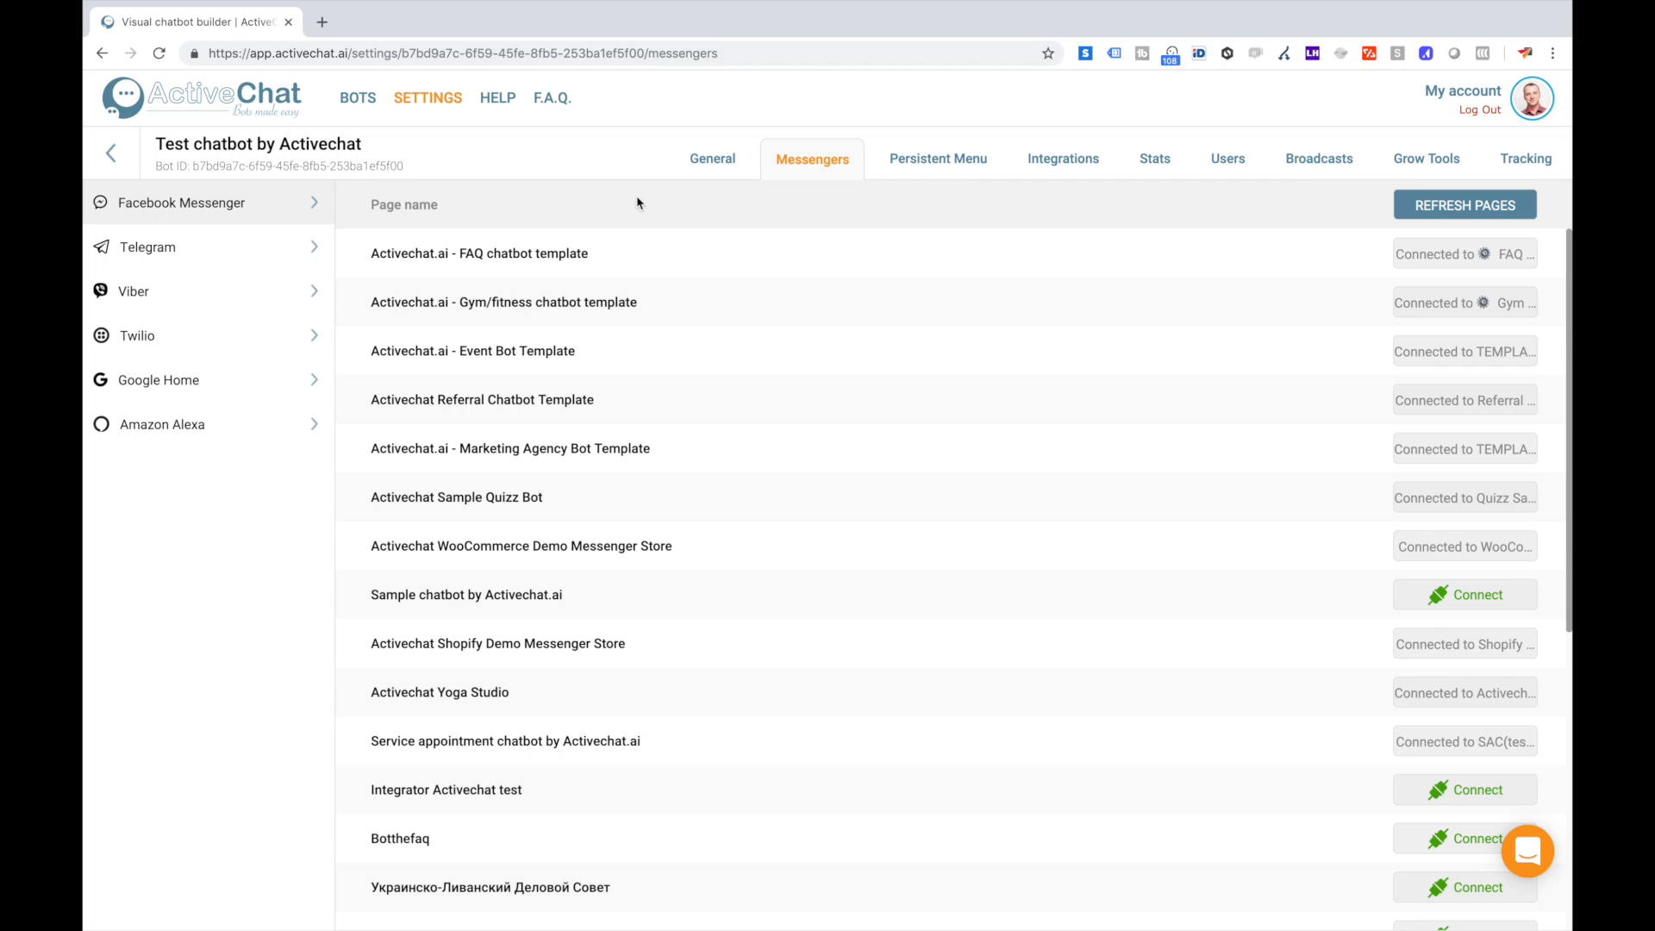
{"action": "mouse_move", "coordinate": [134, 291]}
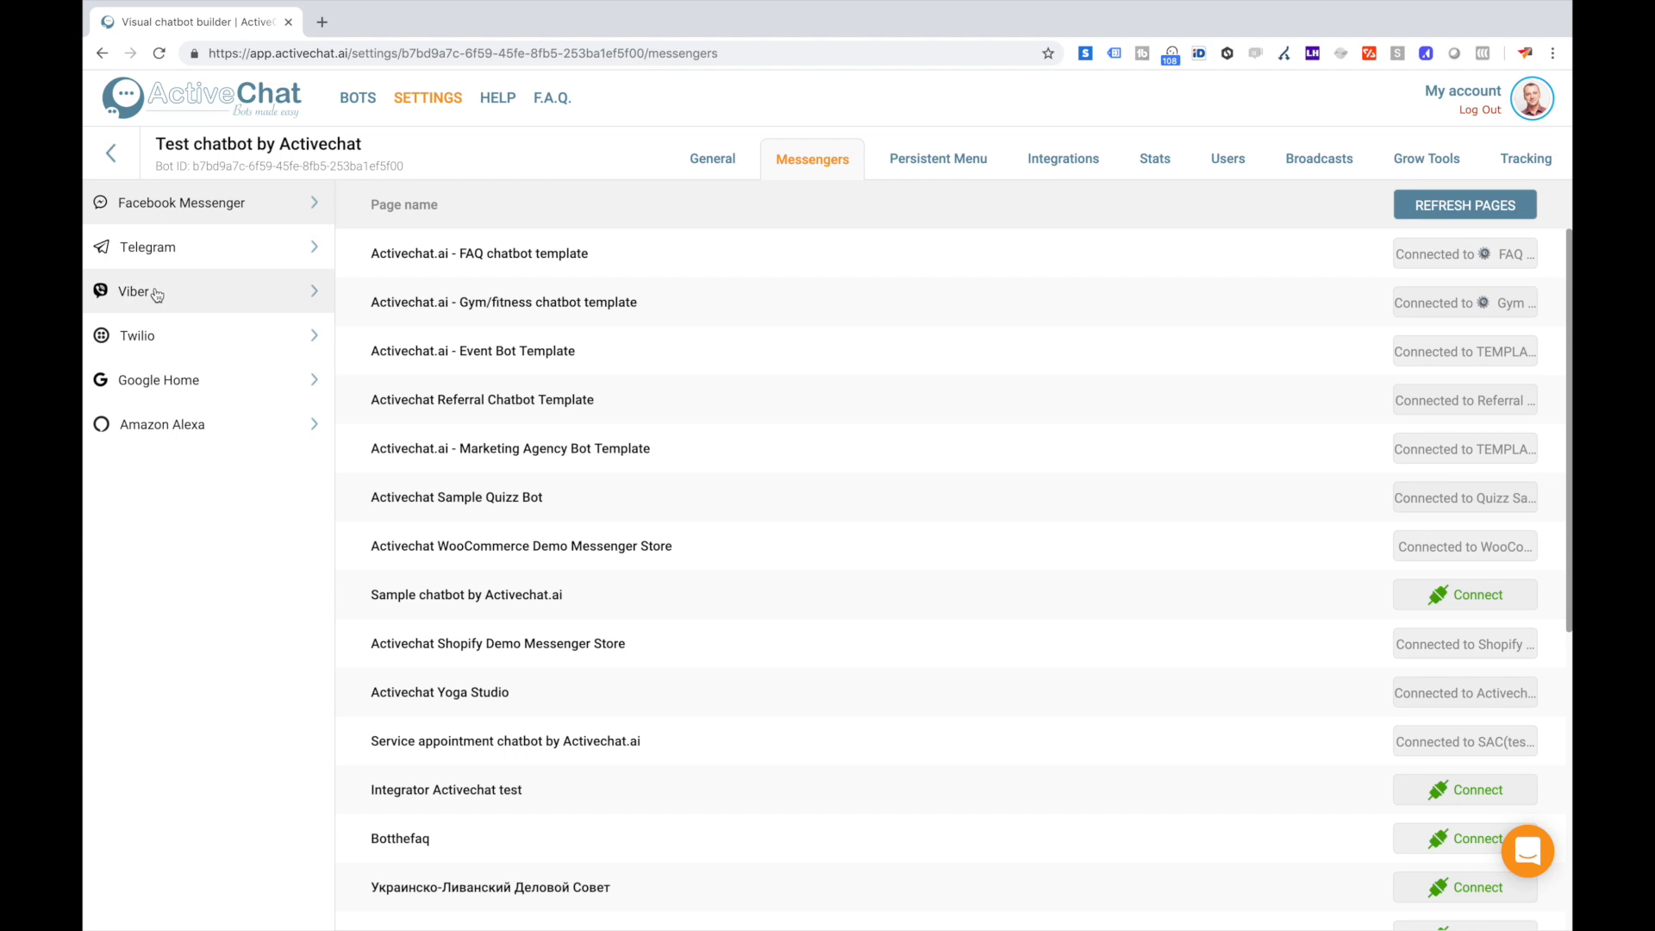
{"action": "mouse_move", "coordinate": [190, 424]}
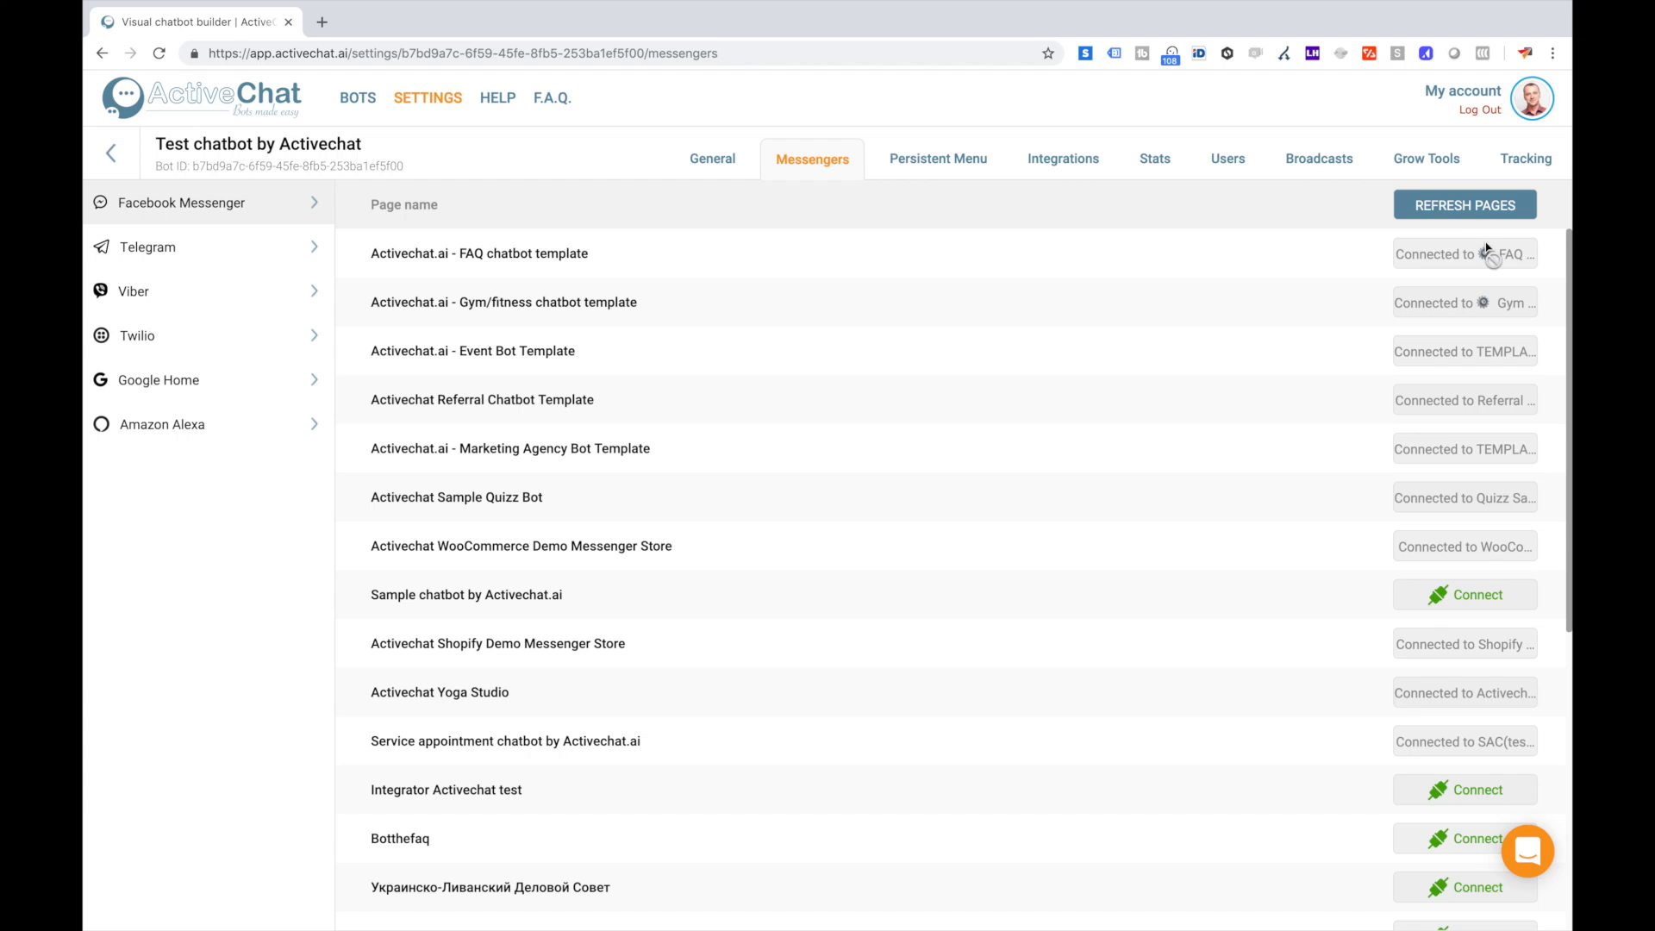
{"action": "mouse_move", "coordinate": [1445, 186]}
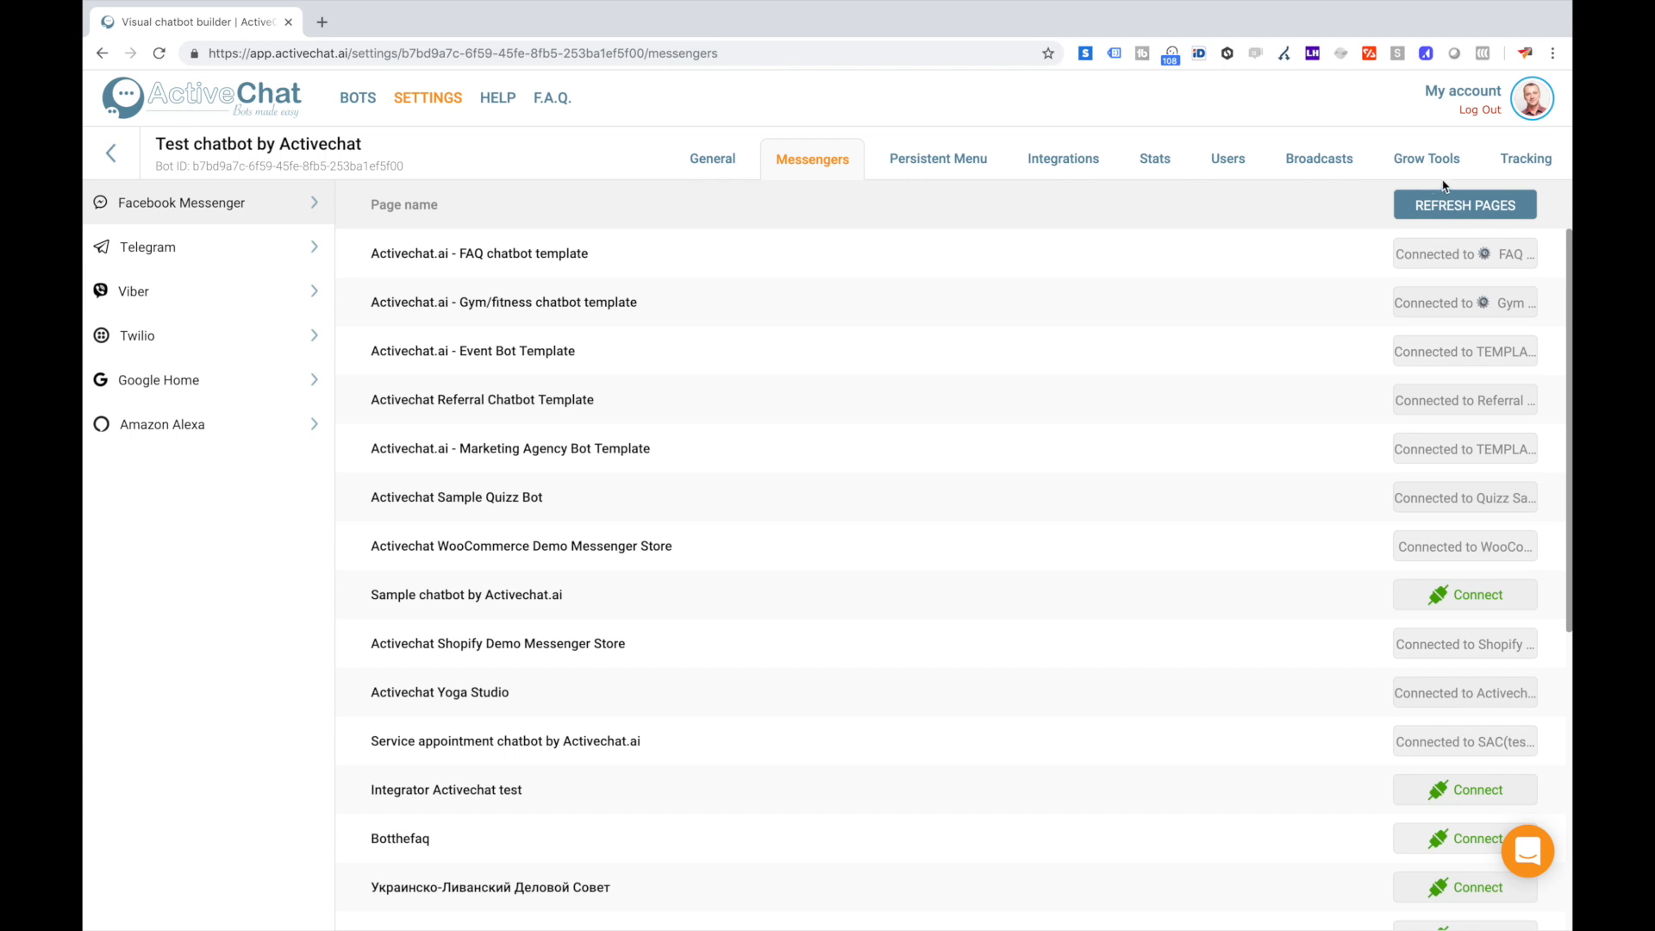
{"action": "mouse_move", "coordinate": [1090, 407]}
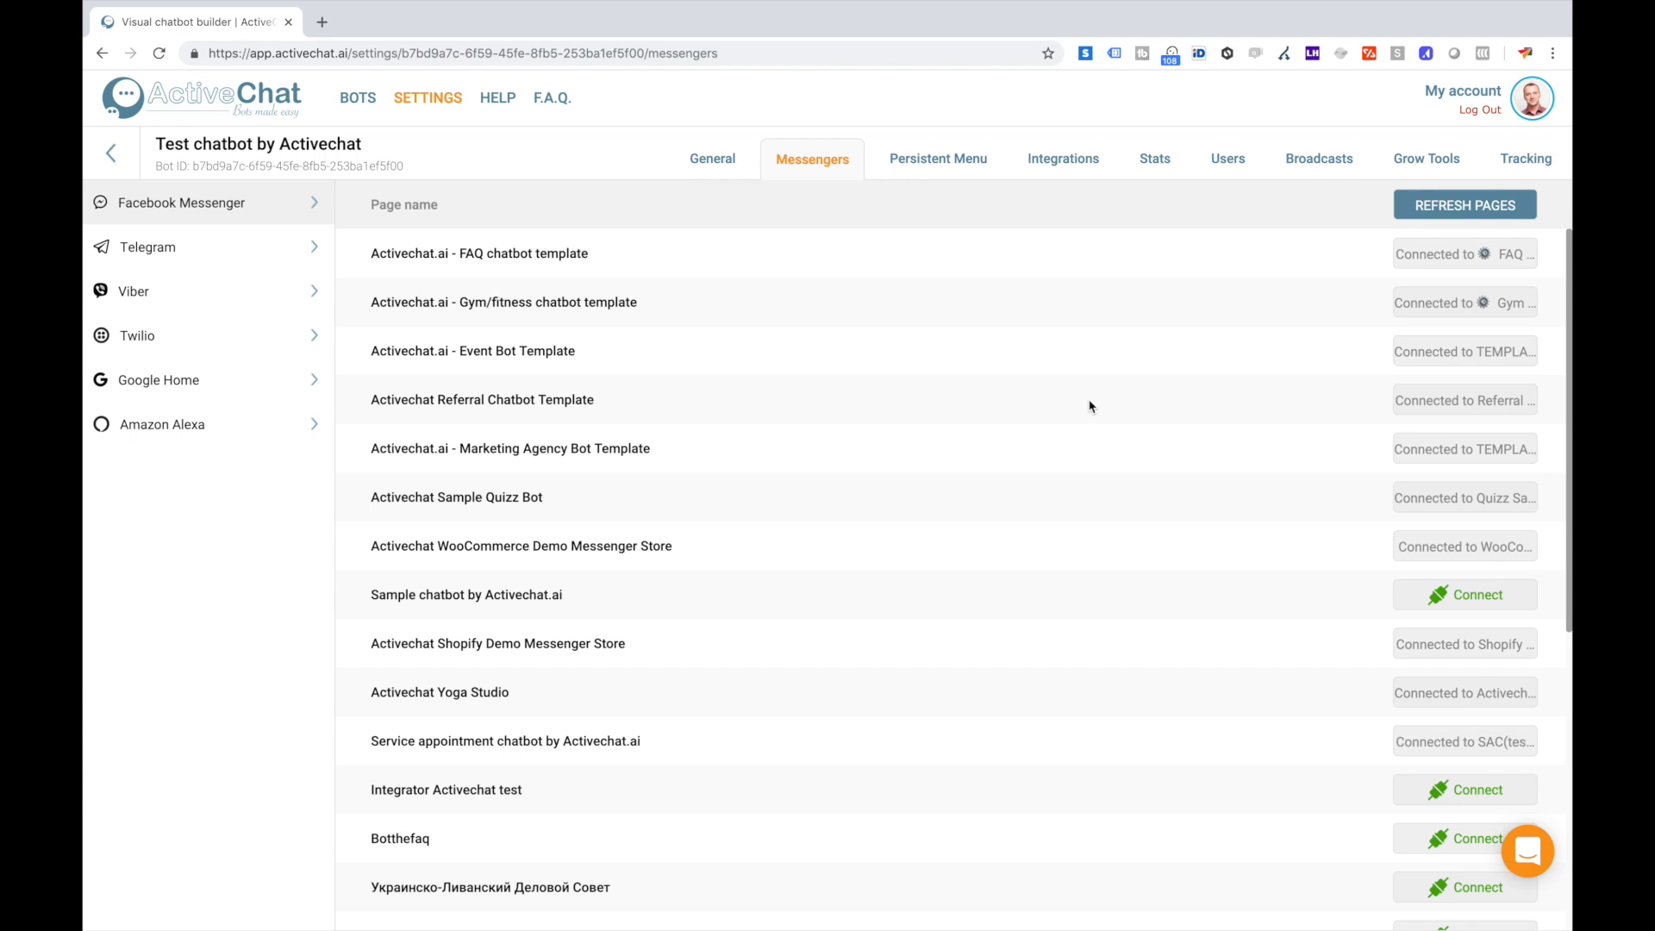
{"action": "mouse_move", "coordinate": [1107, 619]}
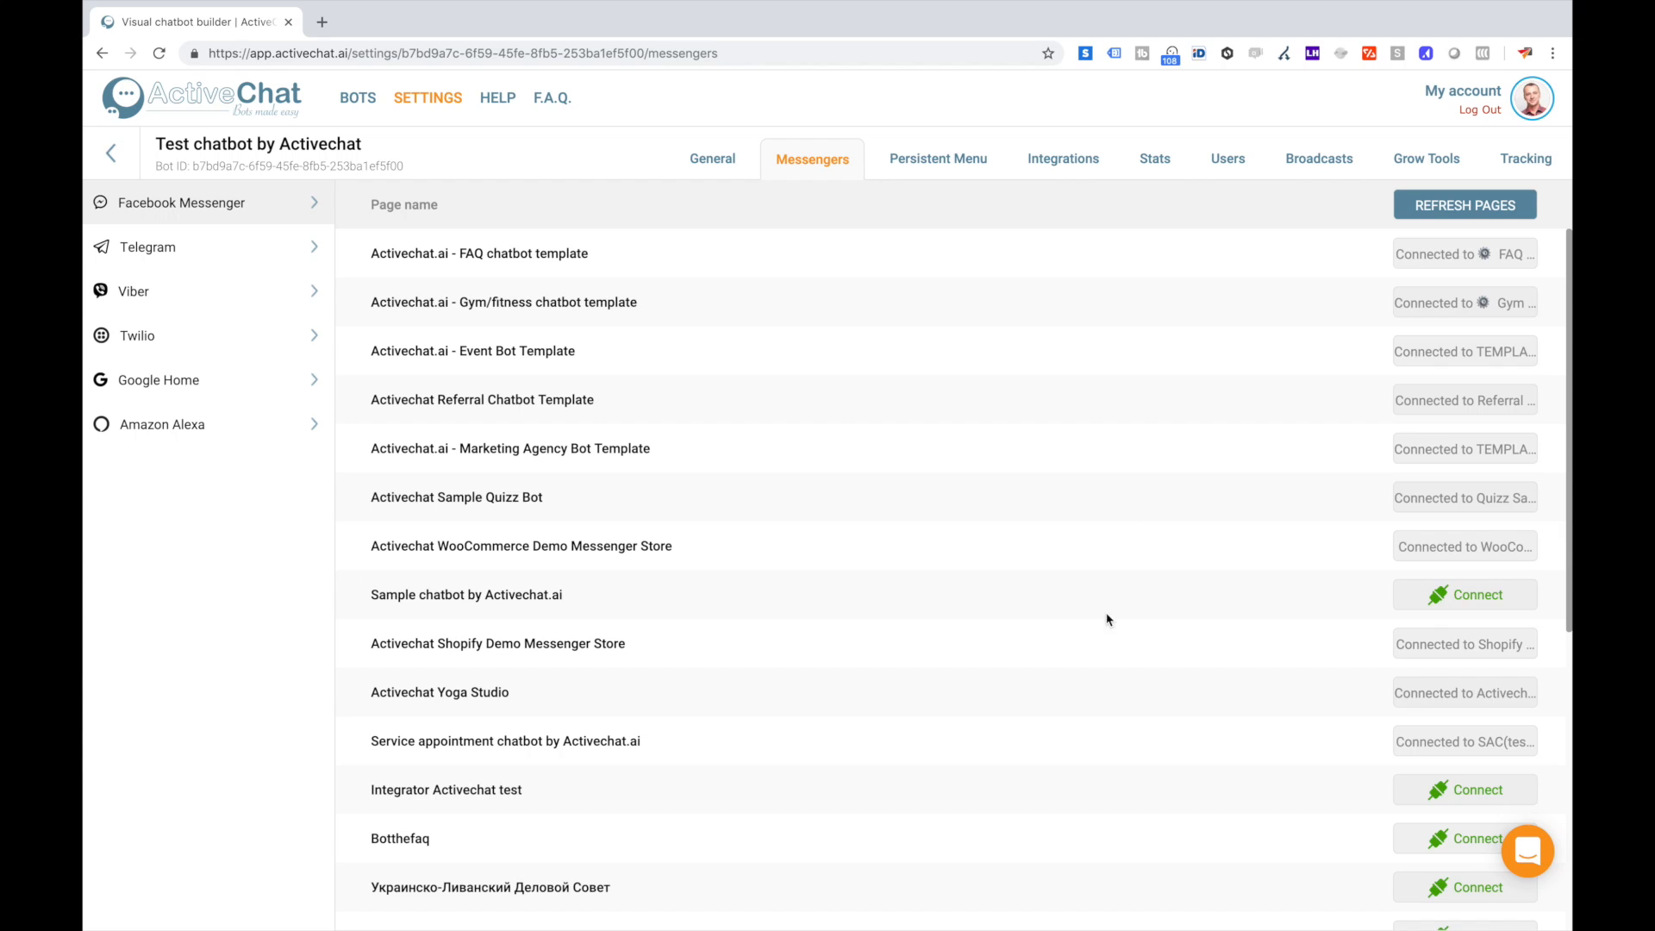
{"action": "mouse_move", "coordinate": [1344, 530]}
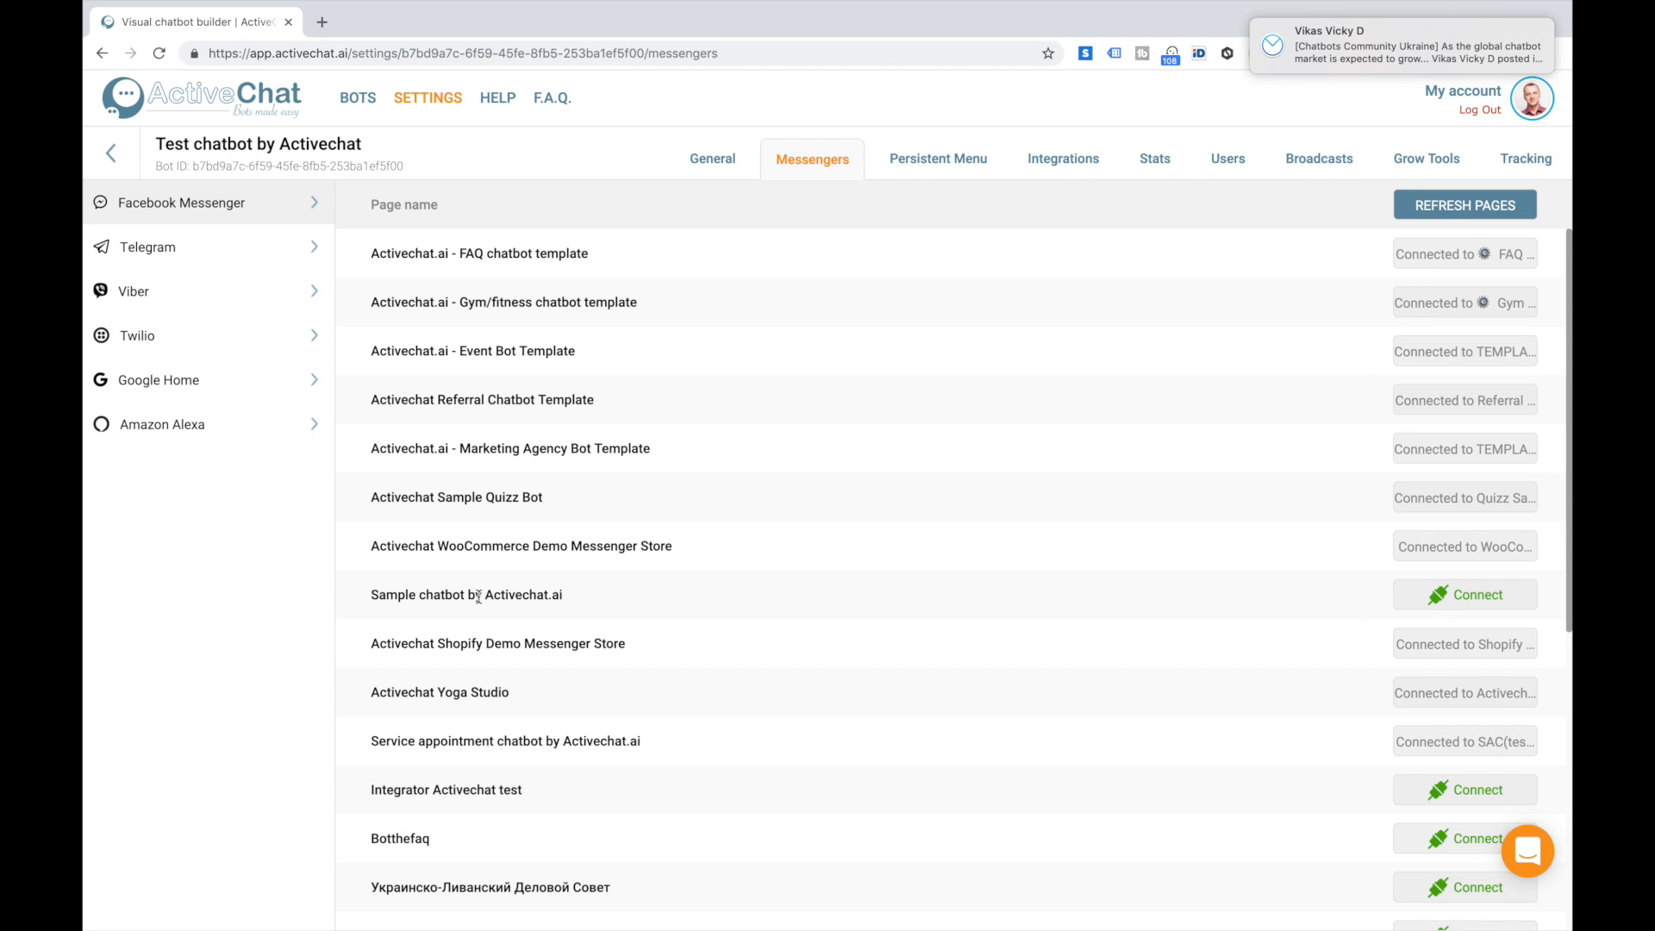
{"action": "mouse_move", "coordinate": [686, 598]}
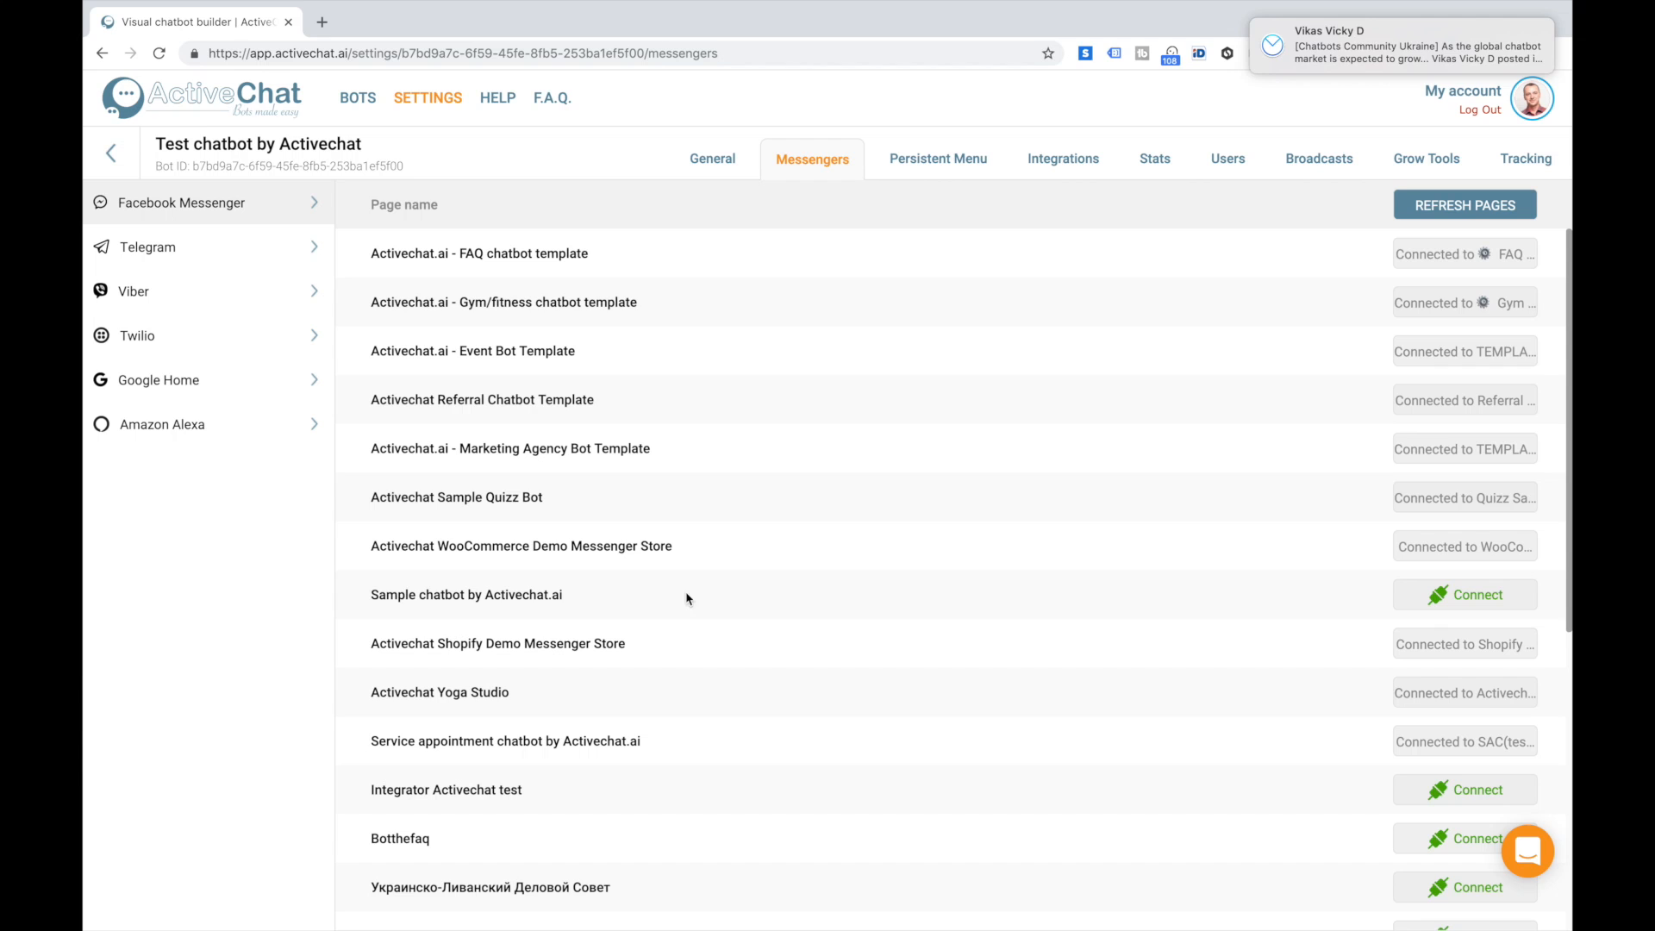
{"action": "left_click", "coordinate": [1463, 594]}
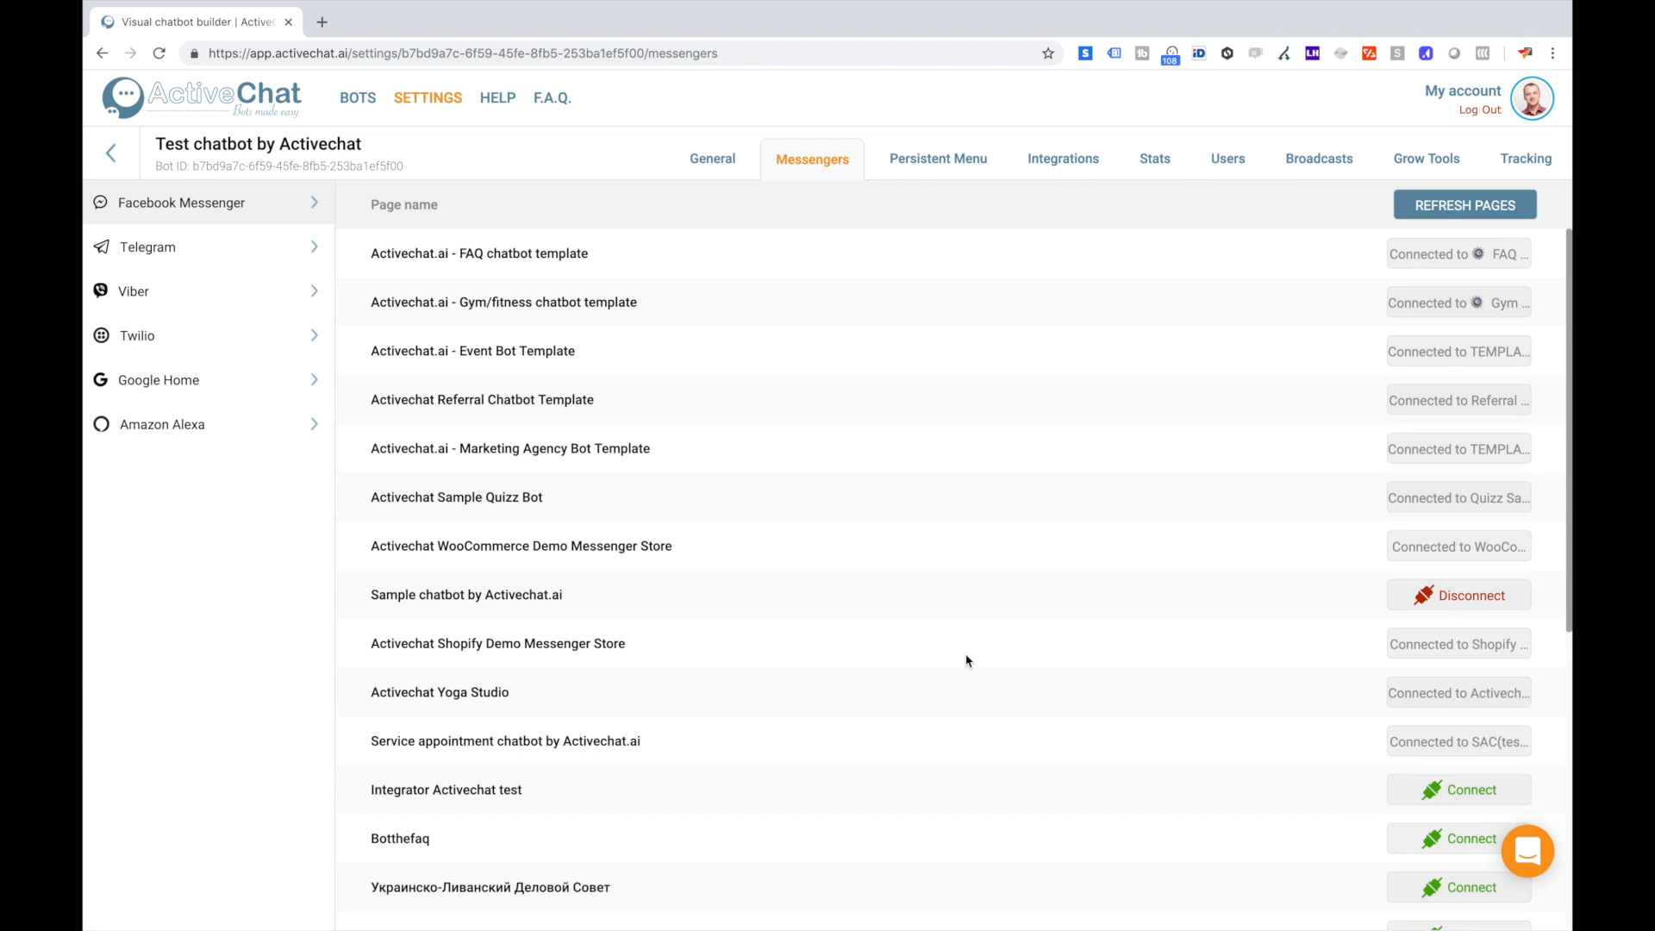
{"action": "mouse_move", "coordinate": [1236, 610]}
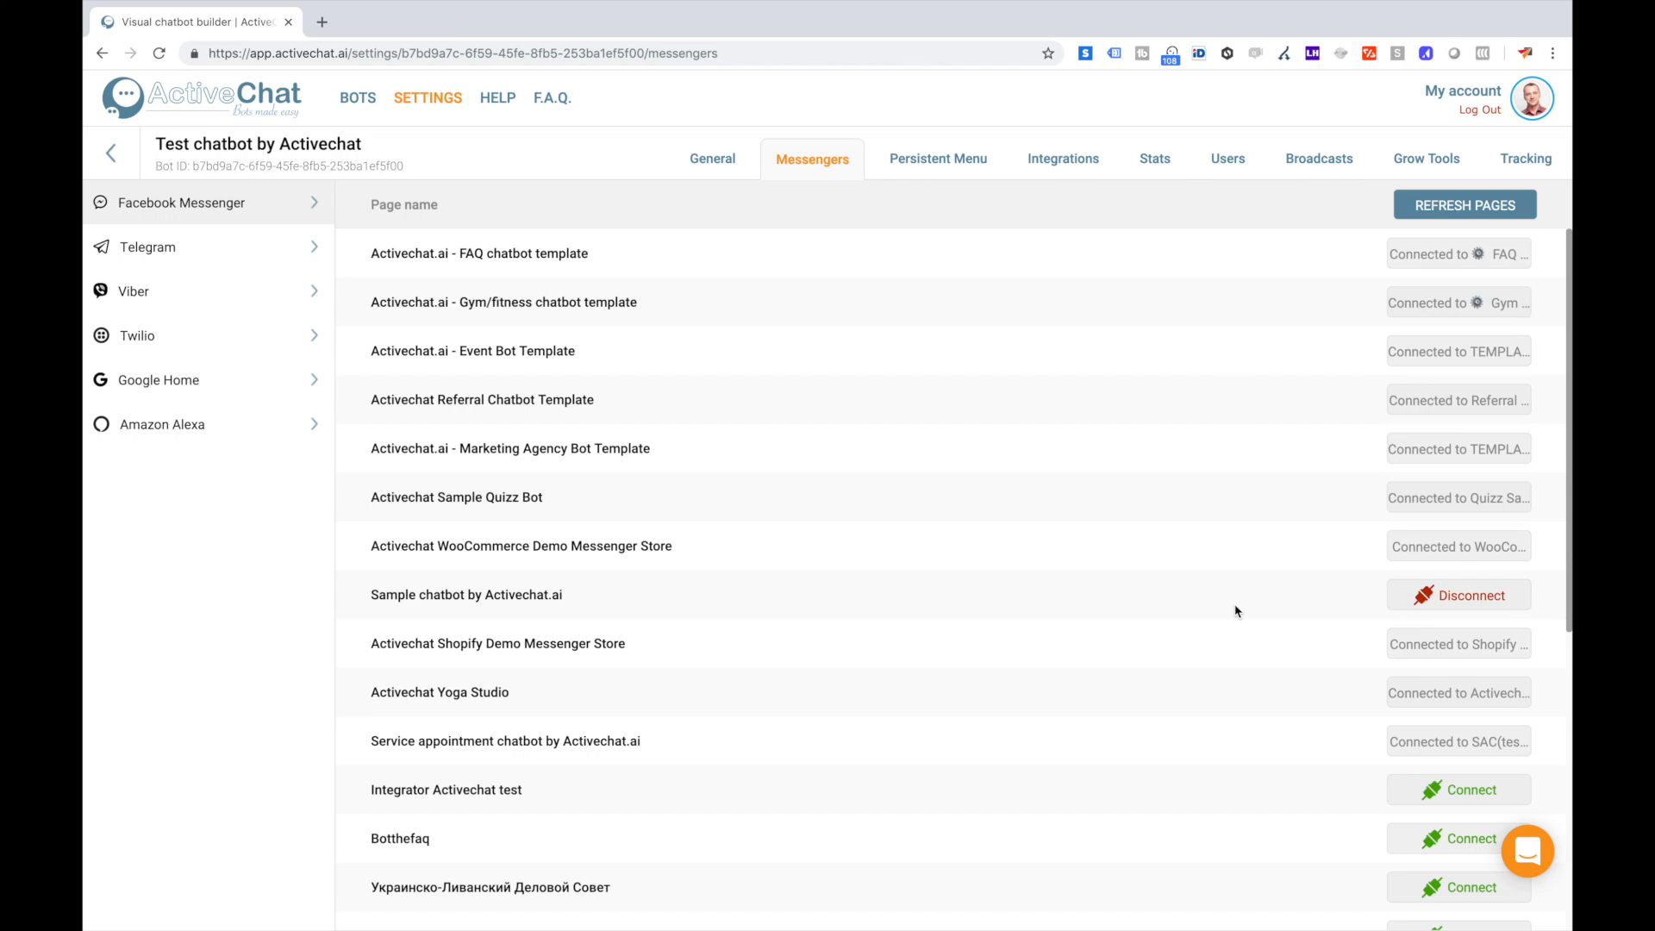
{"action": "mouse_move", "coordinate": [705, 482]}
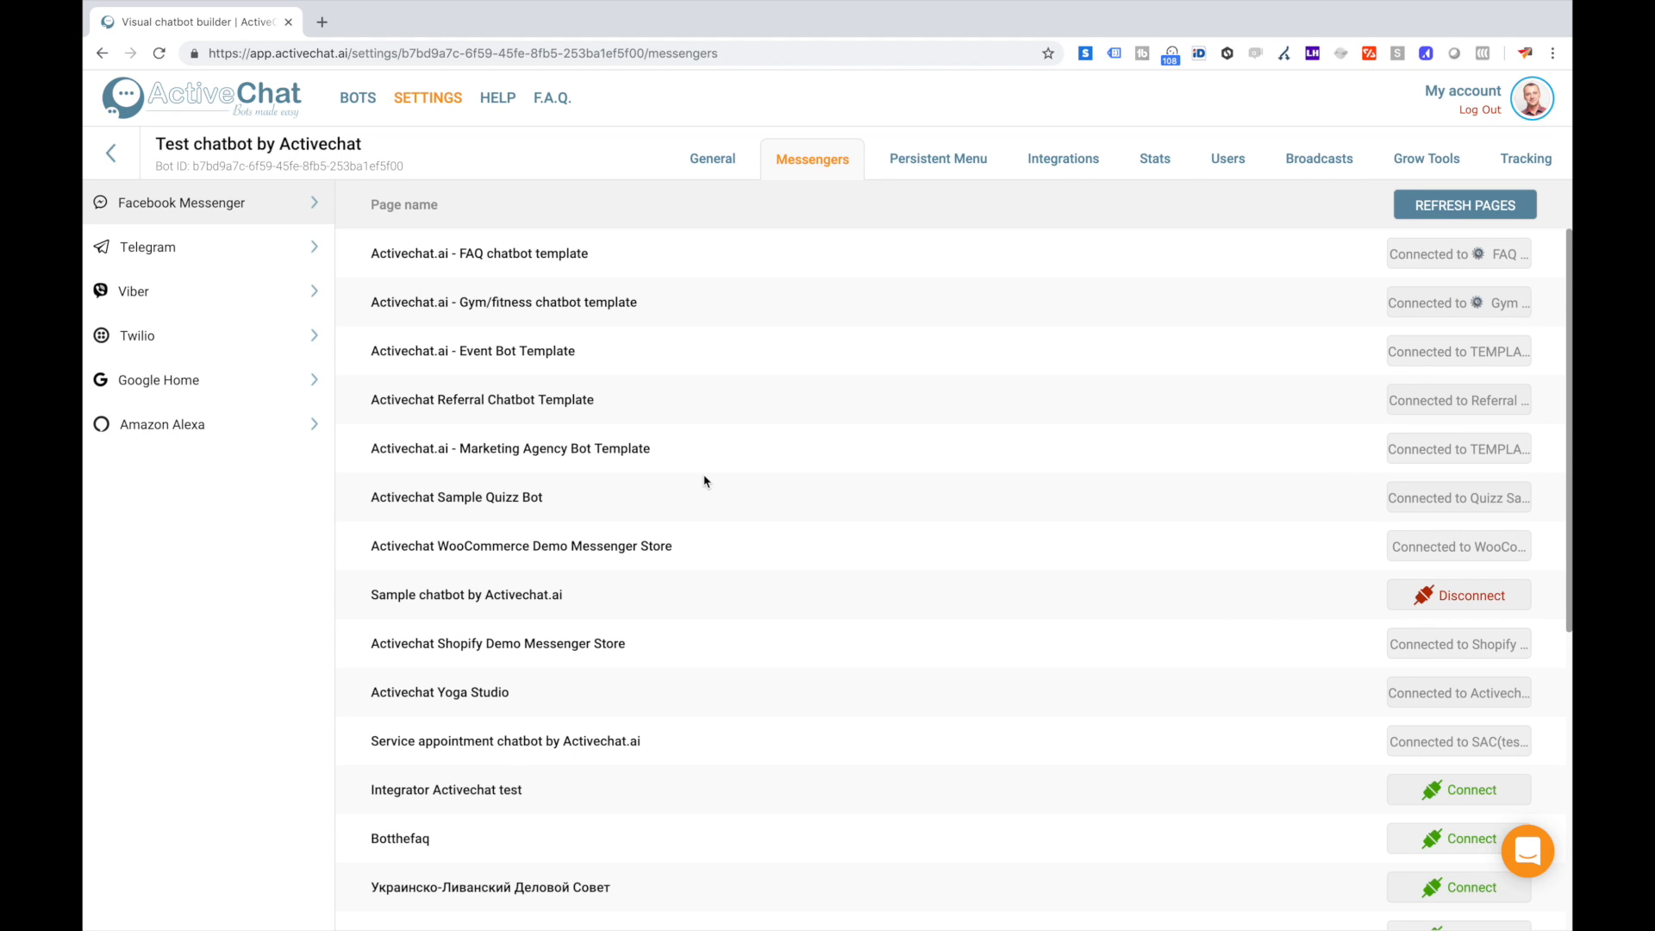
{"action": "mouse_move", "coordinate": [110, 154]}
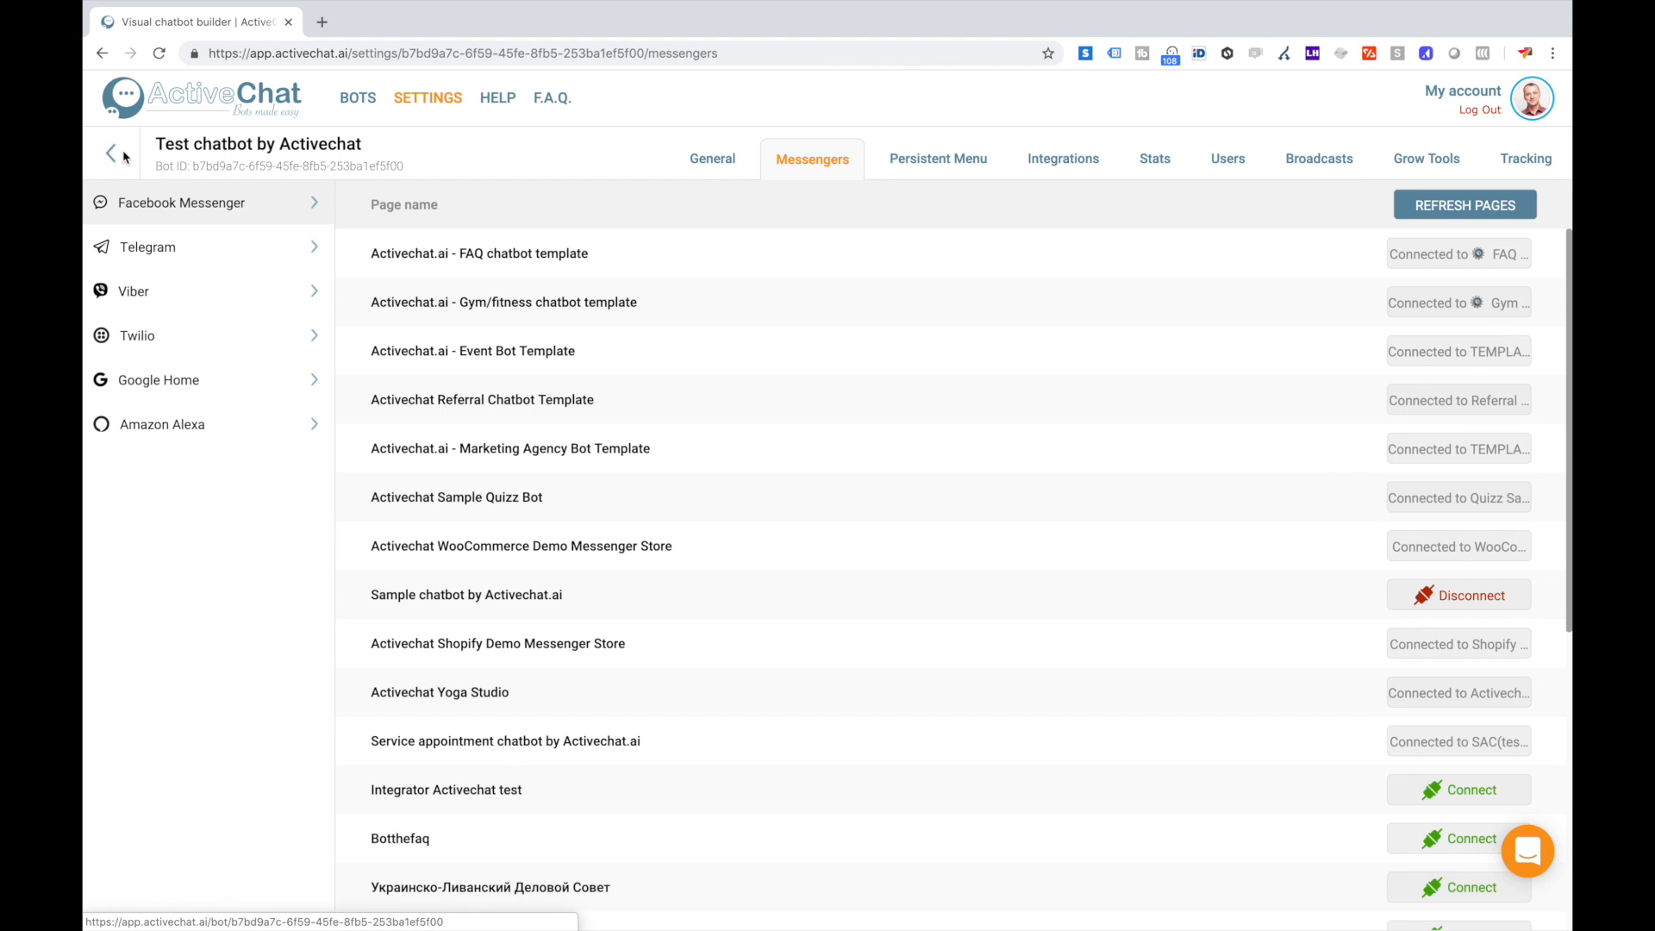
Leave bot settings and reopen 'Test chatbot by Activechat' from the bots list.
{"action": "left_click", "coordinate": [111, 154]}
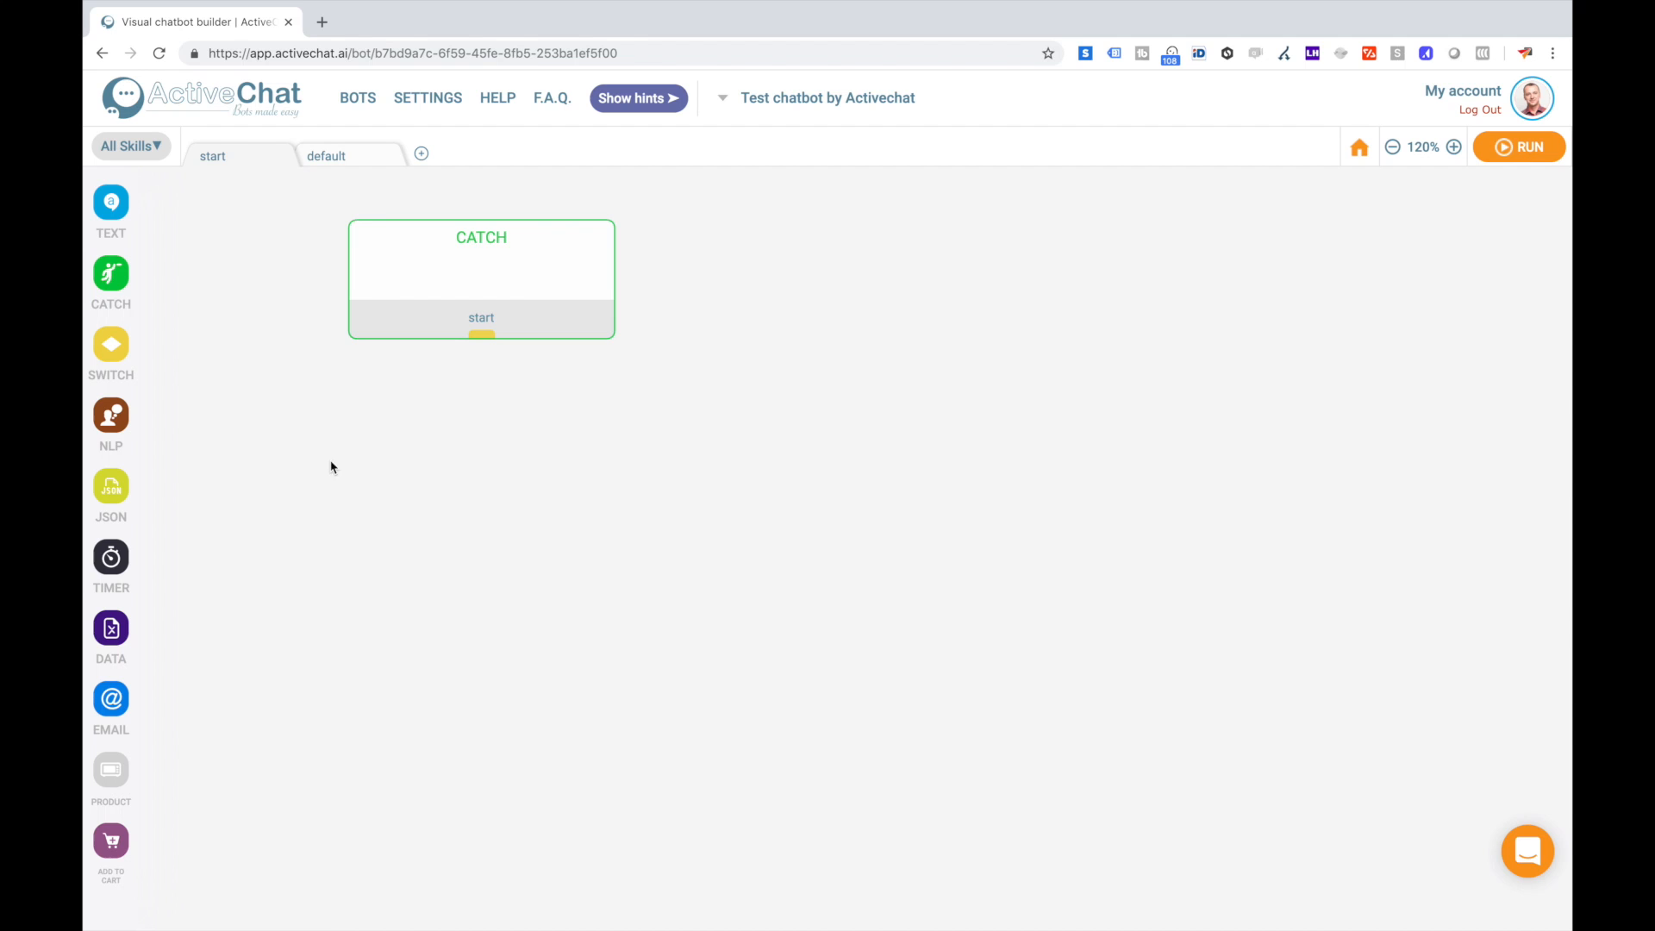
{"action": "mouse_move", "coordinate": [486, 478]}
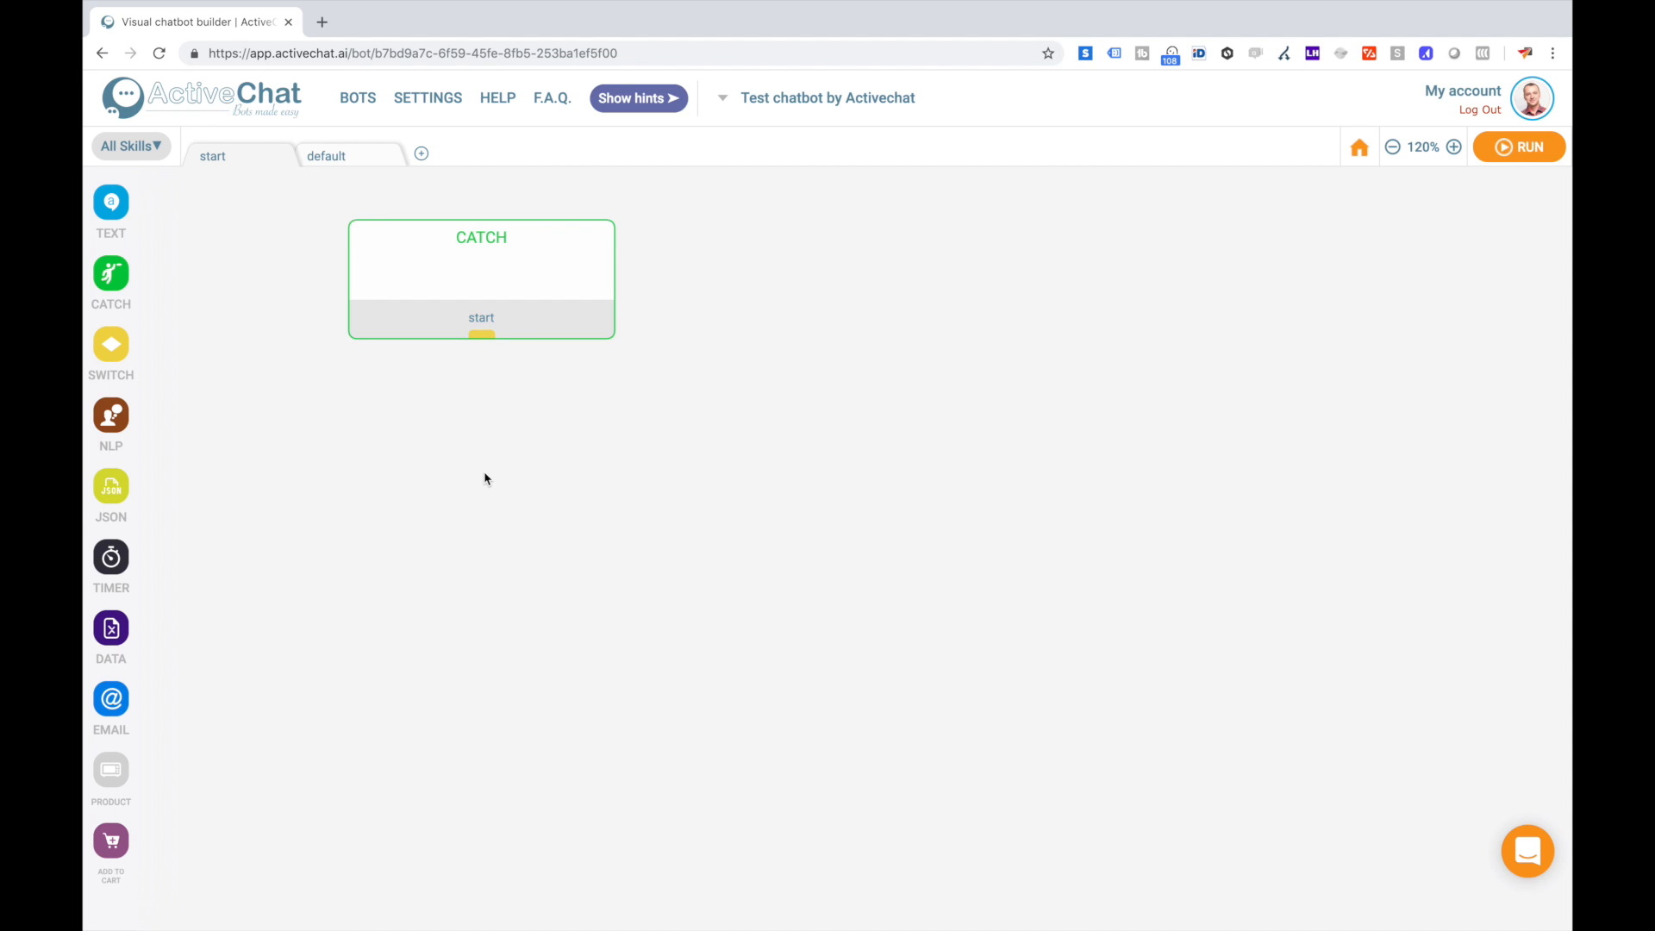
{"action": "left_click", "coordinate": [356, 97]}
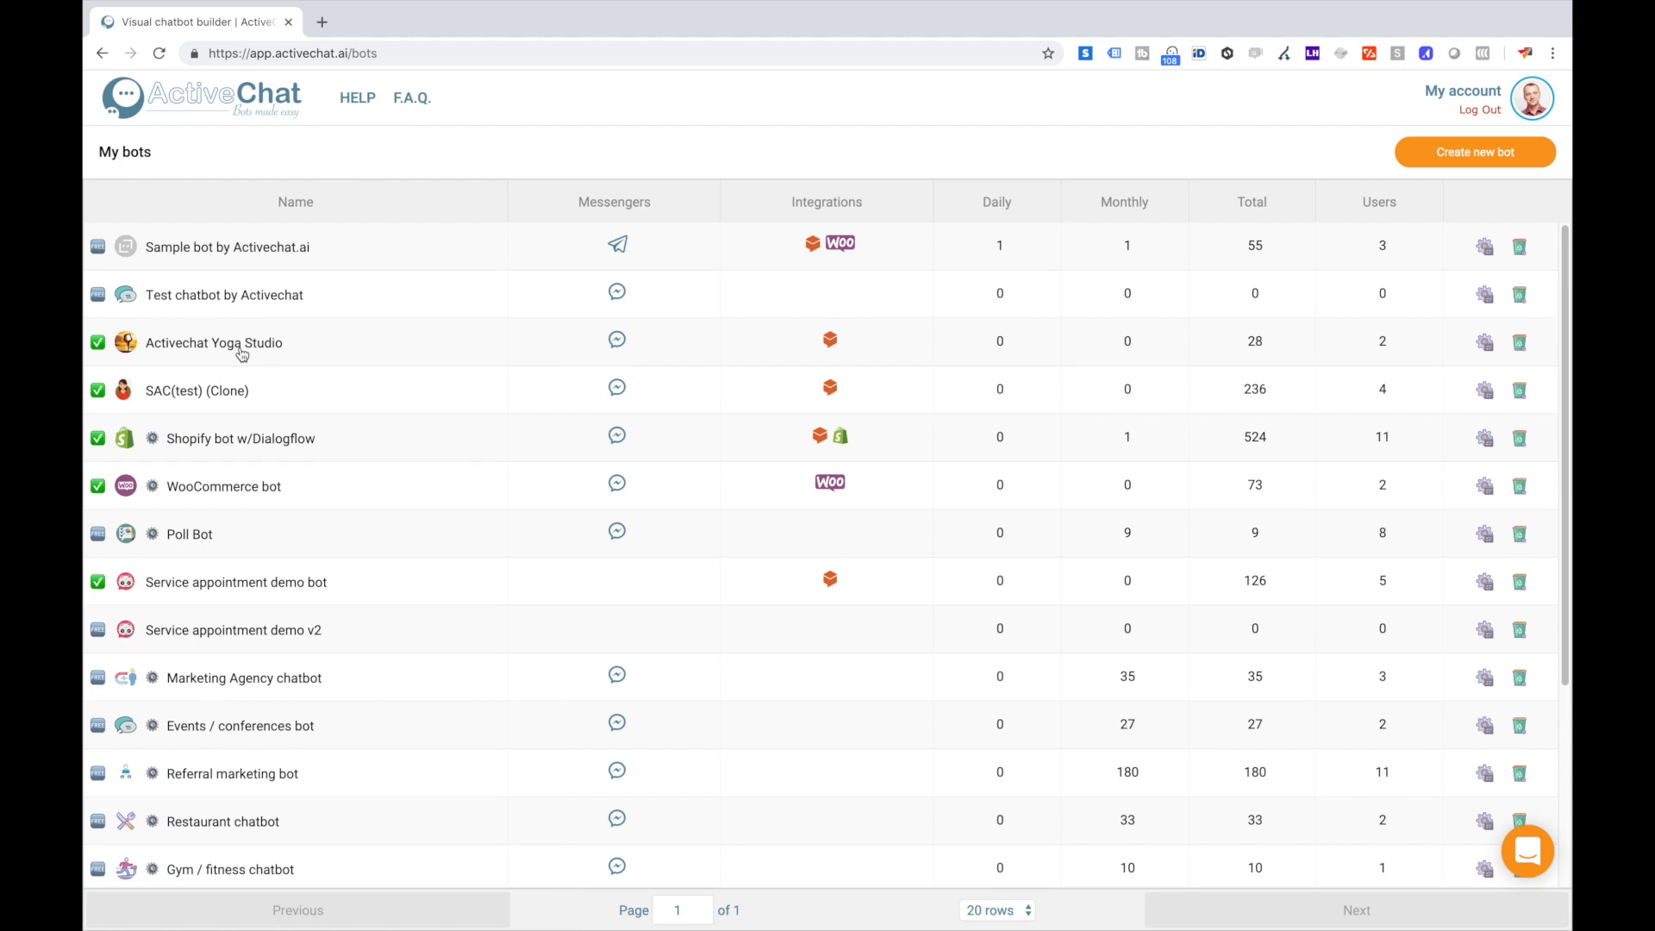
{"action": "mouse_move", "coordinate": [200, 277]}
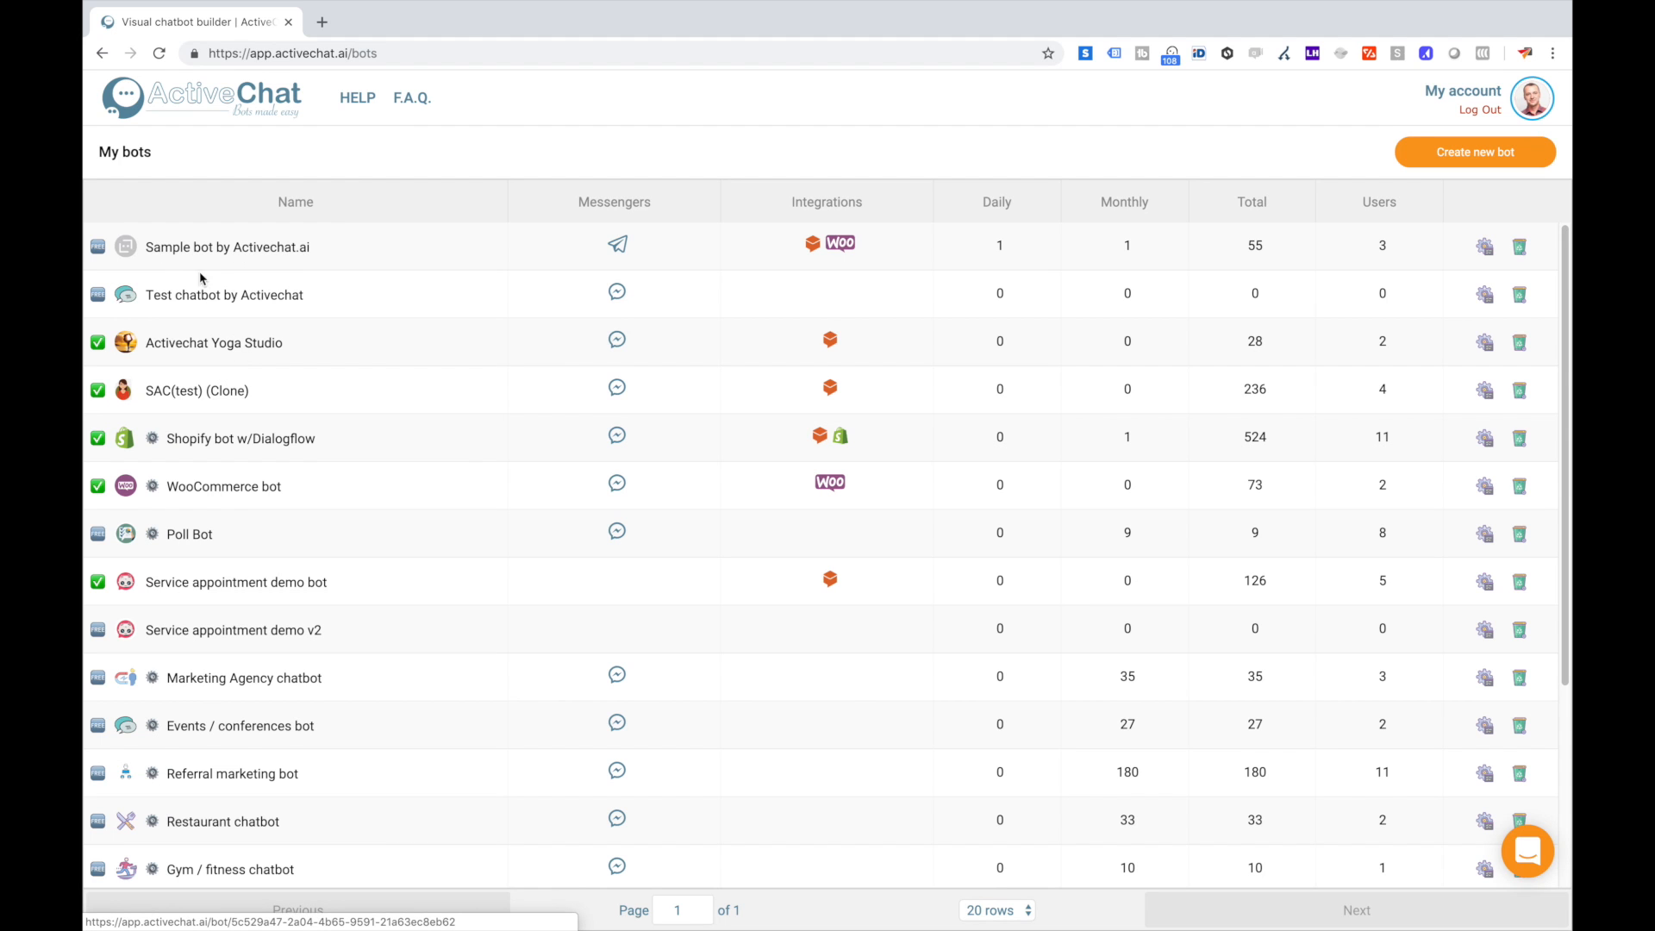
{"action": "mouse_move", "coordinate": [200, 299]}
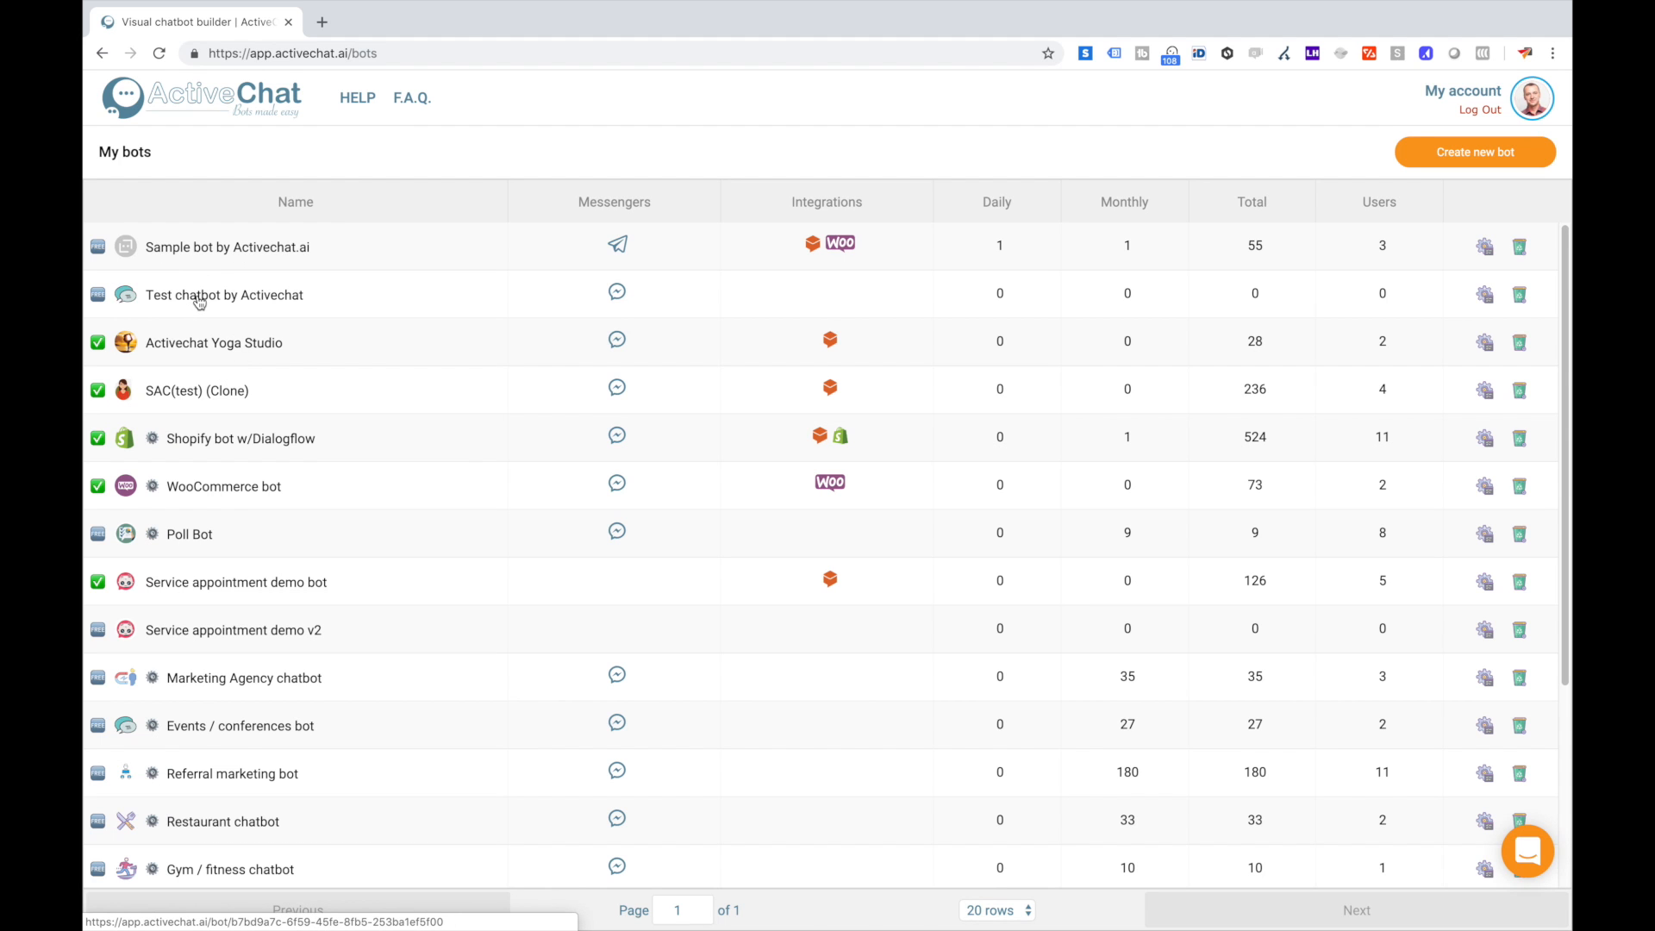
{"action": "left_click", "coordinate": [224, 295]}
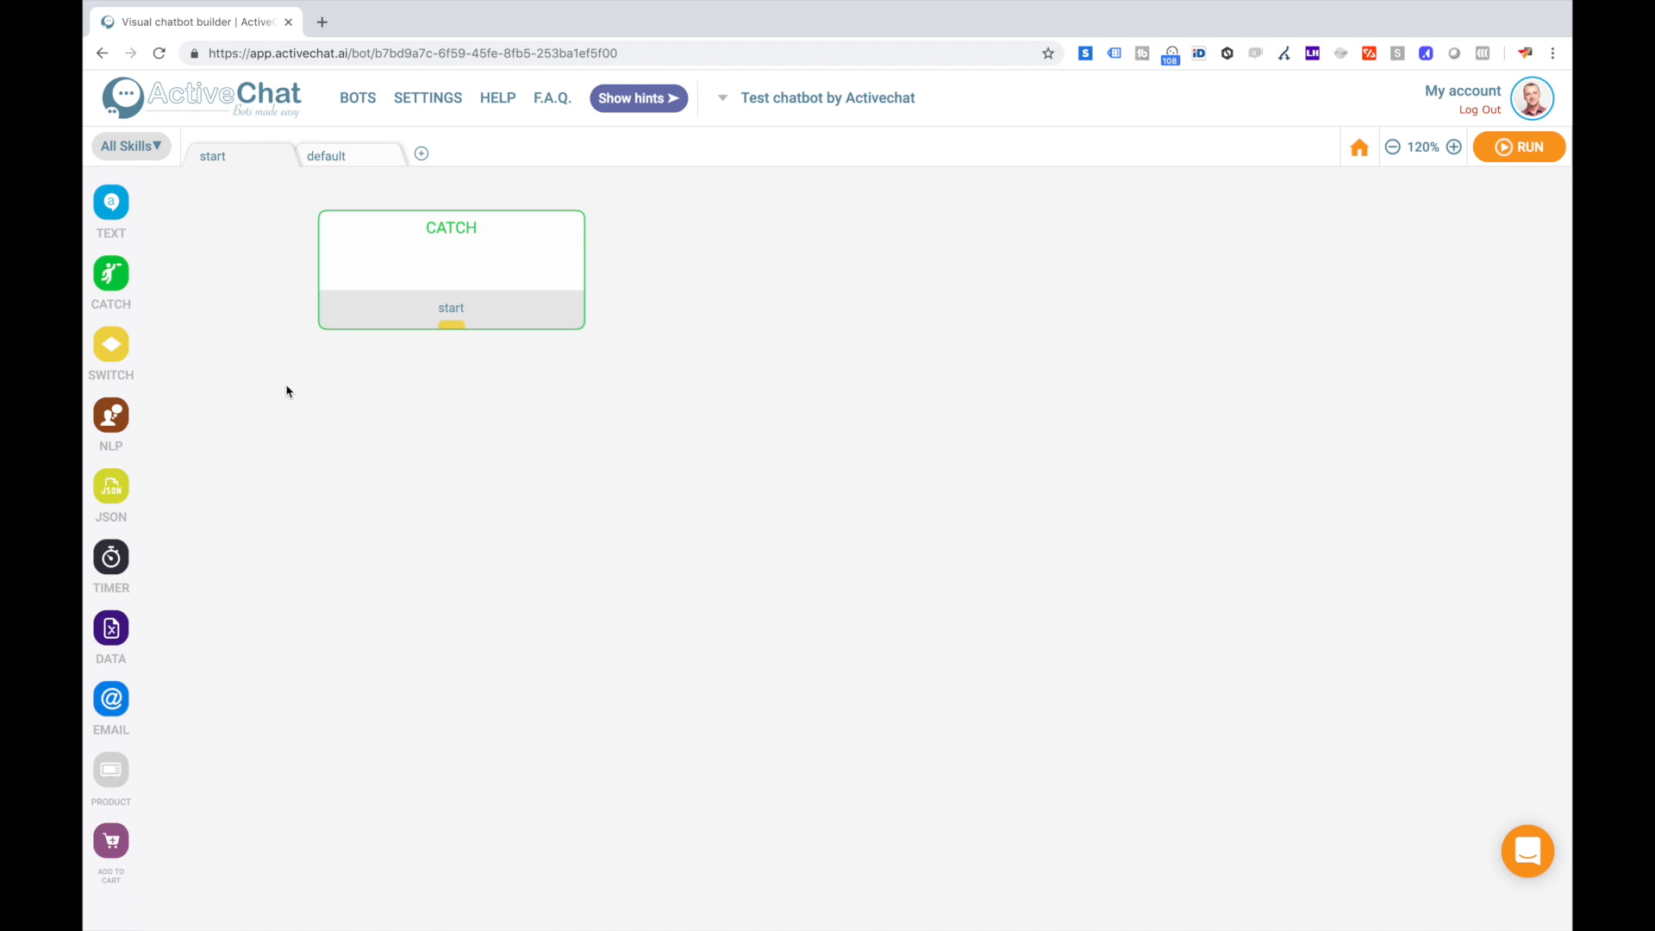
{"action": "mouse_move", "coordinate": [272, 310]}
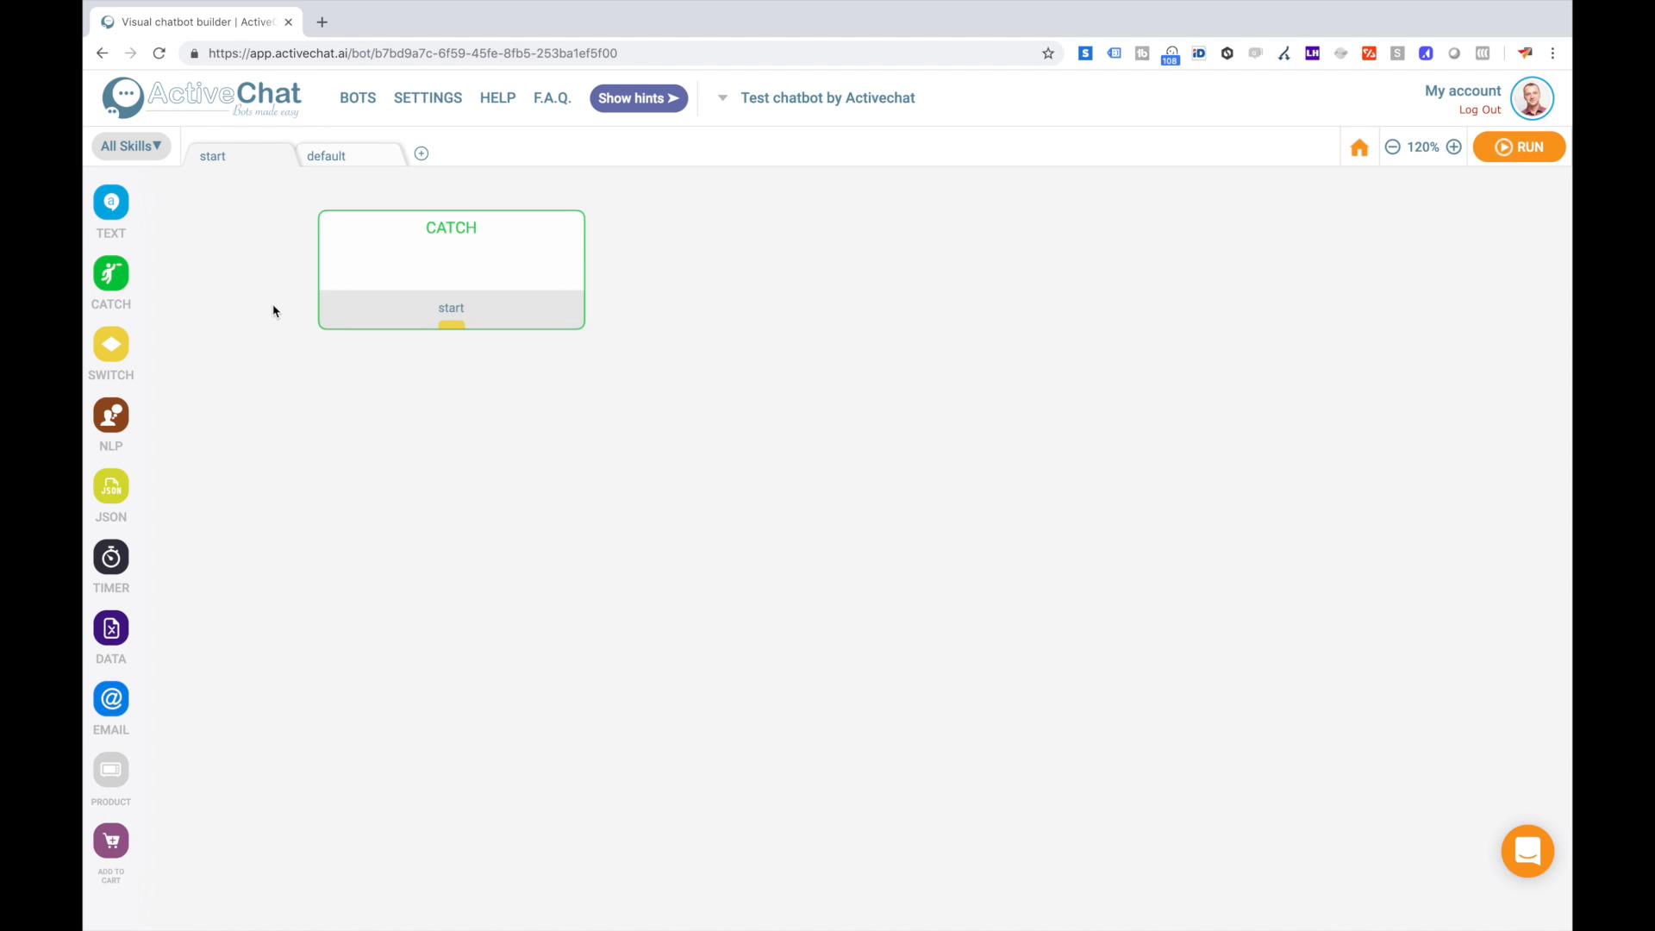
{"action": "mouse_move", "coordinate": [195, 224]}
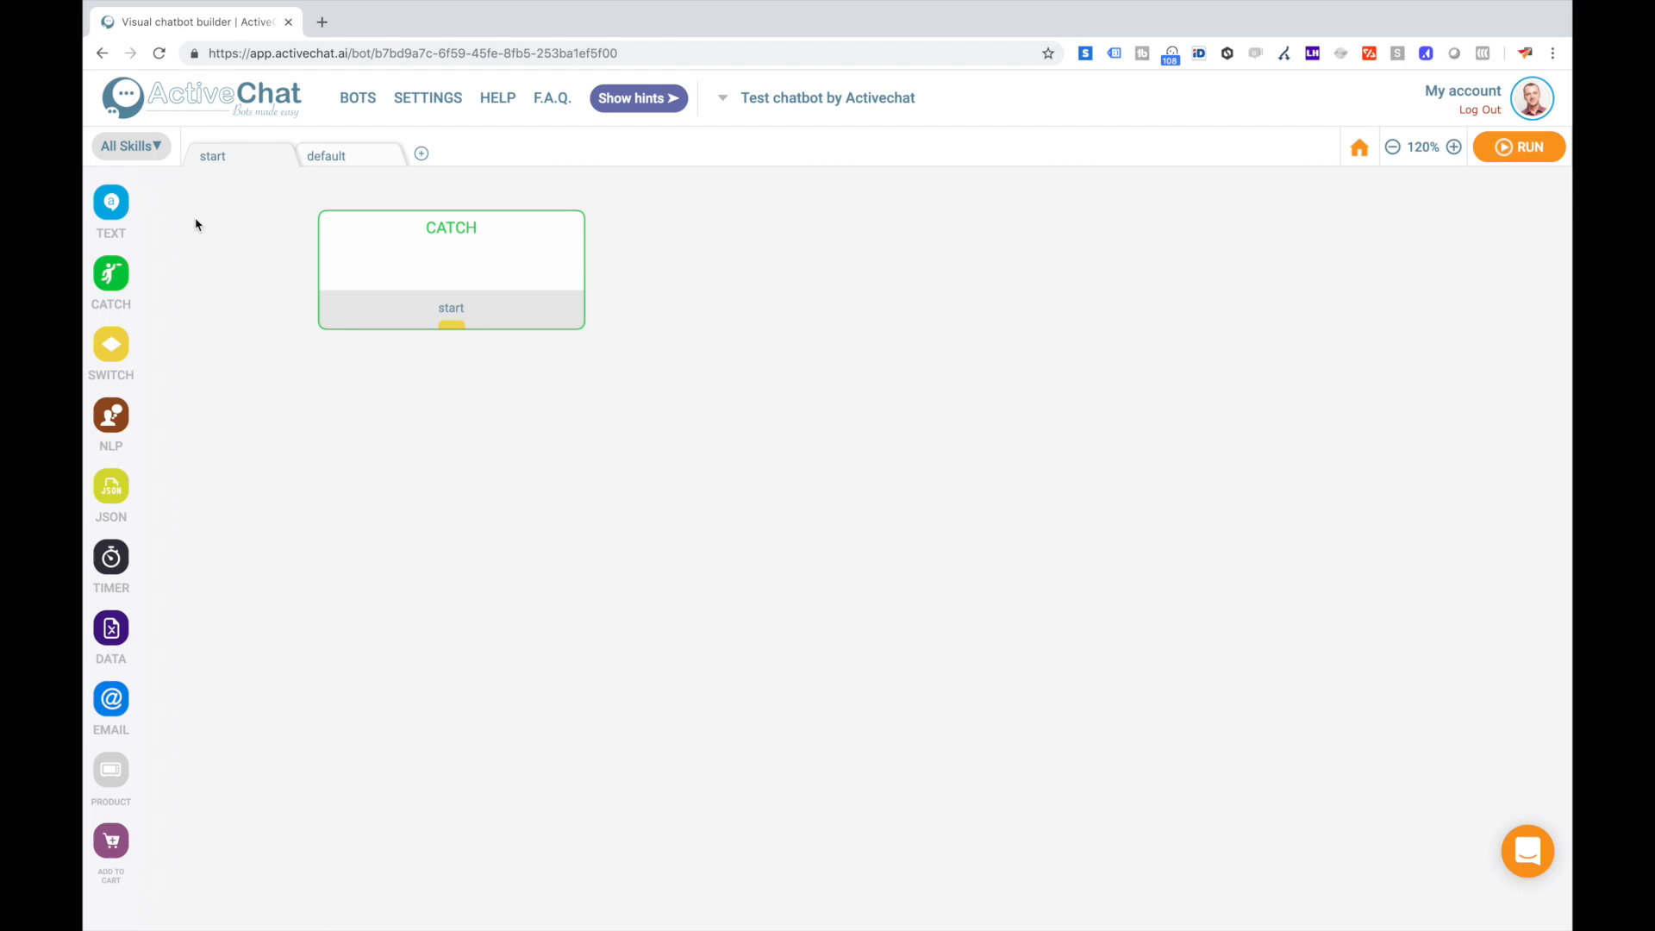
{"action": "mouse_move", "coordinate": [148, 210]}
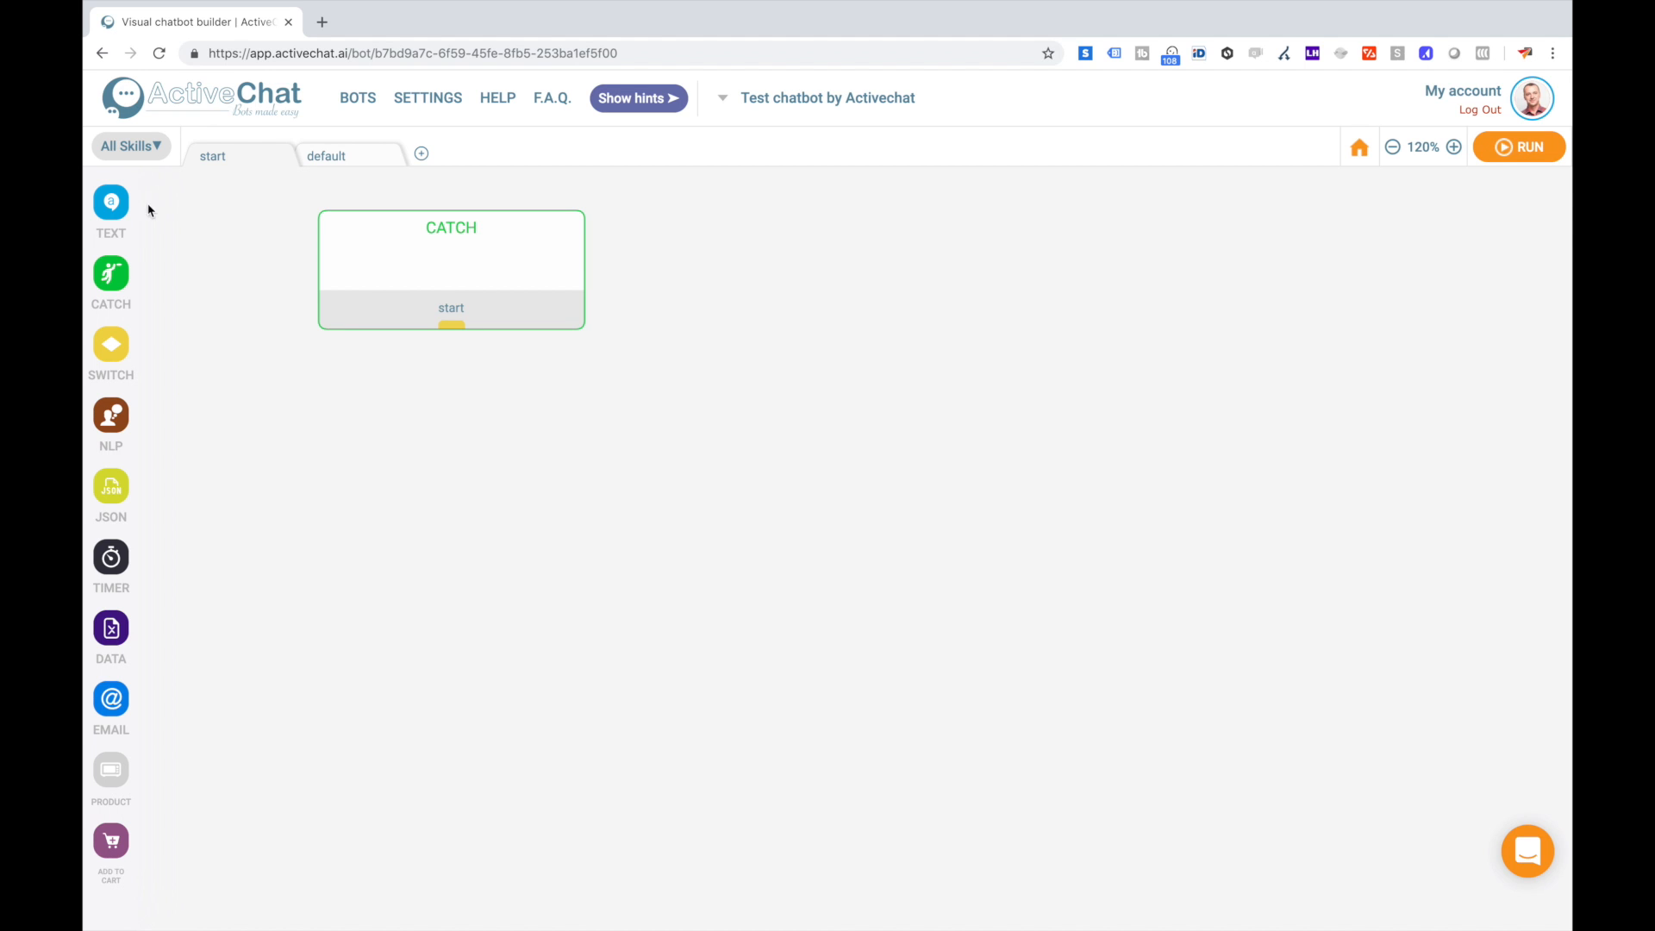
{"action": "mouse_move", "coordinate": [110, 273]}
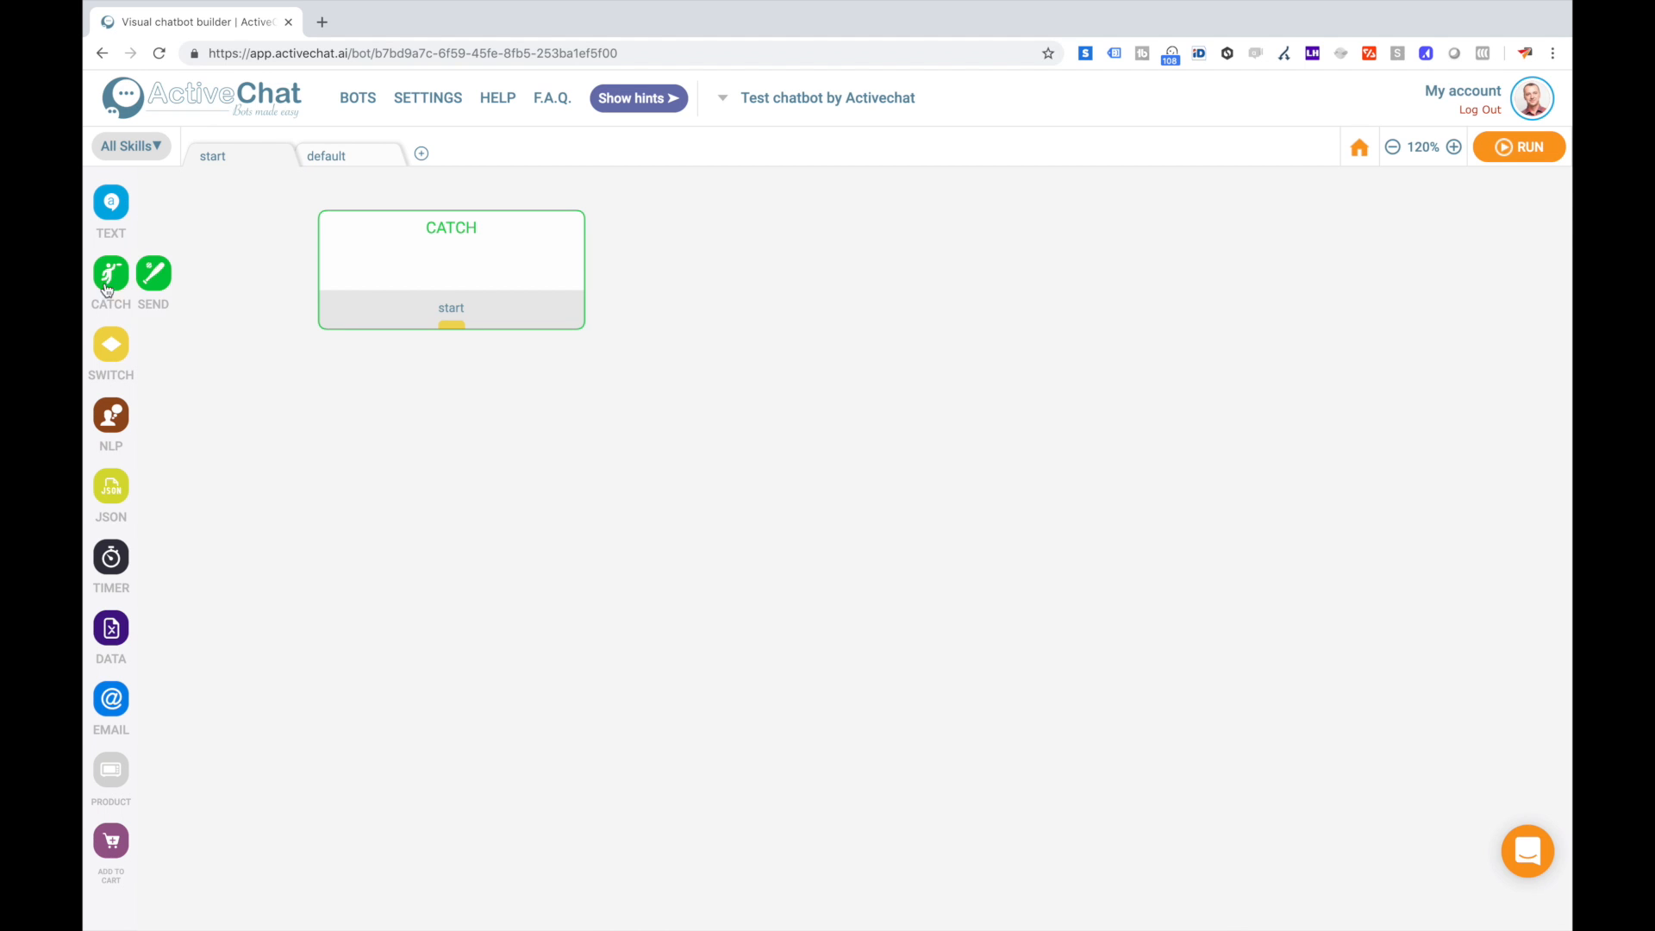
Add TEXT, NLP and DATA blocks to the start skill and duplicate the DATA block.
{"action": "left_click", "coordinate": [111, 200]}
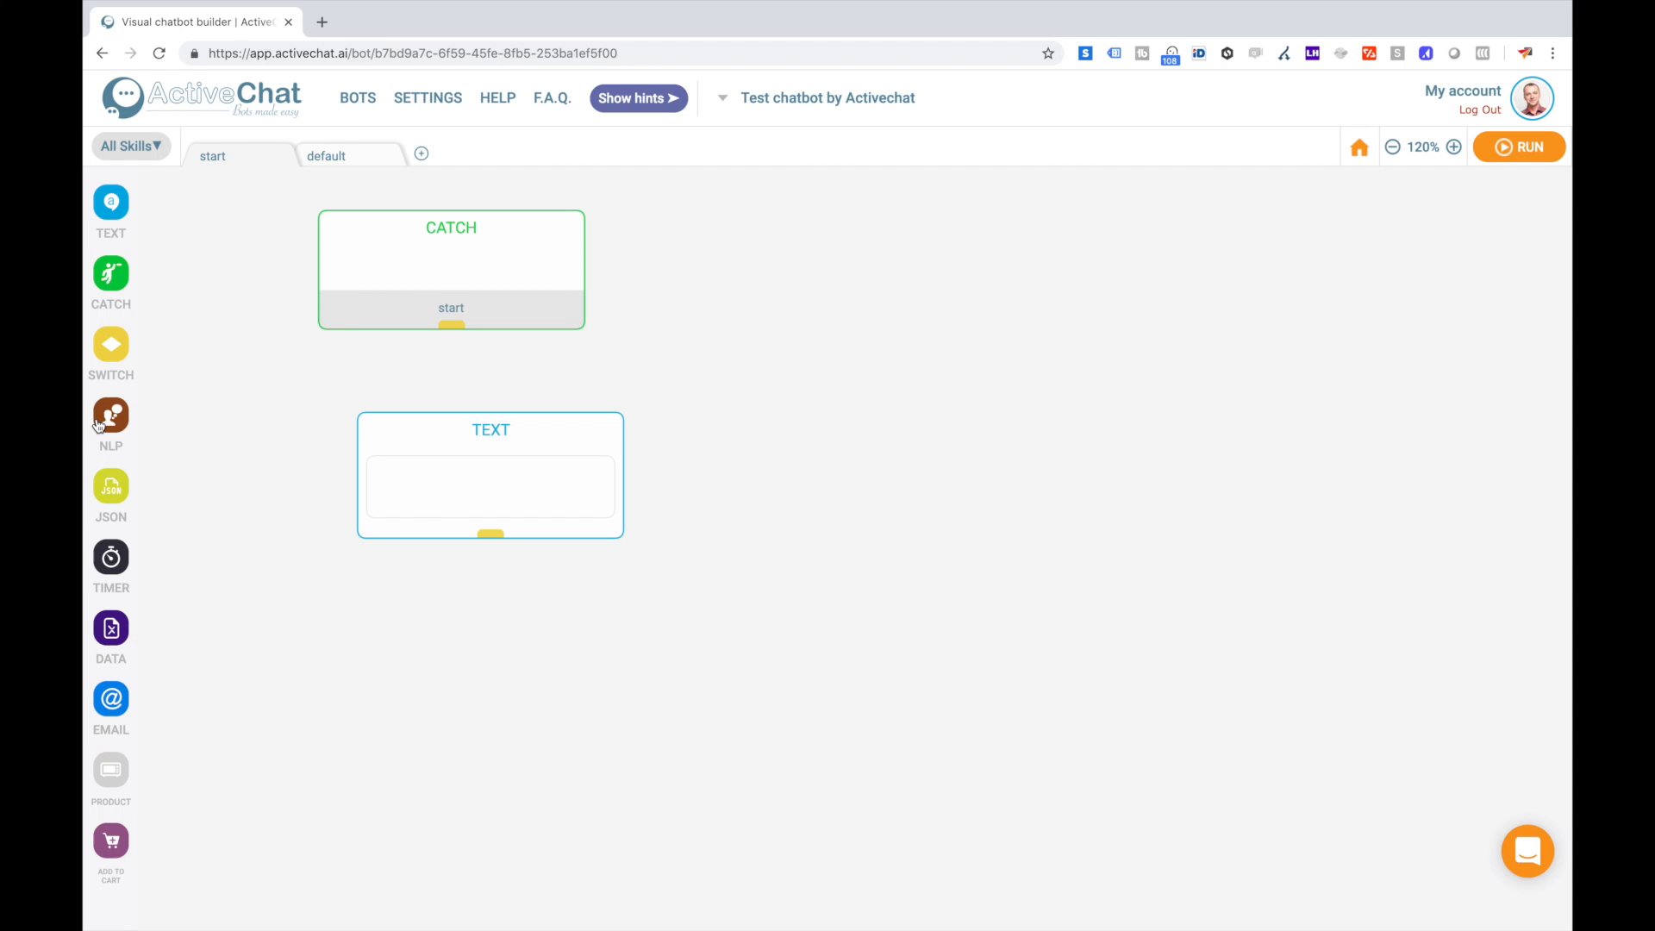
{"action": "left_click", "coordinate": [111, 415]}
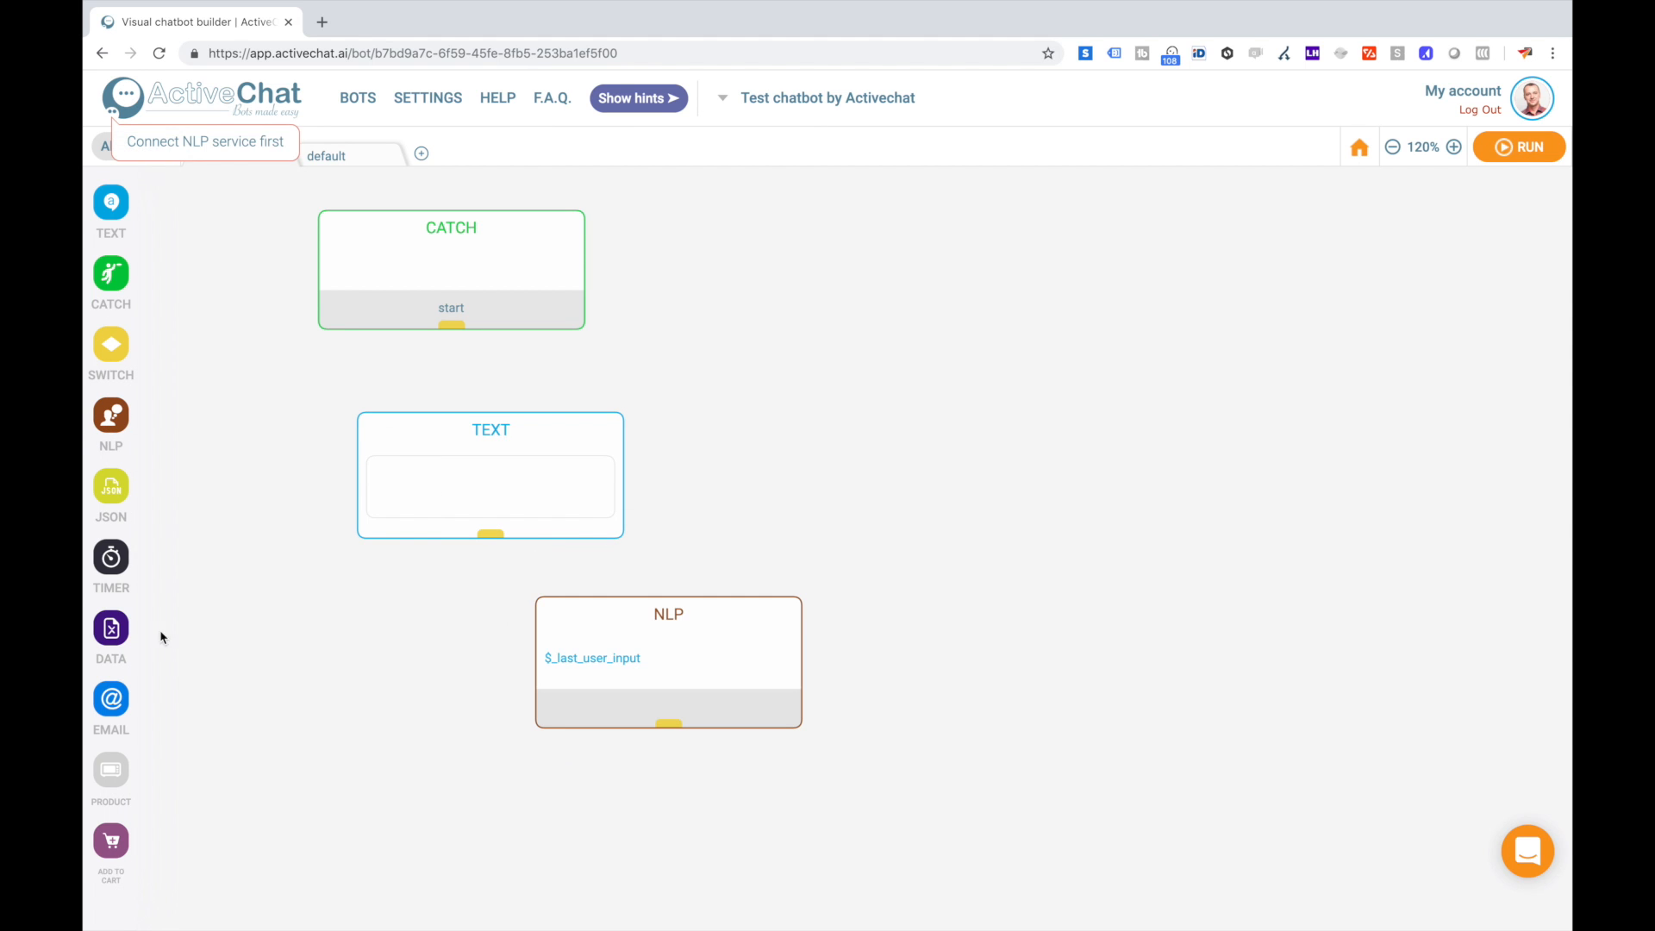
{"action": "left_click", "coordinate": [110, 627]}
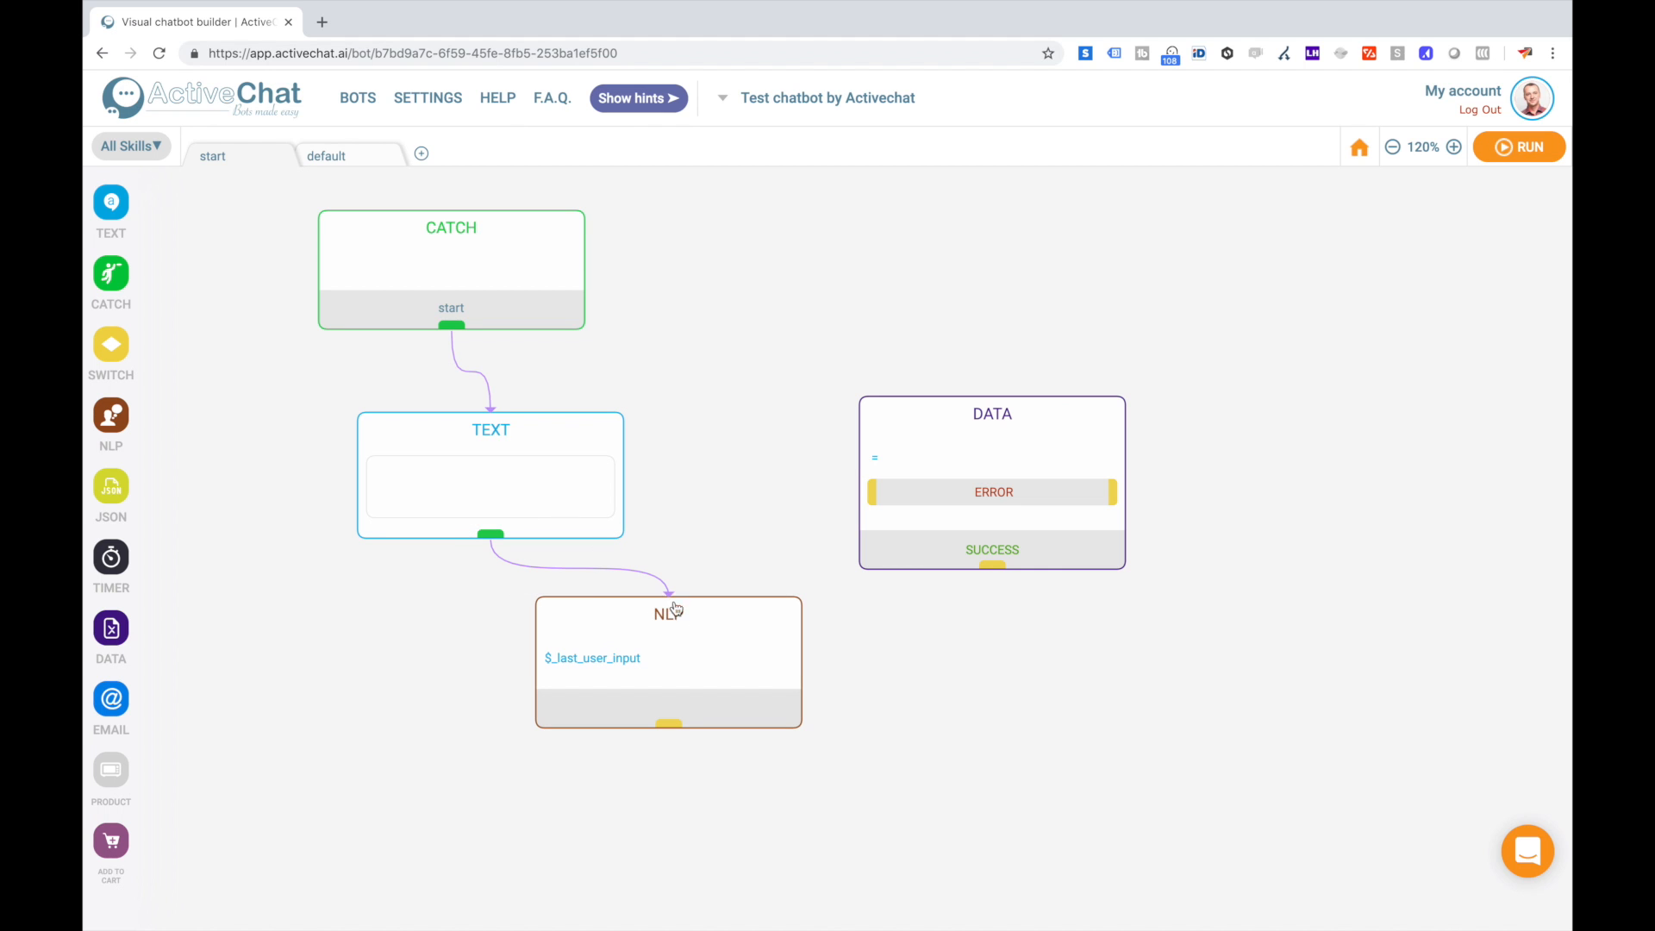
{"action": "mouse_move", "coordinate": [708, 598]}
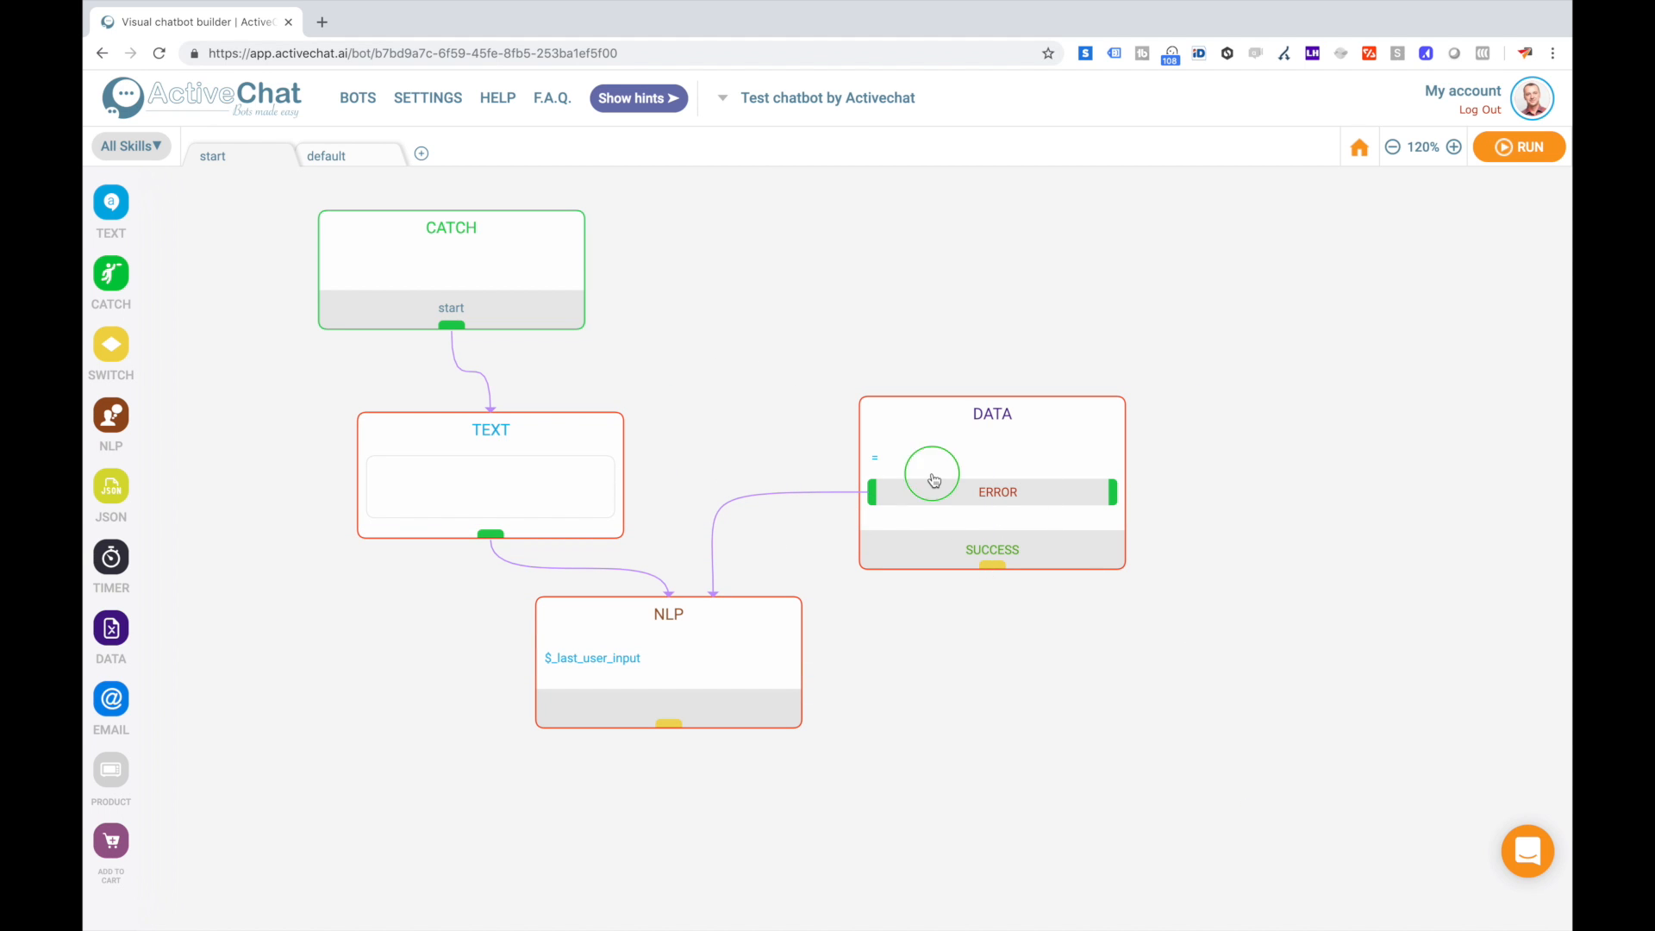
{"action": "right_click", "coordinate": [932, 473]}
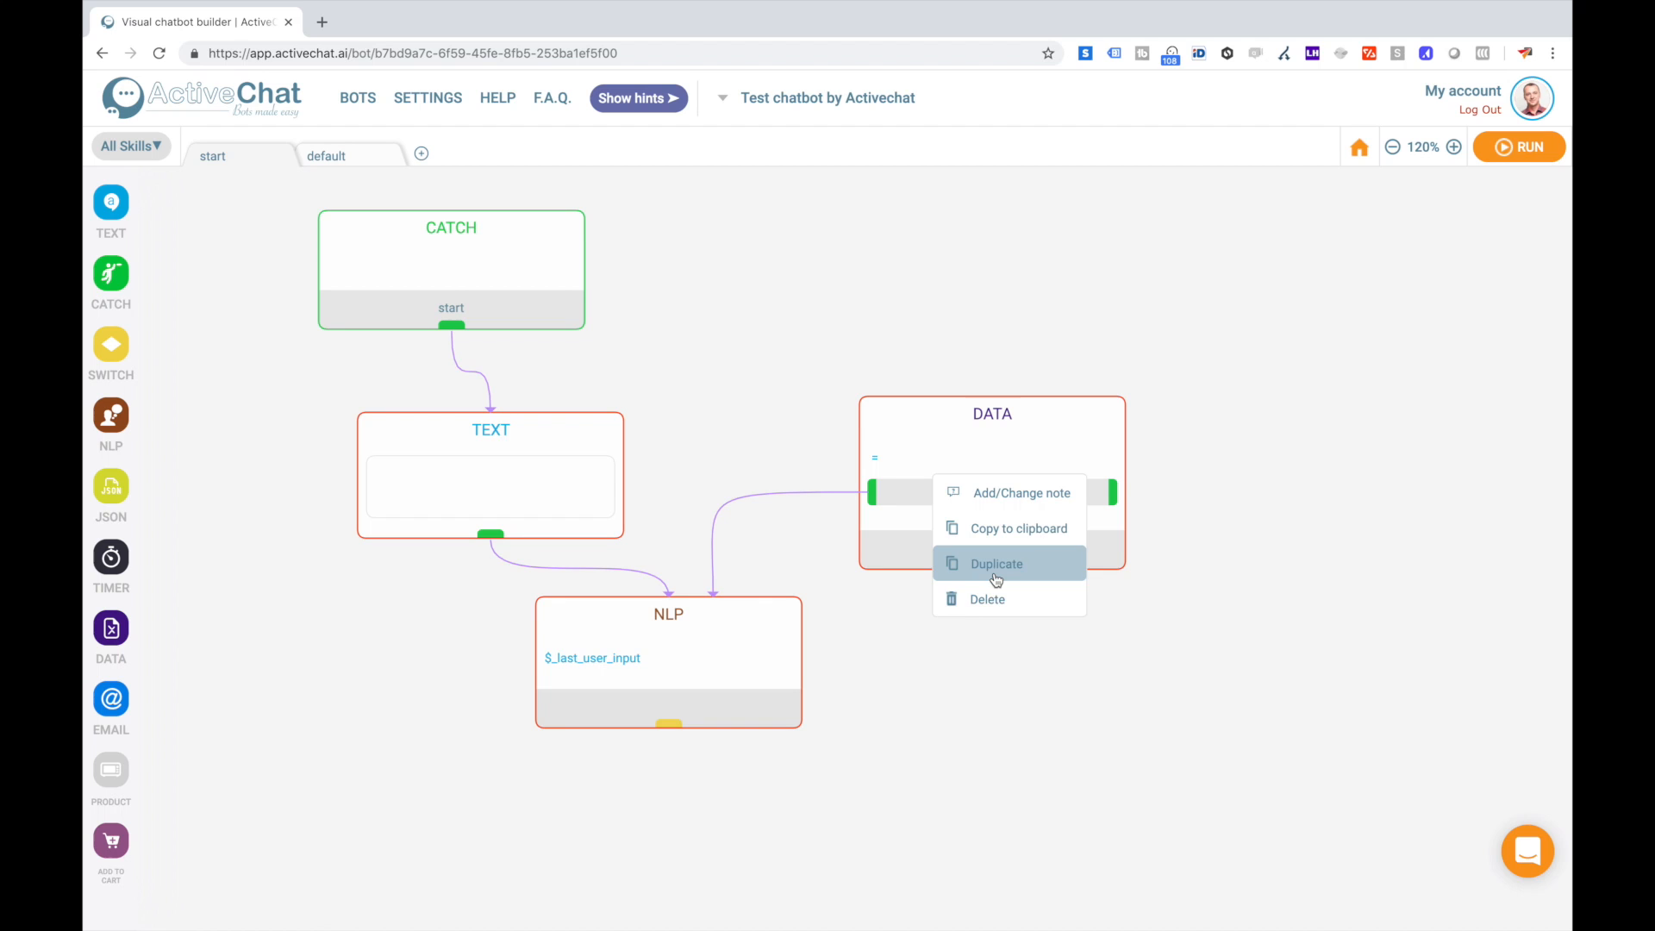
{"action": "mouse_move", "coordinate": [998, 577]}
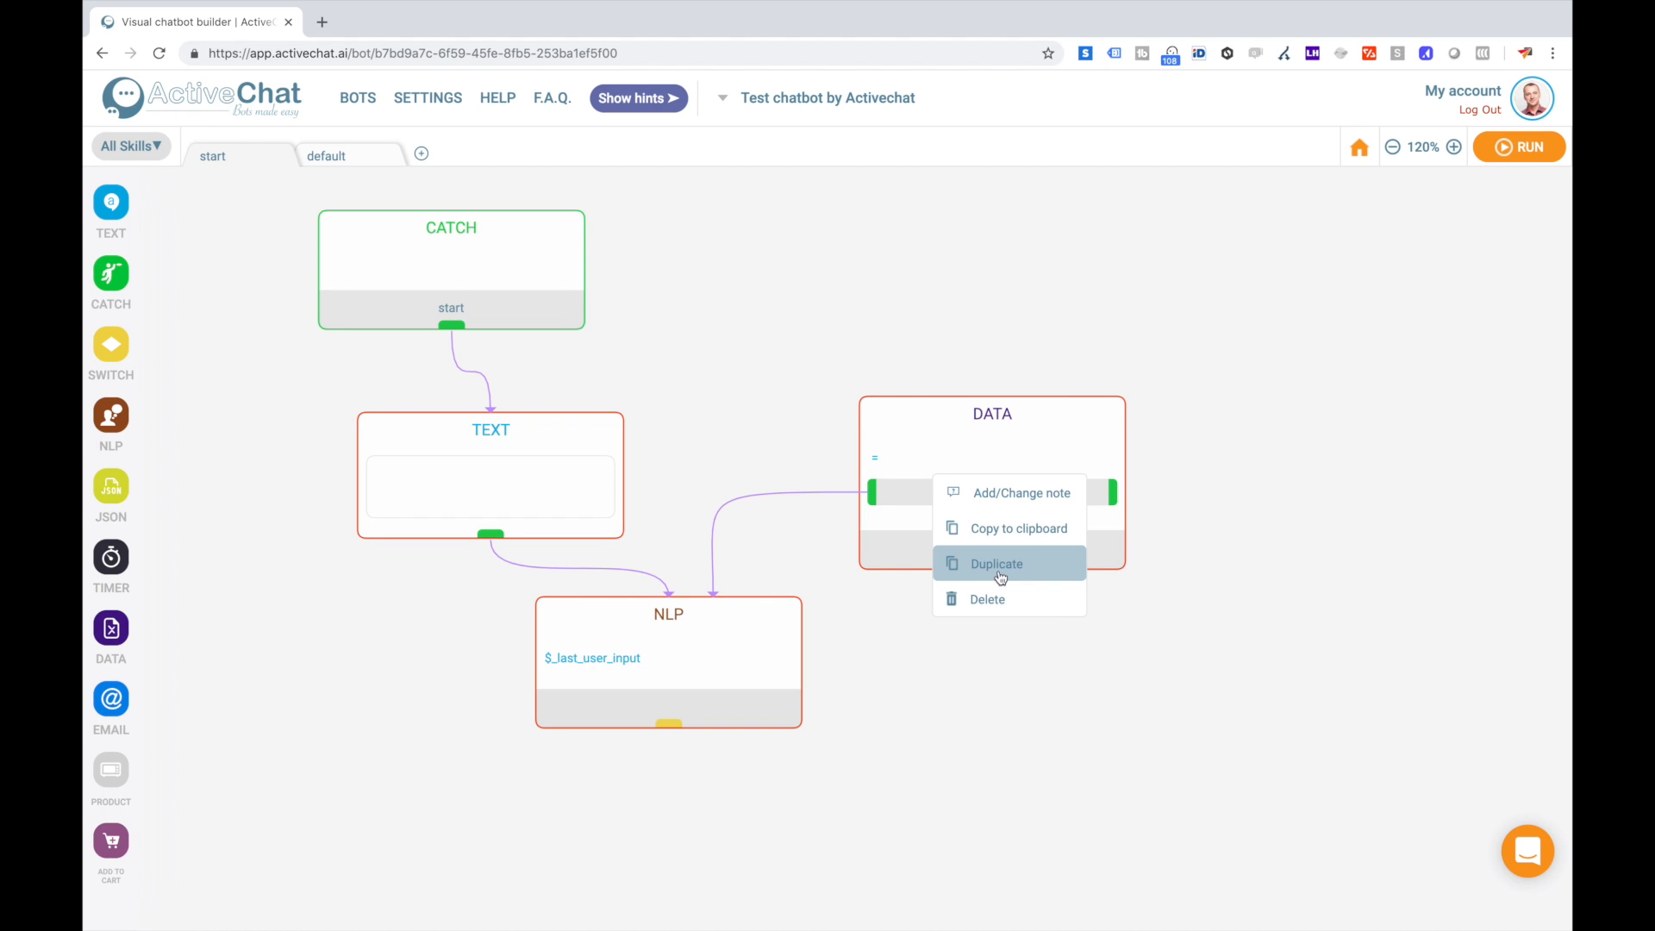
{"action": "left_click", "coordinate": [986, 598]}
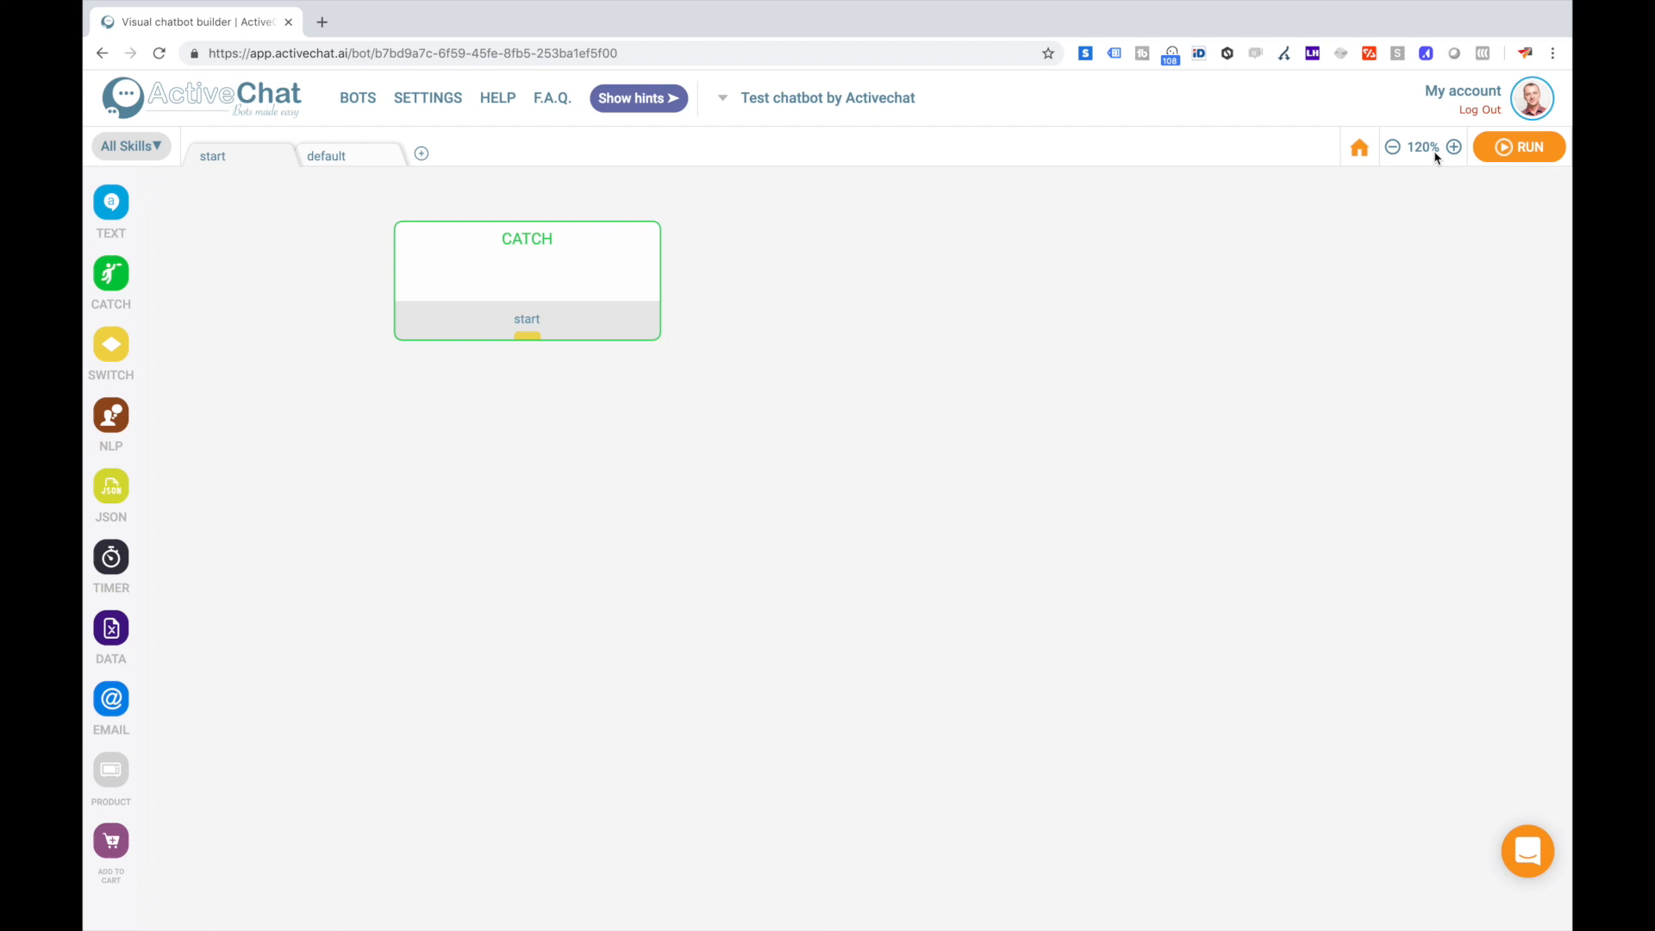
{"action": "mouse_move", "coordinate": [628, 358]}
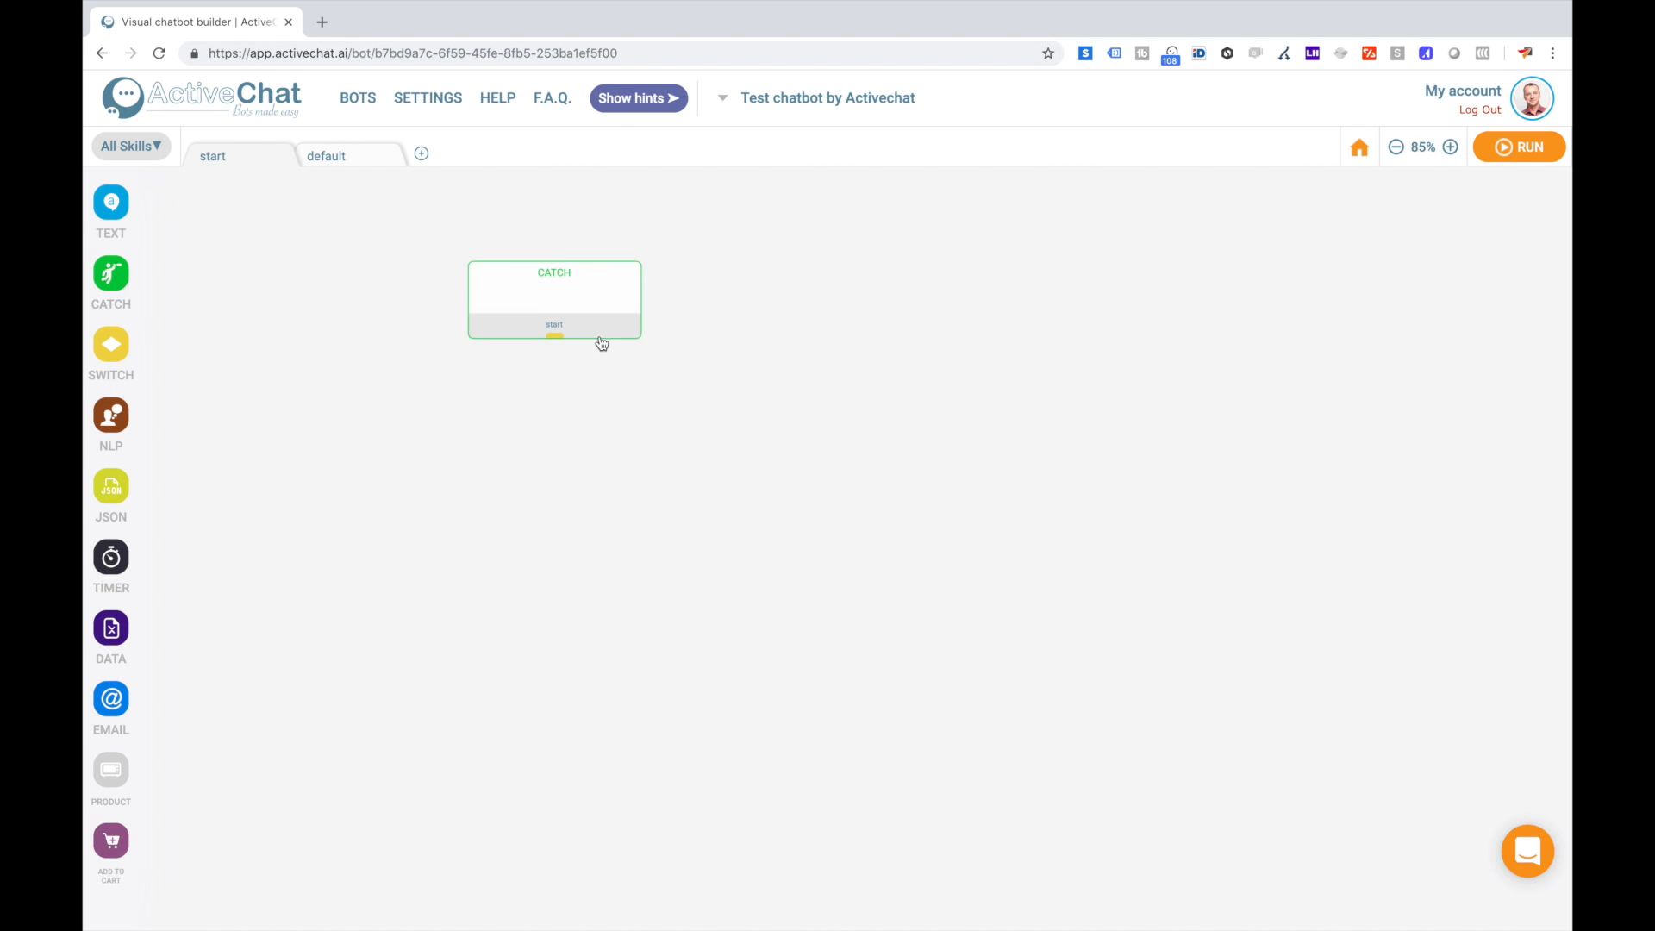
{"action": "left_click", "coordinate": [1395, 146]}
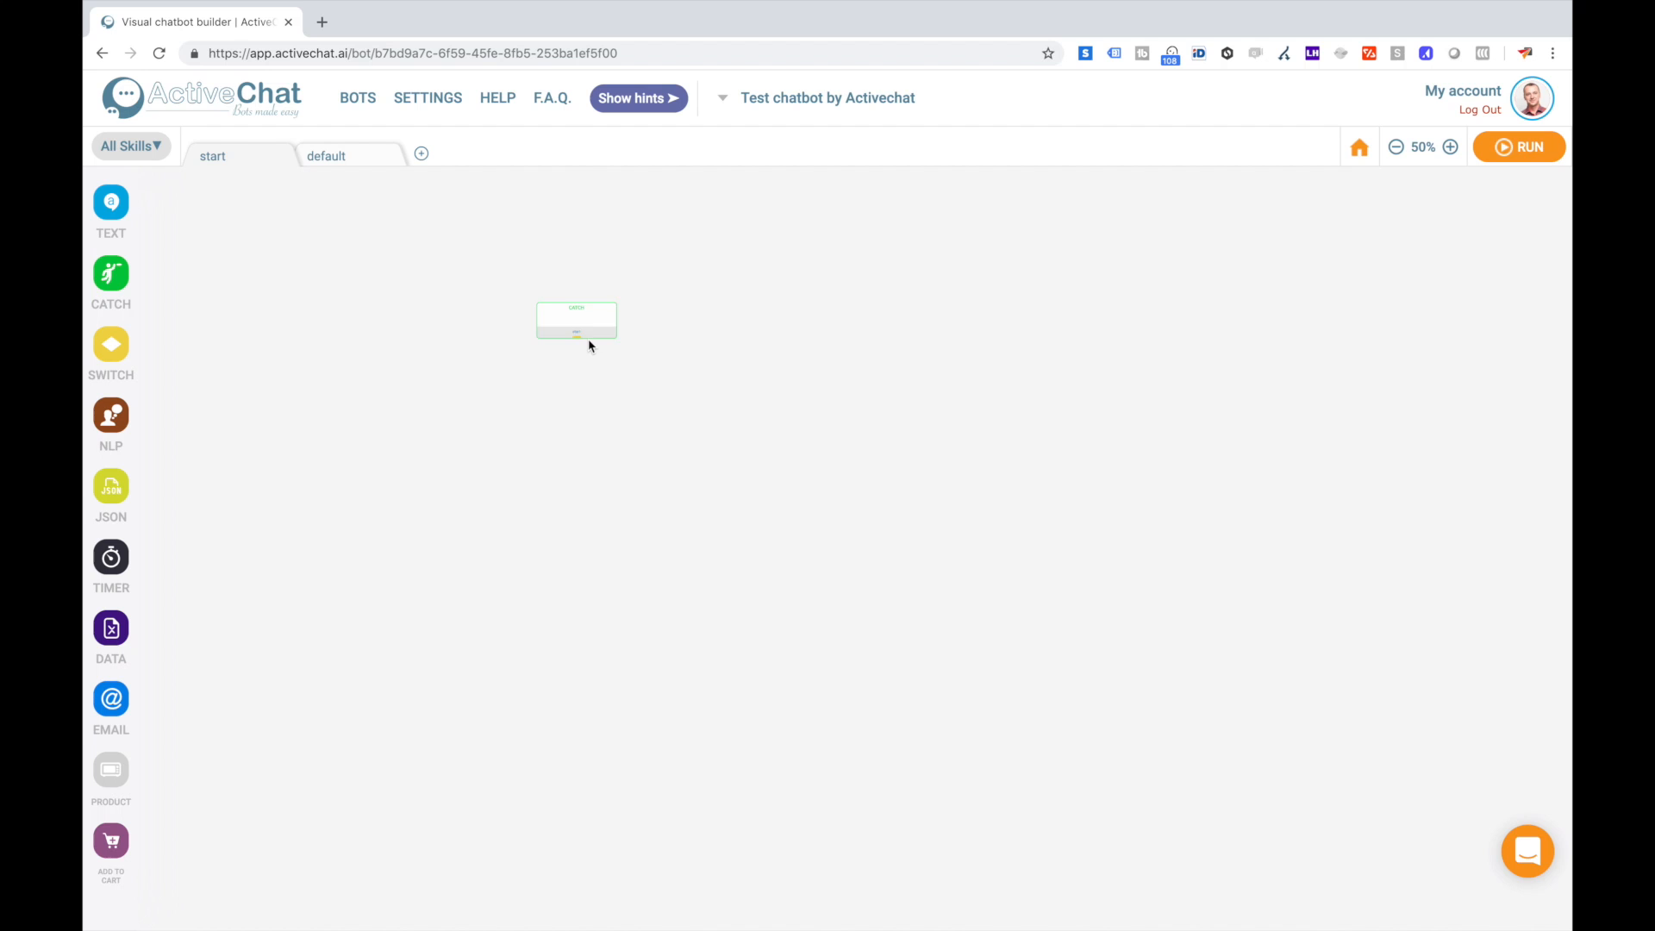
{"action": "left_click", "coordinate": [1450, 146]}
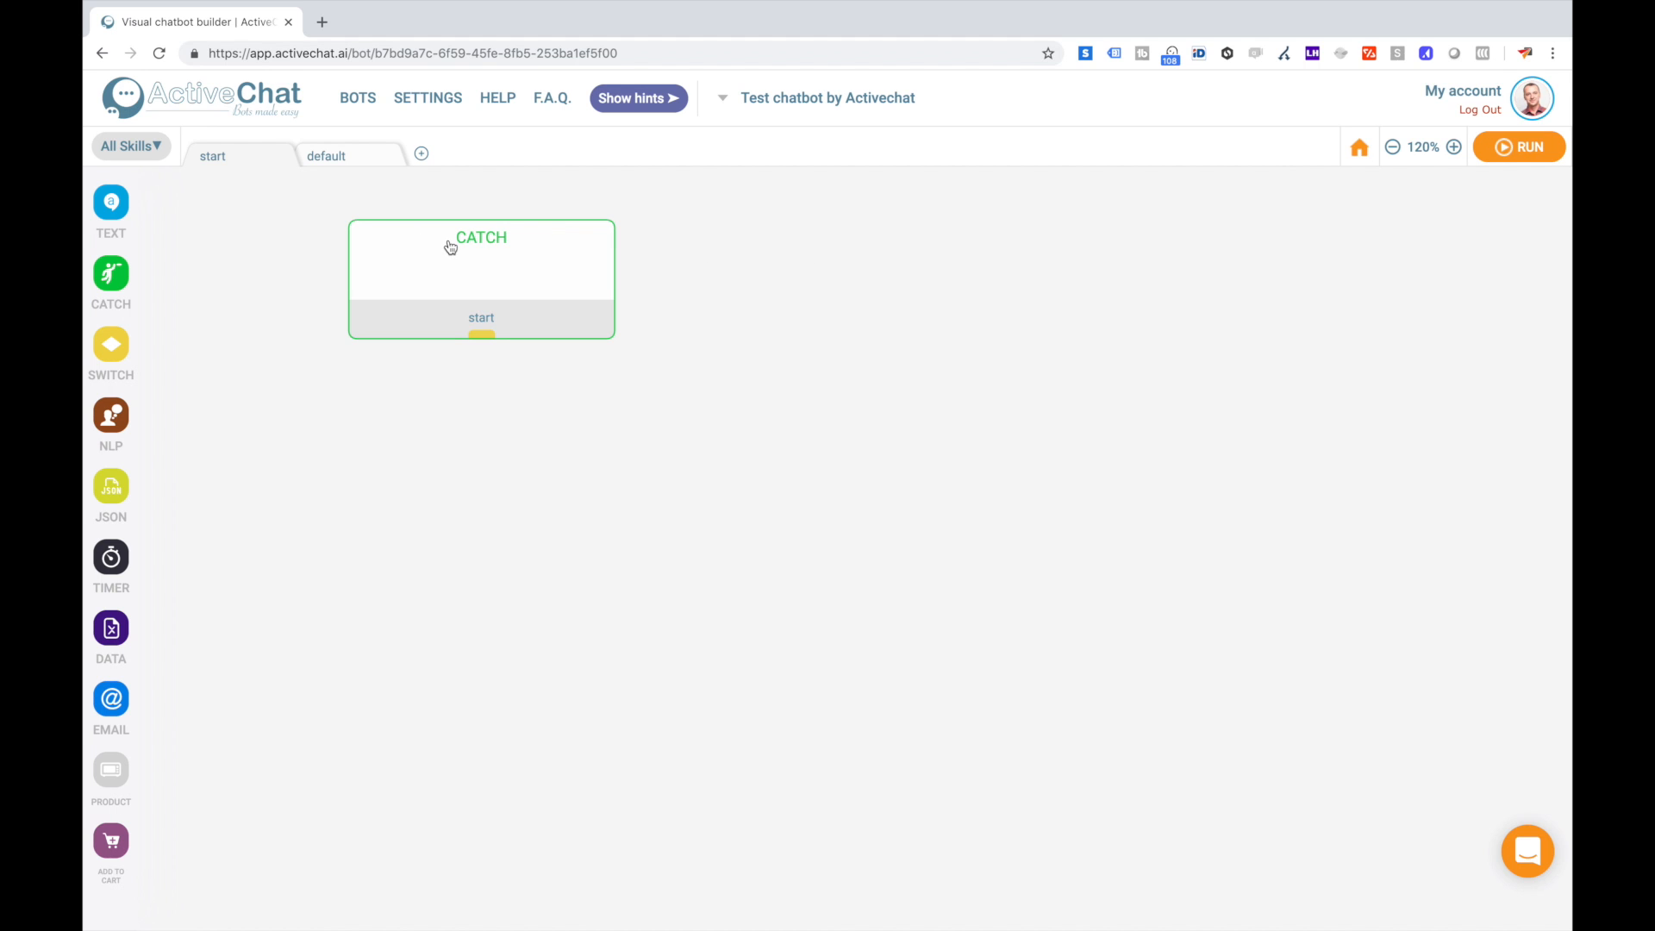
{"action": "mouse_move", "coordinate": [581, 124]}
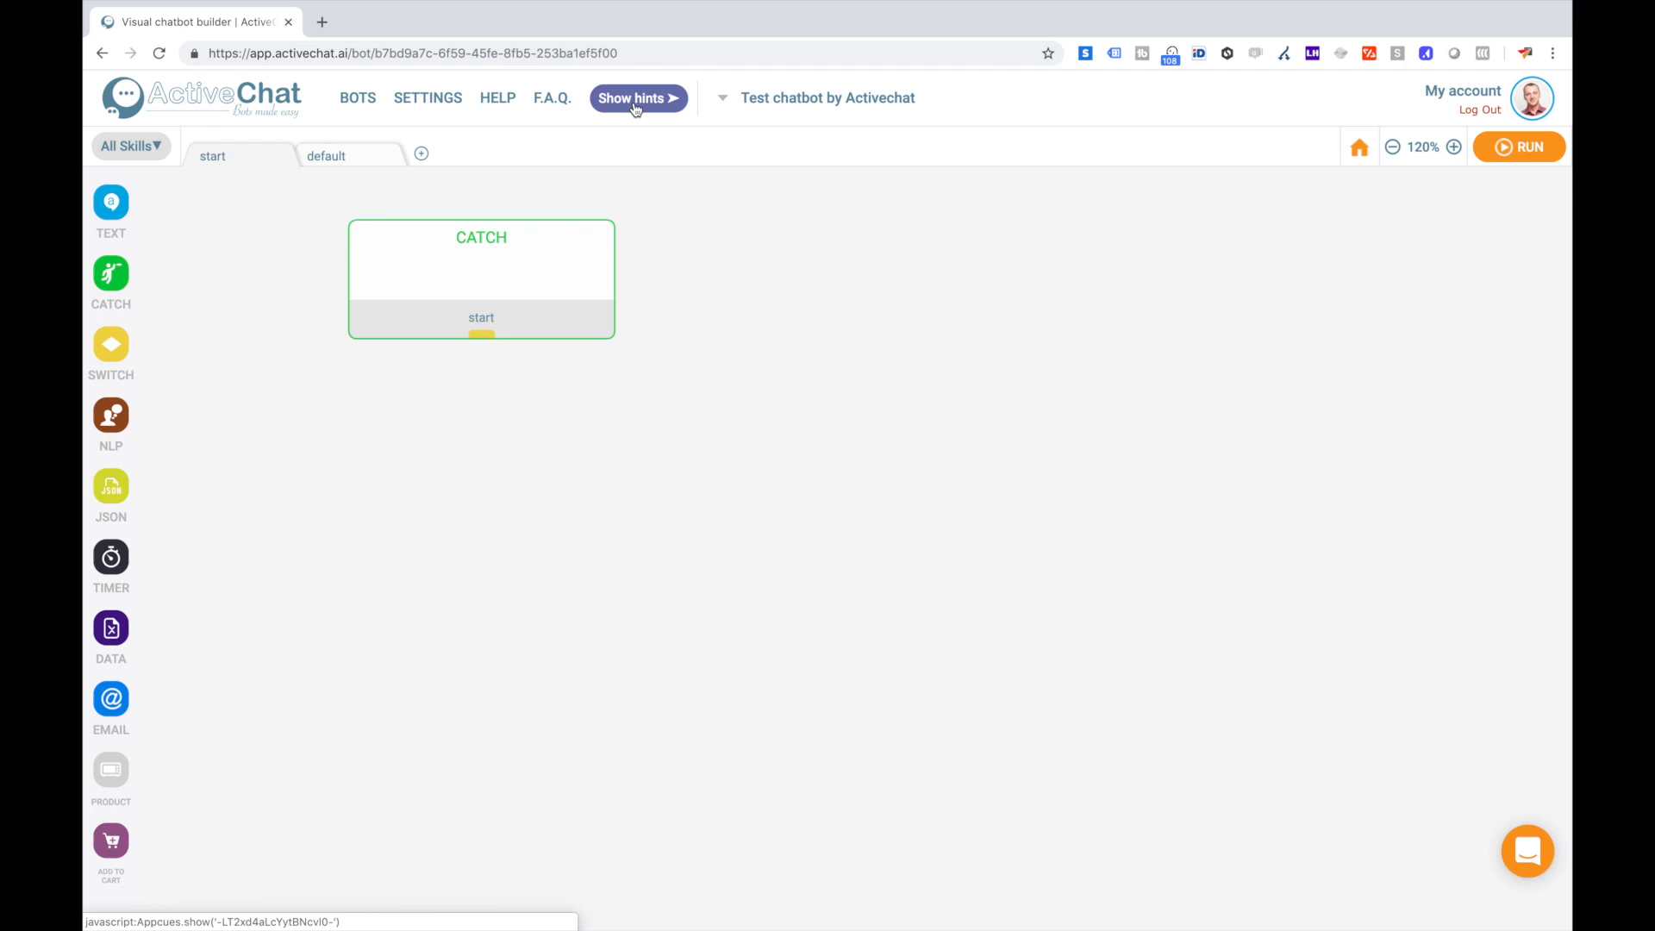
Run through the guided hints tour of the flow builder until it closes.
{"action": "left_click", "coordinate": [638, 96]}
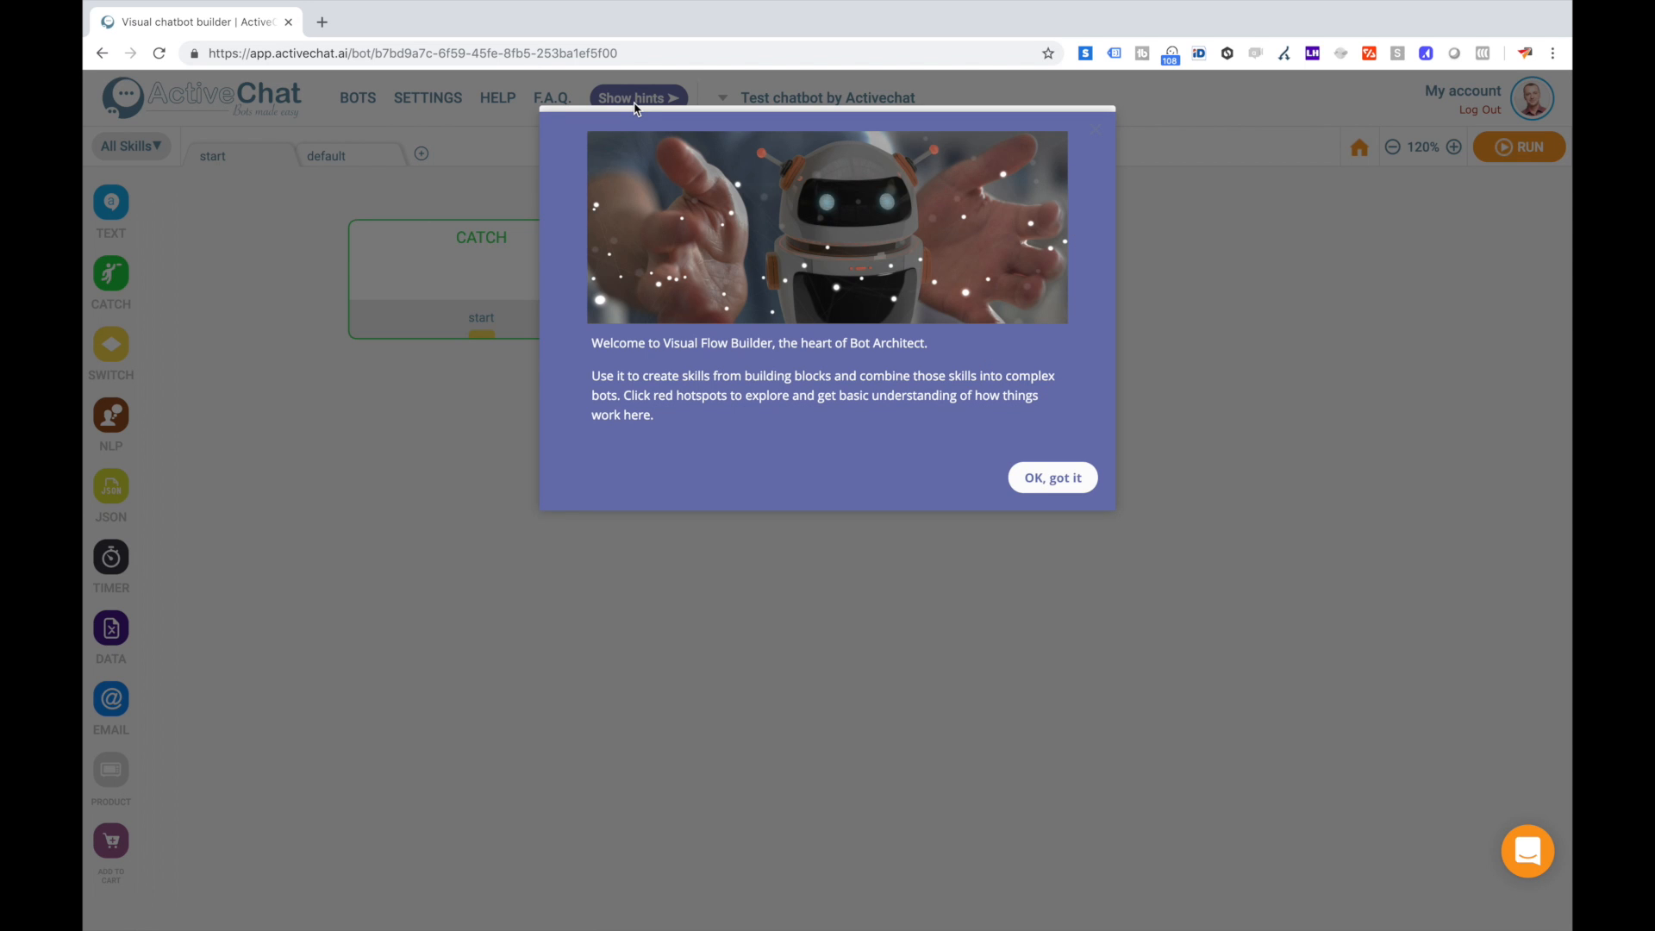
{"action": "left_click", "coordinate": [1050, 477]}
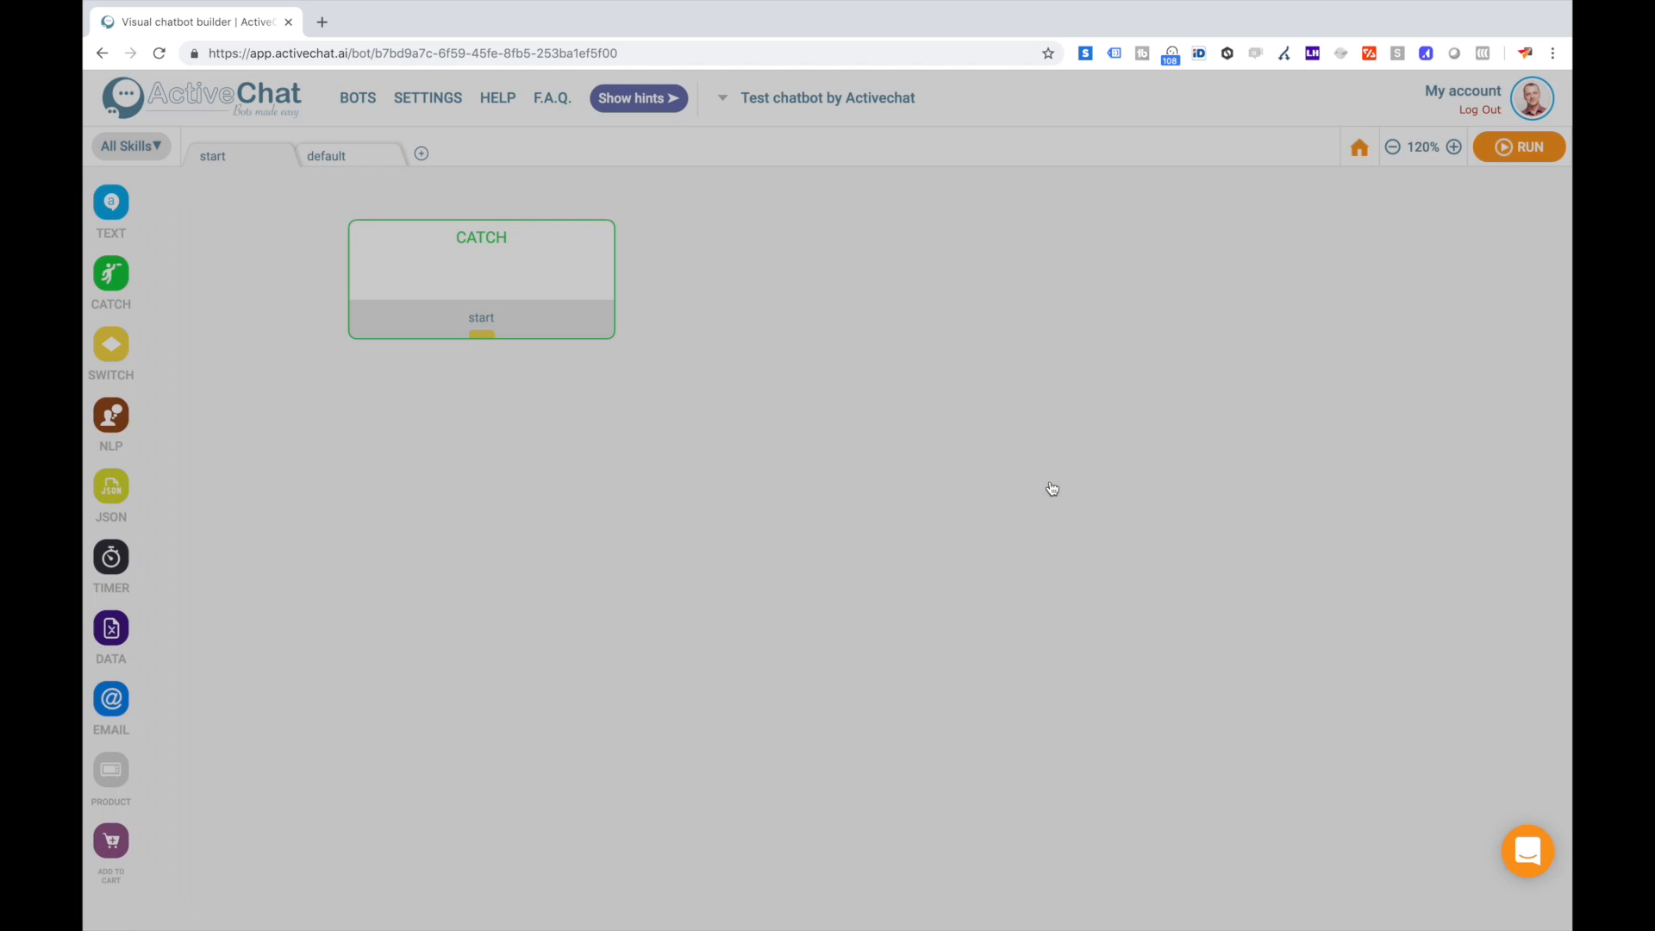
{"action": "left_click", "coordinate": [638, 97]}
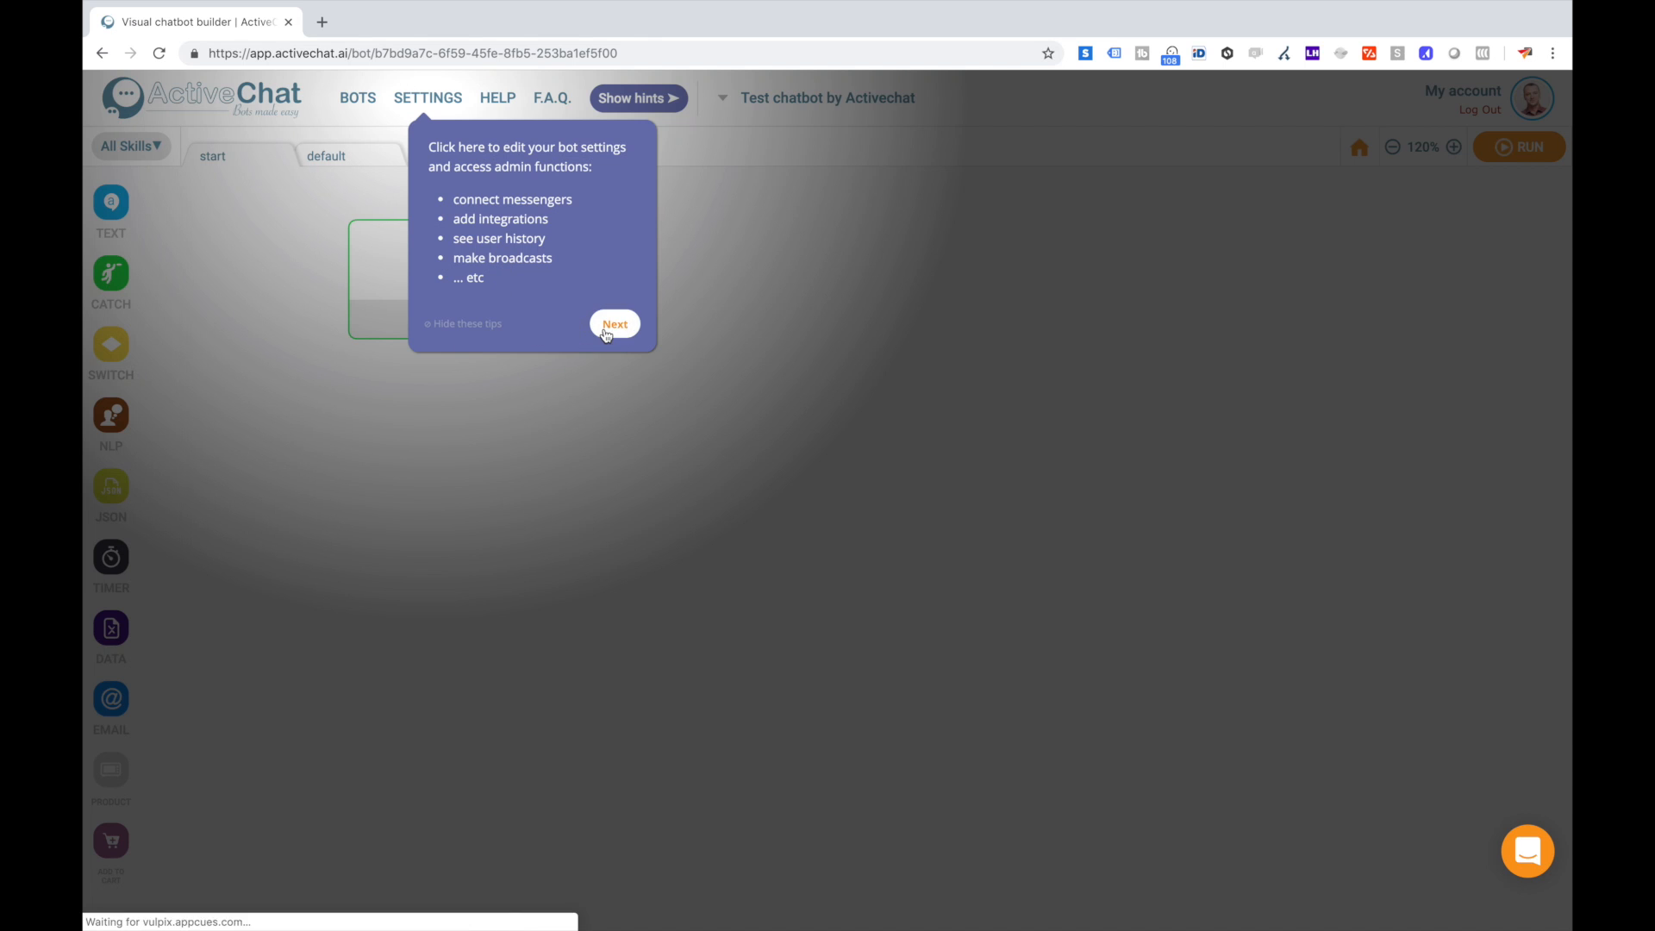
{"action": "left_click", "coordinate": [614, 323]}
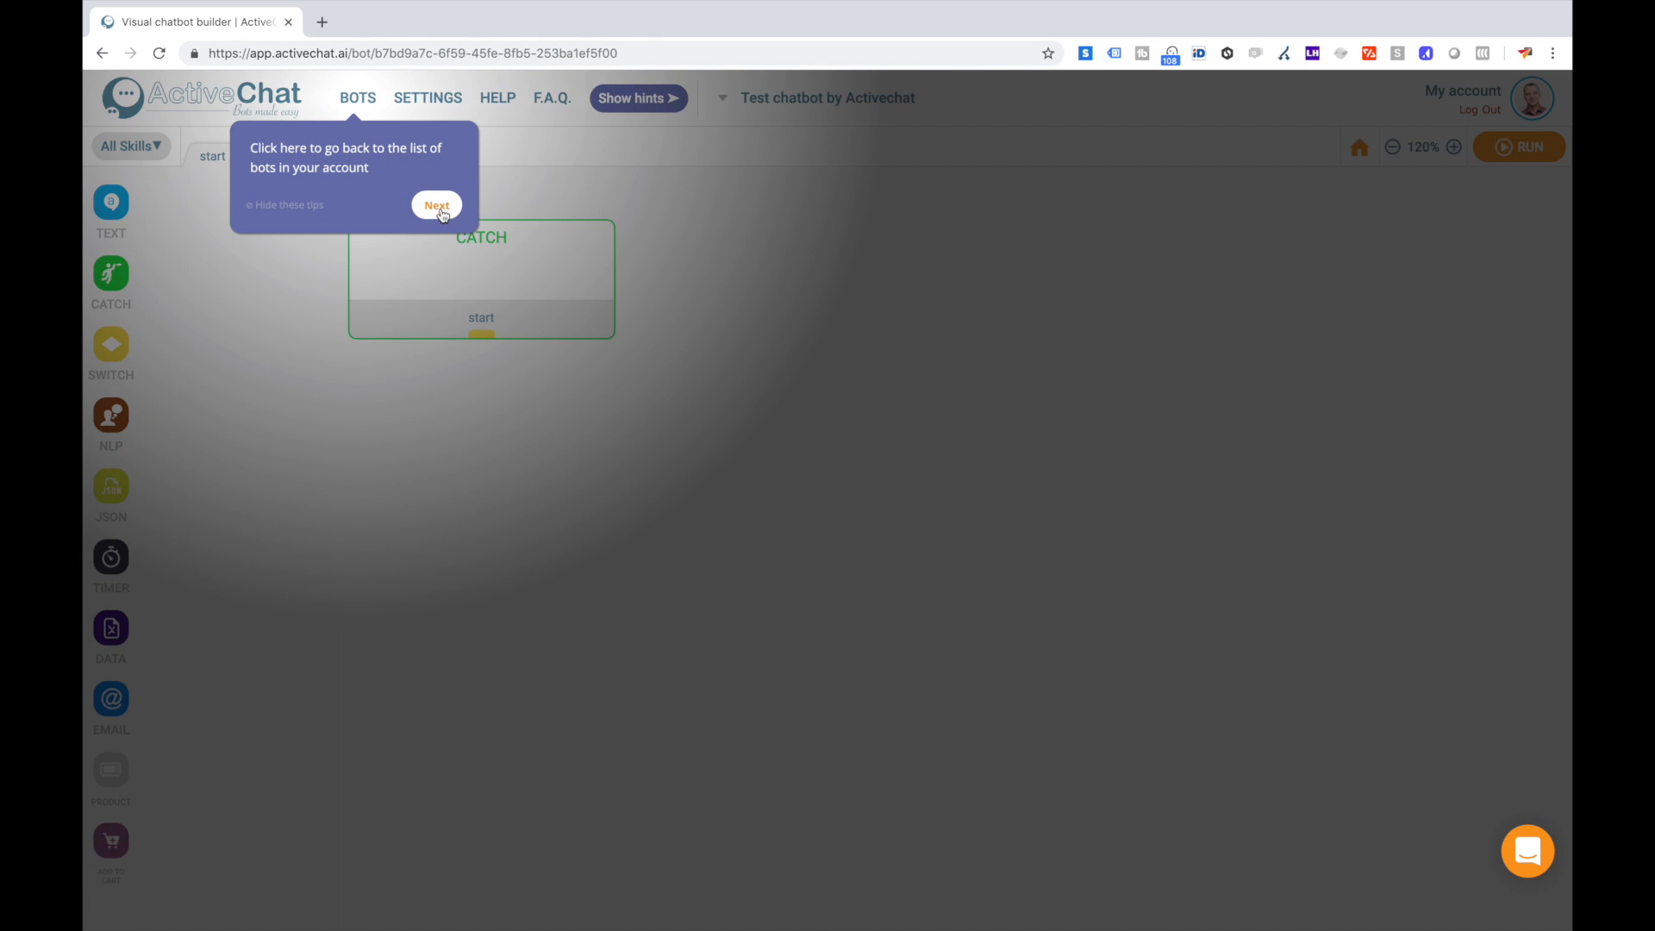
{"action": "left_click", "coordinate": [436, 205]}
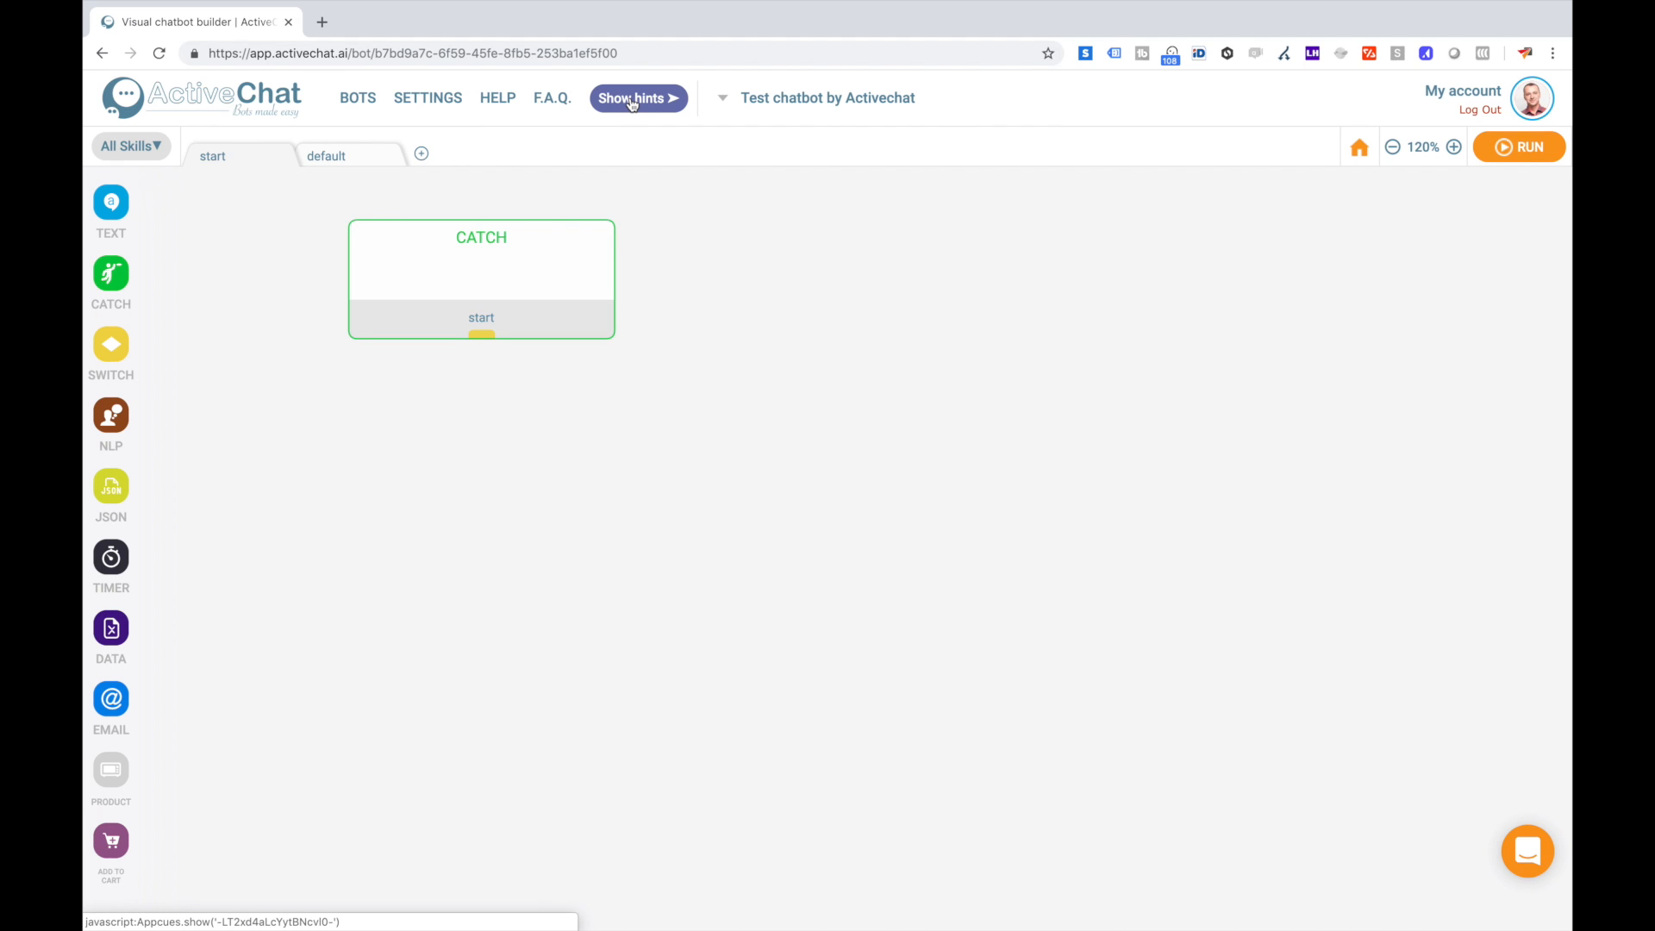
{"action": "mouse_move", "coordinate": [631, 115]}
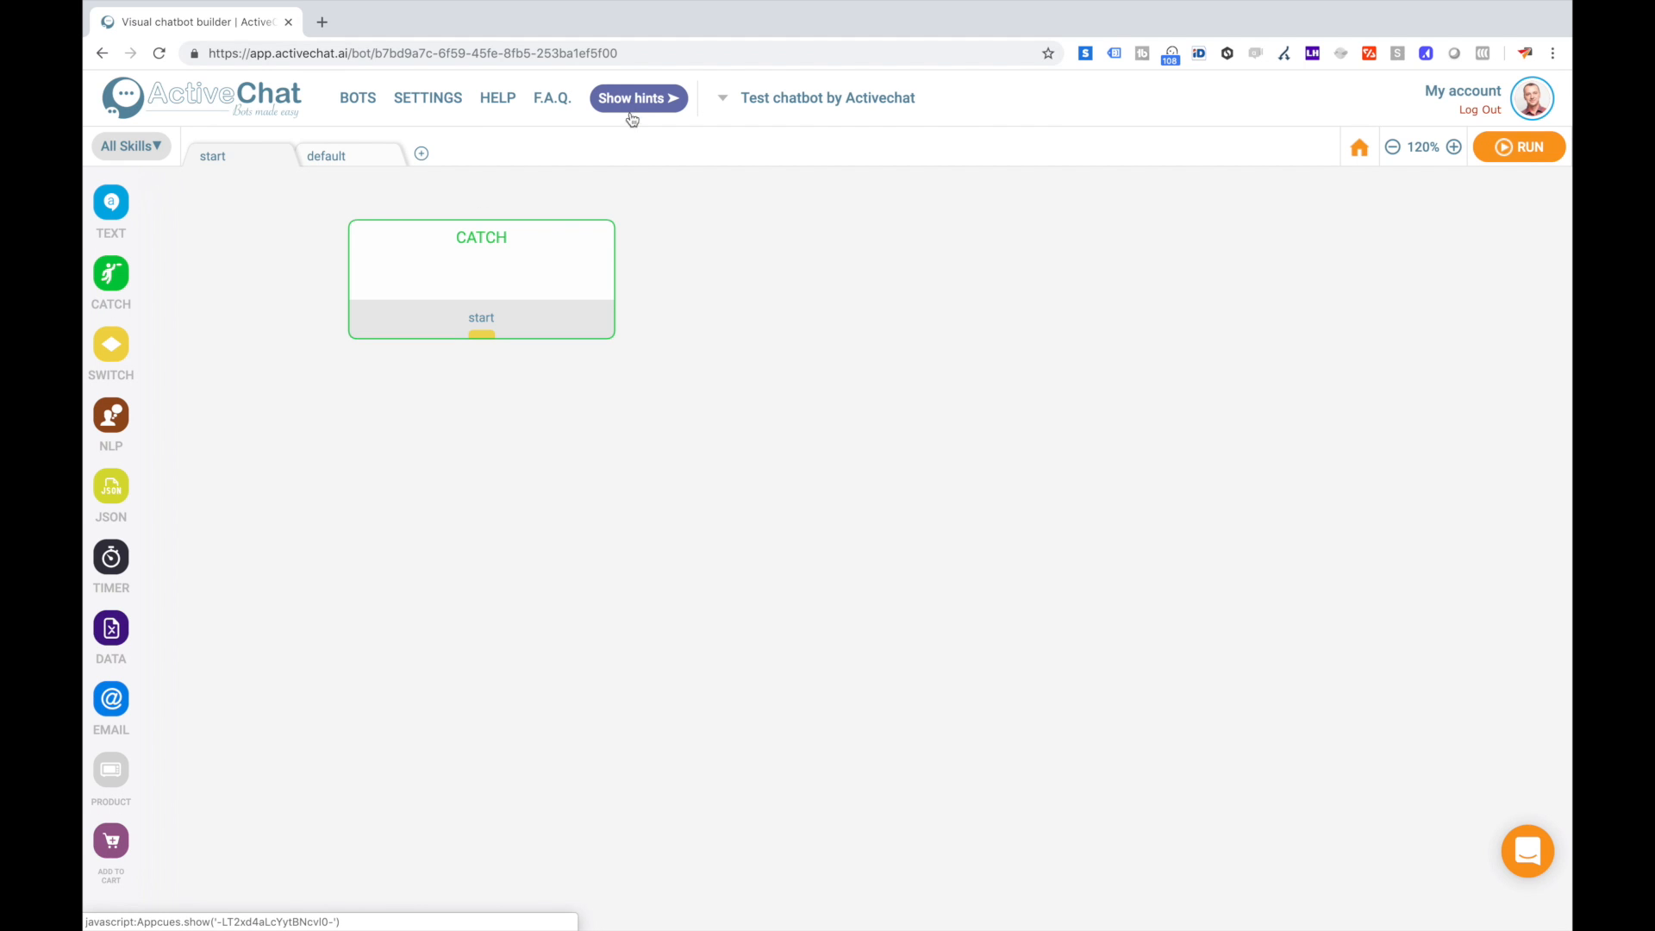
{"action": "mouse_move", "coordinate": [677, 388]}
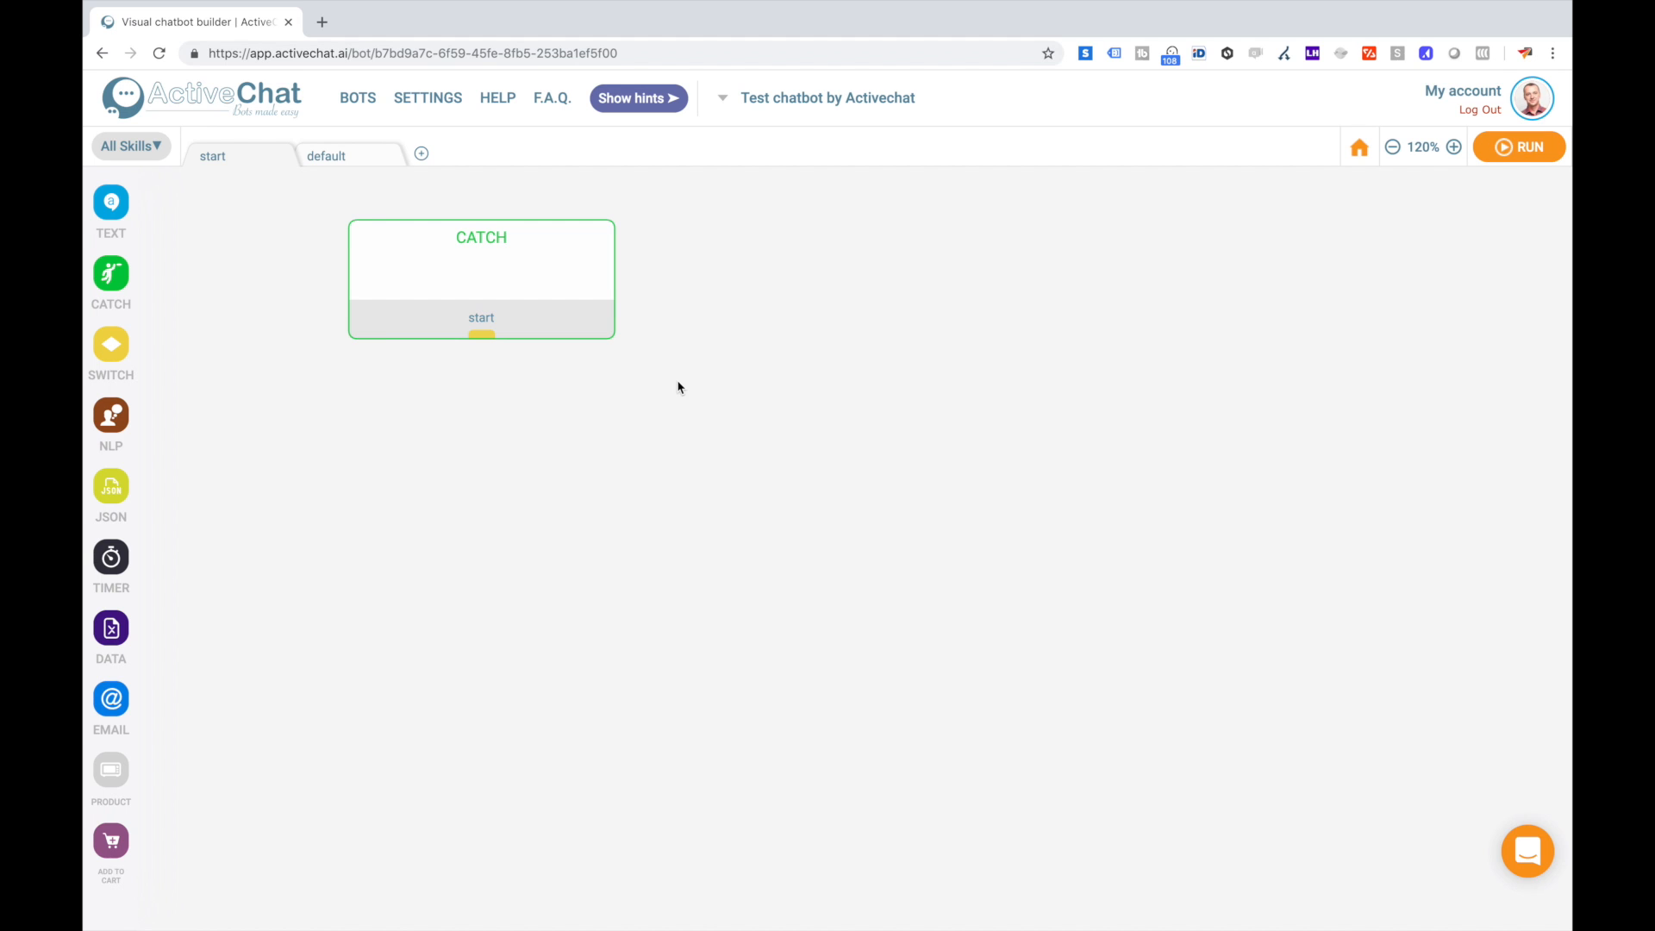
{"action": "mouse_move", "coordinate": [411, 249]}
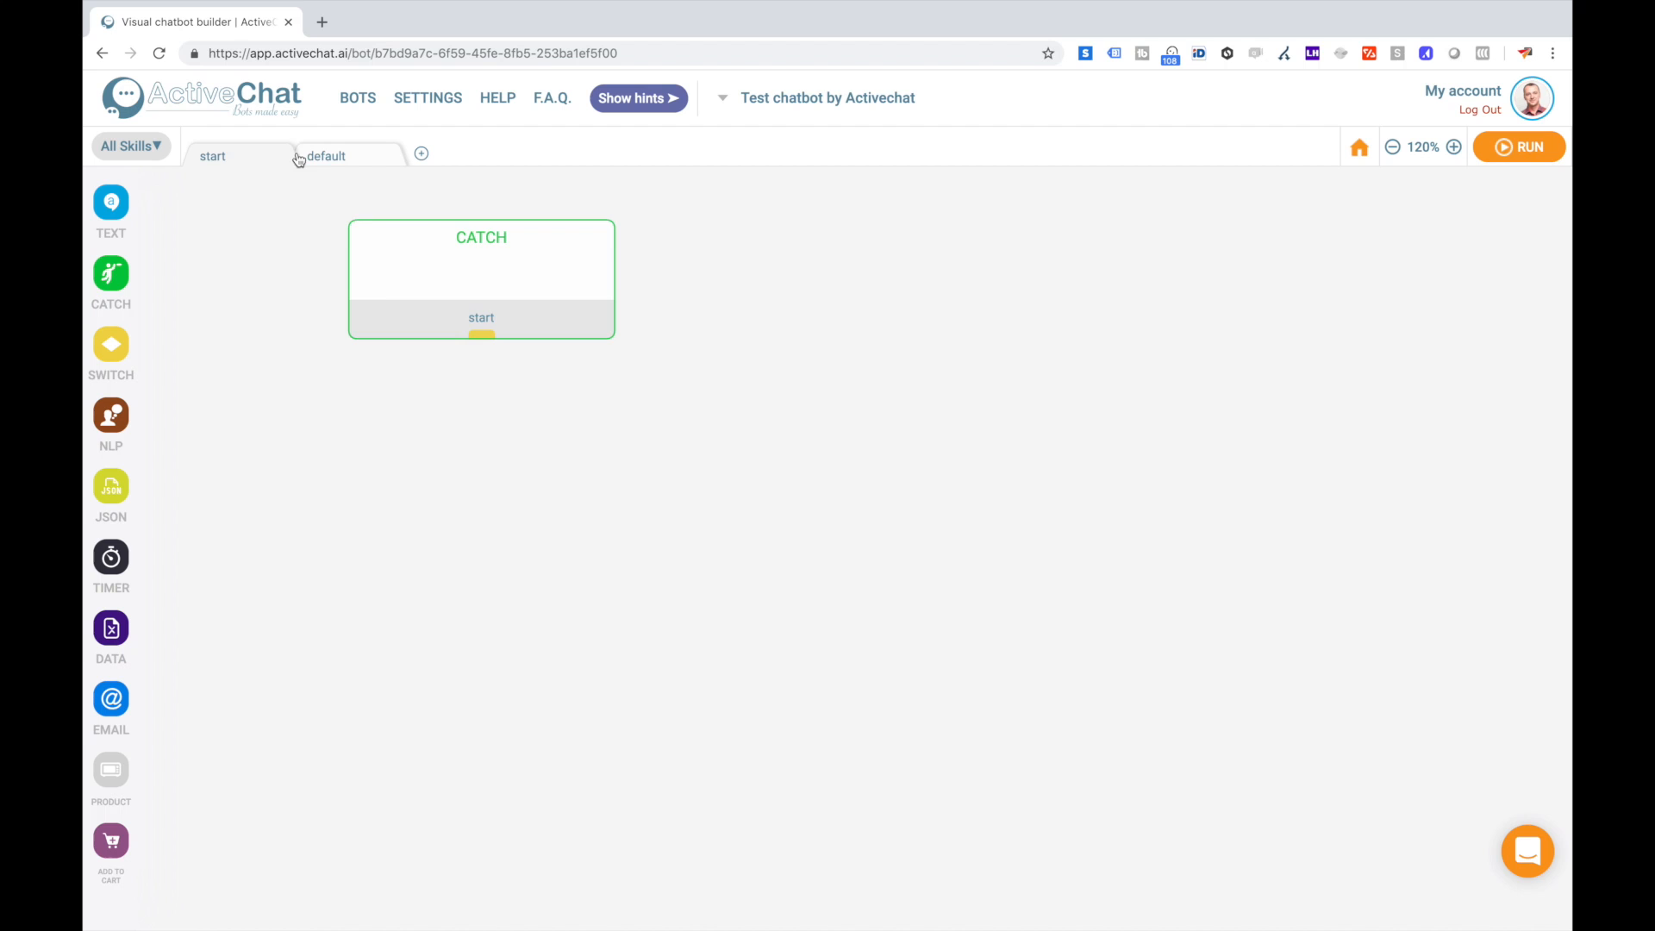
{"action": "mouse_move", "coordinate": [253, 167]}
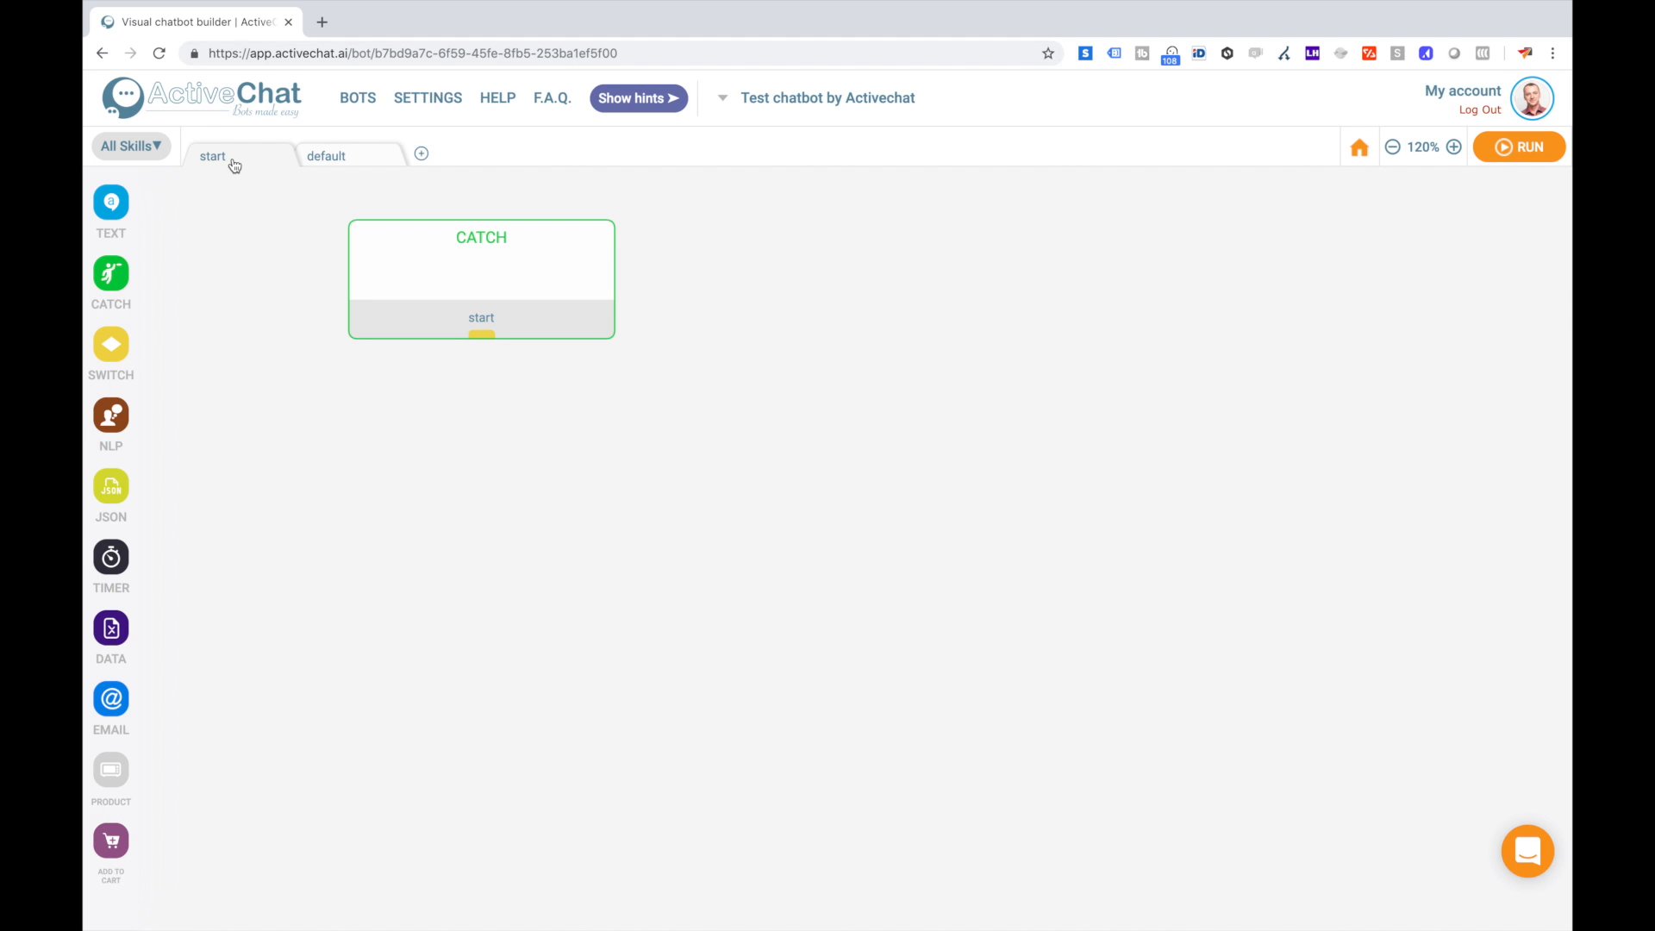
{"action": "left_click", "coordinate": [326, 155]}
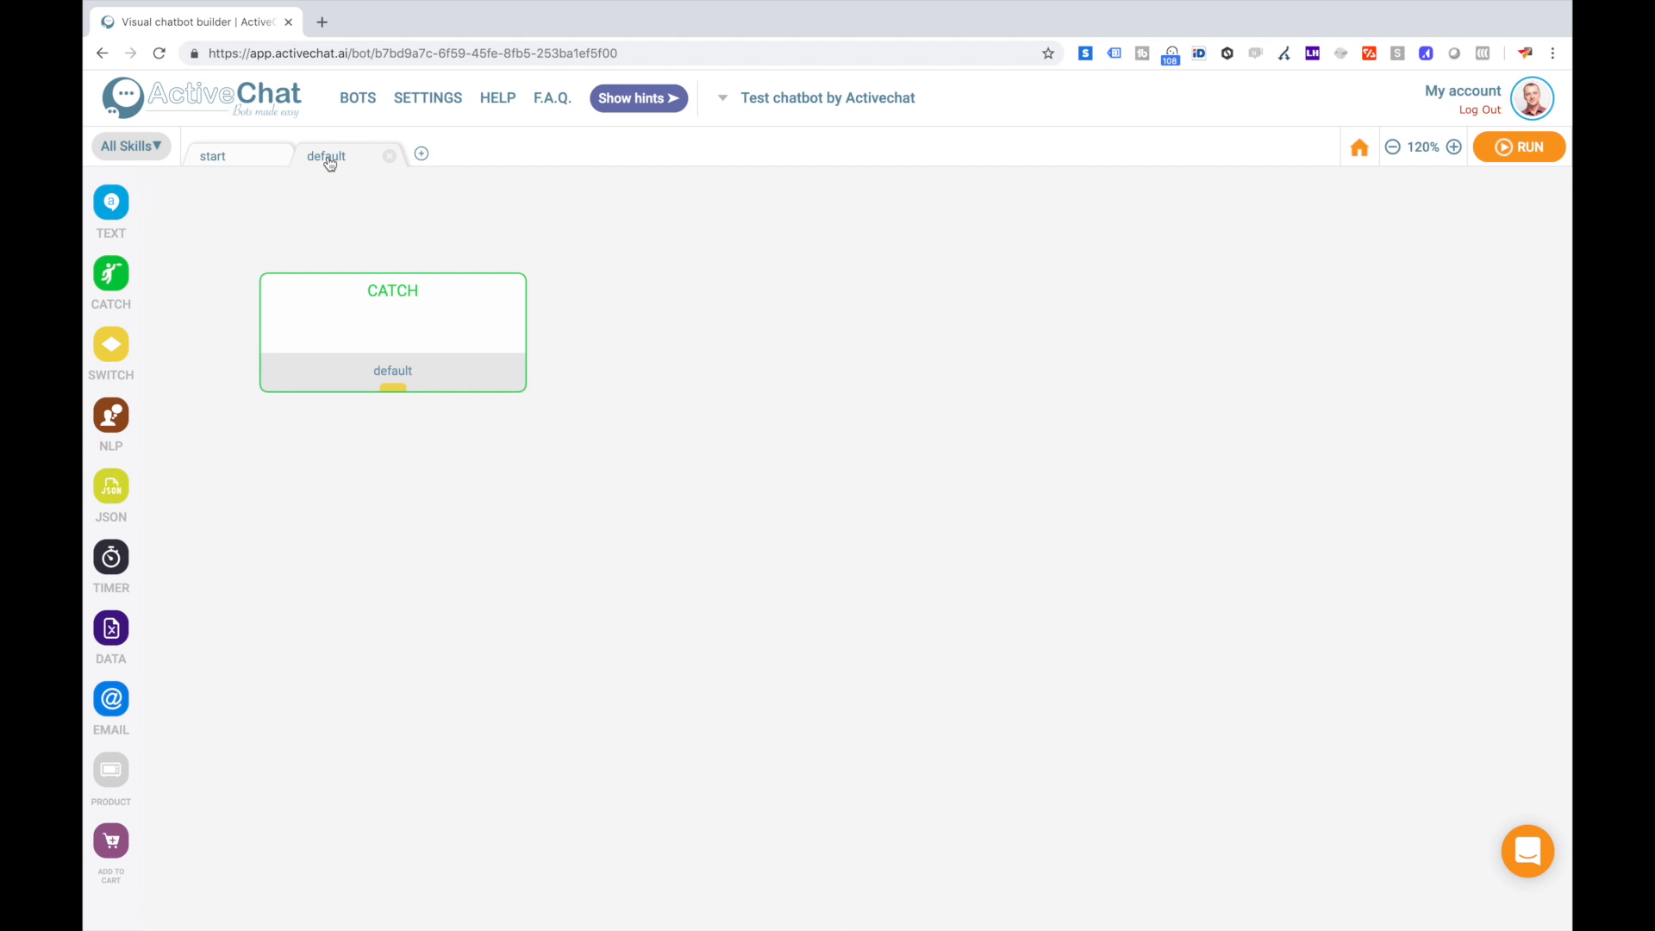
{"action": "mouse_move", "coordinate": [251, 159]}
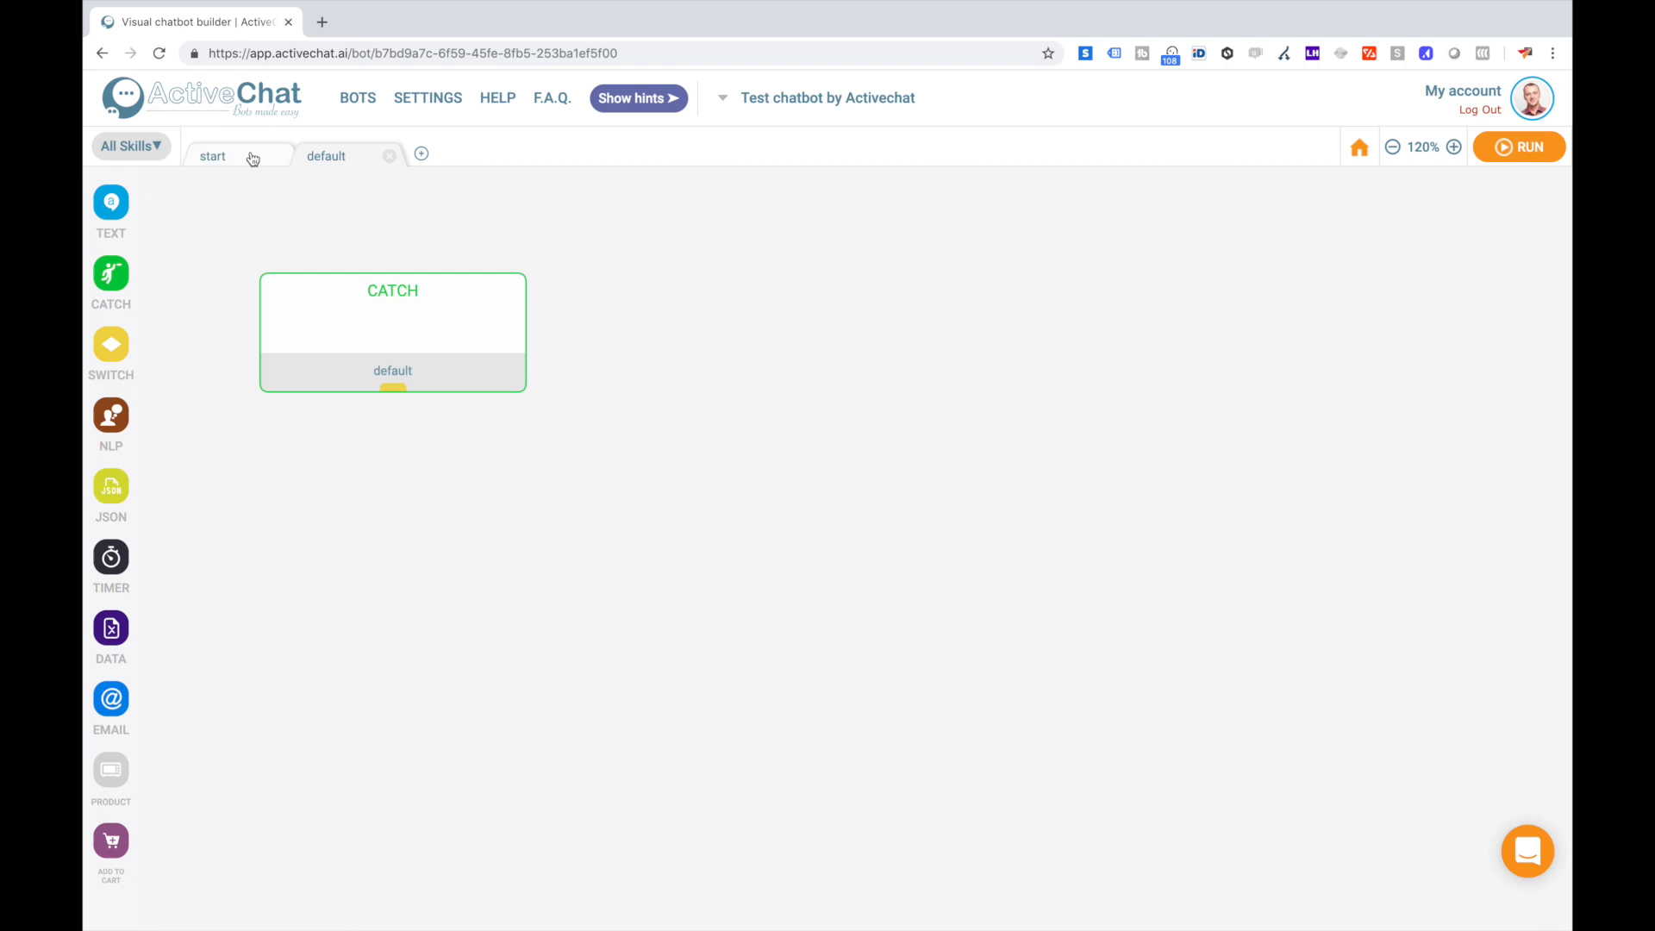
{"action": "left_click", "coordinate": [212, 155]}
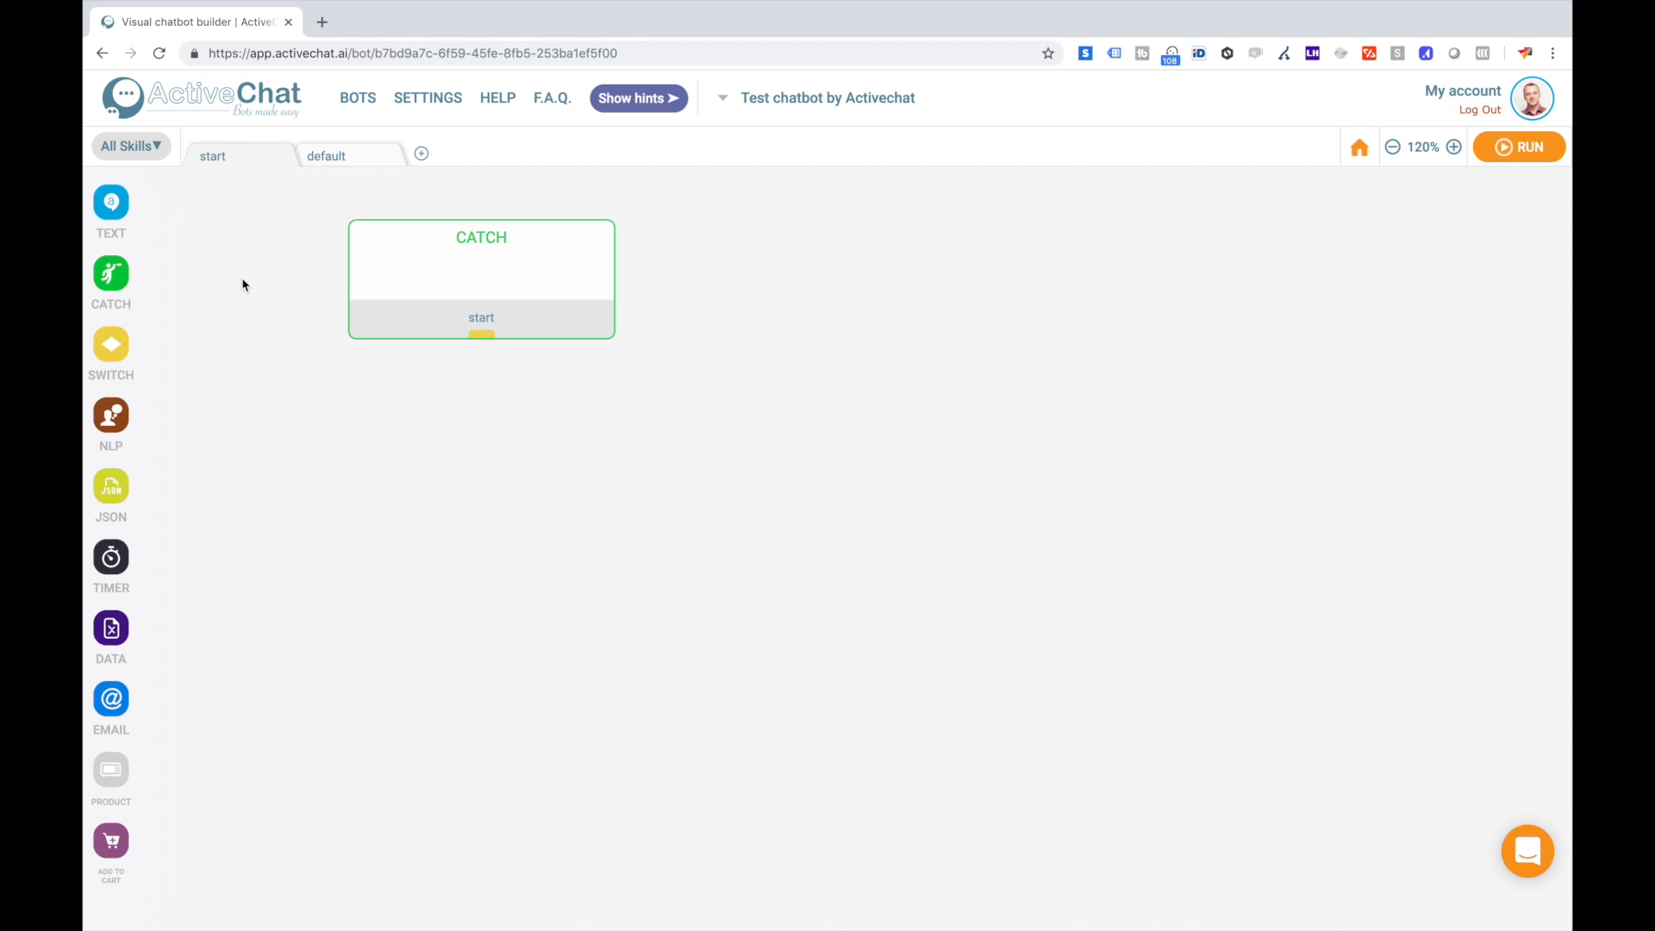
Add a TEXT block under CATCH with the greeting 'Hi there $_first_name!'.
{"action": "left_click", "coordinate": [110, 201]}
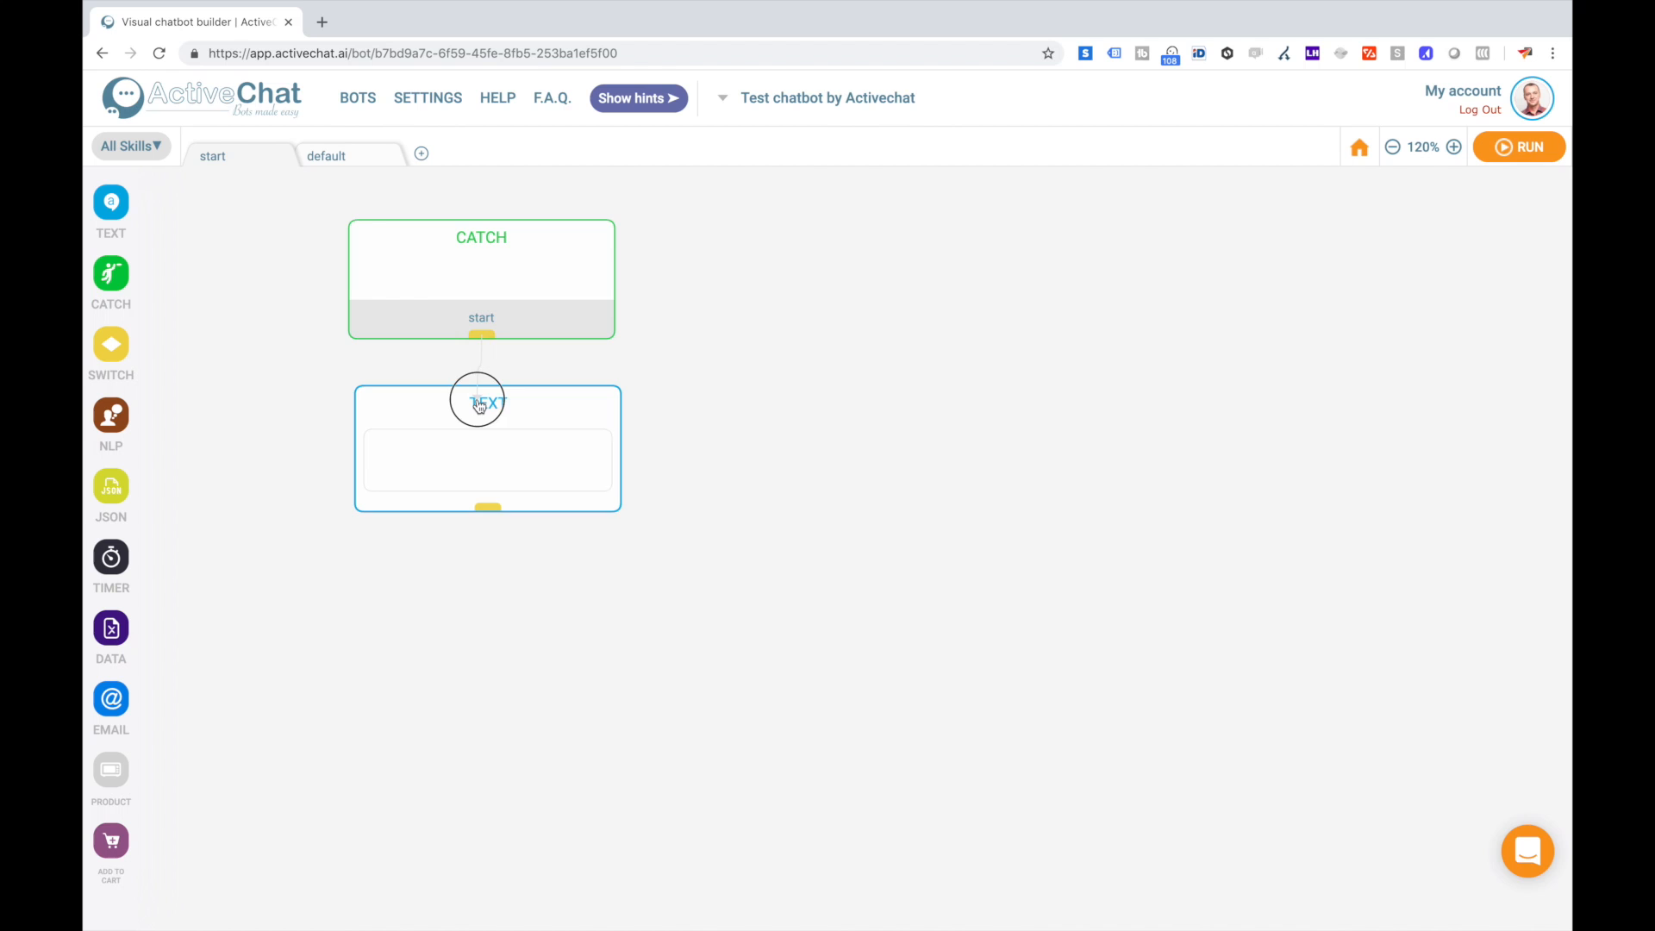
{"action": "left_click", "coordinate": [487, 403]}
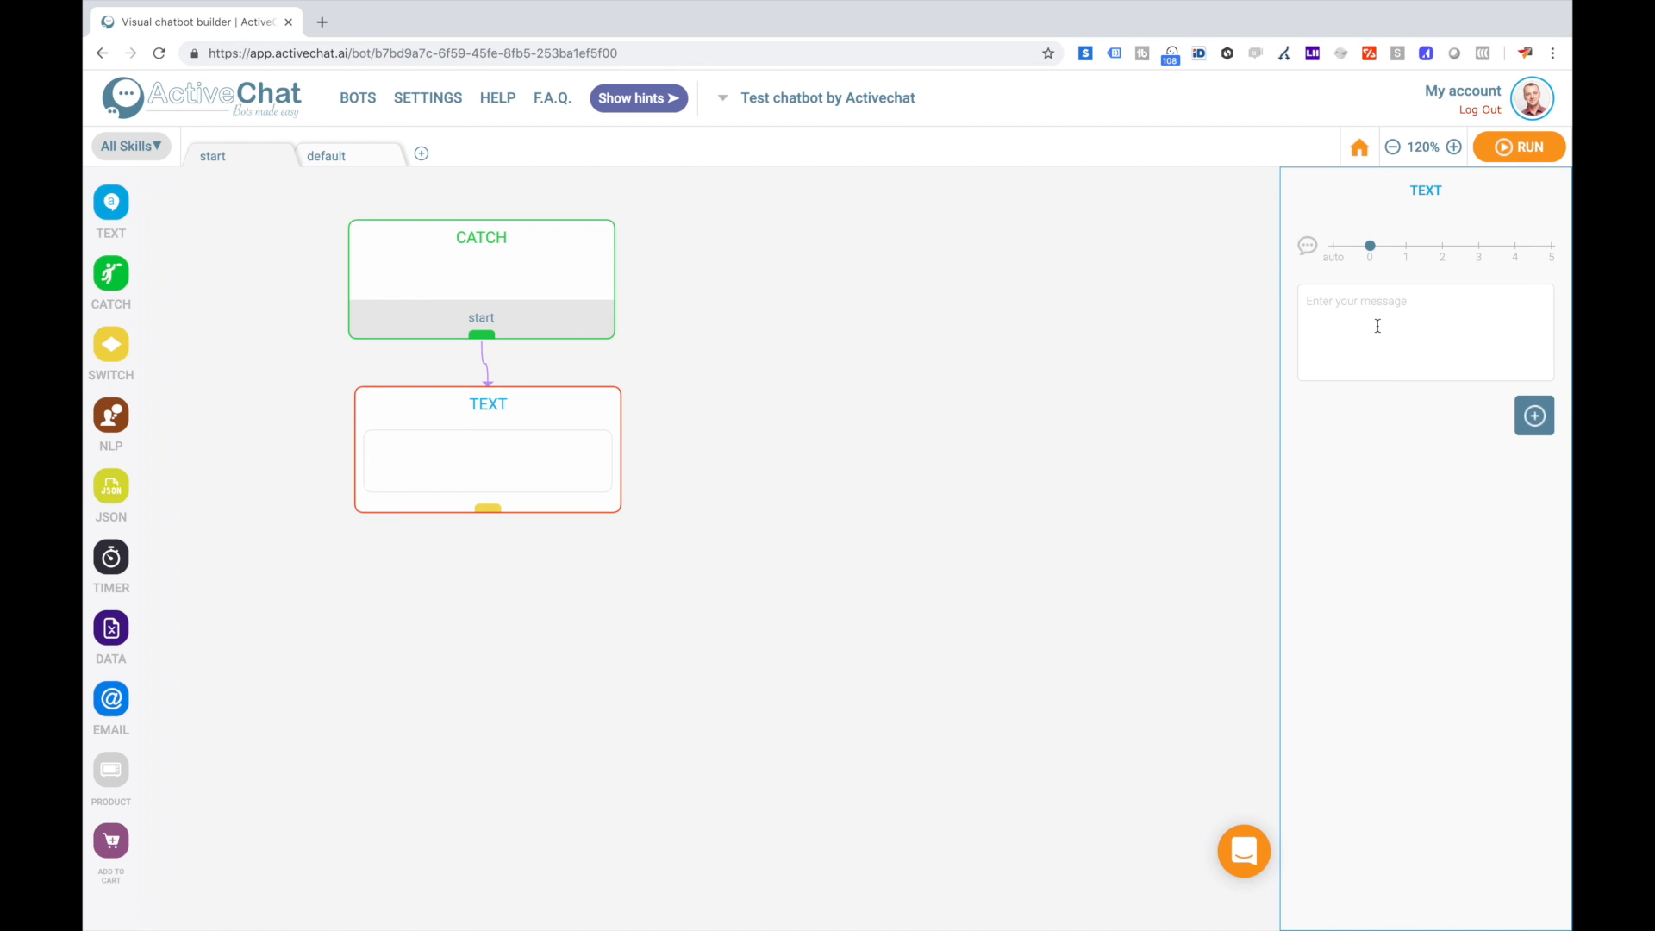
{"action": "type", "text": "Hi there"}
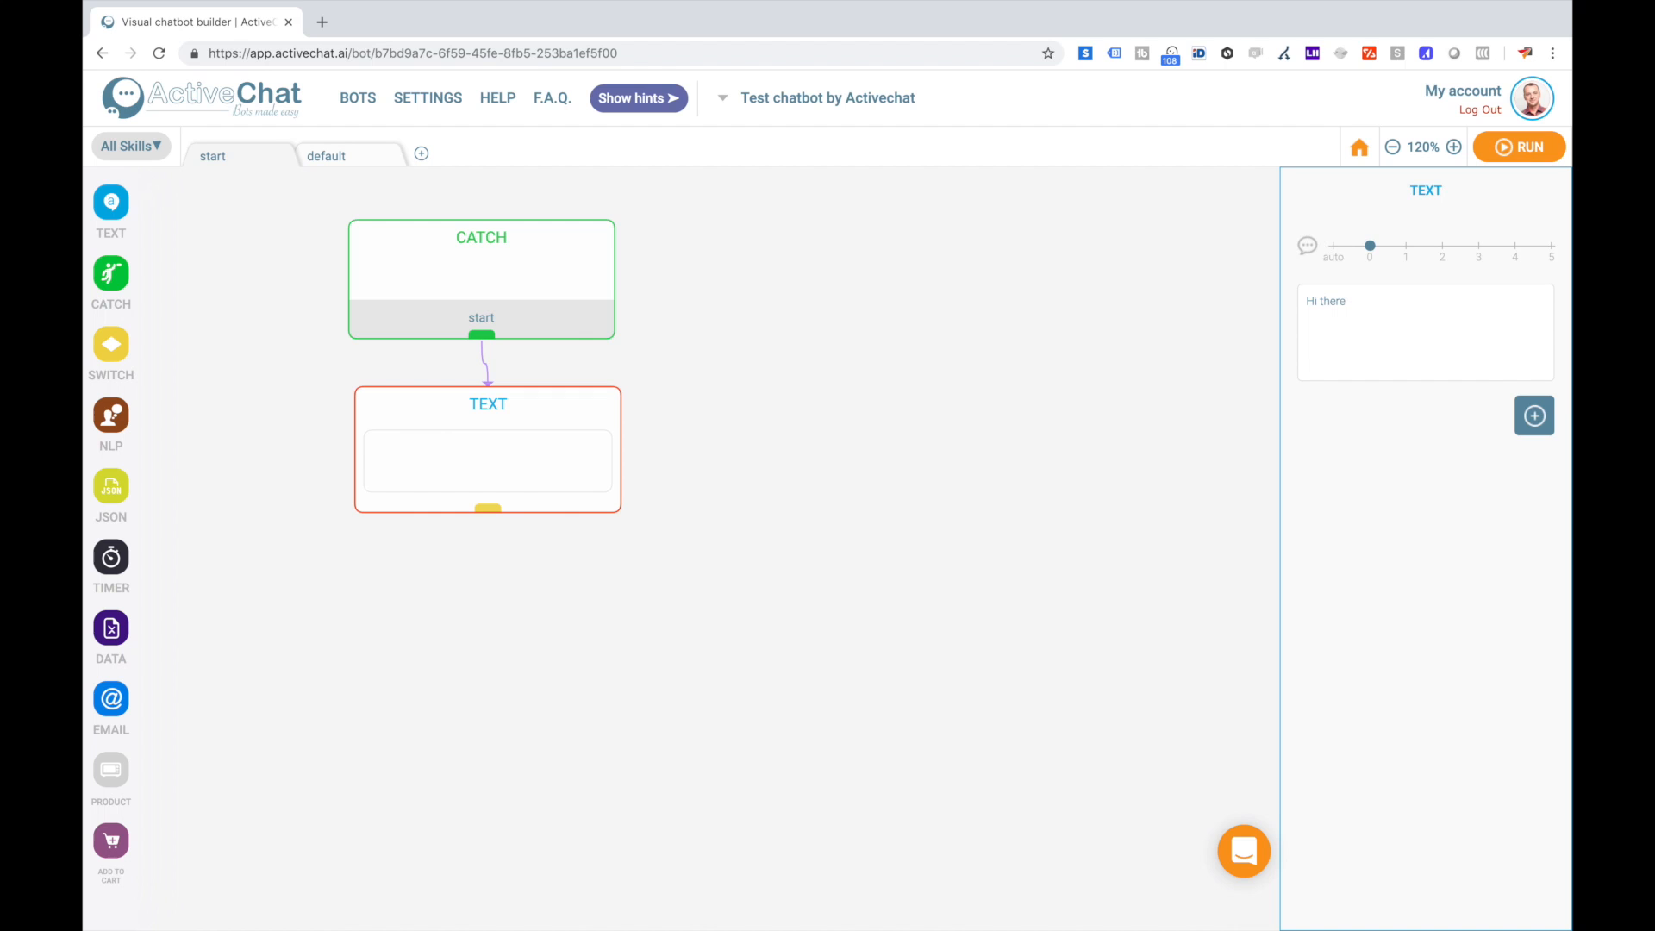
{"action": "type", "text": "$_first_"}
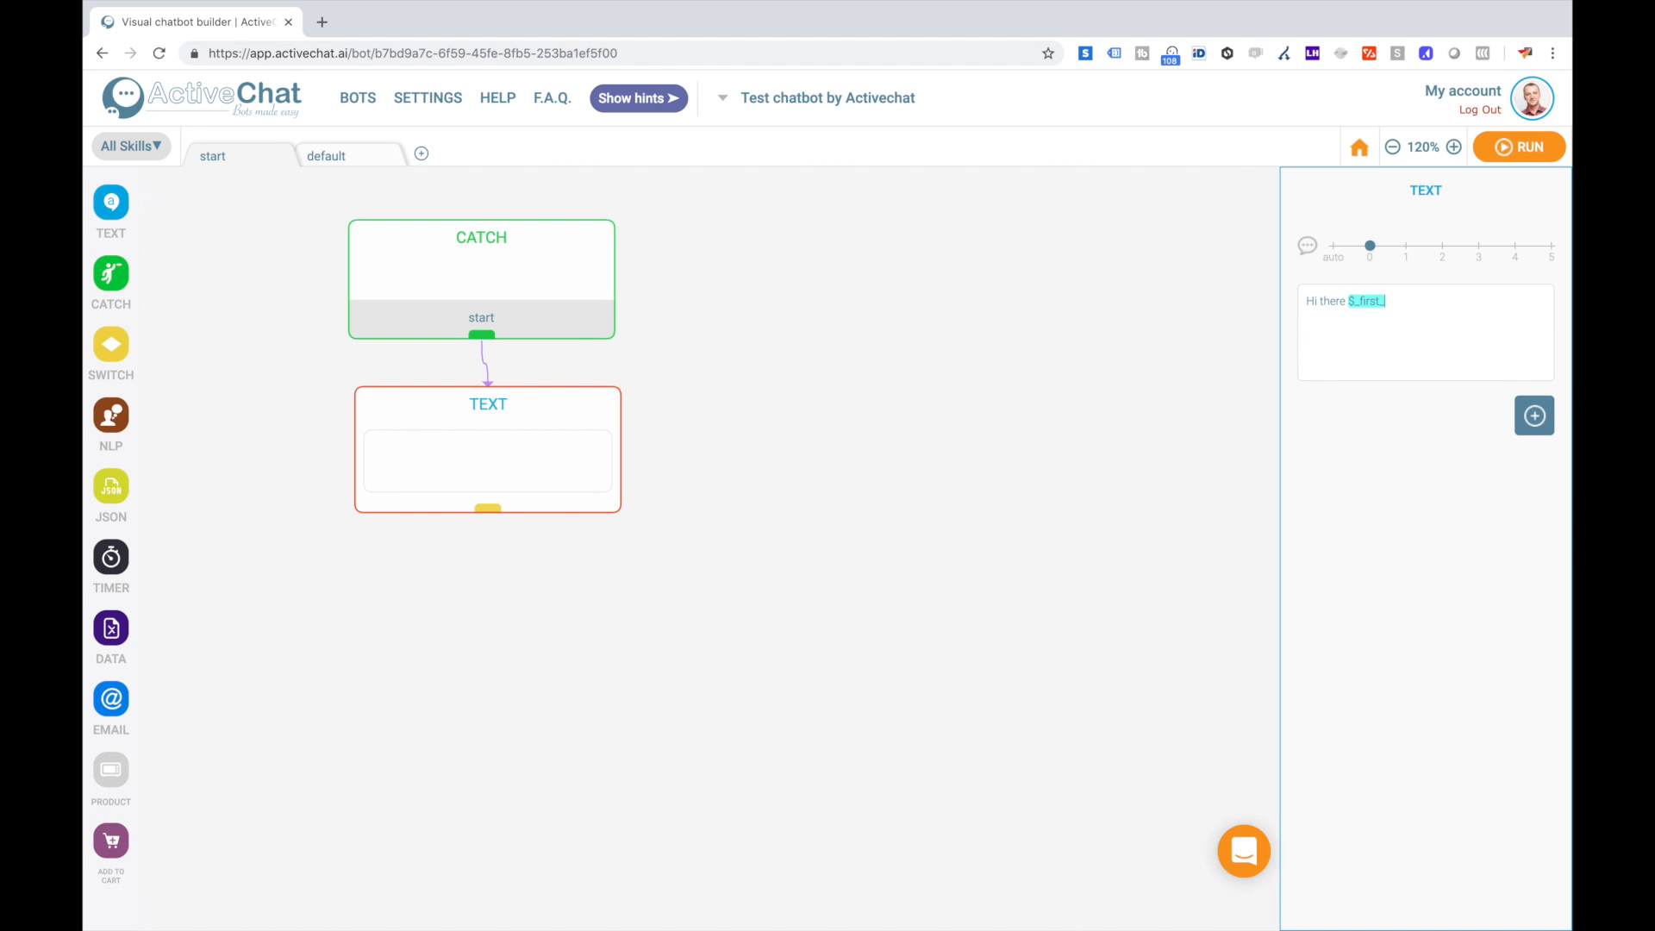
{"action": "type", "text": "name"}
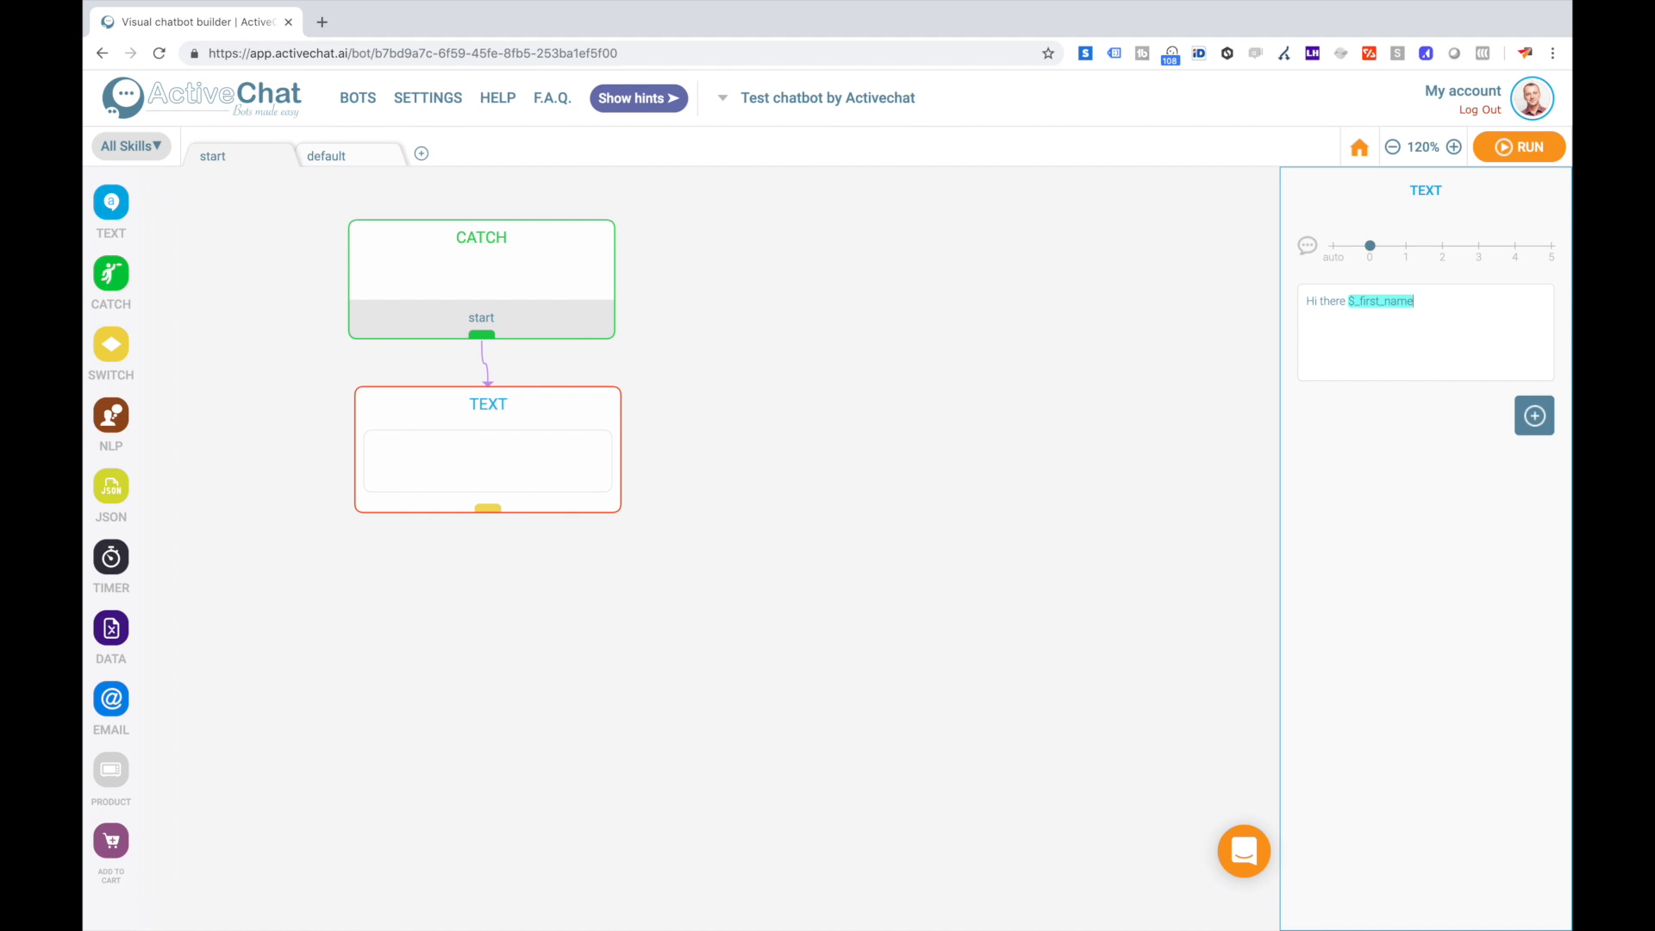
{"action": "mouse_move", "coordinate": [1543, 166]}
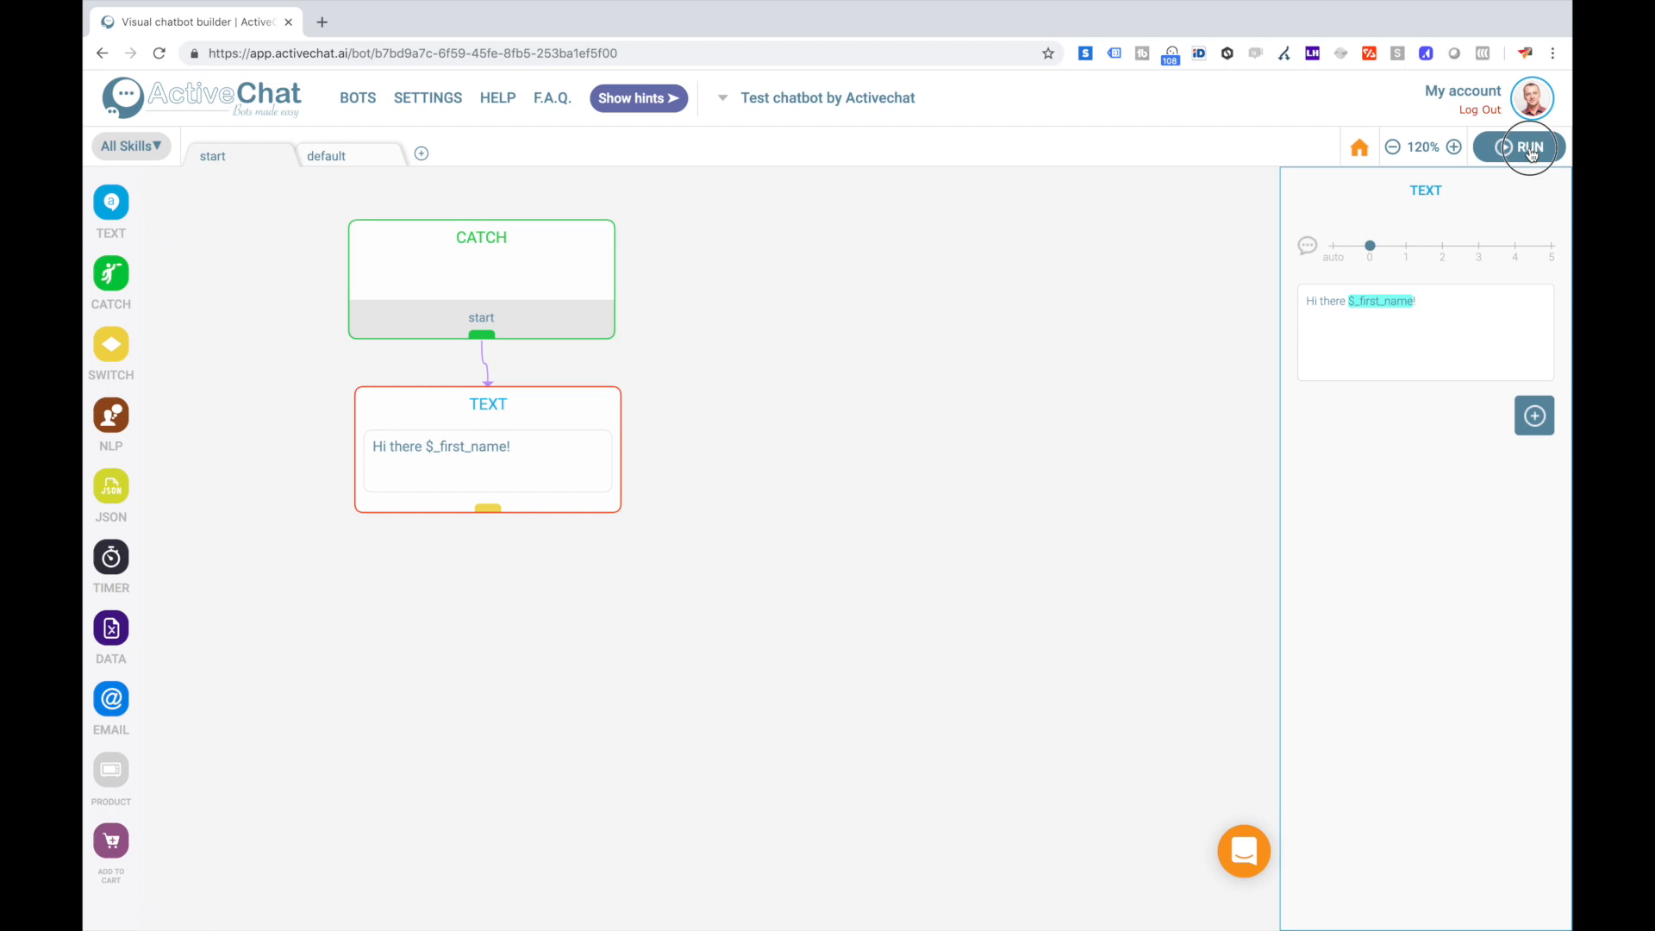
Run the bot to test it in the Messenger conversation.
{"action": "left_click", "coordinate": [1522, 146]}
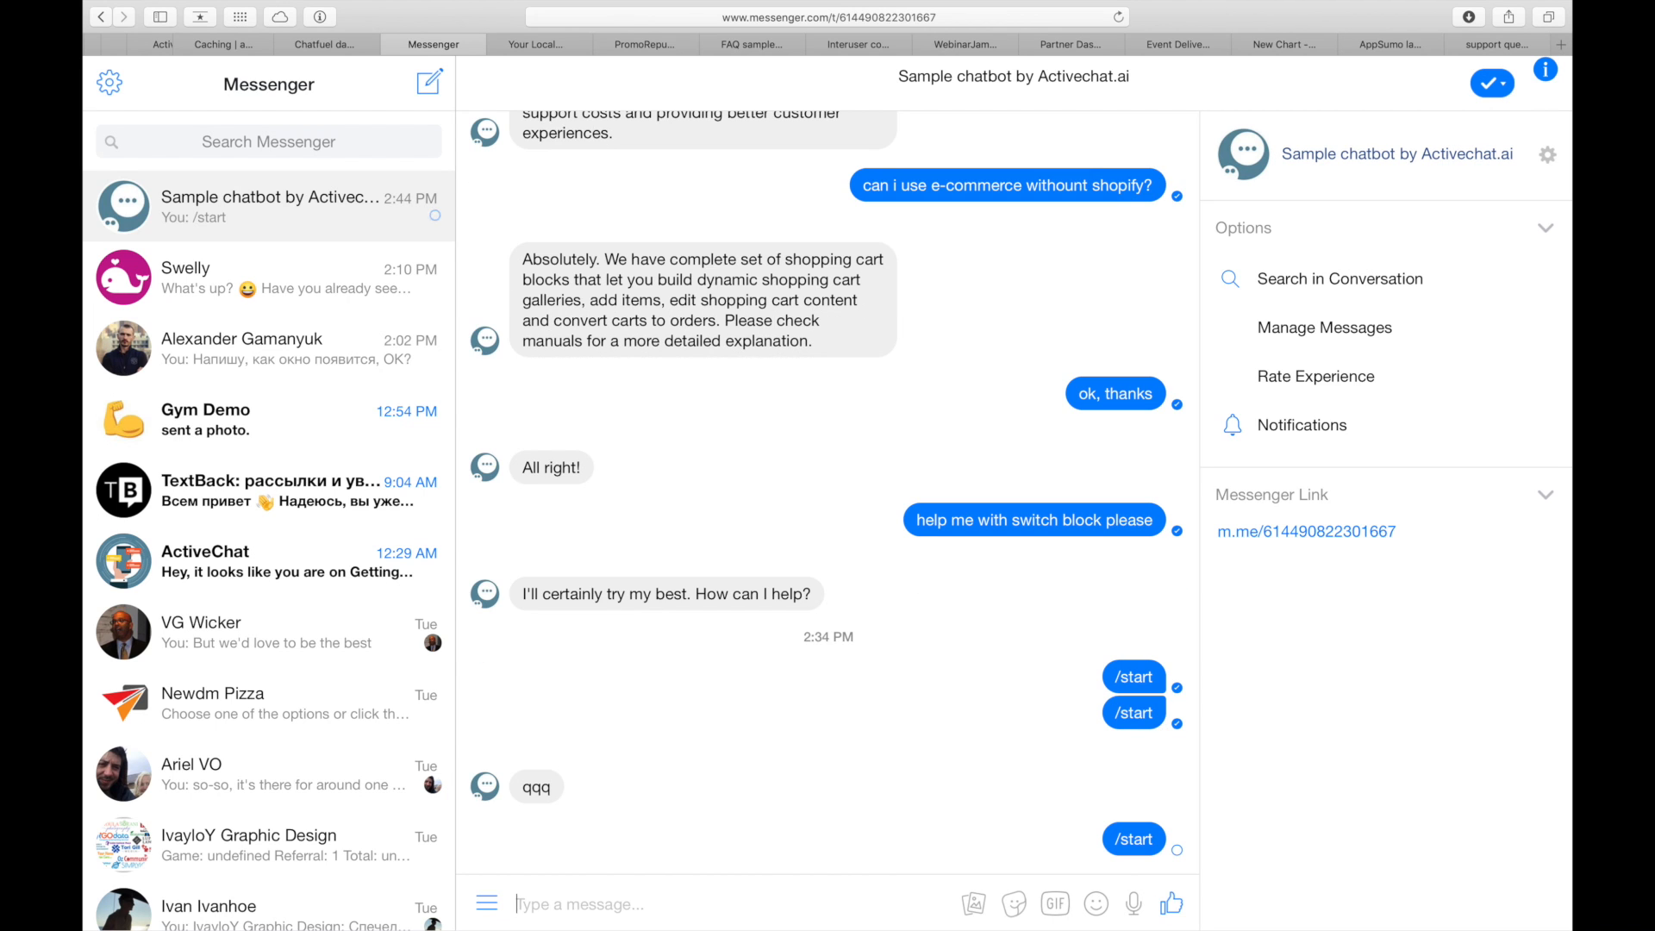
{"action": "mouse_move", "coordinate": [717, 750]}
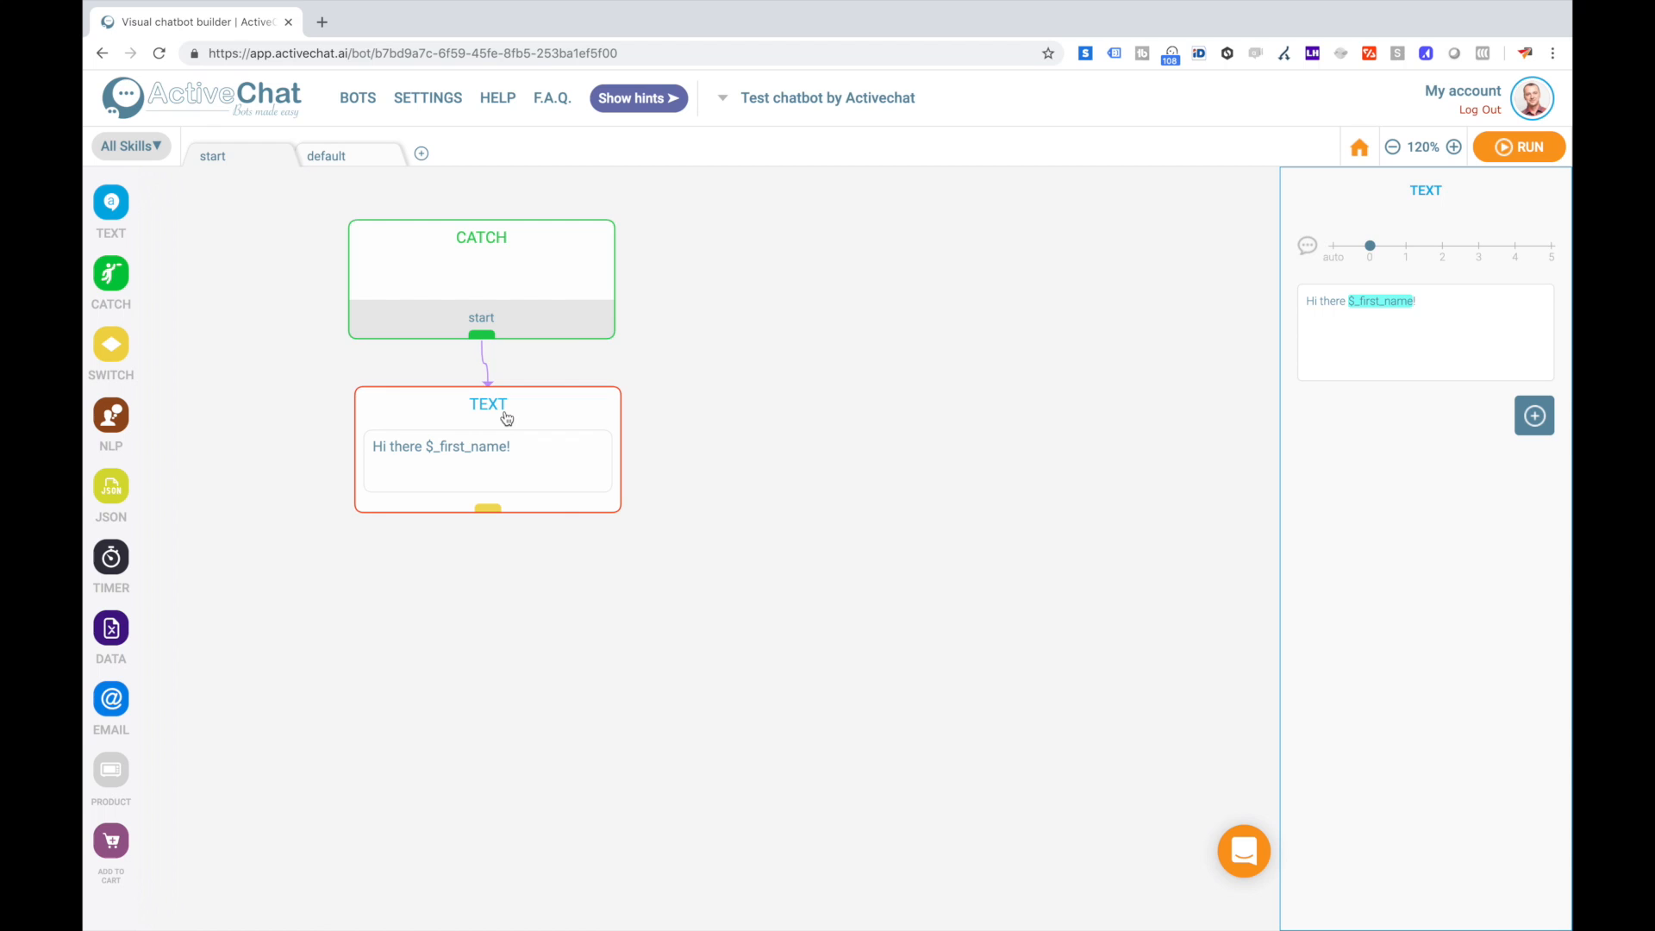
{"action": "mouse_move", "coordinate": [550, 777]}
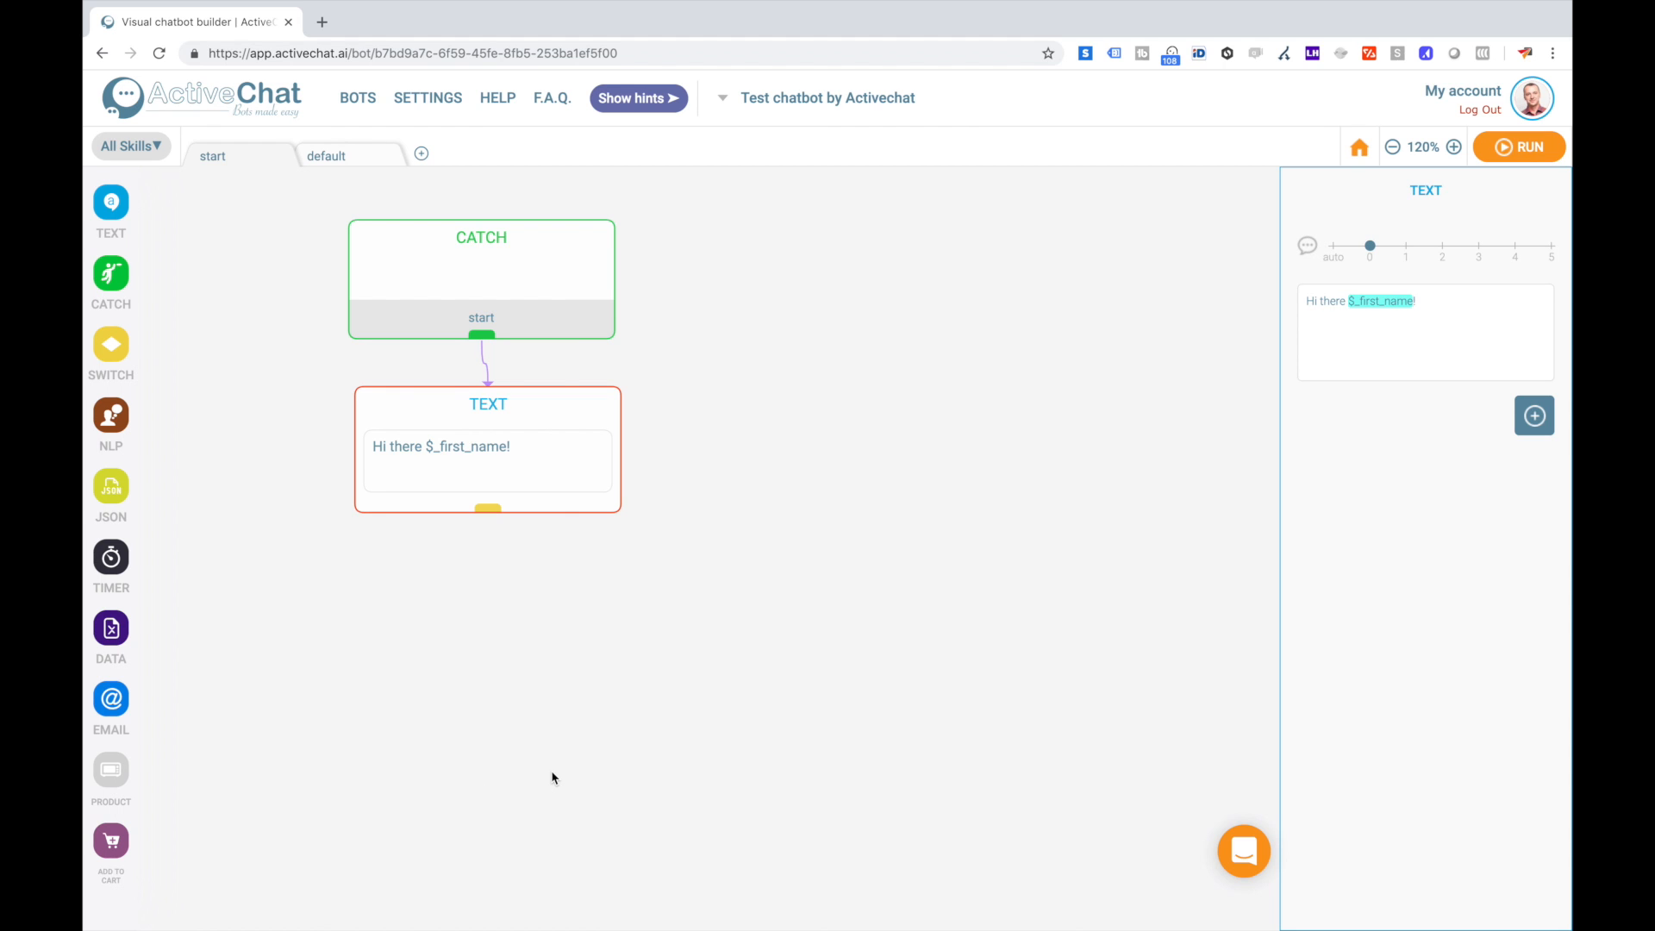
Go to HELP to bring up the Activechat platform manuals.
{"action": "left_click", "coordinate": [110, 202]}
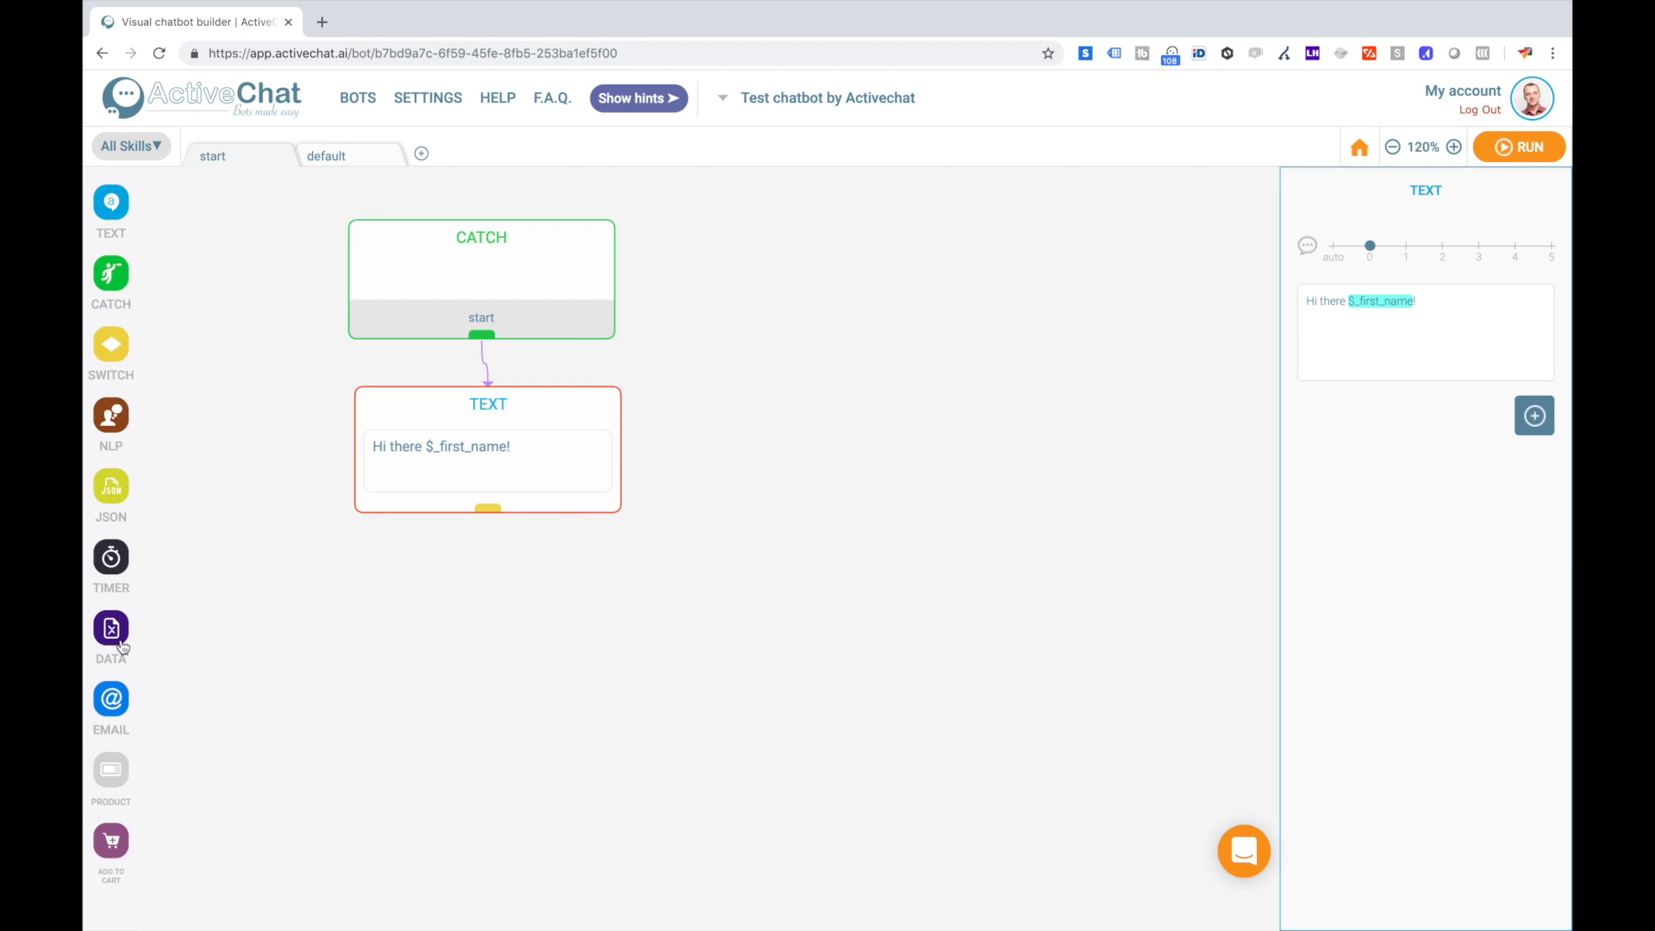
{"action": "mouse_move", "coordinate": [497, 97]}
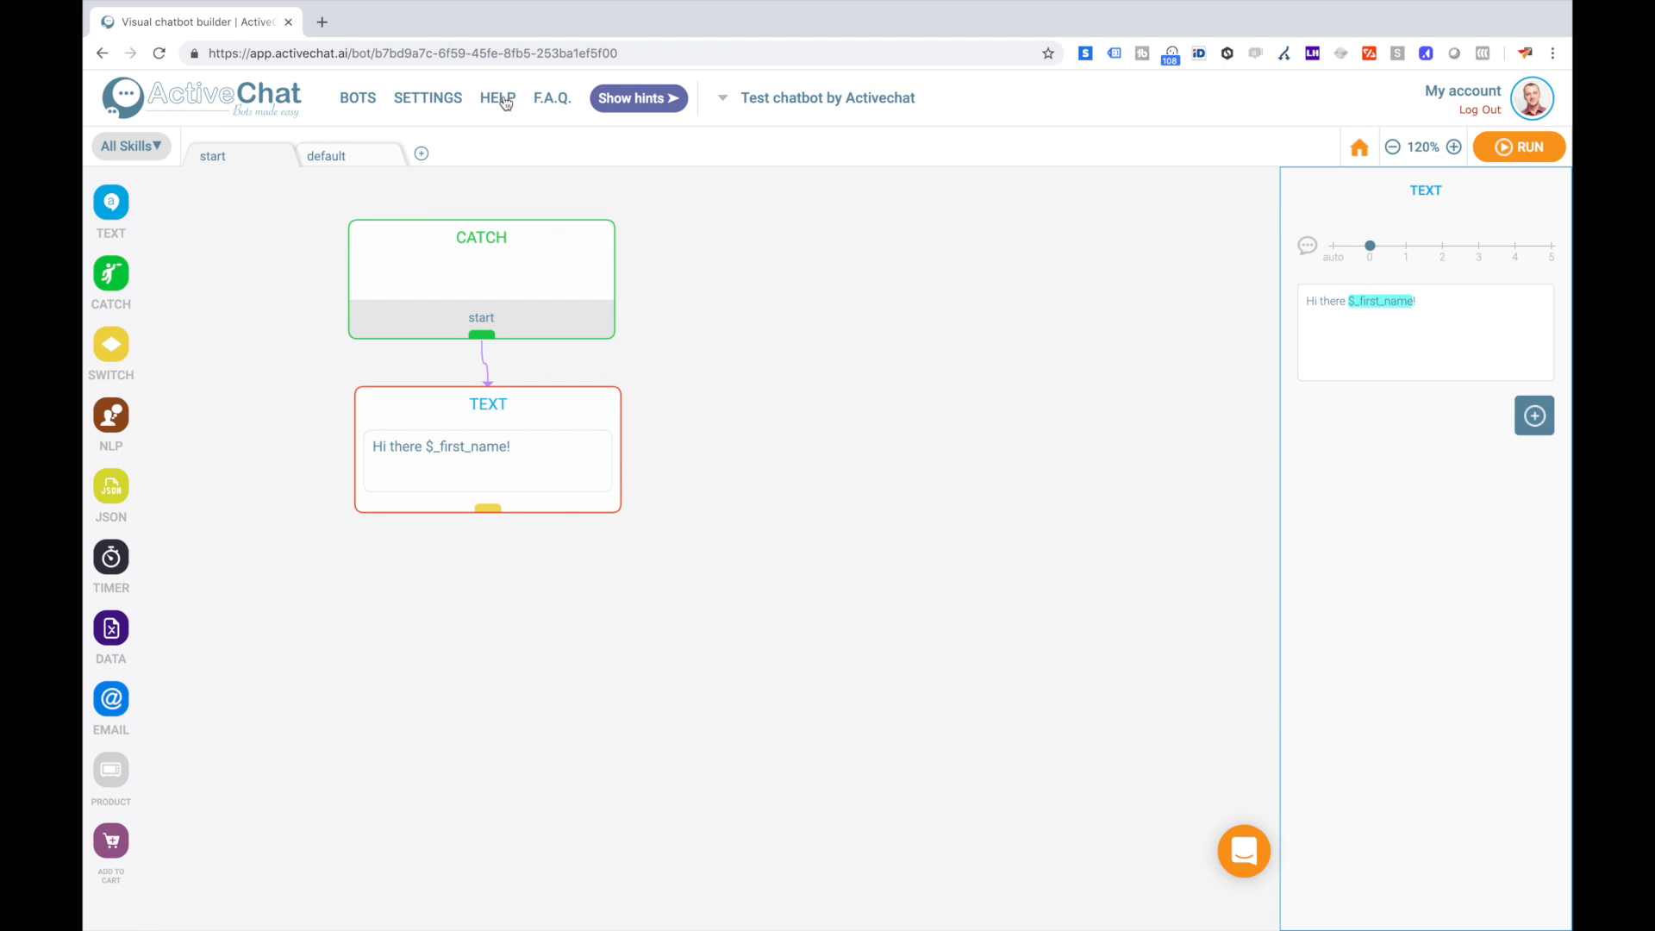
{"action": "left_click", "coordinate": [497, 97]}
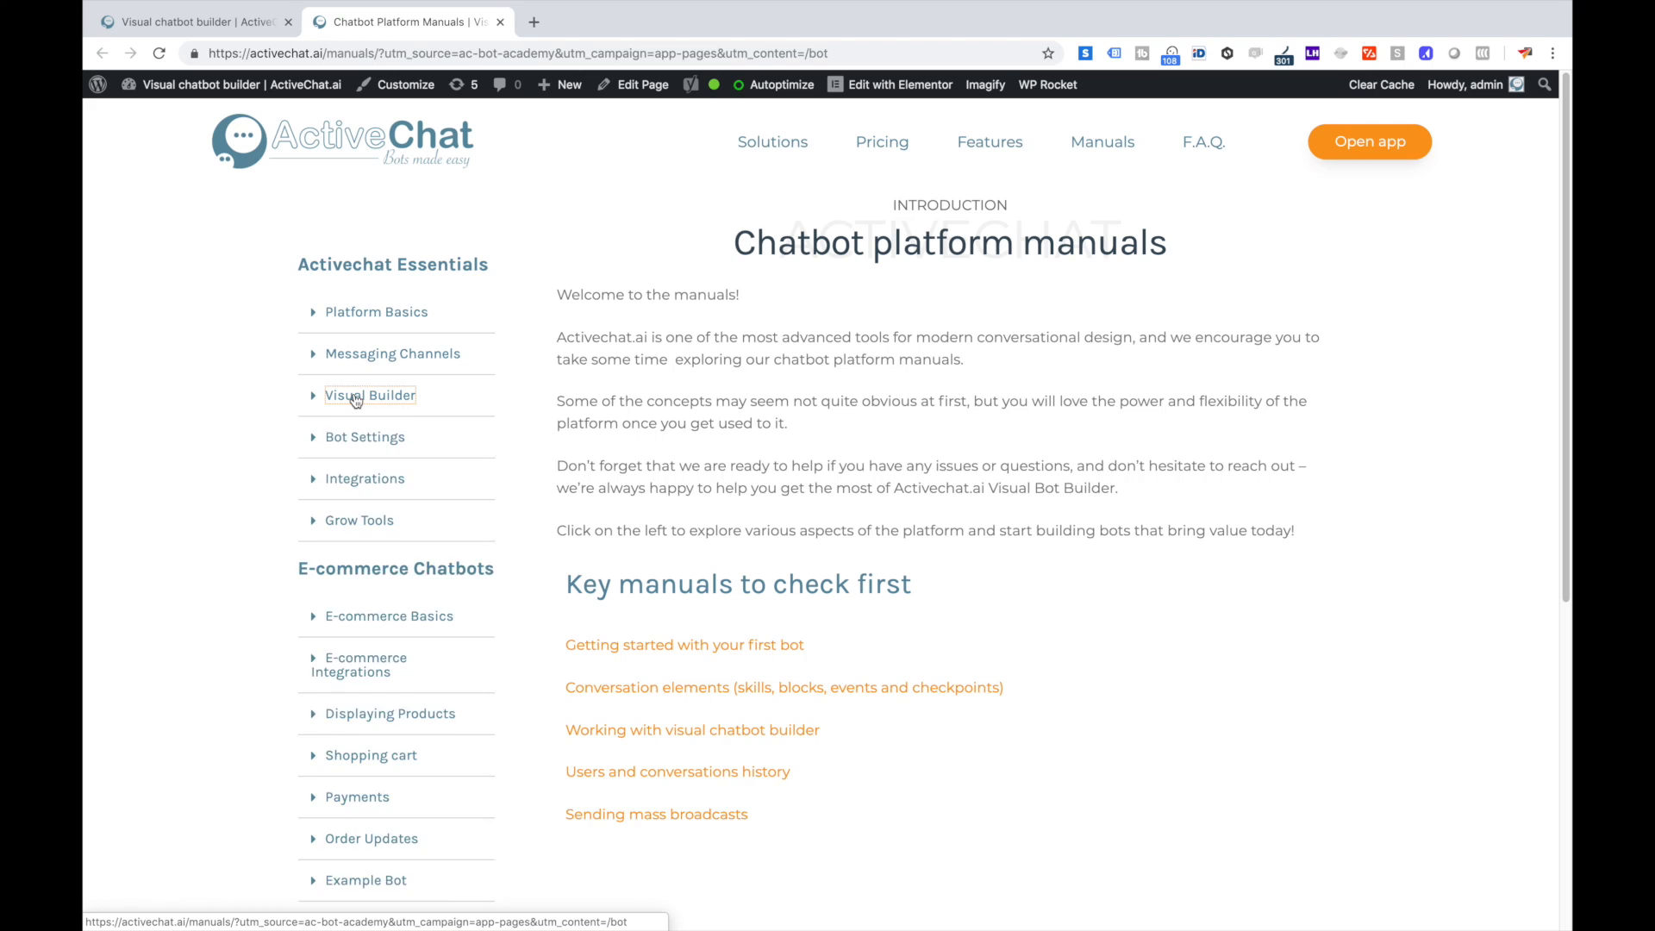
In Visual Builder, view the 'DATA blocks – Working with variables' manual page.
{"action": "left_click", "coordinate": [370, 395]}
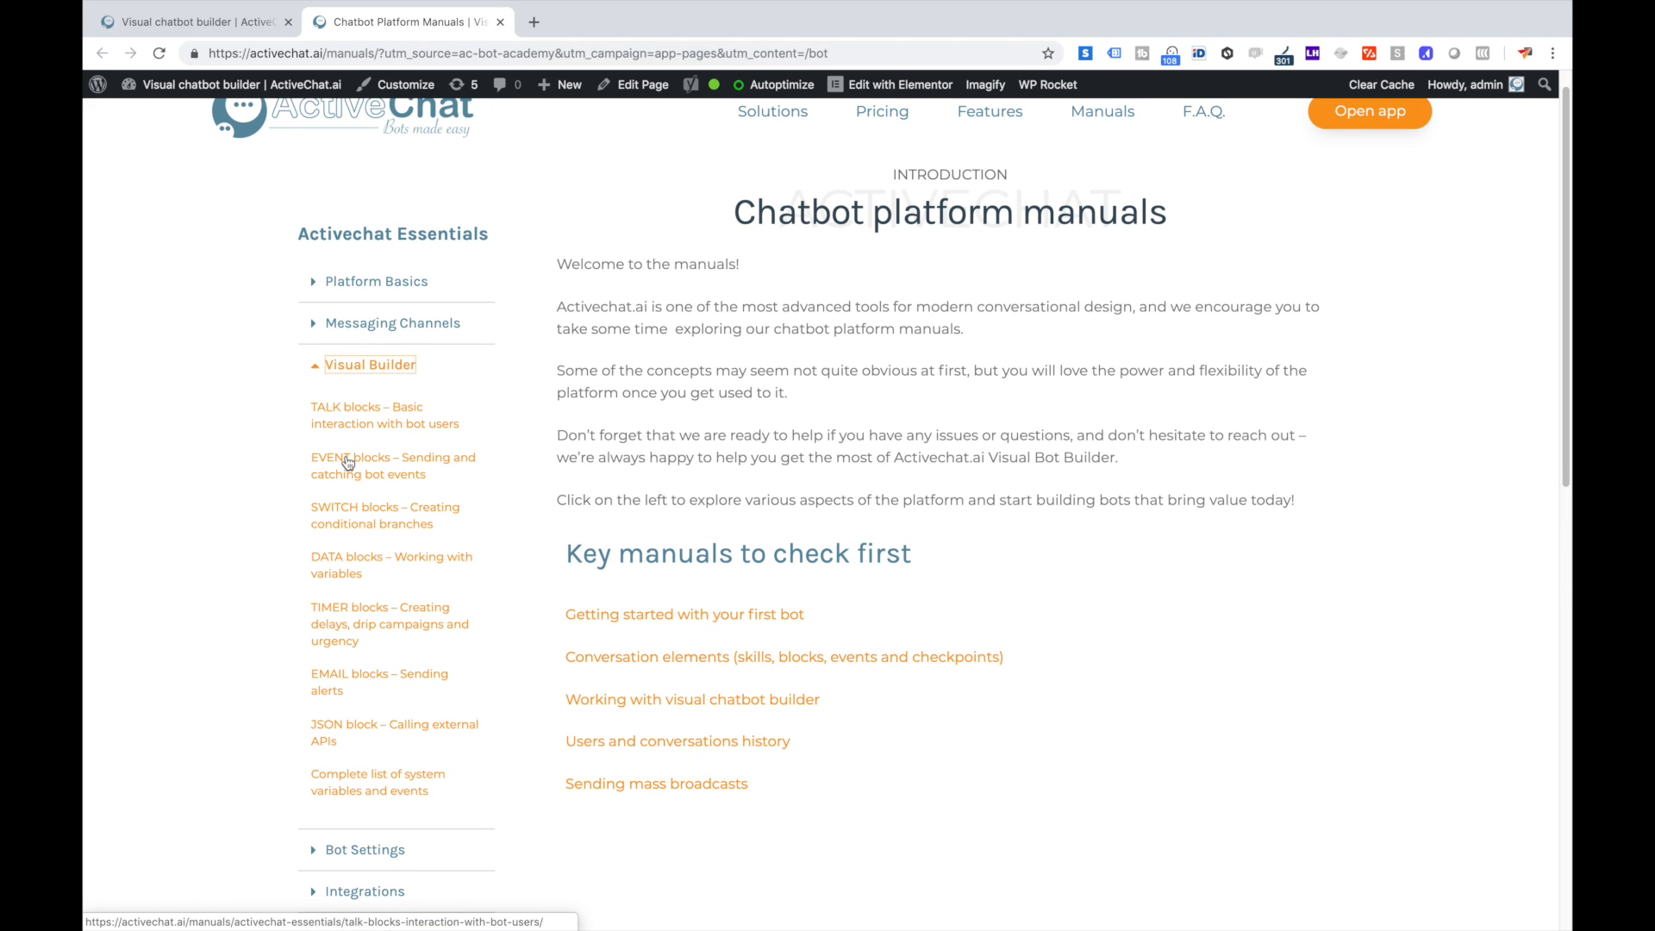
{"action": "left_click", "coordinate": [391, 565]}
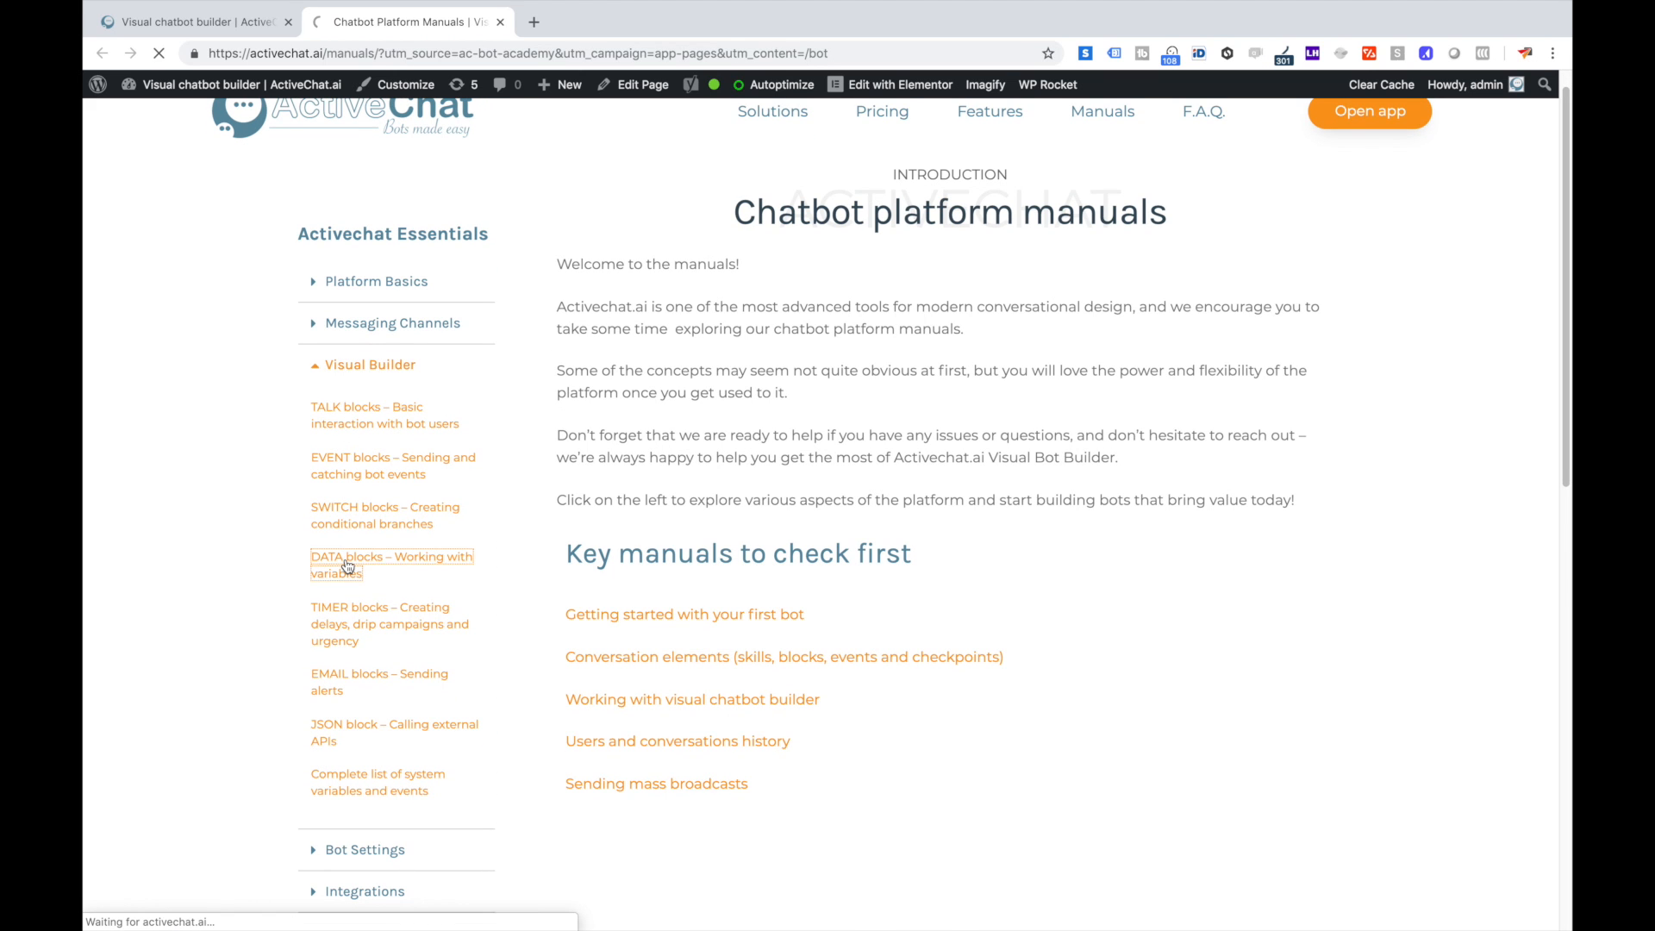
{"action": "left_click", "coordinate": [392, 566]}
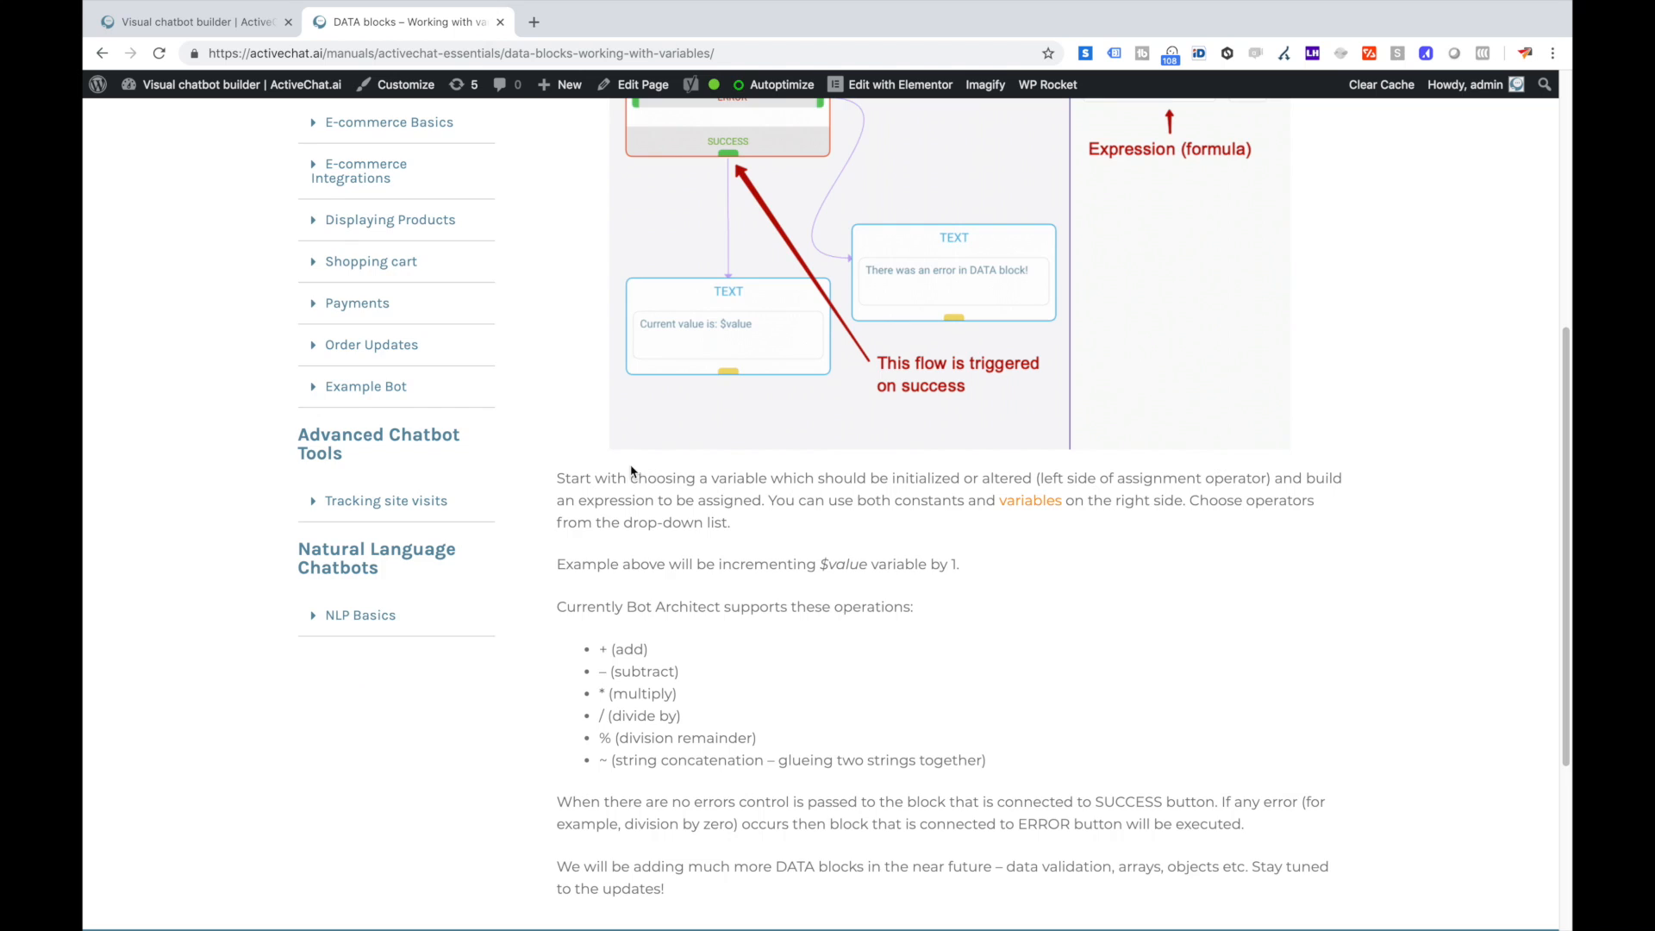
{"action": "scroll", "scroll_direction": "up", "scroll_amount": 3}
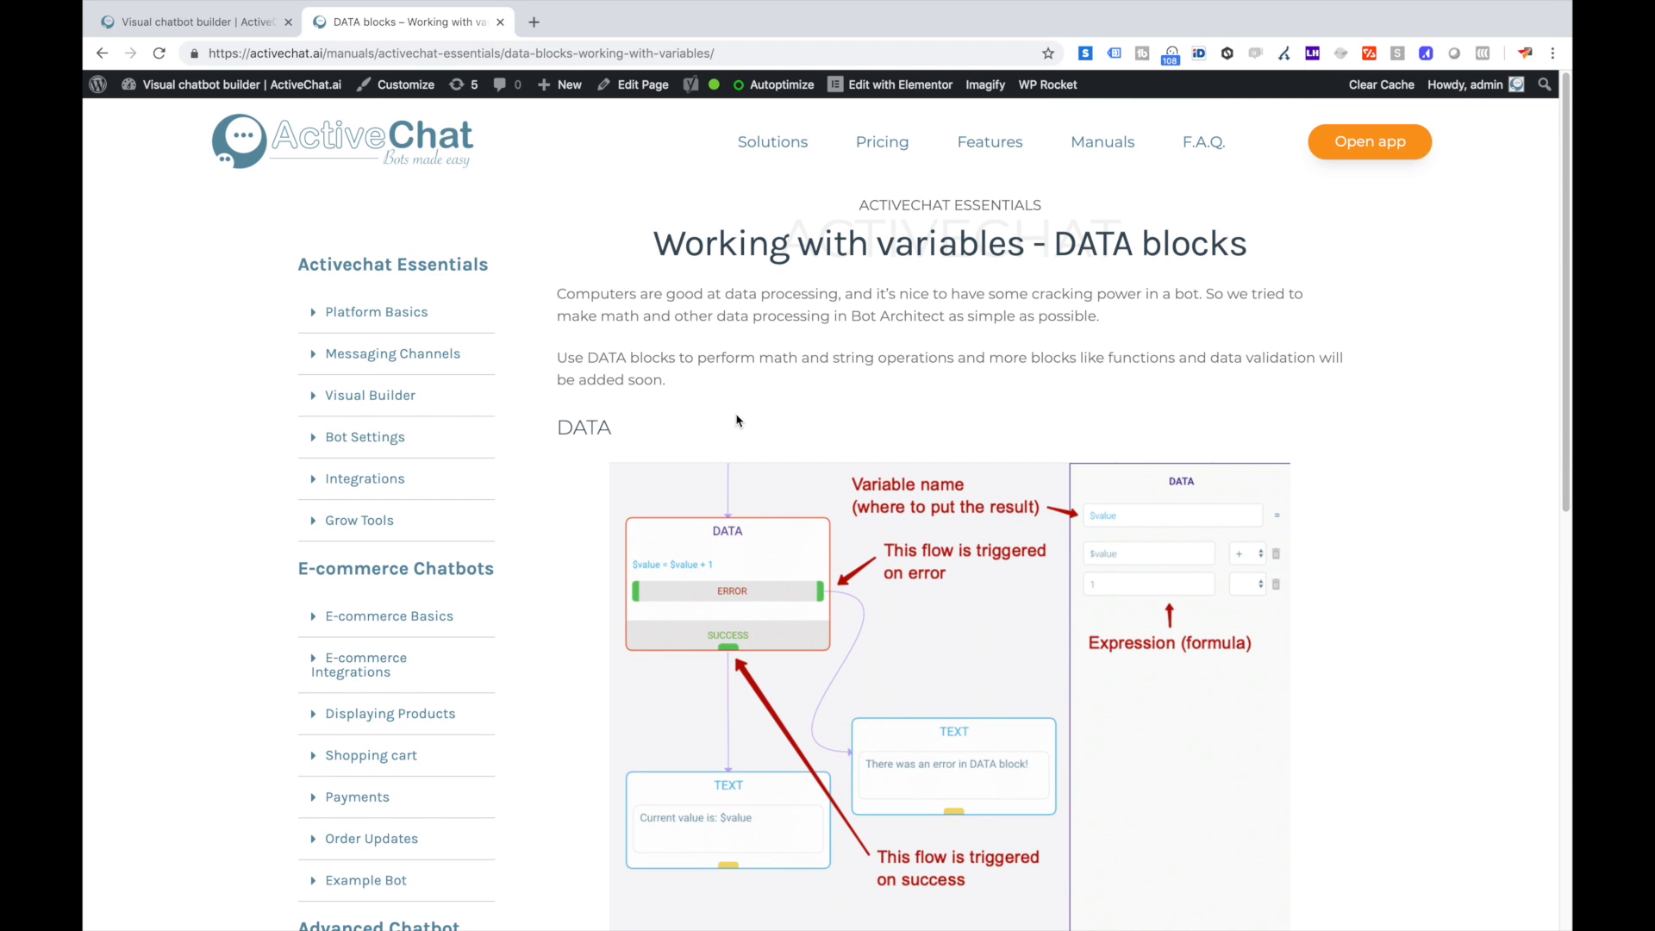
Back in the builder, finish the second text block with "...Sounds good?".
{"action": "left_click", "coordinate": [189, 21]}
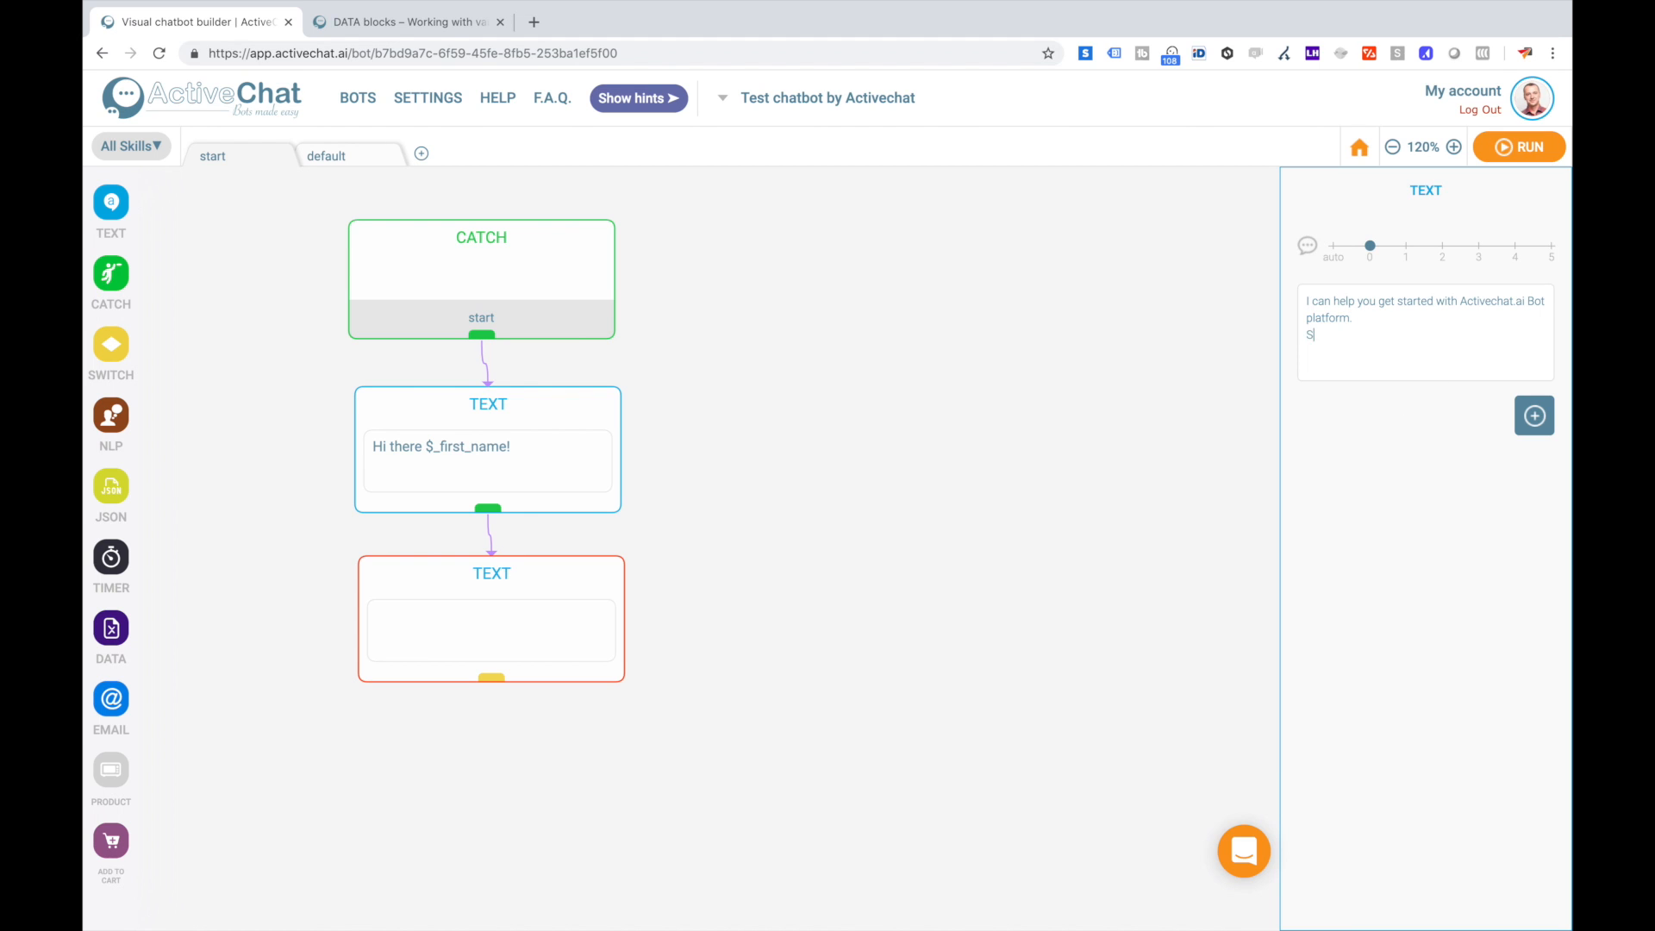
{"action": "type", "text": "ounds good"}
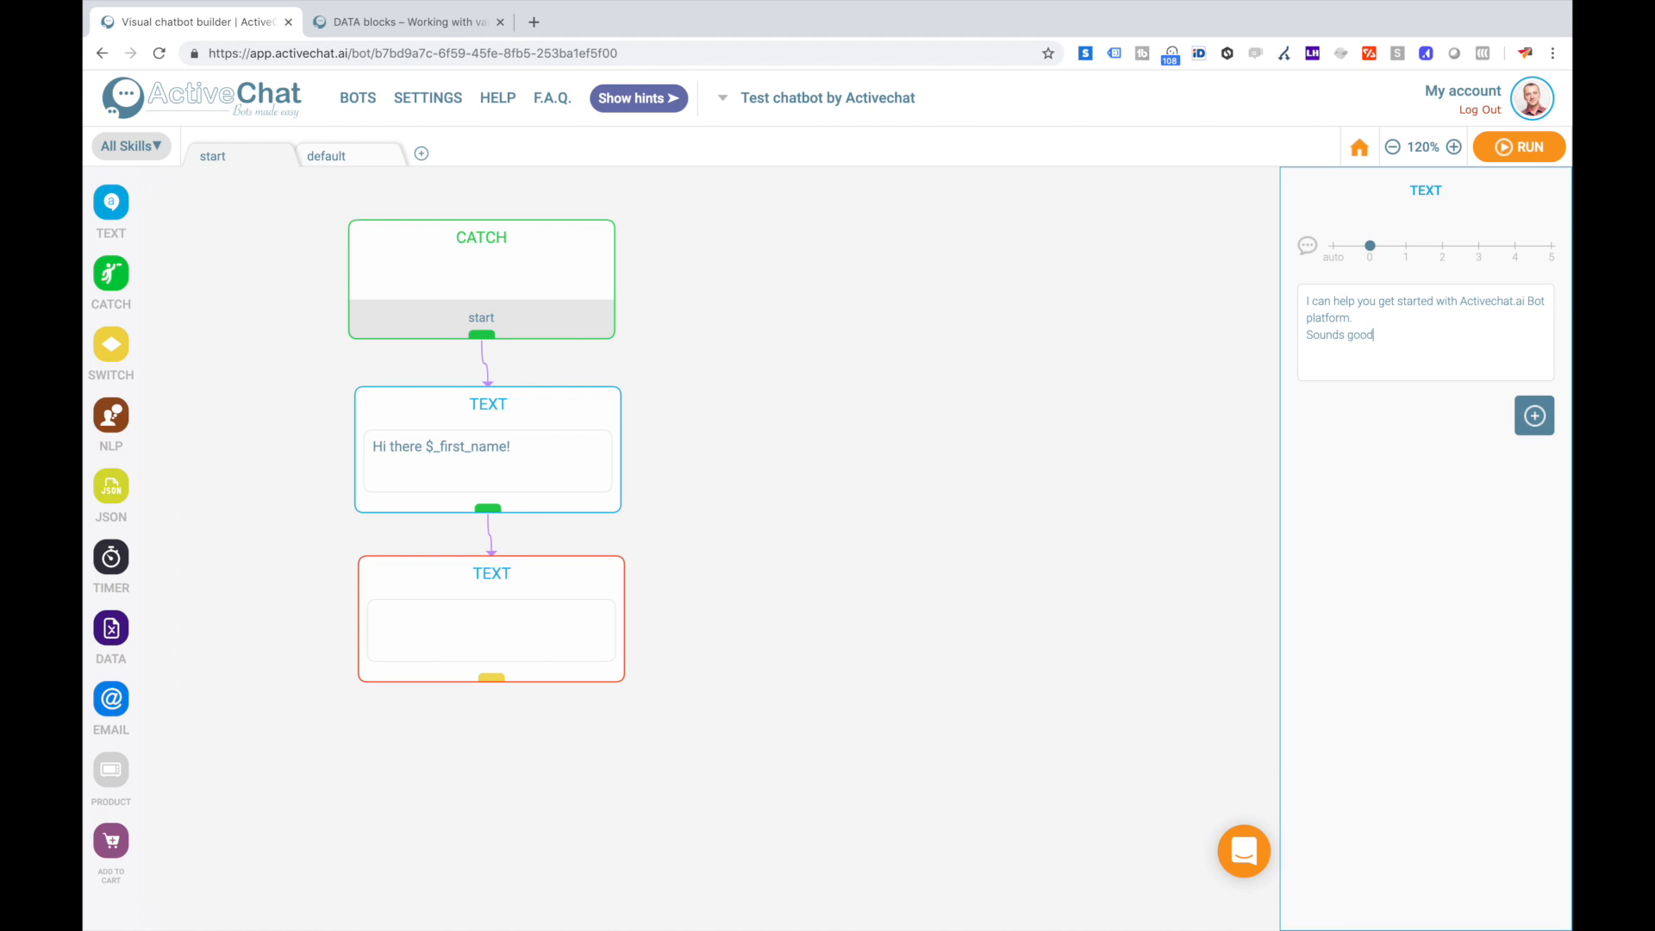
{"action": "type", "text": "?"}
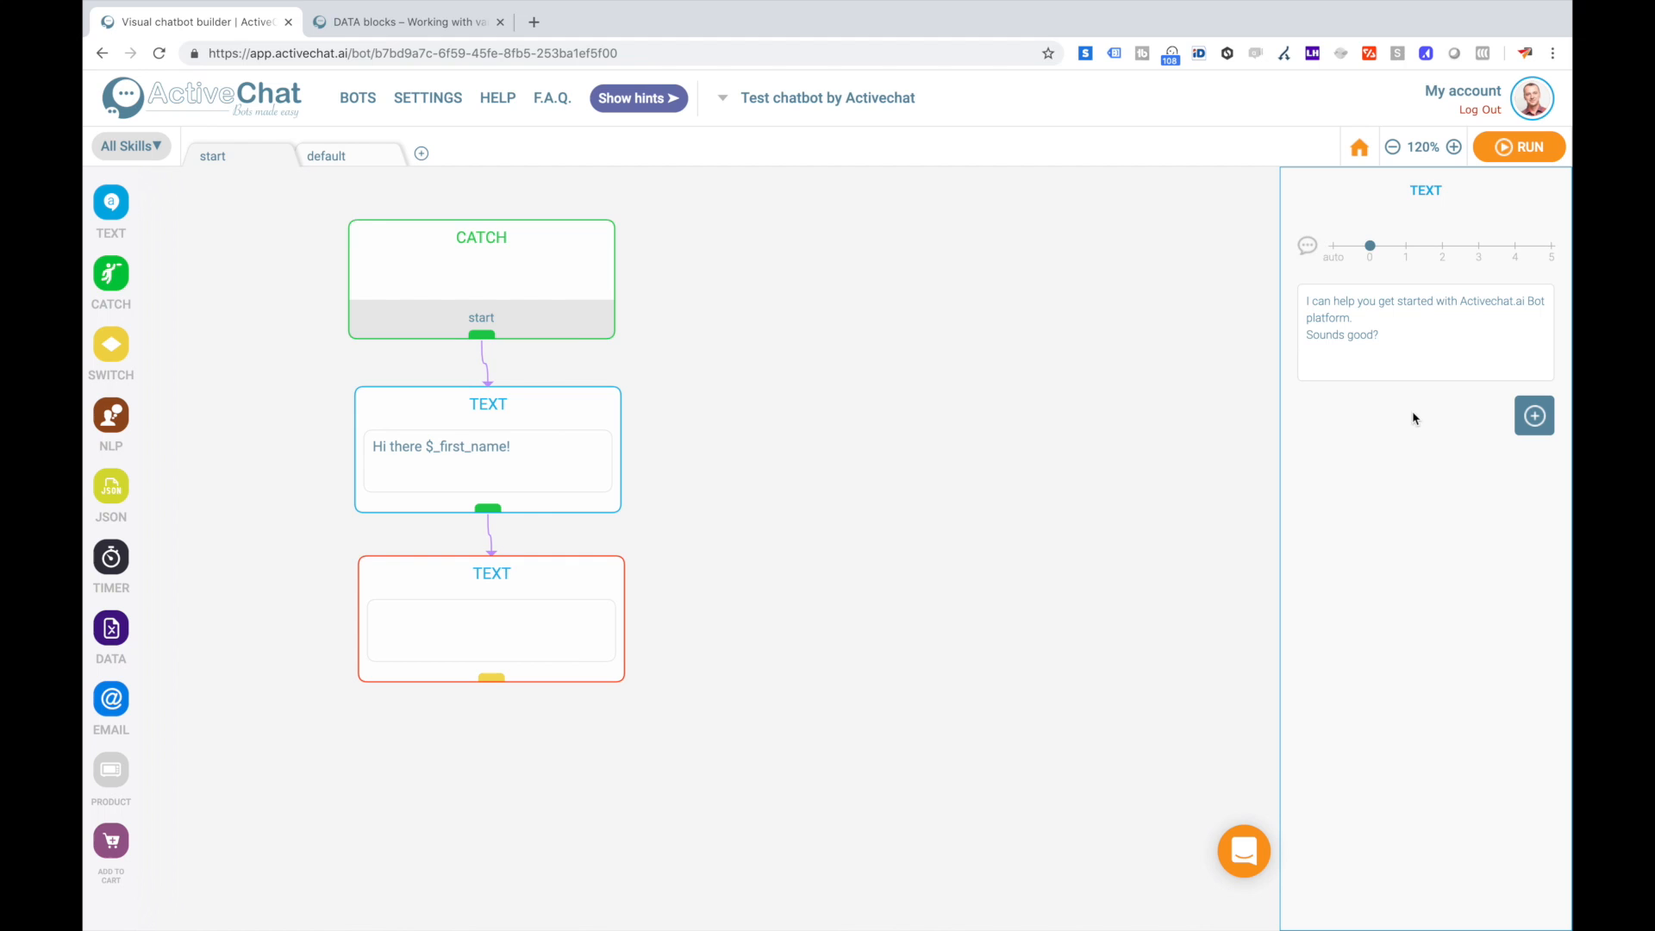
{"action": "mouse_move", "coordinate": [1367, 205]}
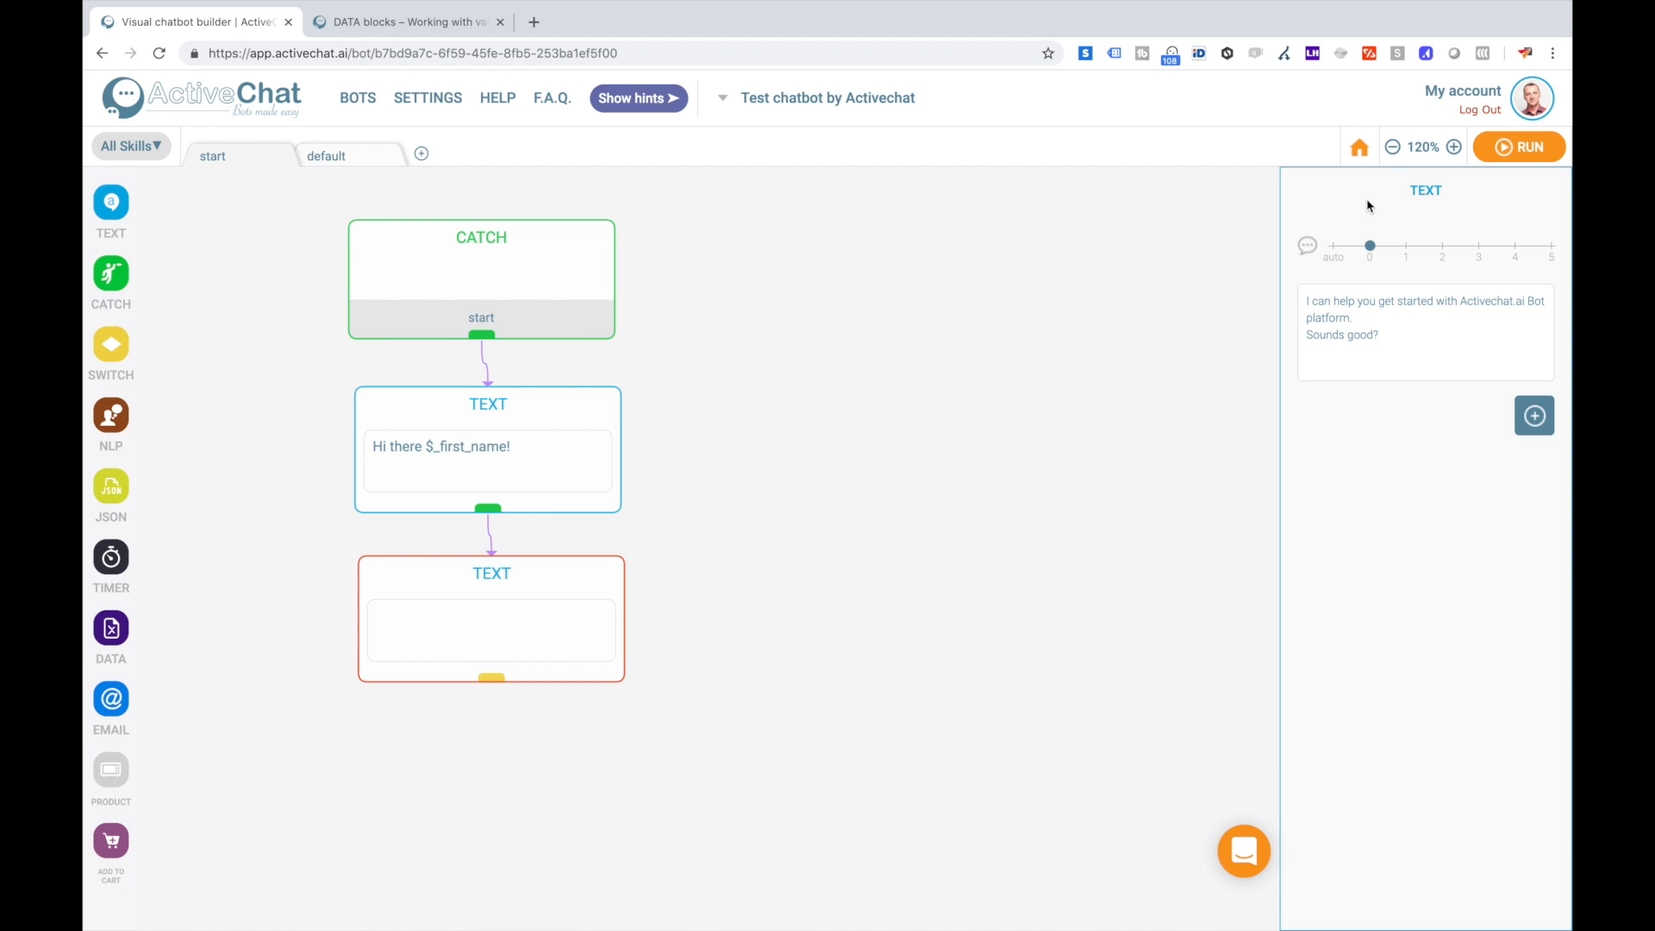
{"action": "mouse_move", "coordinate": [538, 610]}
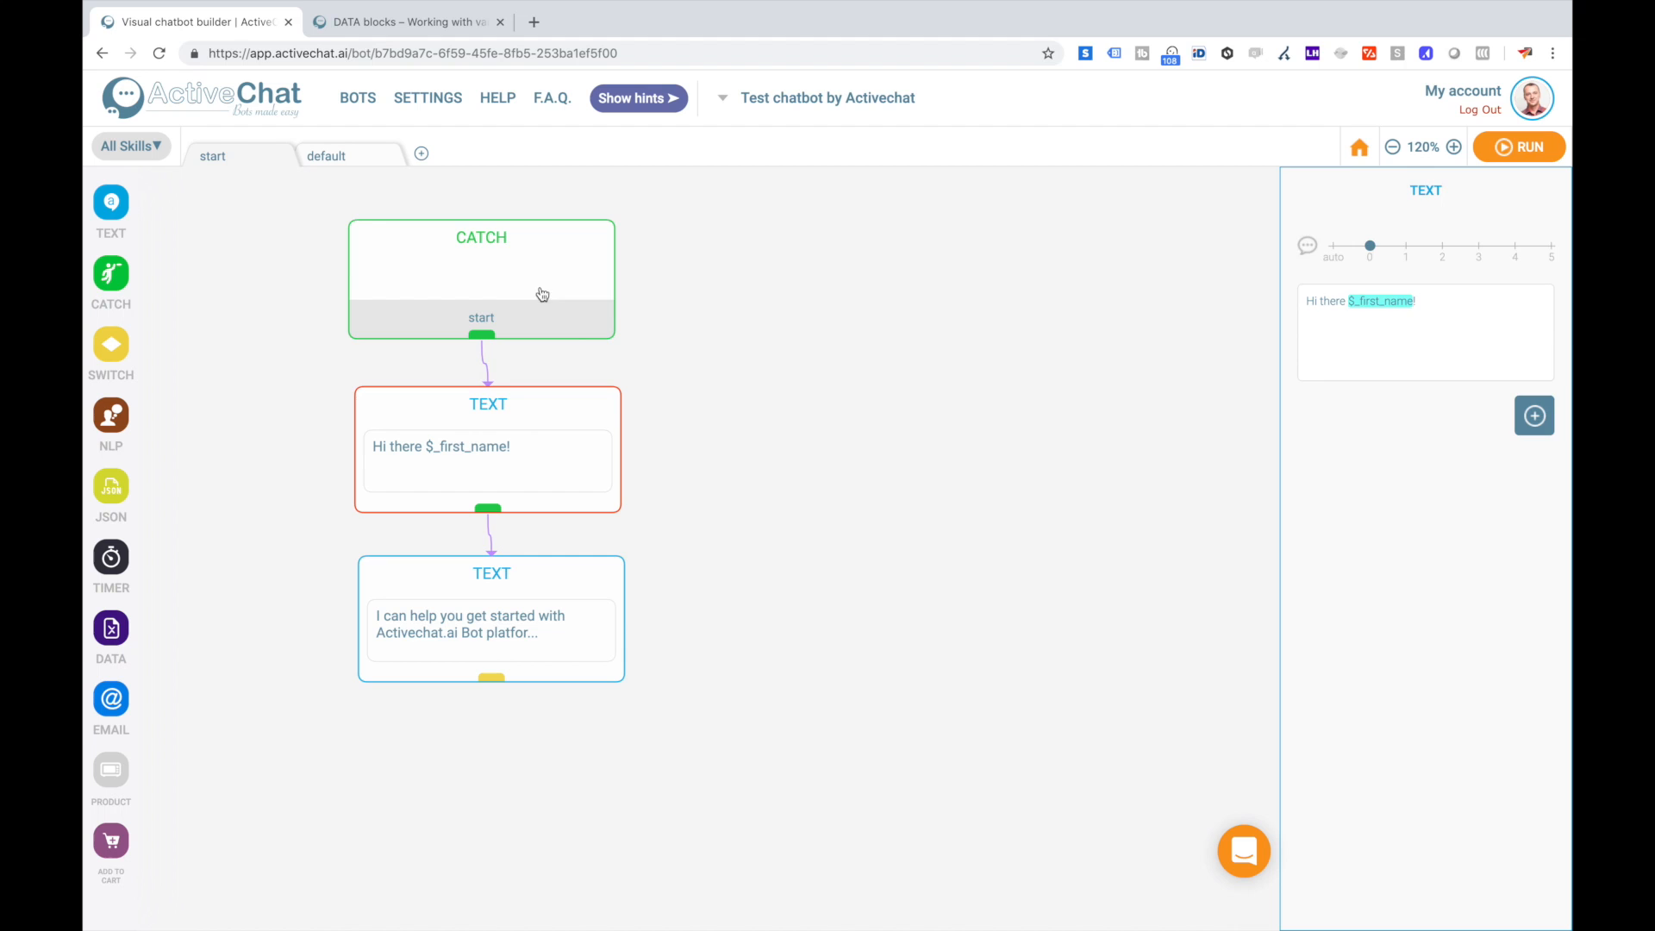
Select the start trigger, then the "Sounds good?" message block to show its settings.
{"action": "left_click", "coordinate": [481, 279]}
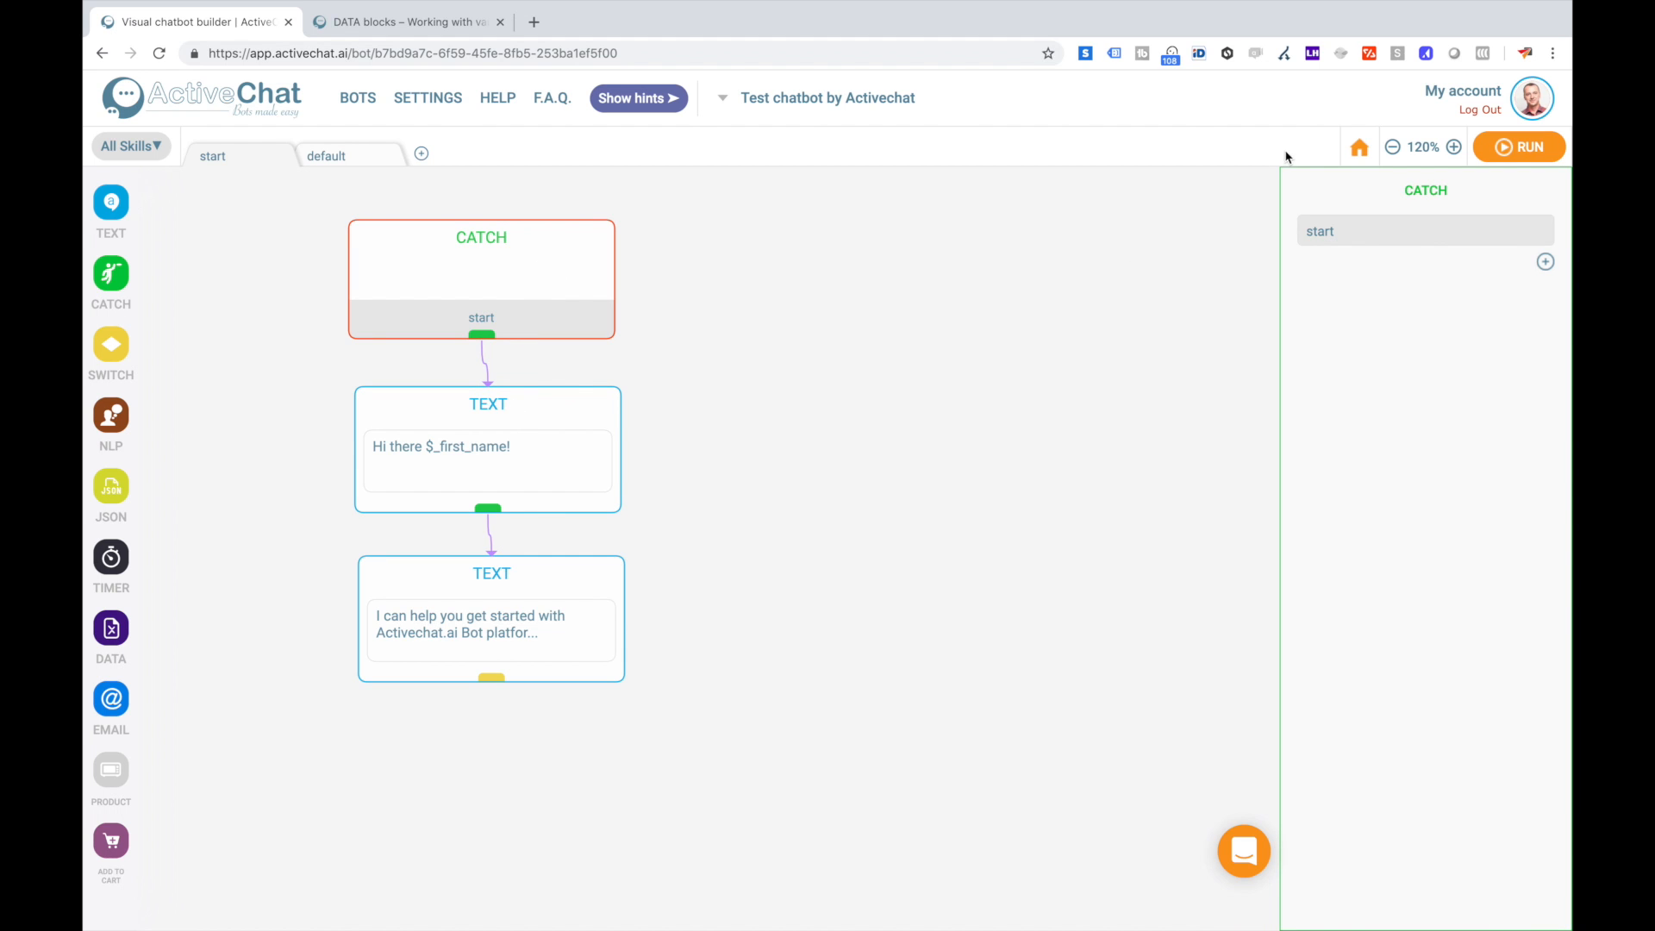
{"action": "mouse_move", "coordinate": [1523, 279]}
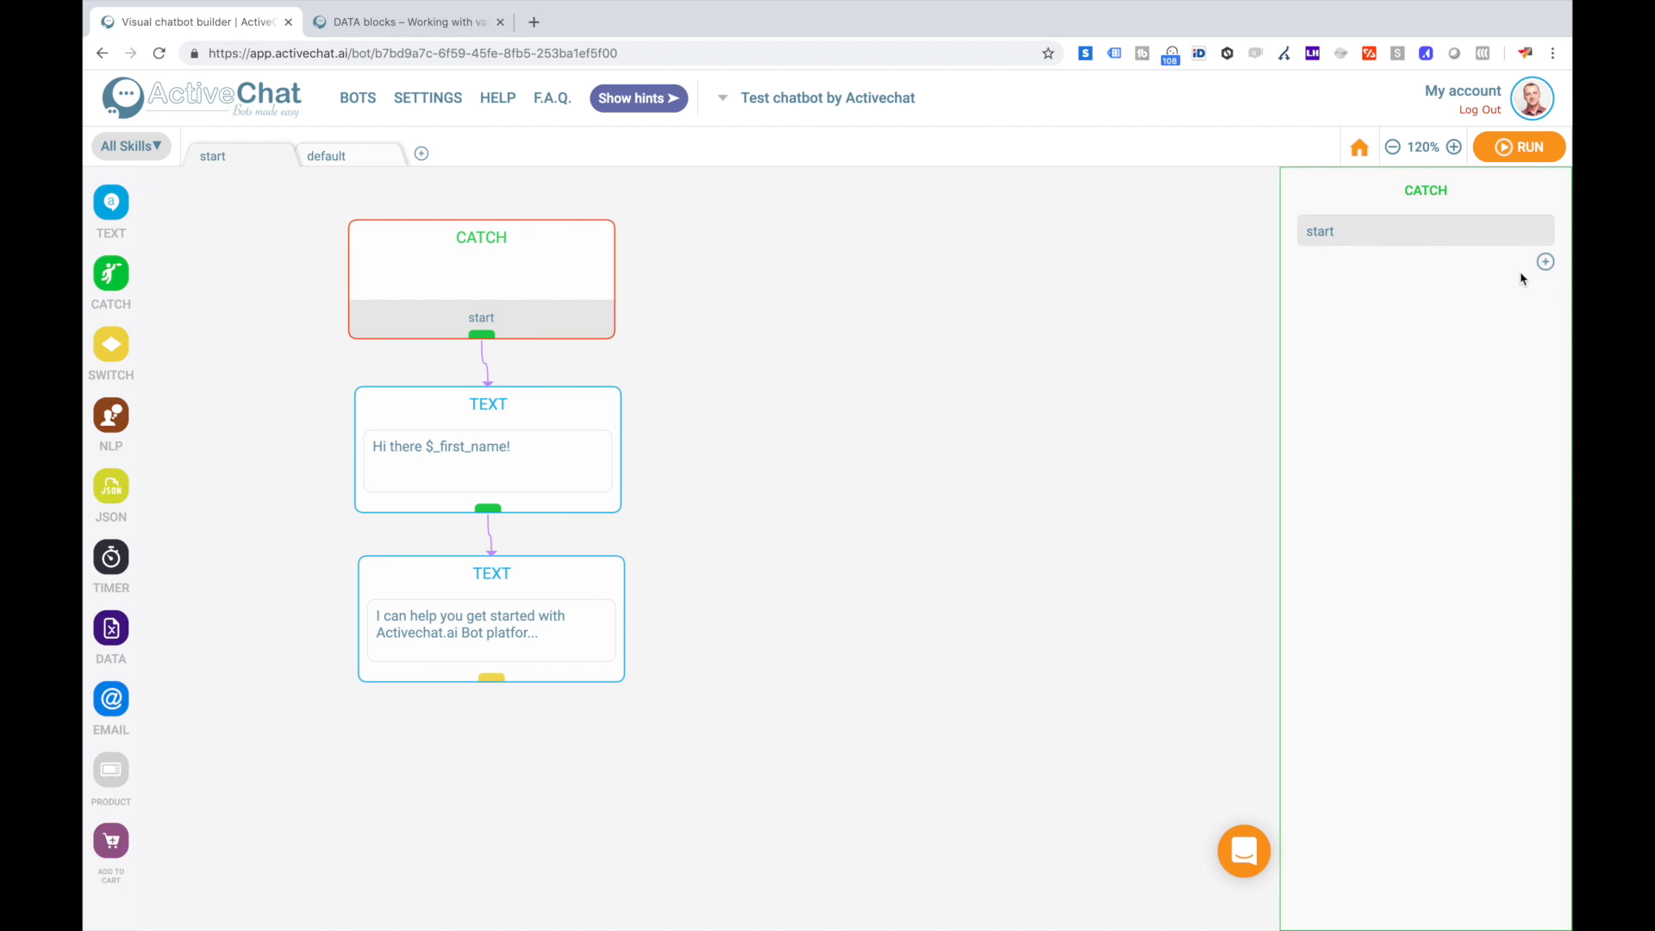
{"action": "mouse_move", "coordinate": [534, 407]}
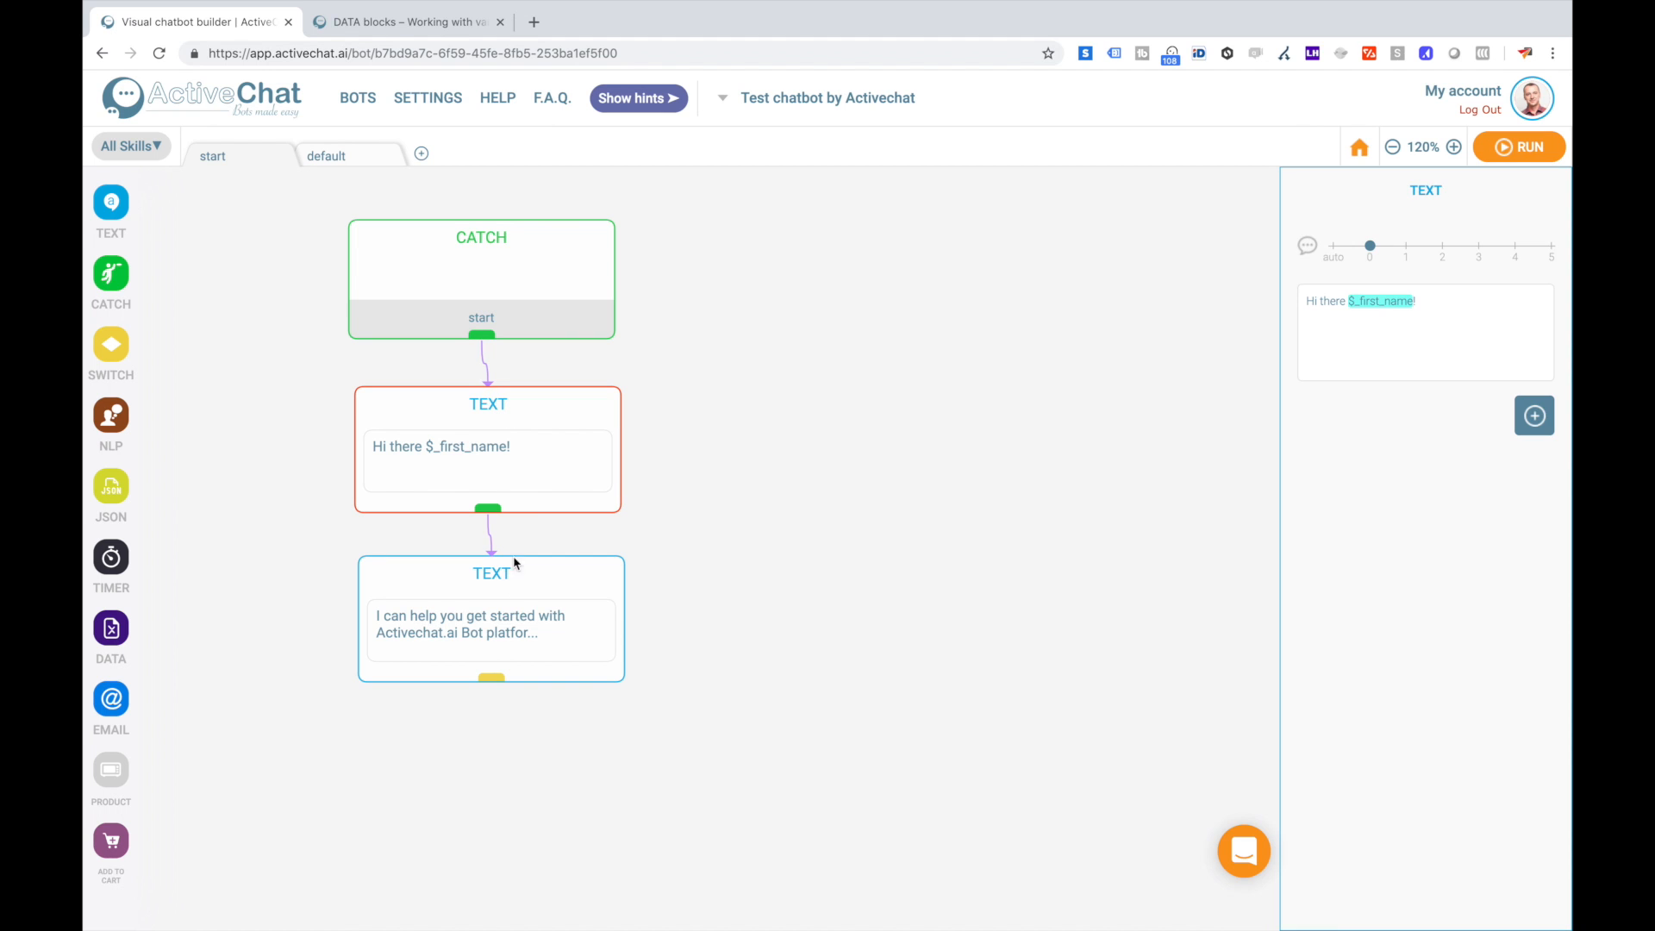
{"action": "left_click", "coordinate": [491, 617]}
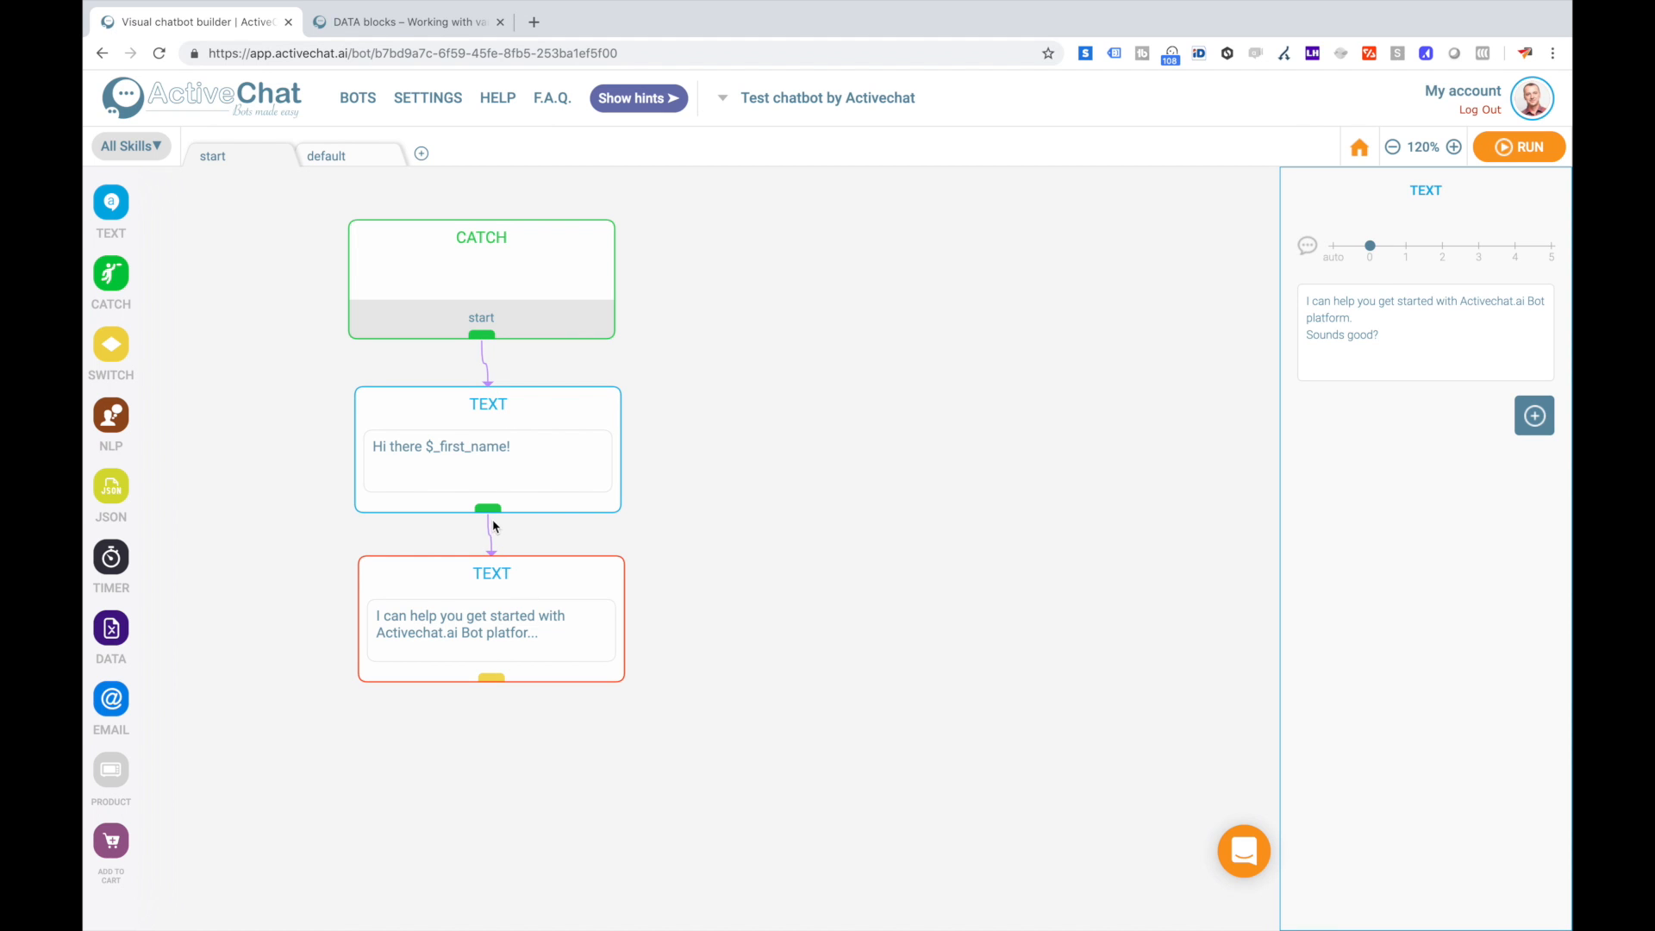
{"action": "mouse_move", "coordinate": [487, 347]}
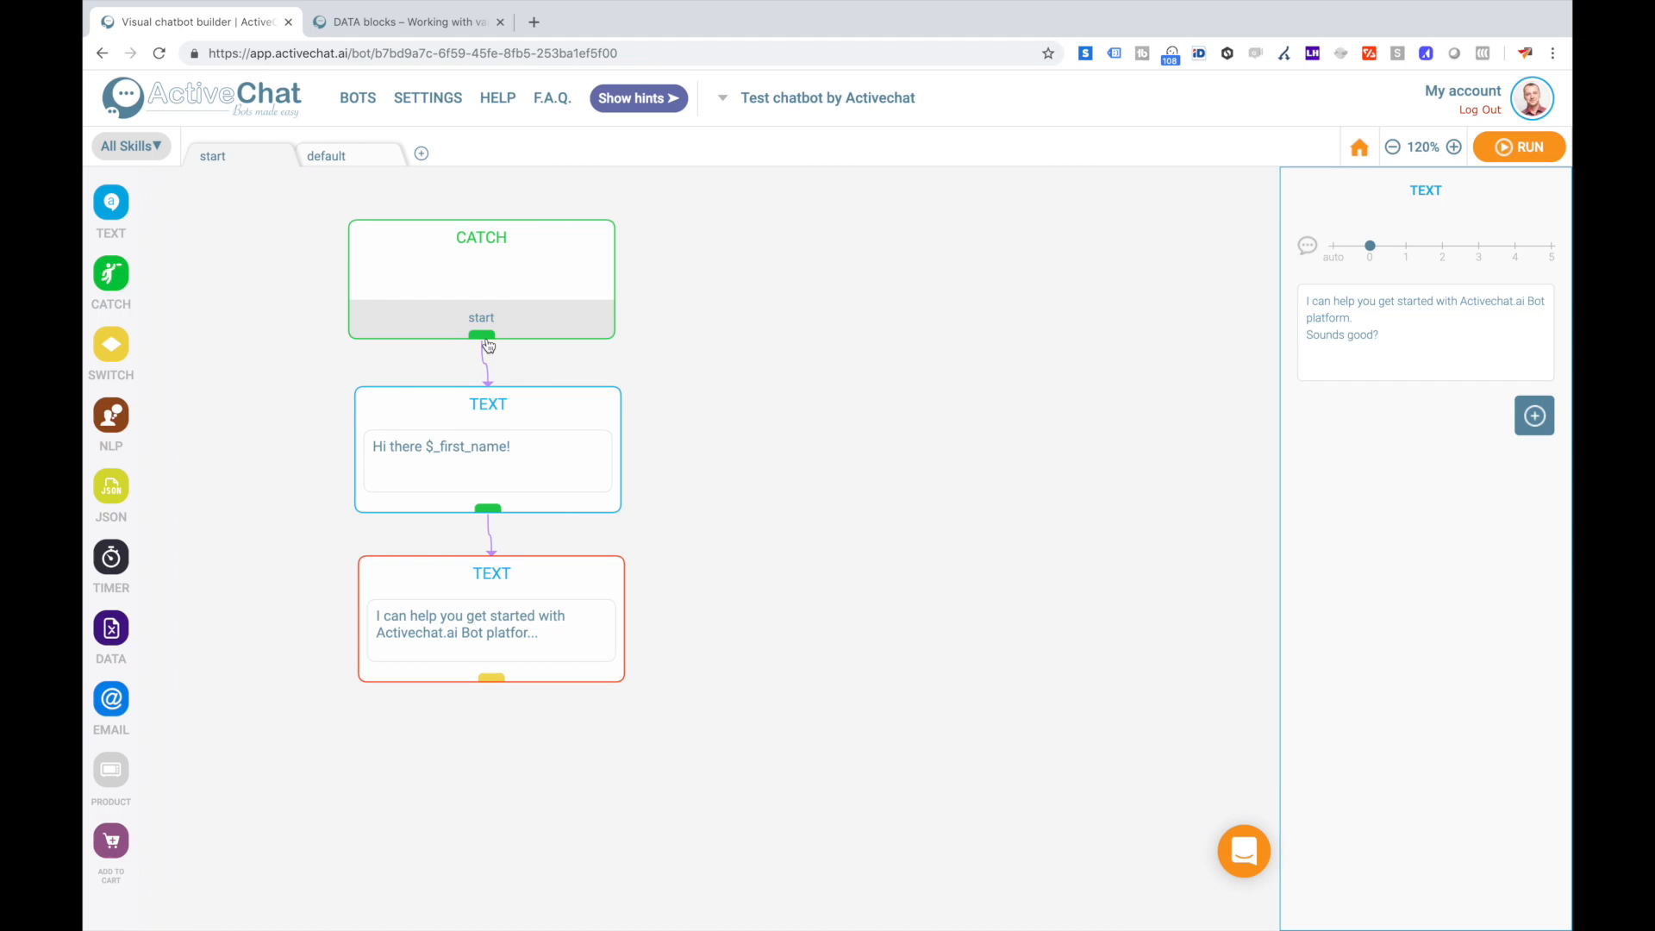
{"action": "mouse_move", "coordinate": [491, 432]}
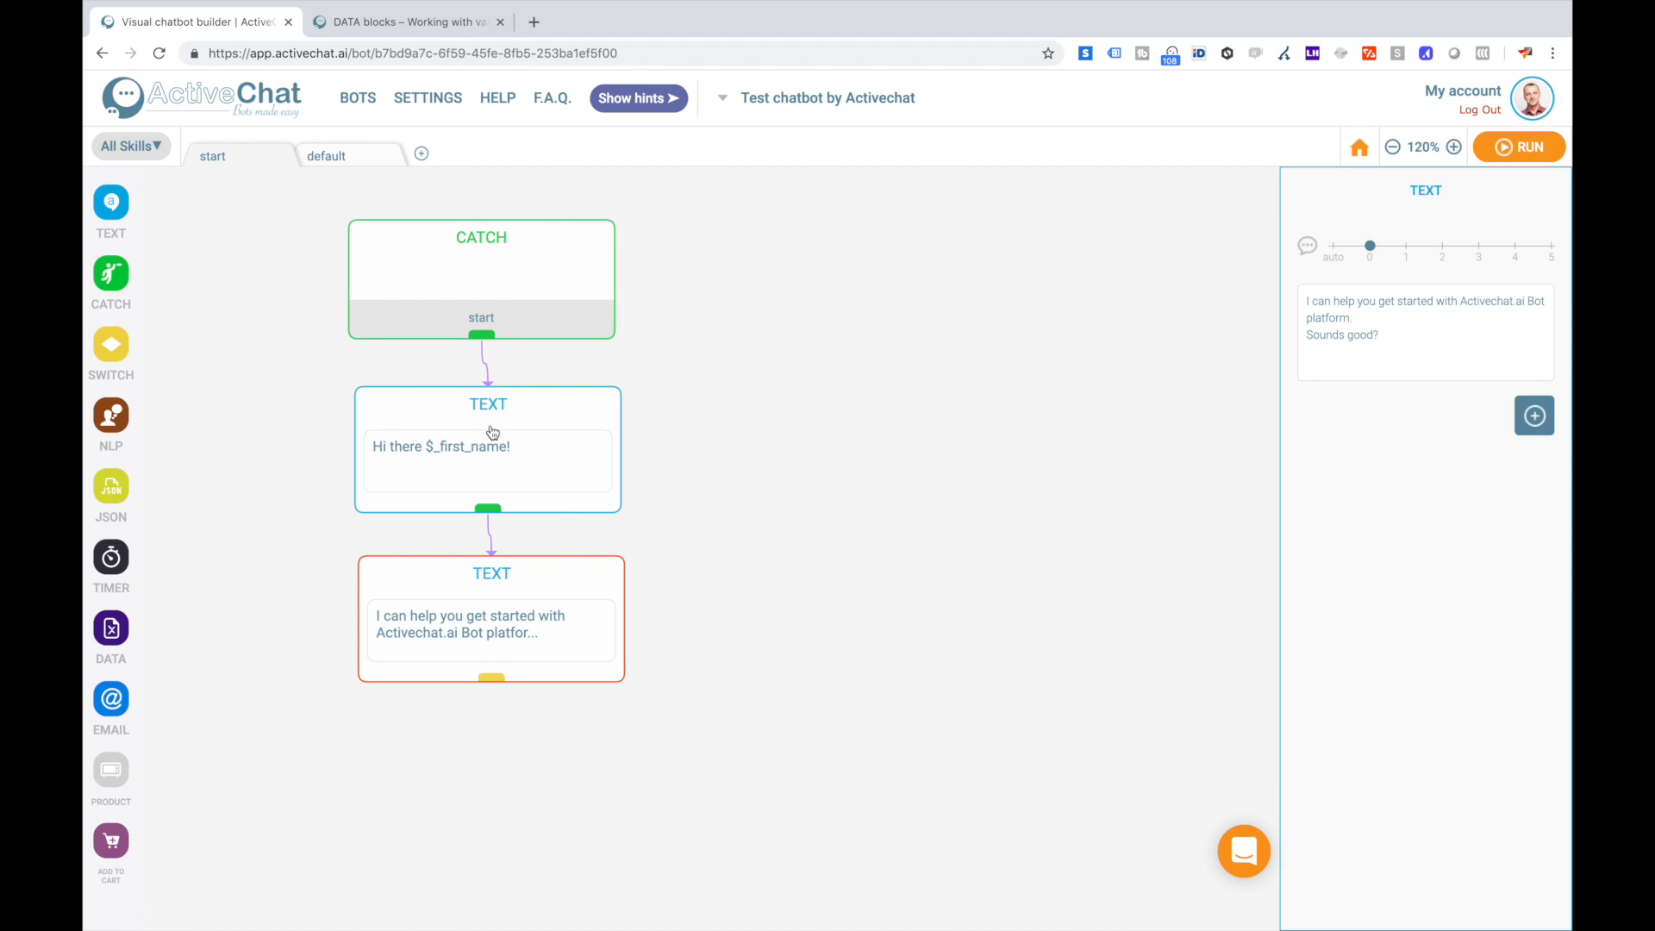
{"action": "mouse_move", "coordinate": [657, 452]}
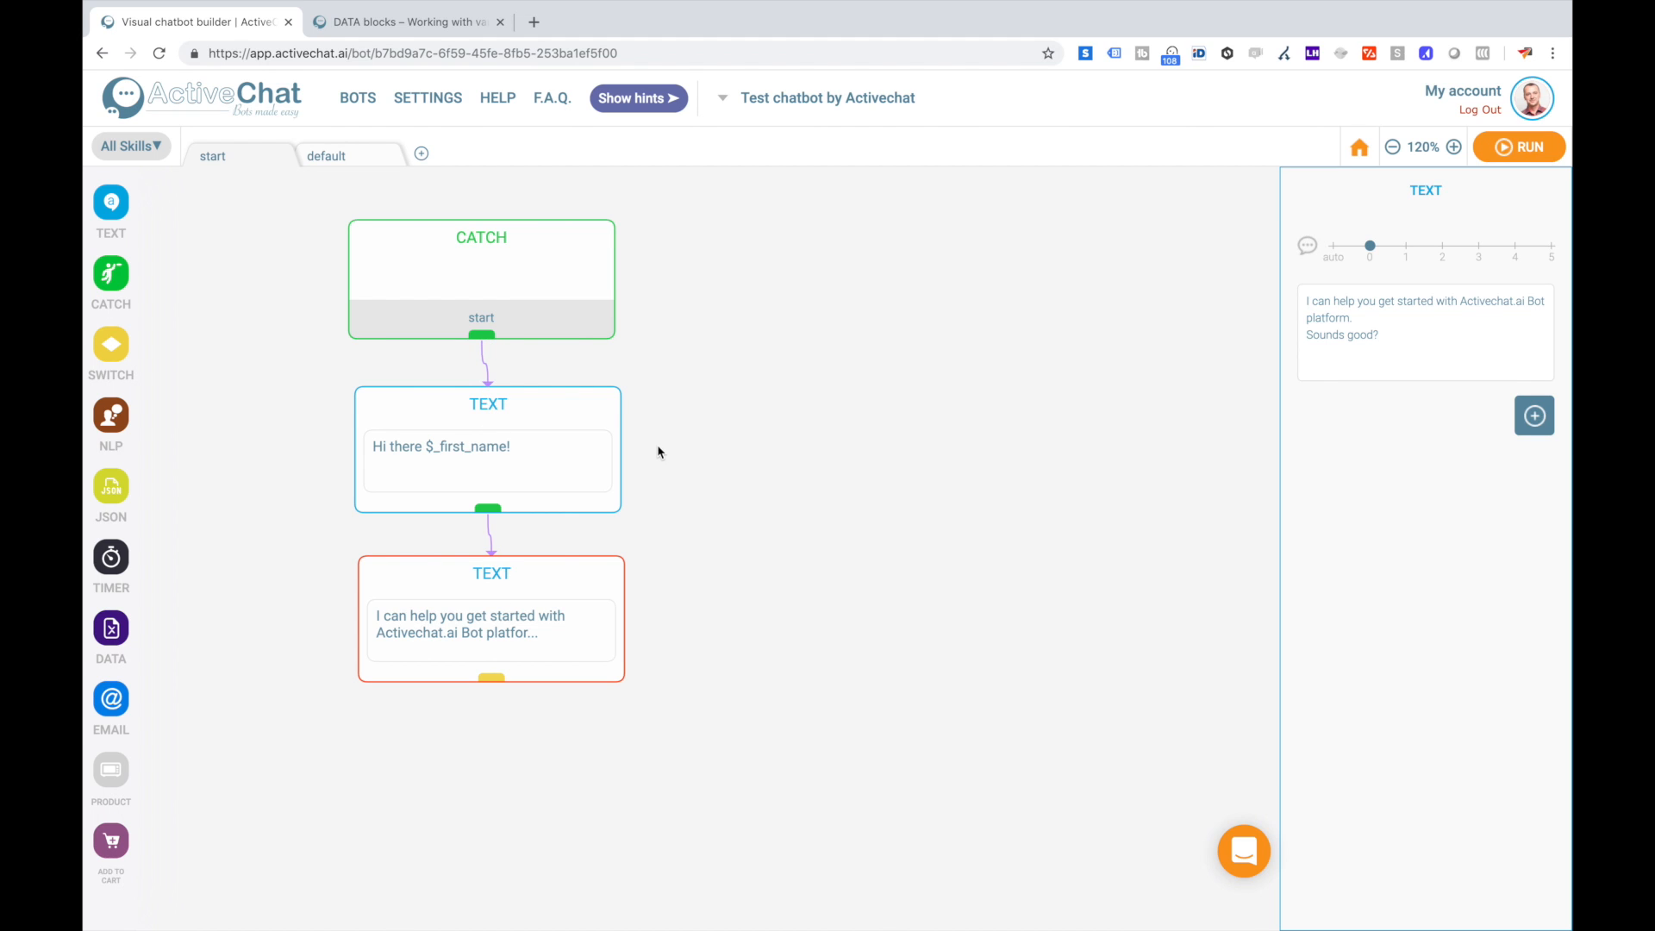
{"action": "mouse_move", "coordinate": [643, 453]}
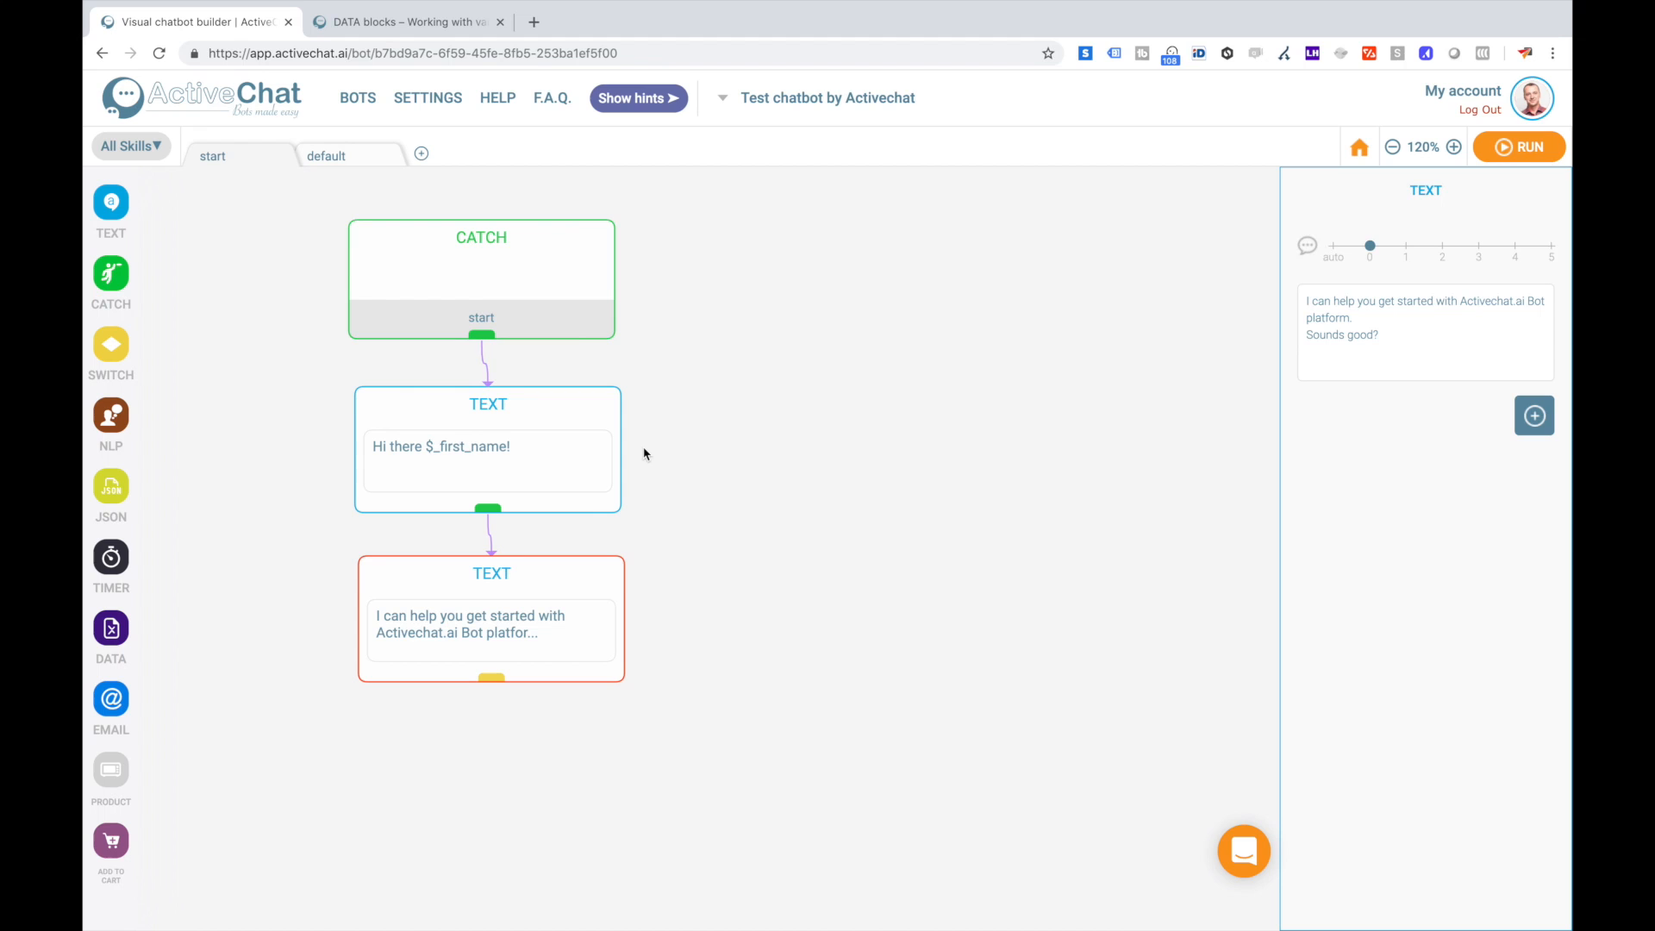
{"action": "mouse_move", "coordinate": [466, 412]}
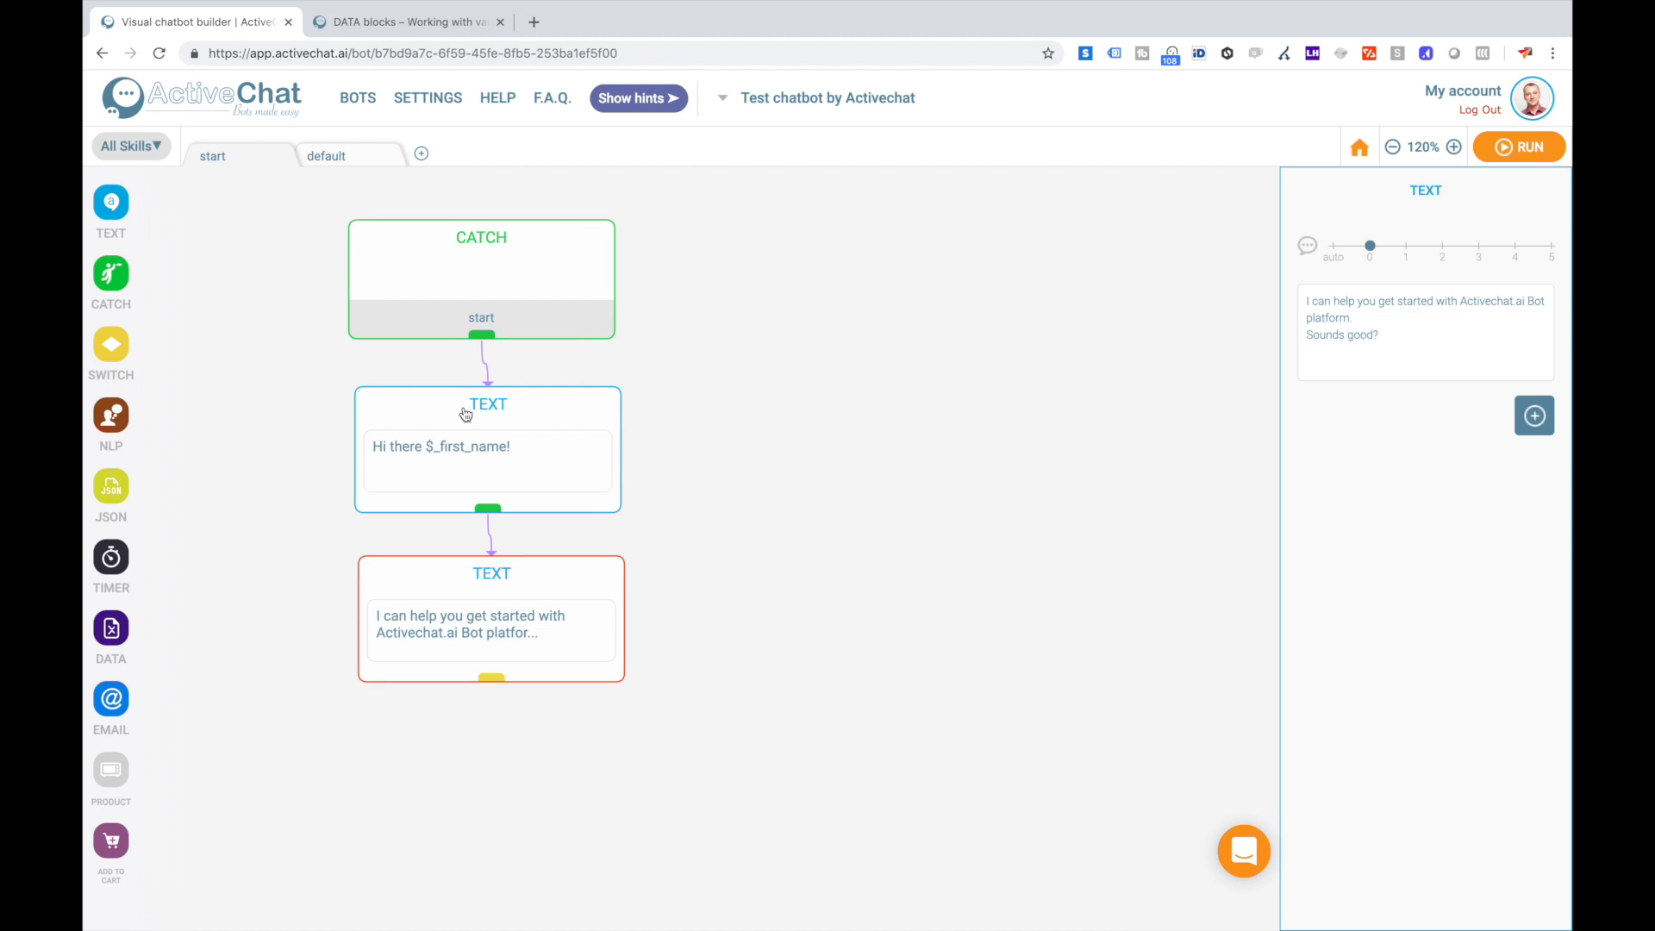
{"action": "mouse_move", "coordinate": [500, 581]}
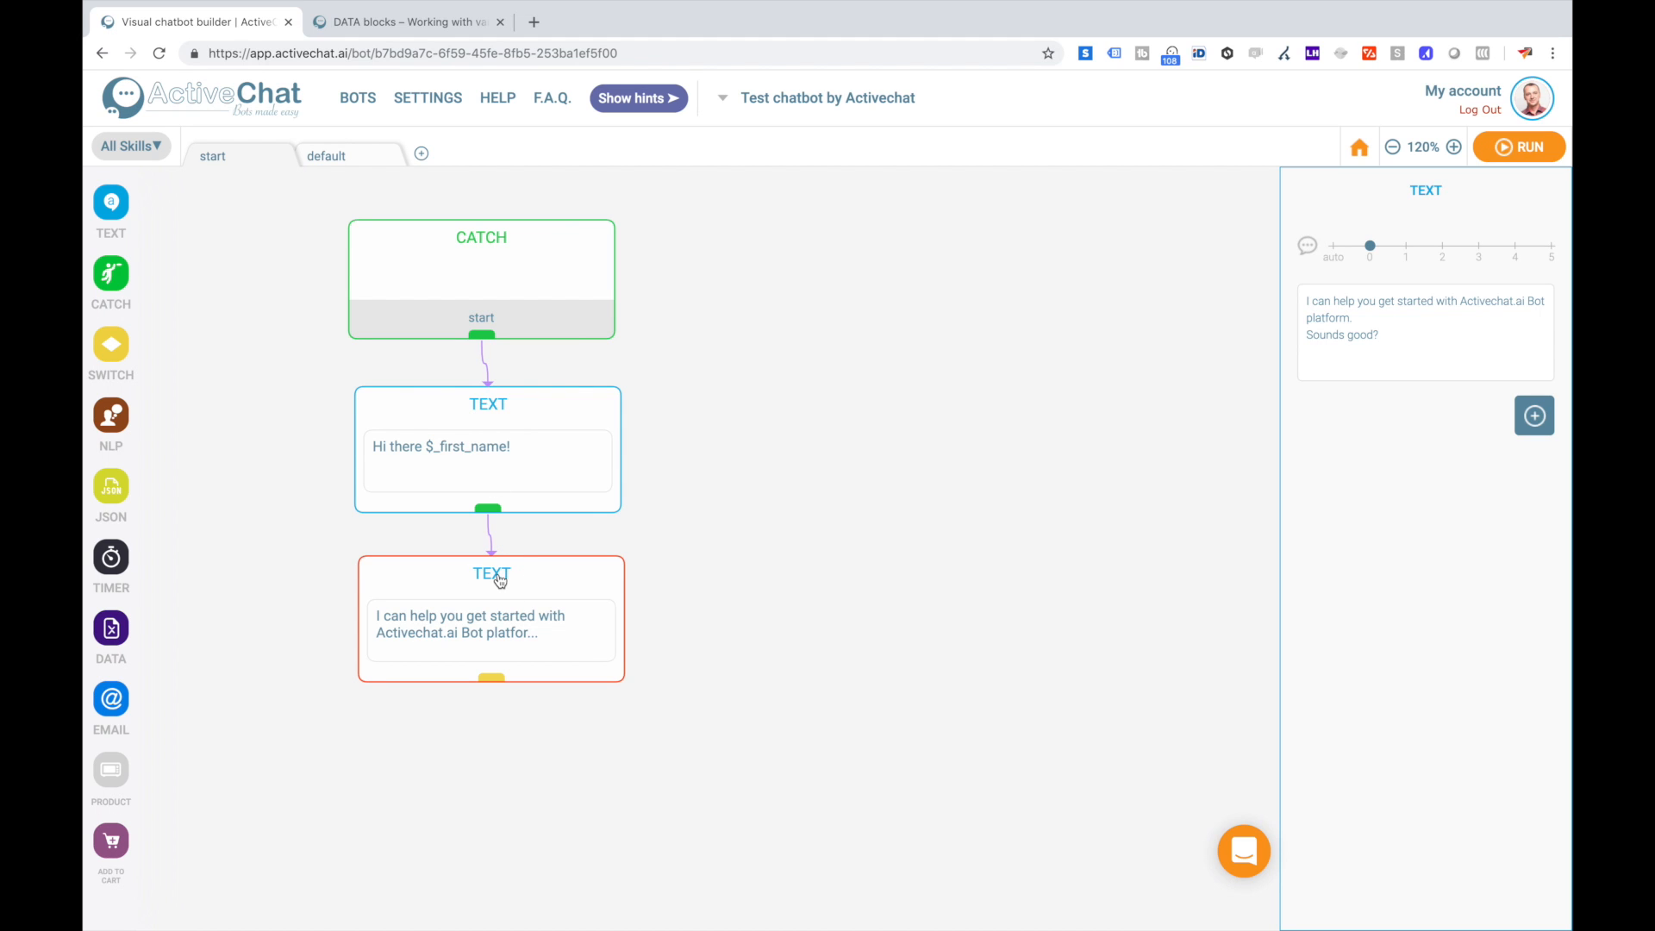
{"action": "mouse_move", "coordinate": [1444, 419]}
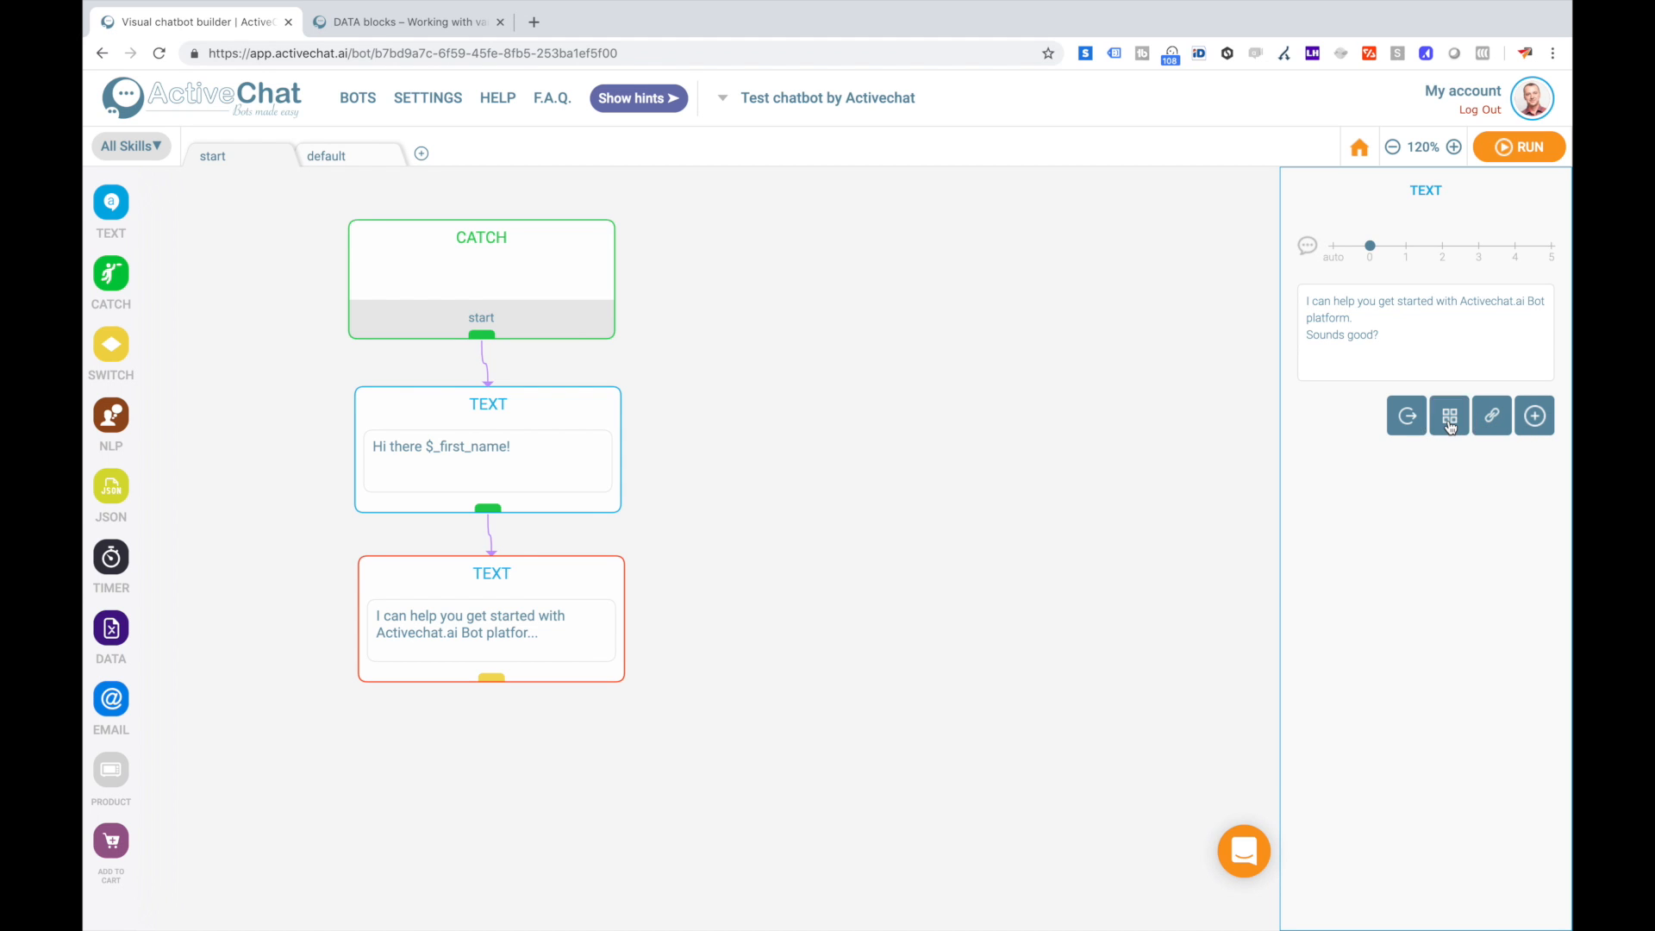
Add two reply buttons titled Sure and So-so to the "Sounds good?" message.
{"action": "left_click", "coordinate": [1448, 416]}
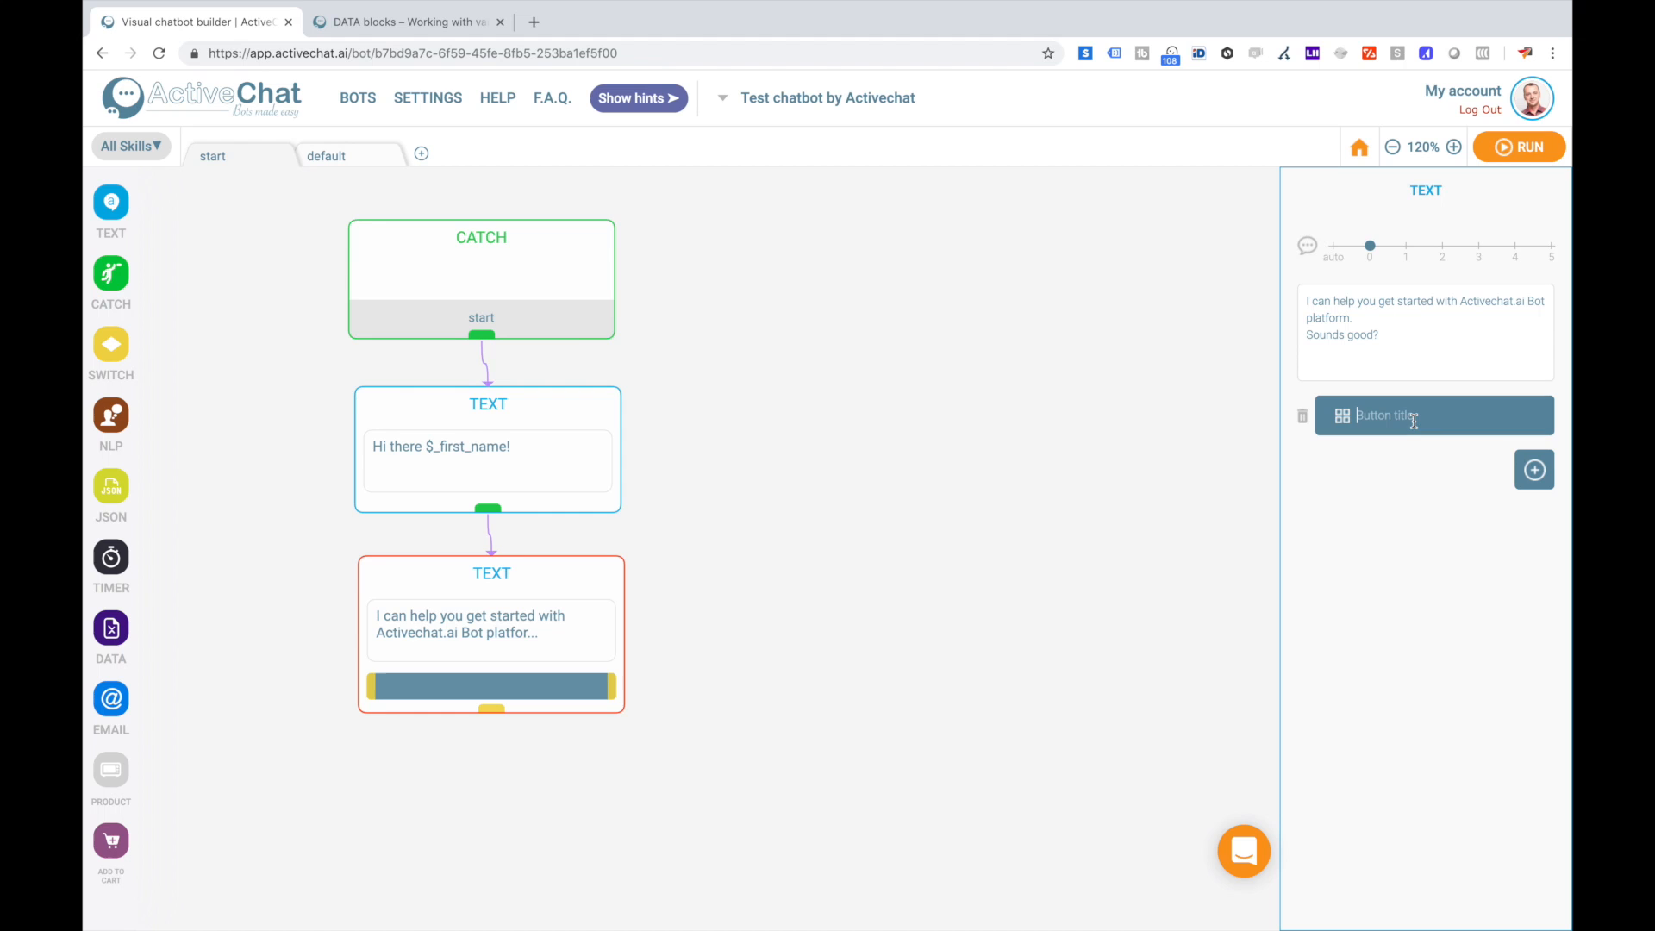
{"action": "type", "text": "Sure"}
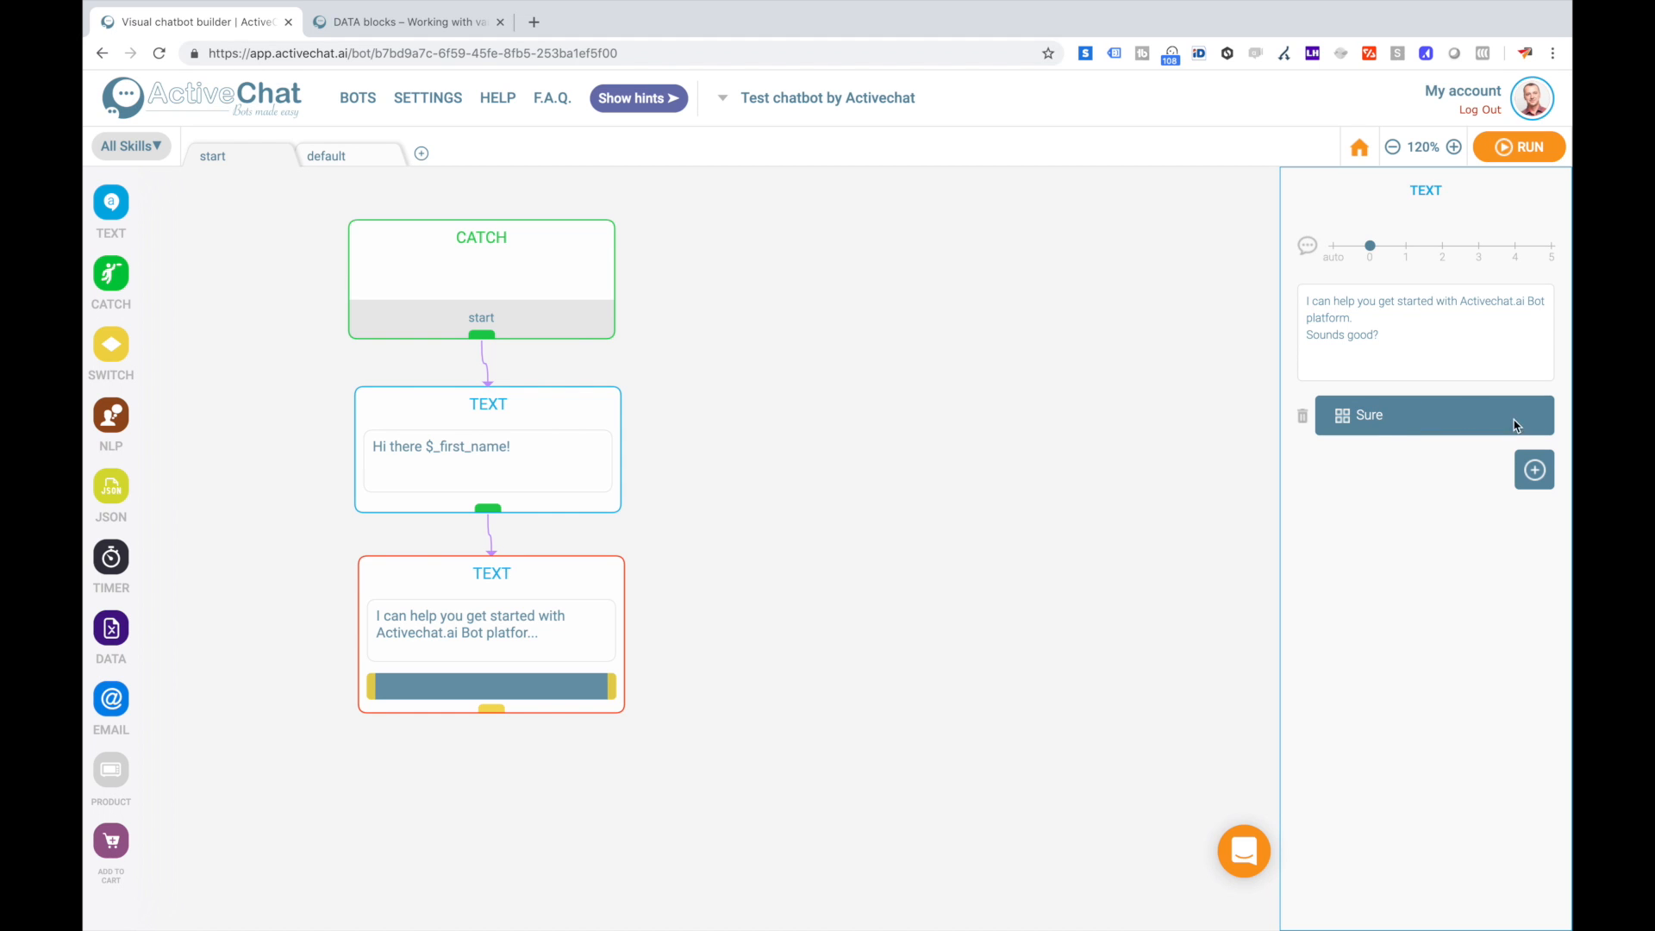
{"action": "left_click", "coordinate": [1534, 468]}
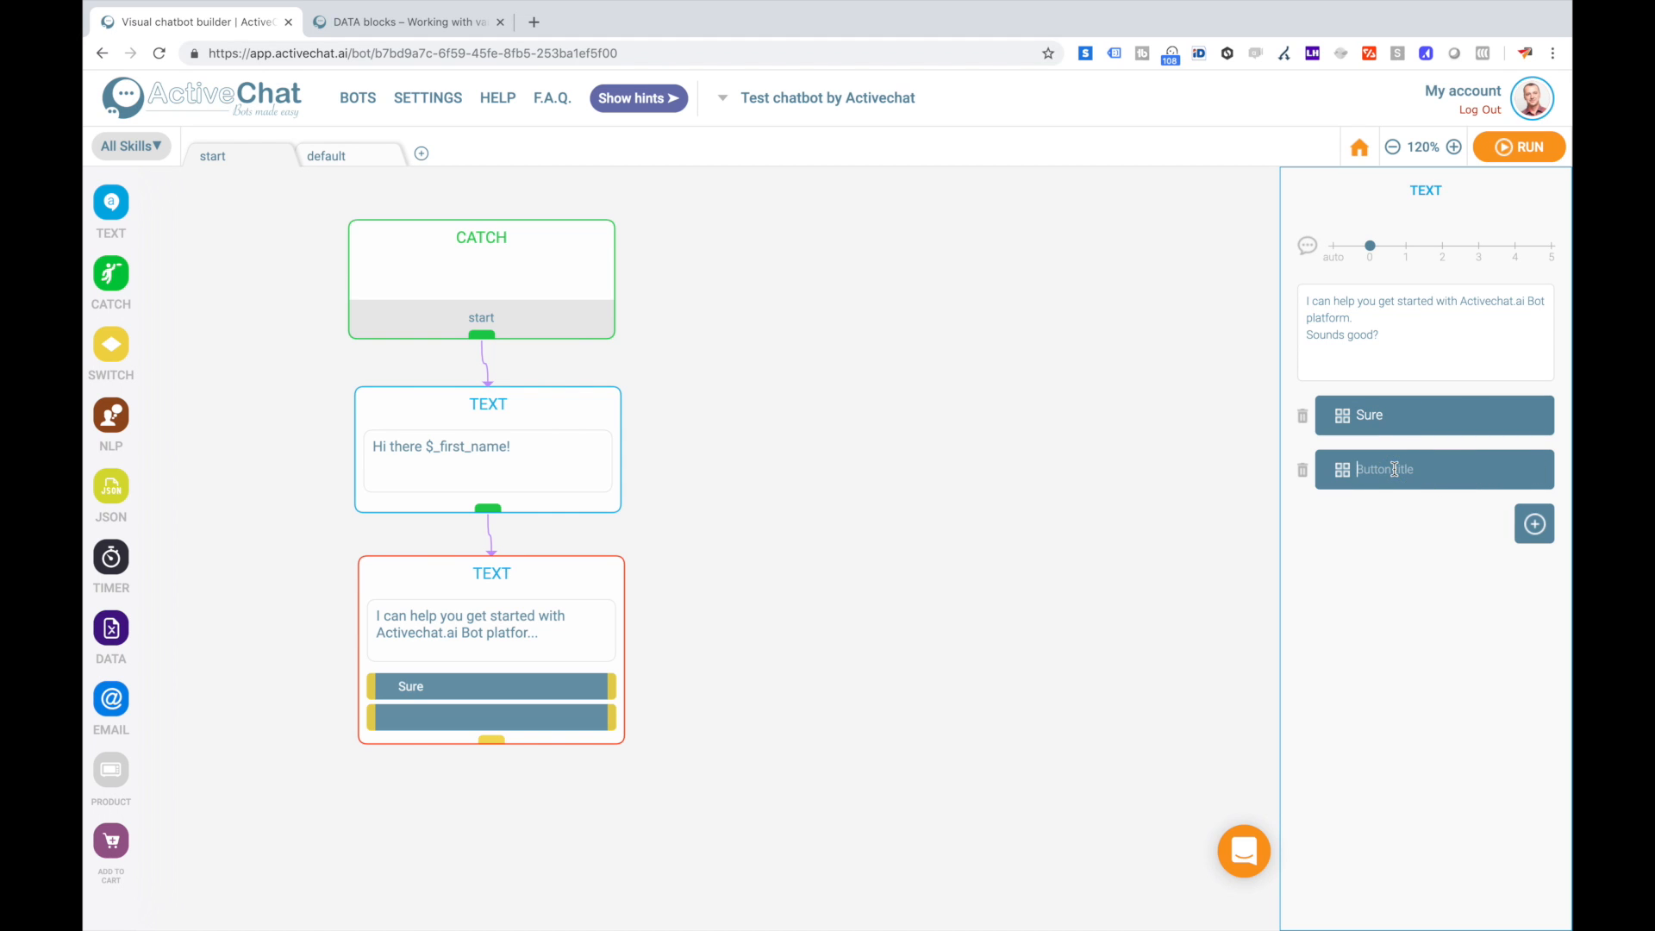
{"action": "type", "text": "So-so"}
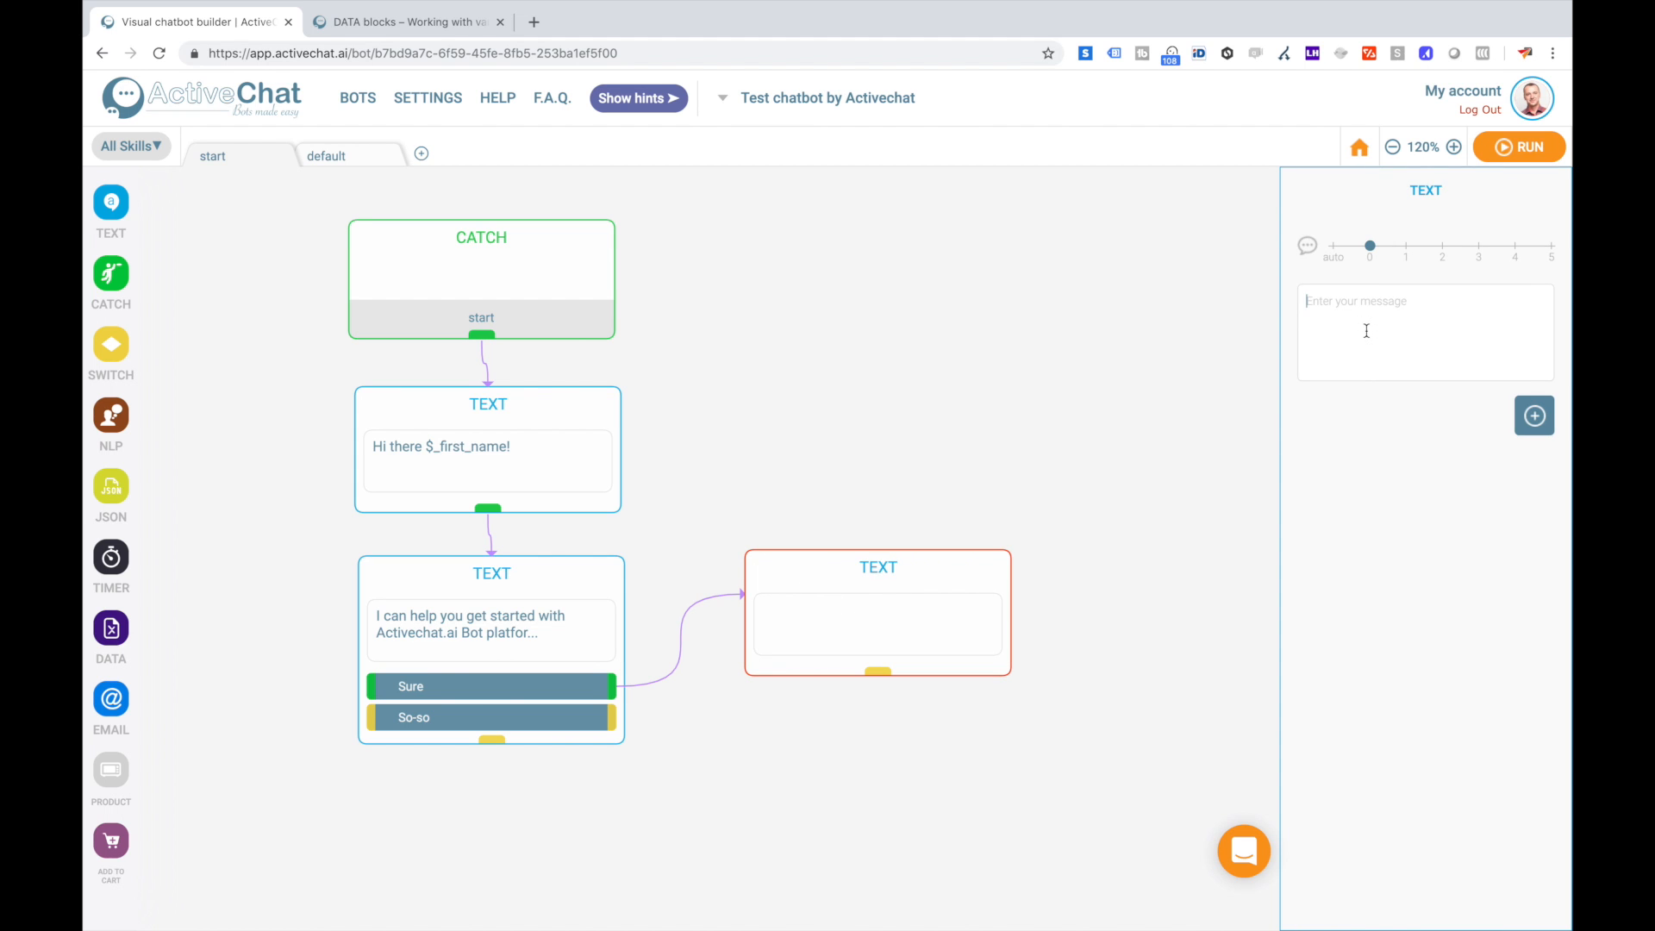
Fill the linked replies with "Great!" and "Ok!" and rebuild the agent with RUN.
{"action": "type", "text": "Great"}
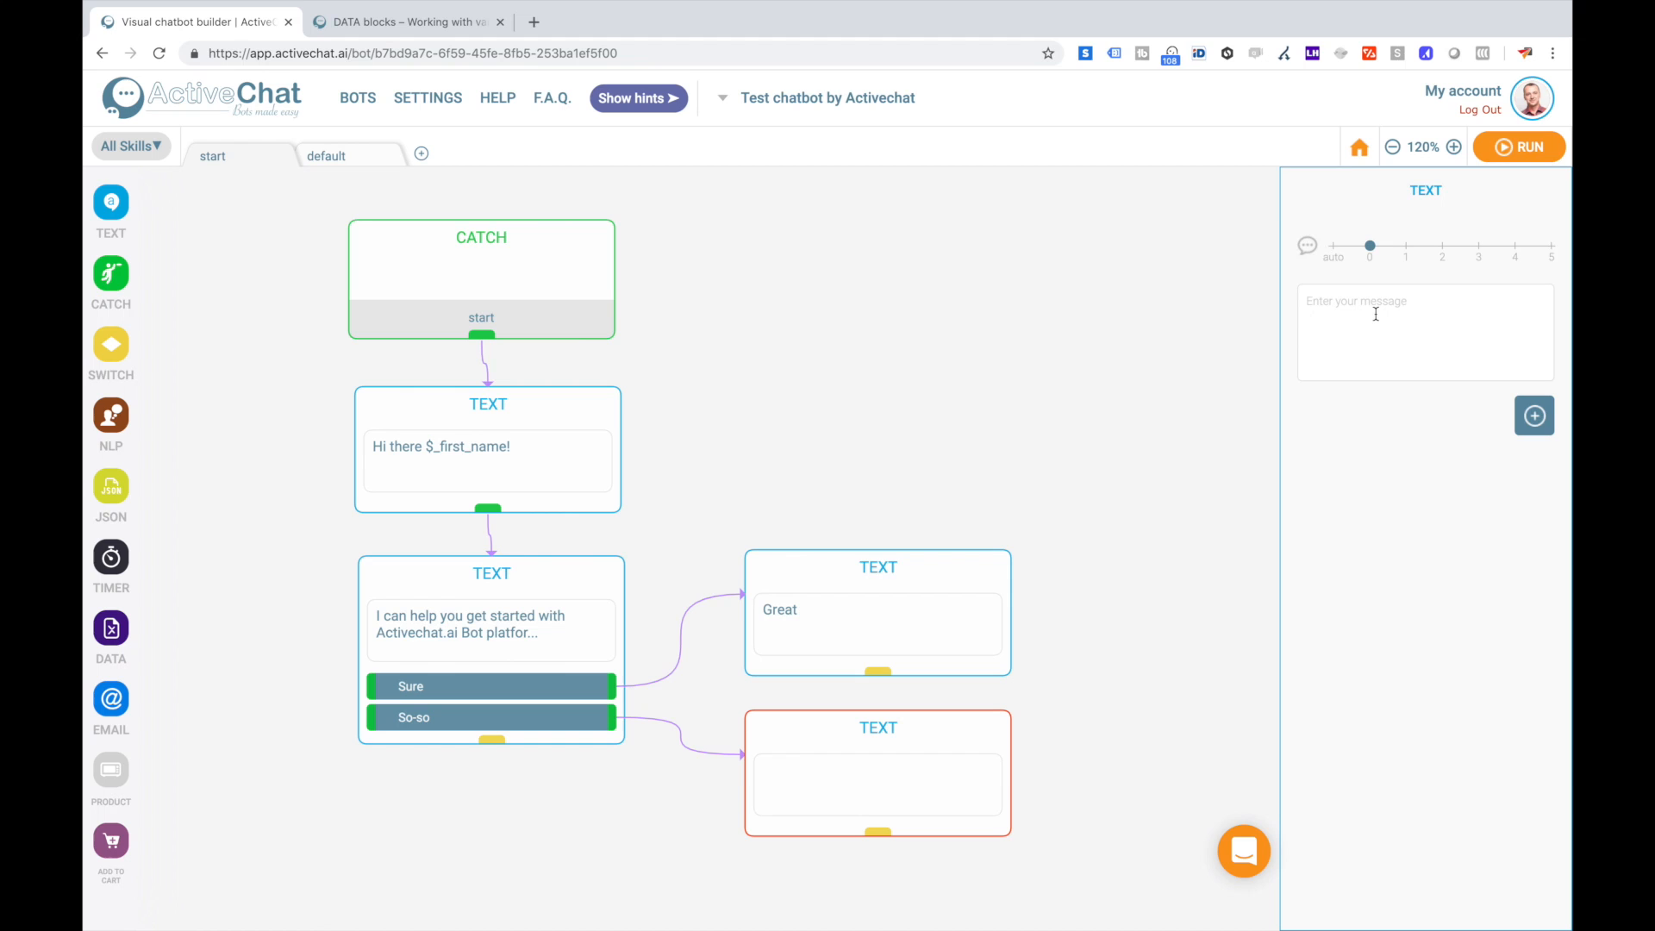
{"action": "type", "text": "Ok!"}
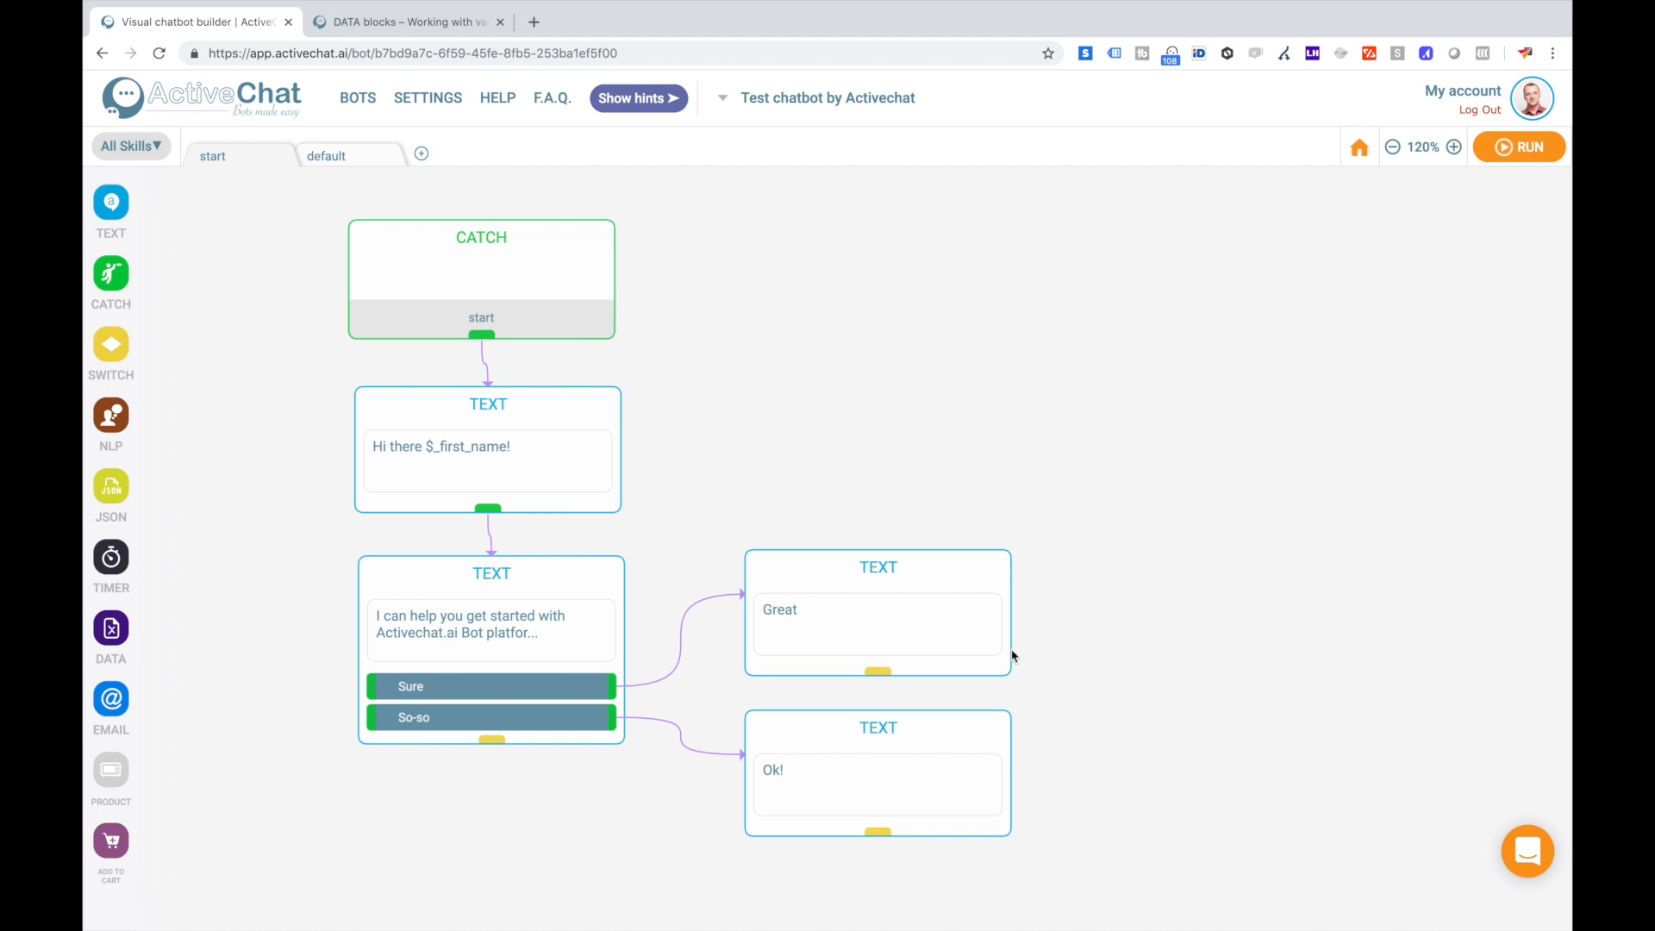
{"action": "mouse_move", "coordinate": [1000, 310]}
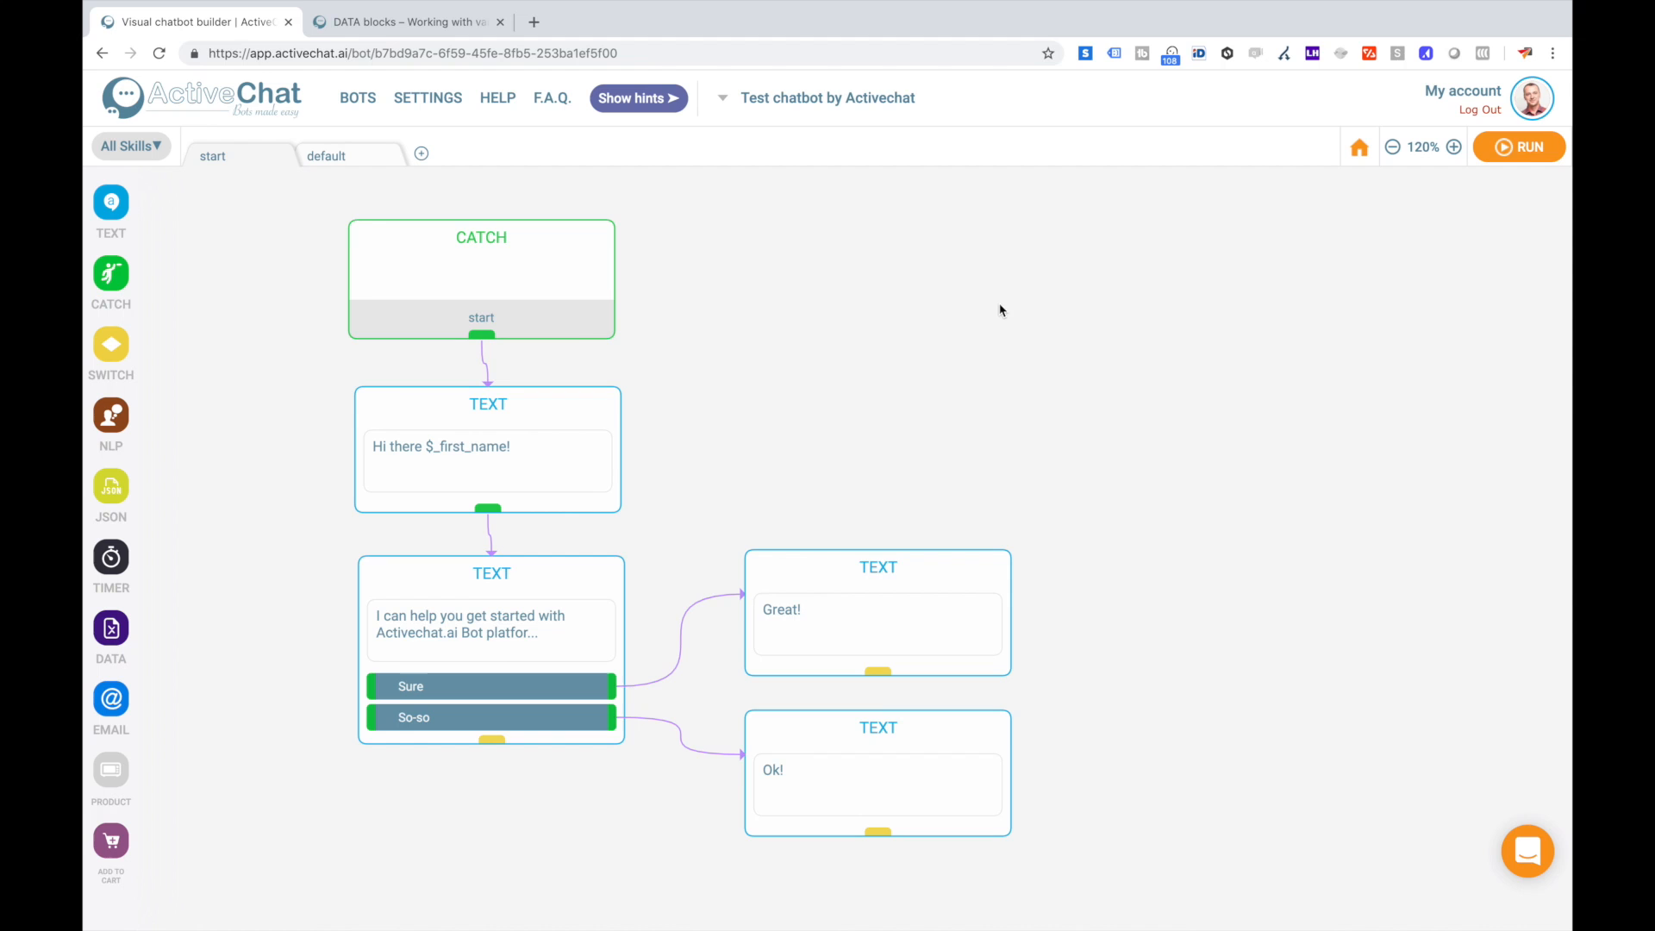
{"action": "mouse_move", "coordinate": [1517, 147]}
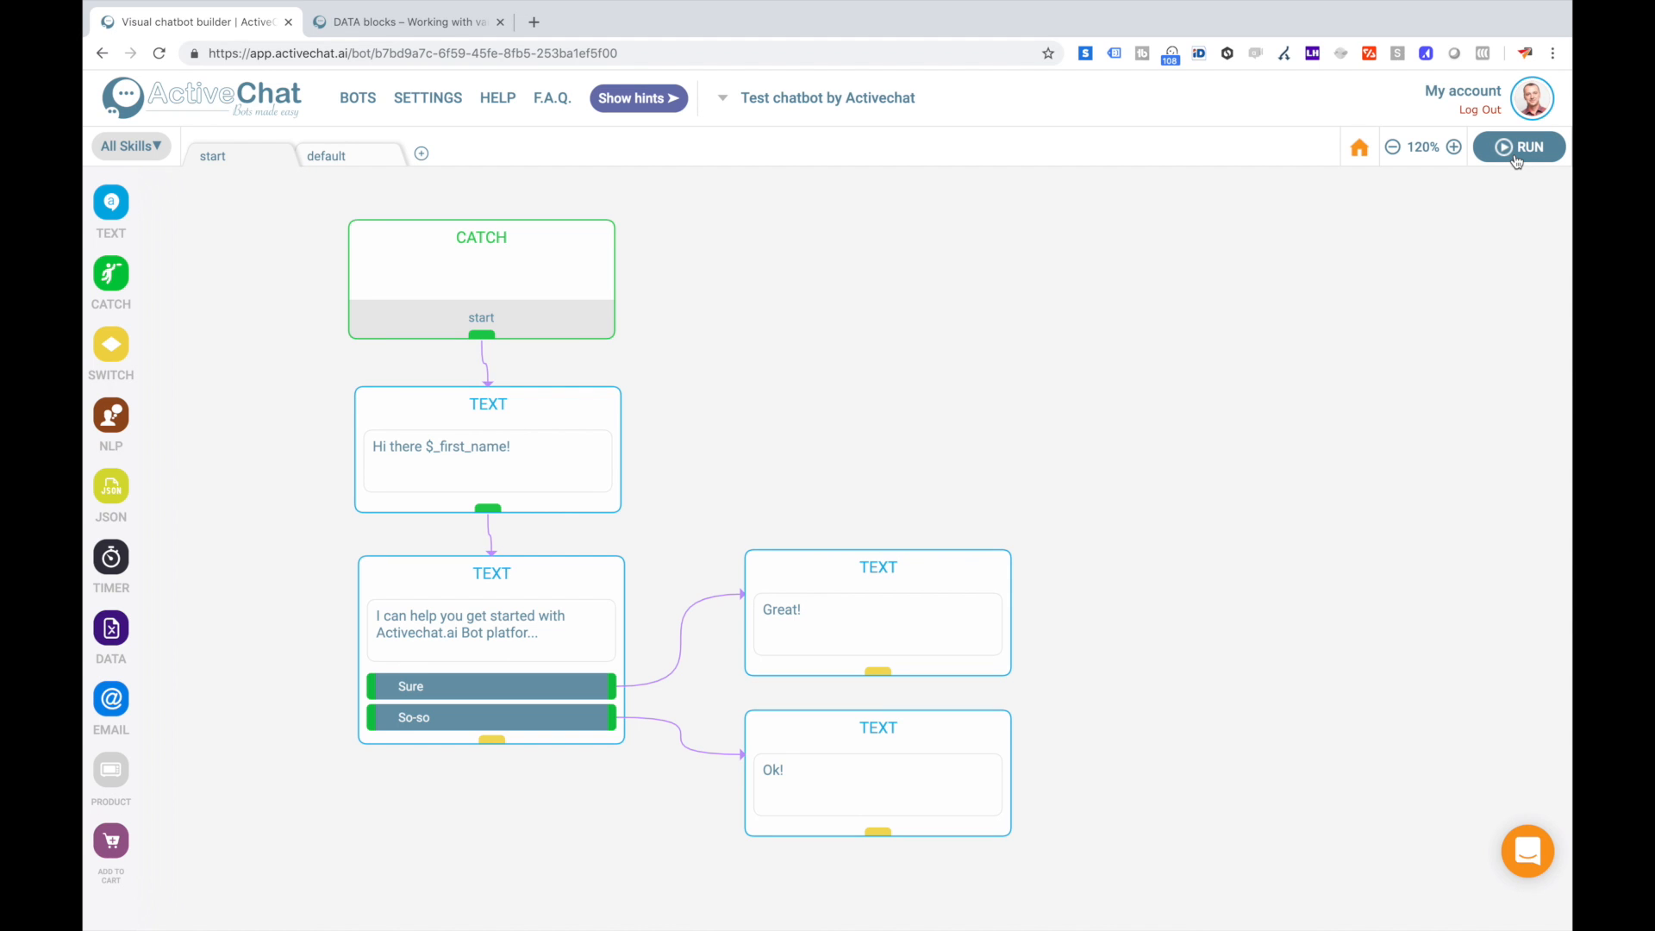
{"action": "left_click", "coordinate": [1517, 146]}
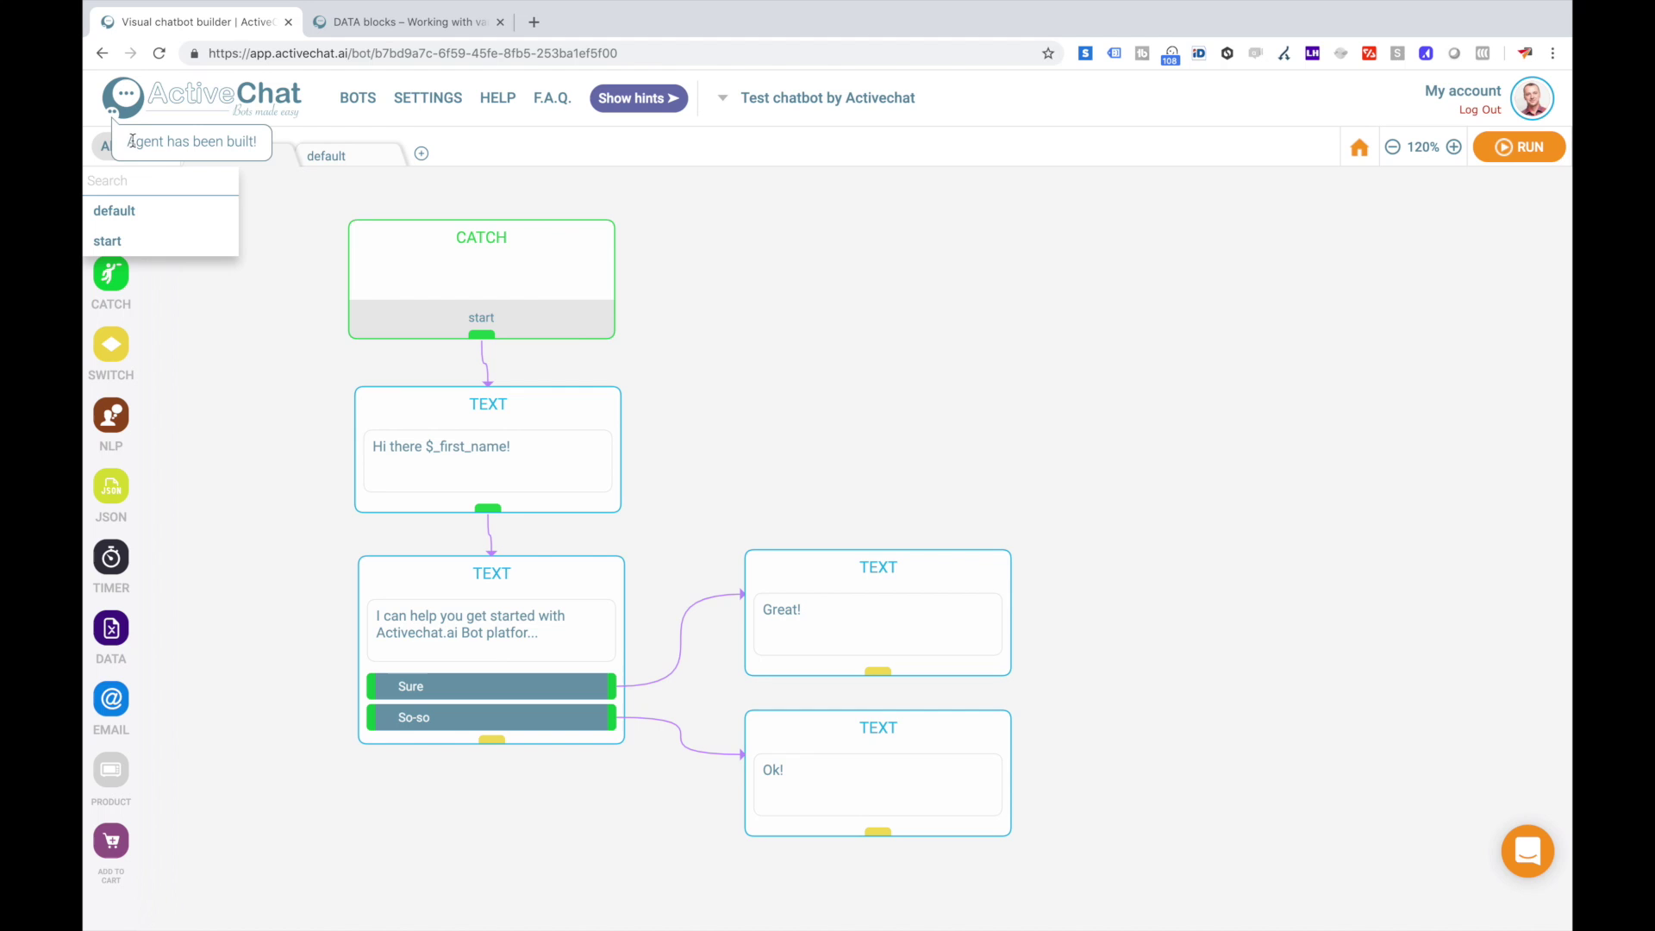
{"action": "left_click", "coordinate": [107, 241]}
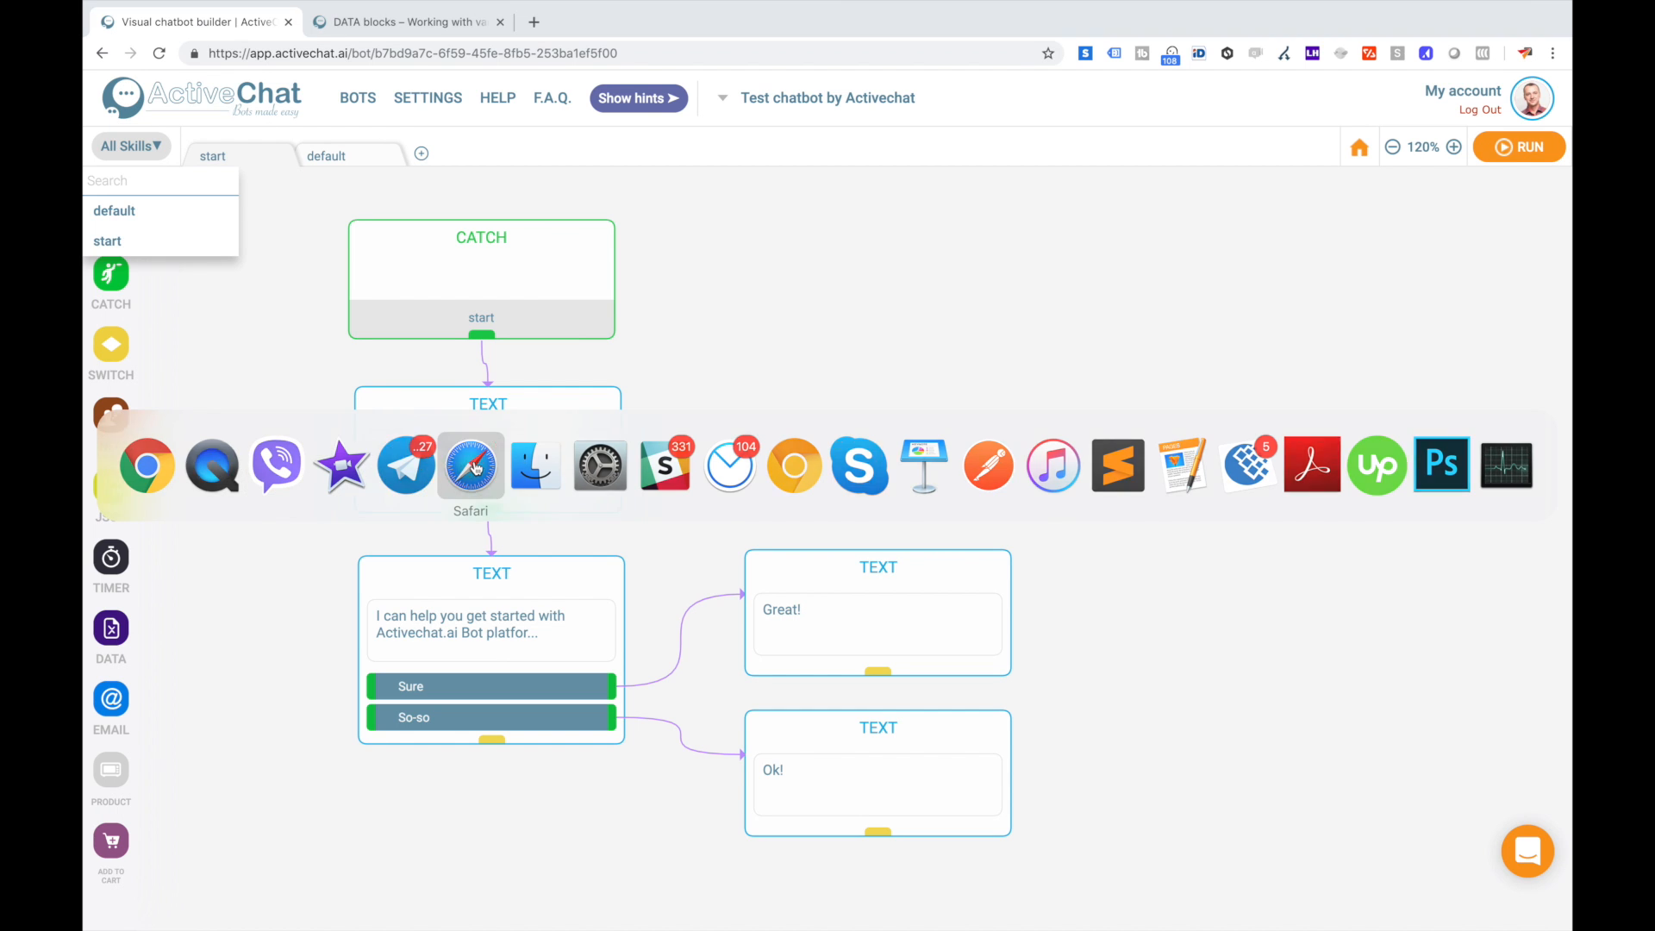
In Messenger, view the bot's "Sounds good?" message and choose the Sure quick reply.
{"action": "left_click", "coordinate": [470, 464]}
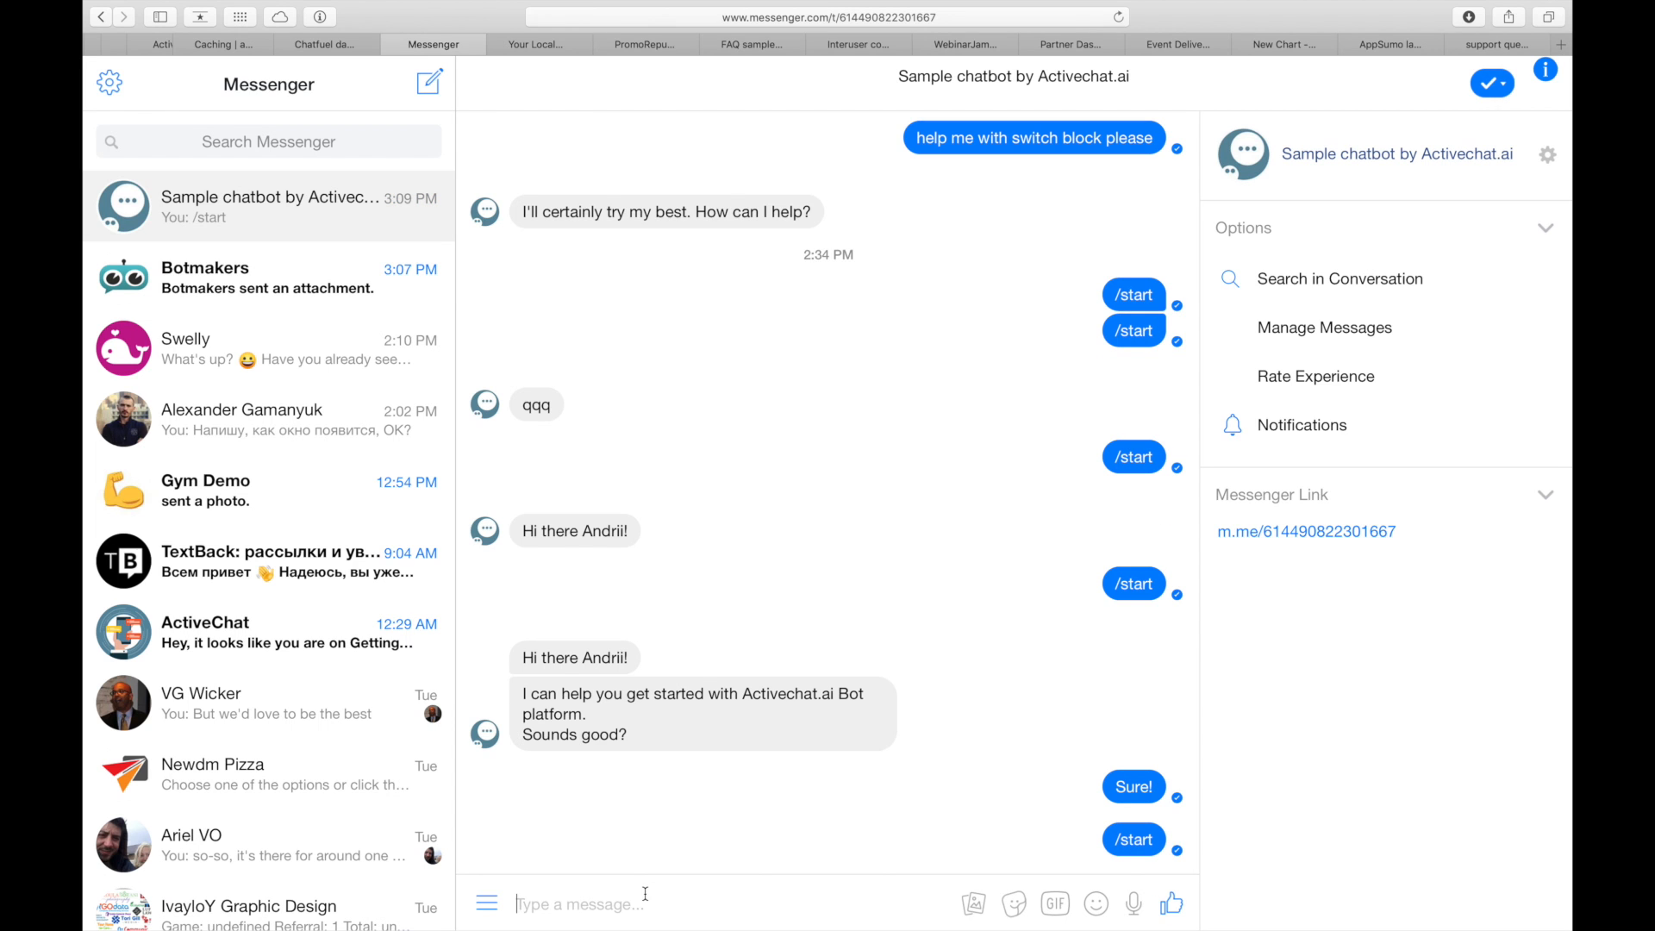
{"action": "scroll", "scroll_direction": "down", "scroll_amount": 3}
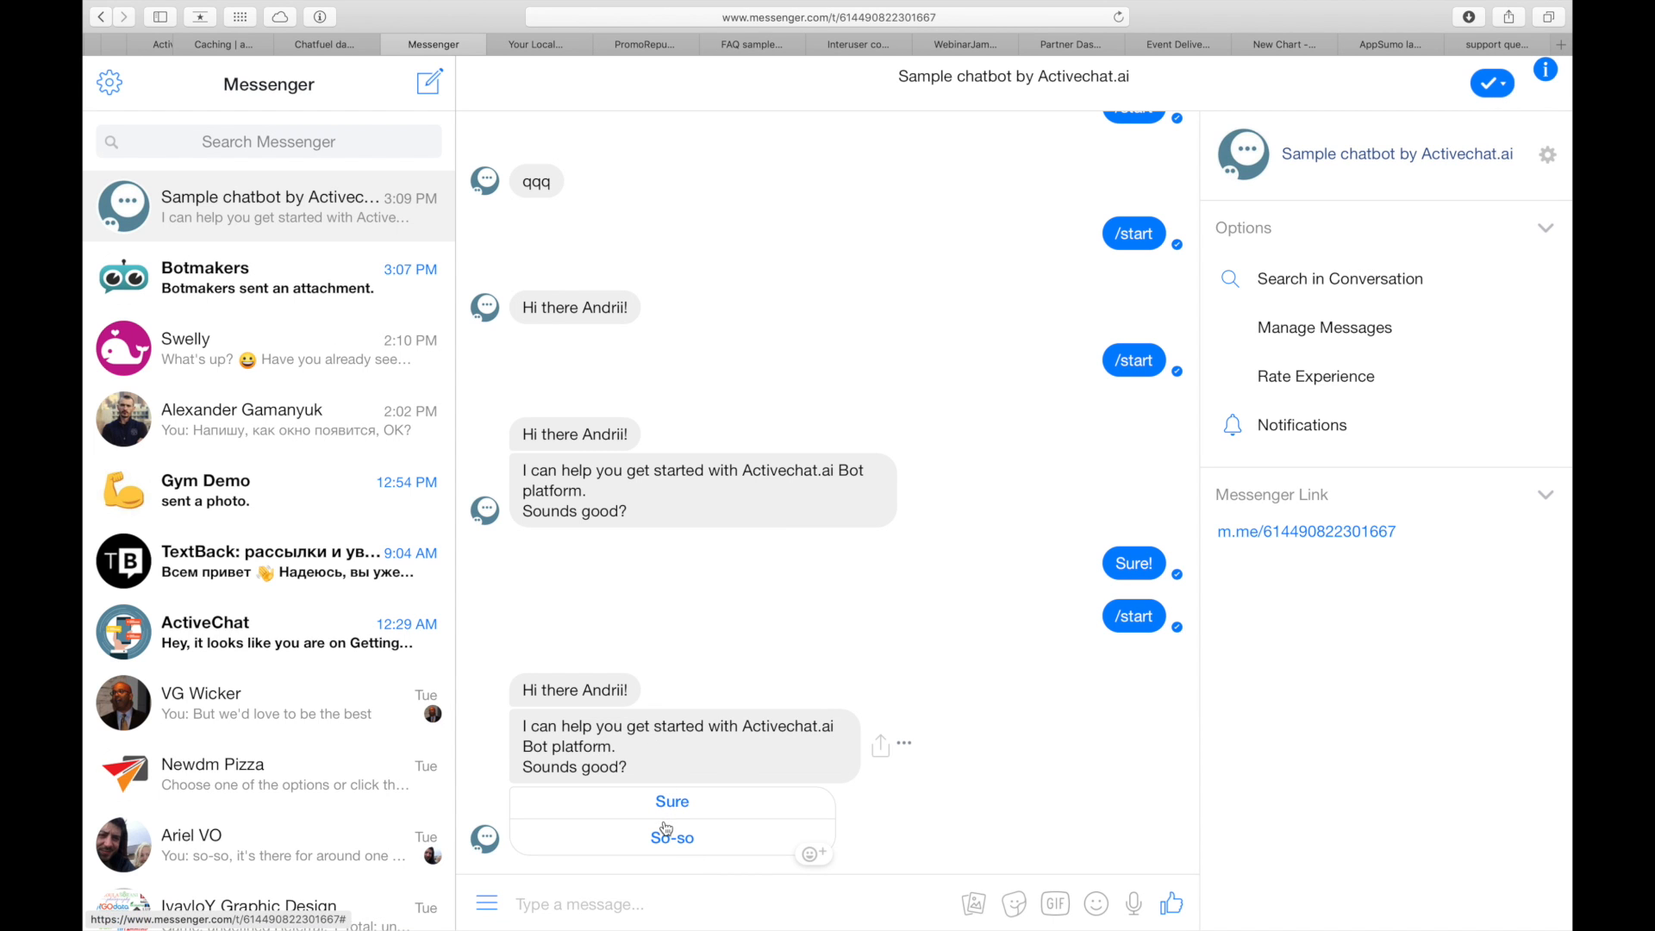
{"action": "mouse_move", "coordinate": [645, 821]}
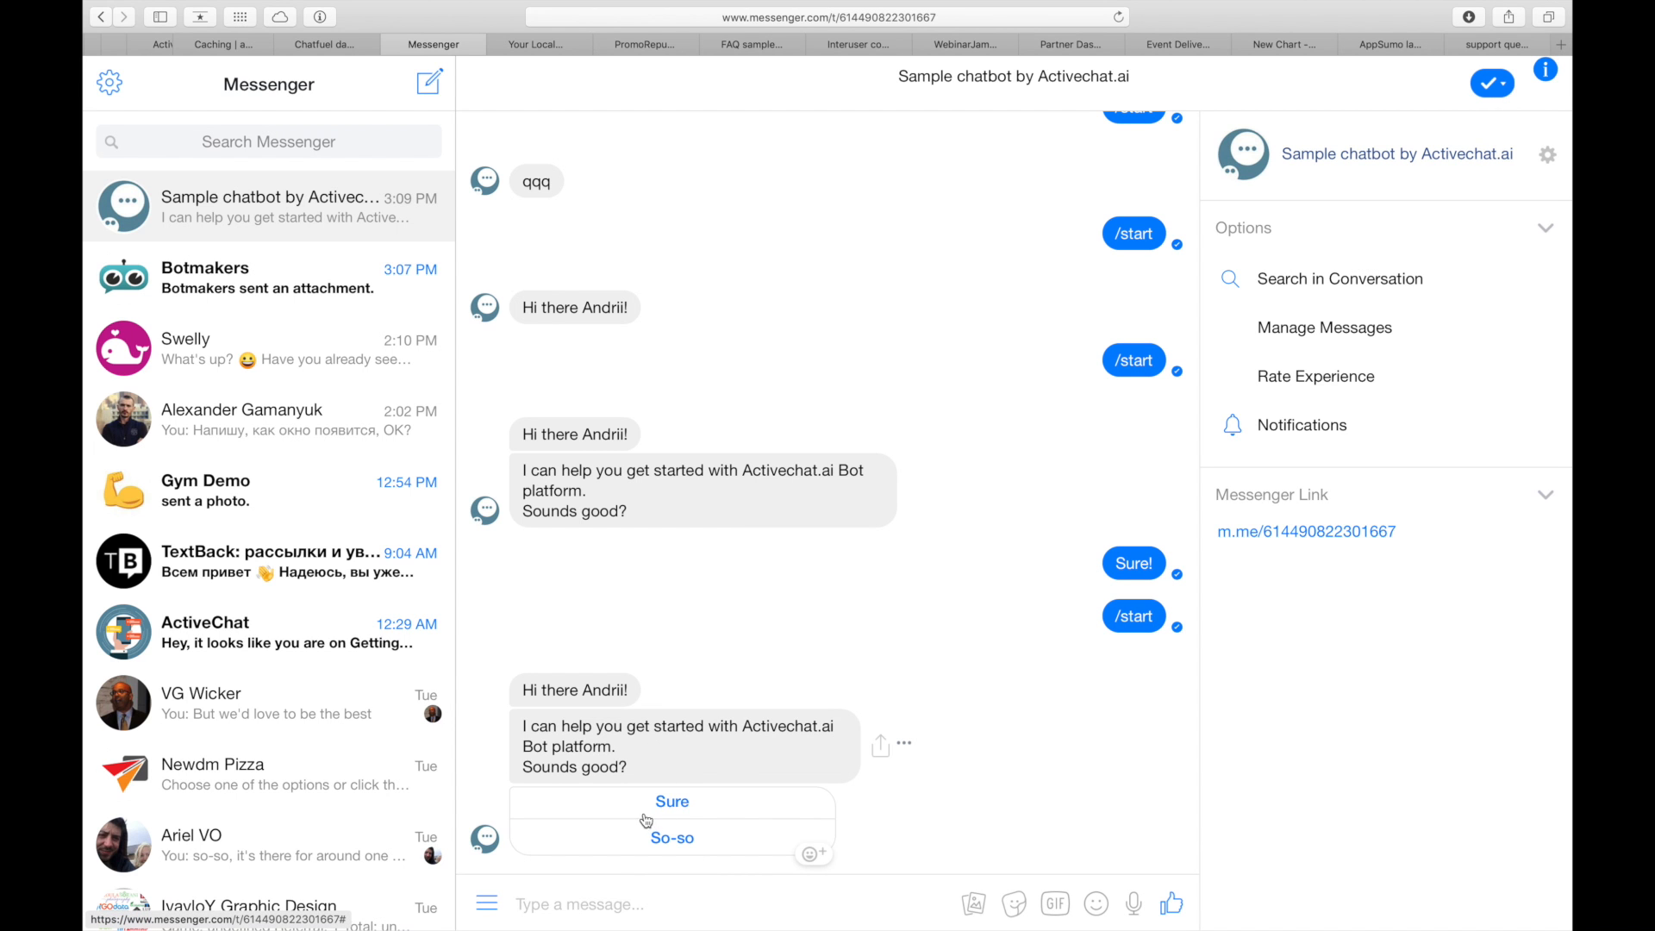
{"action": "left_click", "coordinate": [189, 21]}
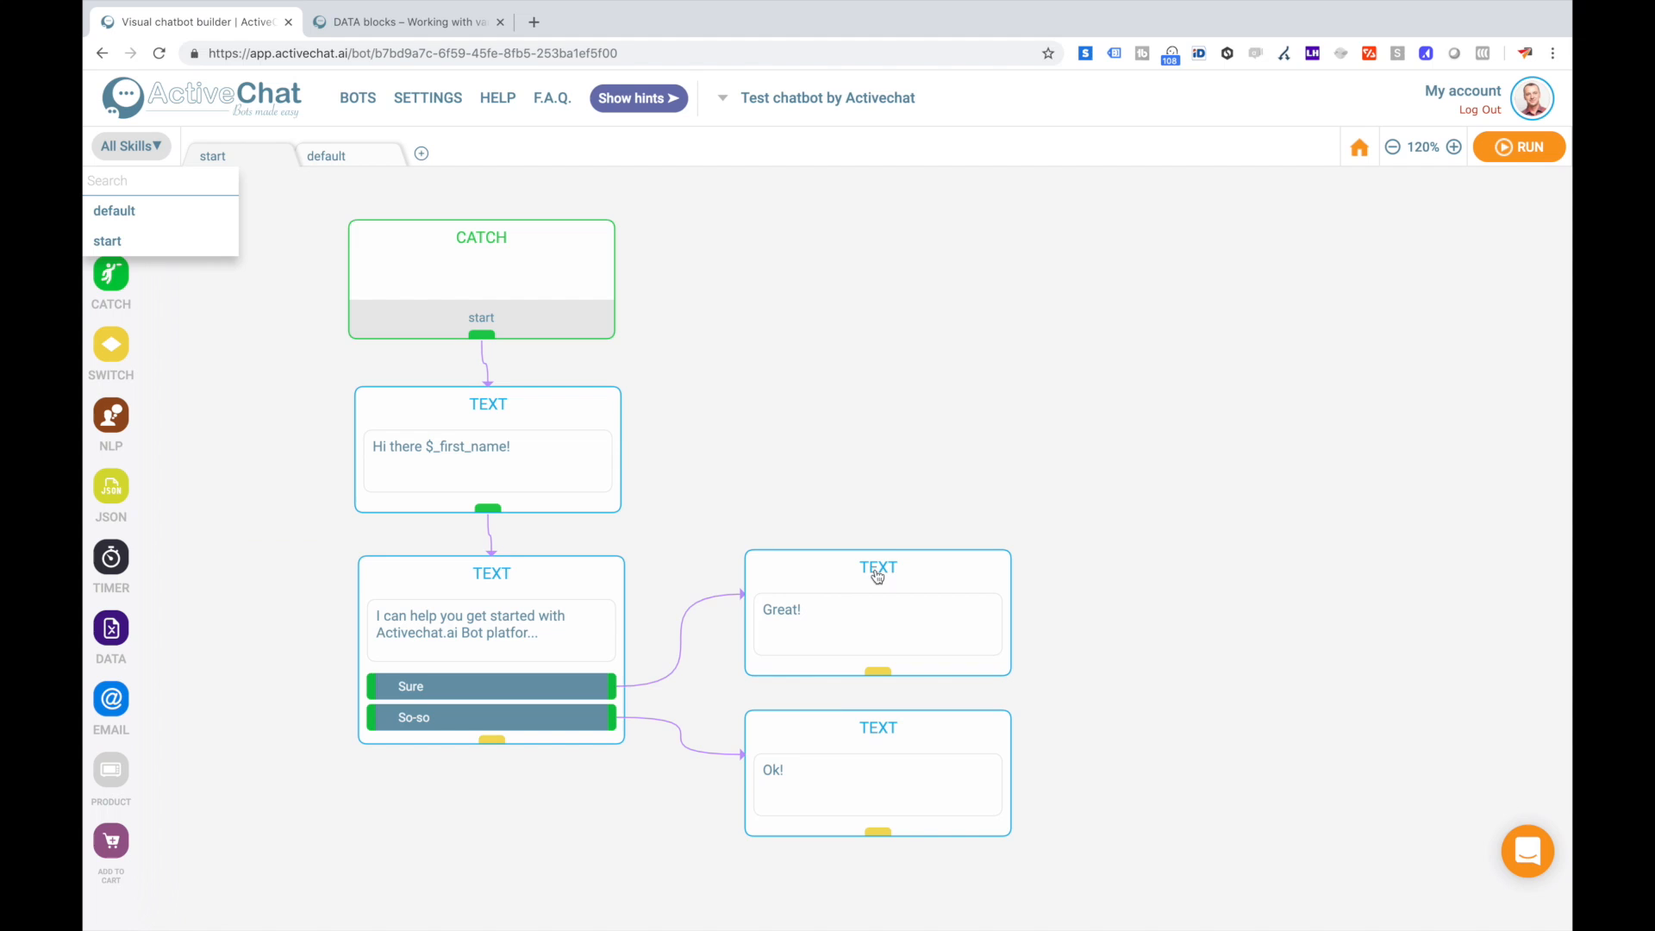
{"action": "mouse_move", "coordinate": [450, 622]}
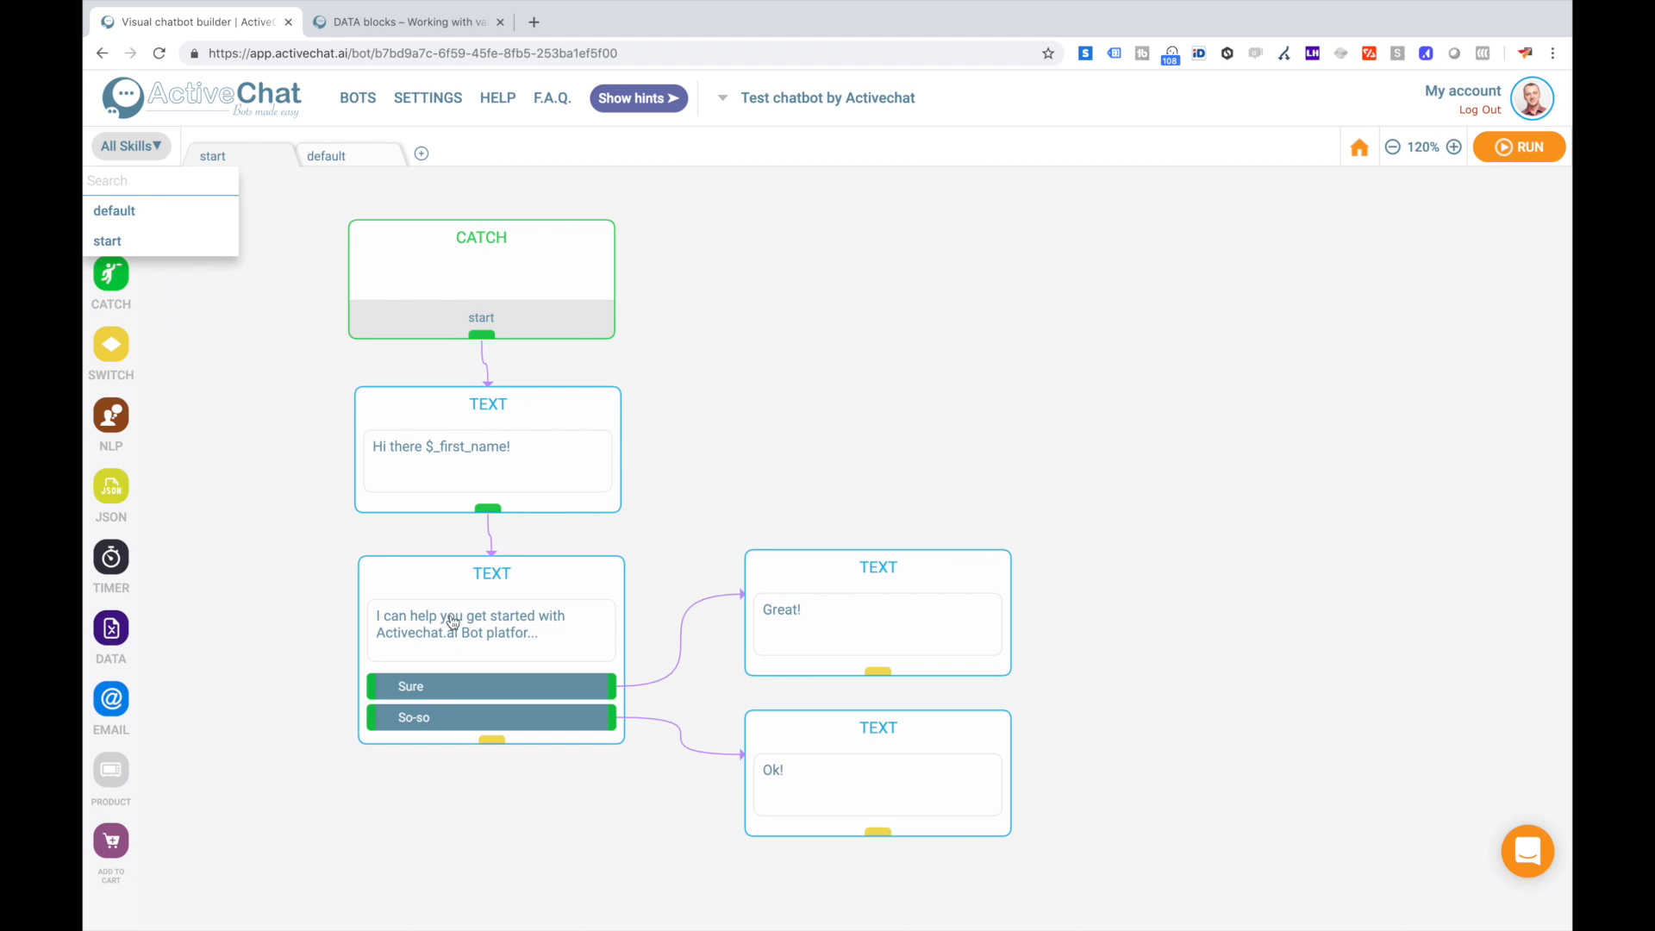
{"action": "mouse_move", "coordinate": [455, 590]}
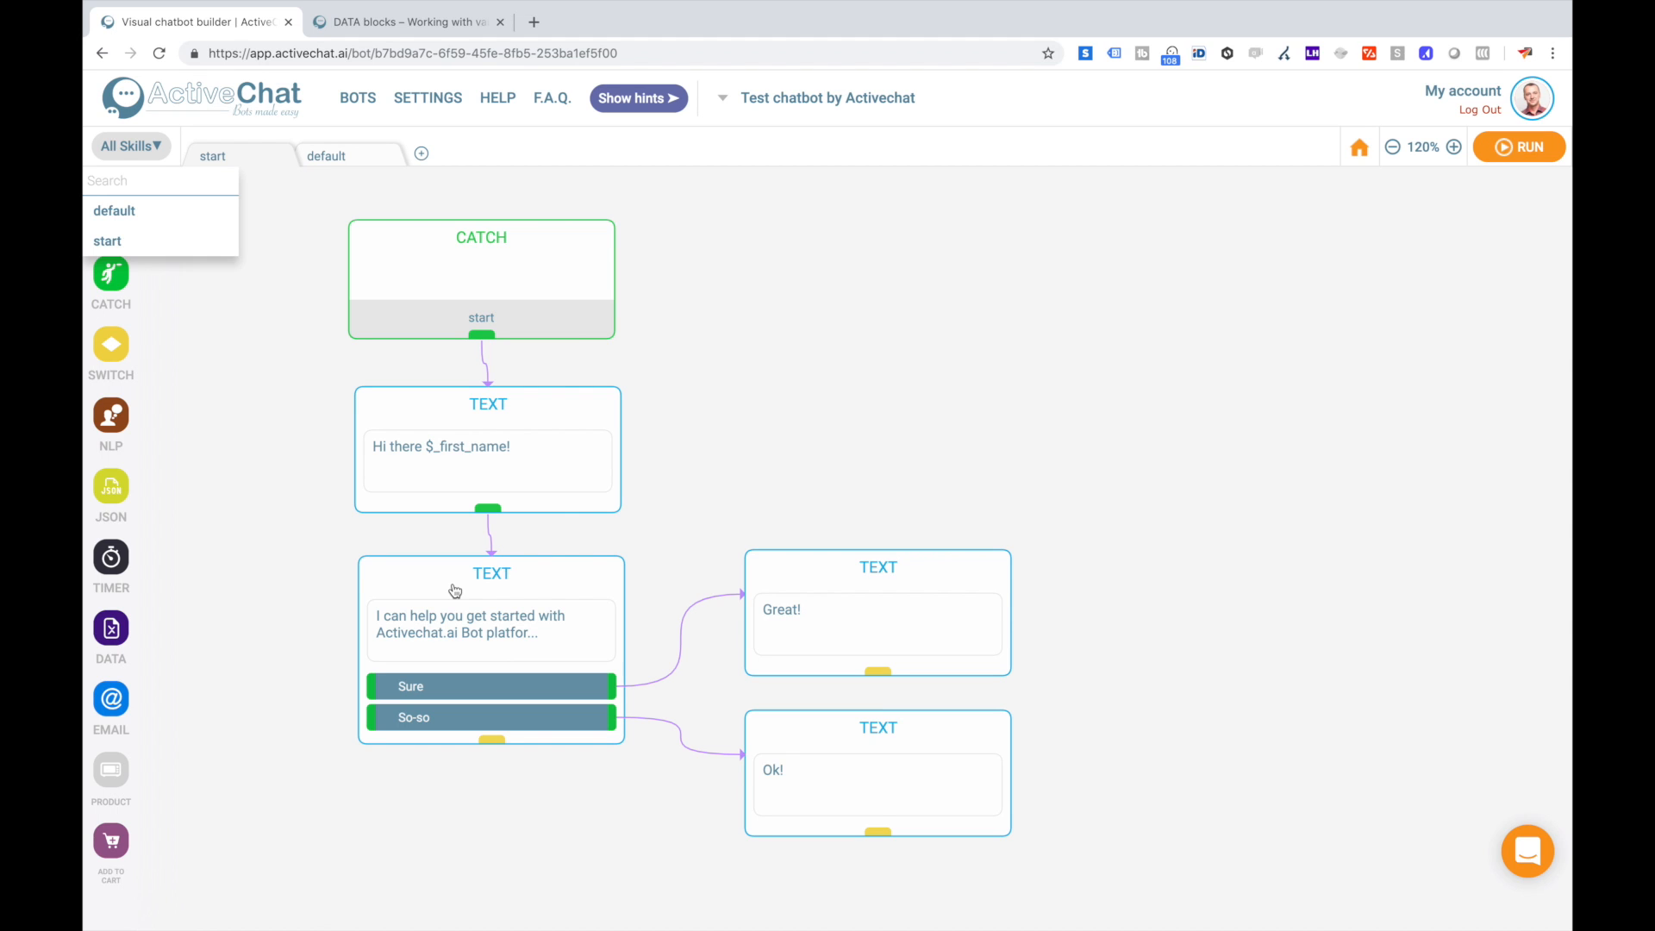
{"action": "left_click", "coordinate": [707, 458]}
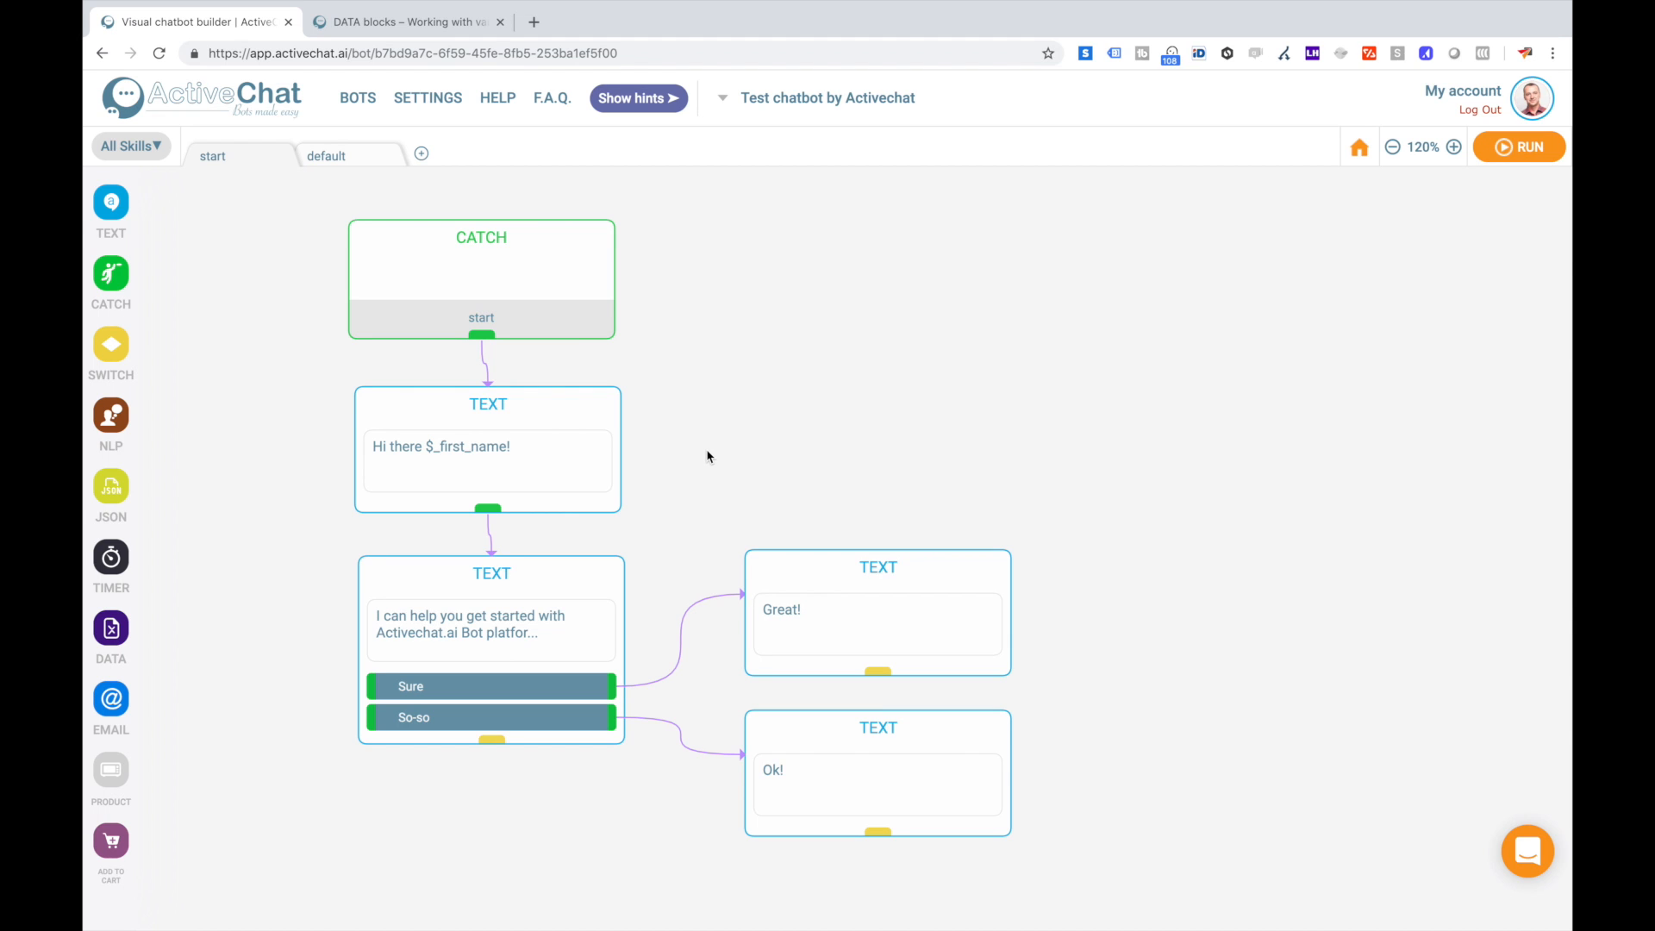
{"action": "mouse_move", "coordinate": [443, 176]}
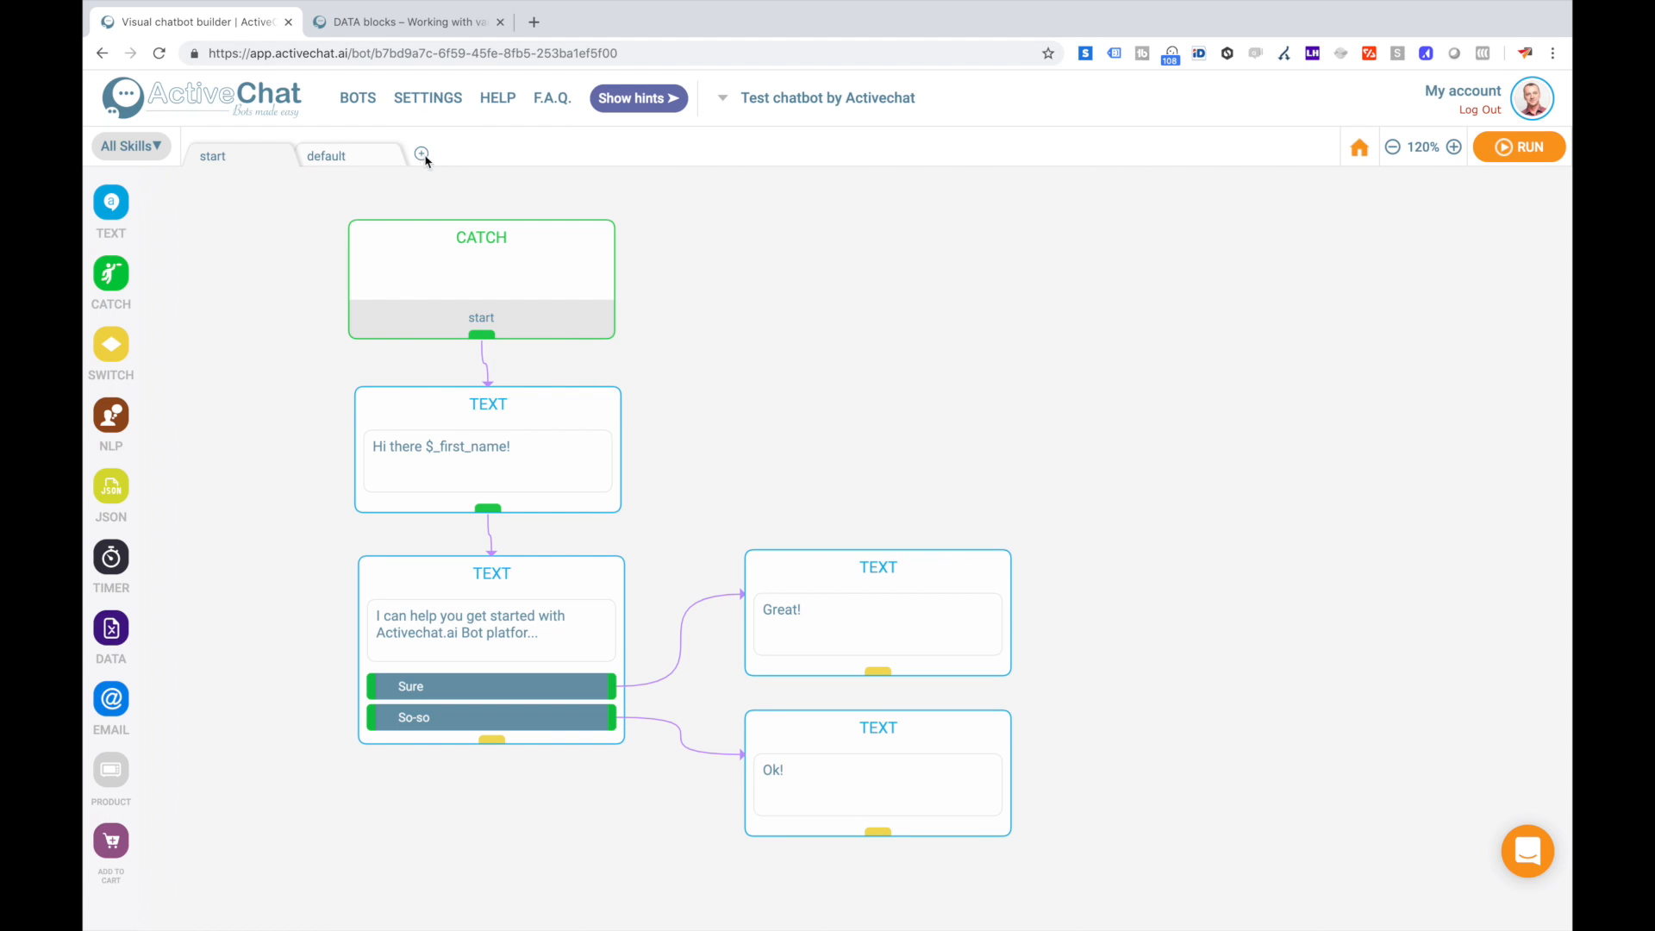
Create a new skill titled 'manuals'.
{"action": "left_click", "coordinate": [421, 155]}
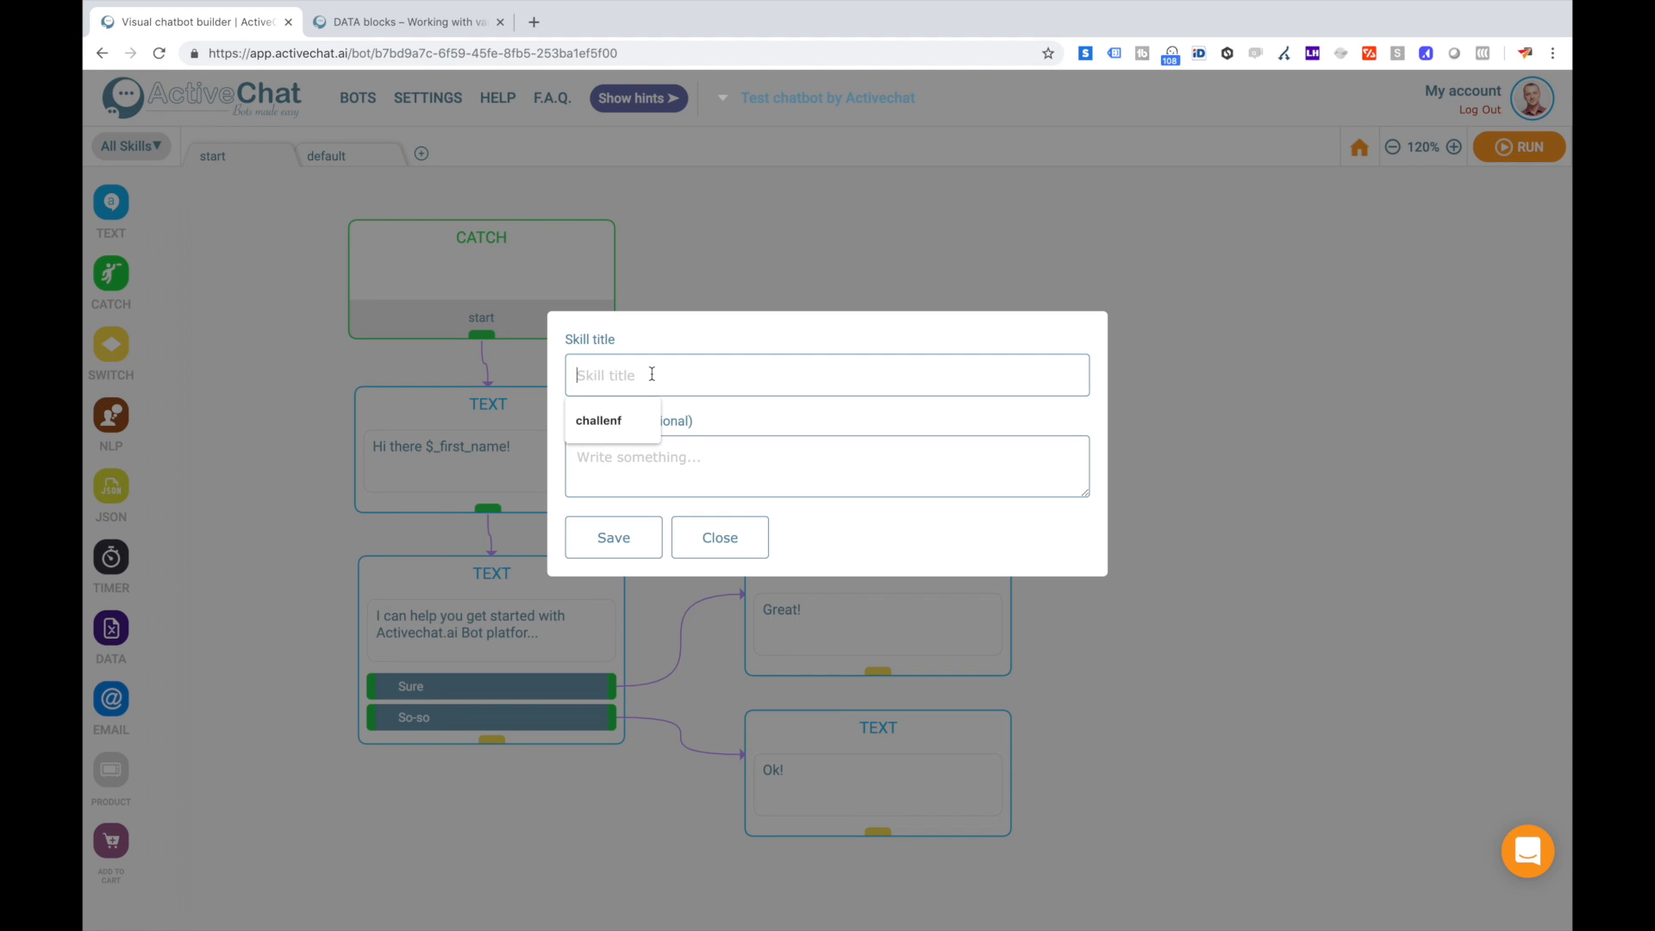
{"action": "type", "text": "m"}
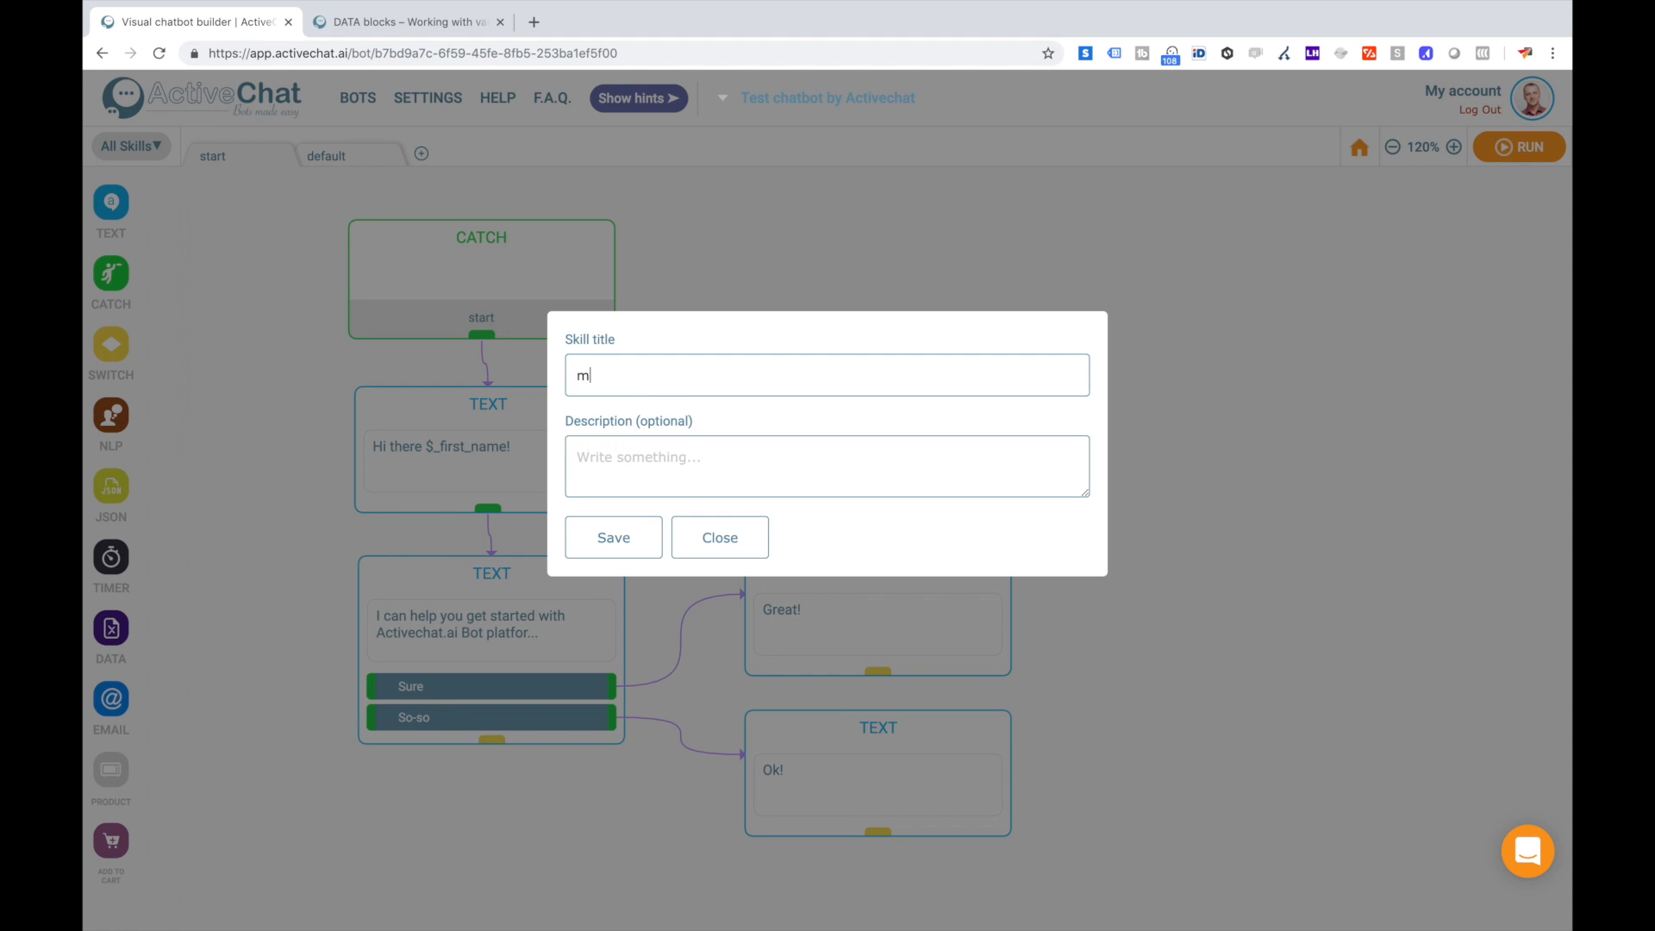
{"action": "type", "text": "anual"}
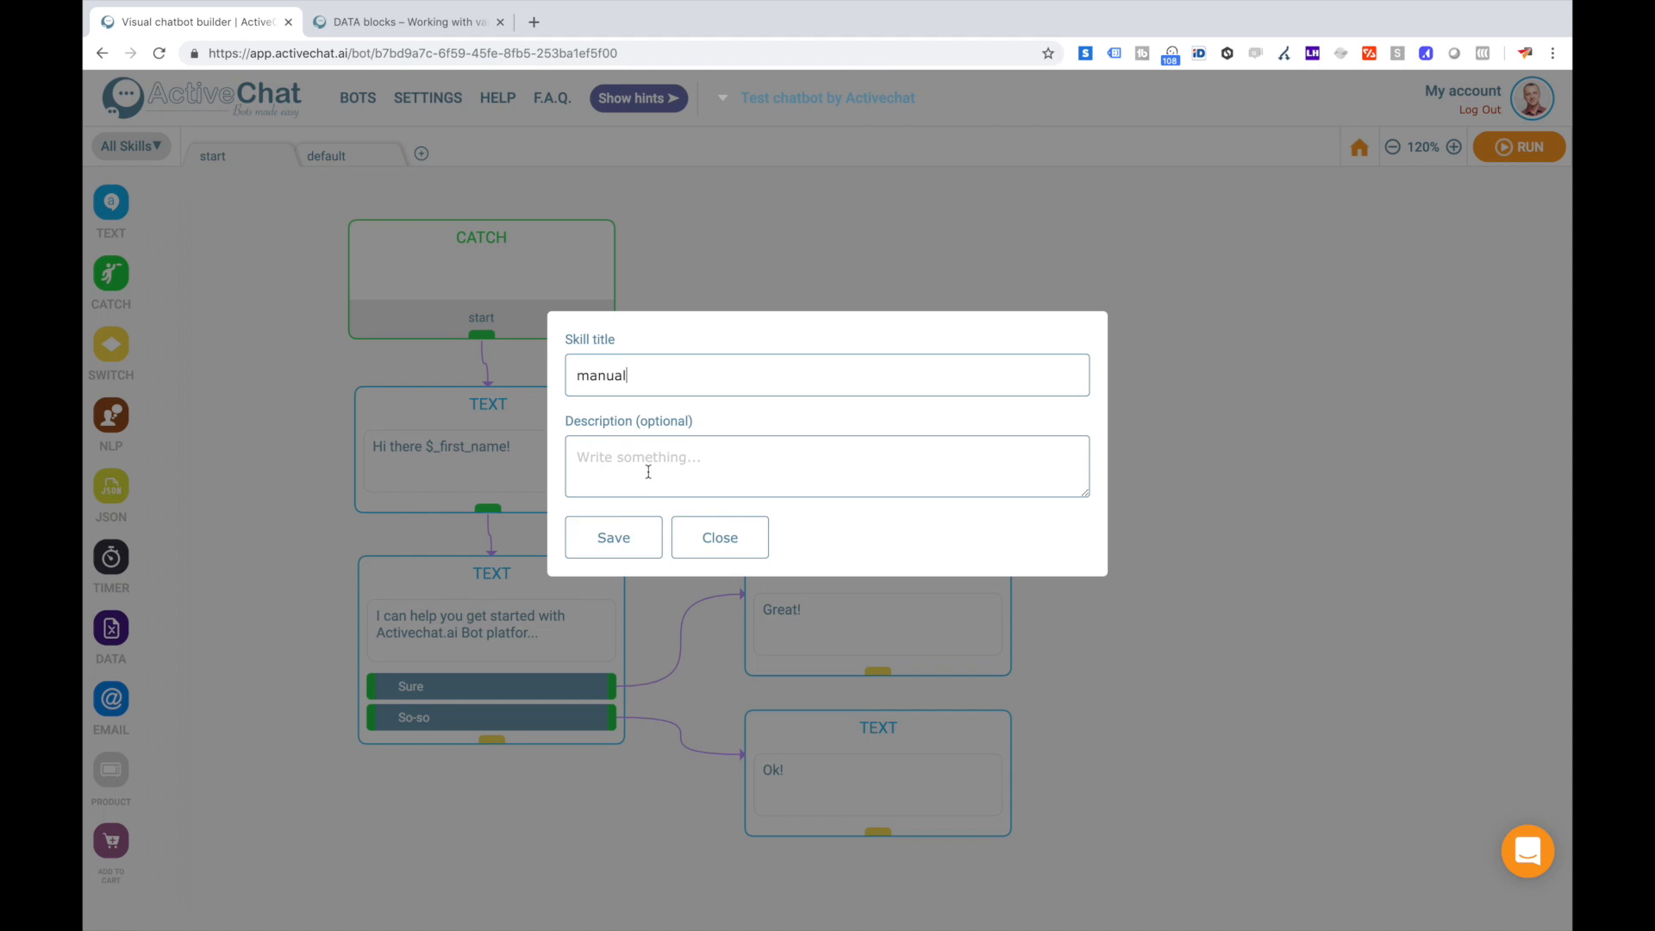
{"action": "left_click", "coordinate": [612, 537]}
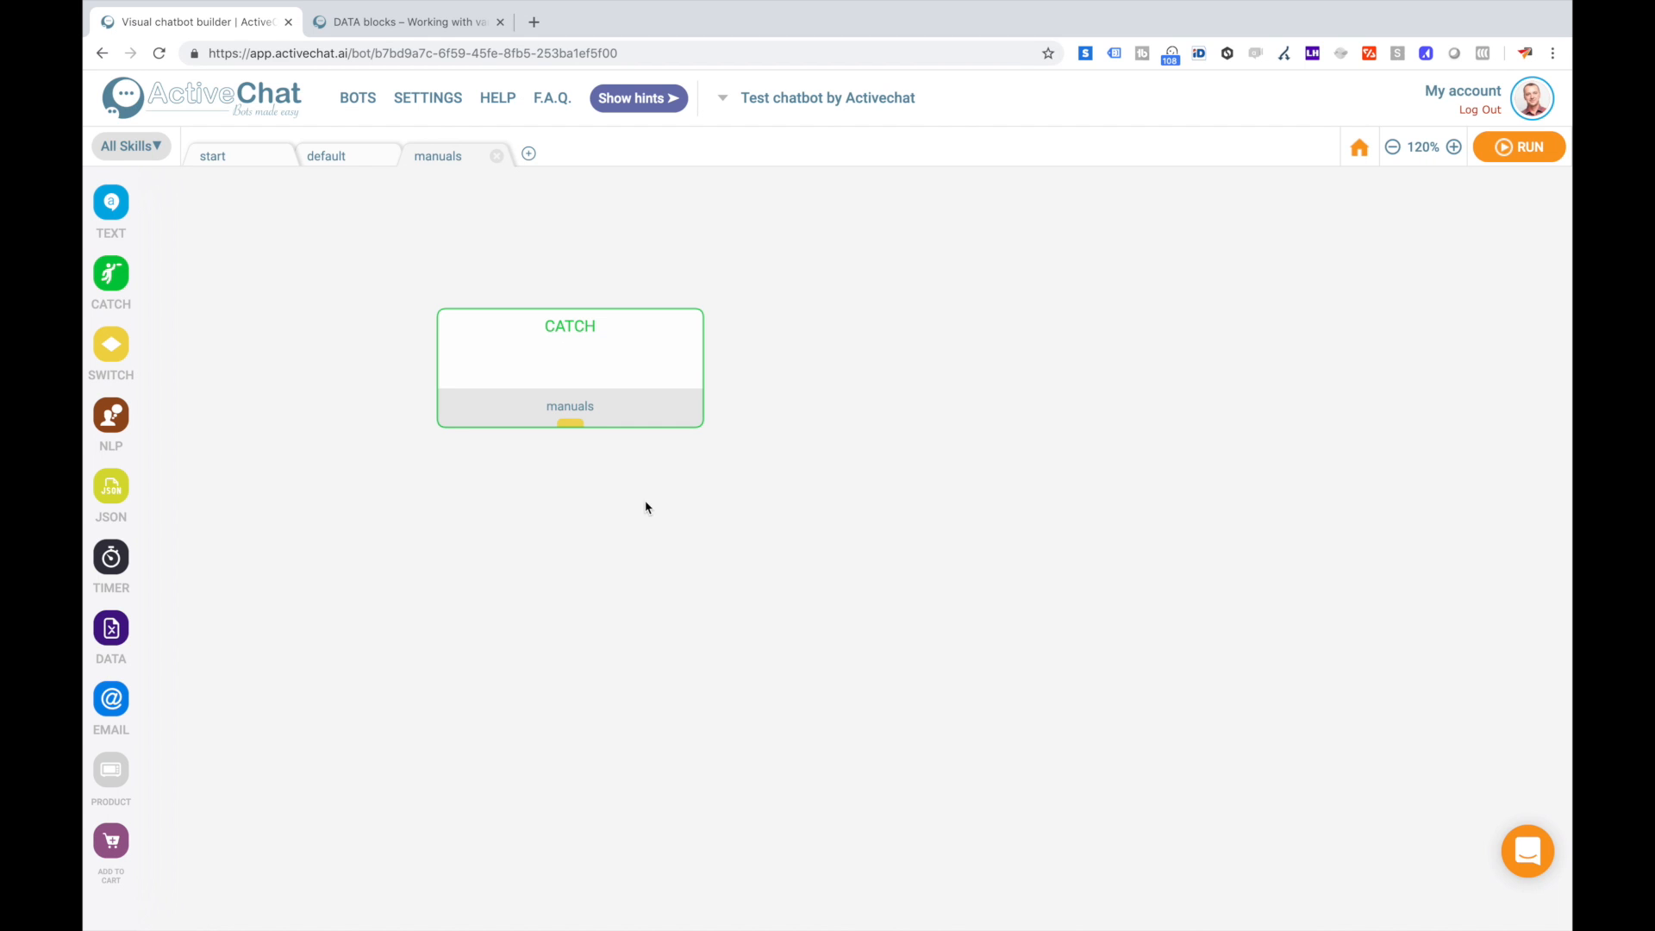
Create a second new skill titled 'faq'.
{"action": "left_click", "coordinate": [528, 153]}
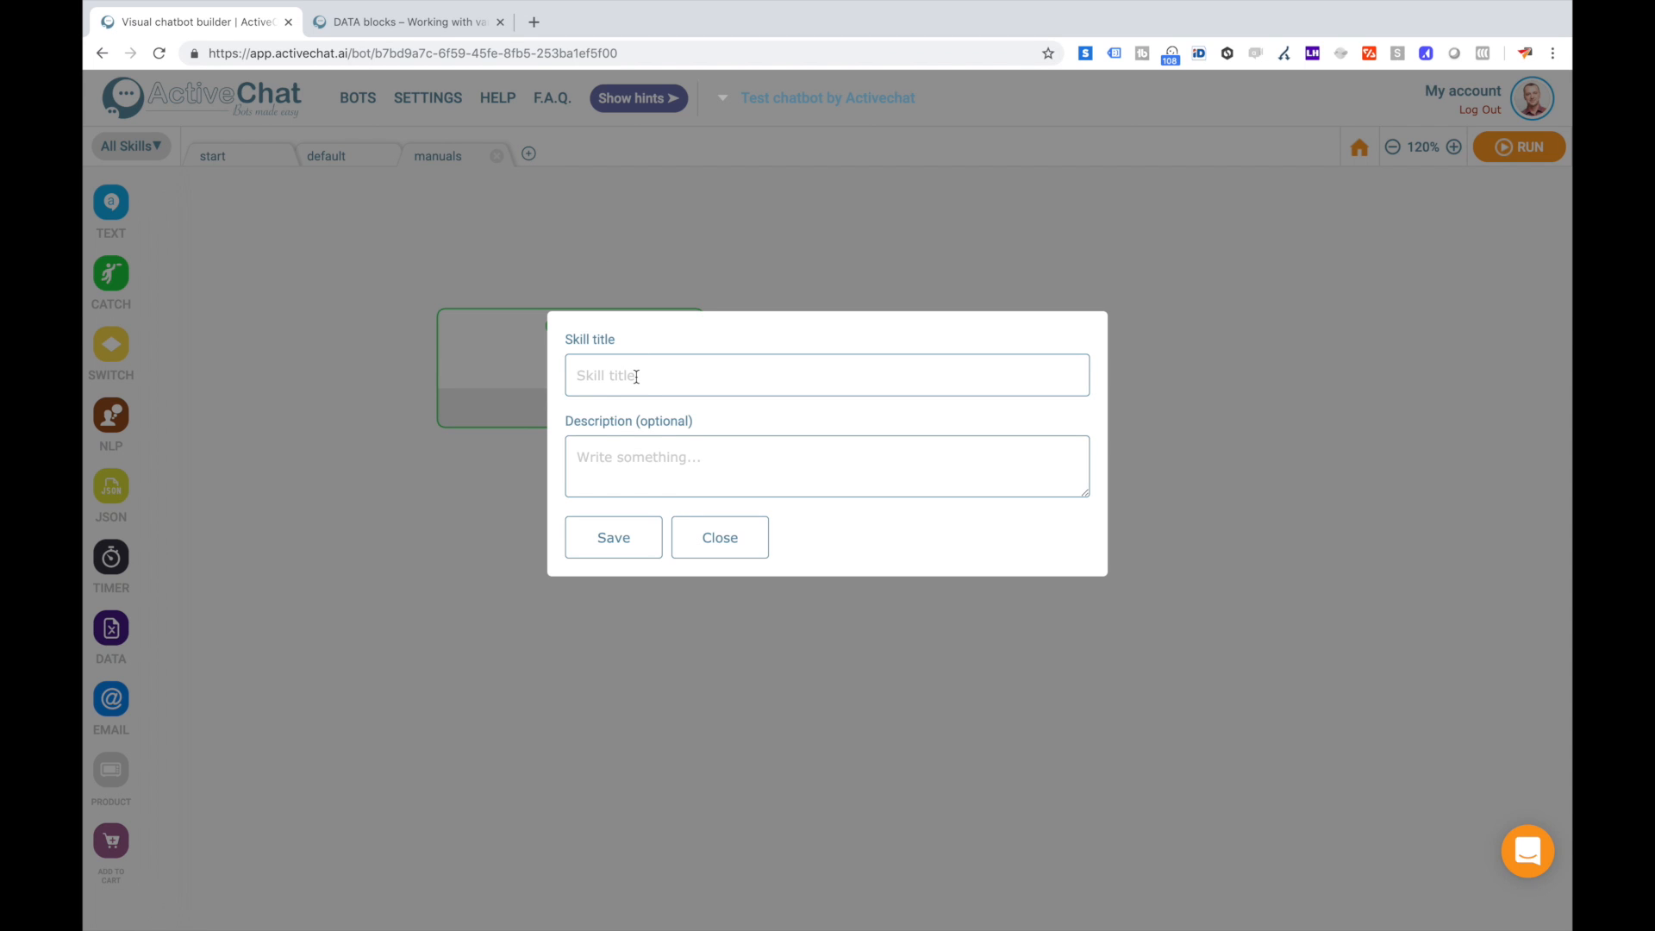
{"action": "type", "text": "faq"}
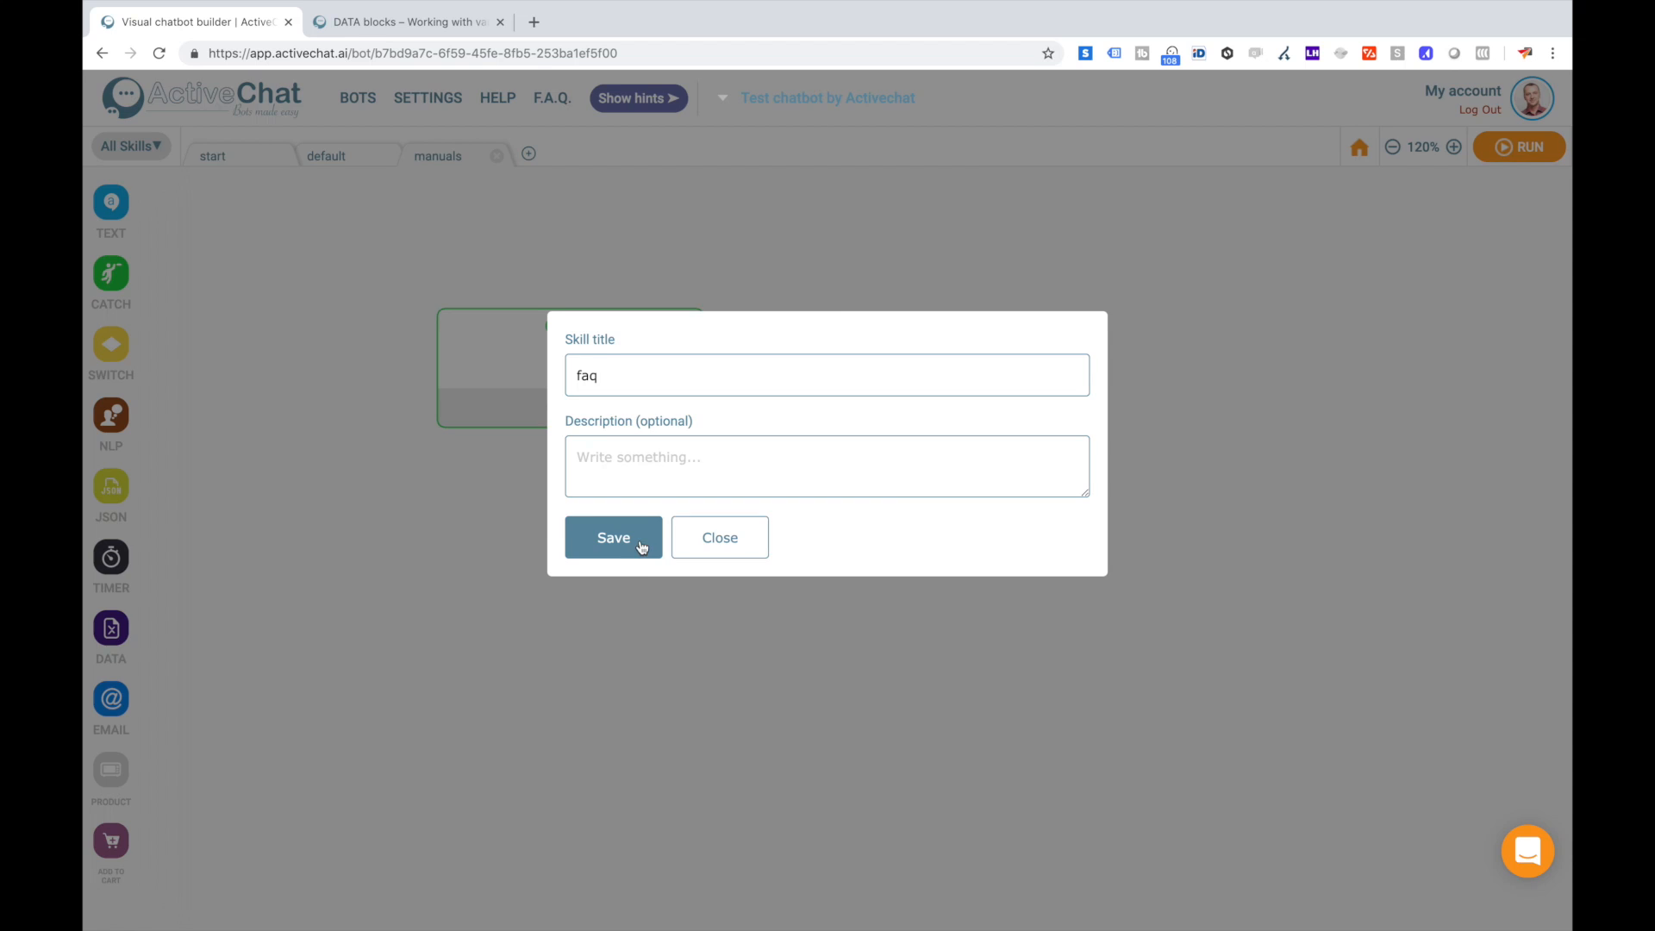
{"action": "left_click", "coordinate": [612, 538]}
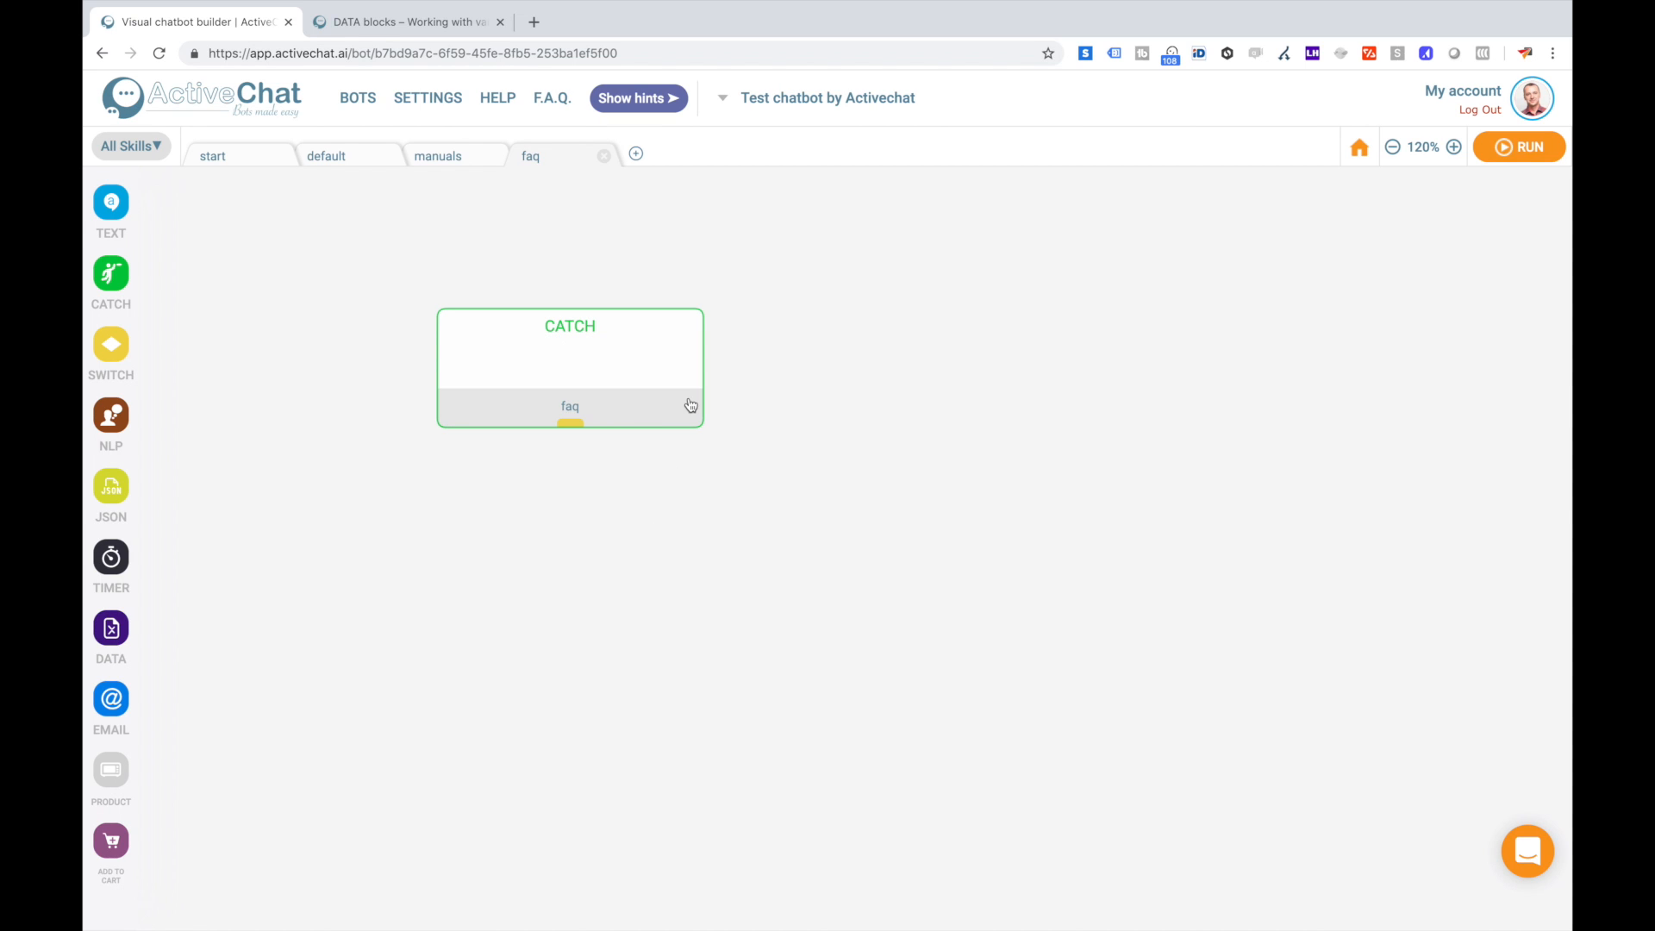
{"action": "mouse_move", "coordinate": [535, 331]}
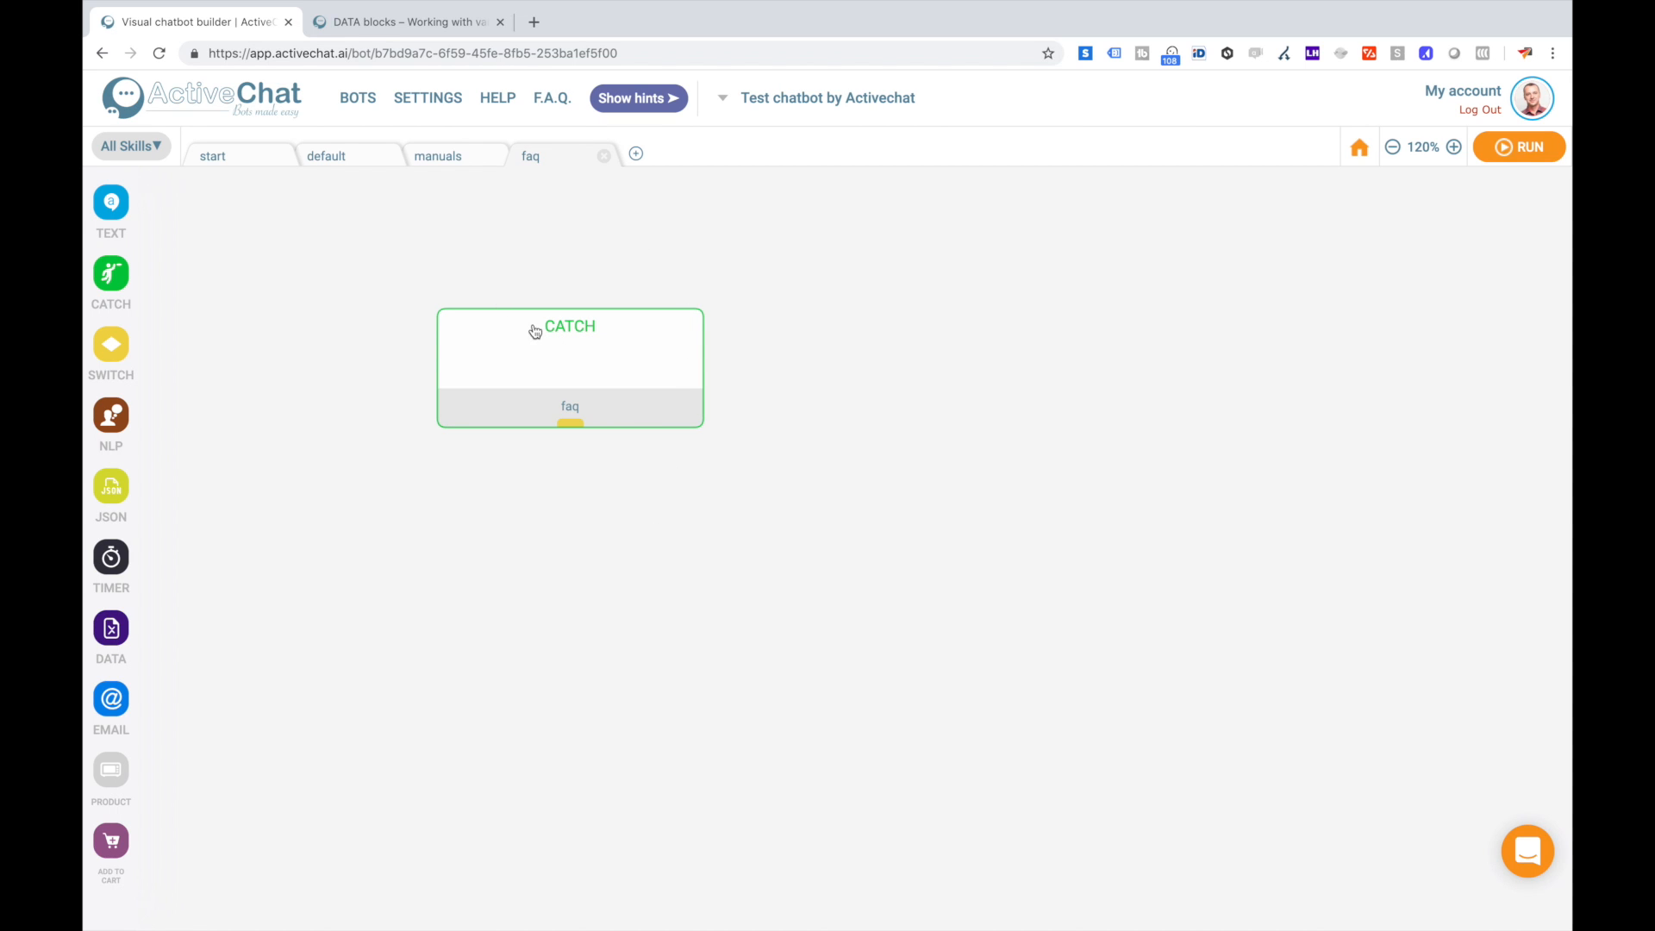
{"action": "mouse_move", "coordinate": [548, 385]}
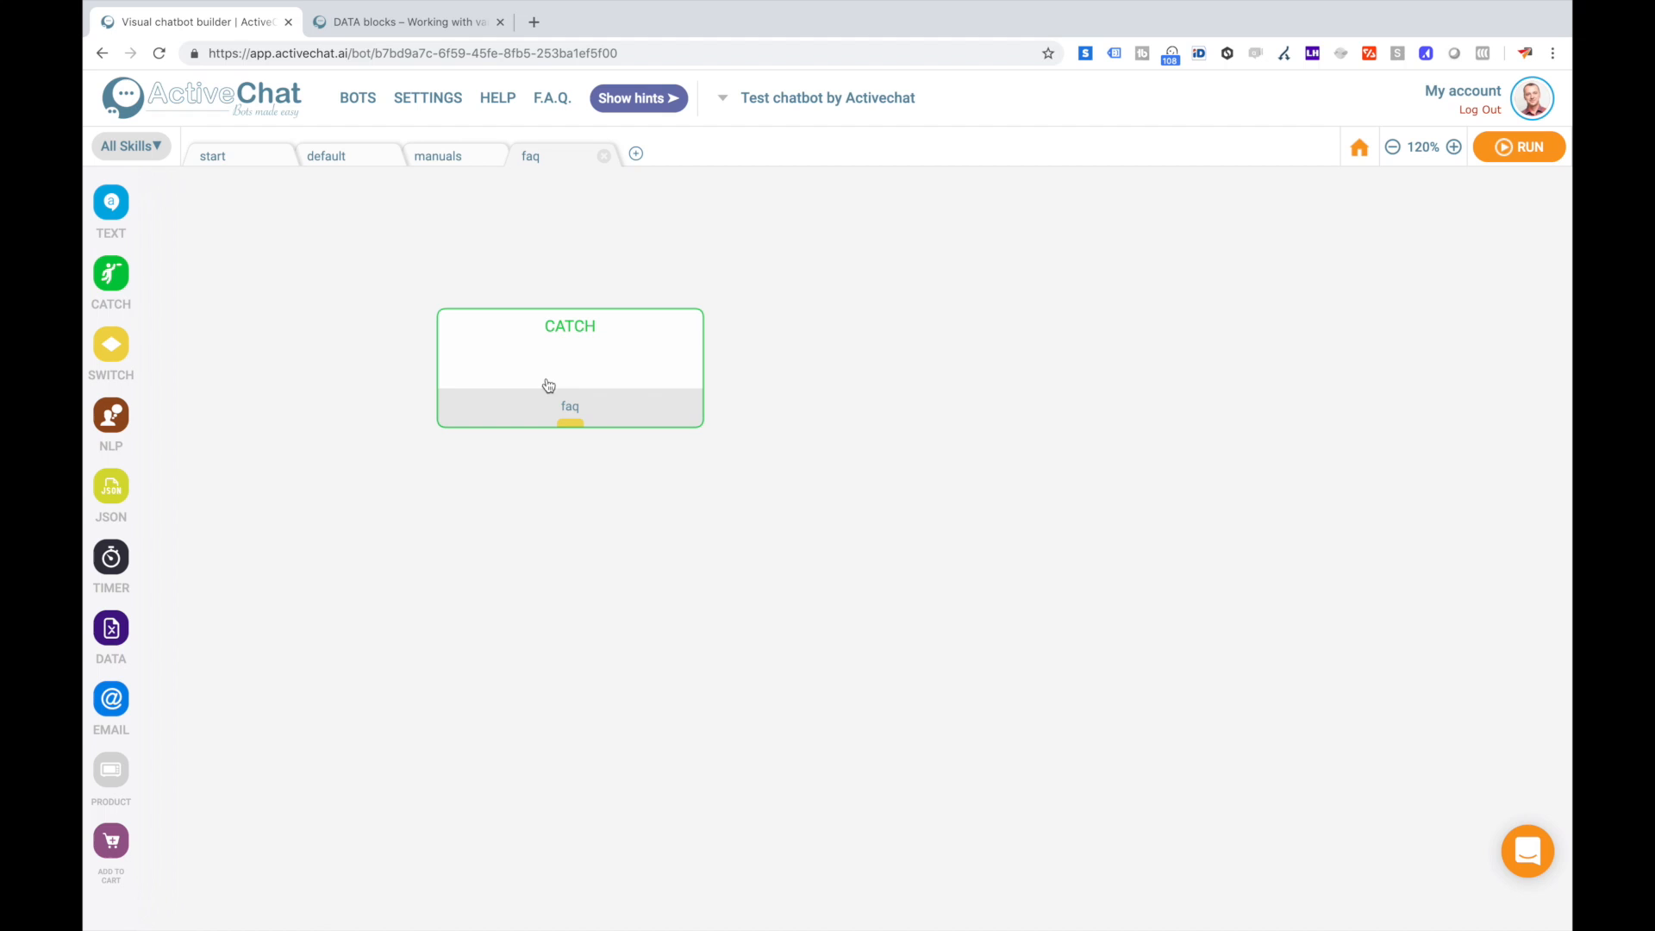
{"action": "mouse_move", "coordinate": [550, 336]}
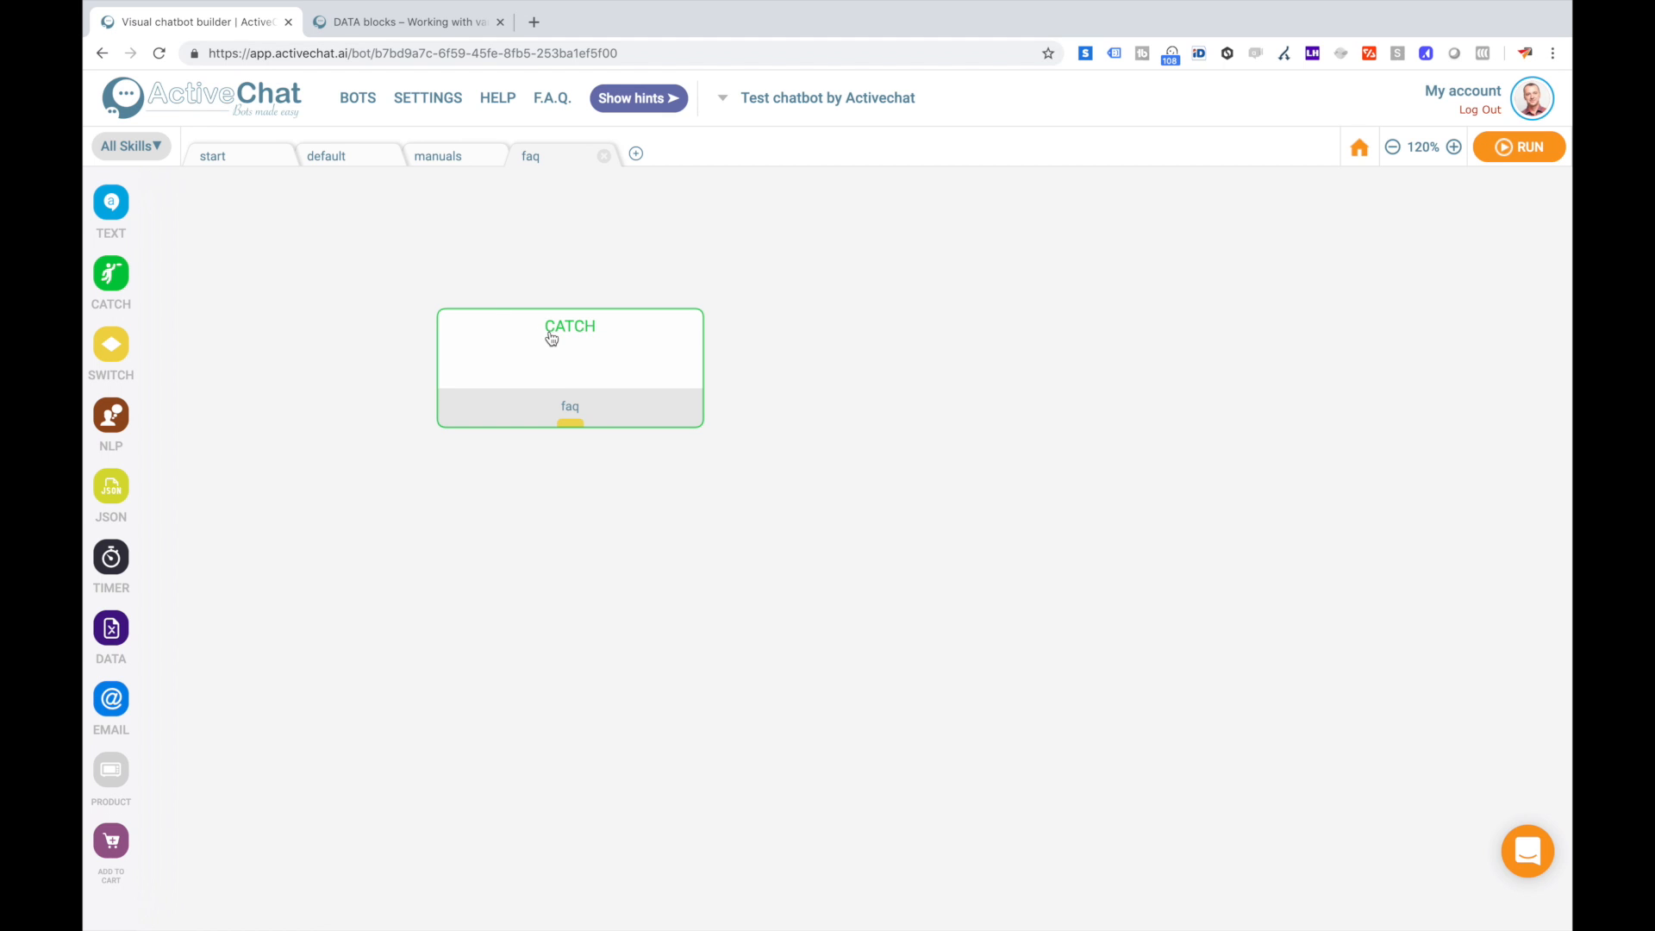
{"action": "mouse_move", "coordinate": [454, 164]}
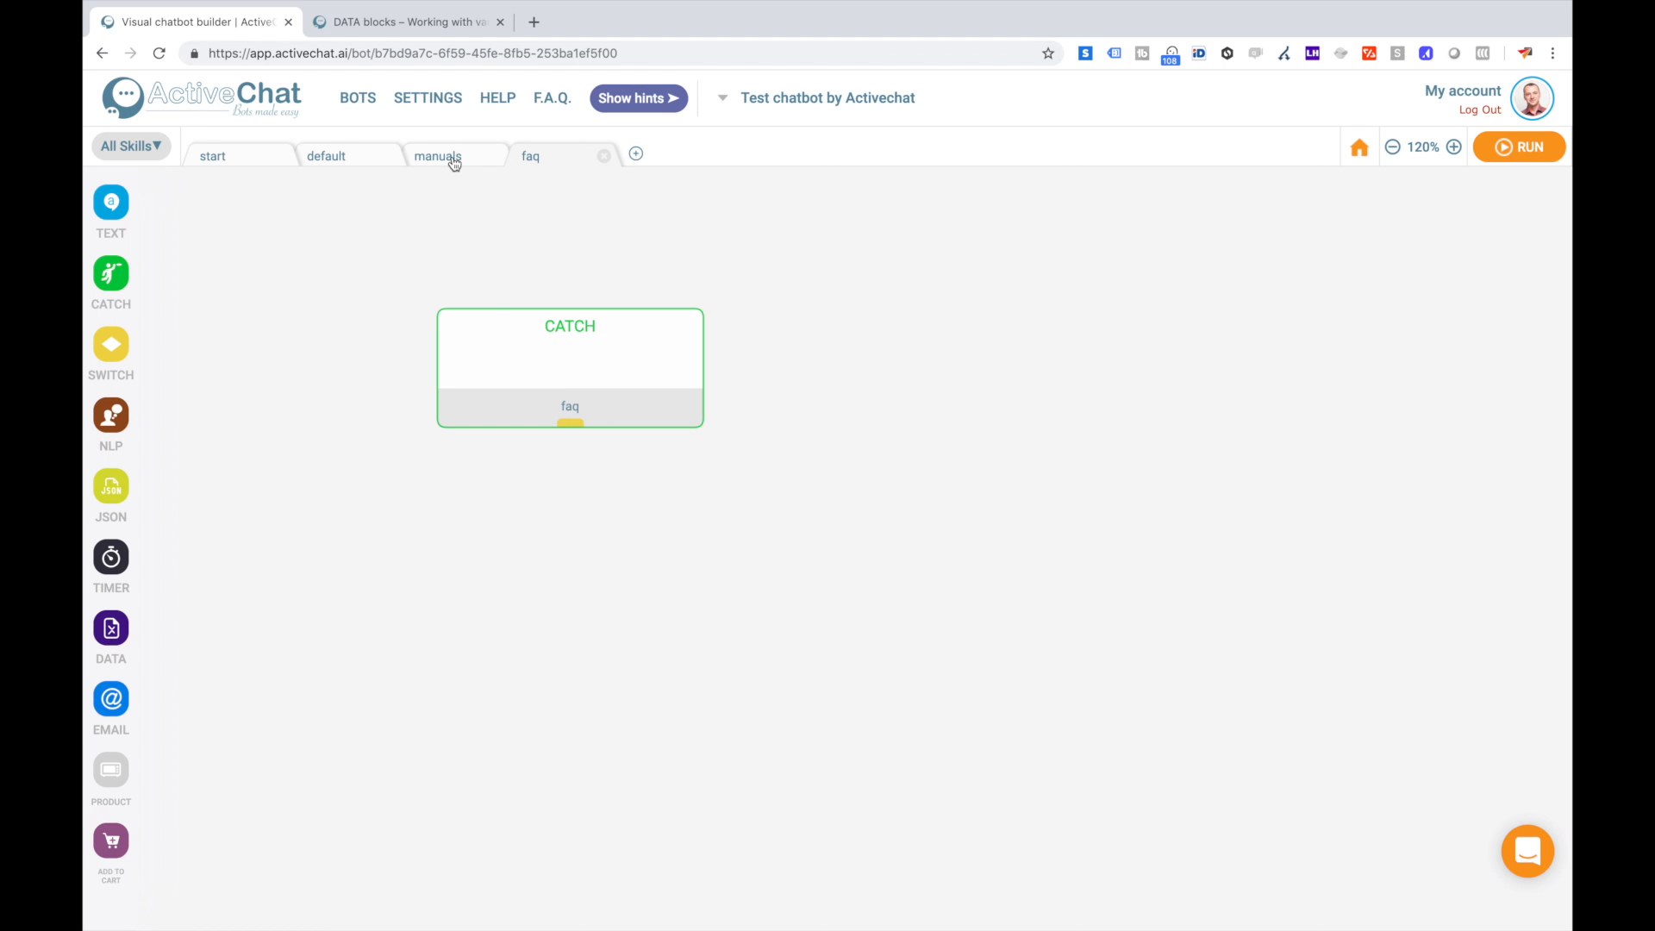
{"action": "mouse_move", "coordinate": [452, 160]}
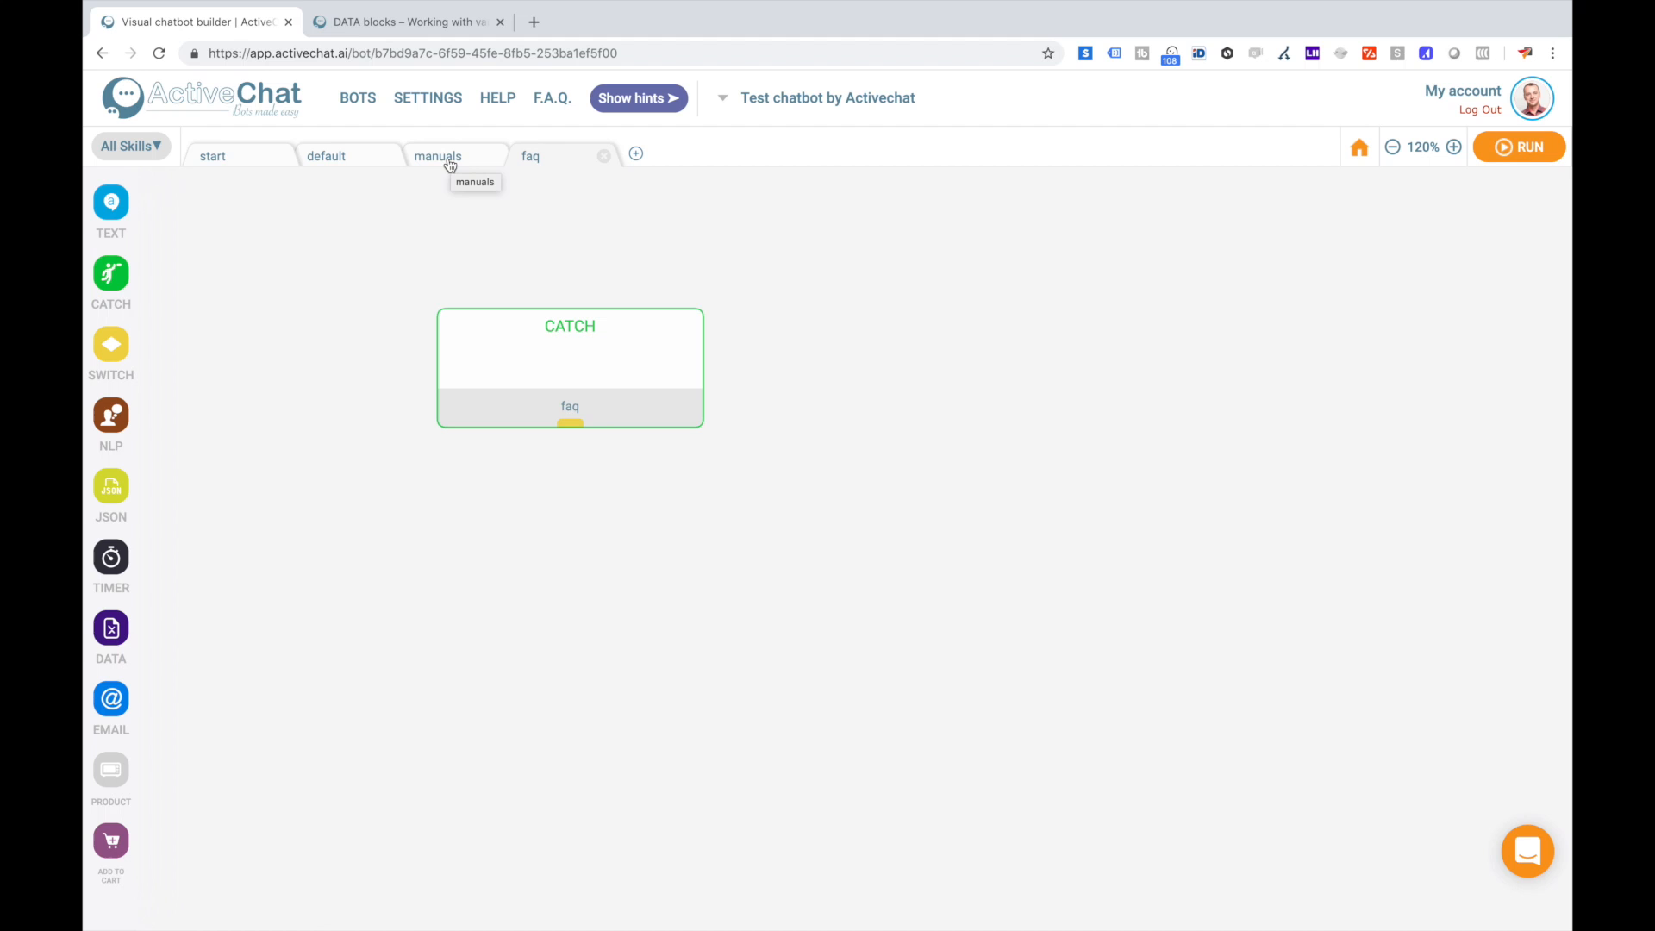
Show the manuals skill with its single catch block.
{"action": "left_click", "coordinate": [436, 155]}
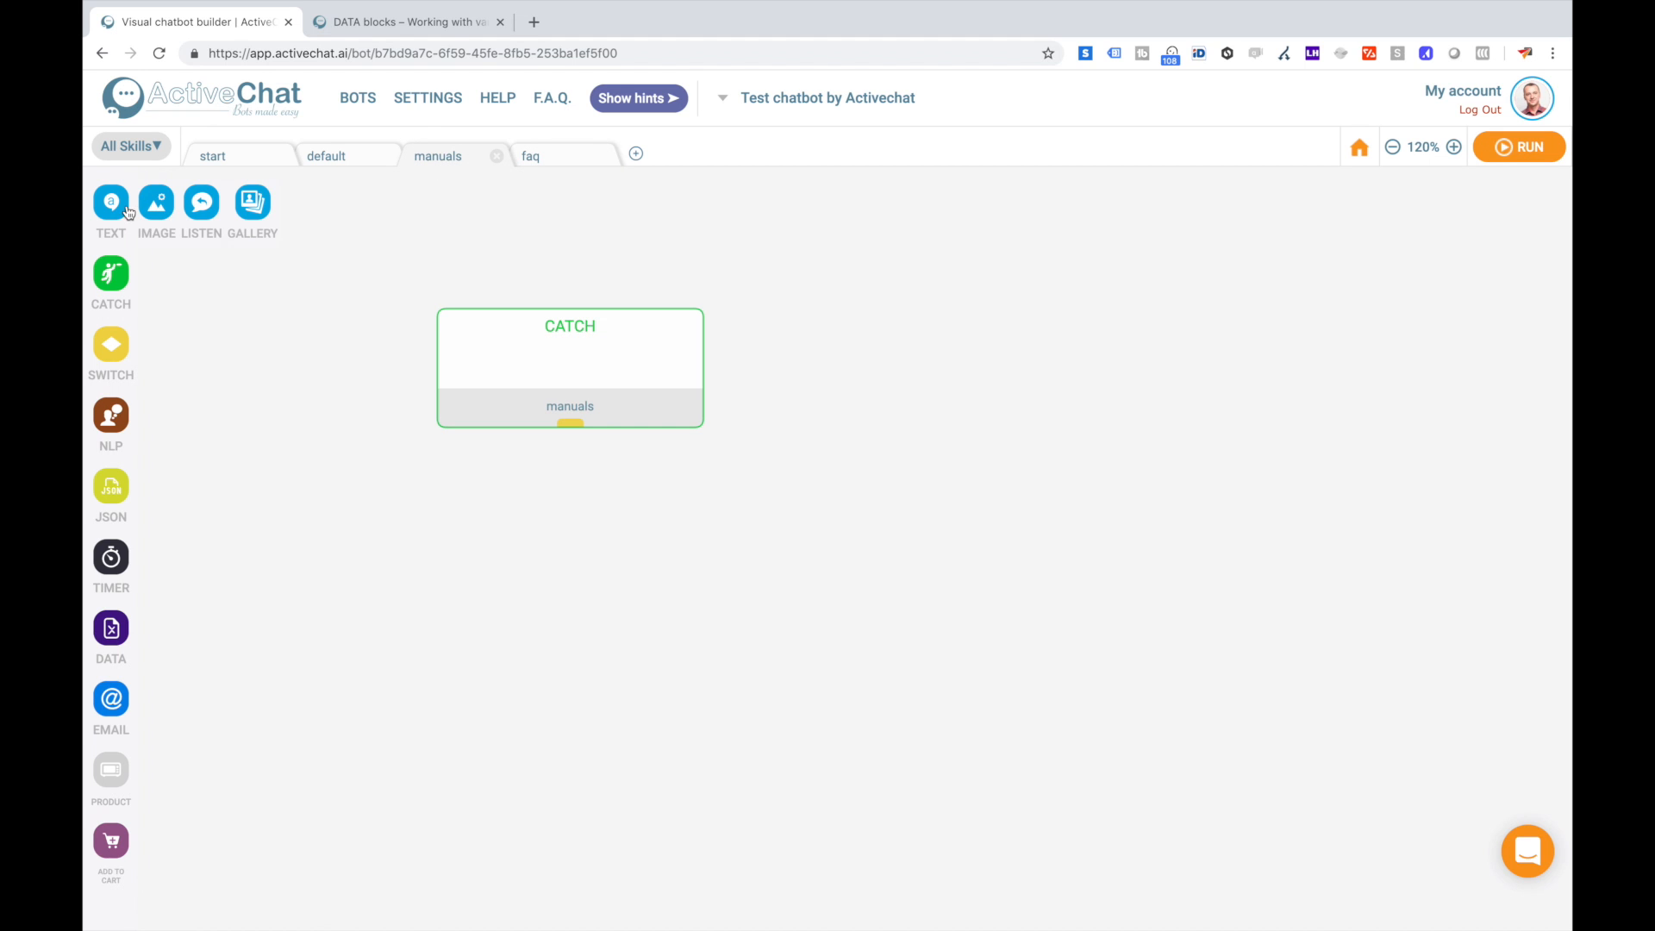
Add a text reply under the manuals catch: 'Sure, click the link below to check manuals'.
{"action": "left_click", "coordinate": [110, 201]}
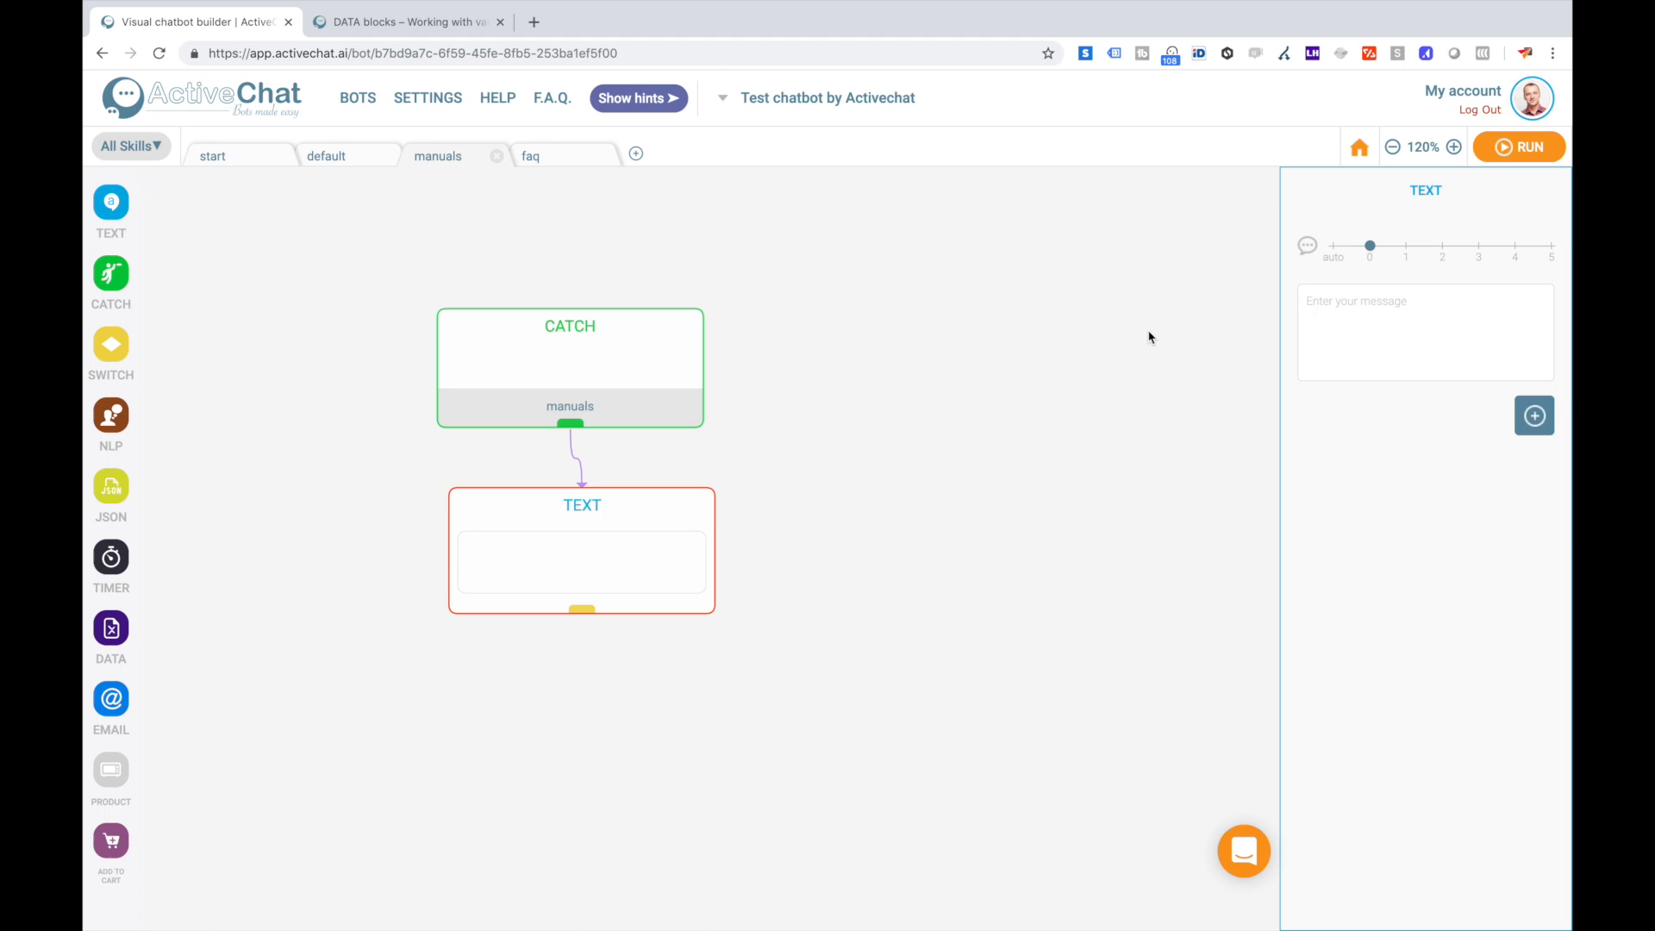
{"action": "type", "text": "Sure"}
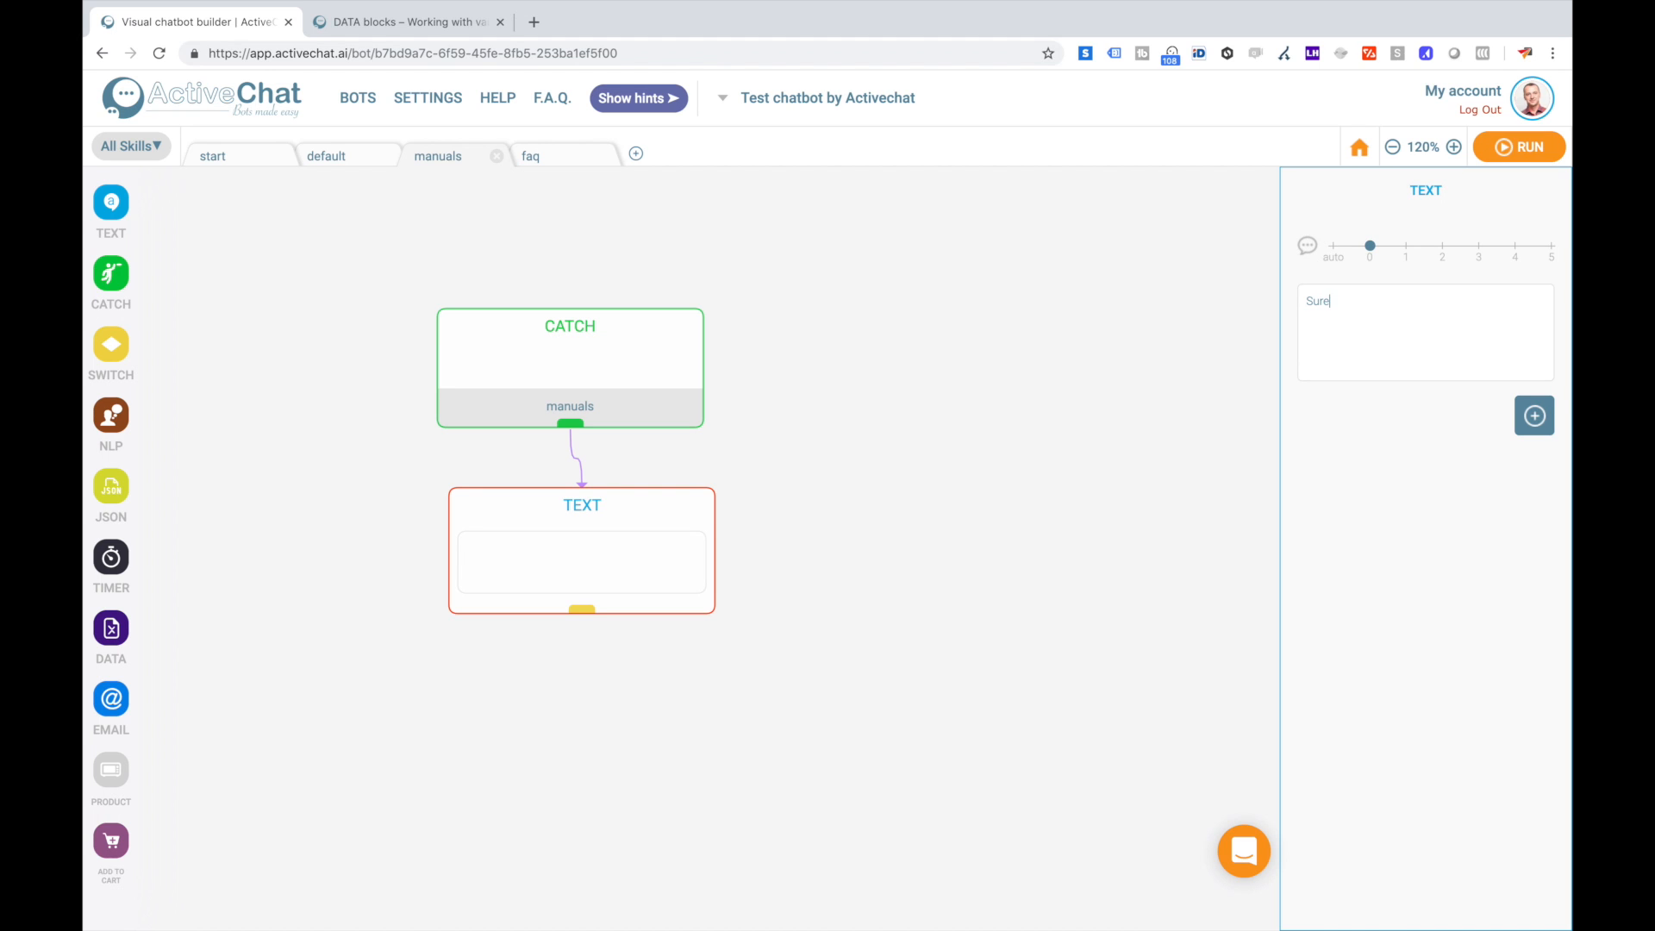
{"action": "type", "text": ", click th"}
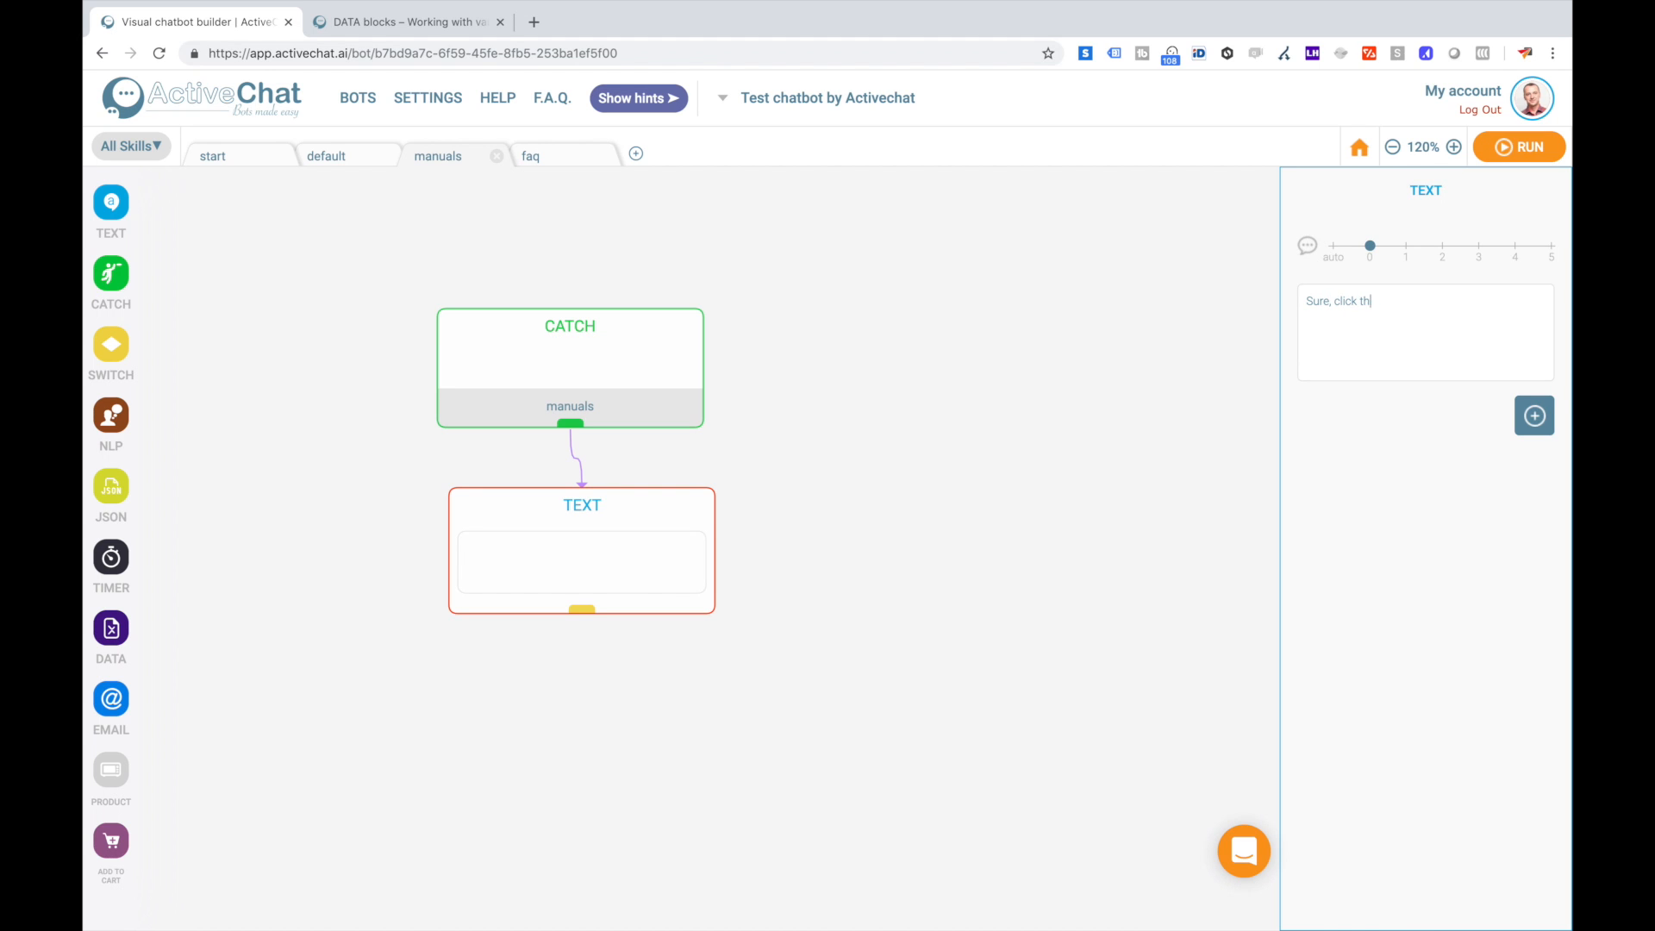
{"action": "type", "text": "e link below"}
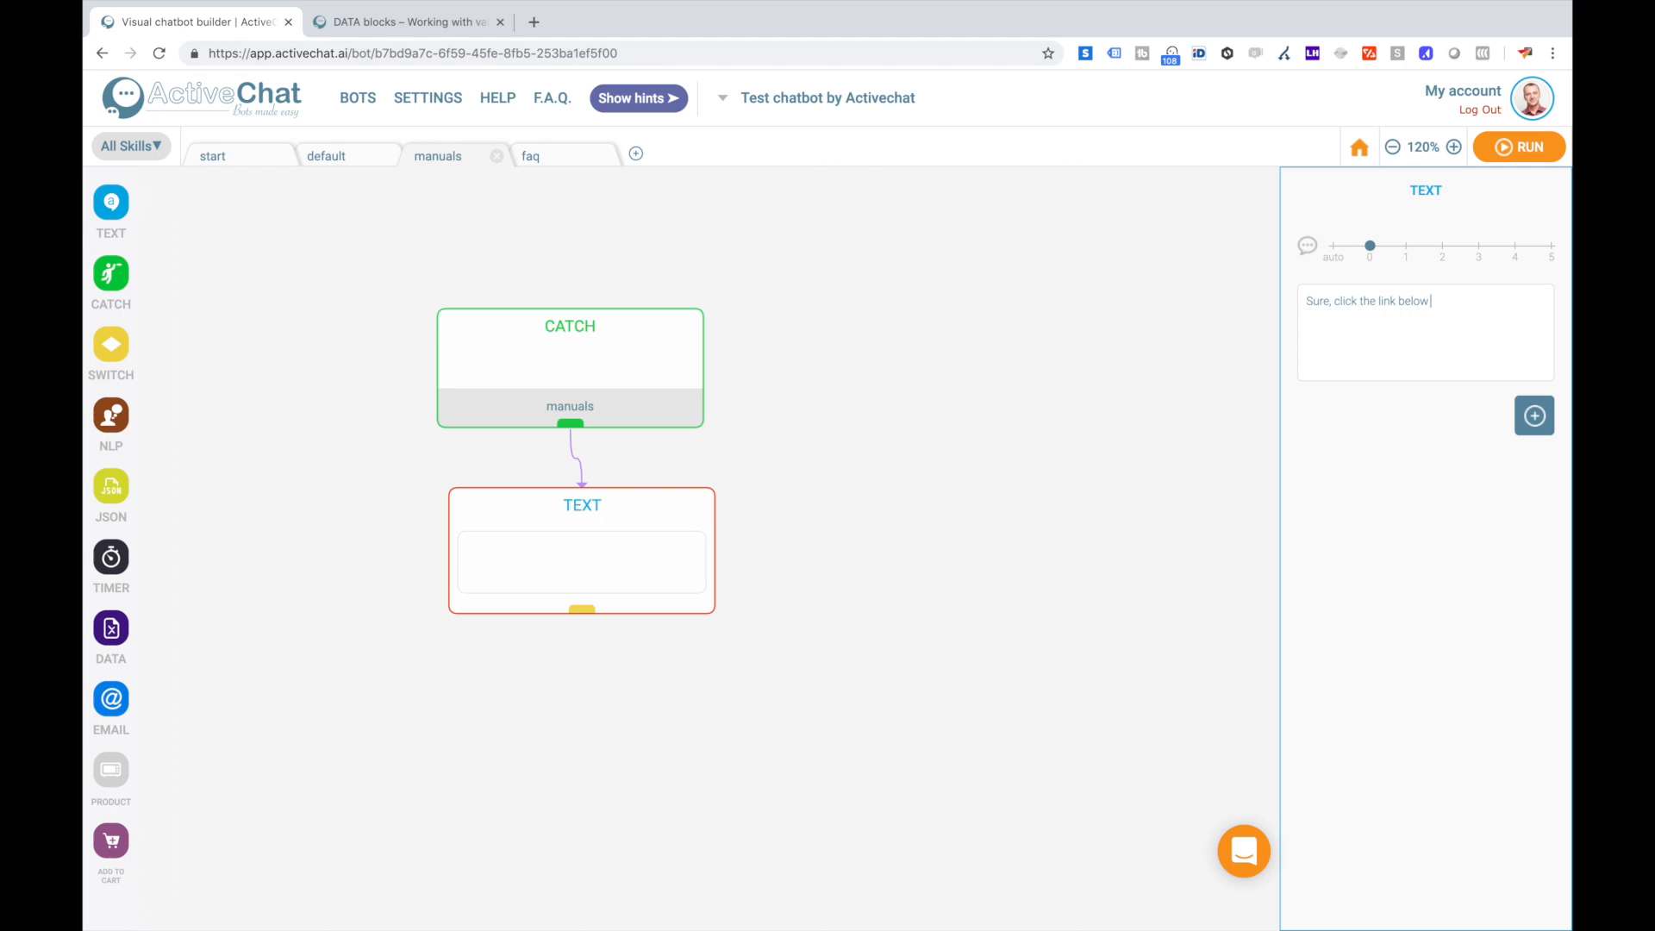
{"action": "type", "text": "to check manuals!"}
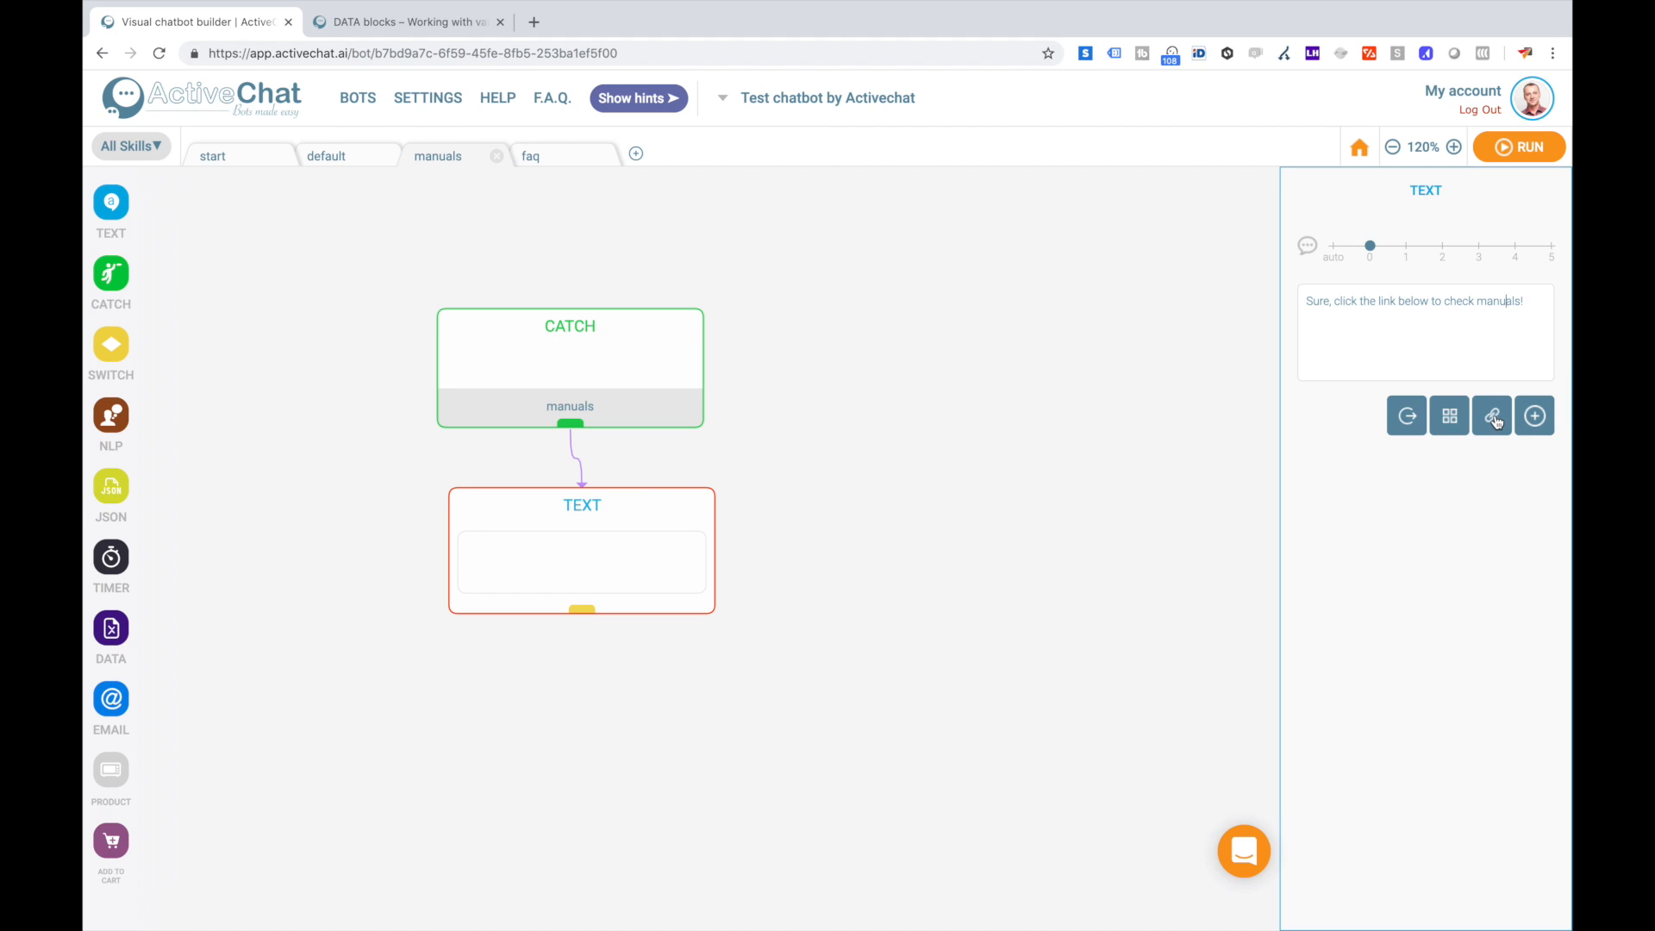
Attach a link with the https manuals URL to that reply.
{"action": "left_click", "coordinate": [1490, 416]}
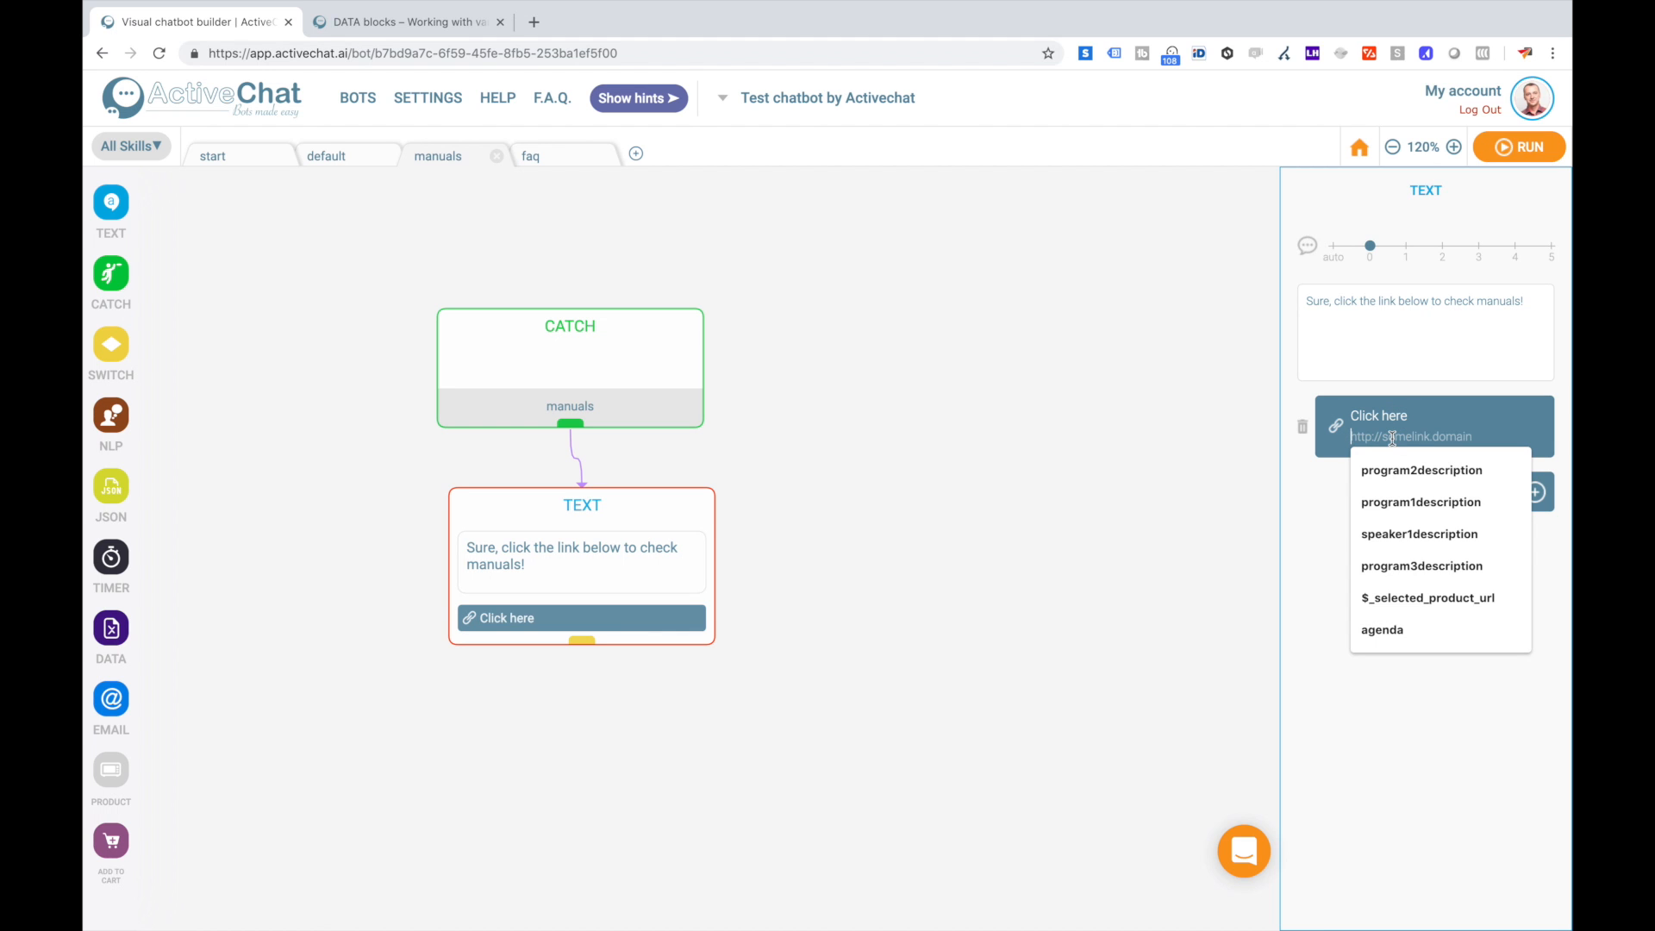
{"action": "type", "text": "https"}
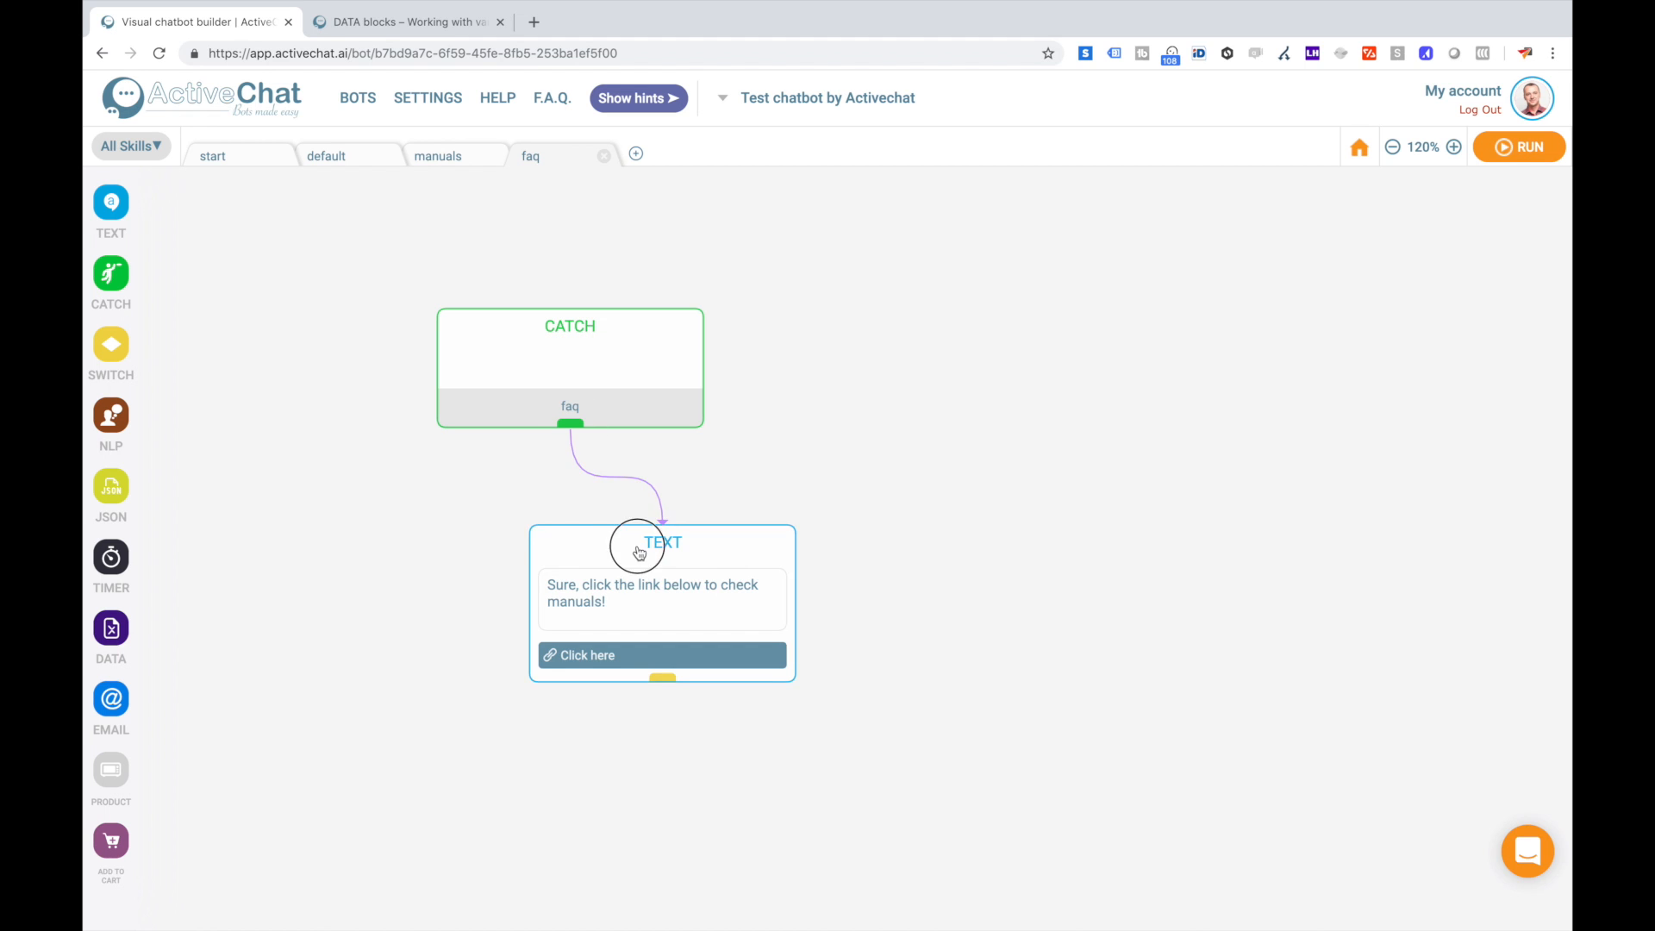
Edit the copied faq reply and its link to '/activechat.ai/chatbot', then return to start.
{"action": "left_click", "coordinate": [662, 541]}
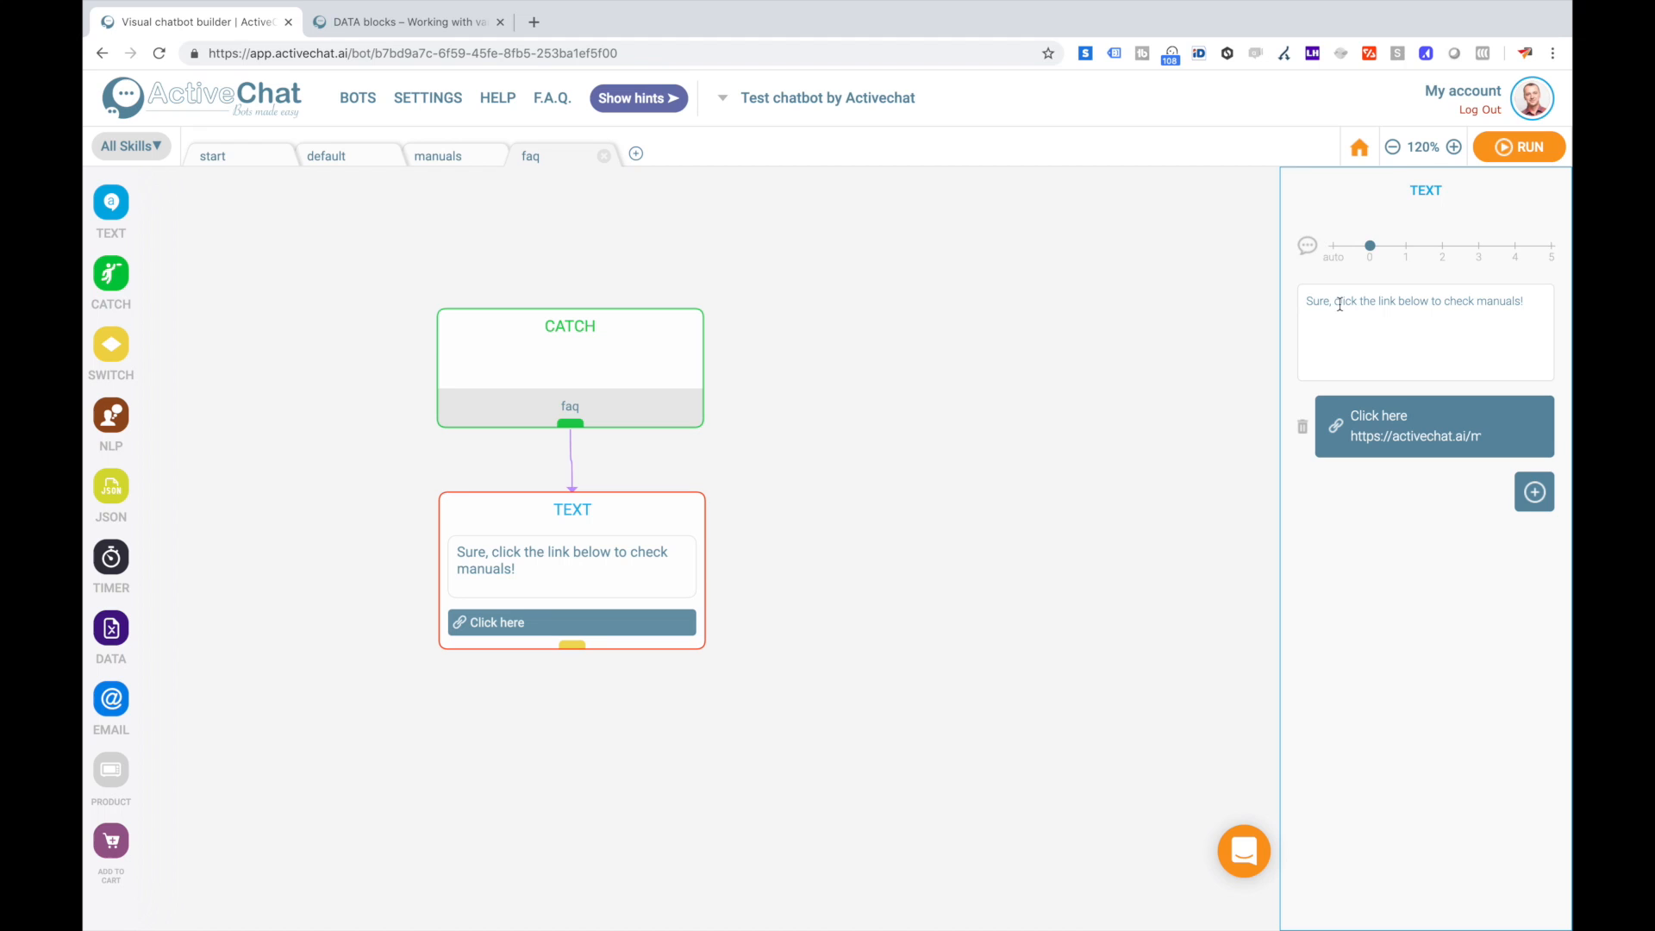
{"action": "mouse_move", "coordinate": [1417, 300]}
{"action": "type", "text": "F.A.Q."}
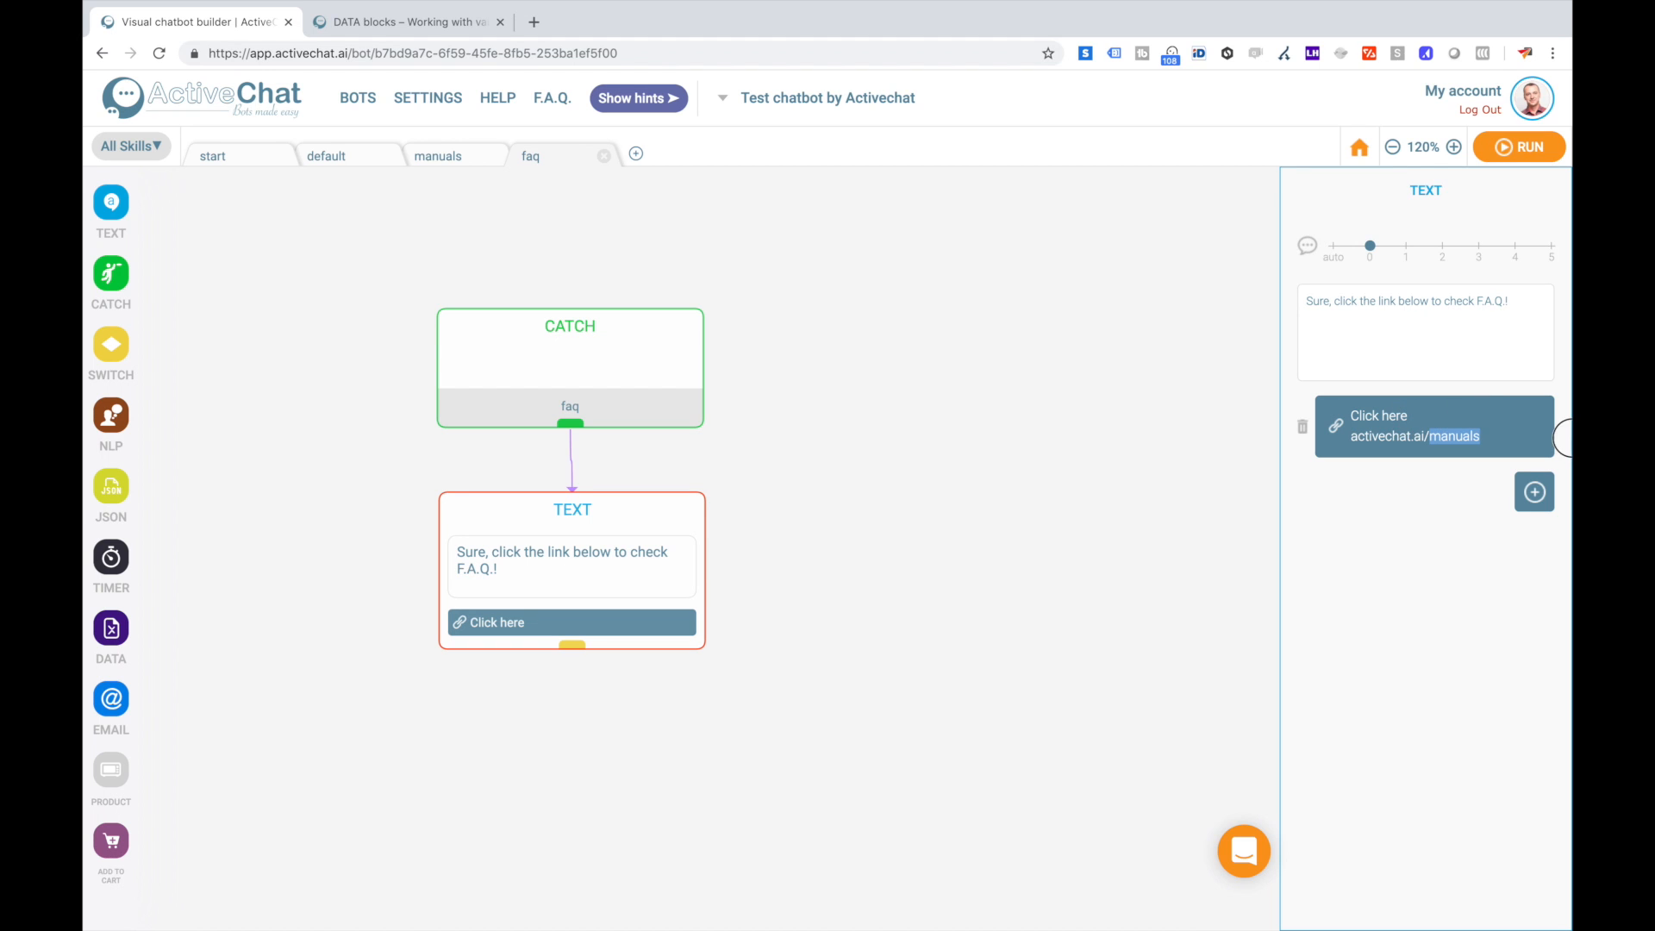
{"action": "type", "text": "/activechat.ai/chatbot"}
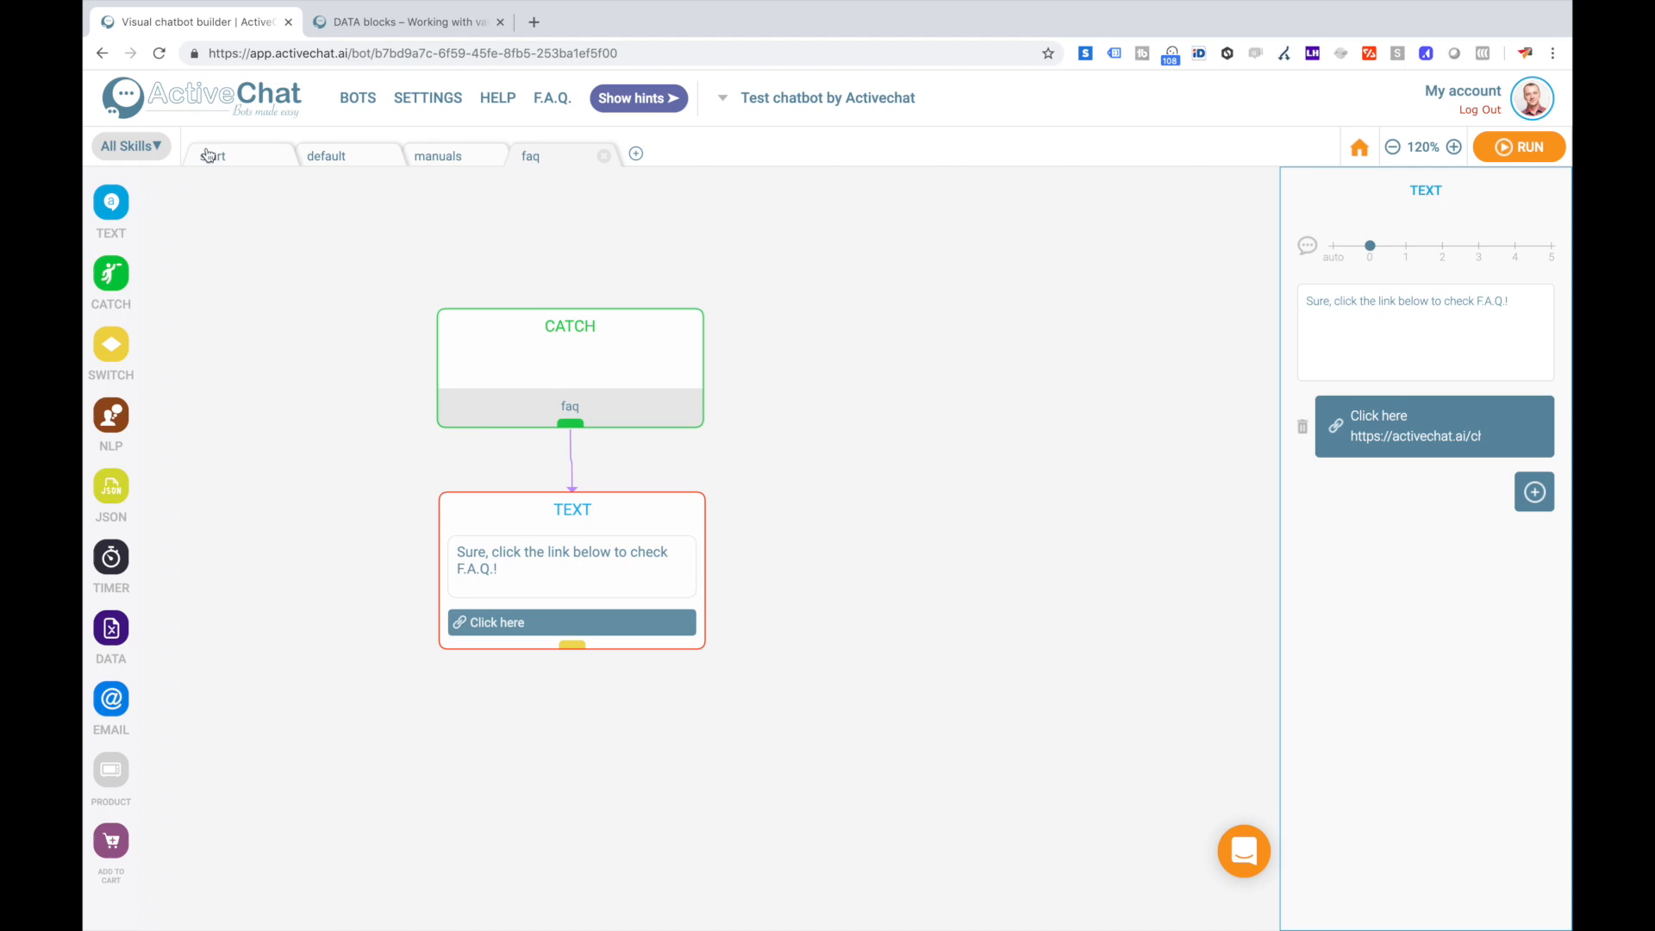
{"action": "left_click", "coordinate": [212, 155]}
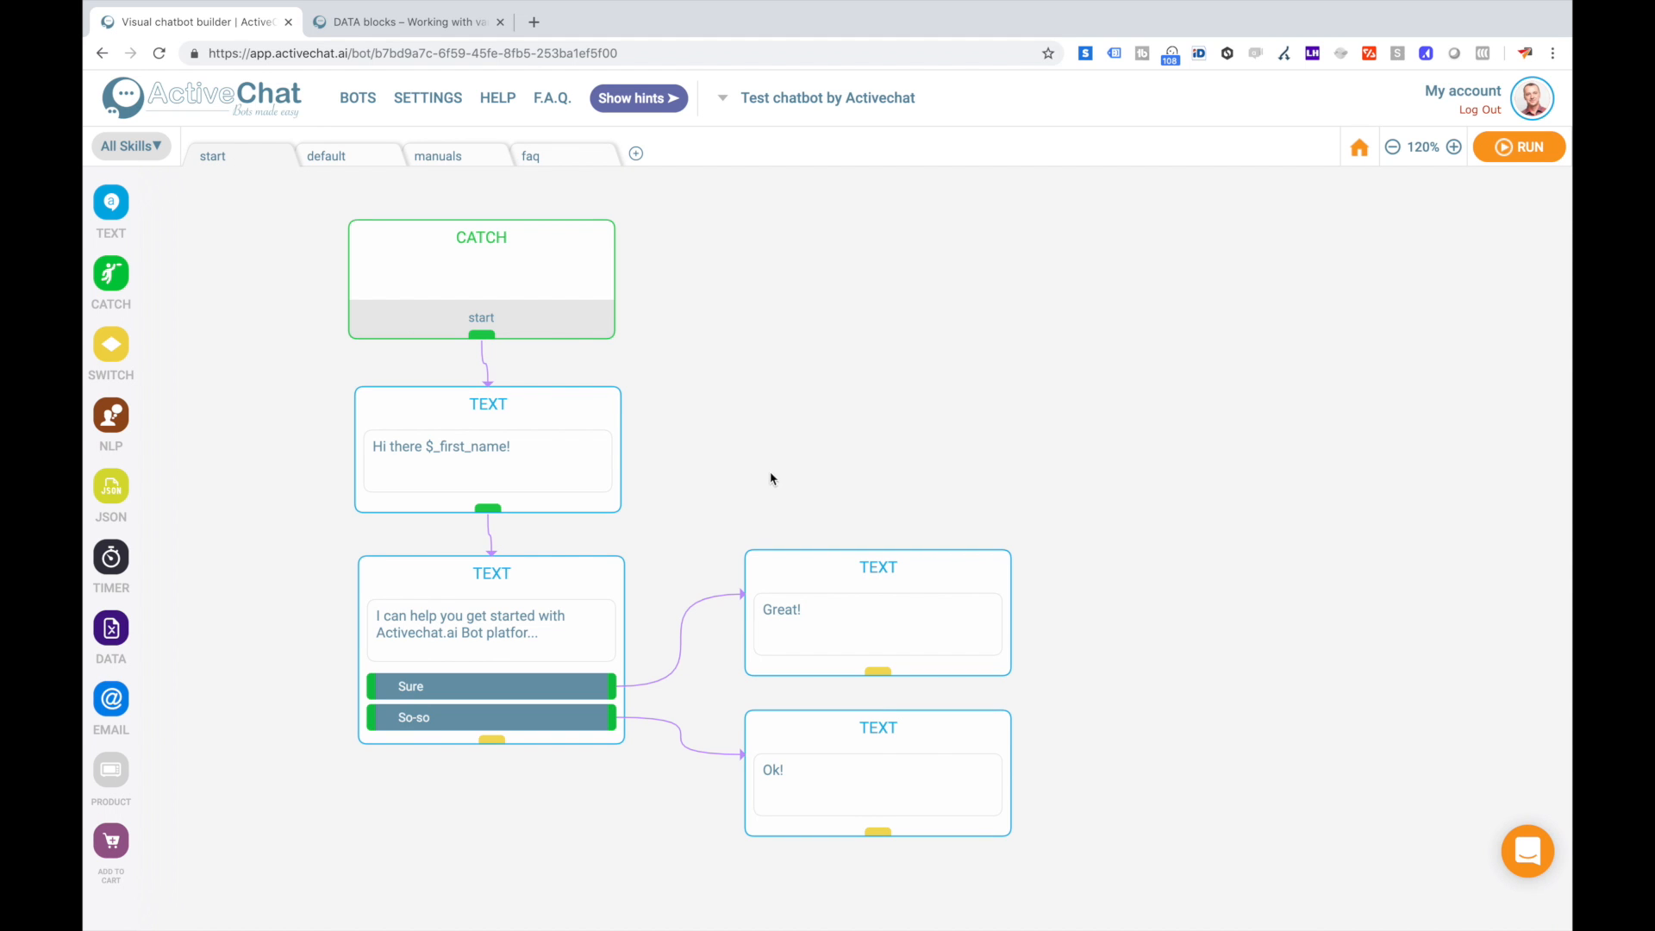
Add a text message 'Click one of the buttons below' after the Great! and Ok! replies.
{"action": "left_click", "coordinate": [1393, 147]}
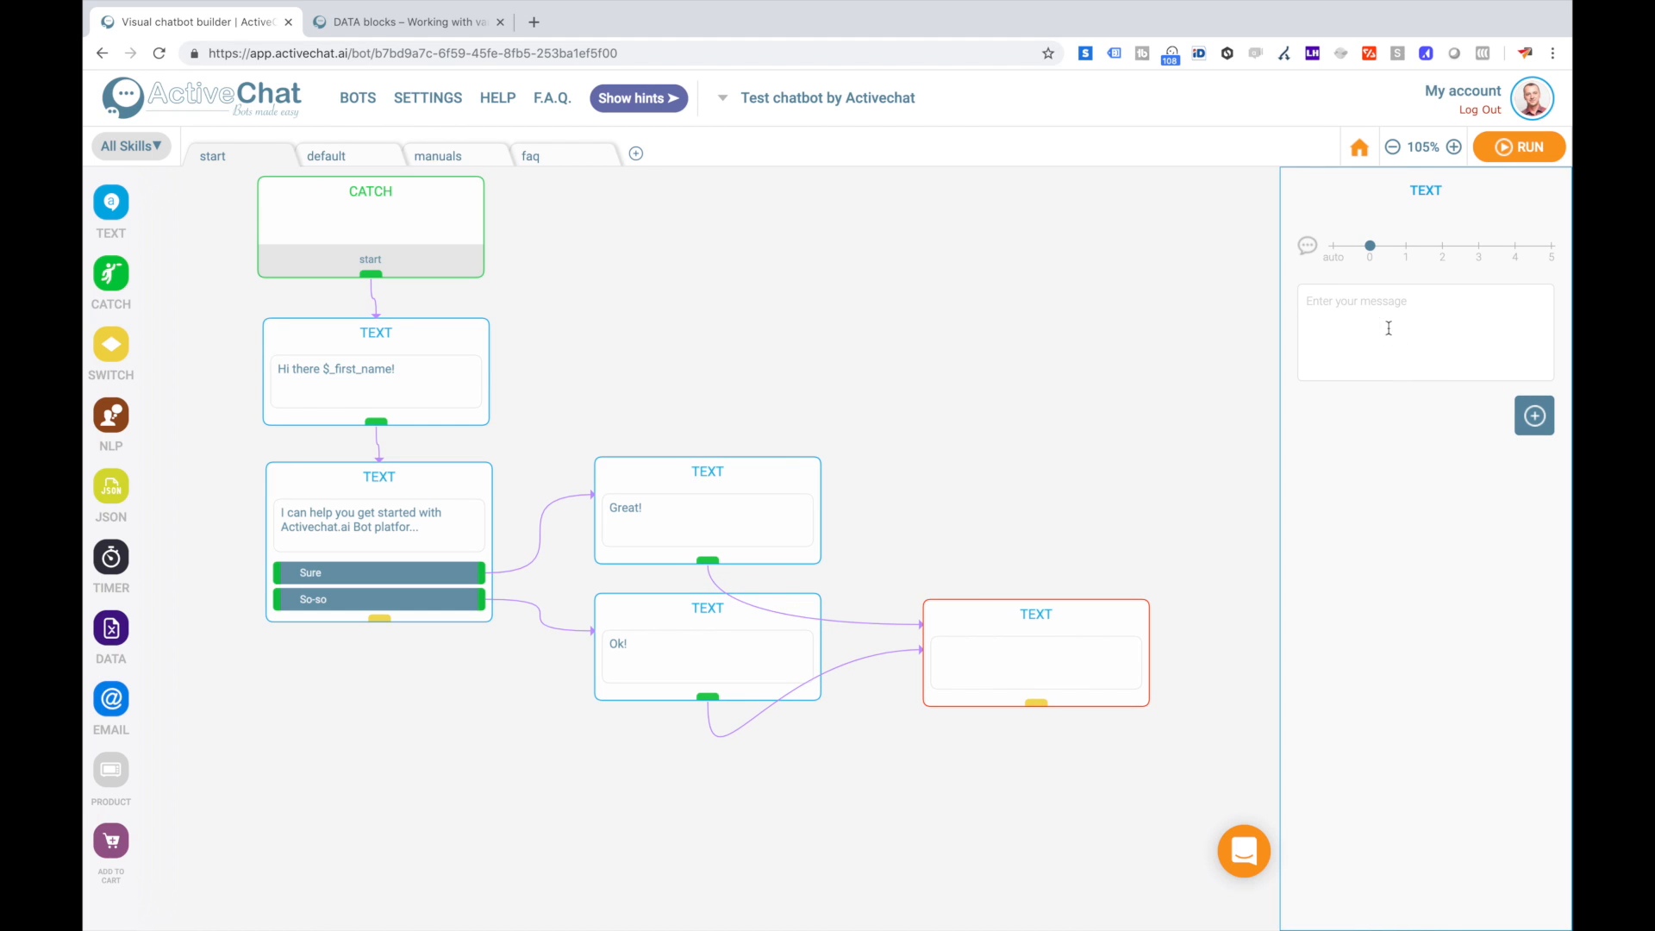
{"action": "type", "text": "Click one"}
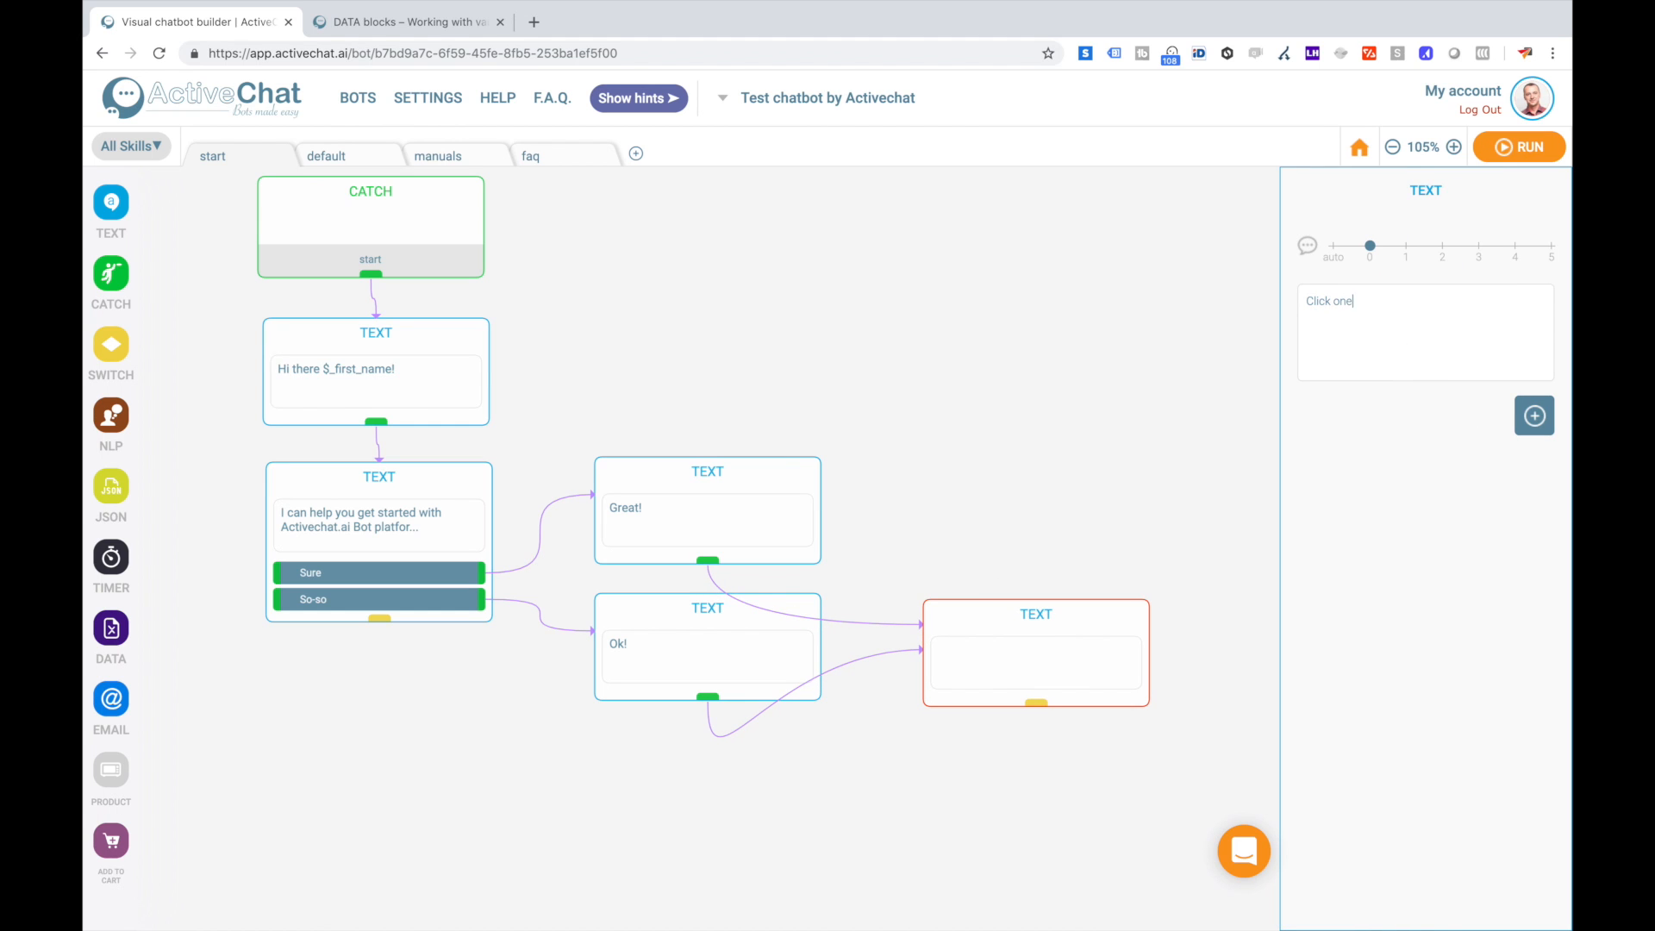
{"action": "type", "text": "of the button"}
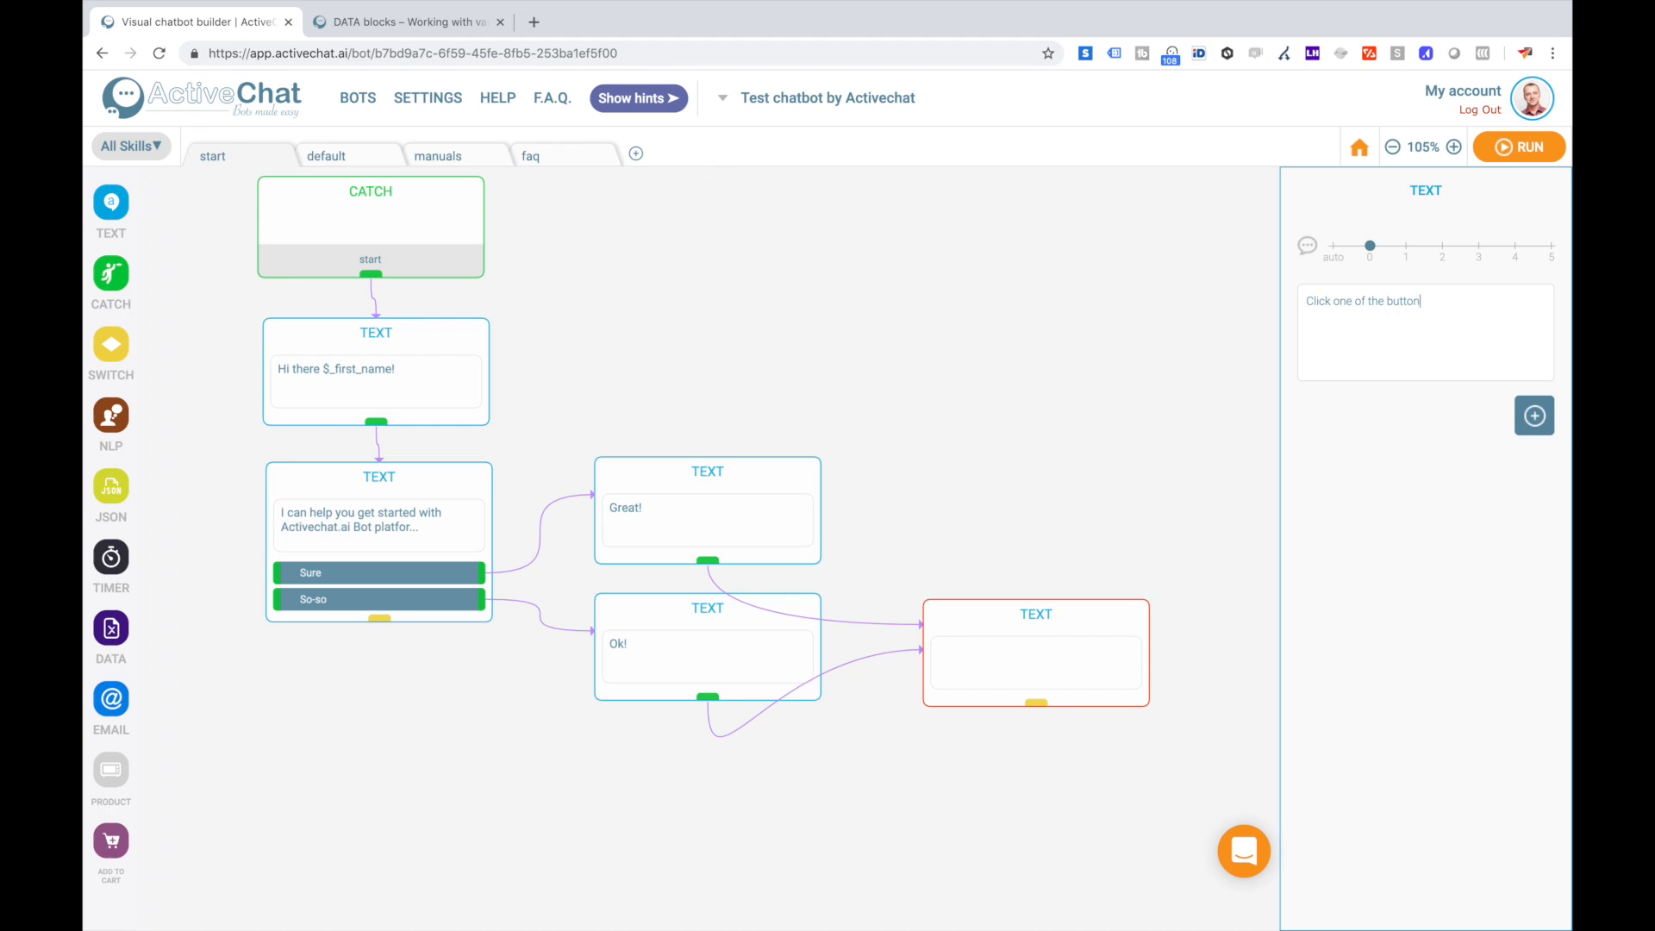
{"action": "type", "text": "s below"}
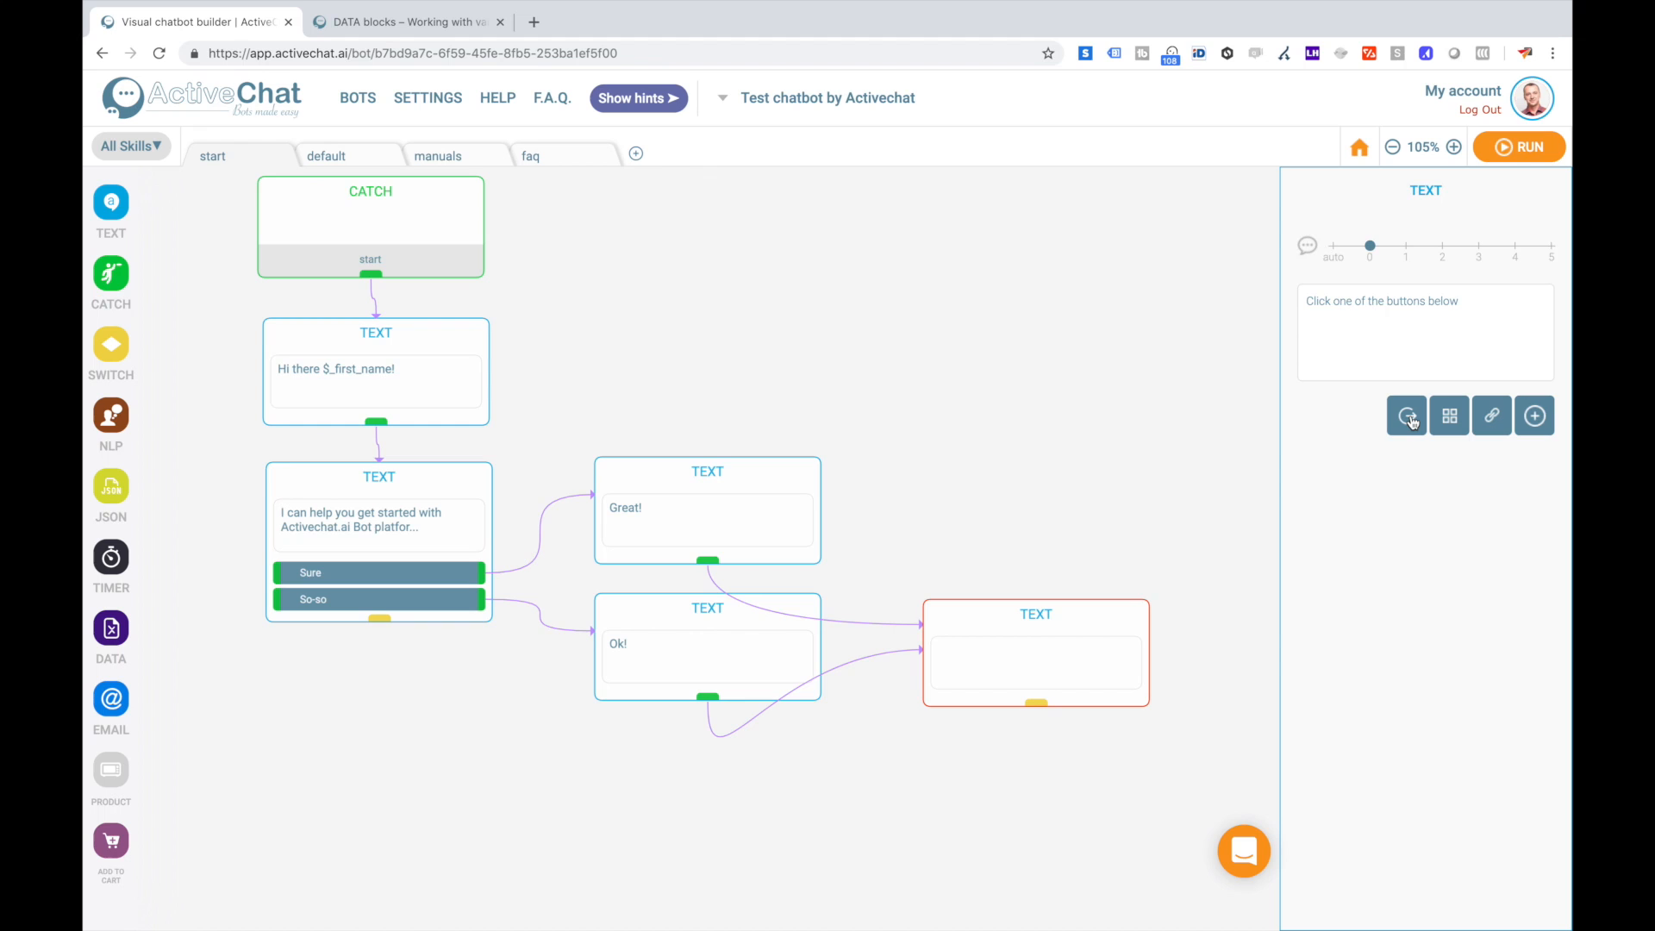
Add an event button titled 'Check manuals' to the message.
{"action": "left_click", "coordinate": [1406, 415]}
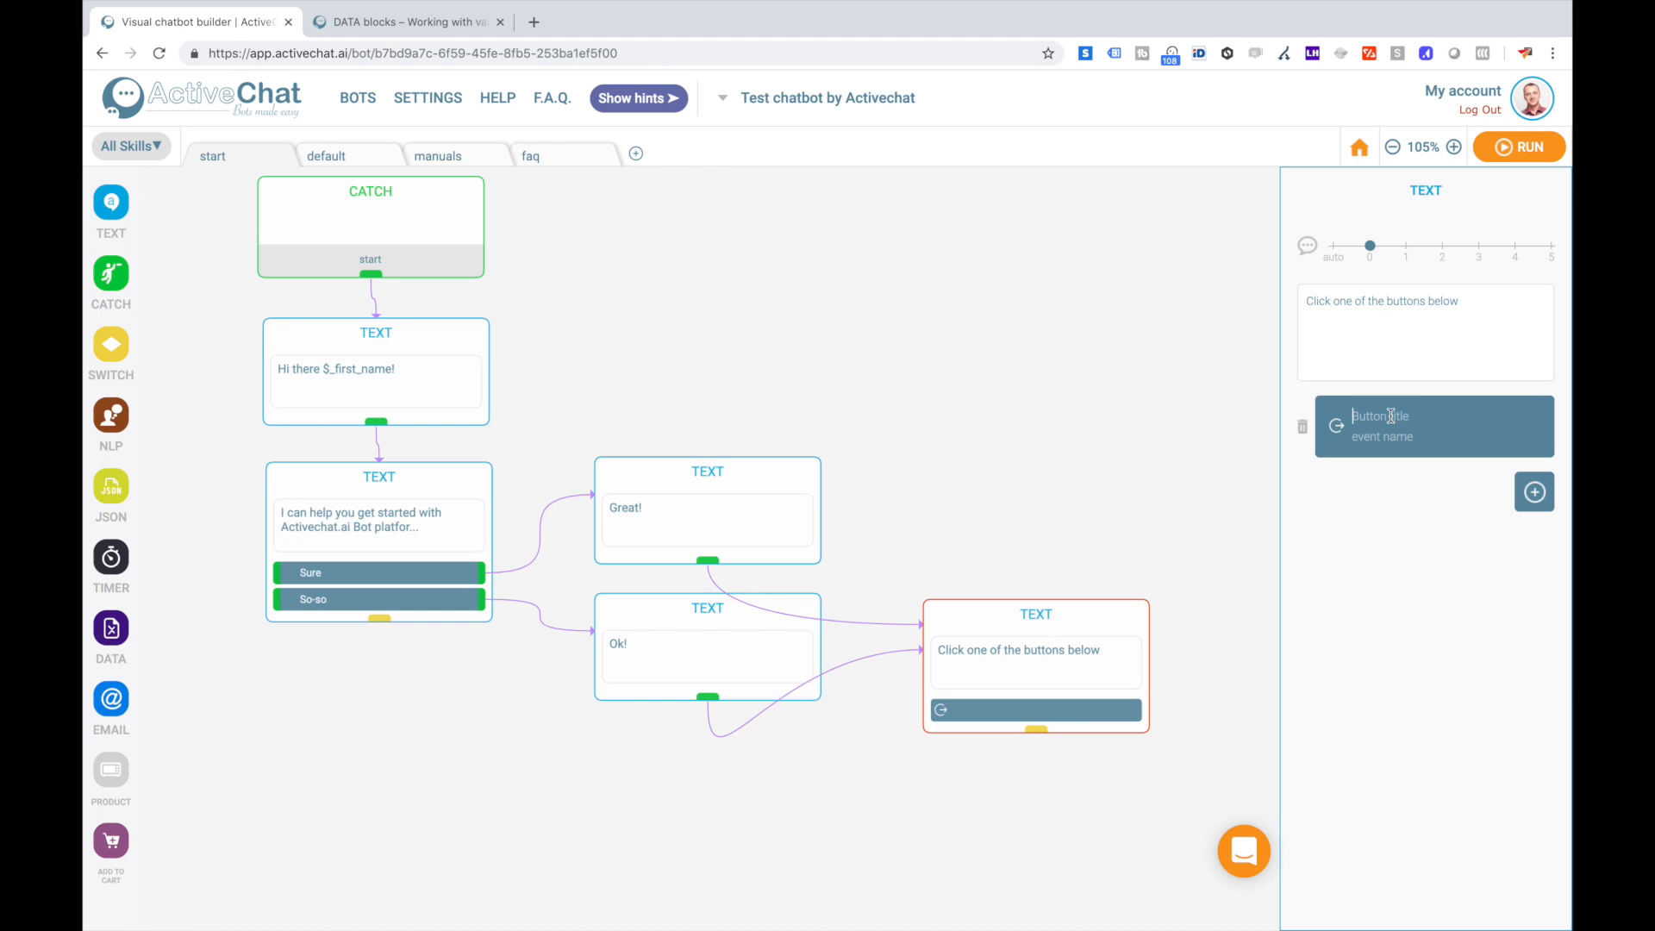
{"action": "type", "text": "Check manuals"}
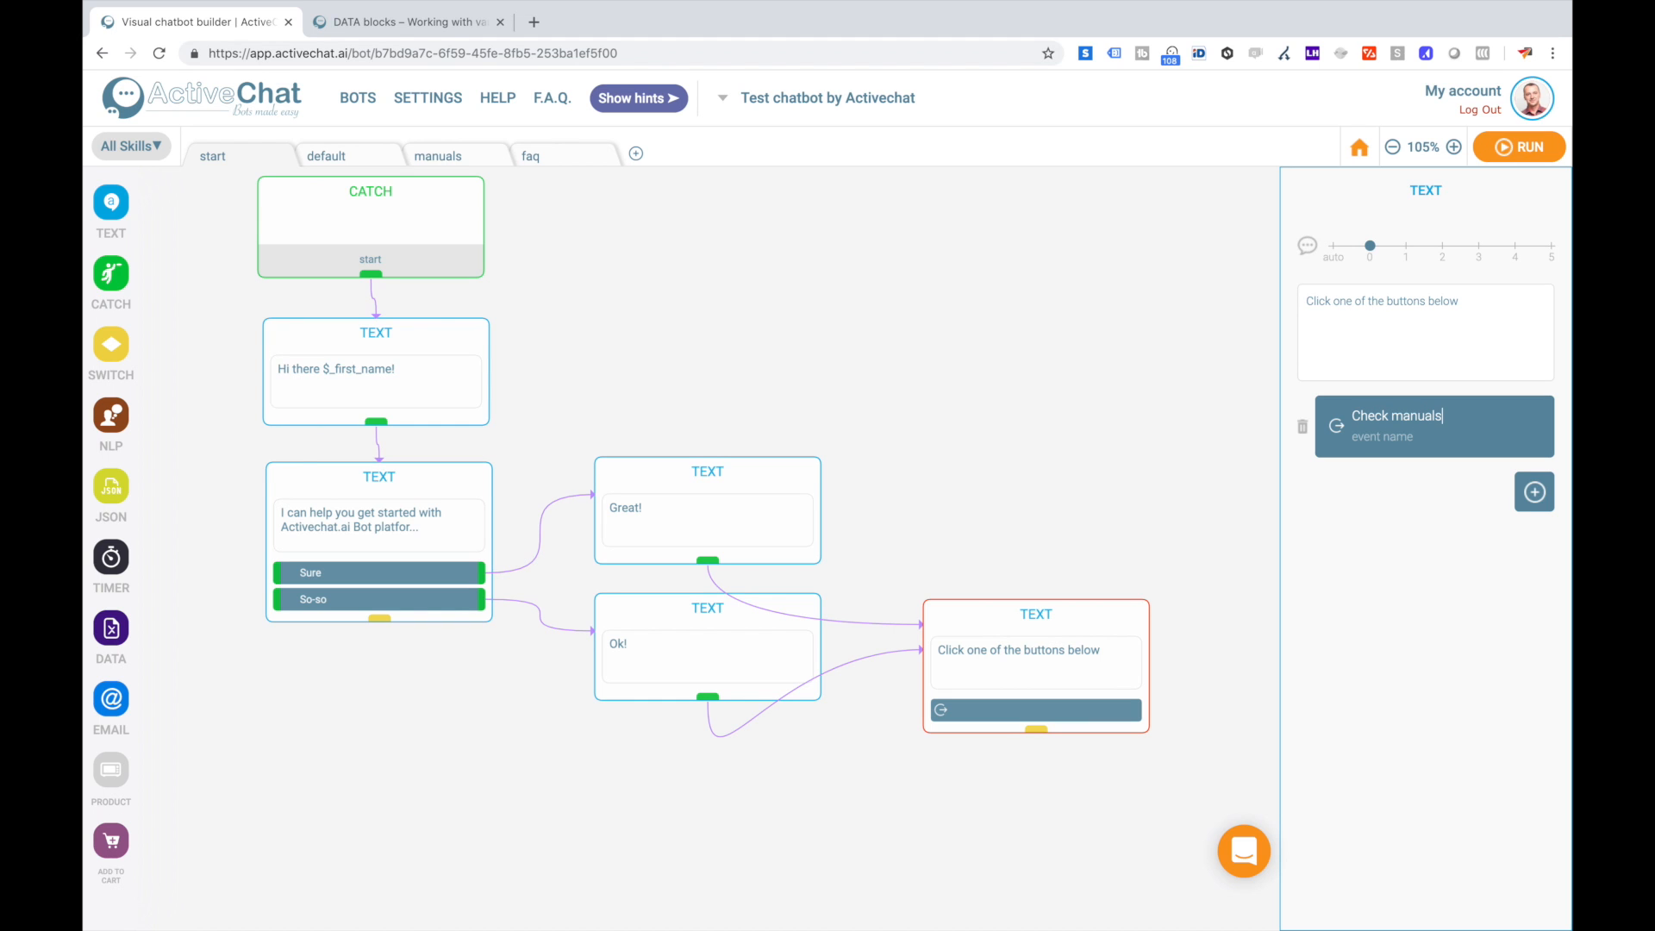
{"action": "left_click", "coordinate": [1383, 436]}
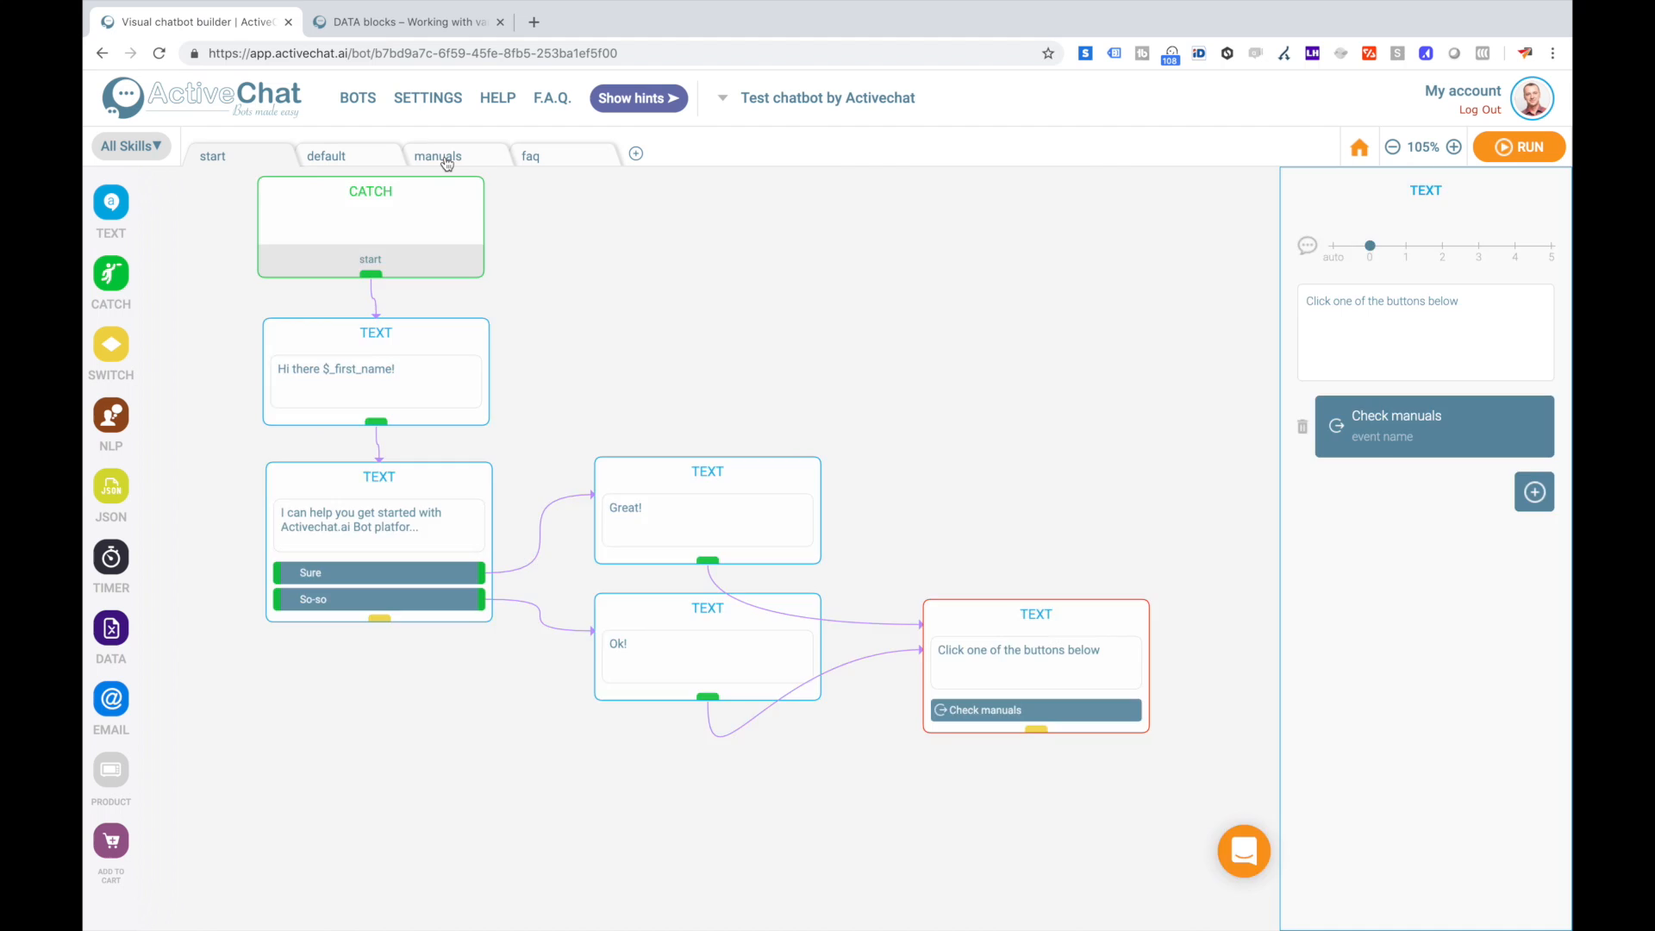
In the start skill's last message, set the Check manuals button's event name to 'manuals'.
{"action": "left_click", "coordinate": [436, 155]}
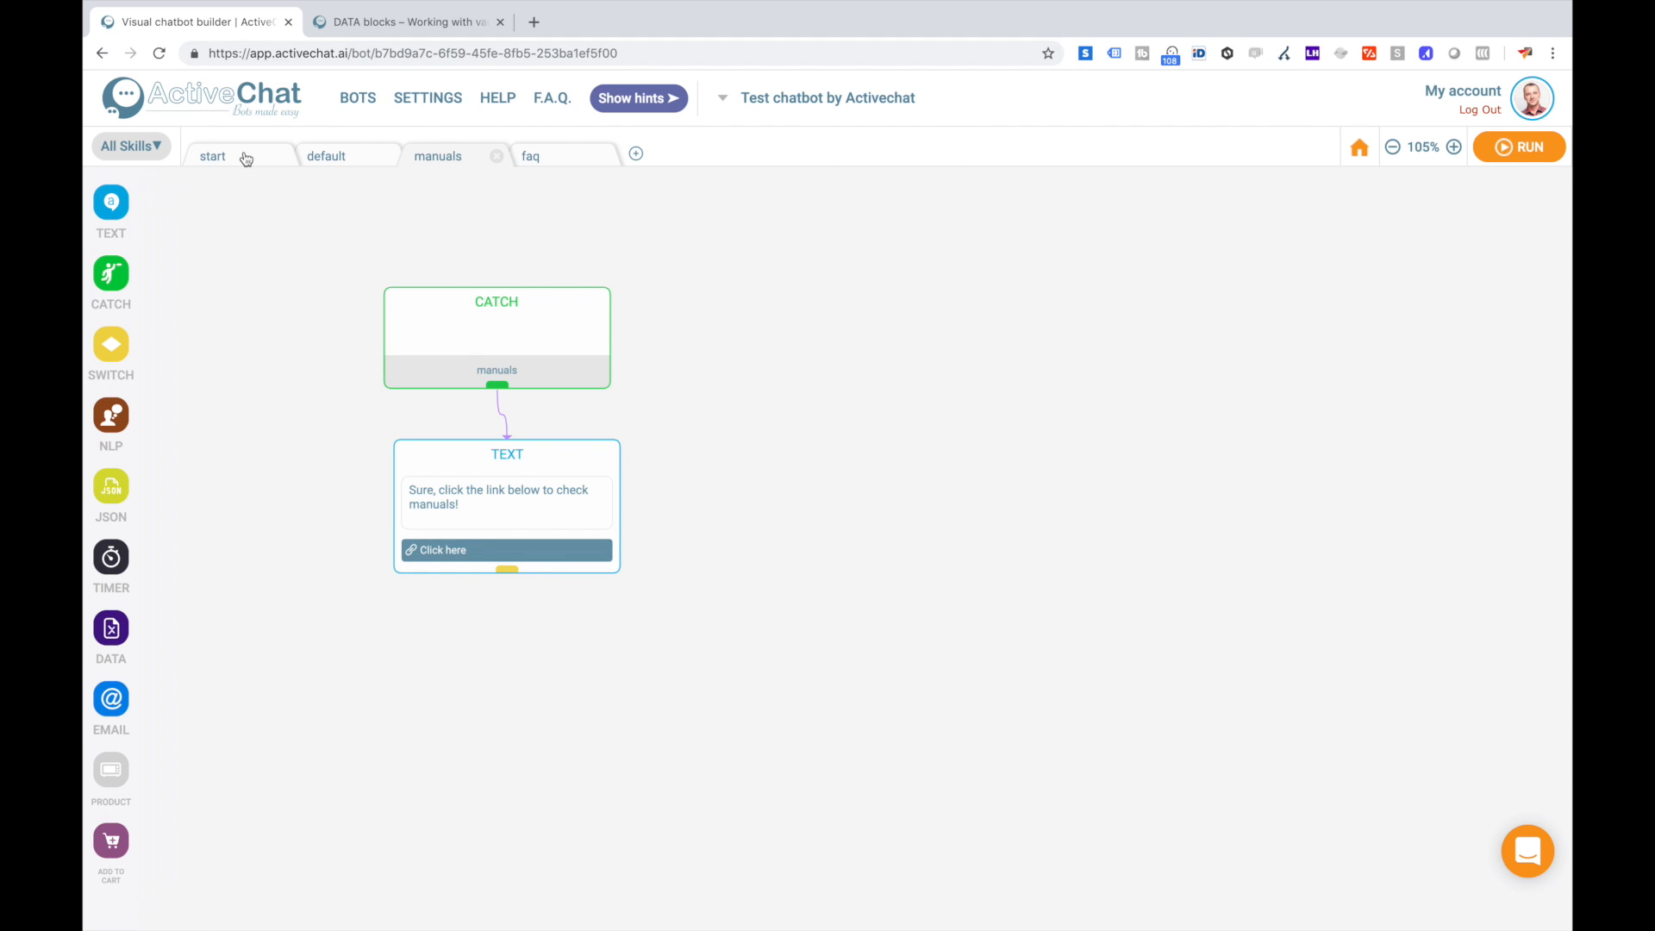
{"action": "left_click", "coordinate": [212, 155]}
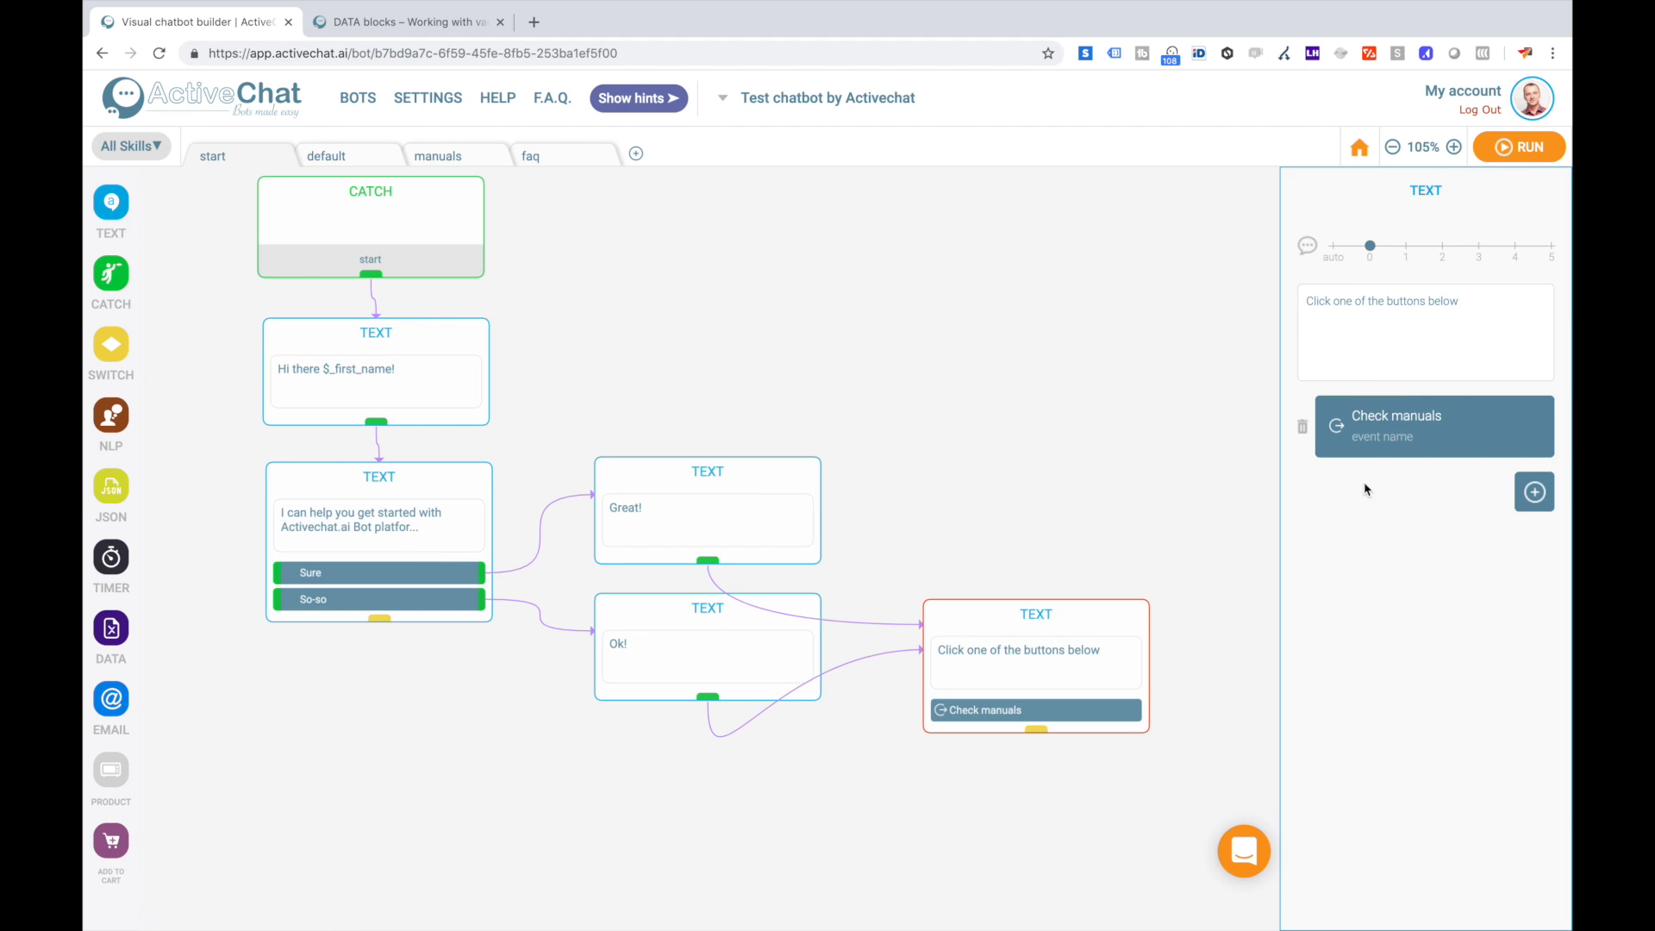
{"action": "type", "text": "manual"}
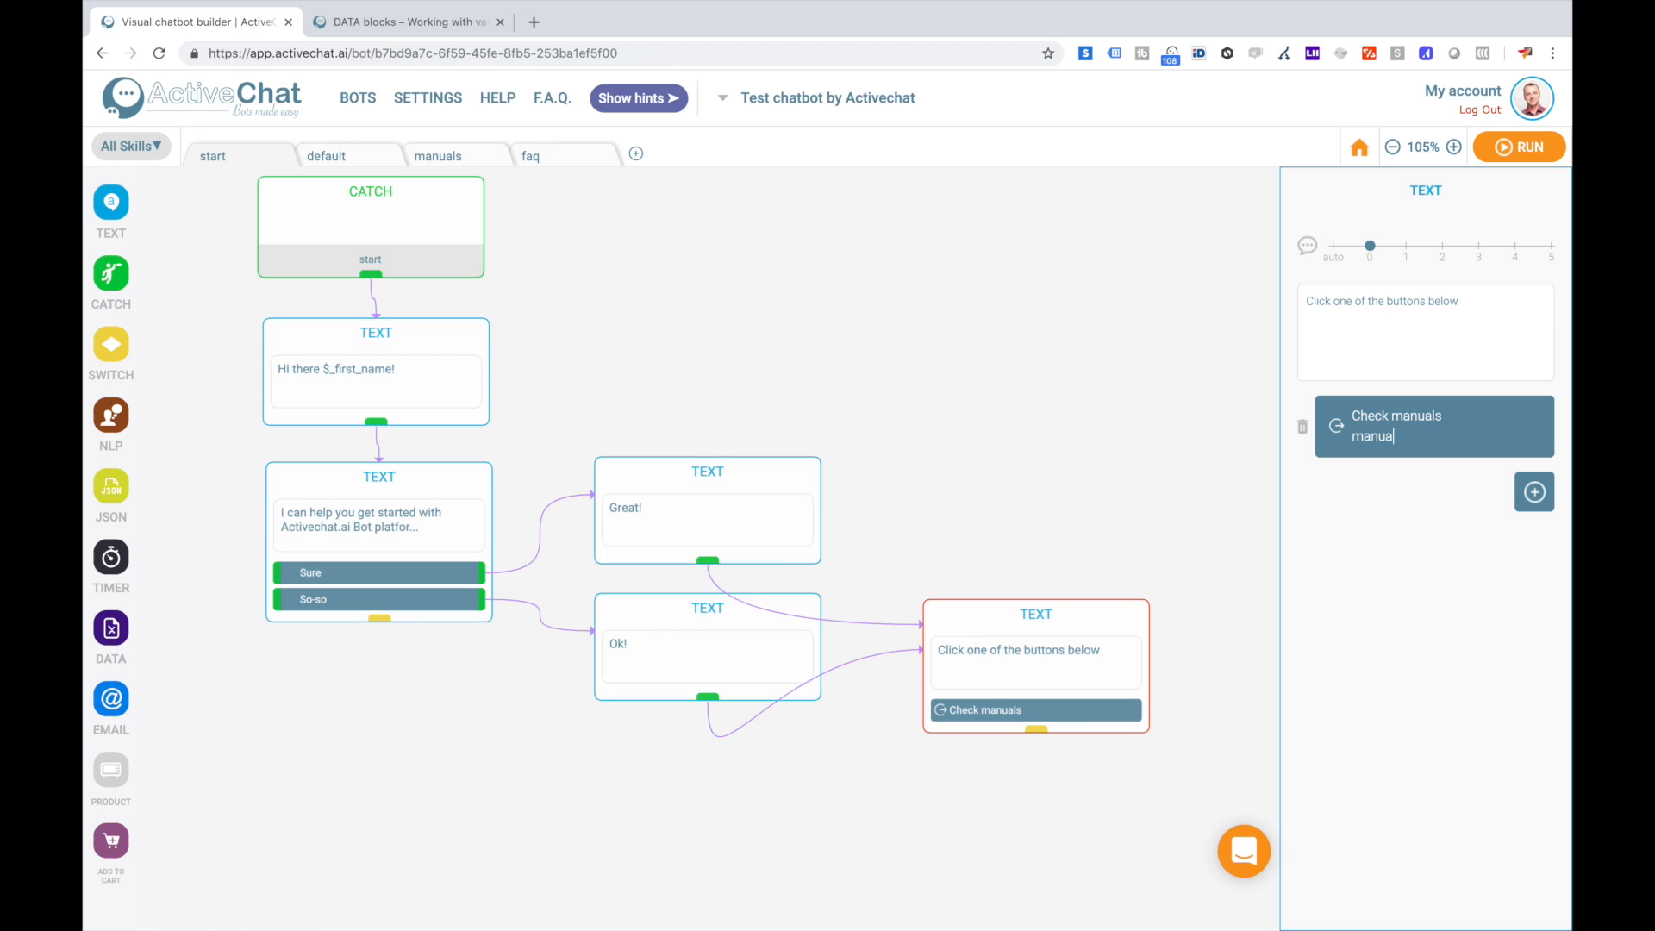
Add a second event button 'F.A.Q.' firing the 'faq' event, then rebuild the agent.
{"action": "left_click", "coordinate": [1534, 491]}
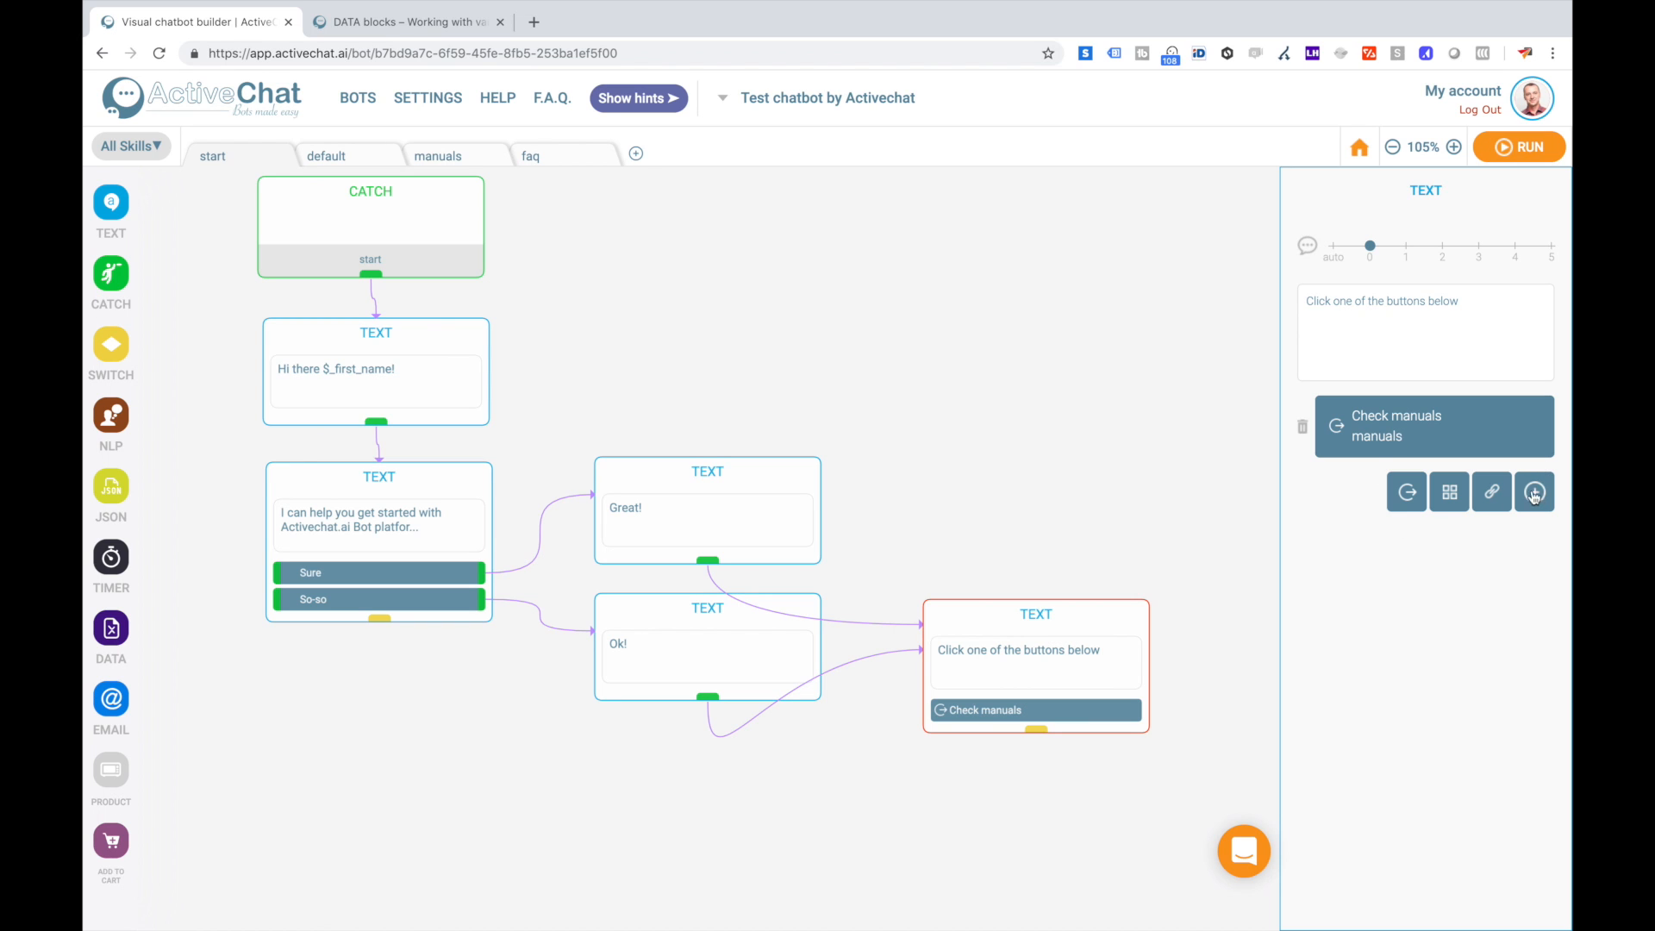
{"action": "left_click", "coordinate": [1534, 491]}
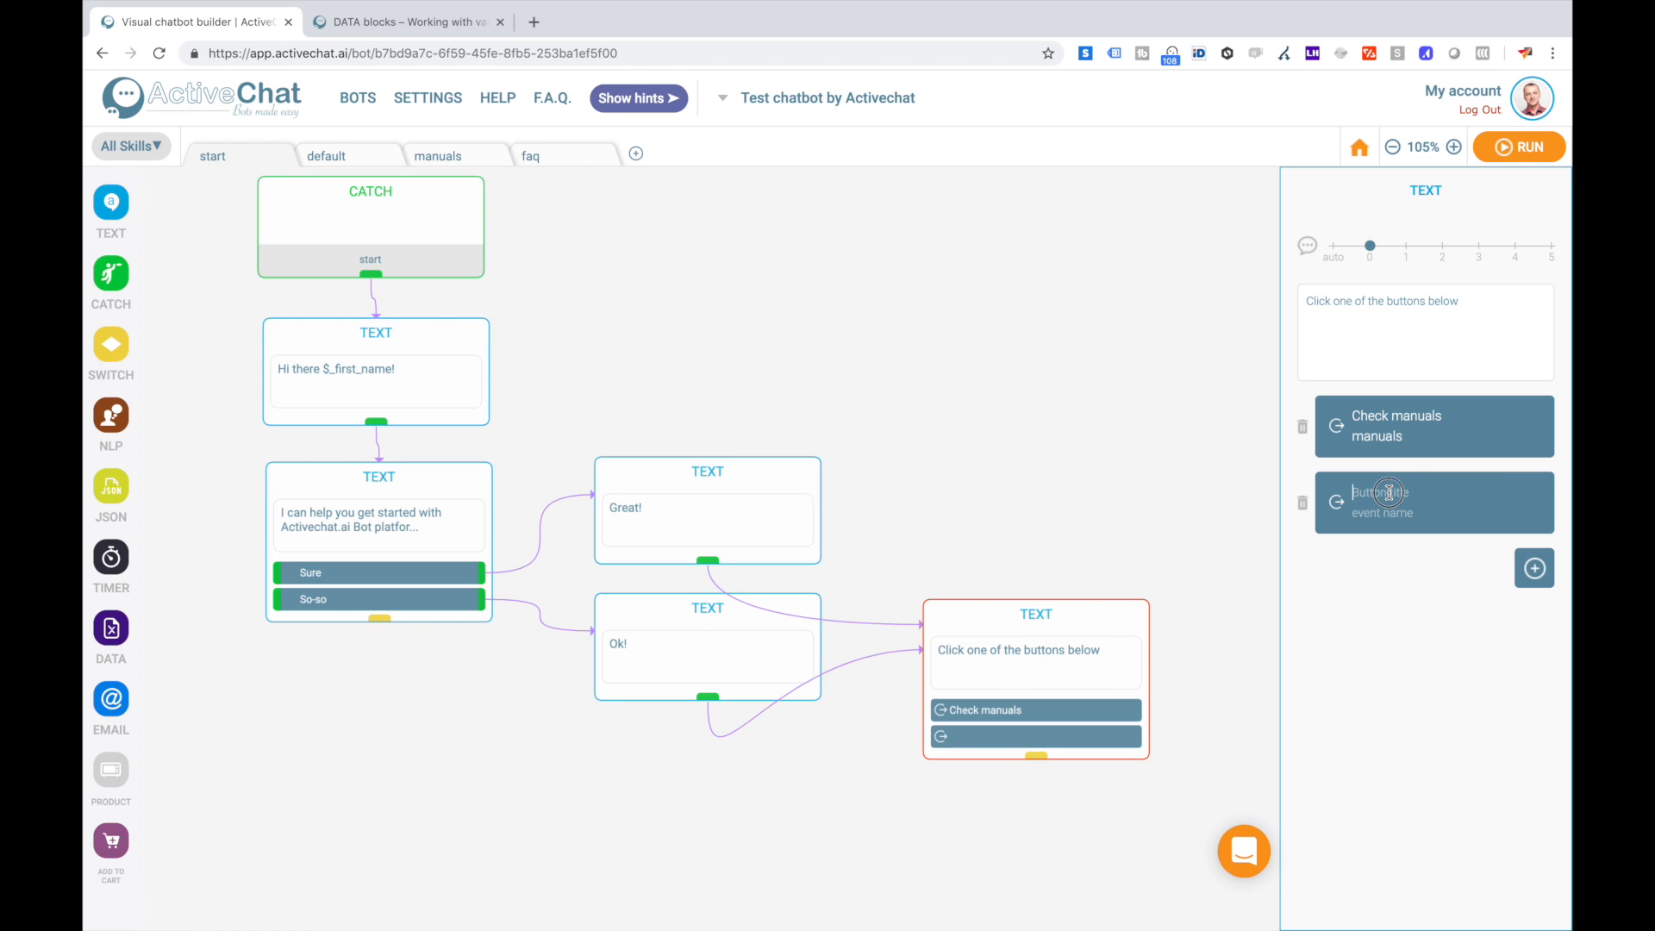
{"action": "type", "text": "F.A.Q"}
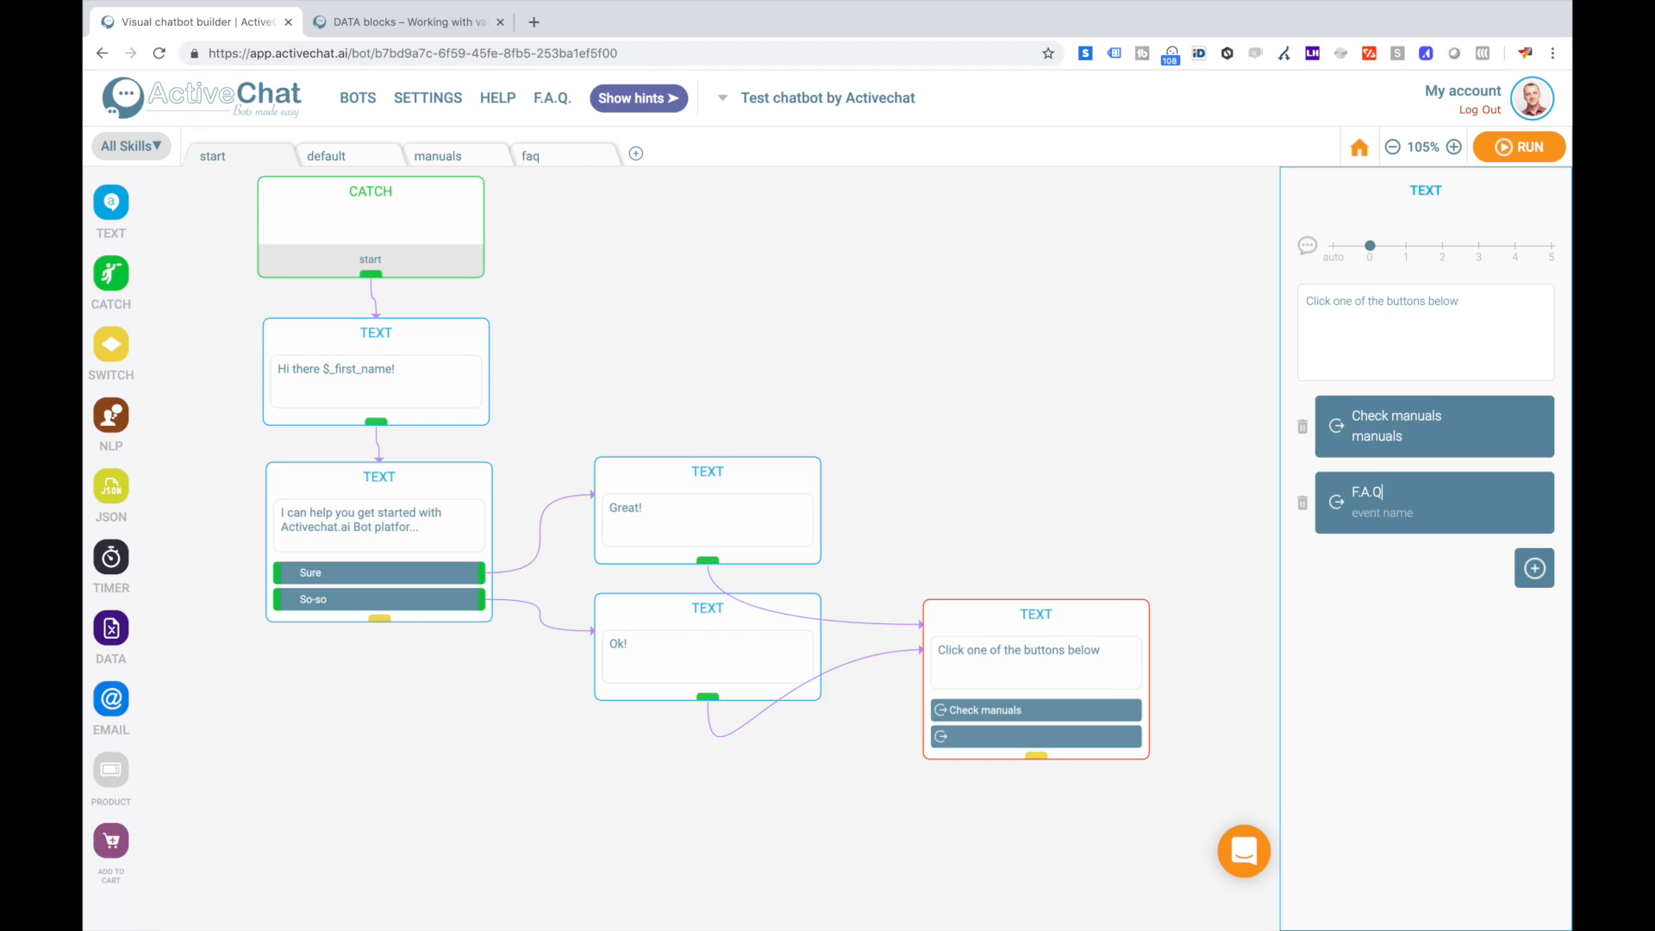
{"action": "left_click", "coordinate": [1381, 514]}
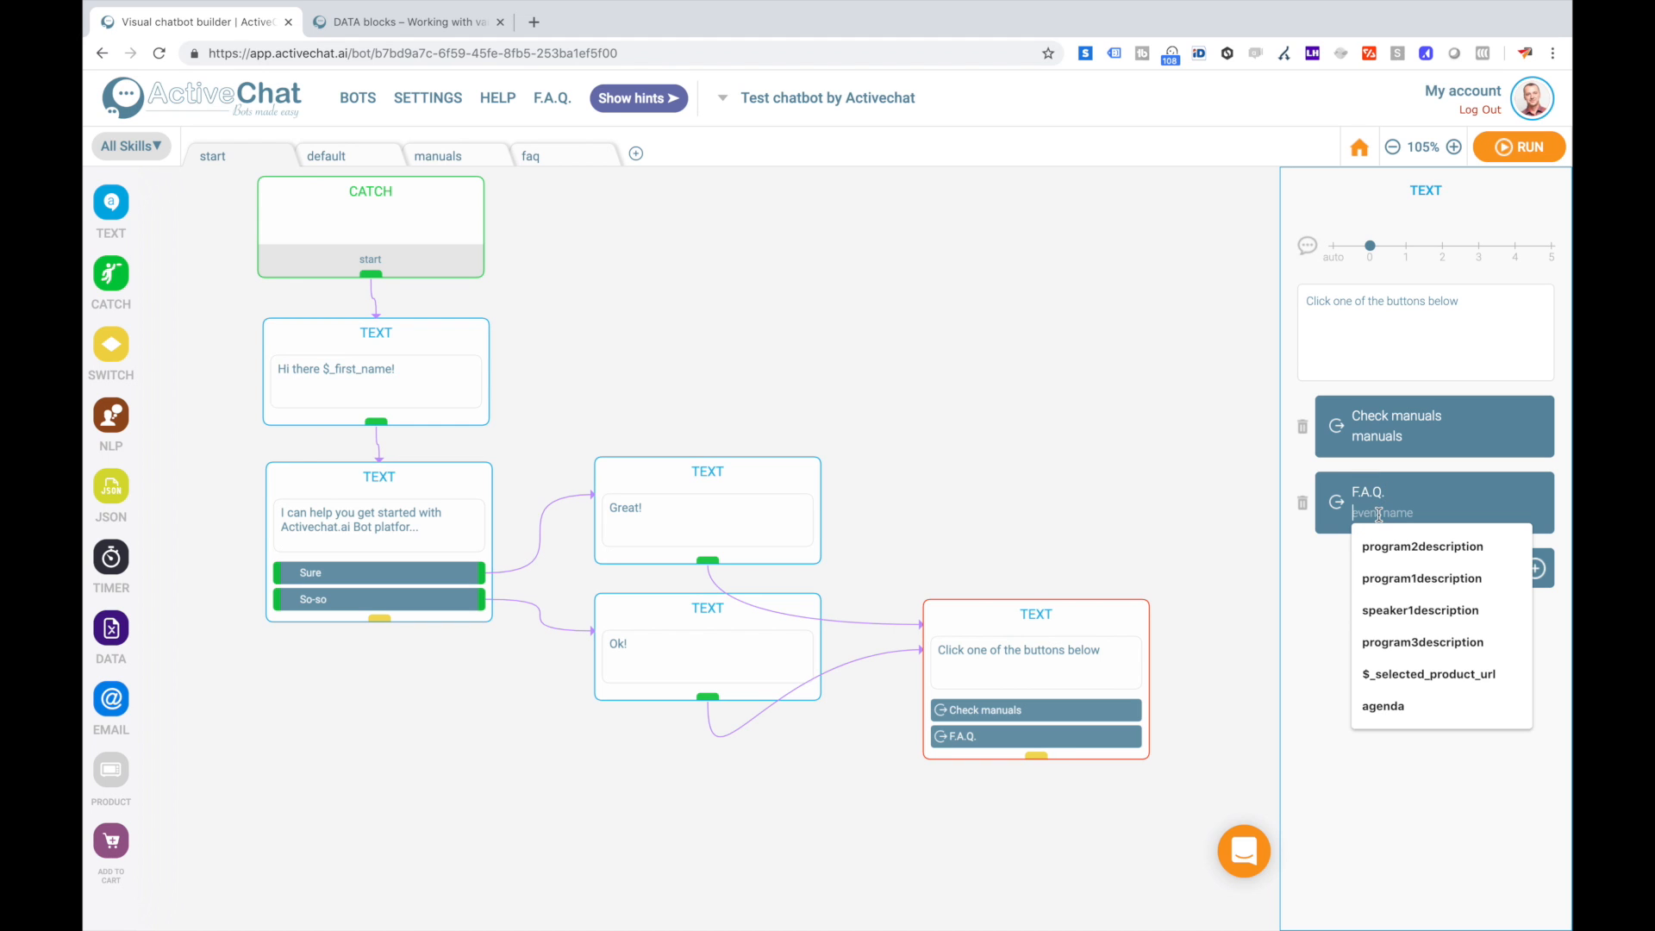
{"action": "mouse_move", "coordinate": [667, 281]}
{"action": "type", "text": "faq"}
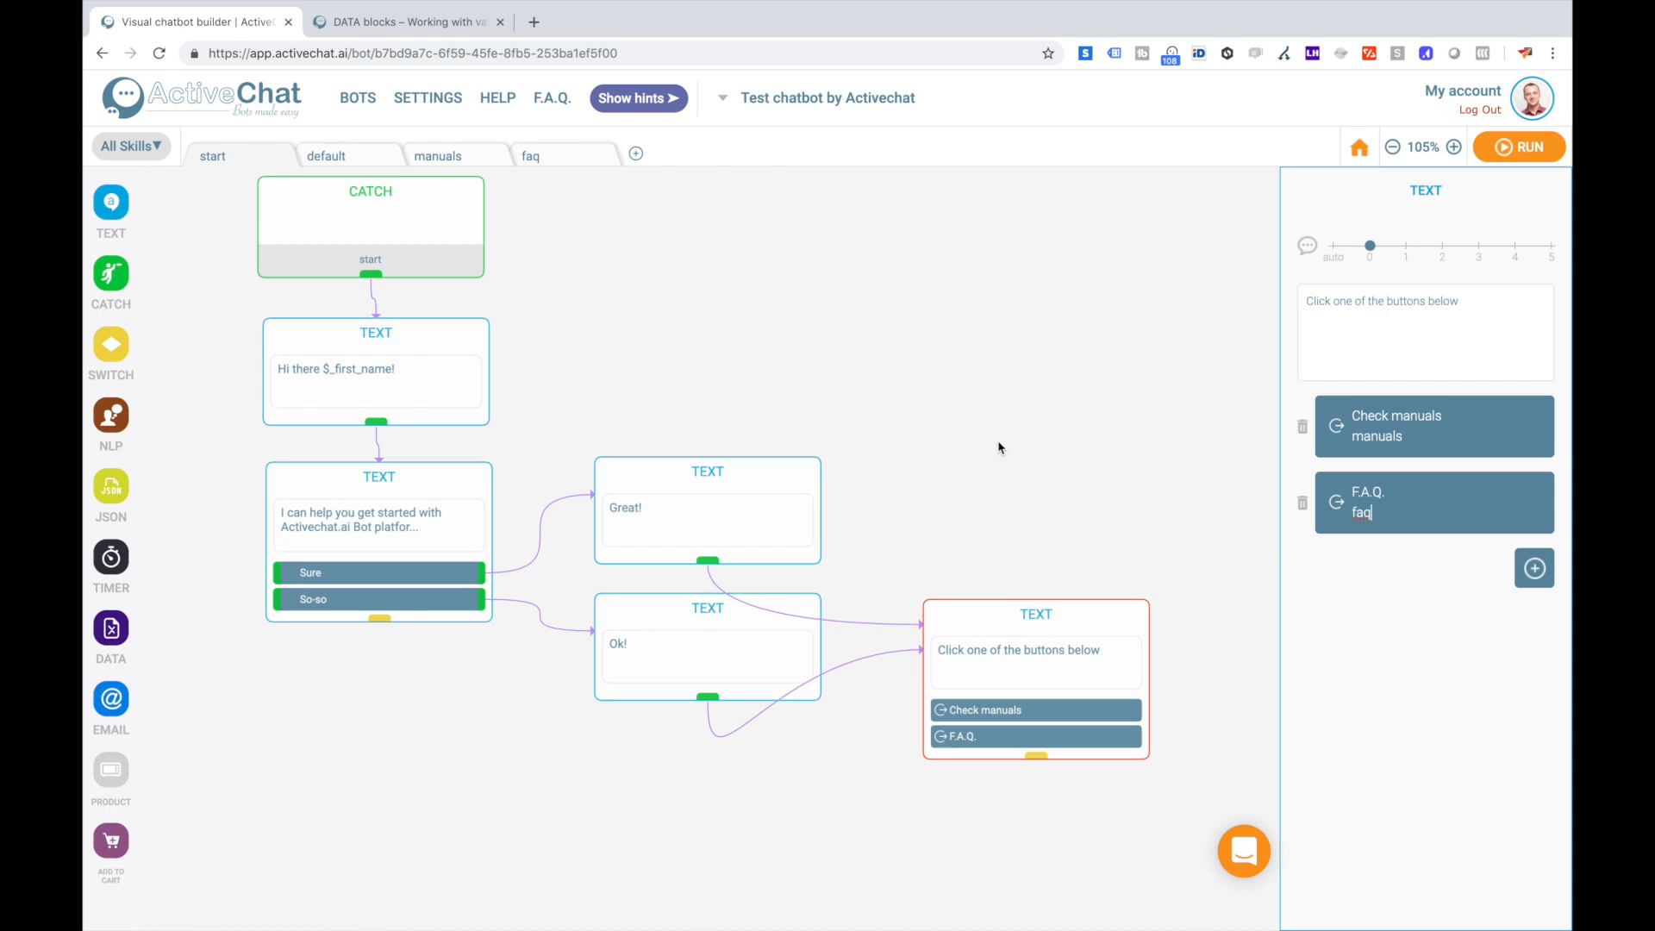
{"action": "left_click", "coordinate": [1519, 147]}
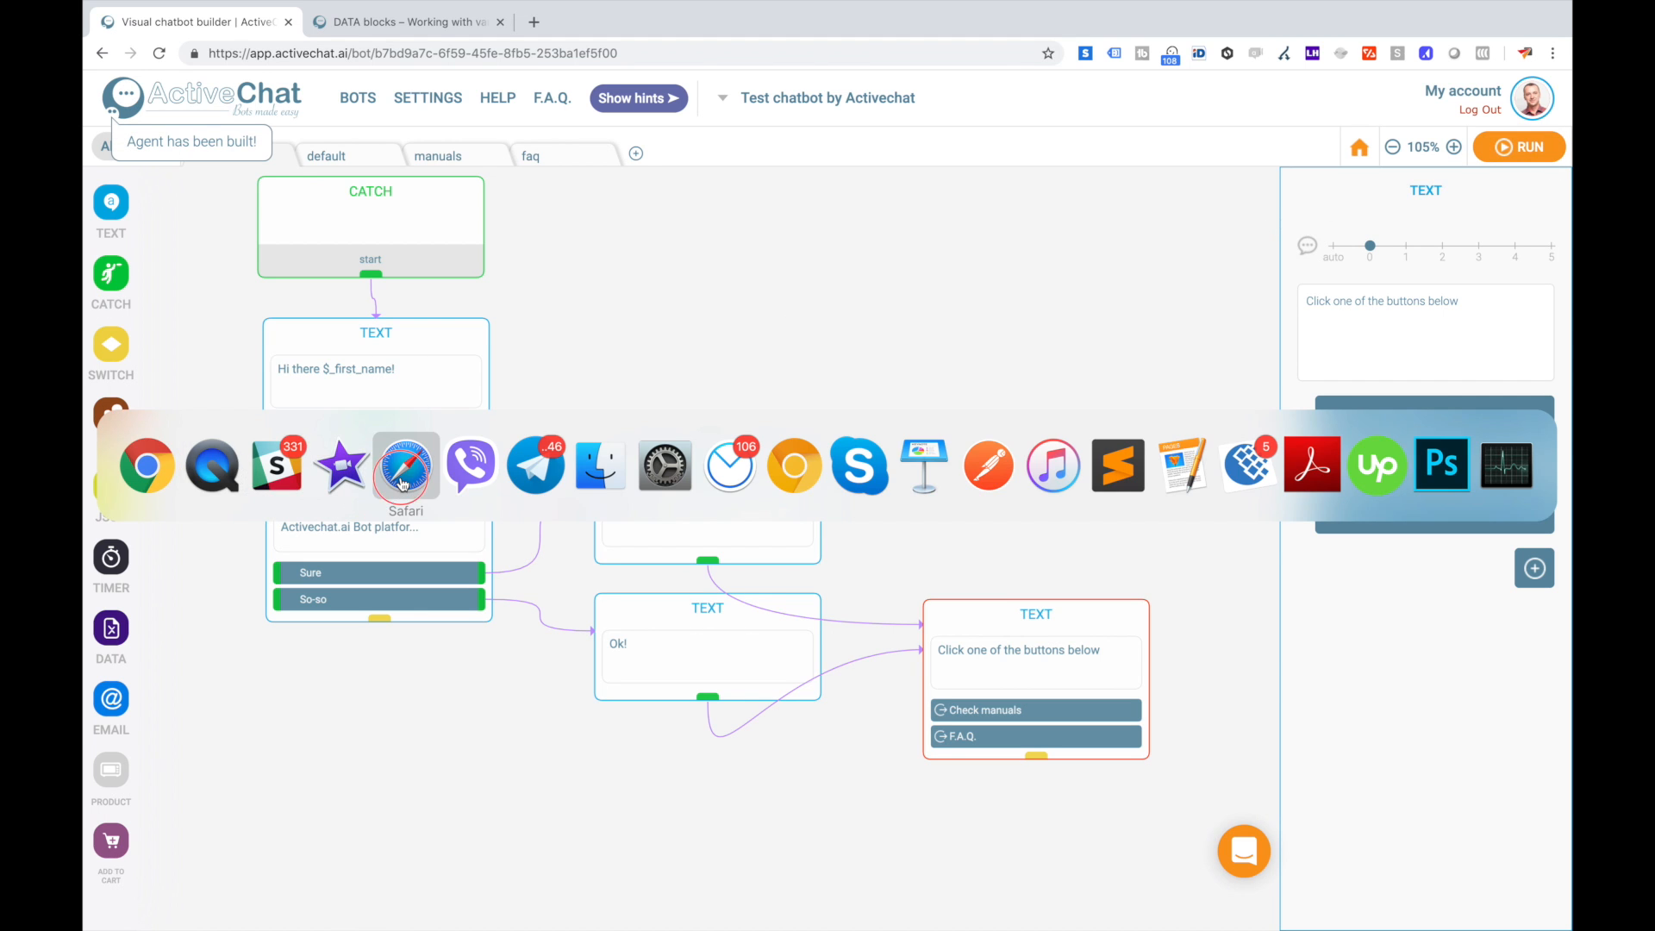
In Messenger, tap Check manuals and follow the bot's 'Click here' link to the manuals page.
{"action": "left_click", "coordinate": [405, 464]}
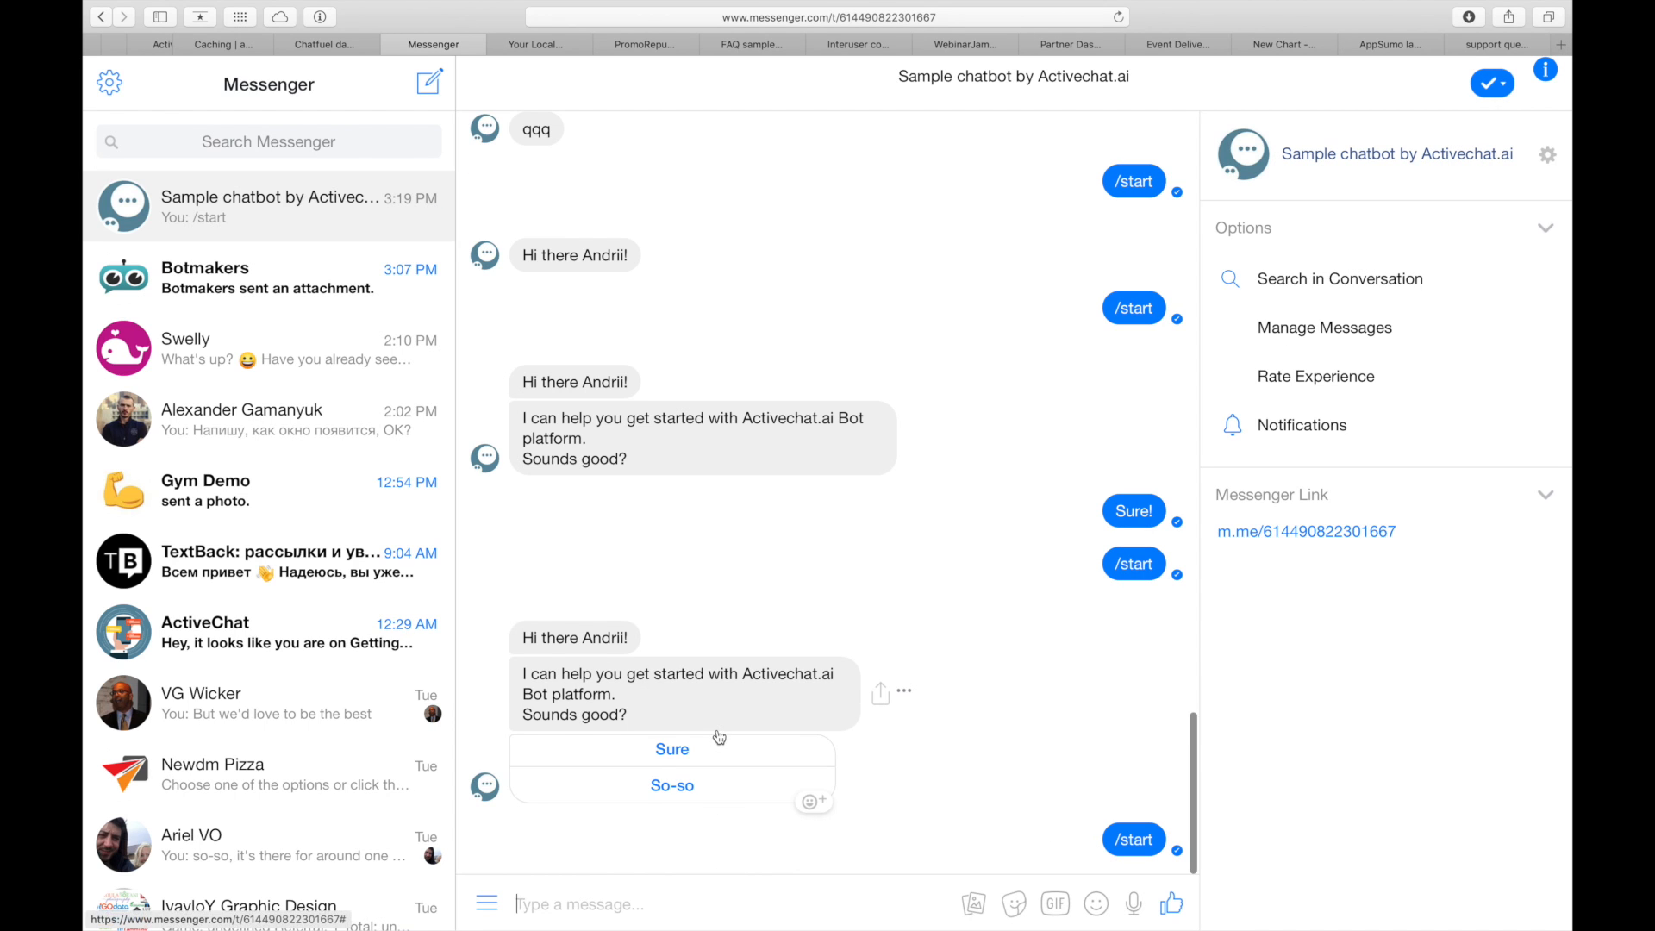
{"action": "scroll", "scroll_direction": "down", "scroll_amount": 3}
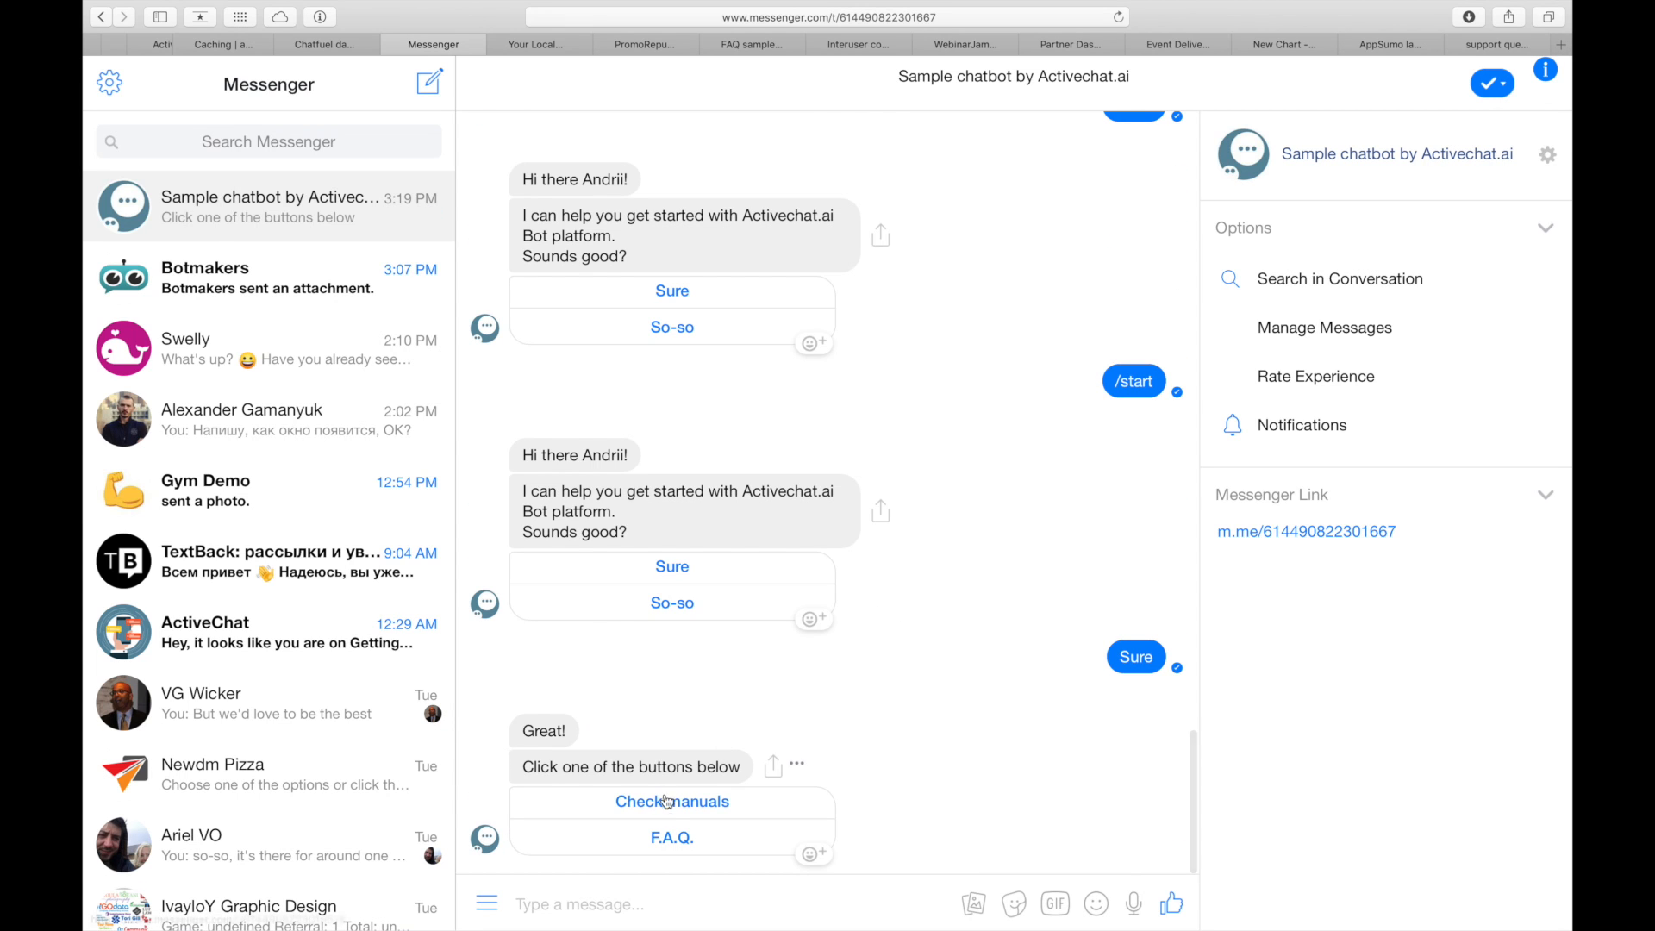
{"action": "left_click", "coordinate": [671, 802]}
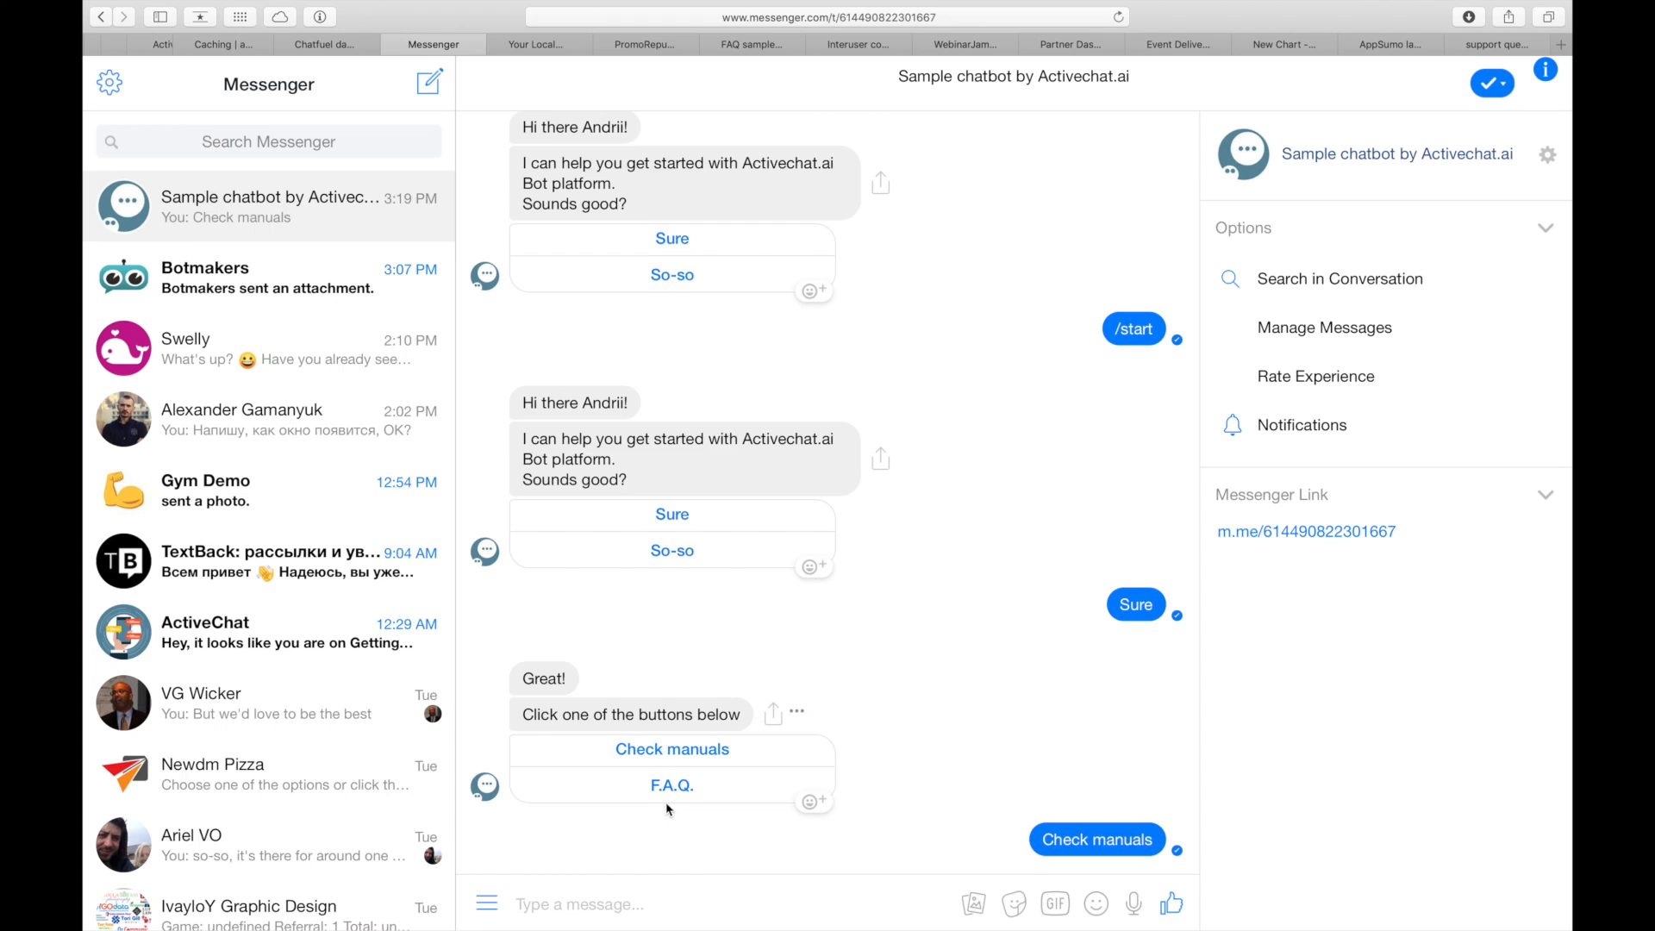
{"action": "left_click", "coordinate": [1096, 839]}
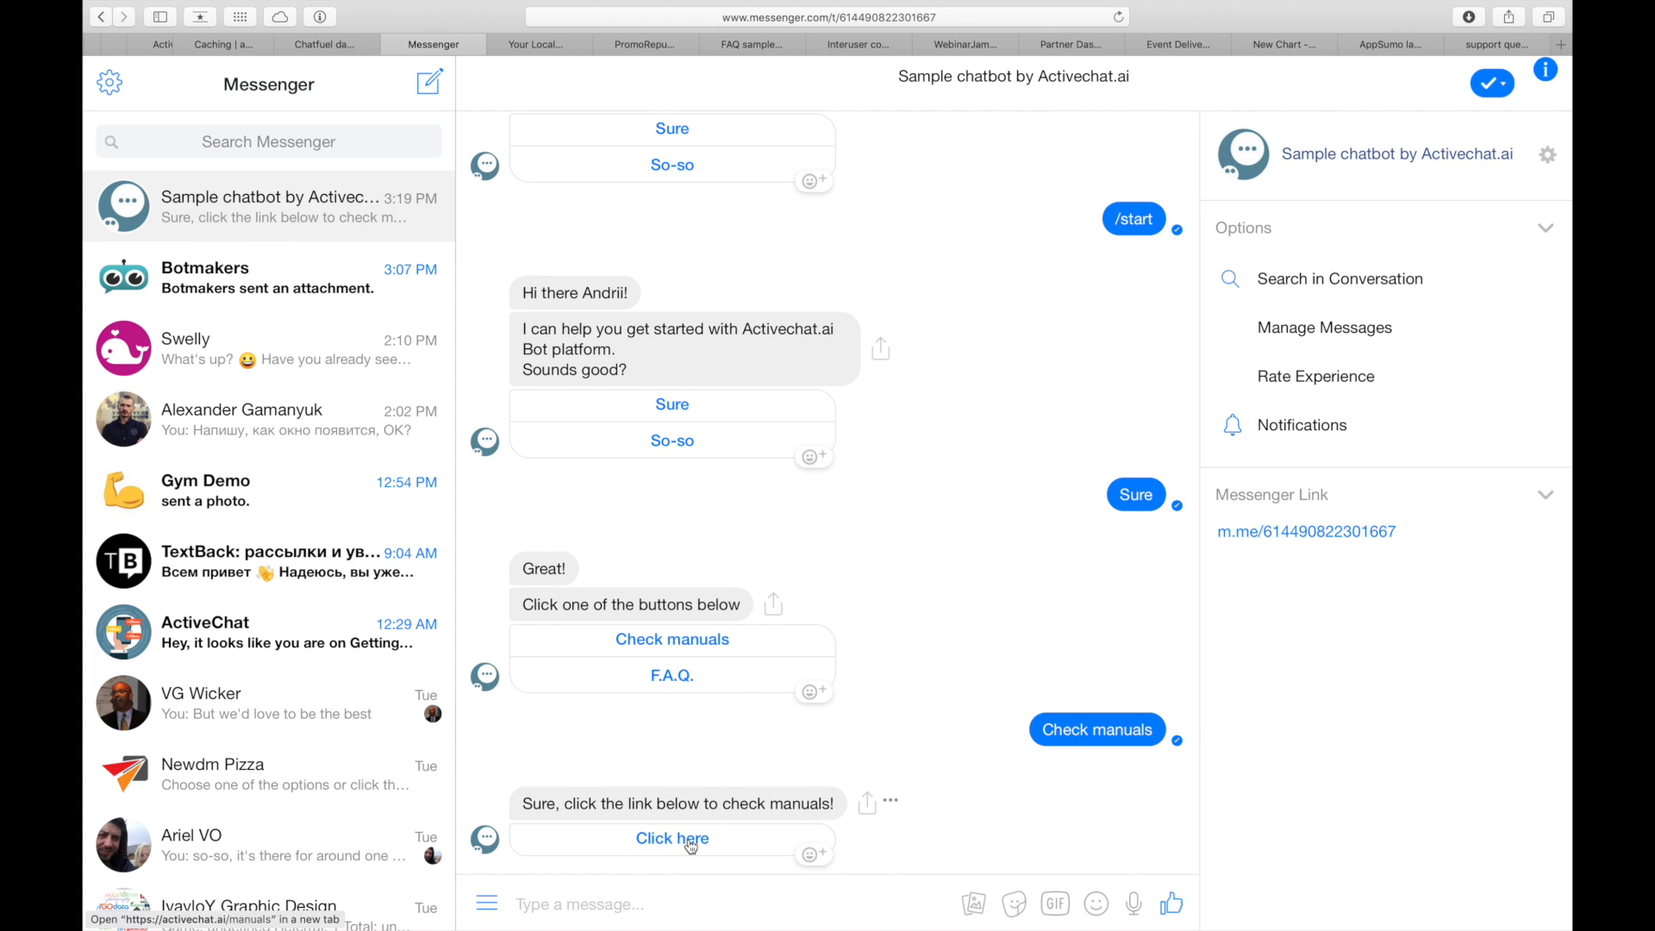
{"action": "left_click", "coordinate": [671, 837]}
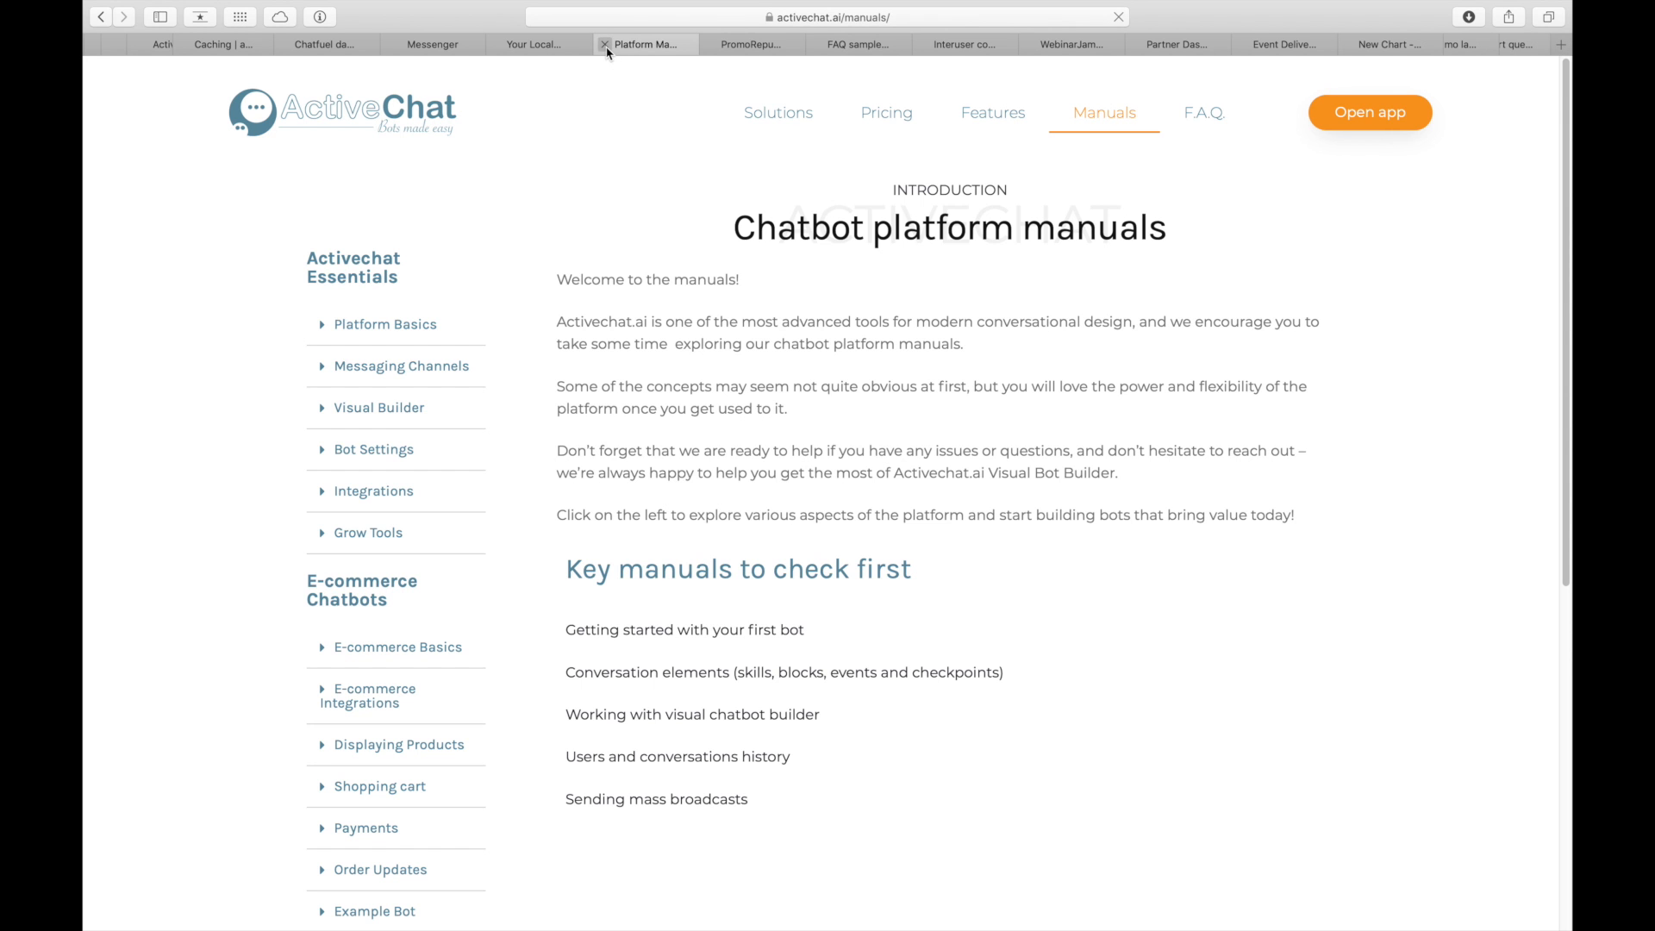
Close the manuals and FAQ pages to return to the chatbot builder.
{"action": "left_click", "coordinate": [431, 44]}
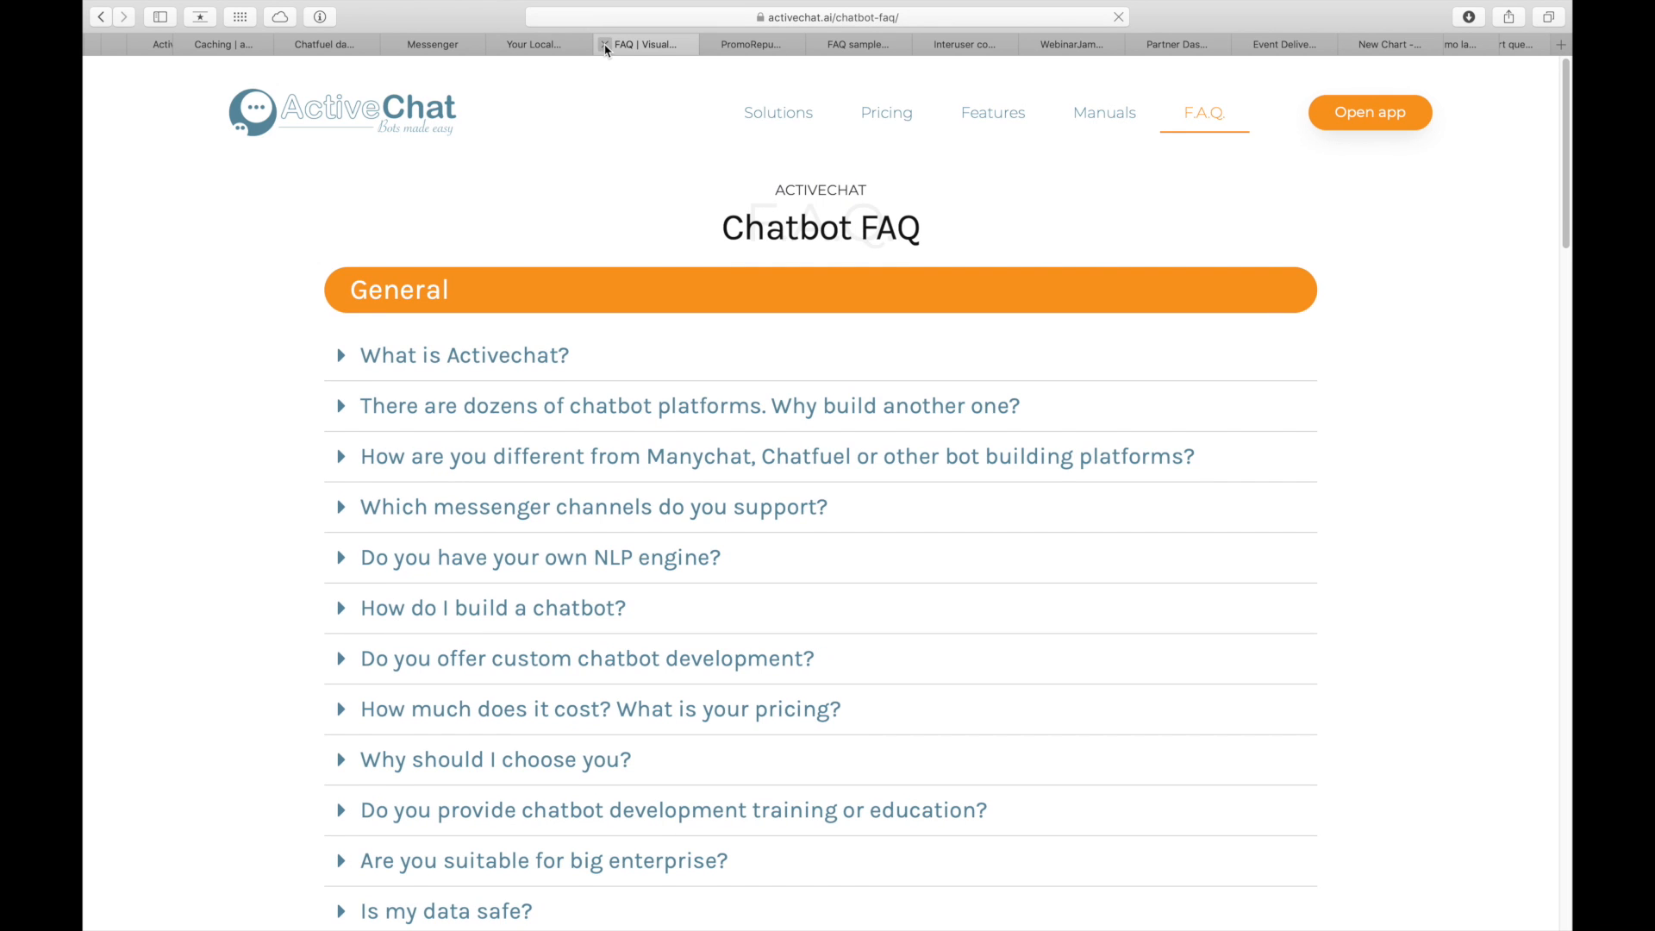
{"action": "left_click", "coordinate": [431, 45]}
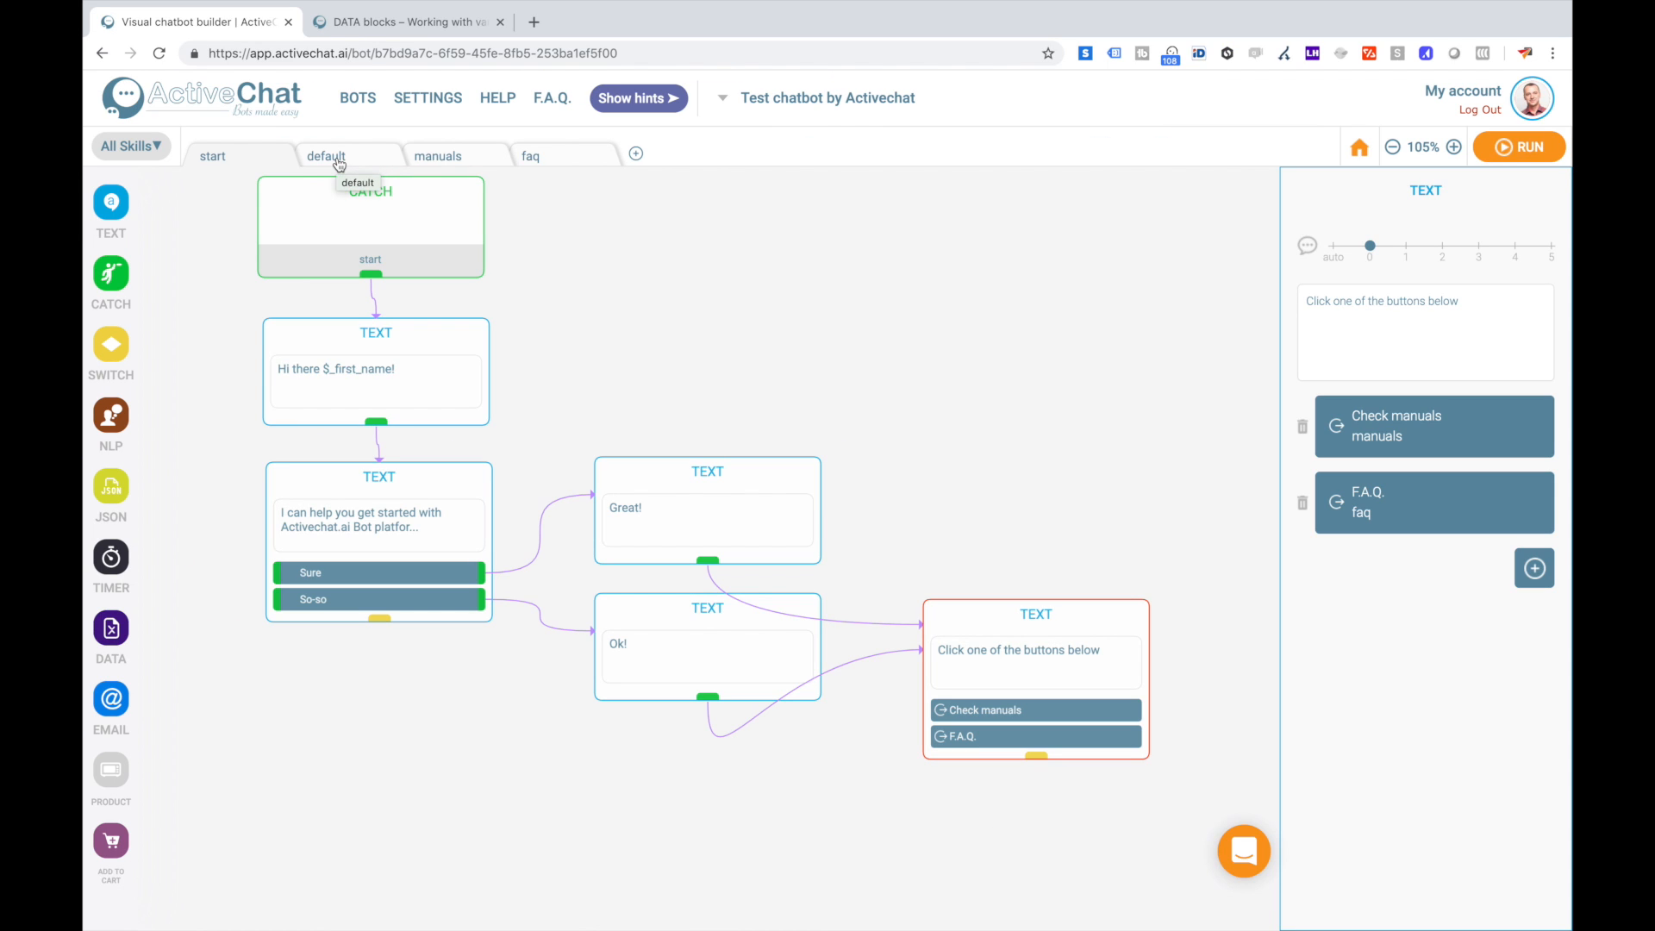
Show the default skill with its single CATCH block.
{"action": "left_click", "coordinate": [326, 156]}
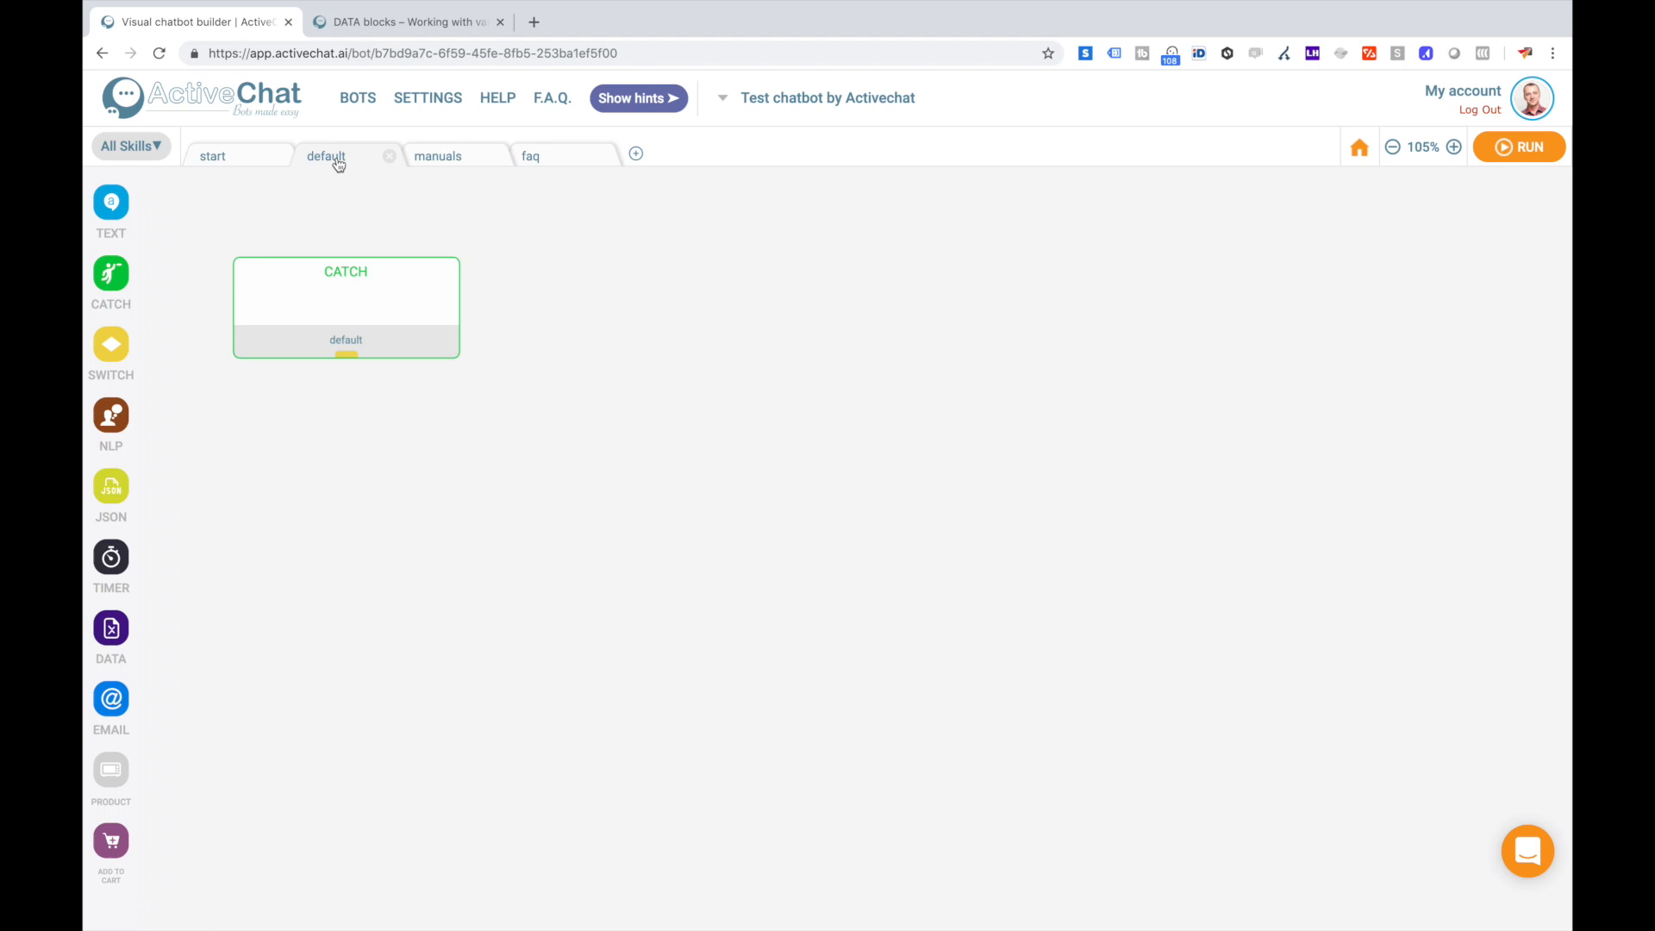
{"action": "mouse_move", "coordinate": [212, 215]}
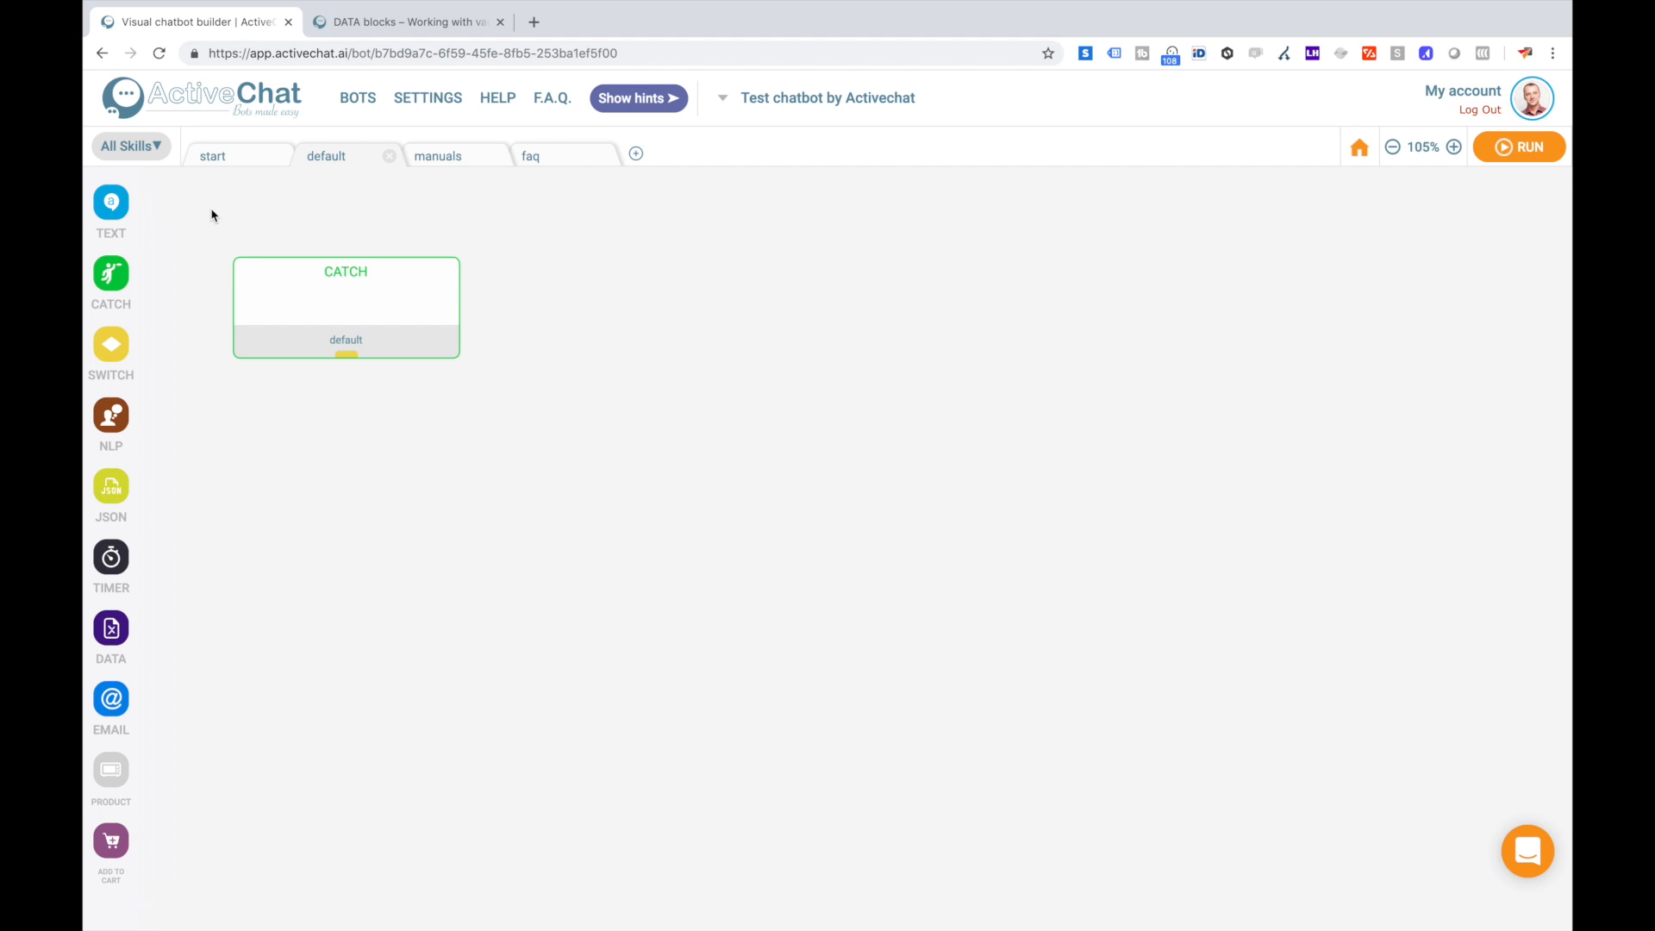
{"action": "mouse_move", "coordinate": [347, 166]}
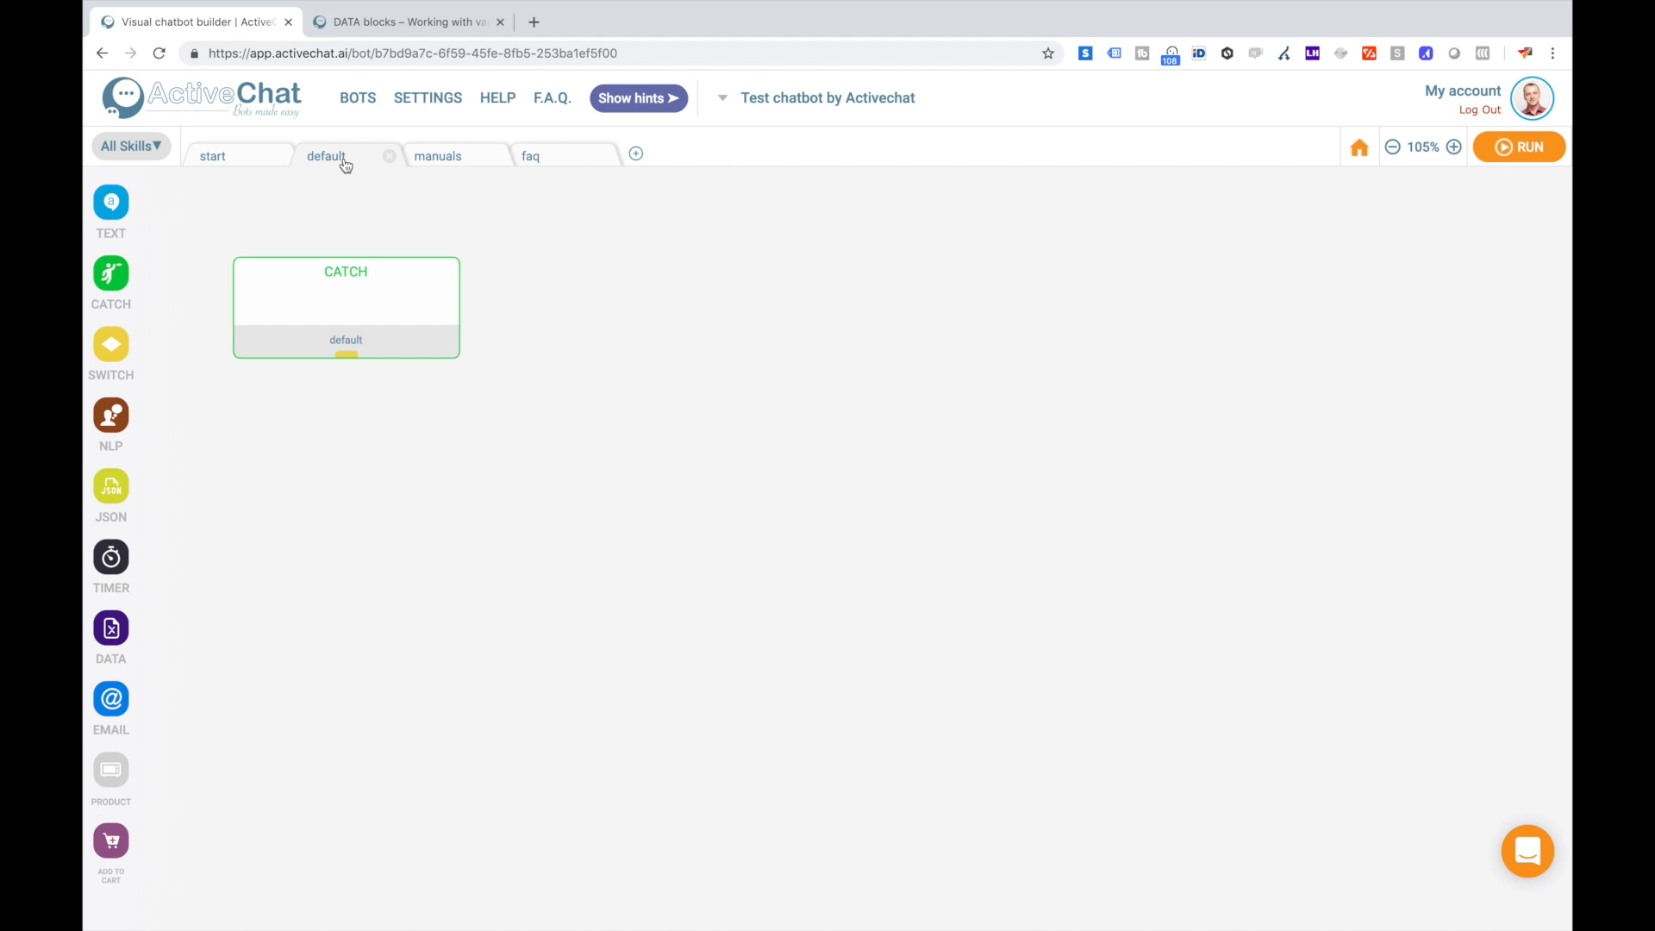
{"action": "mouse_move", "coordinate": [314, 190]}
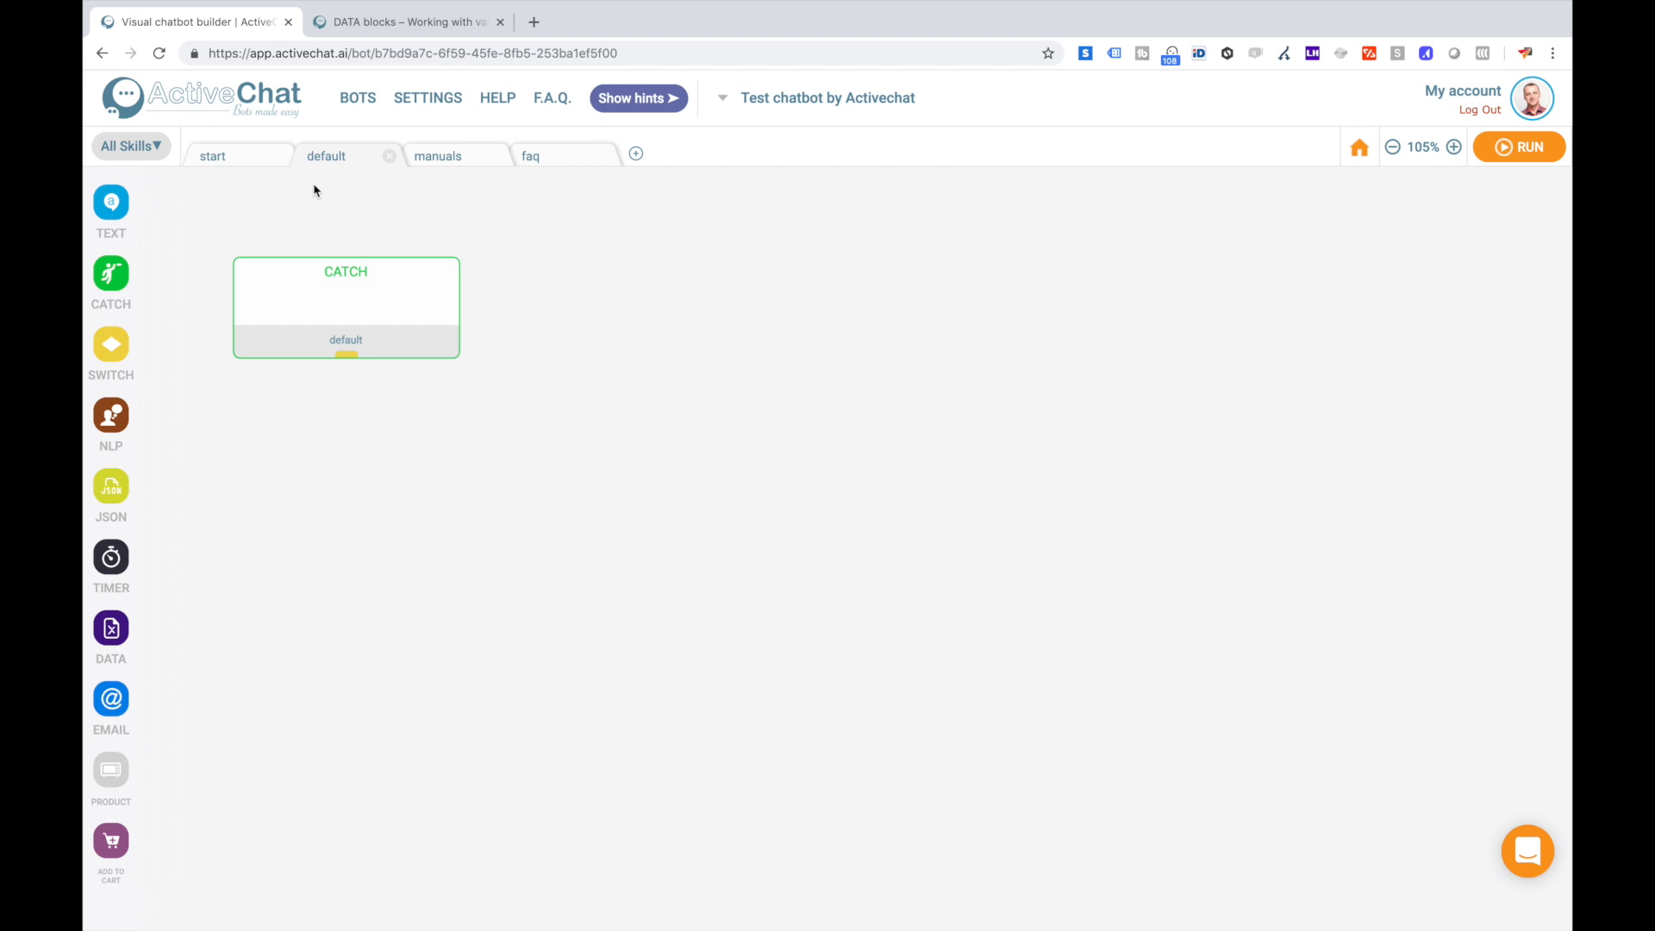
{"action": "mouse_move", "coordinate": [249, 195]}
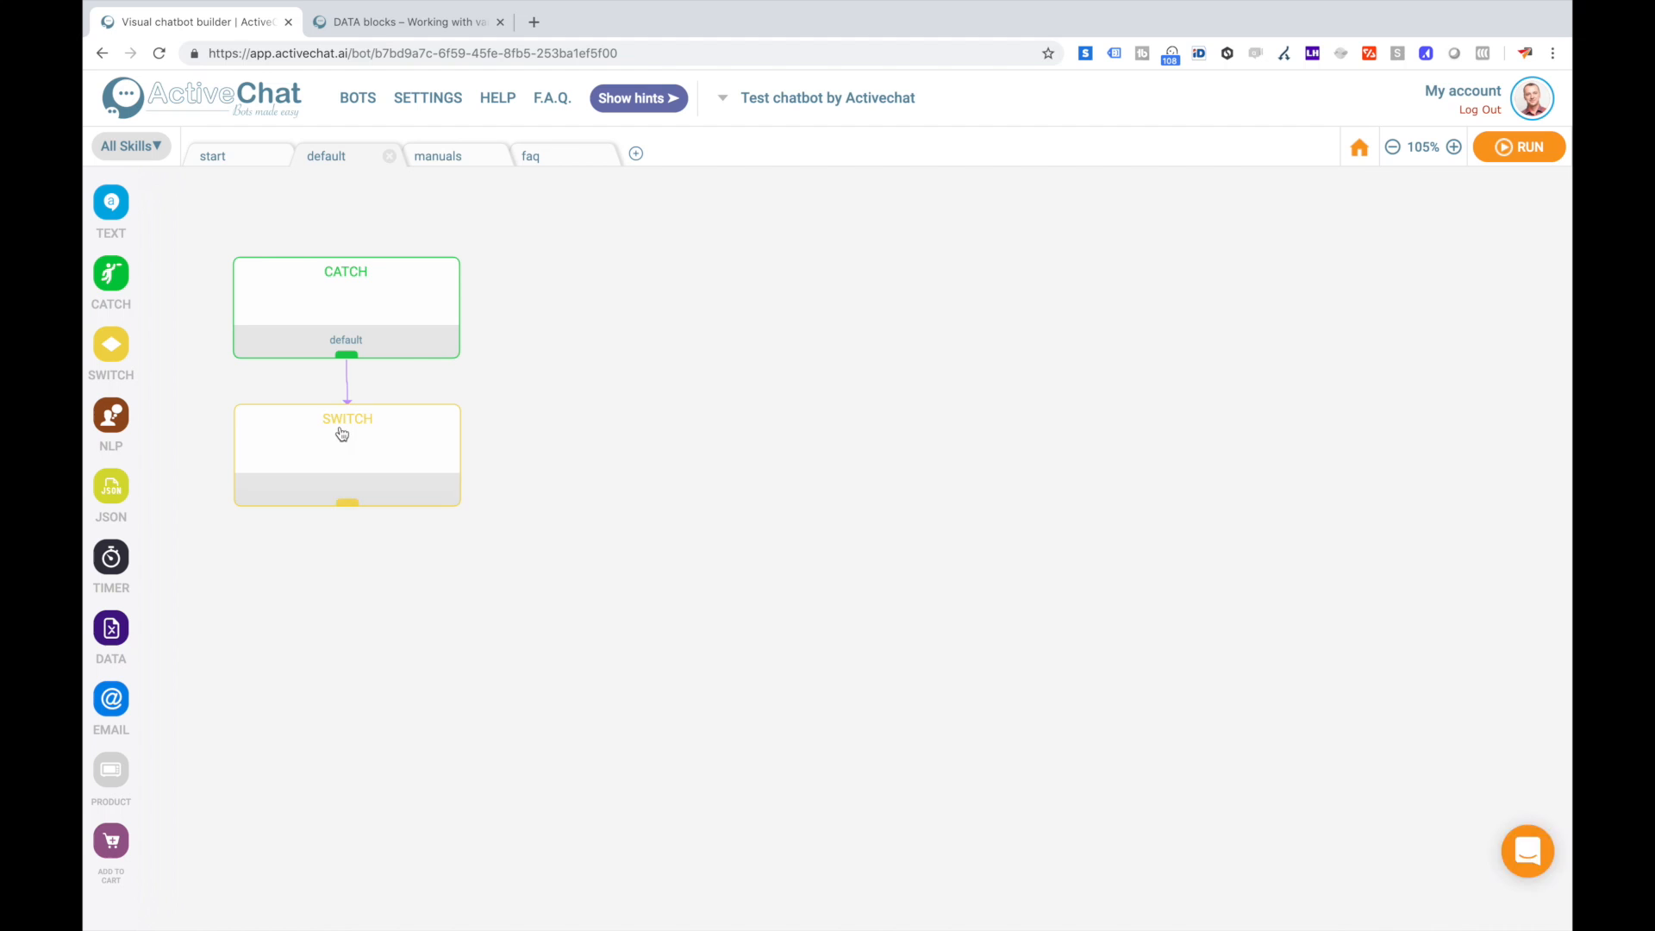
Configure the switch on $_last_user_input with a condition containing 'help' or 'manual'.
{"action": "left_click", "coordinate": [347, 453]}
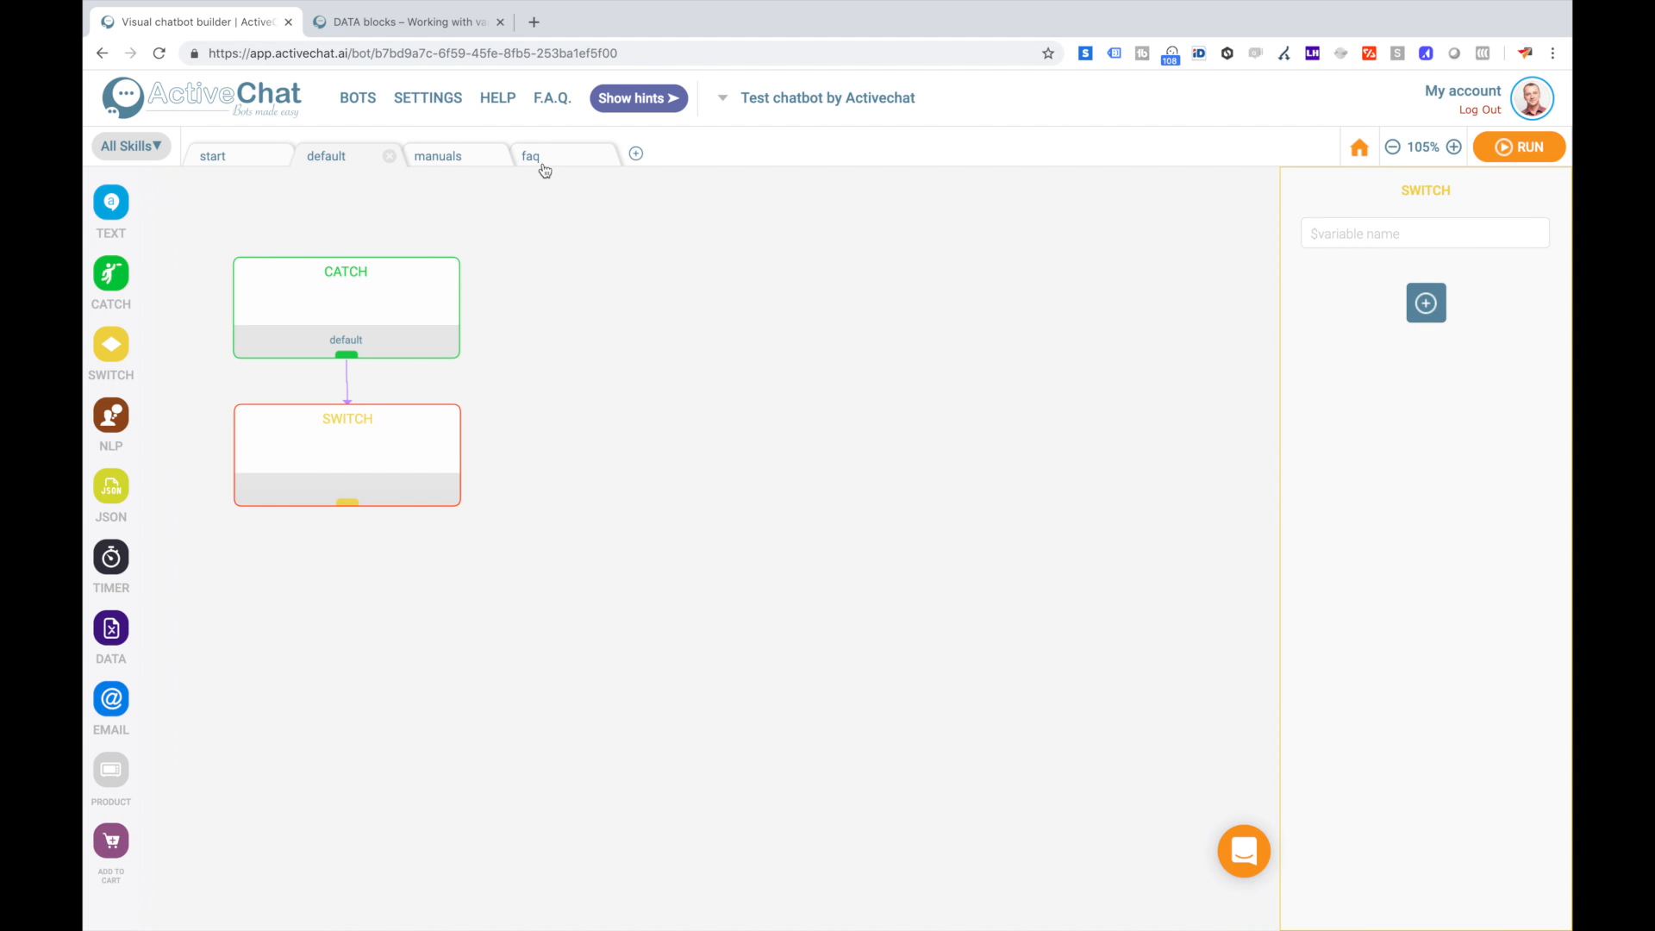
{"action": "mouse_move", "coordinate": [459, 167]}
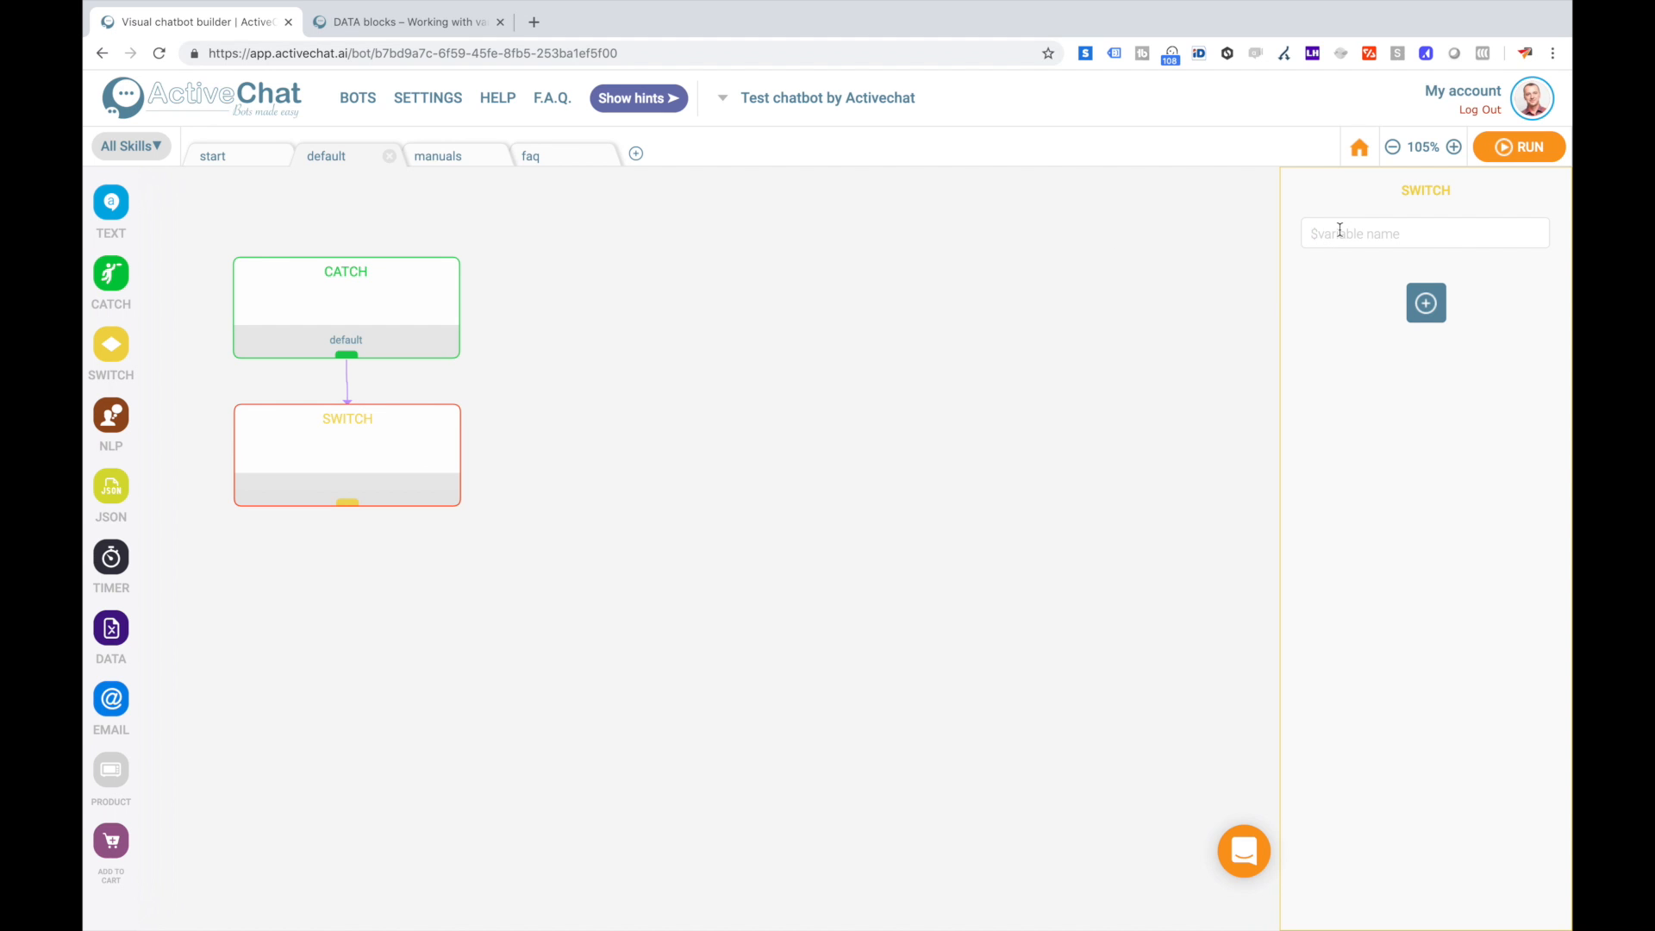
{"action": "type", "text": "$_last_user_input"}
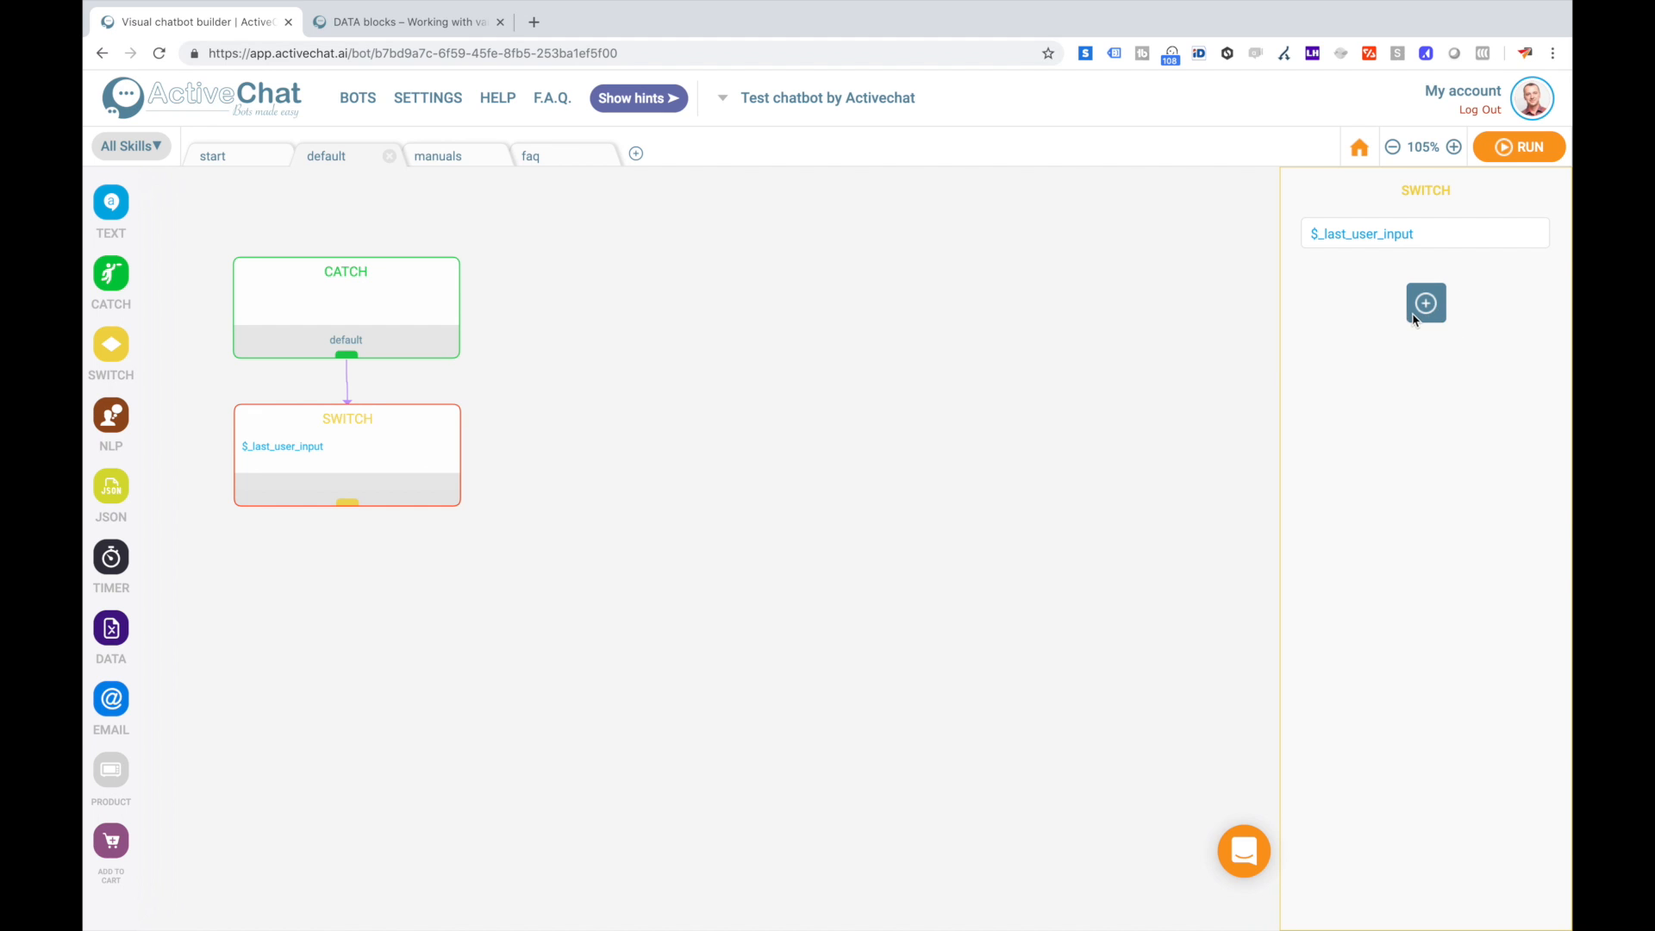
{"action": "left_click", "coordinate": [1426, 303]}
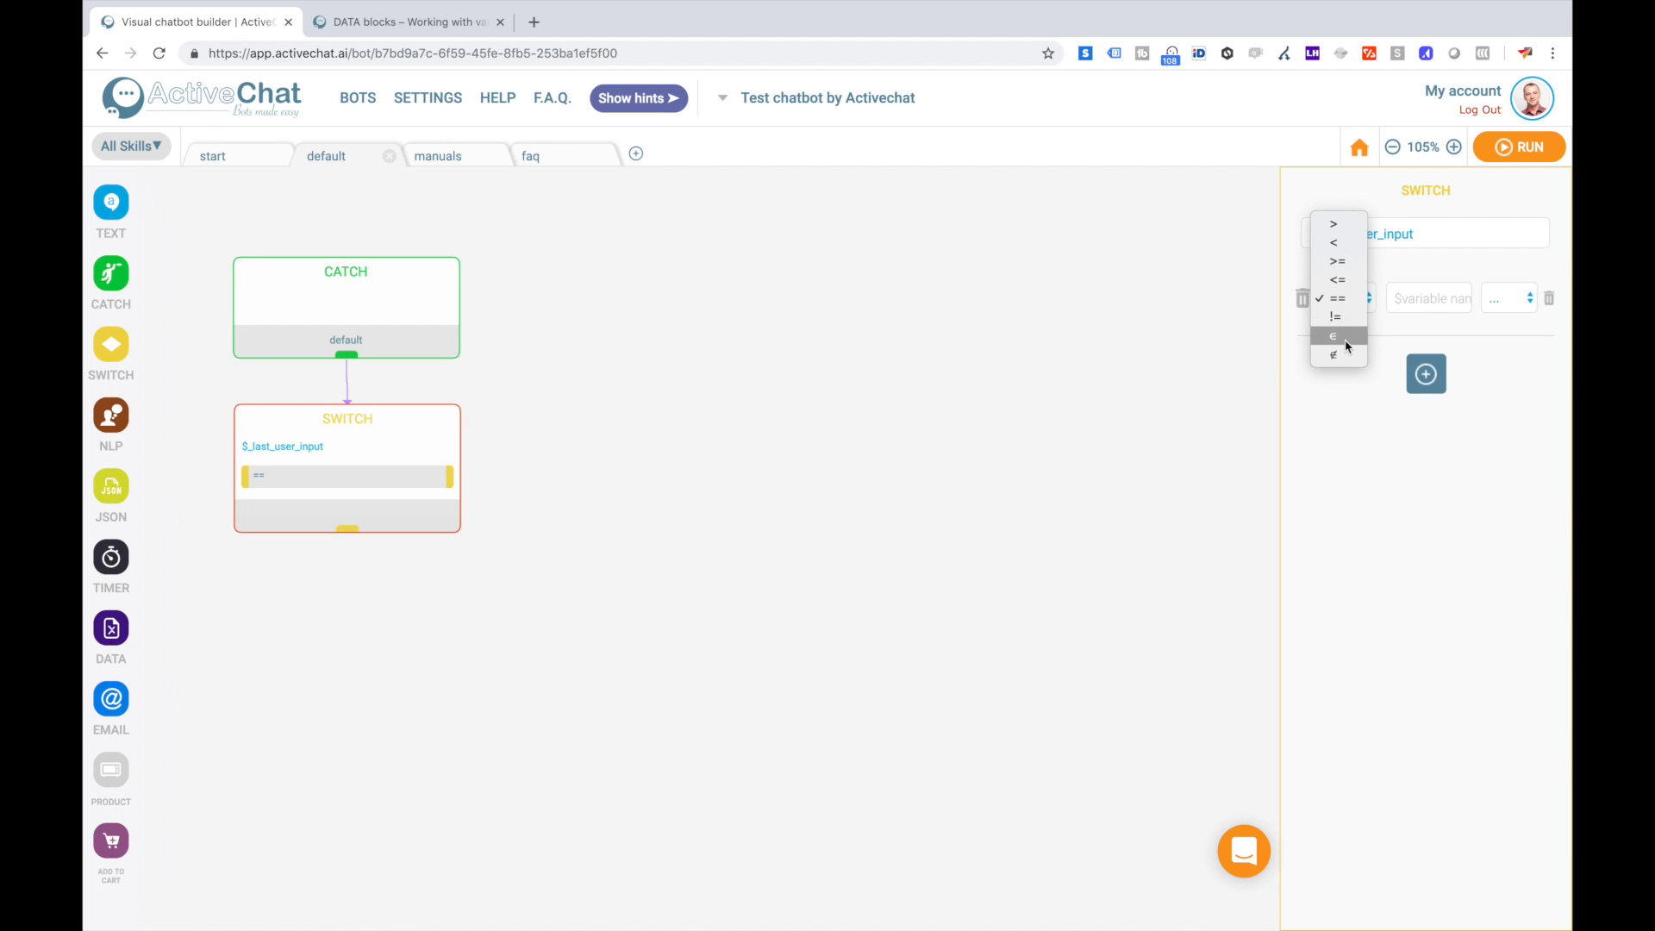
{"action": "left_click", "coordinate": [1332, 337]}
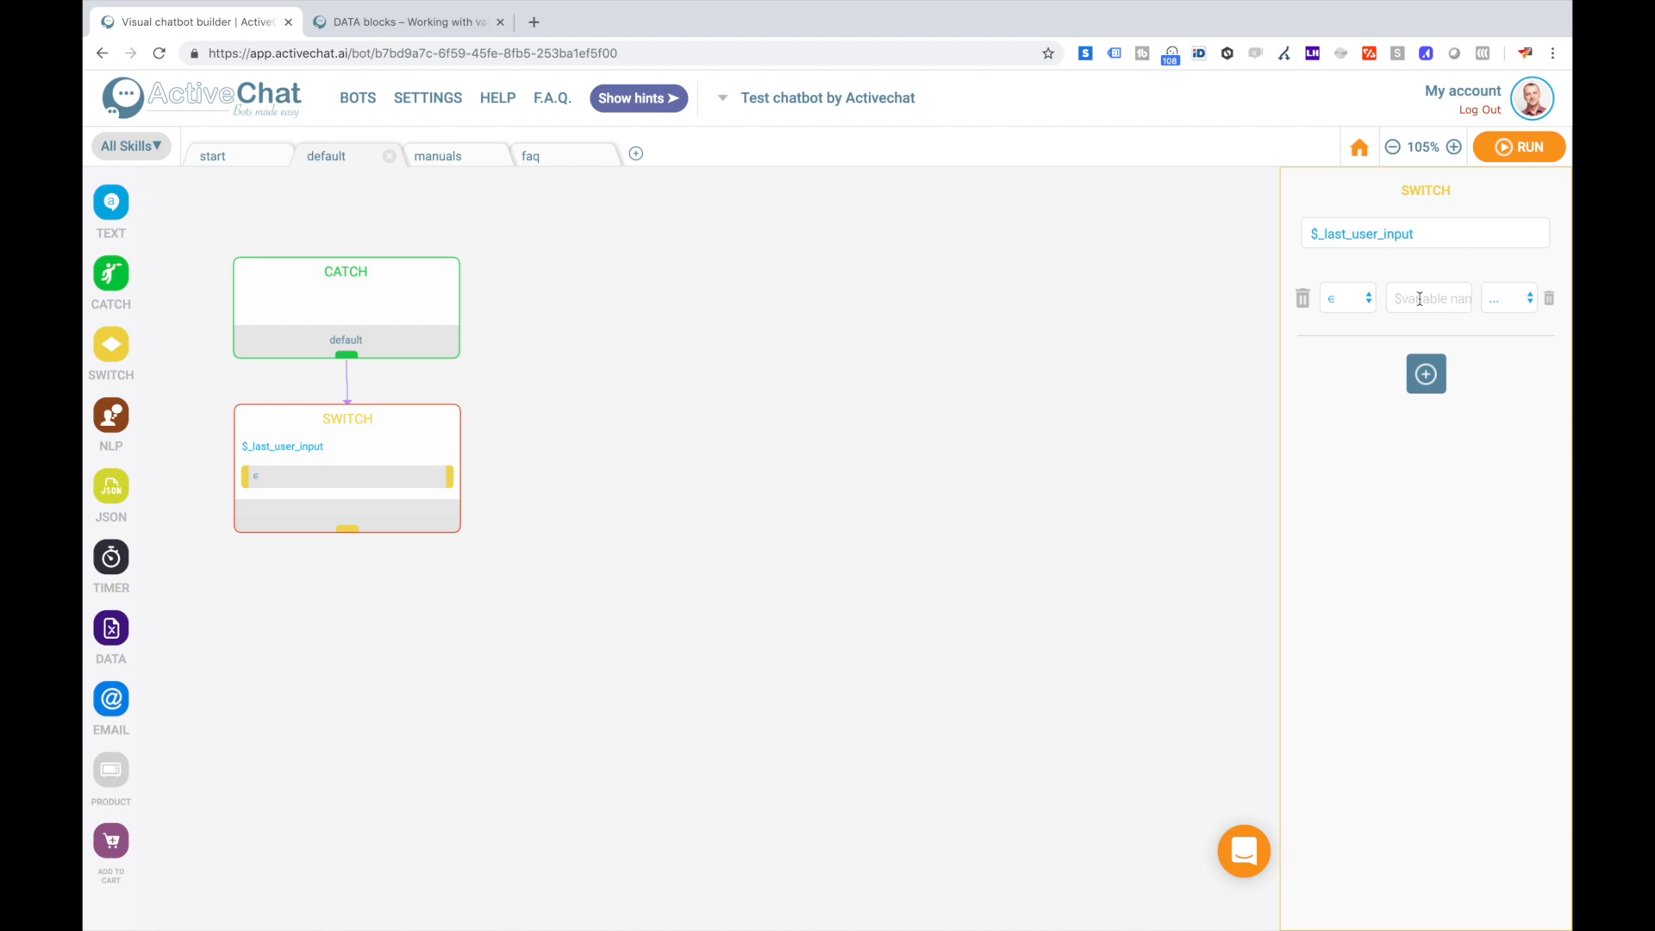
{"action": "type", "text": "help"}
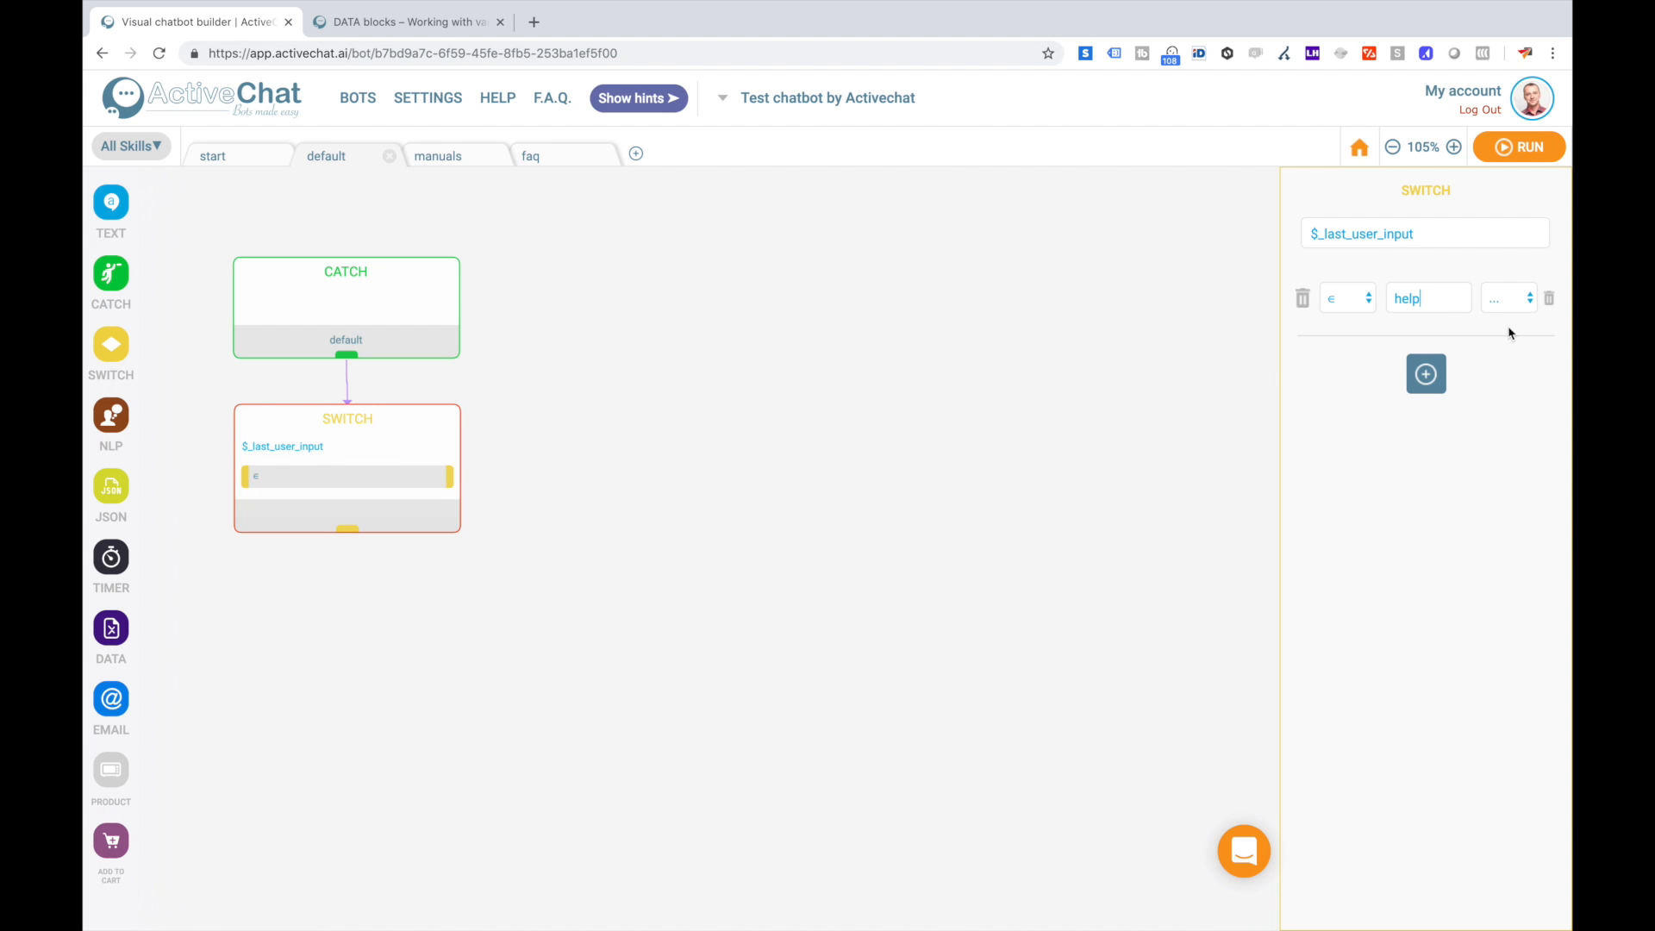
{"action": "left_click", "coordinate": [1343, 298]}
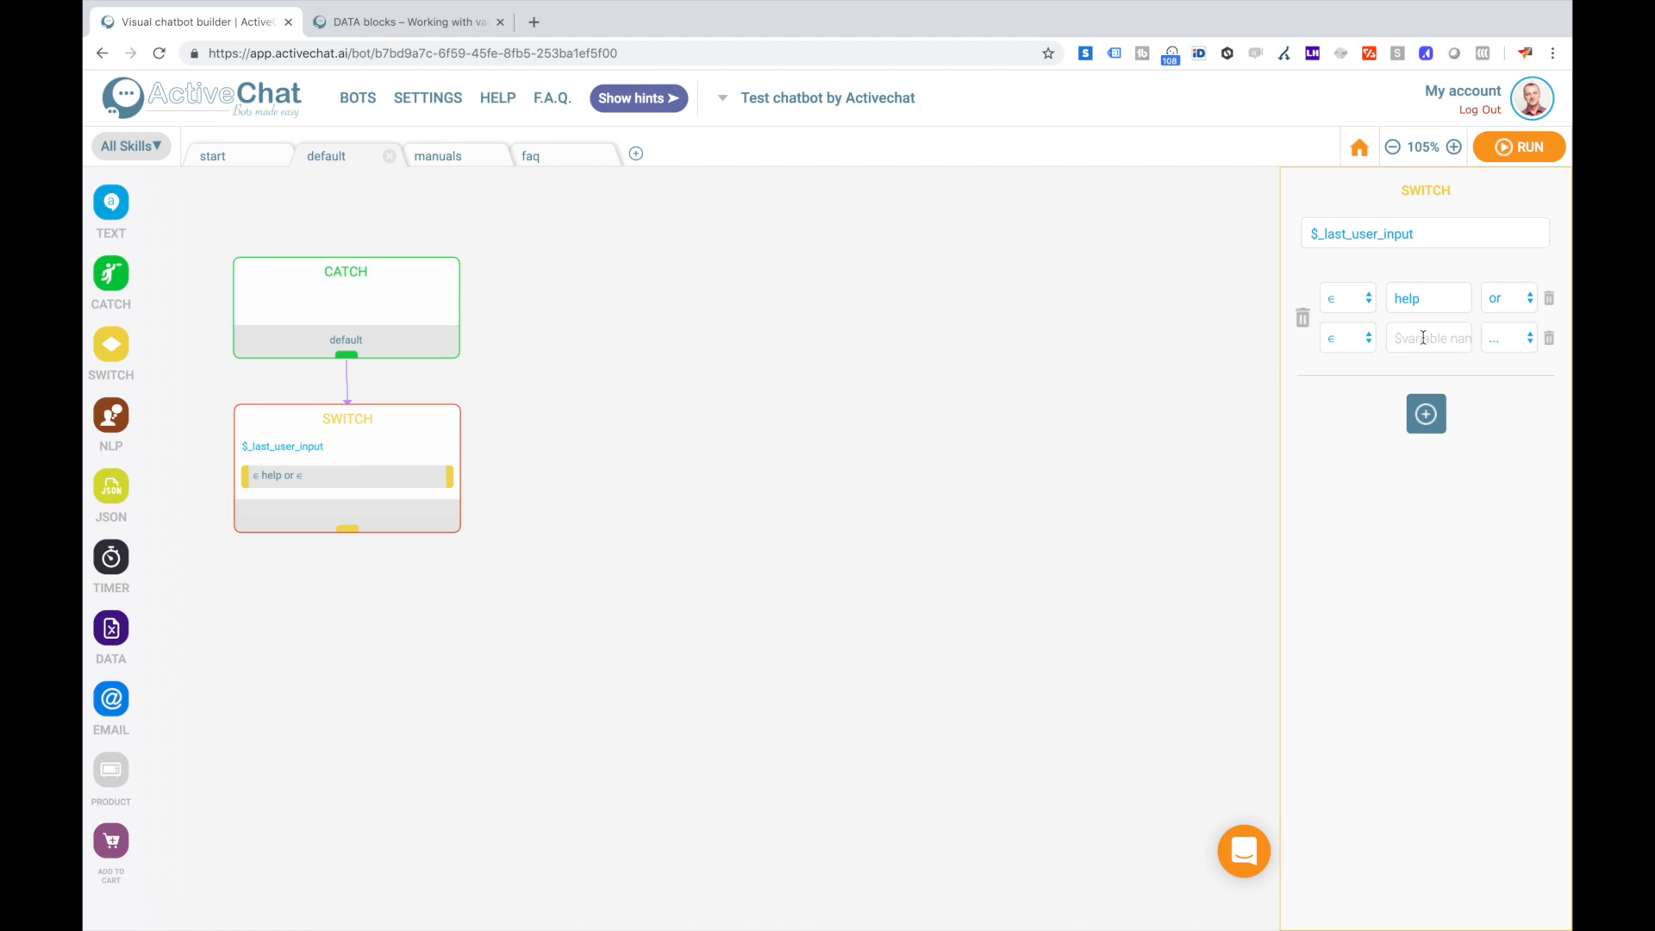
{"action": "type", "text": "manuals"}
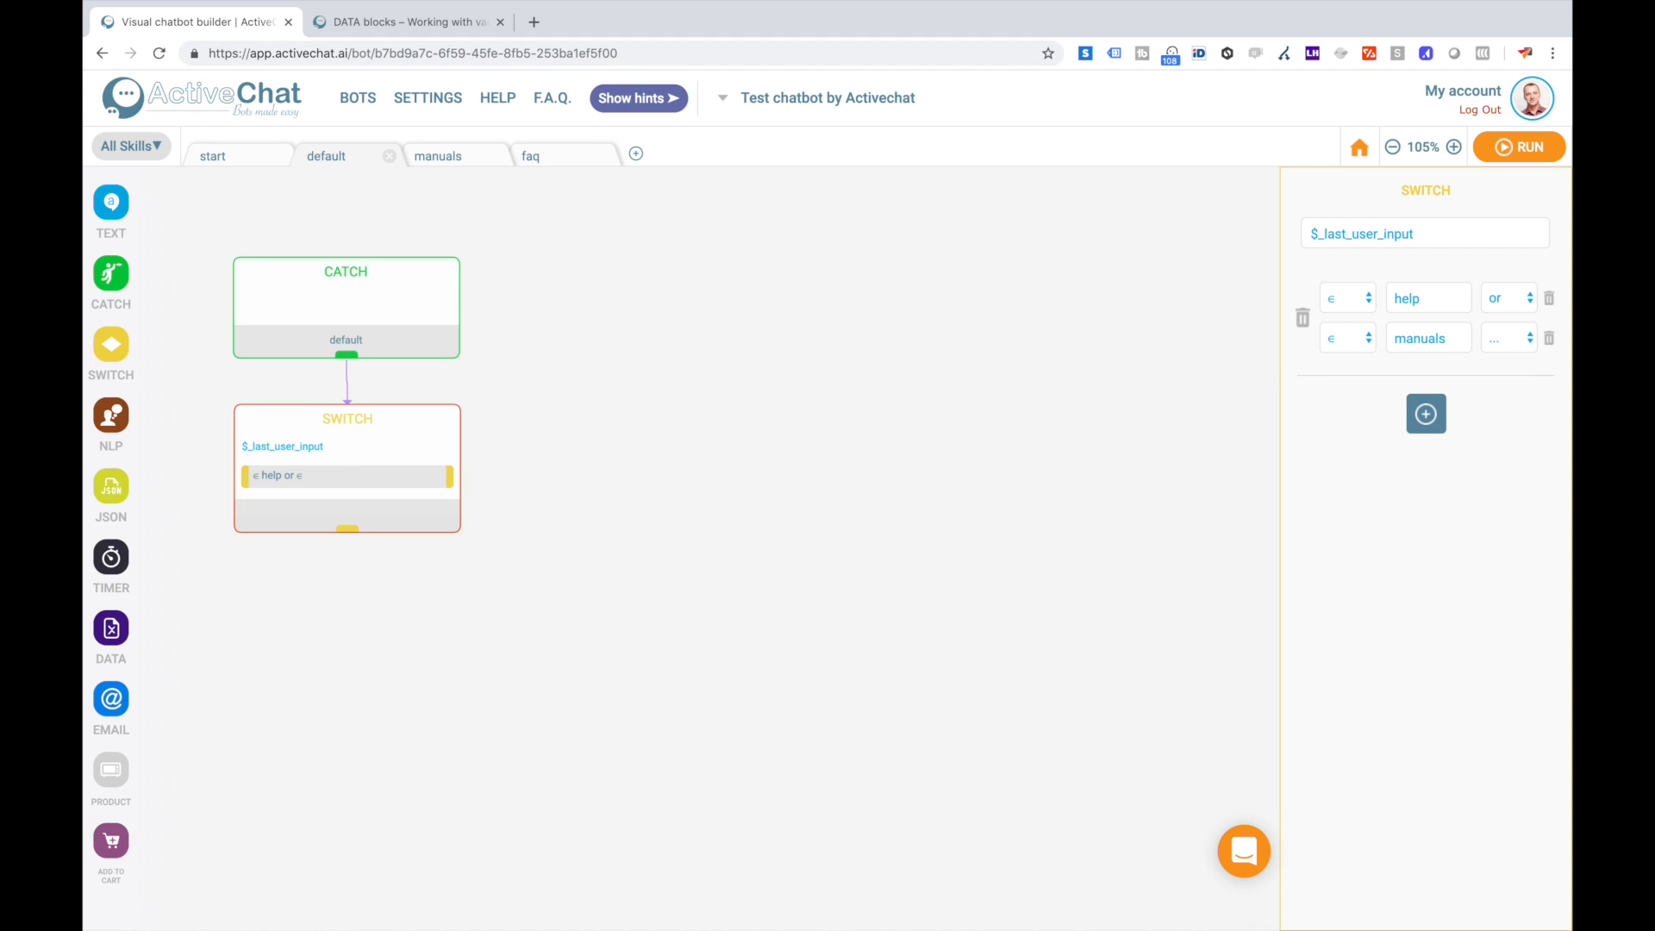
{"action": "key", "text": "Backspace"}
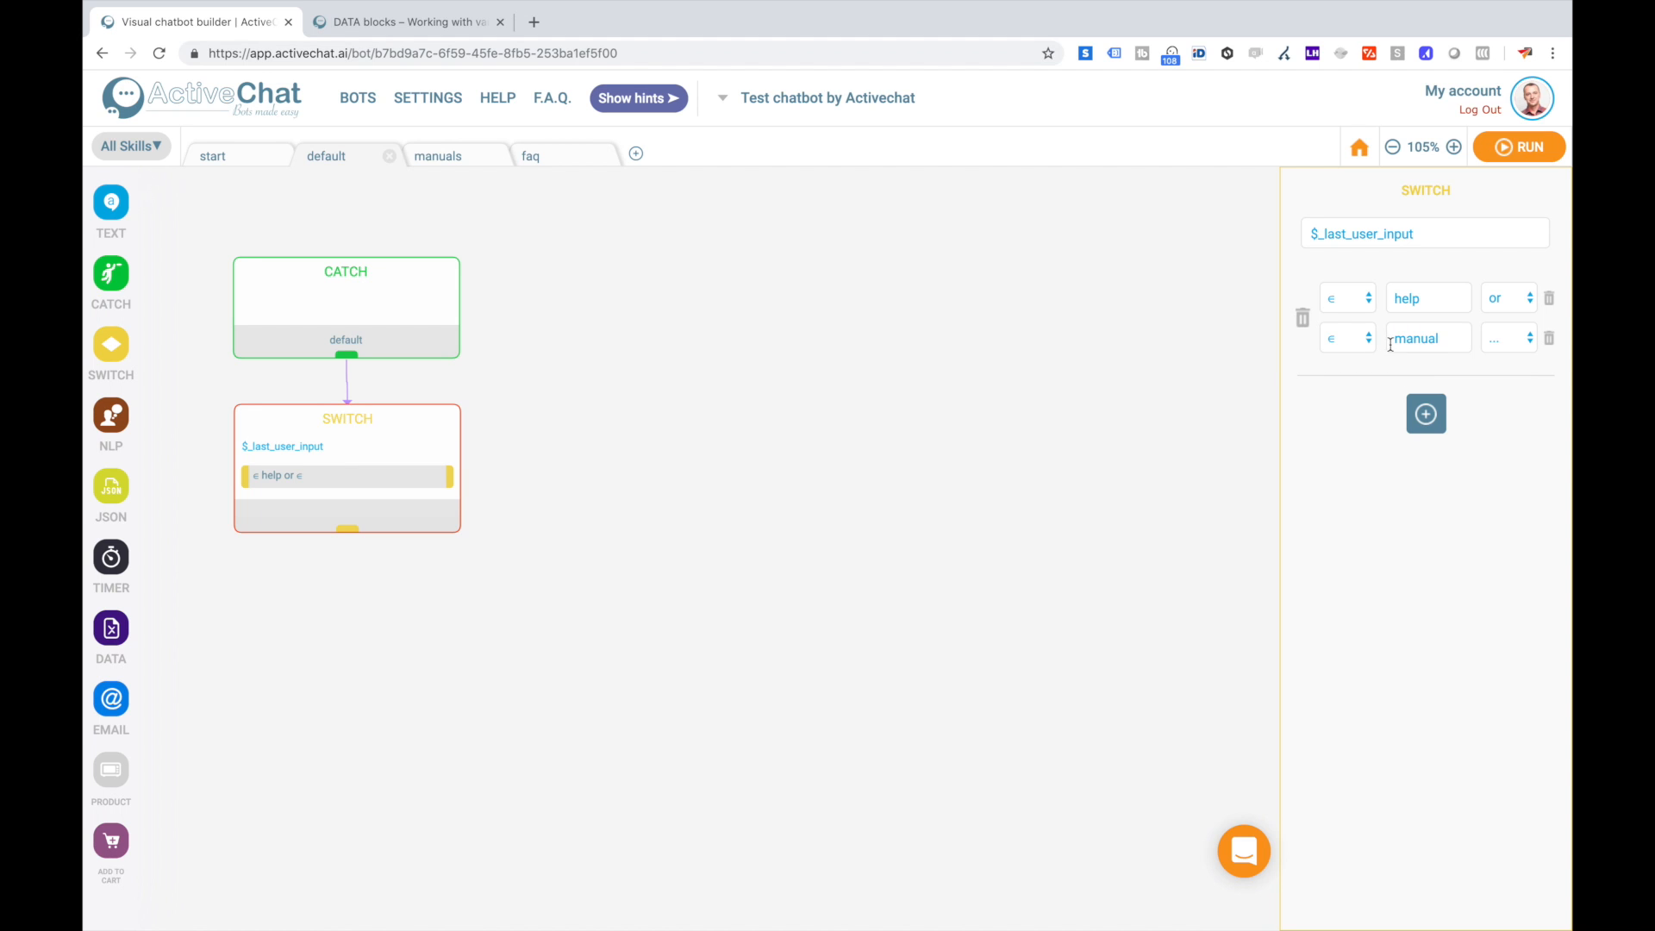
Add a second contains condition matching 'faq' or its alternative keywords.
{"action": "left_click", "coordinate": [1426, 412]}
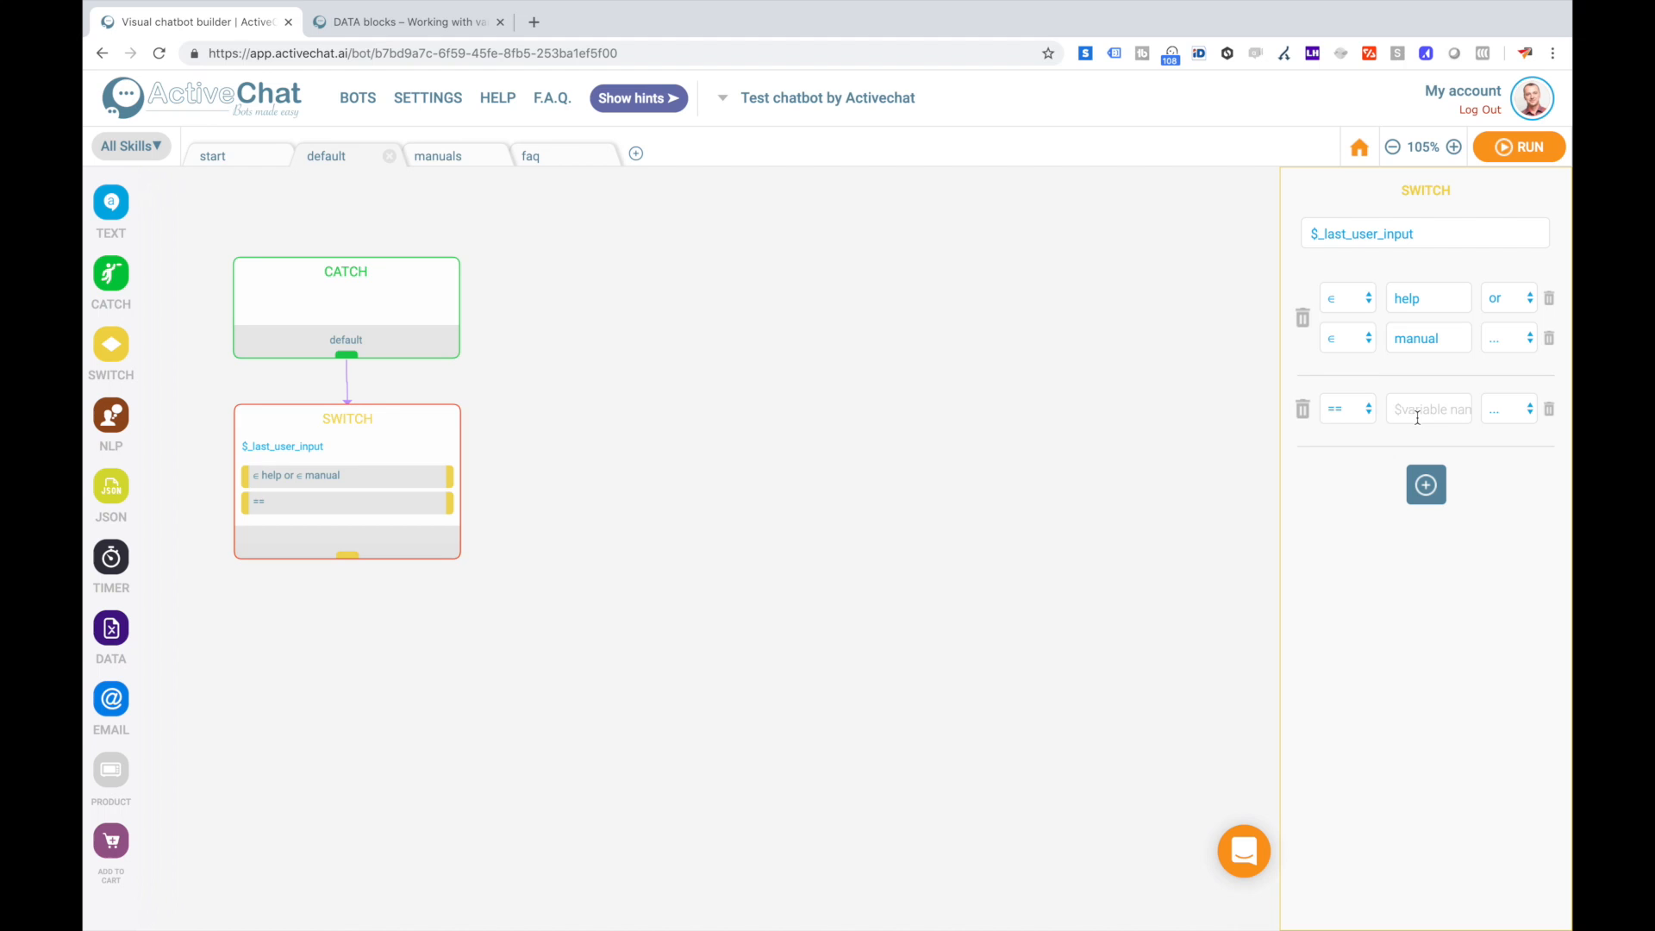
{"action": "left_click", "coordinate": [1341, 409]}
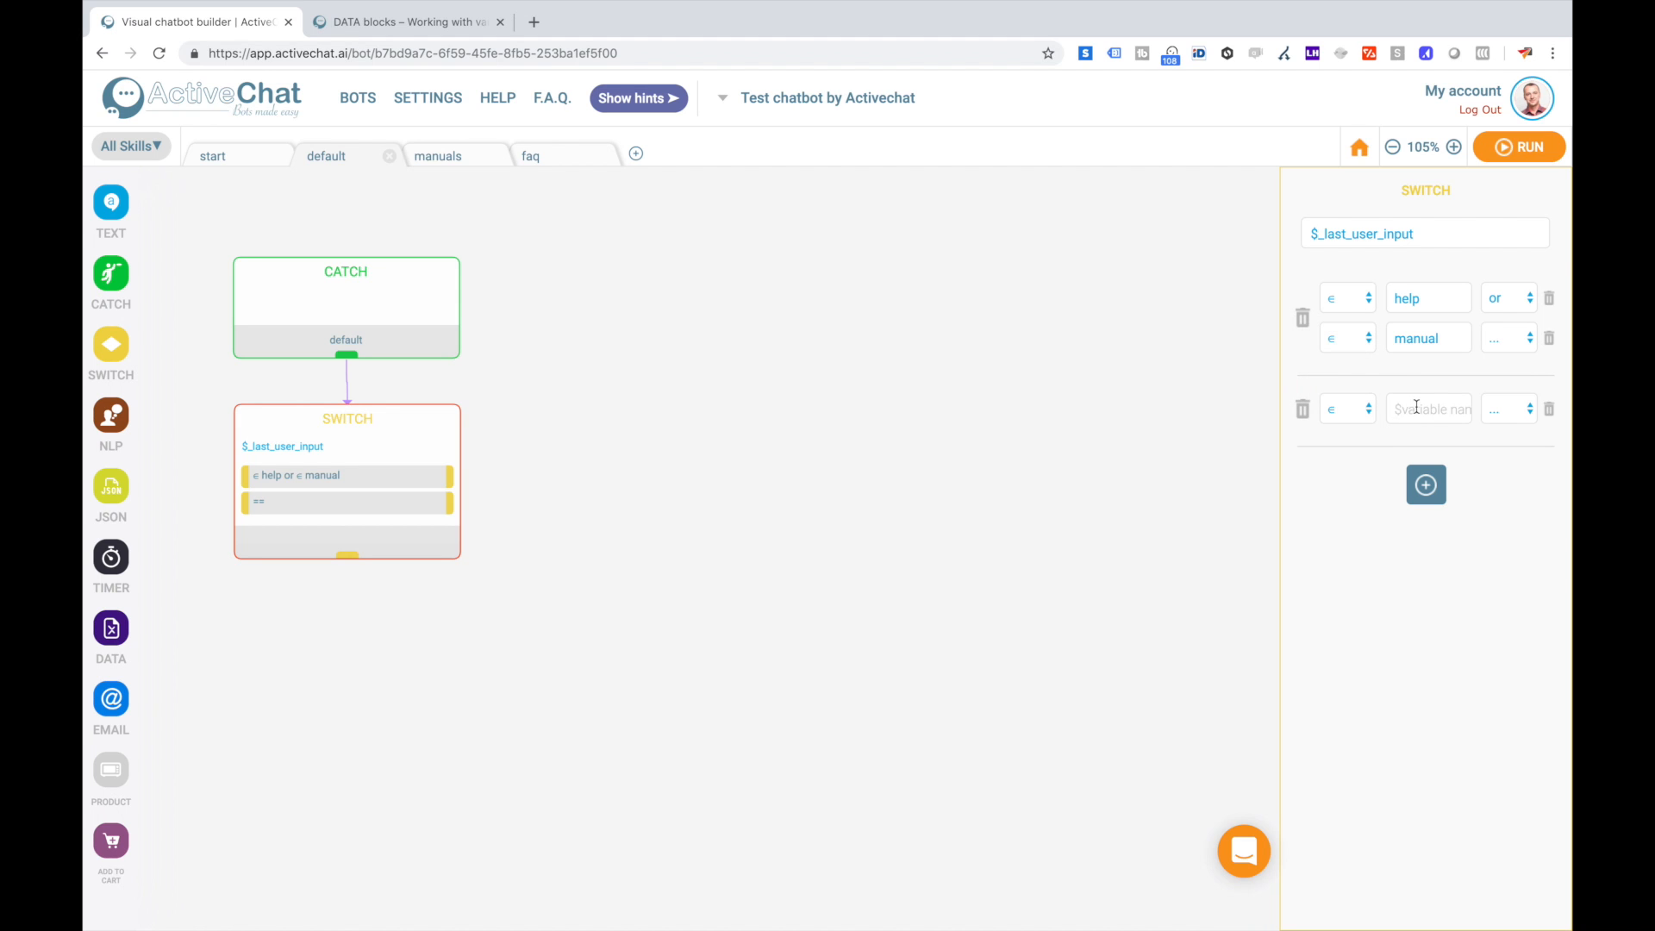
{"action": "type", "text": "faq"}
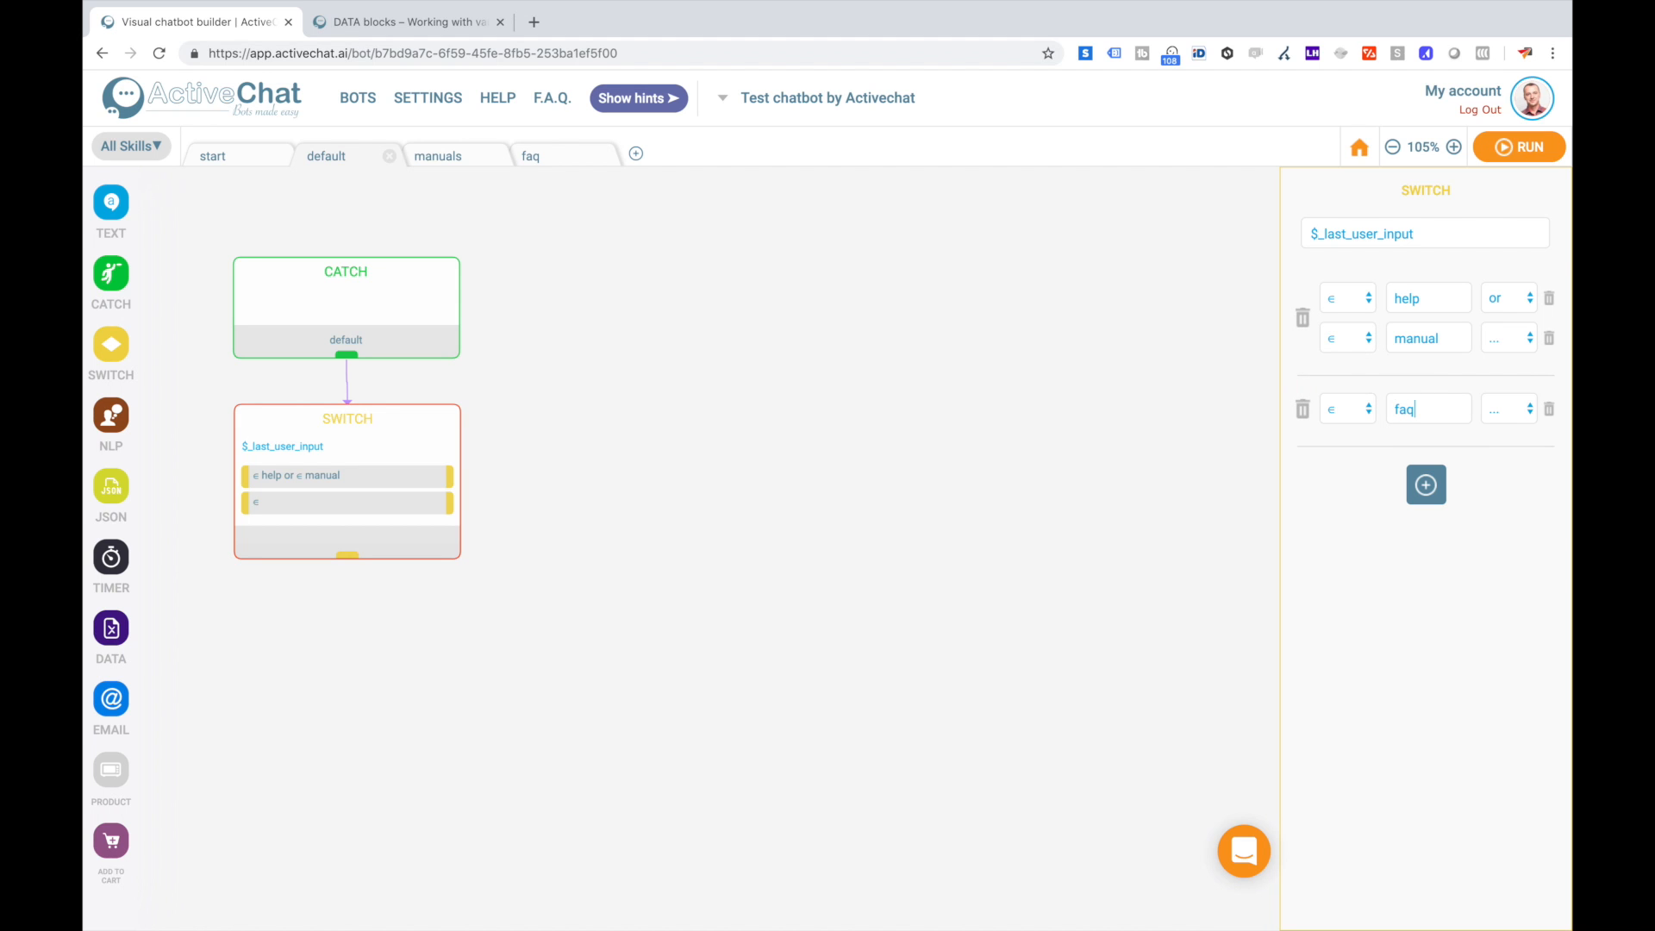
{"action": "left_click", "coordinate": [1507, 409]}
{"action": "type", "text": "f.a.q."}
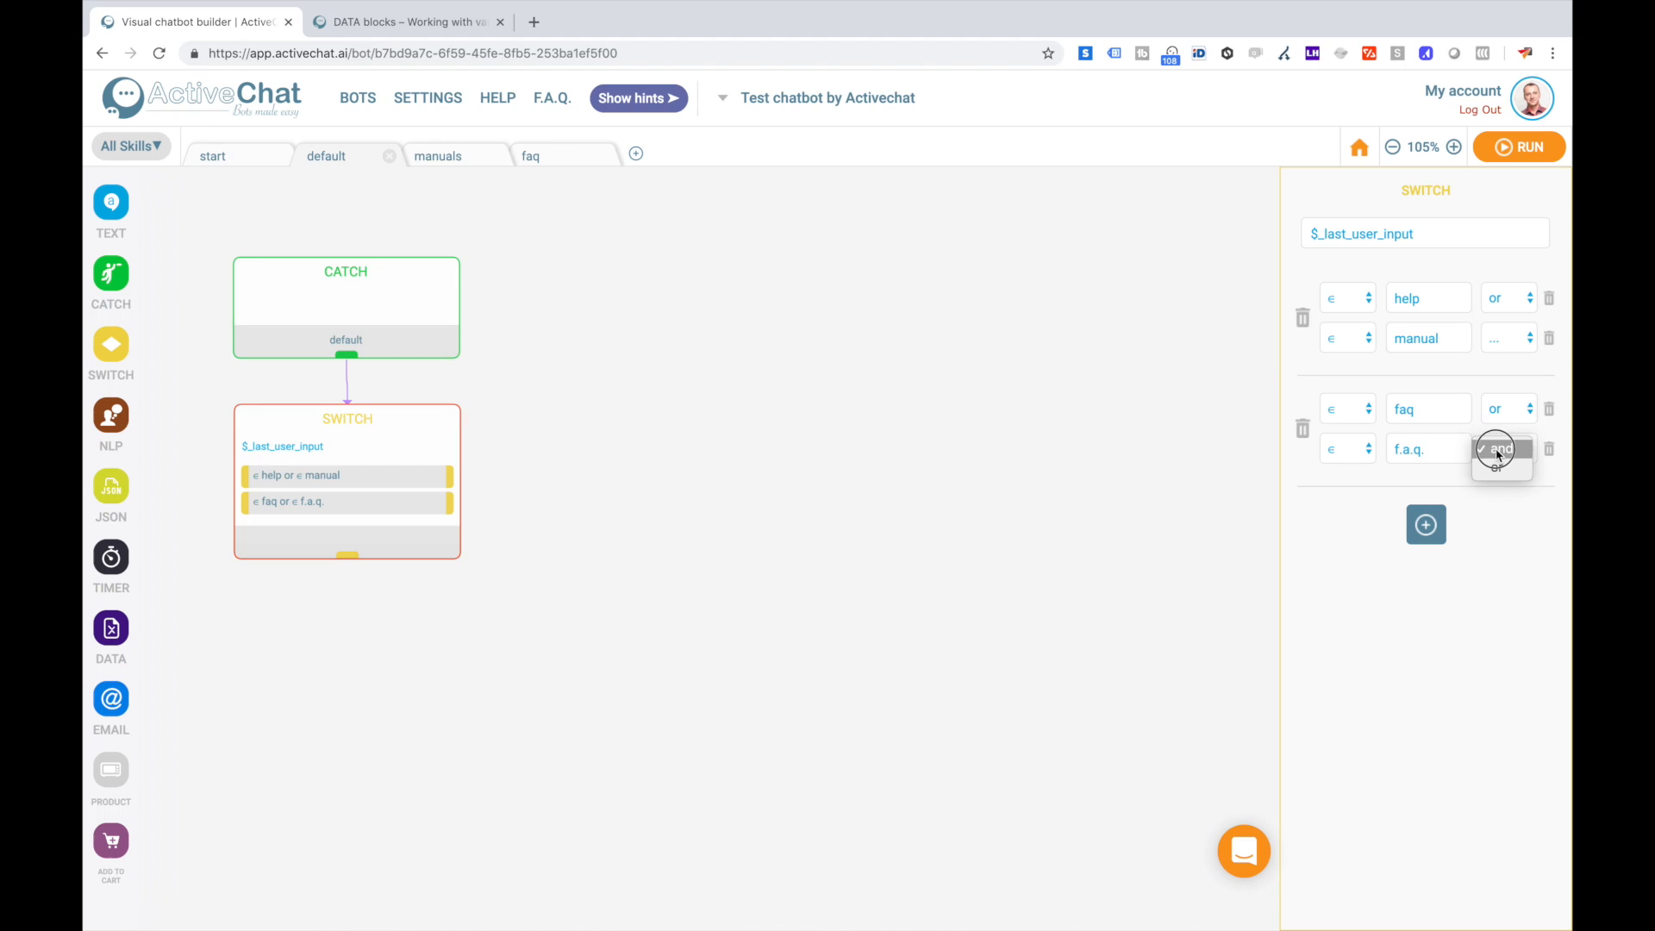
{"action": "left_click", "coordinate": [1346, 448]}
{"action": "type", "text": "answers"}
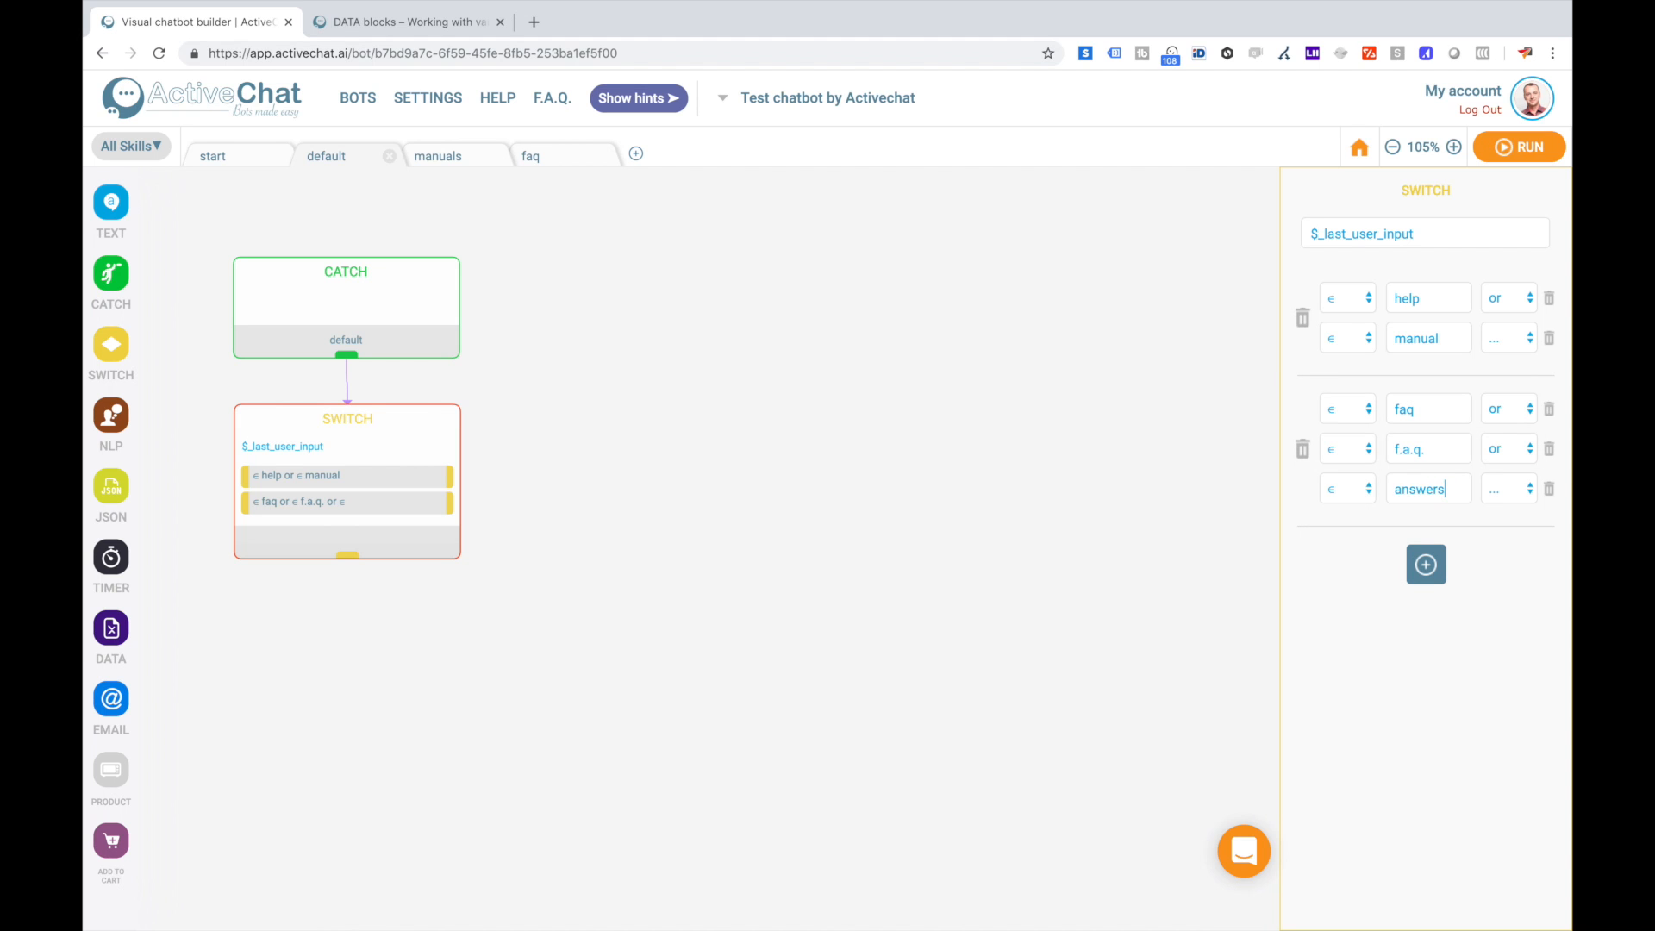
{"action": "mouse_move", "coordinate": [1375, 610]}
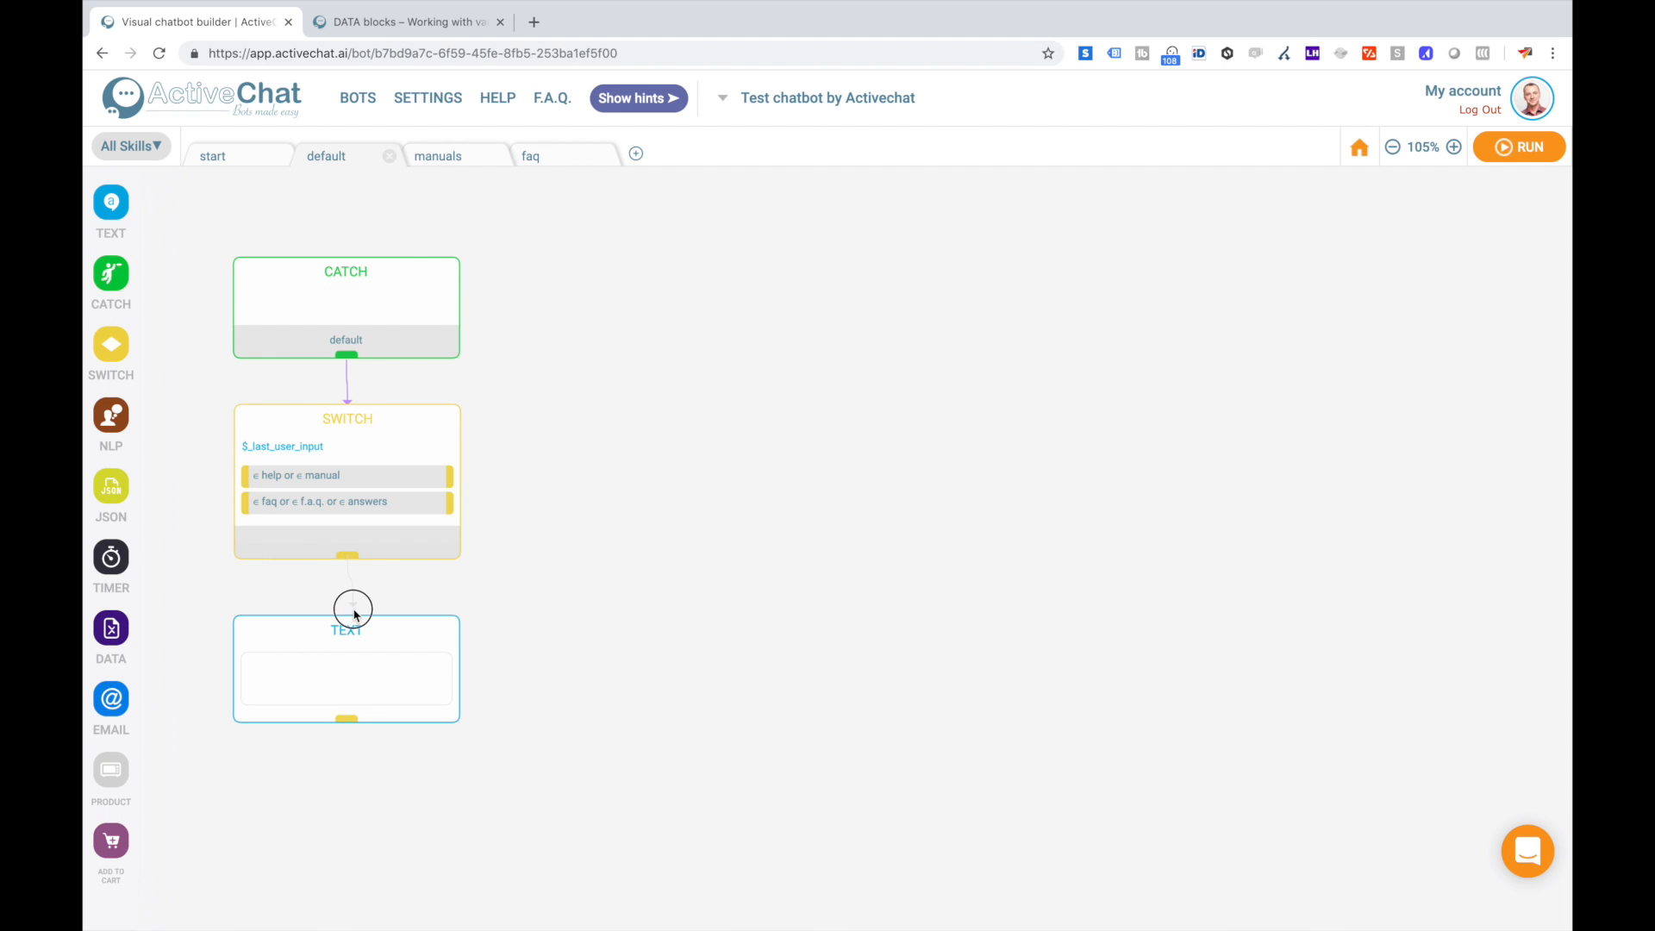
Fill the fallback text block with 'Sorry, I did not understand that. Can you try once more?'.
{"action": "left_click", "coordinate": [347, 669]}
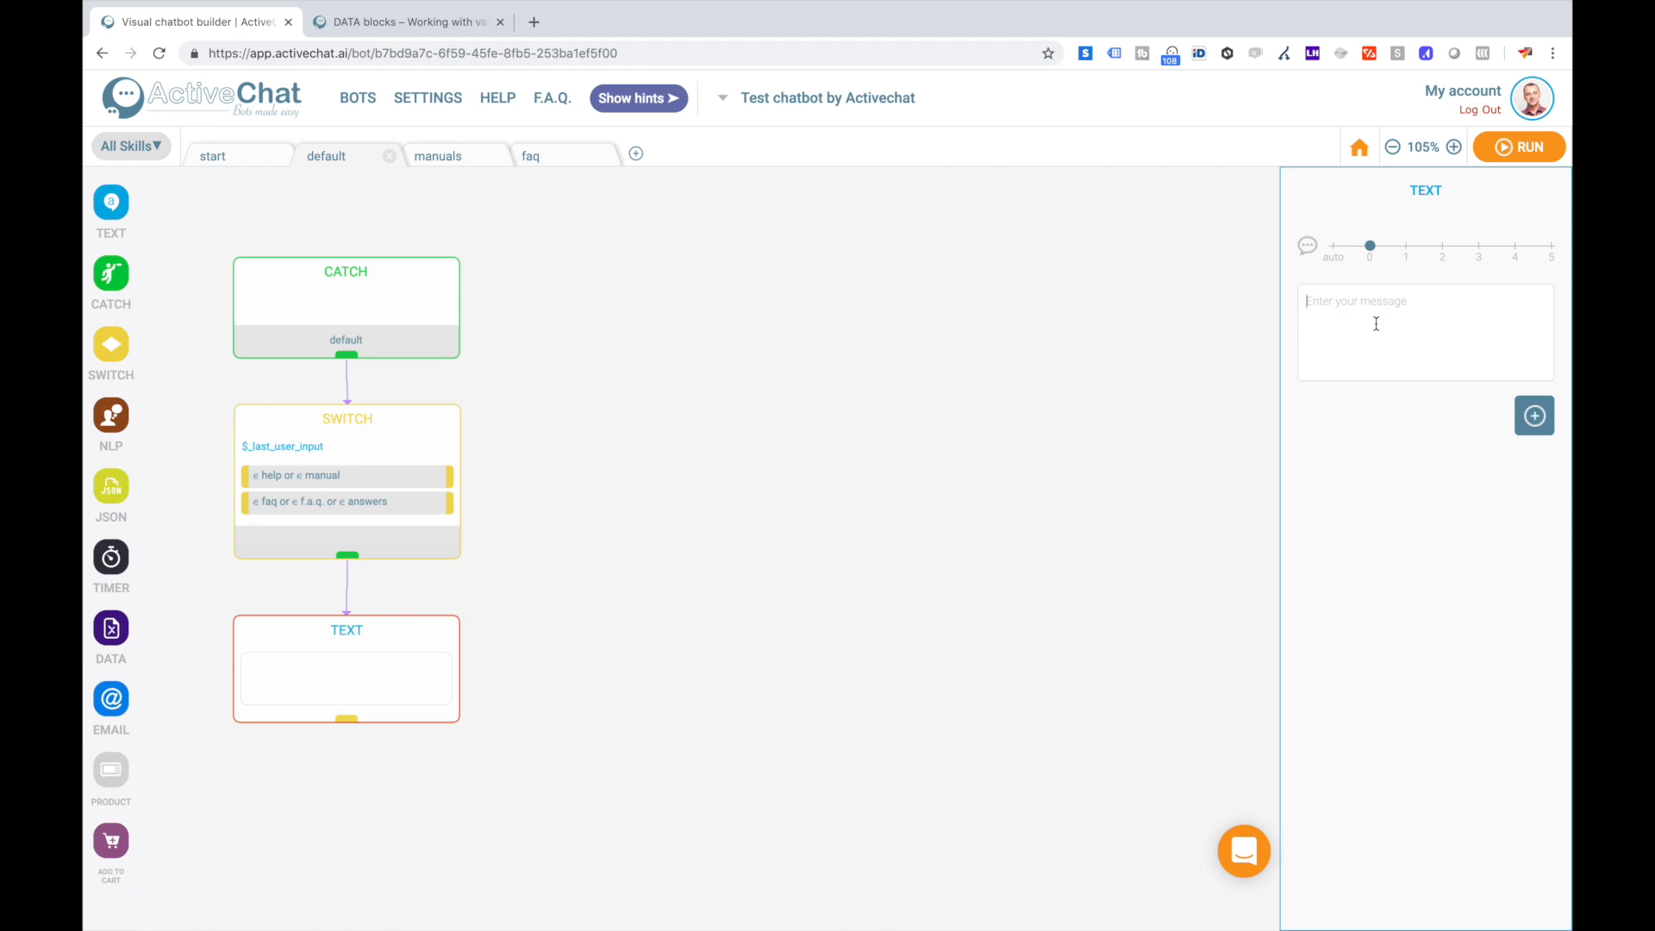
{"action": "type", "text": "Sorry, I did not un"}
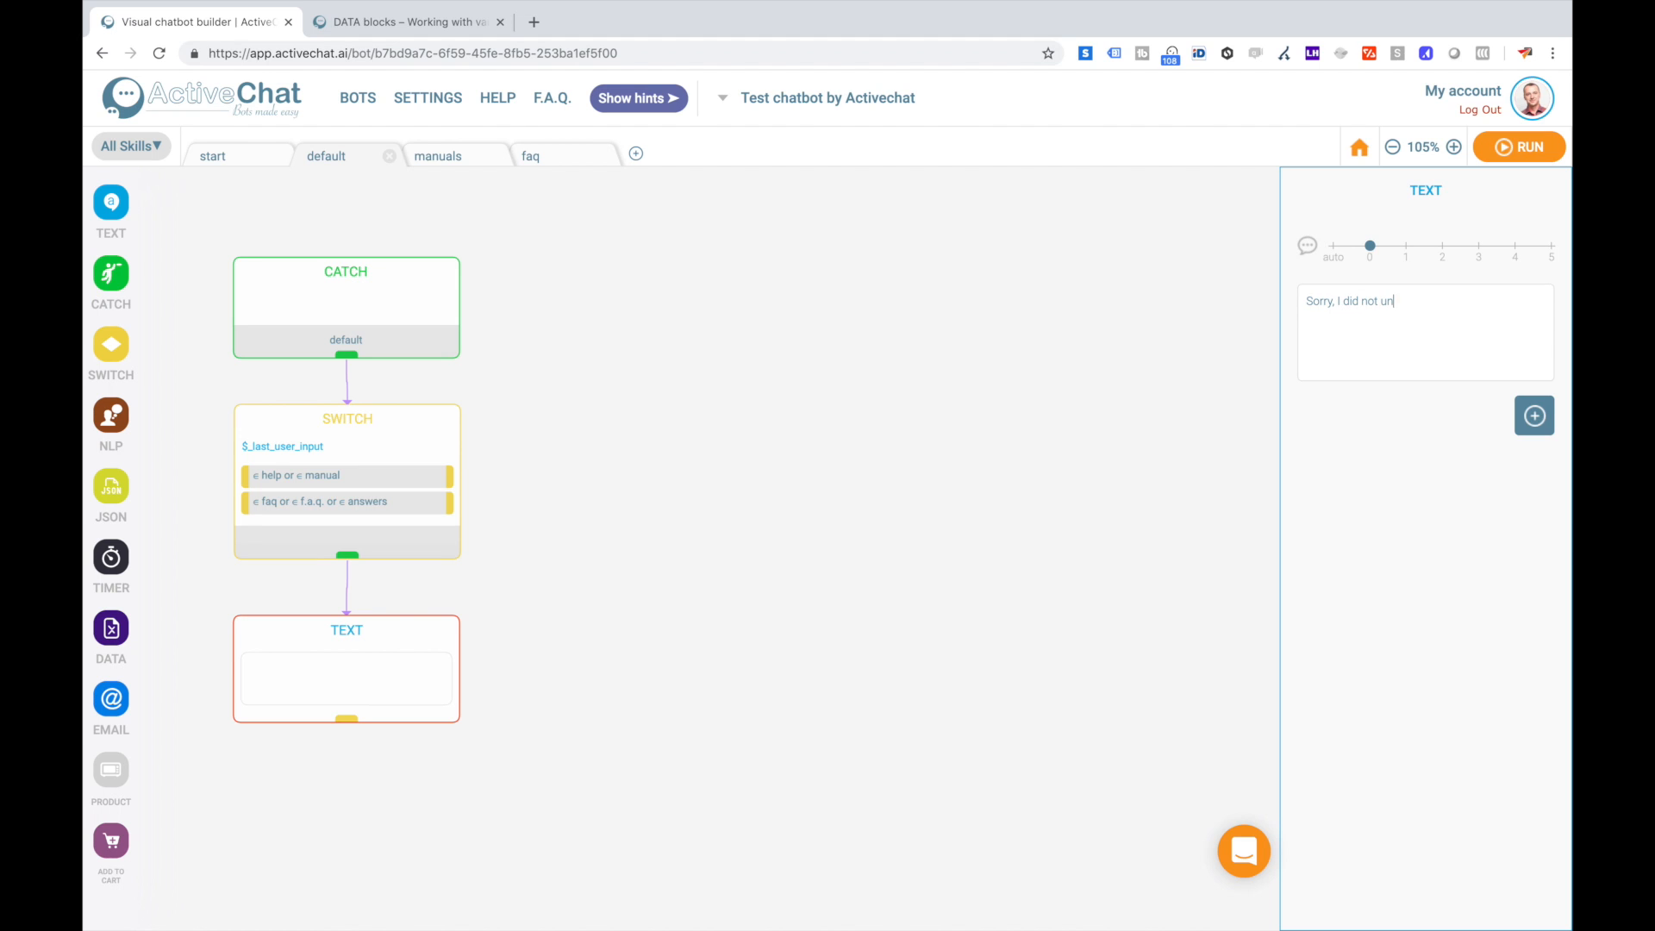
{"action": "type", "text": "derstand that. Can you try once more?"}
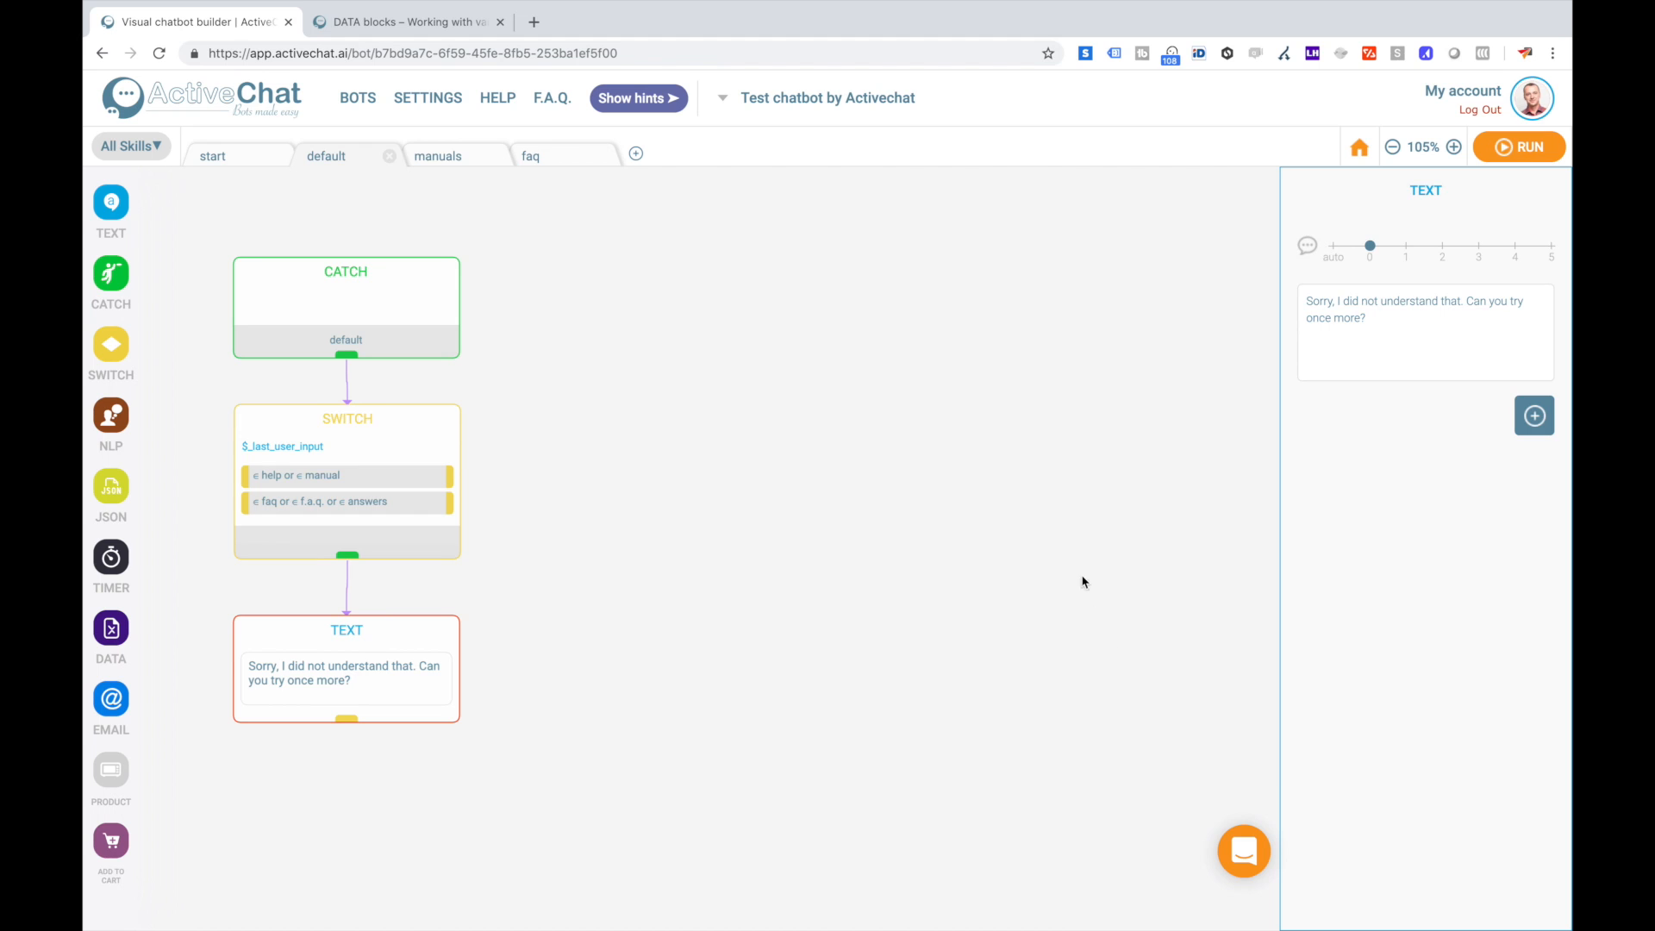
{"action": "mouse_move", "coordinate": [427, 489]}
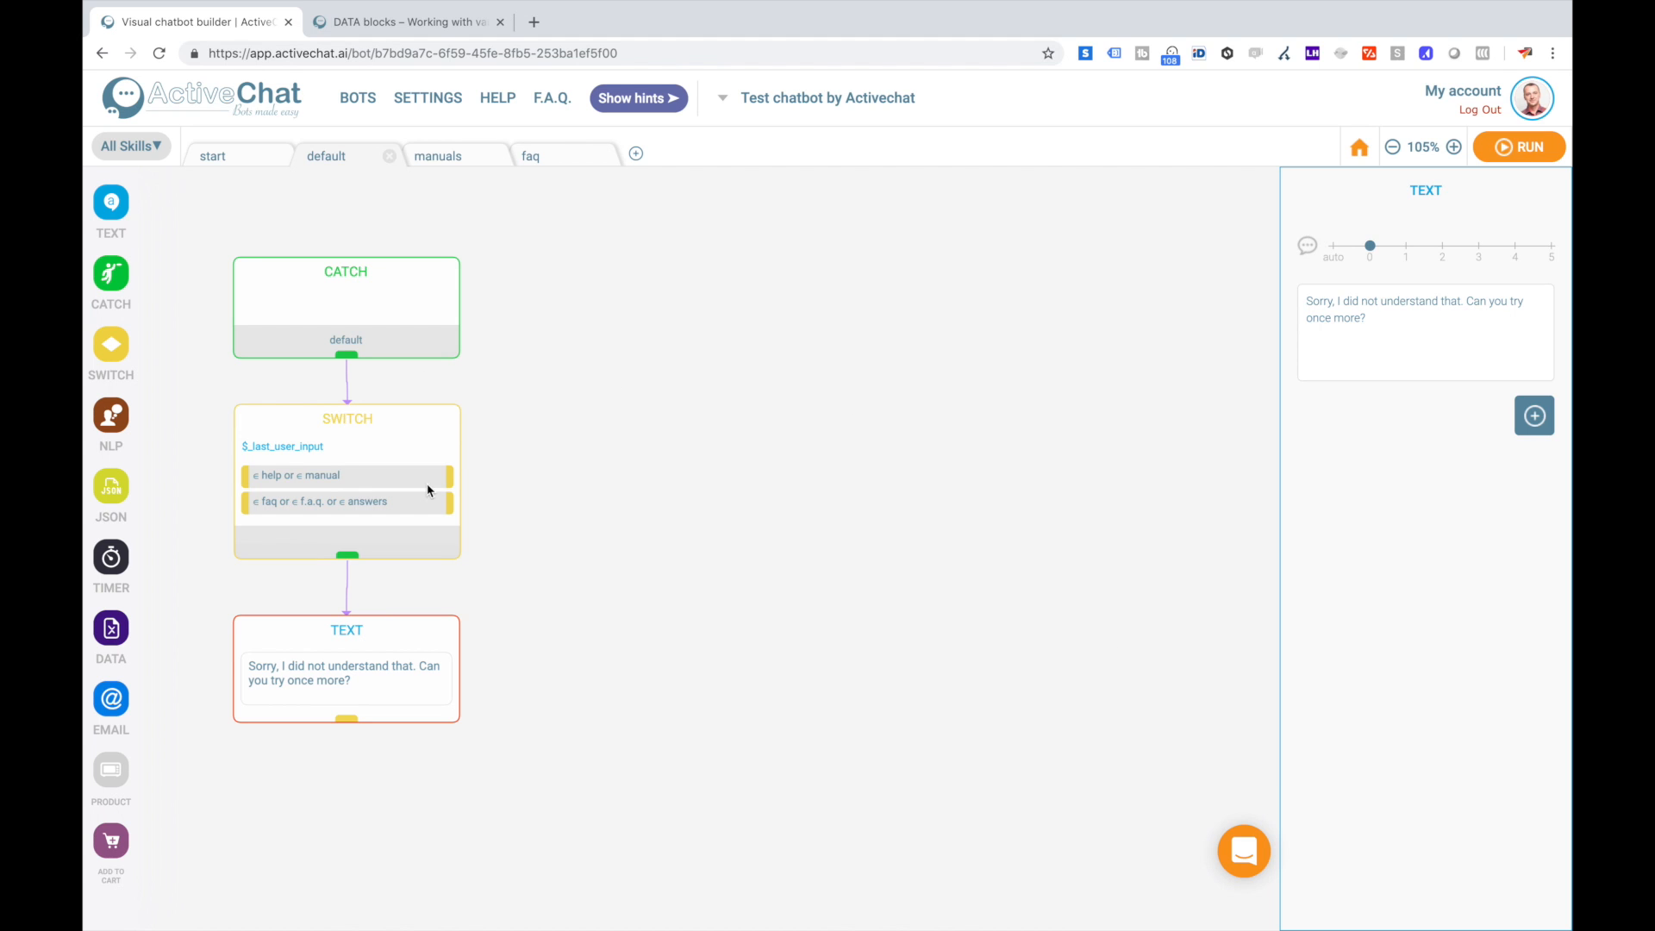
{"action": "mouse_move", "coordinate": [450, 487]}
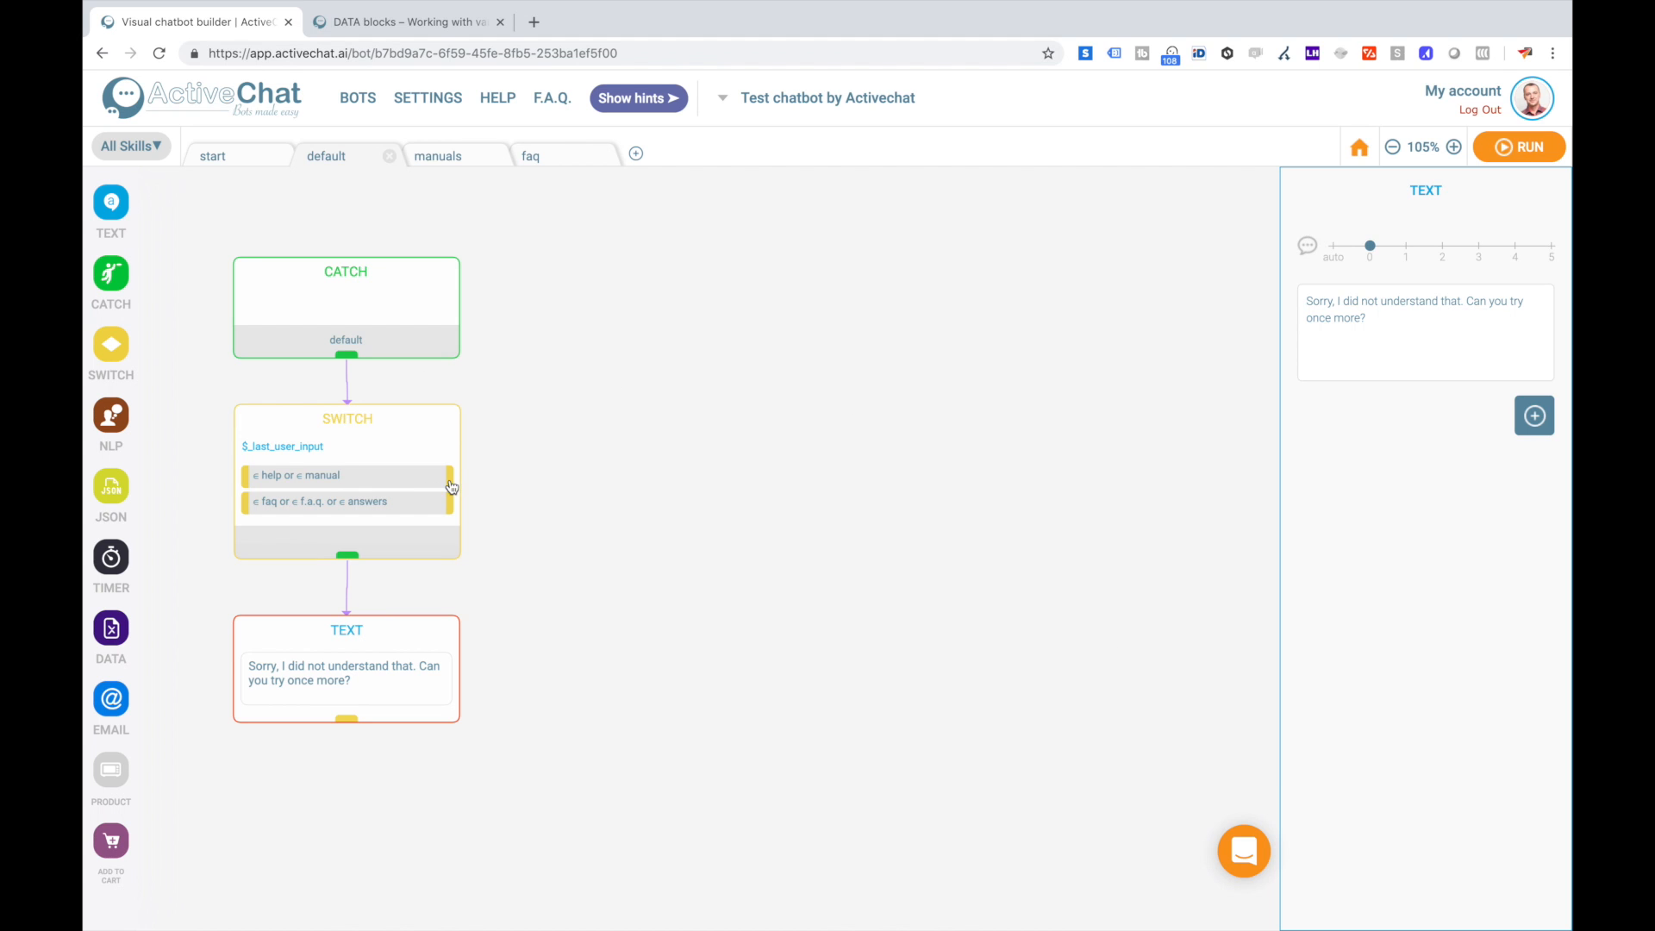
{"action": "mouse_move", "coordinate": [153, 276]}
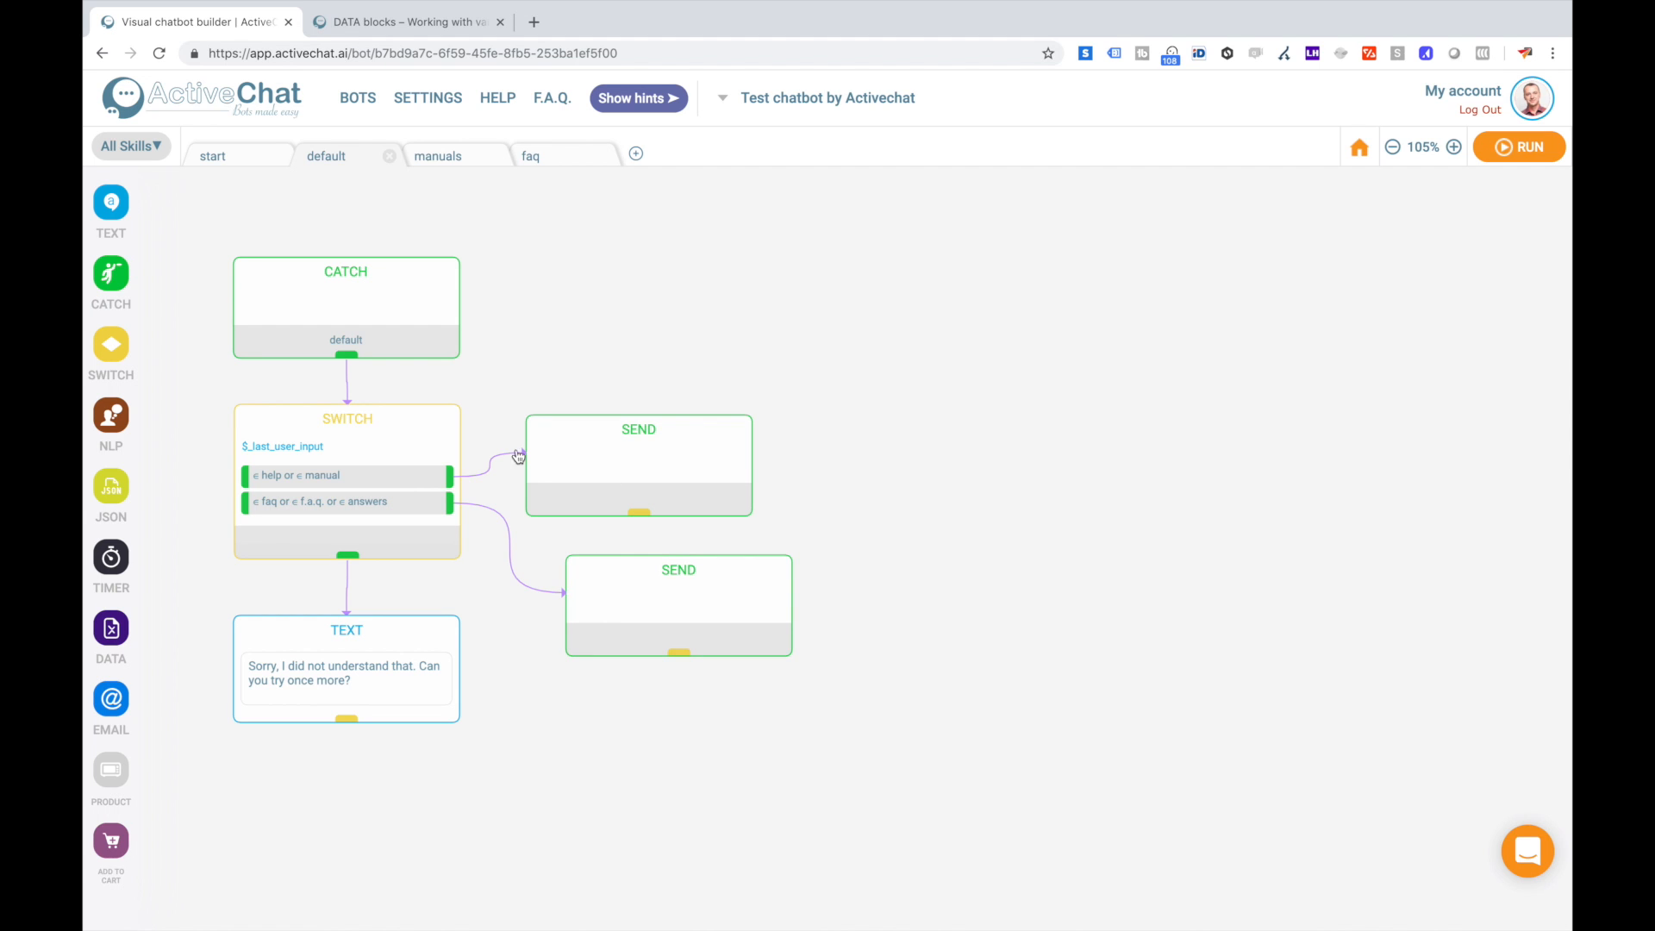
{"action": "mouse_move", "coordinate": [457, 157]}
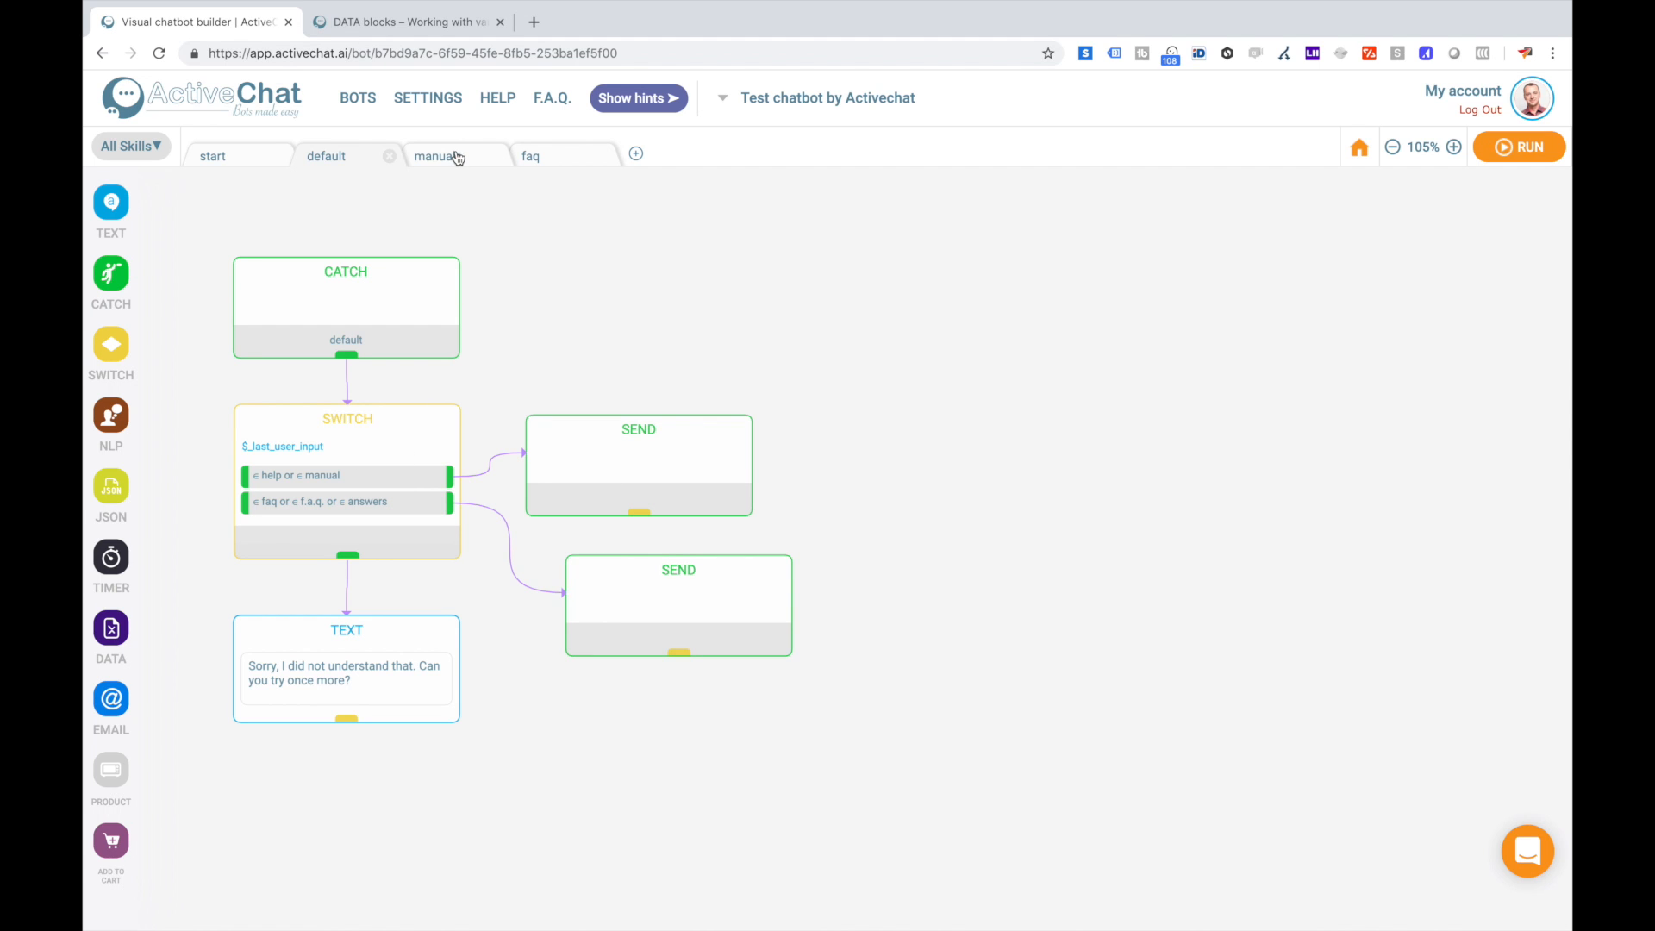
Set the help branch's send block event to 'manuals', finish the faq send block, and run the bot.
{"action": "left_click", "coordinate": [637, 464]}
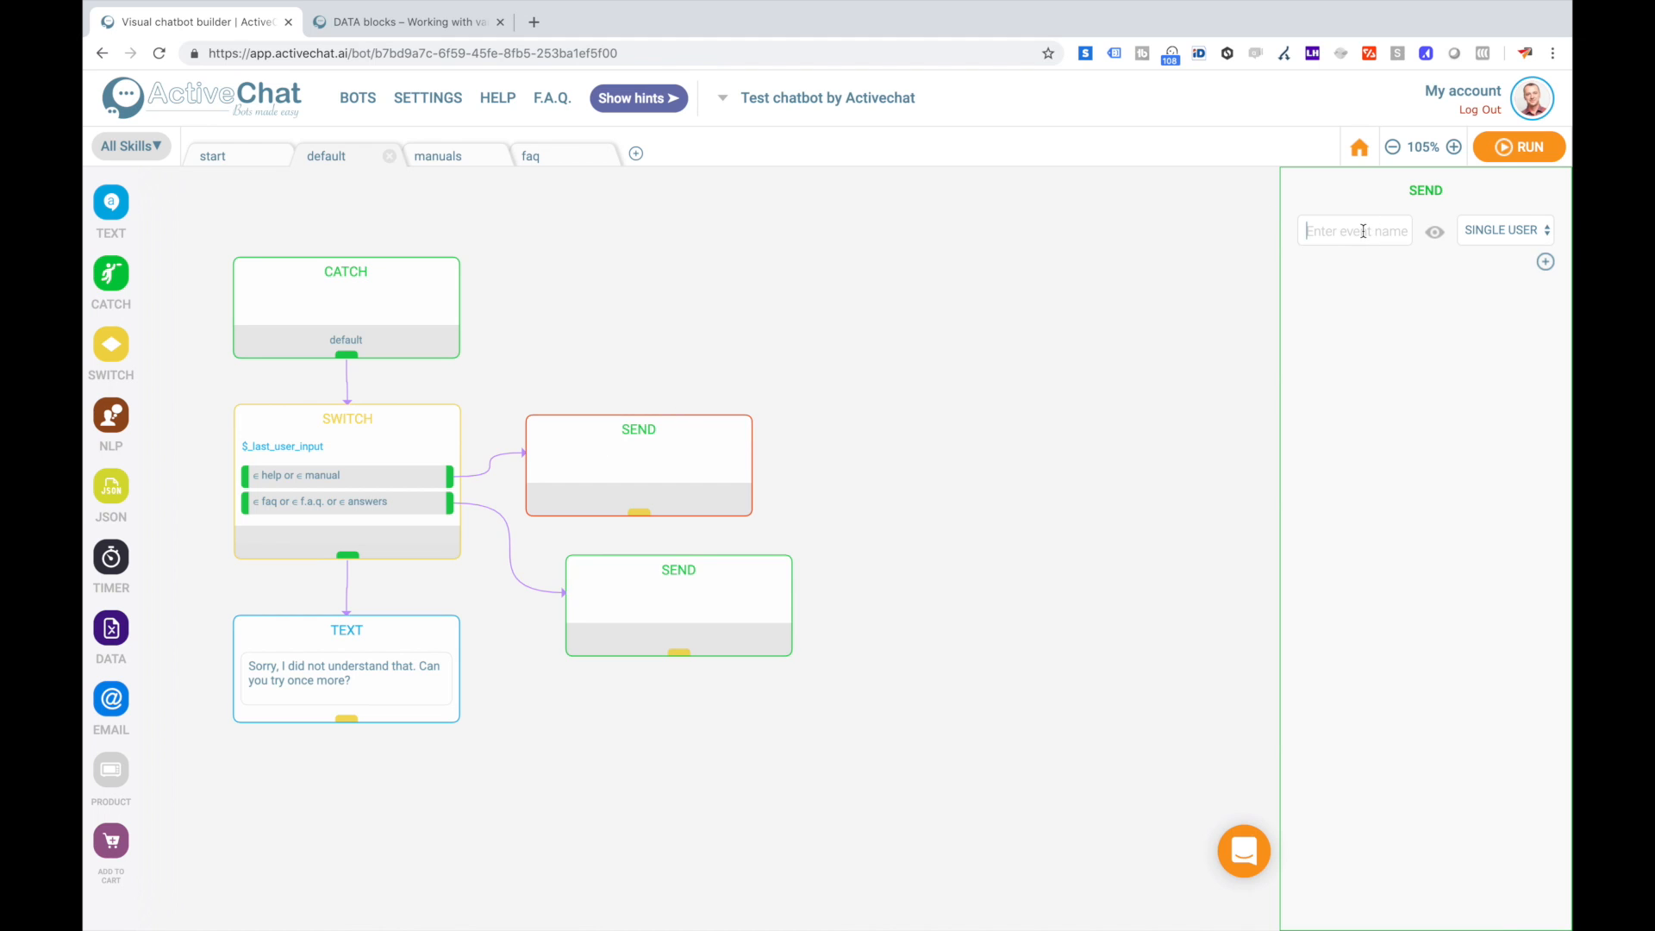
{"action": "type", "text": "manuals"}
{"action": "type", "text": "faq"}
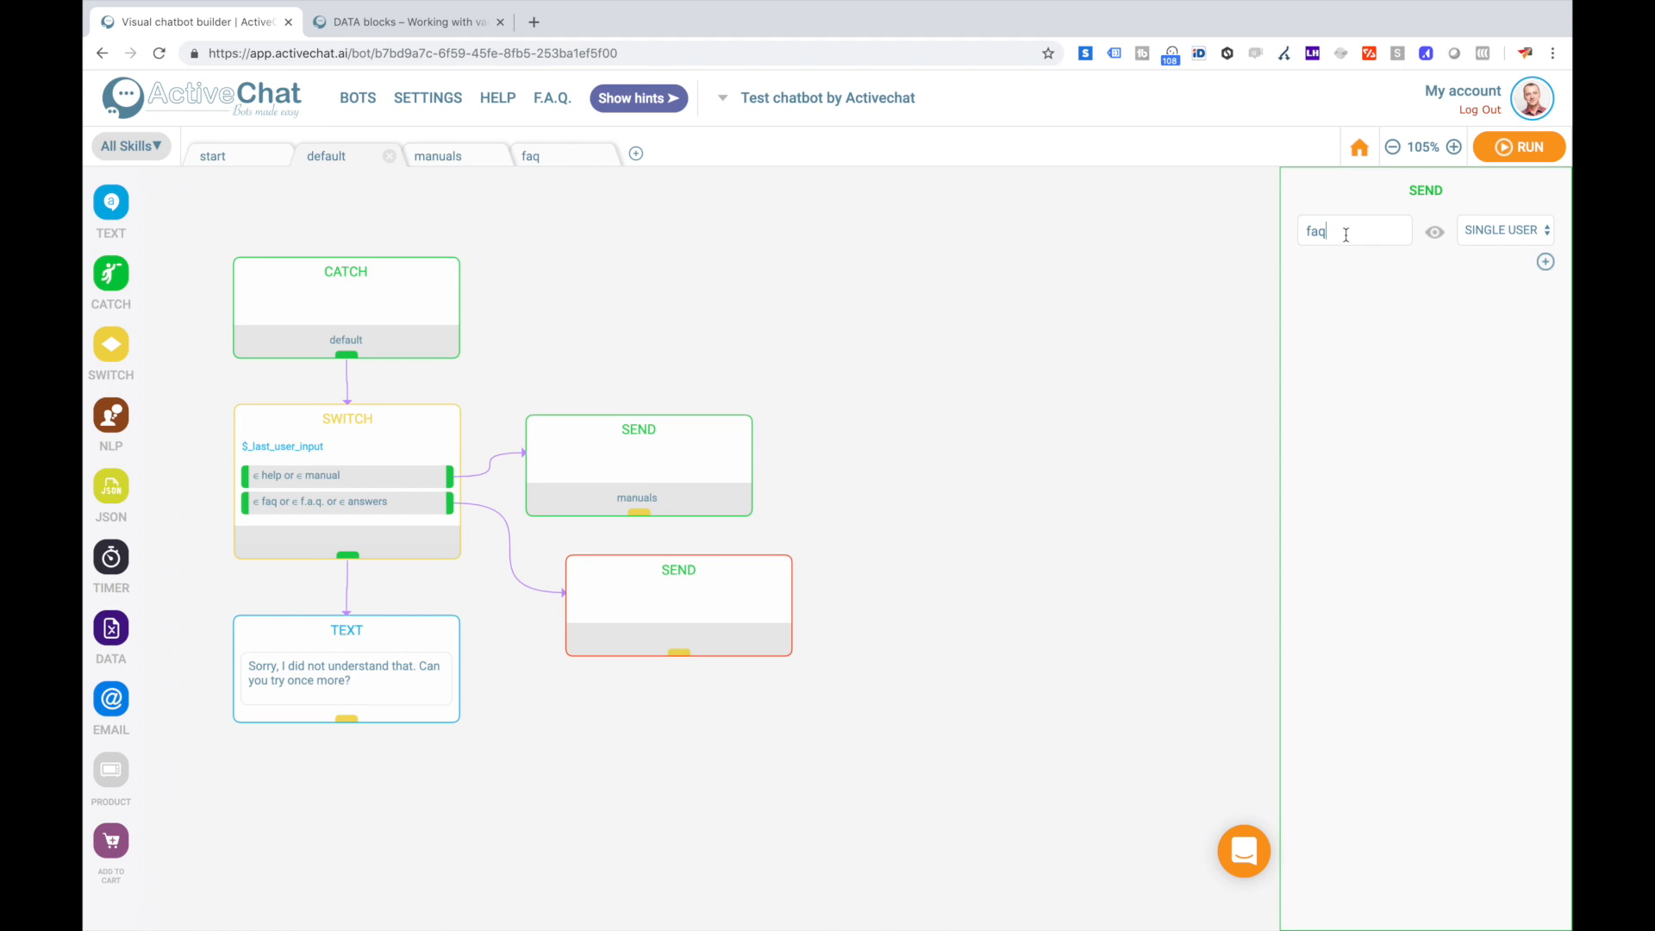
{"action": "mouse_move", "coordinate": [1096, 494]}
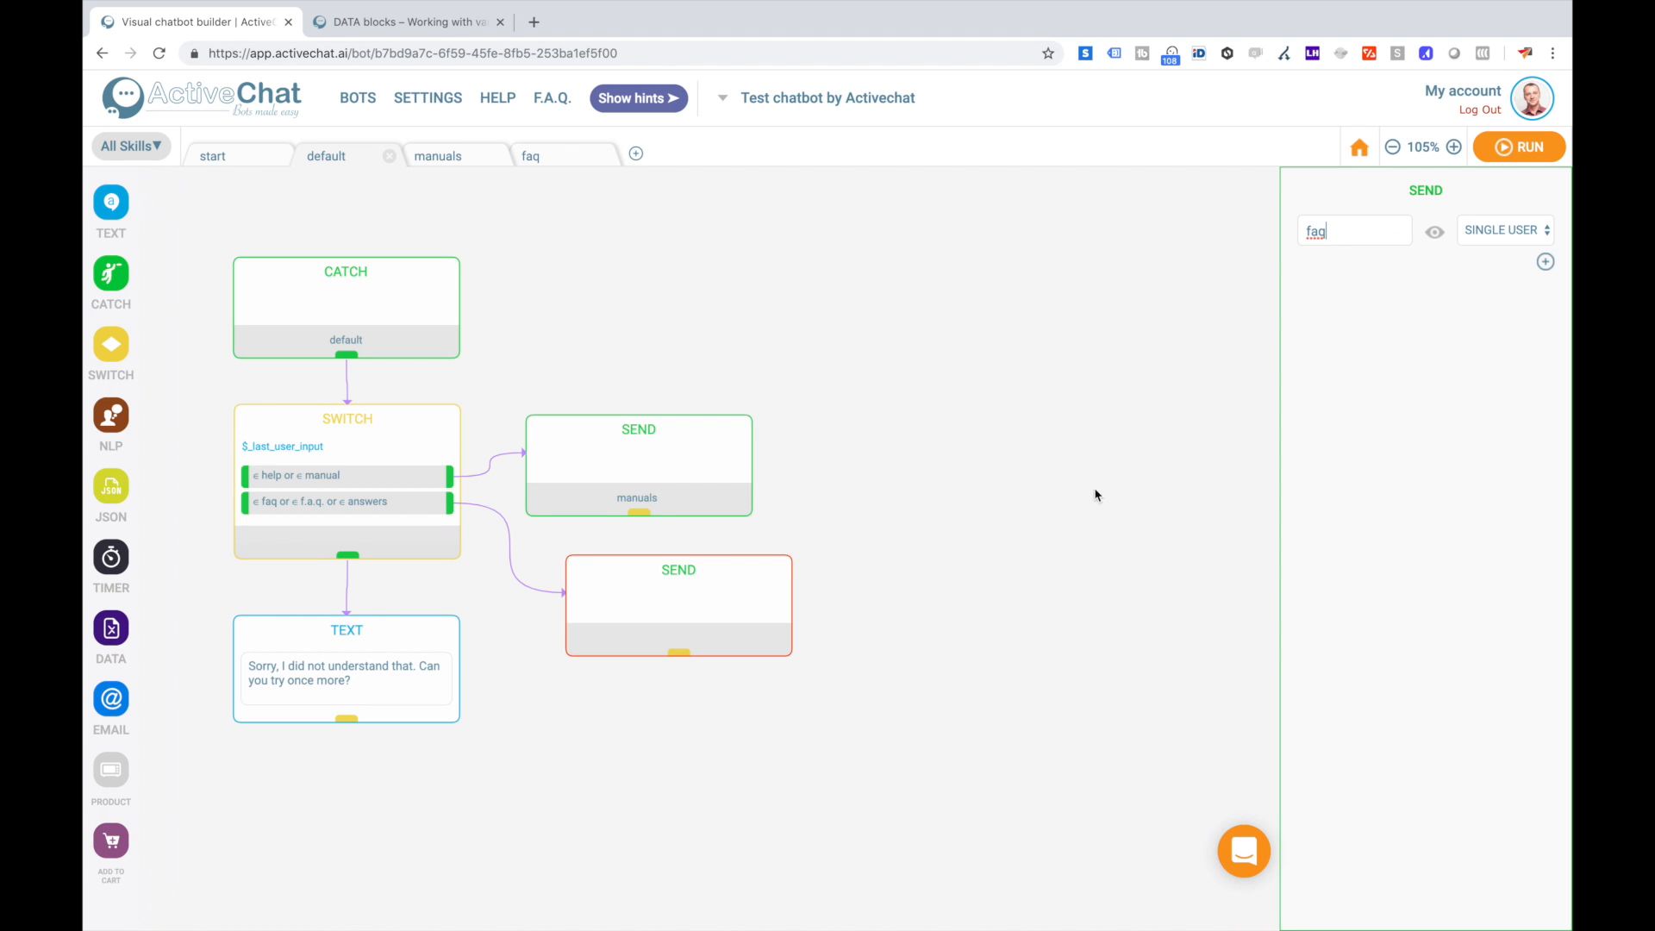
{"action": "left_click", "coordinate": [1517, 146]}
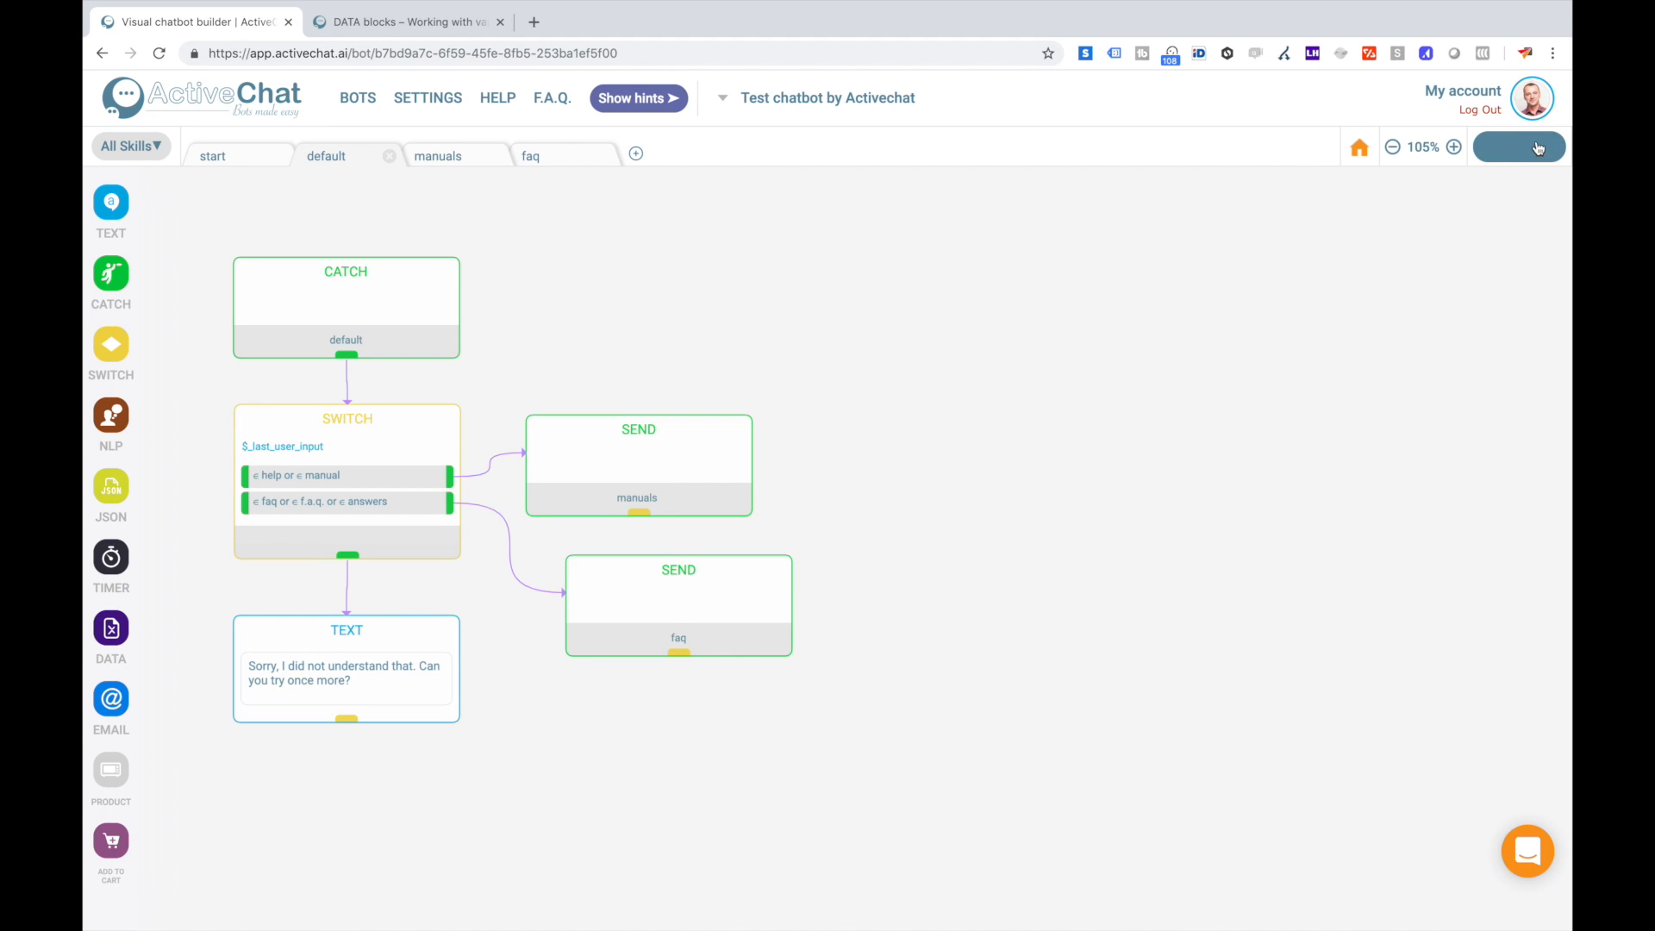
{"action": "left_click", "coordinate": [1517, 145]}
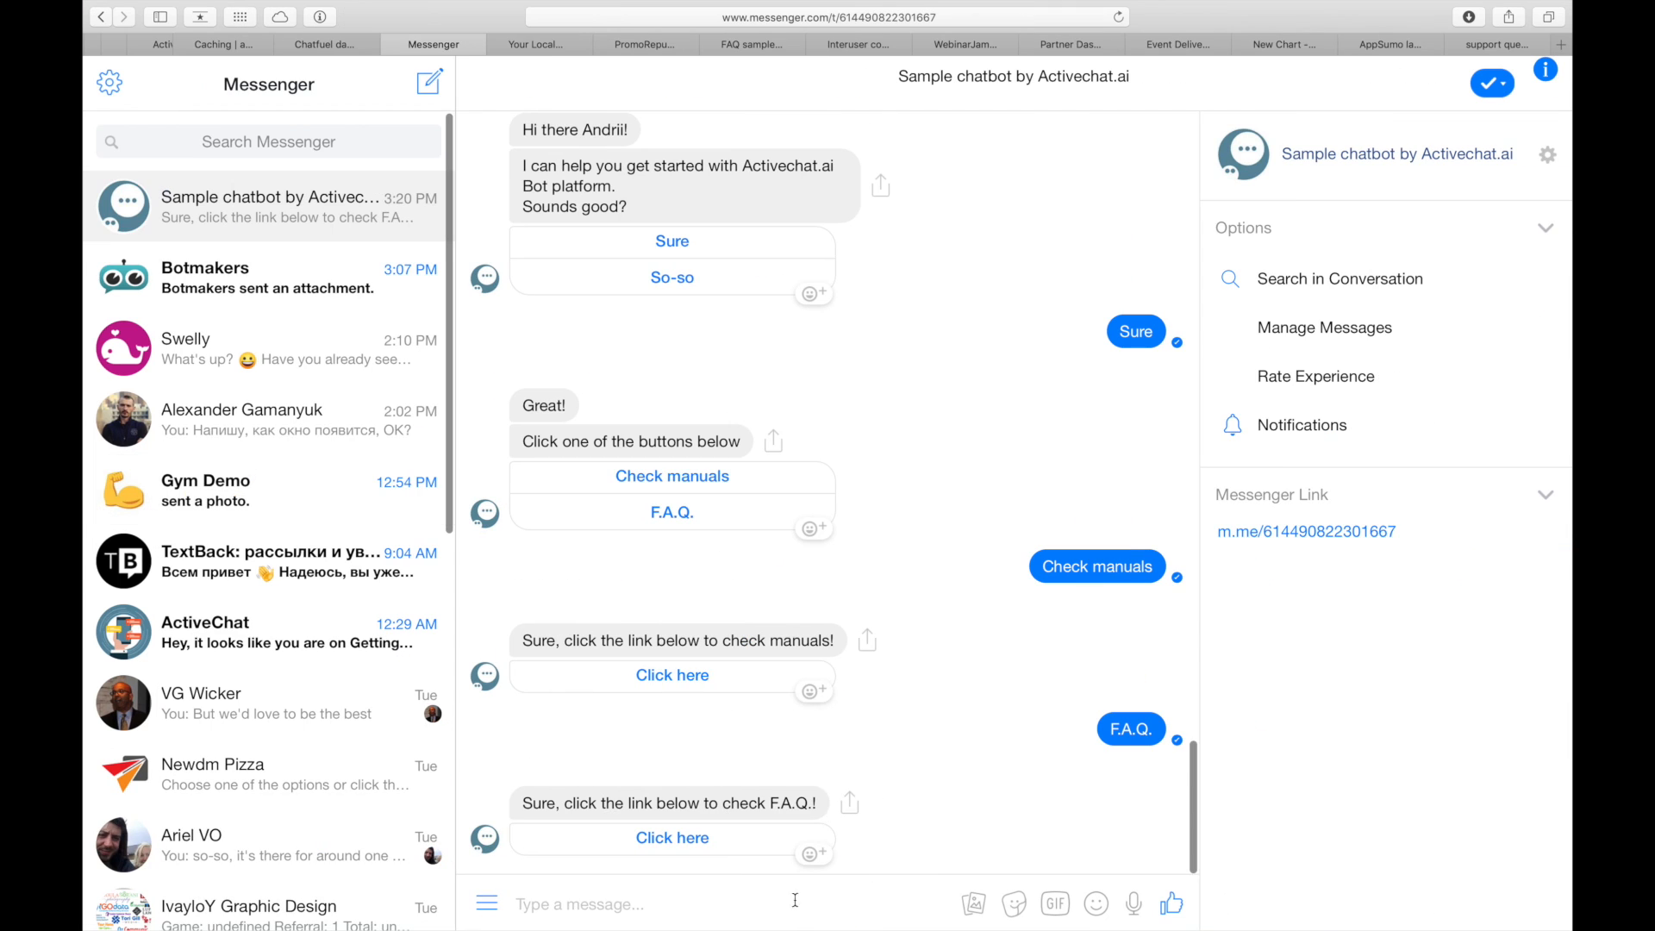
Send /start and help in Messenger and check the manuals link reply.
{"action": "type", "text": "/start"}
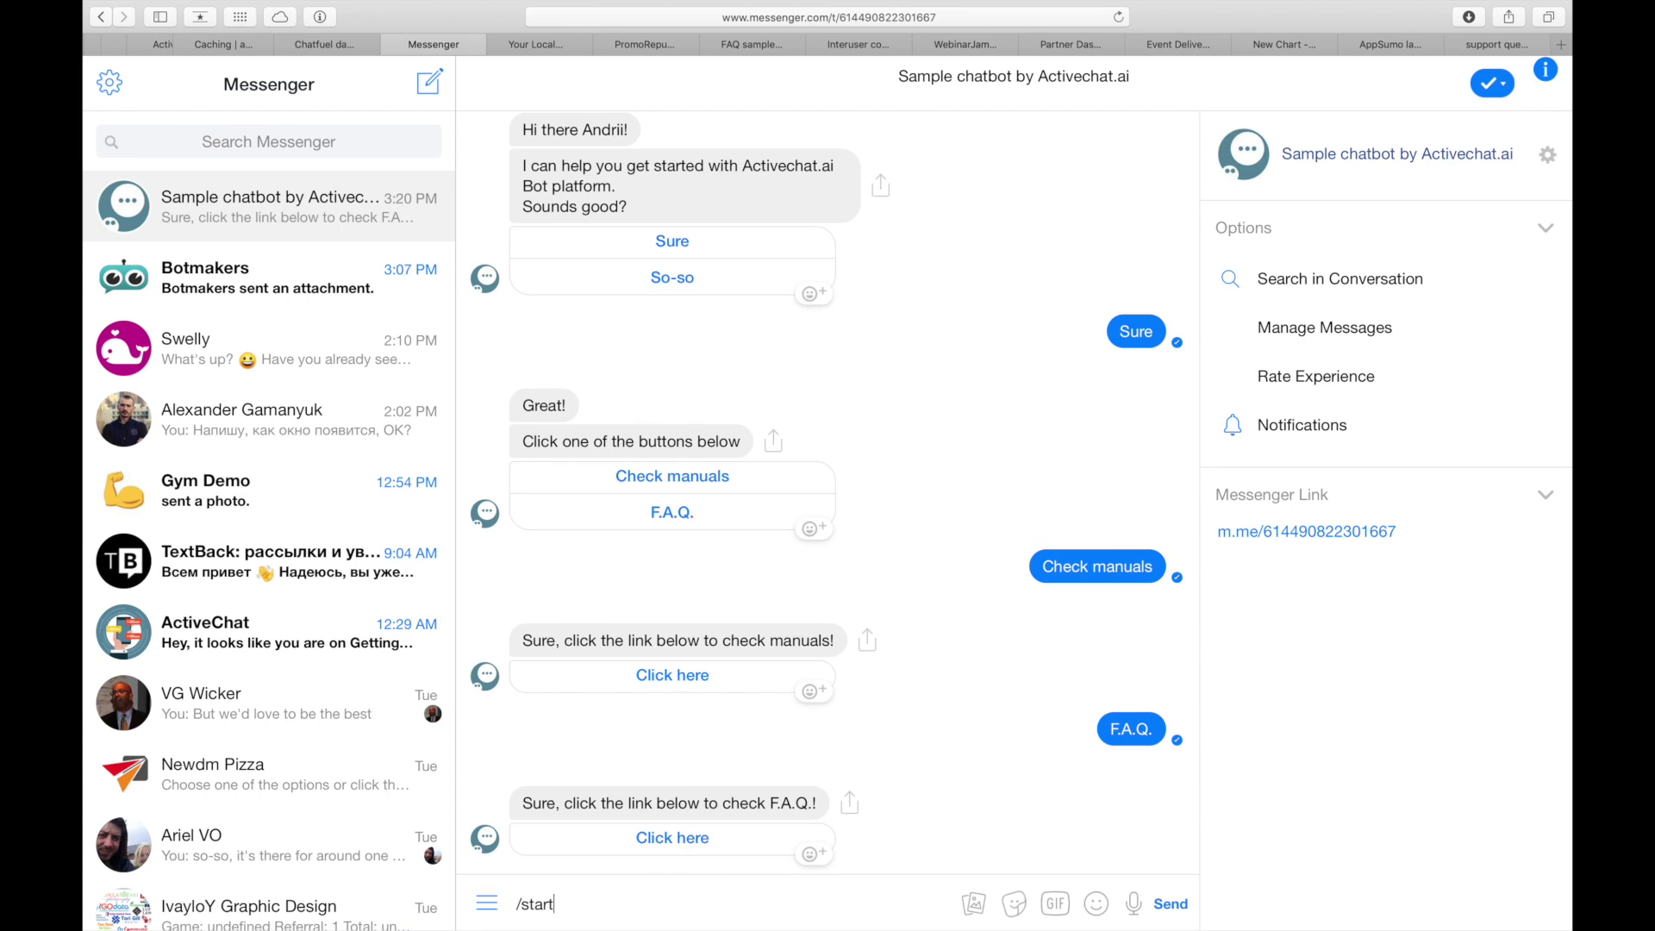
{"action": "left_click", "coordinate": [1169, 903]}
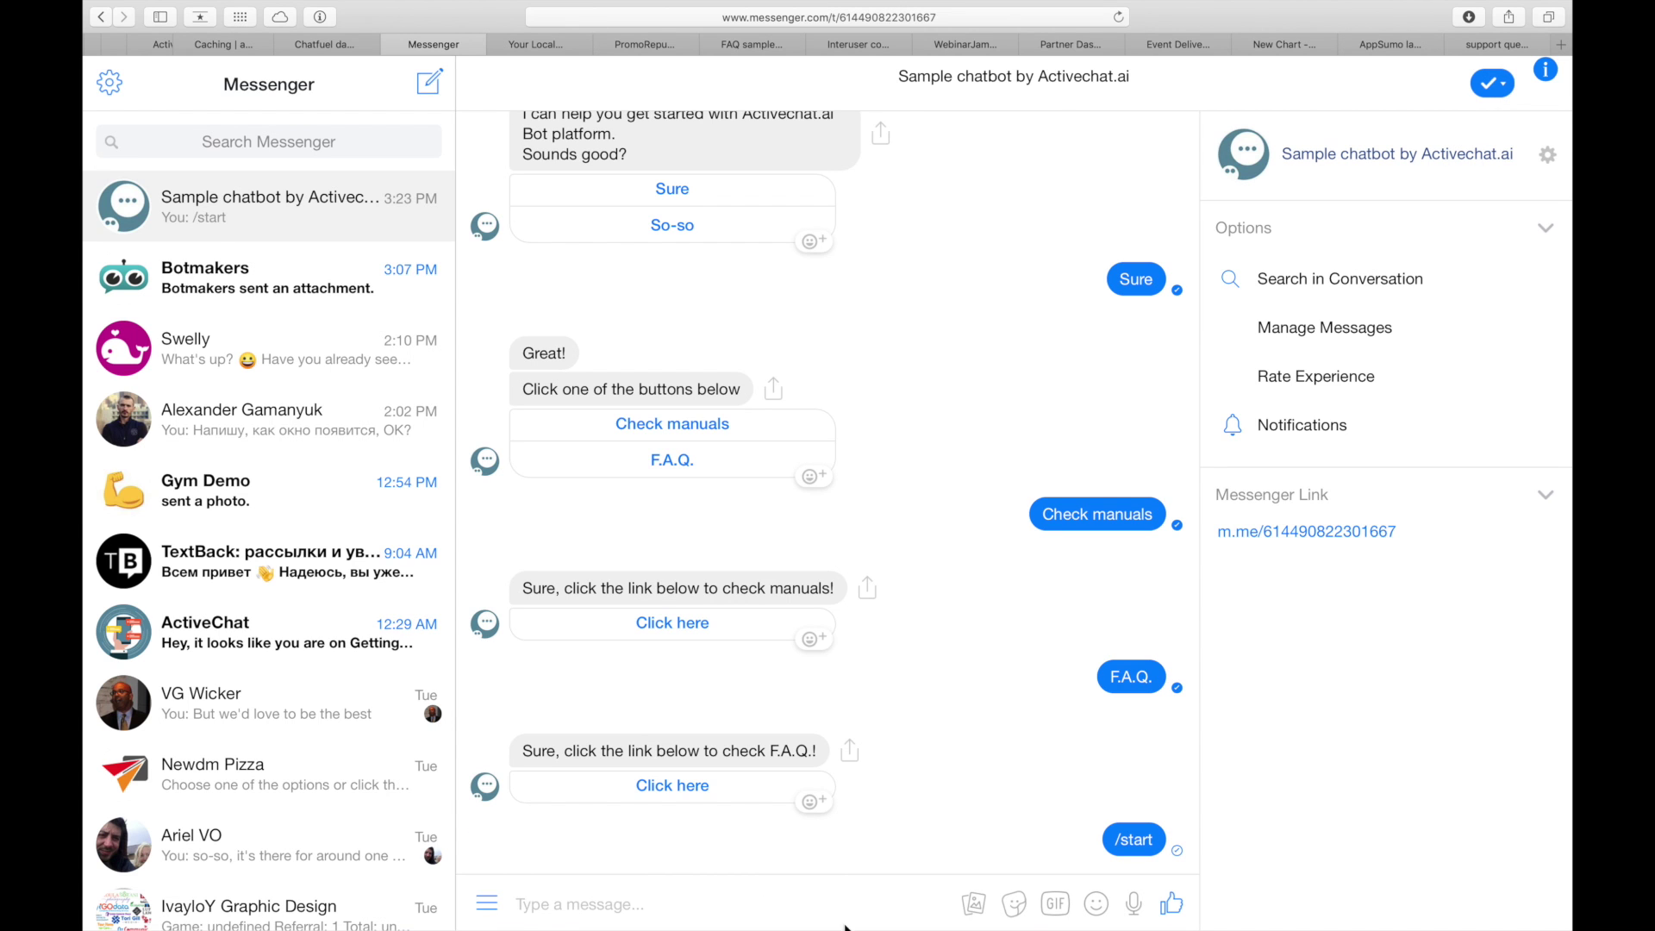
{"action": "scroll", "scroll_direction": "down", "scroll_amount": 3}
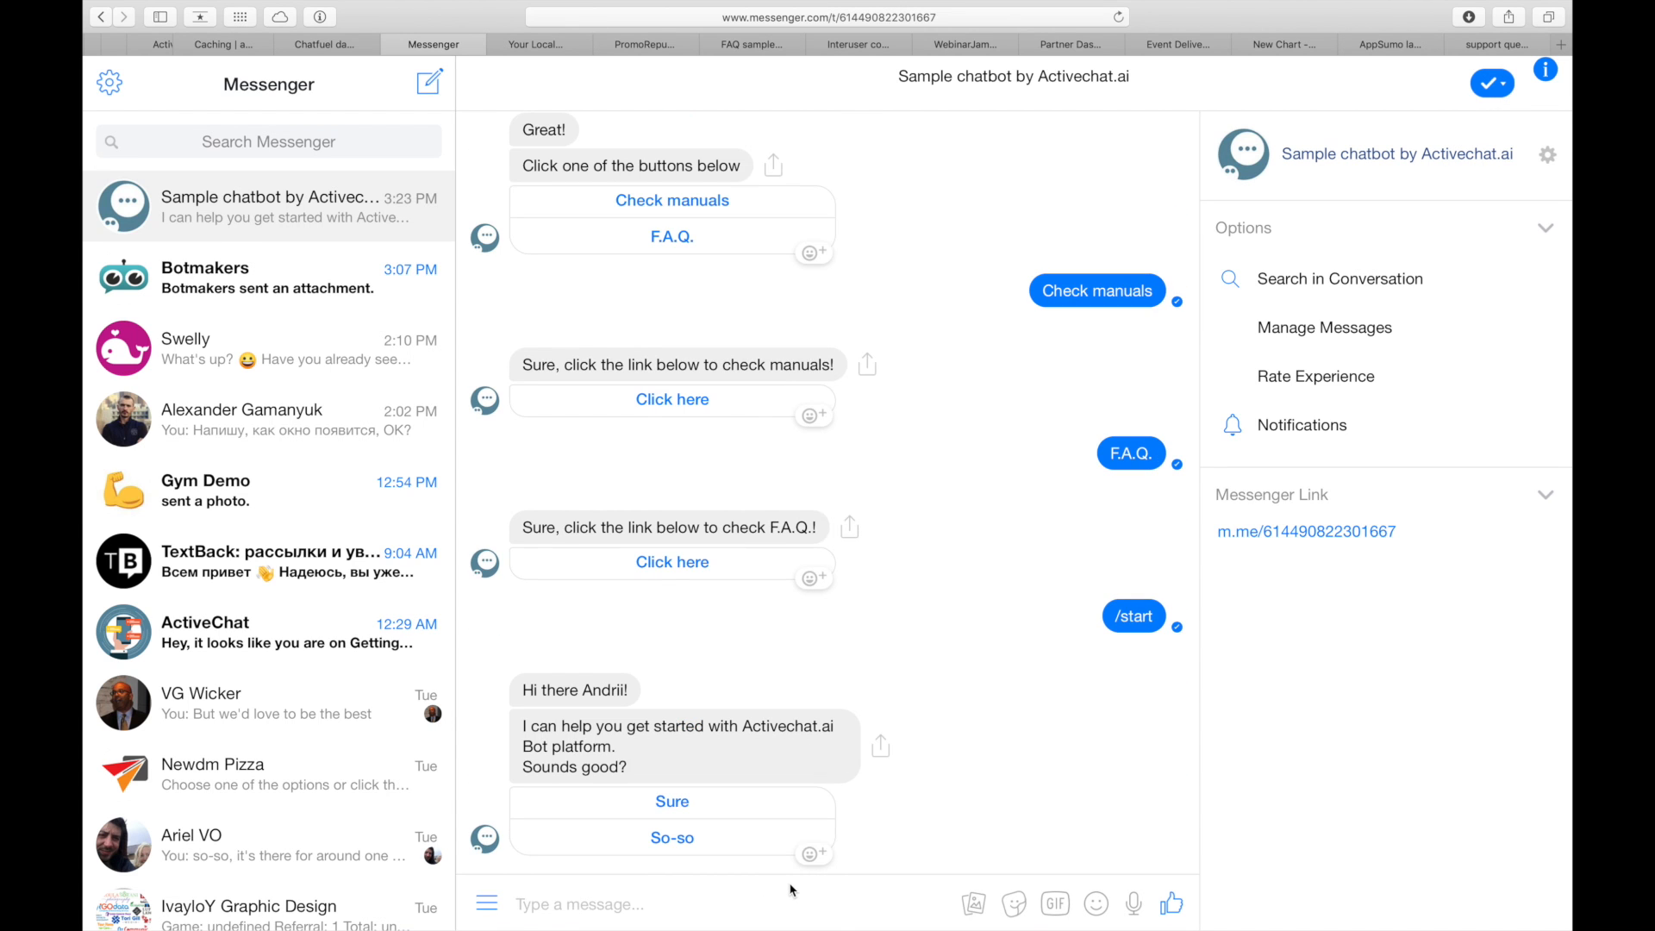
{"action": "type", "text": "h"}
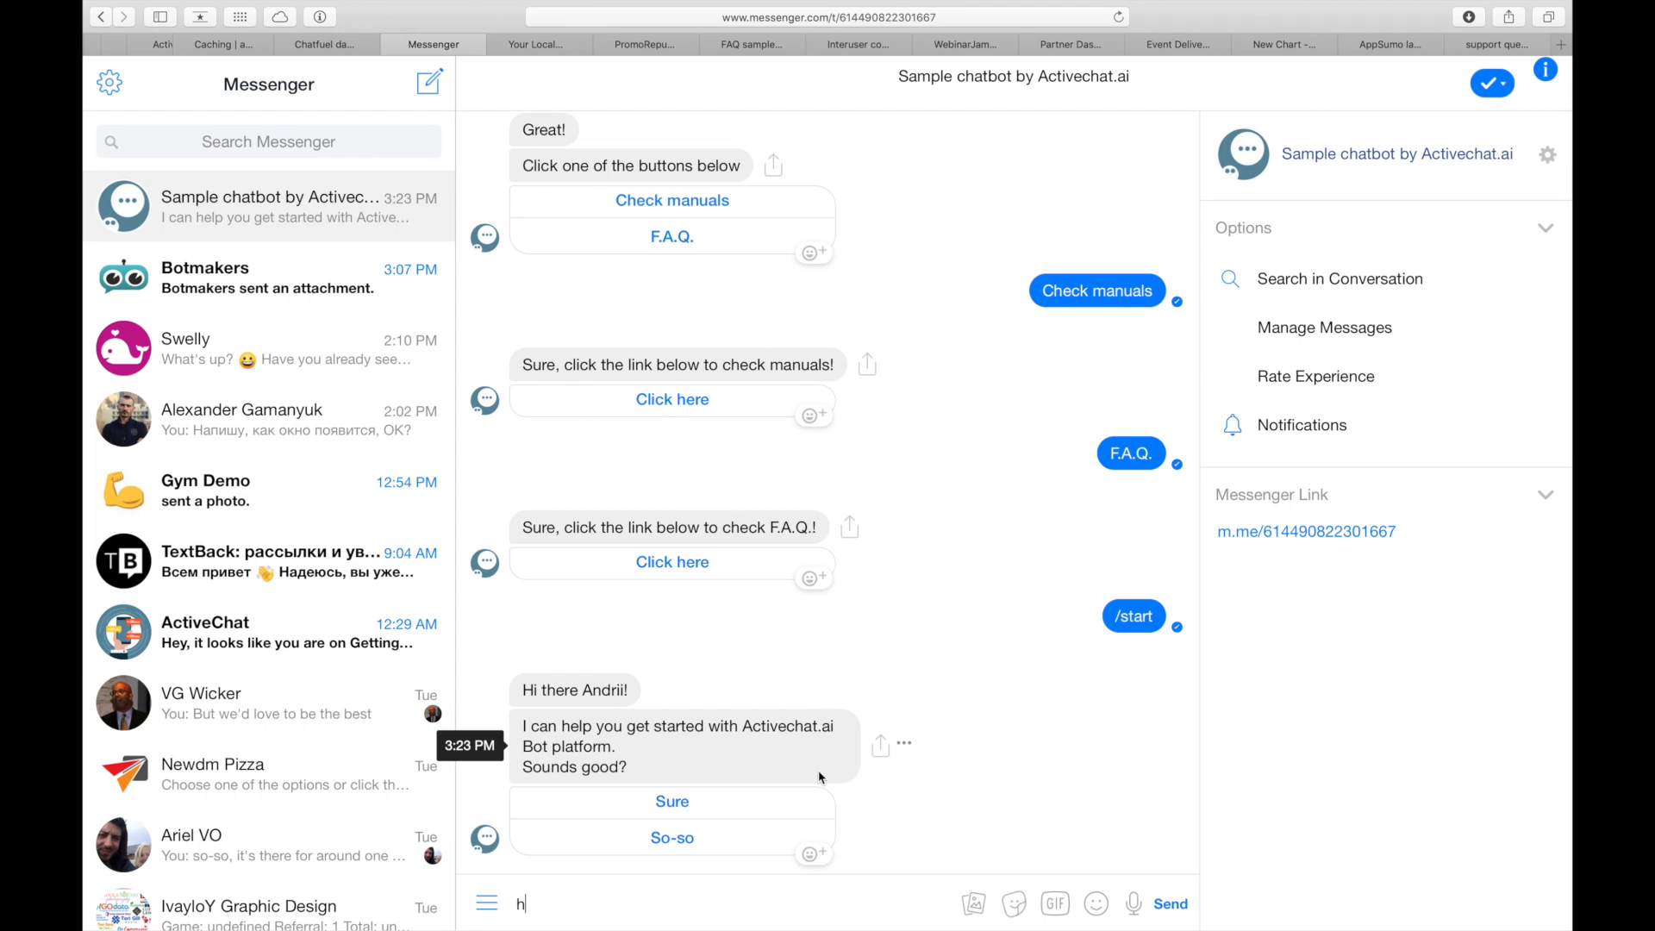
{"action": "left_click", "coordinate": [1169, 903]}
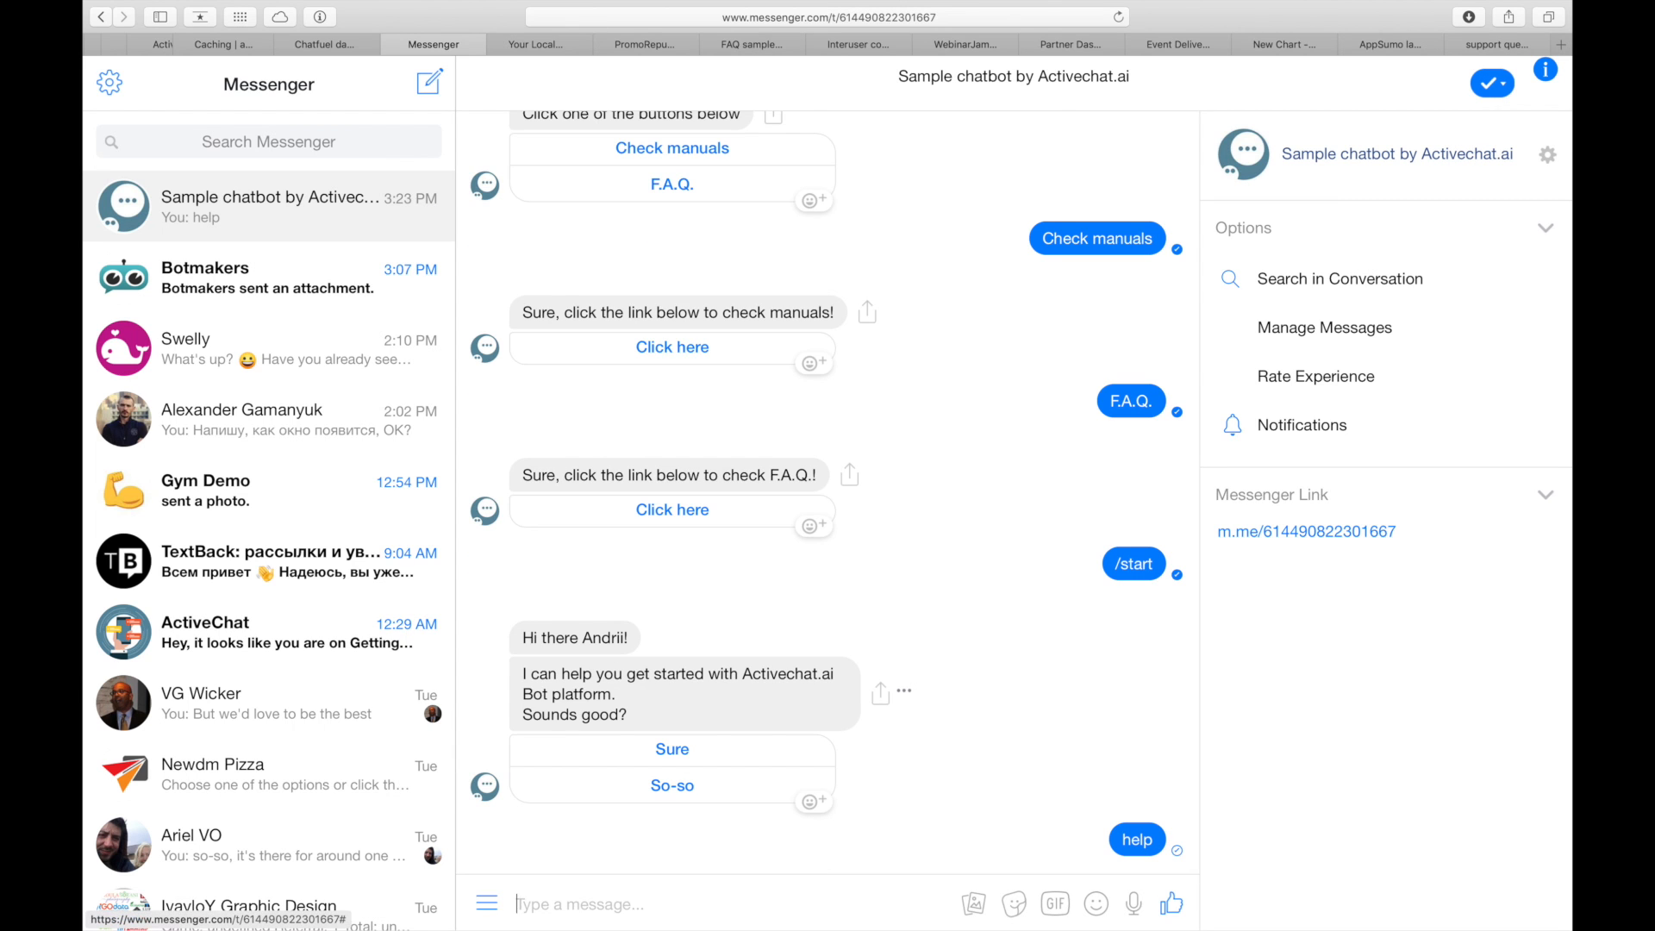
{"action": "scroll", "scroll_direction": "down", "scroll_amount": 3}
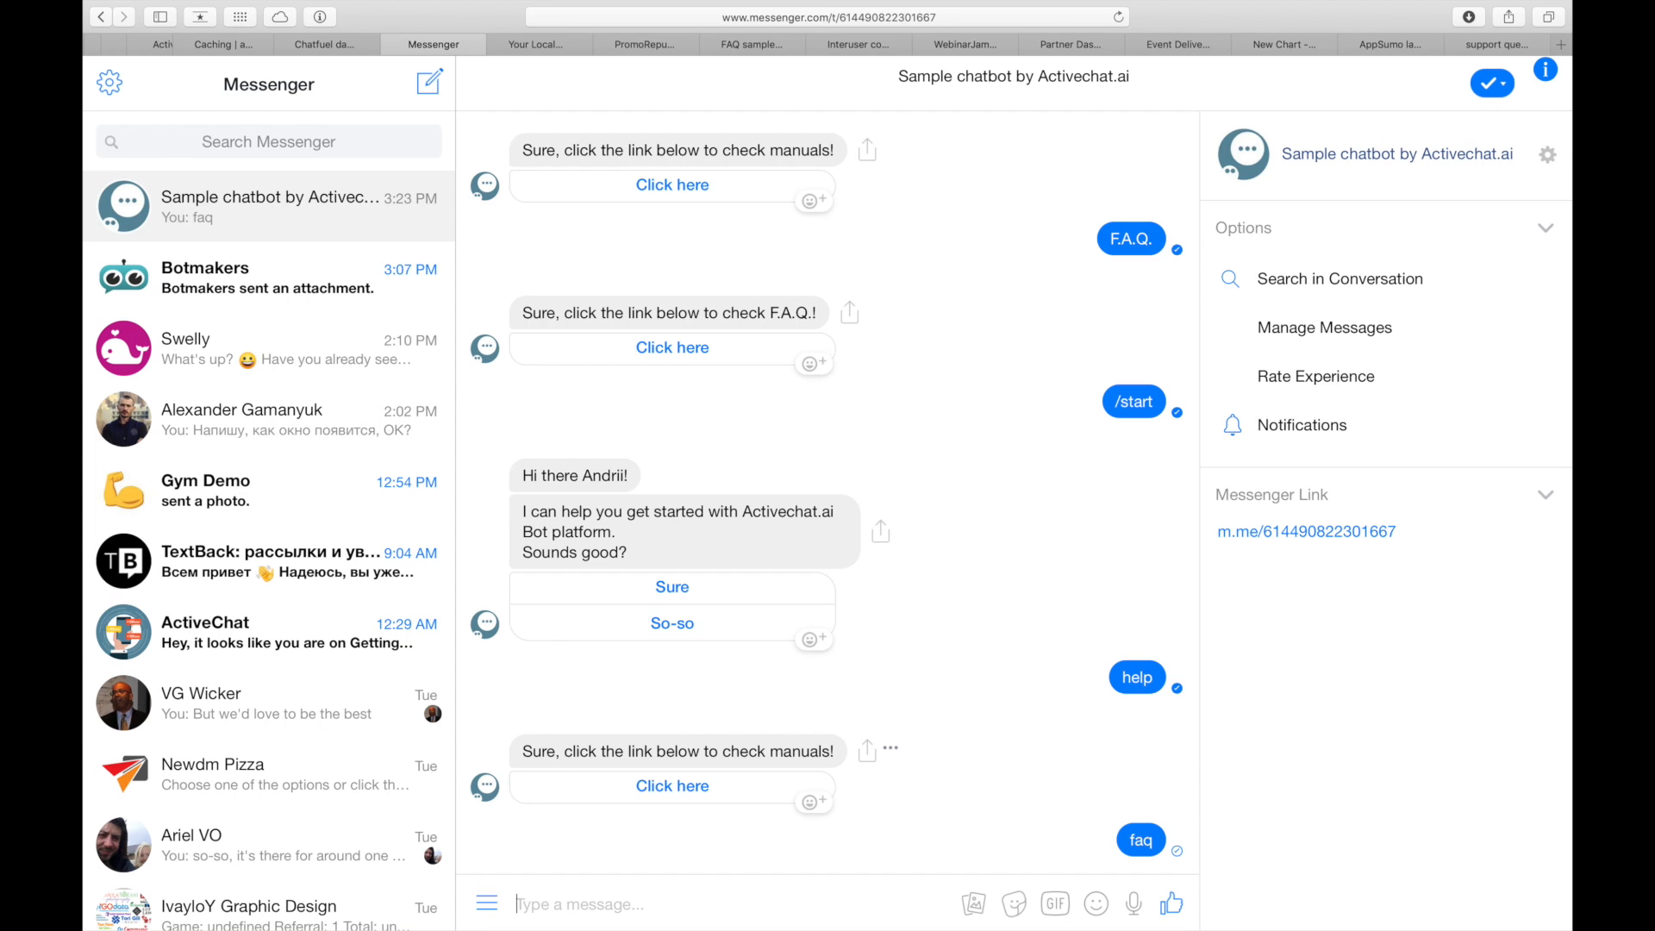
{"action": "scroll", "scroll_direction": "down", "scroll_amount": 3}
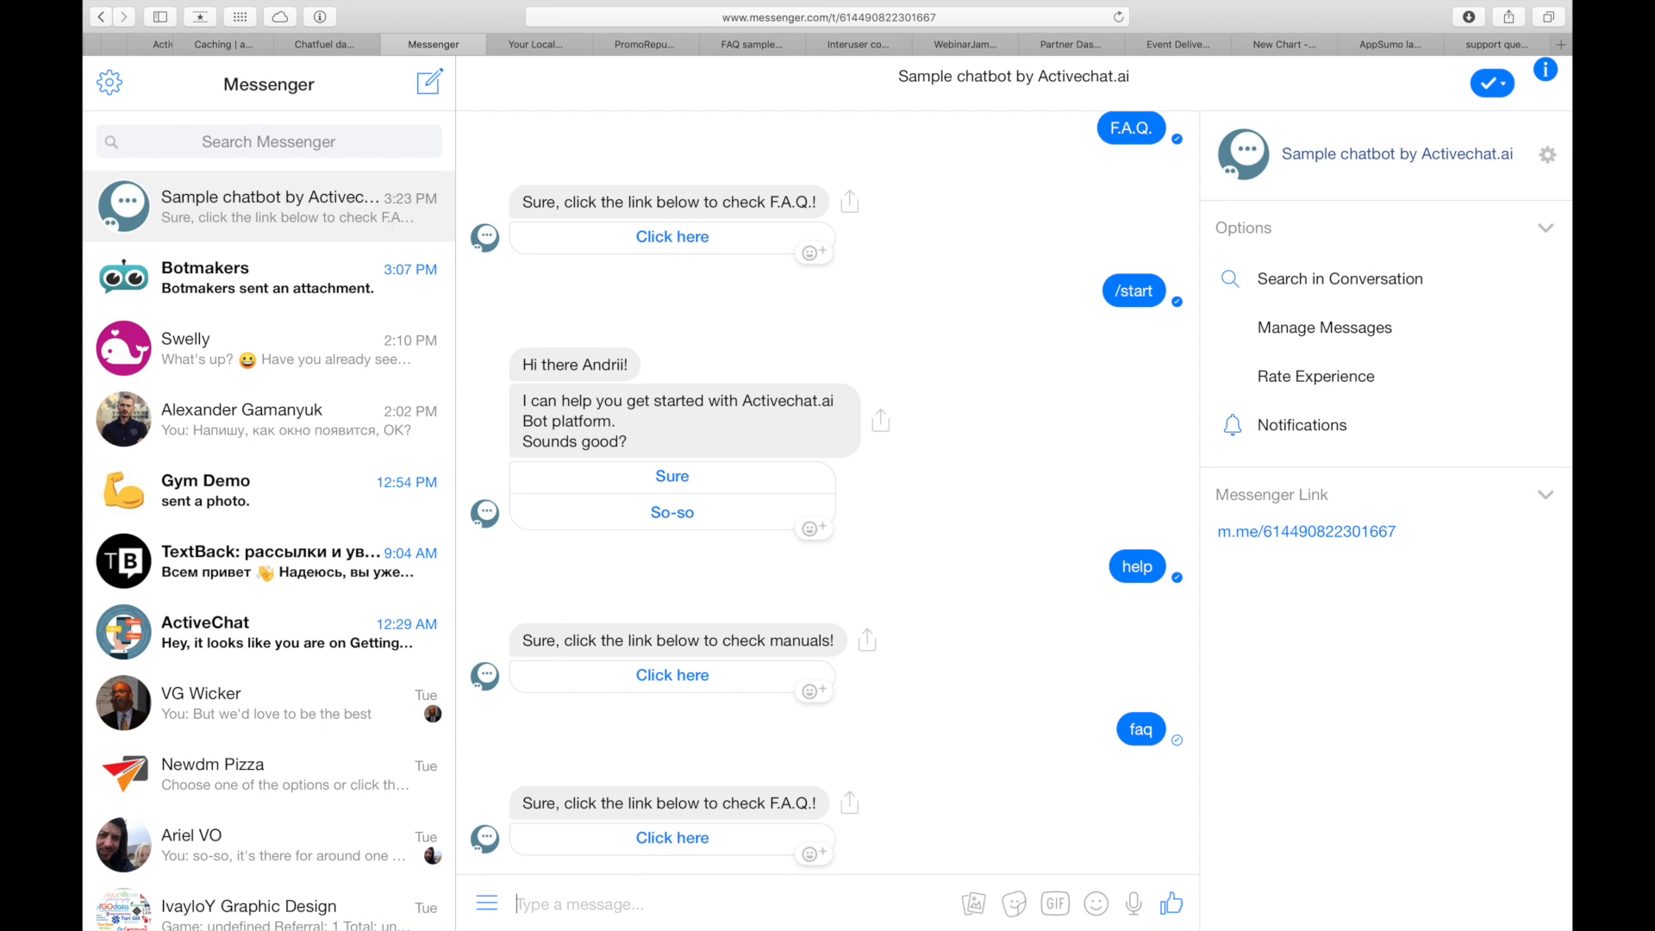
Send abracadabra and 'help me please' to verify the fallback apology and manuals reply.
{"action": "type", "text": "abracadabra"}
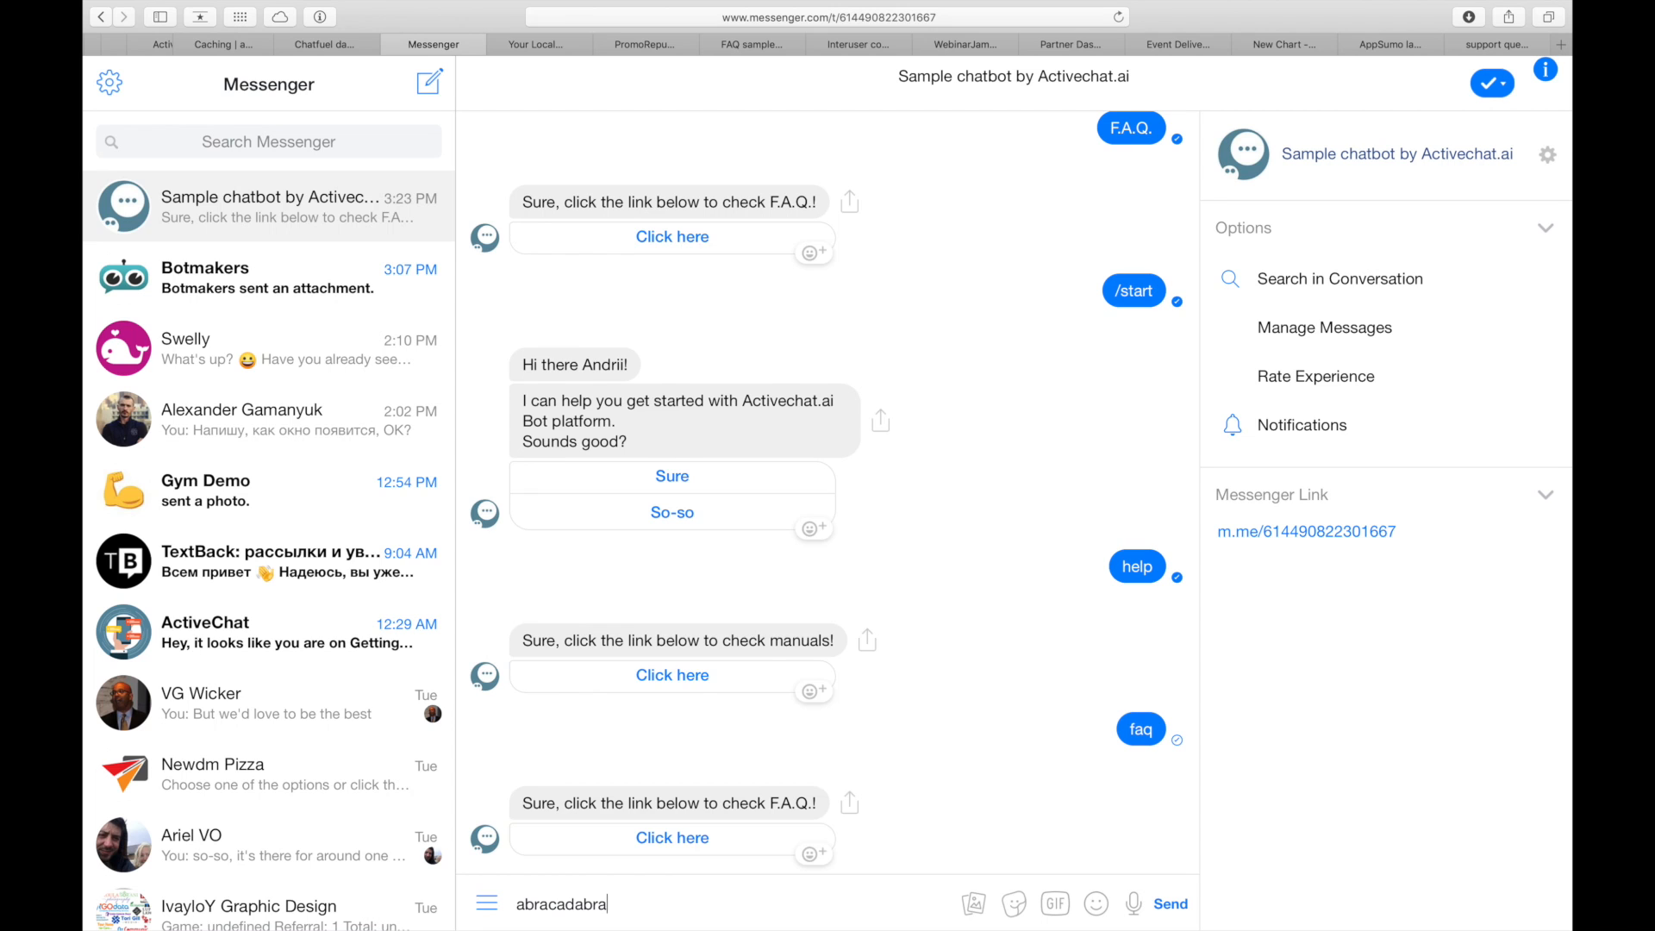
{"action": "left_click", "coordinate": [1171, 903]}
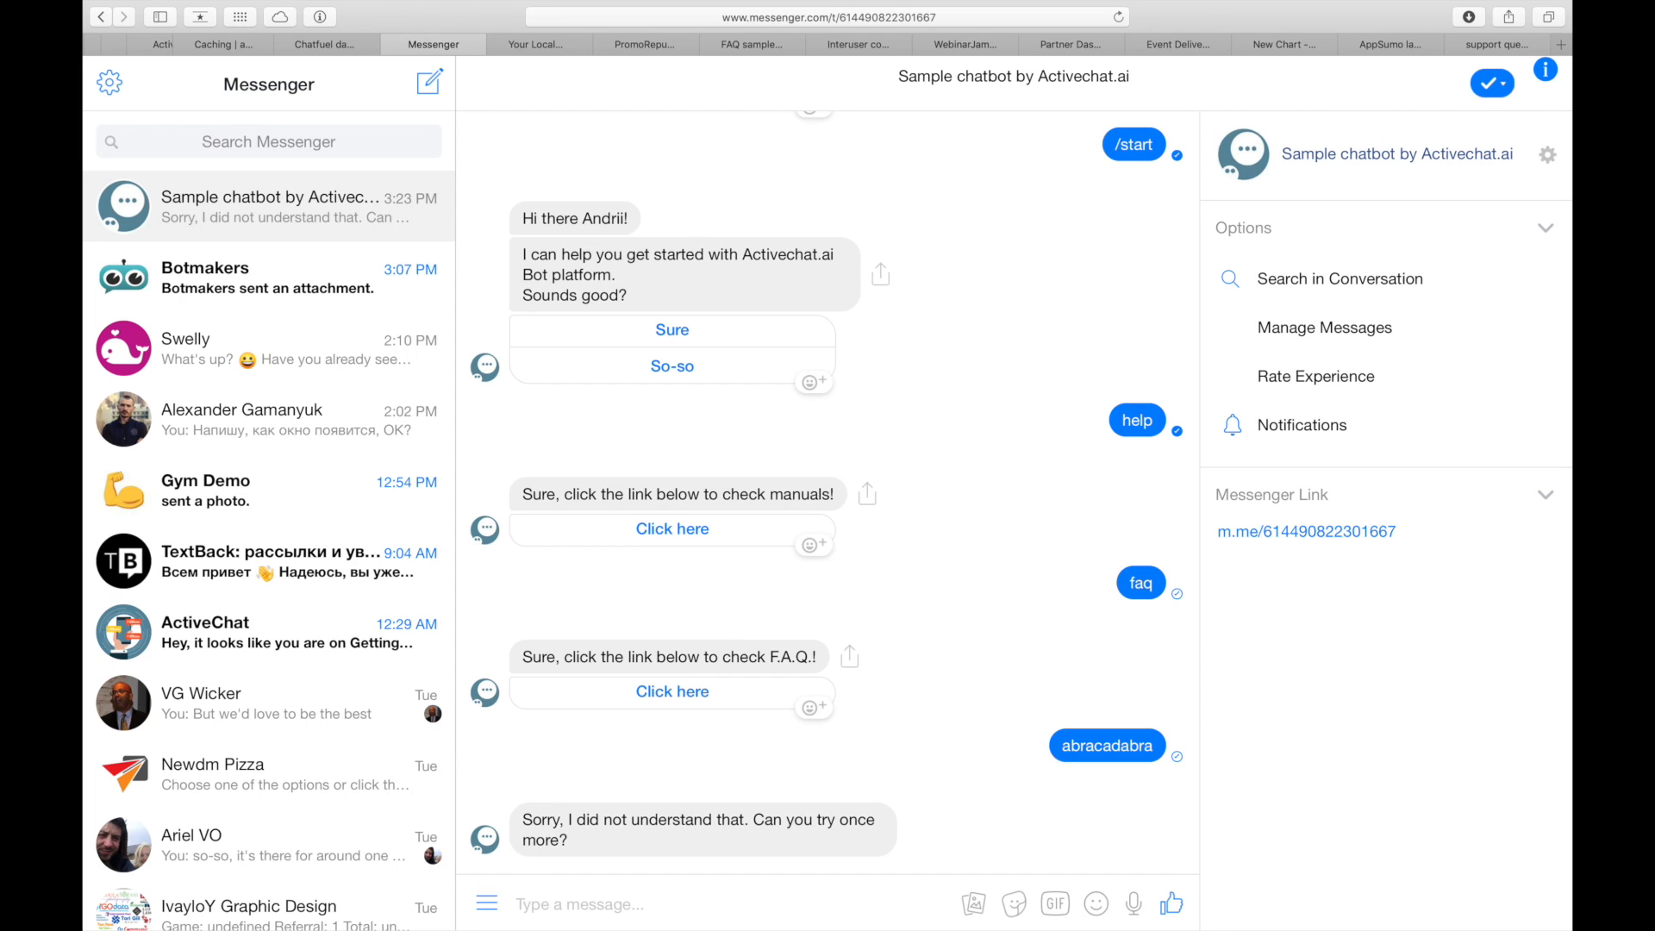
{"action": "type", "text": "help me"}
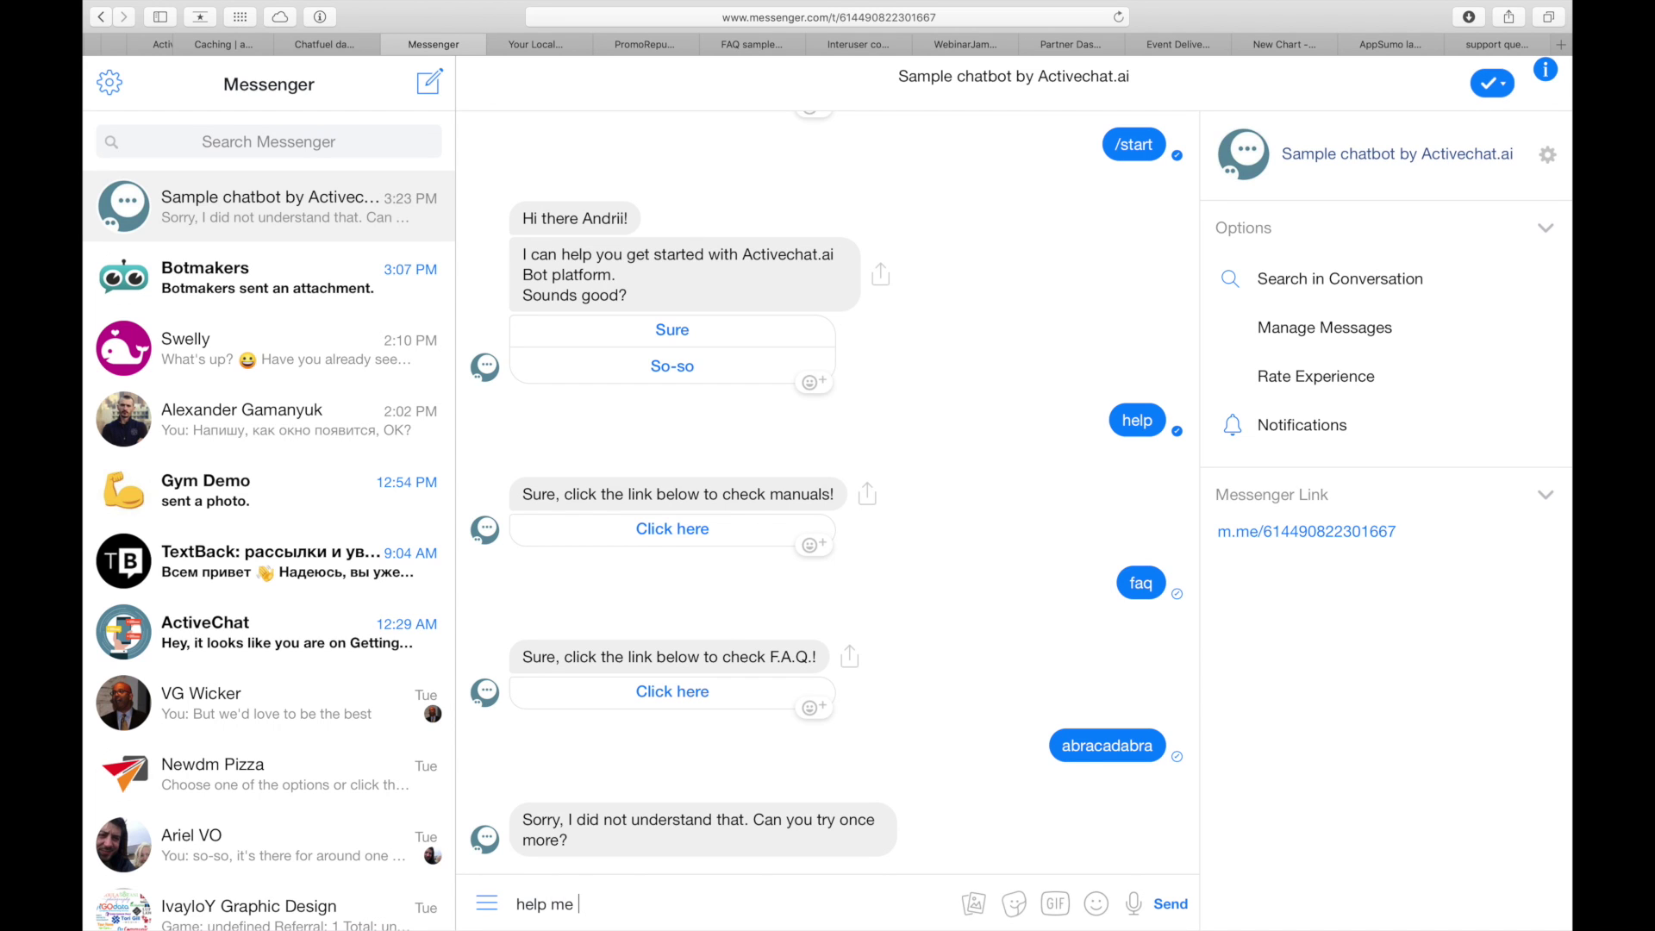
{"action": "left_click", "coordinate": [1169, 903]}
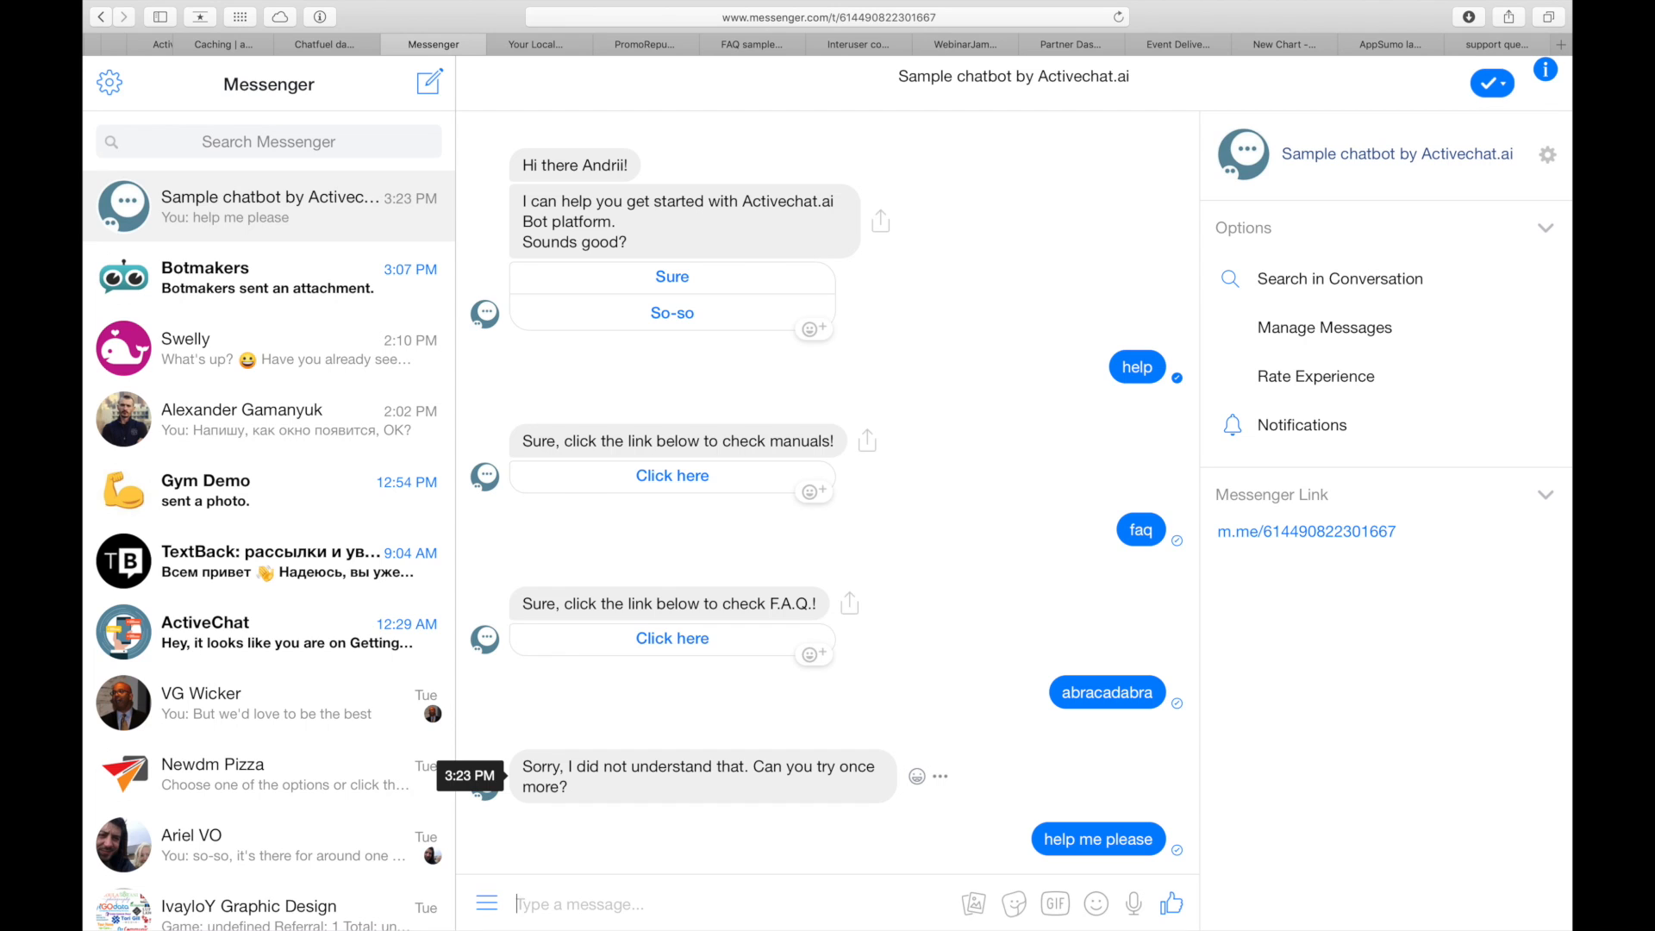
{"action": "scroll", "scroll_direction": "down", "scroll_amount": 3}
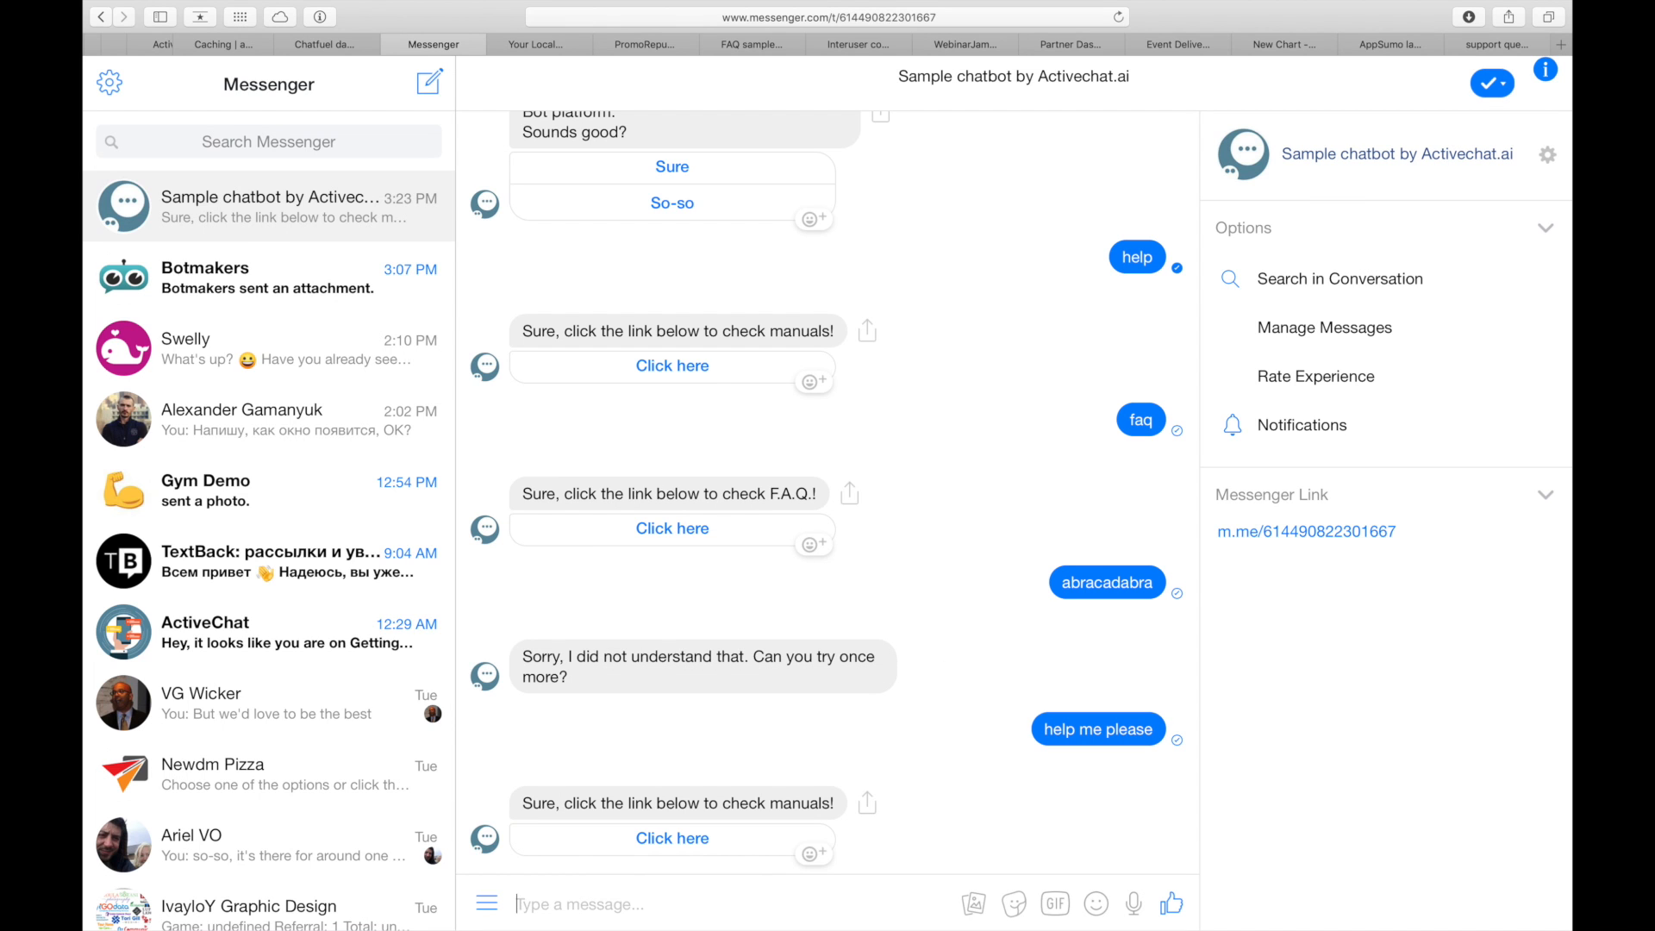